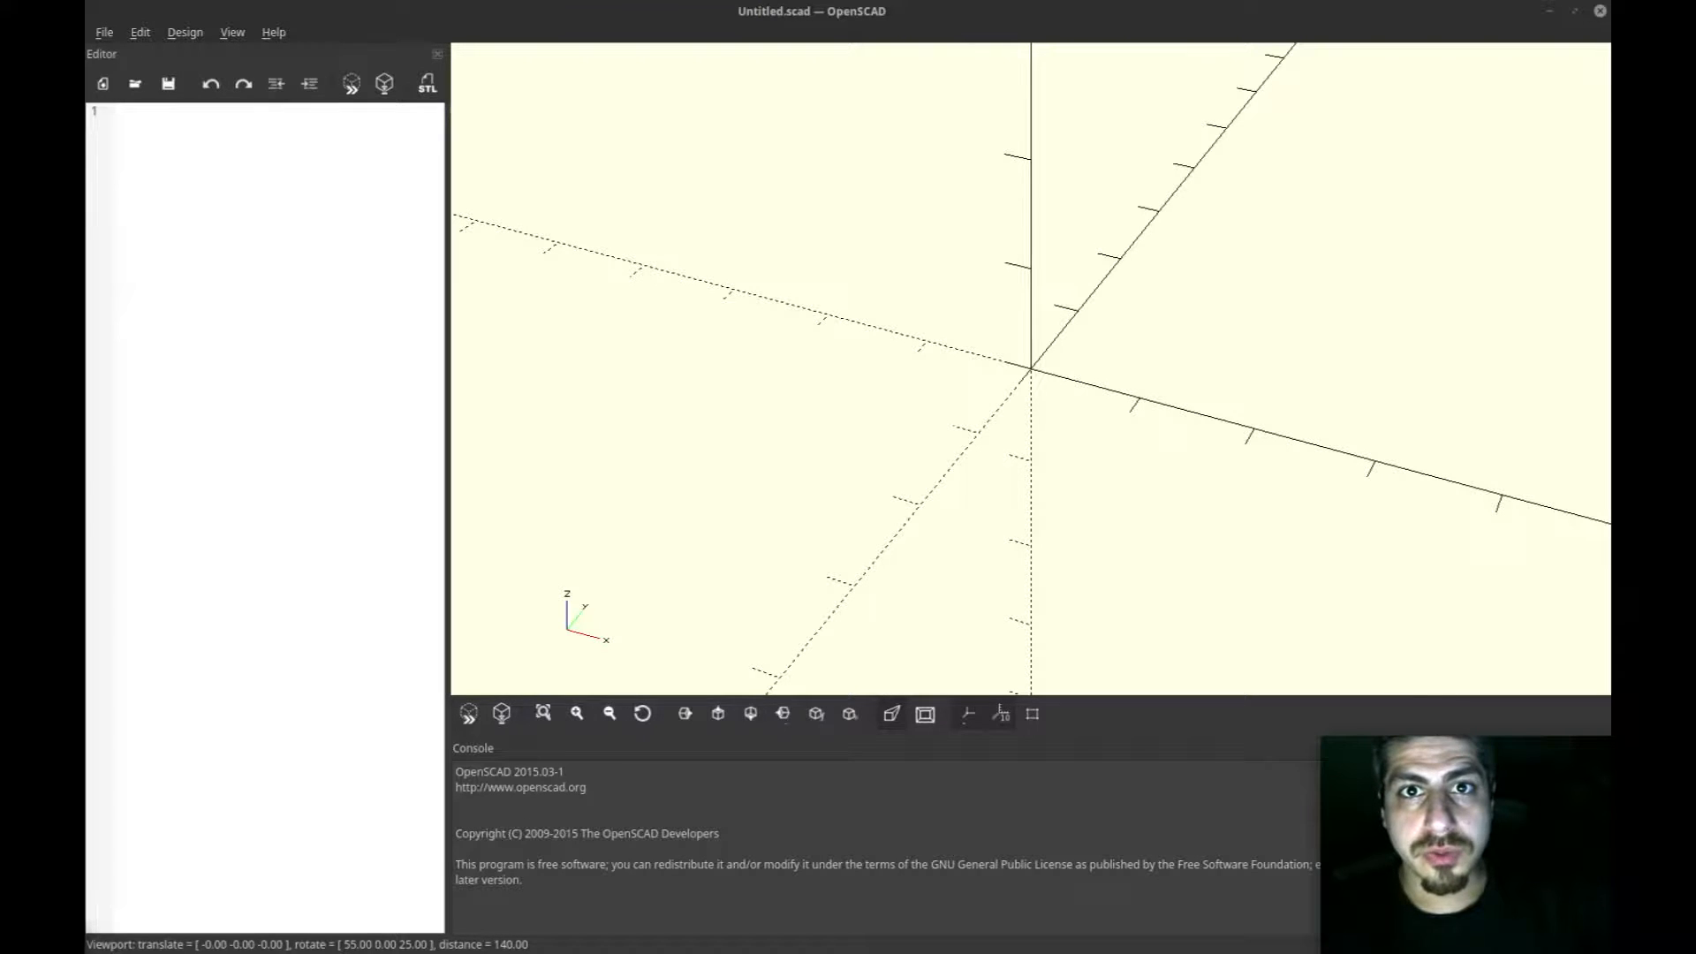
mouse_move(871, 182)
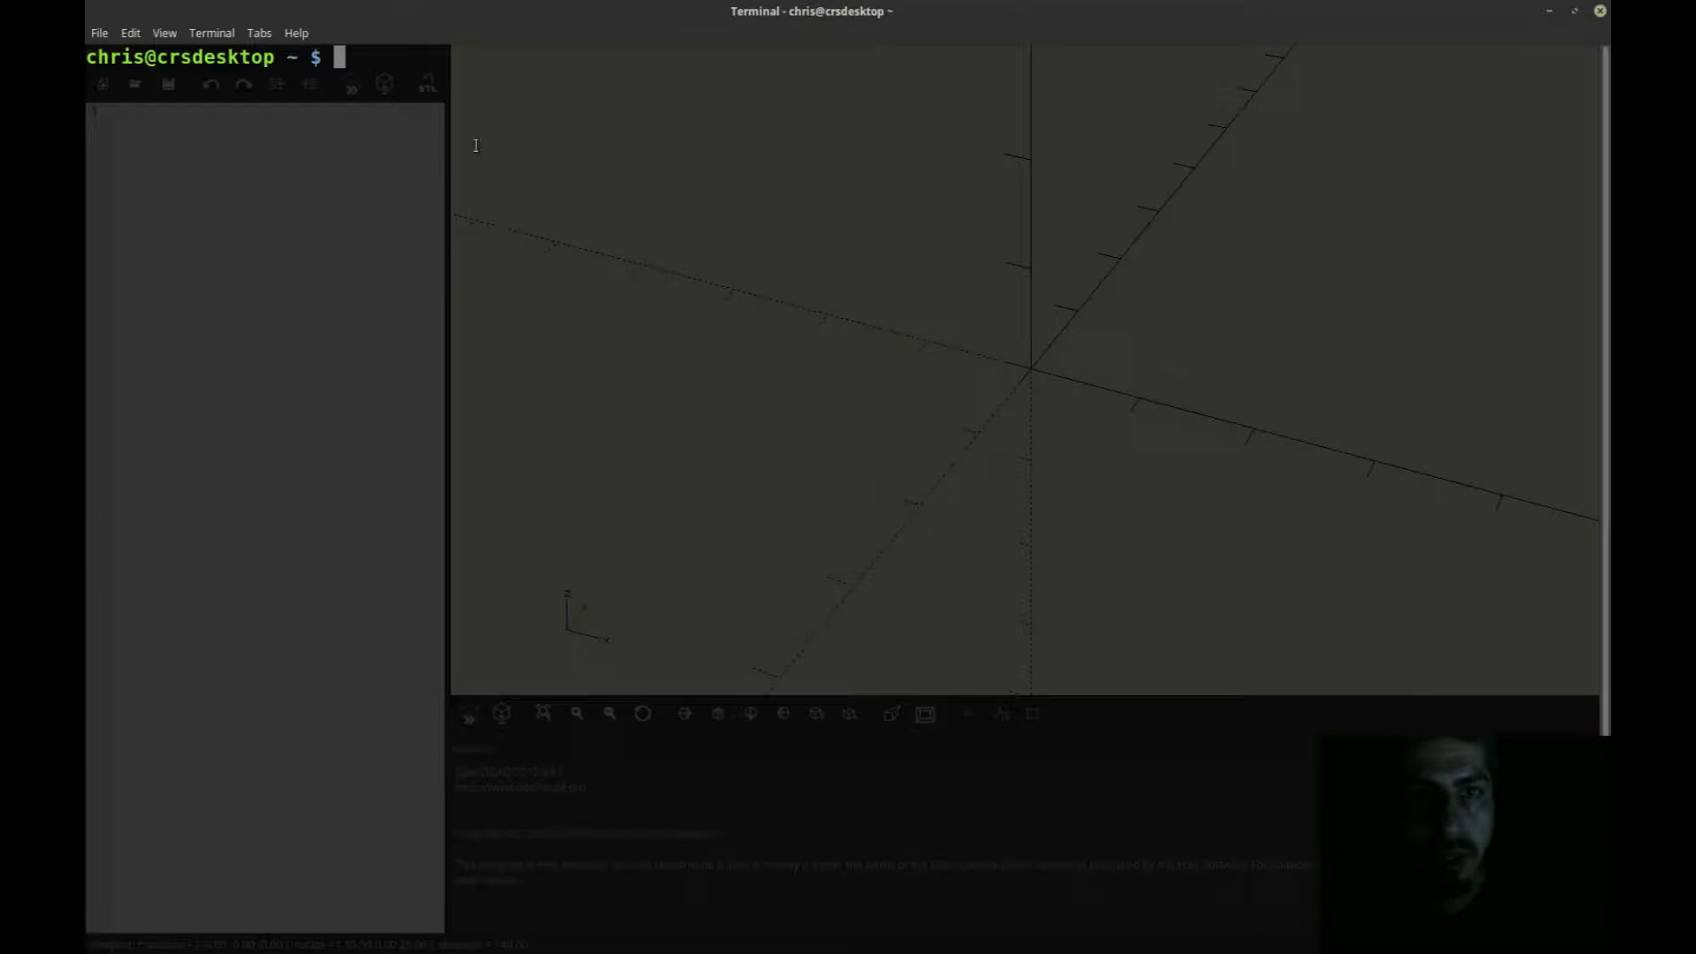
Step: Become root with su and refresh the package lists with apt-get update
type("su")
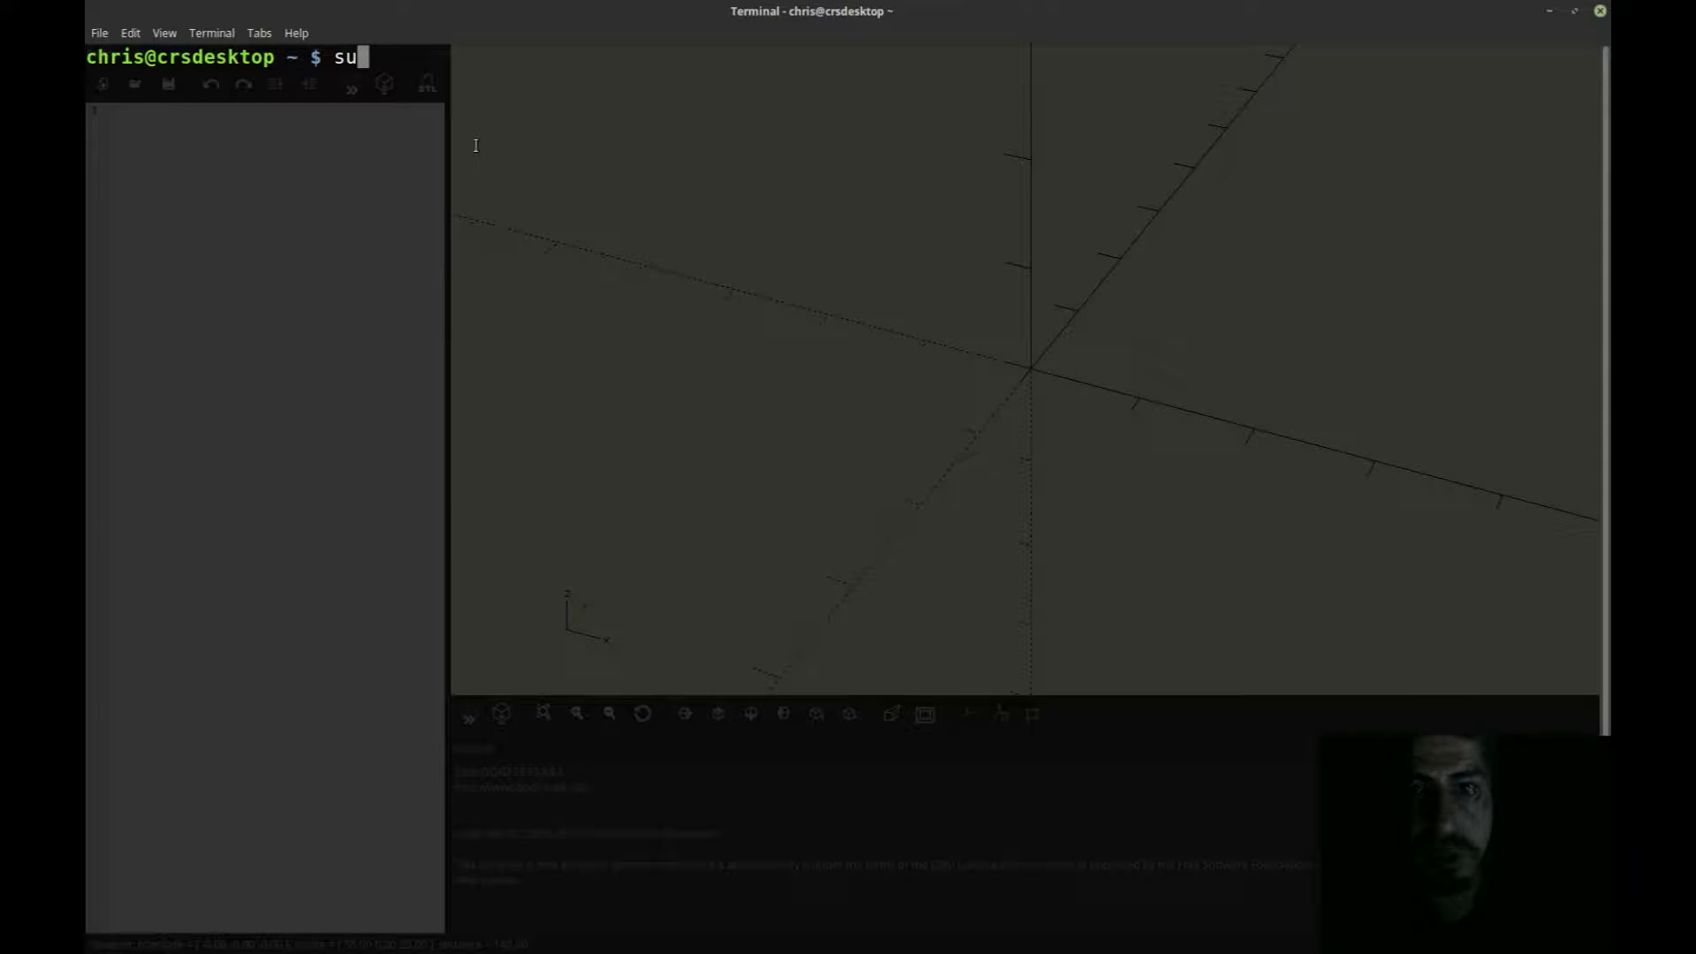
key("Return")
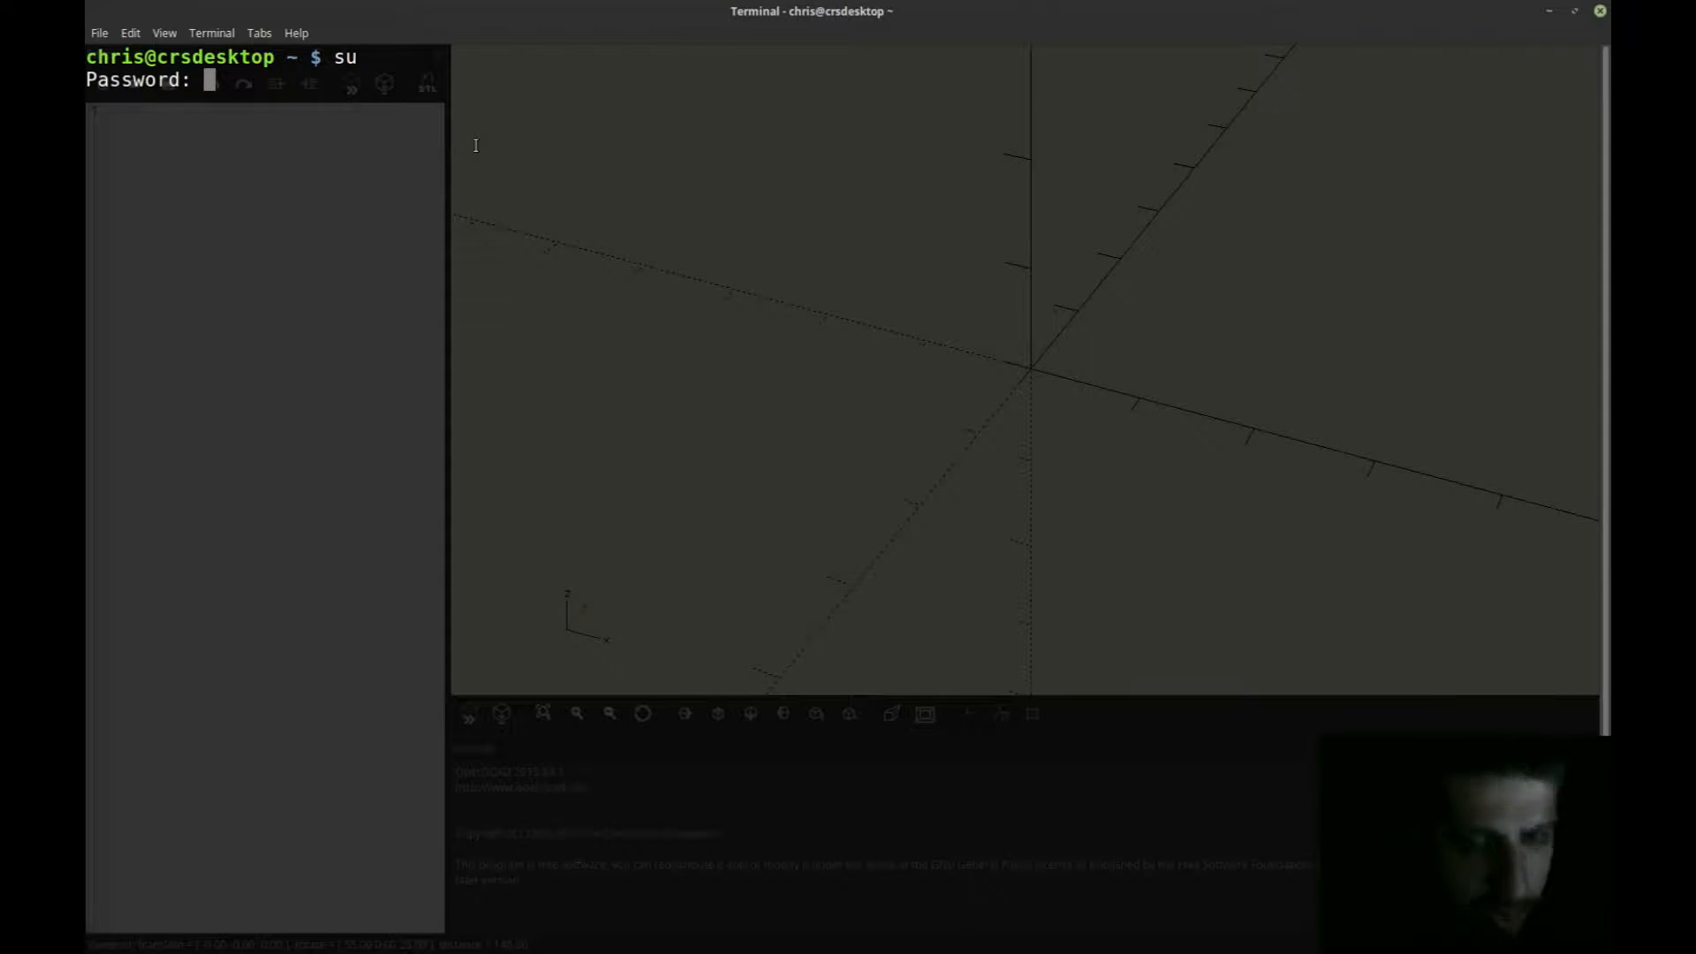
key("Return")
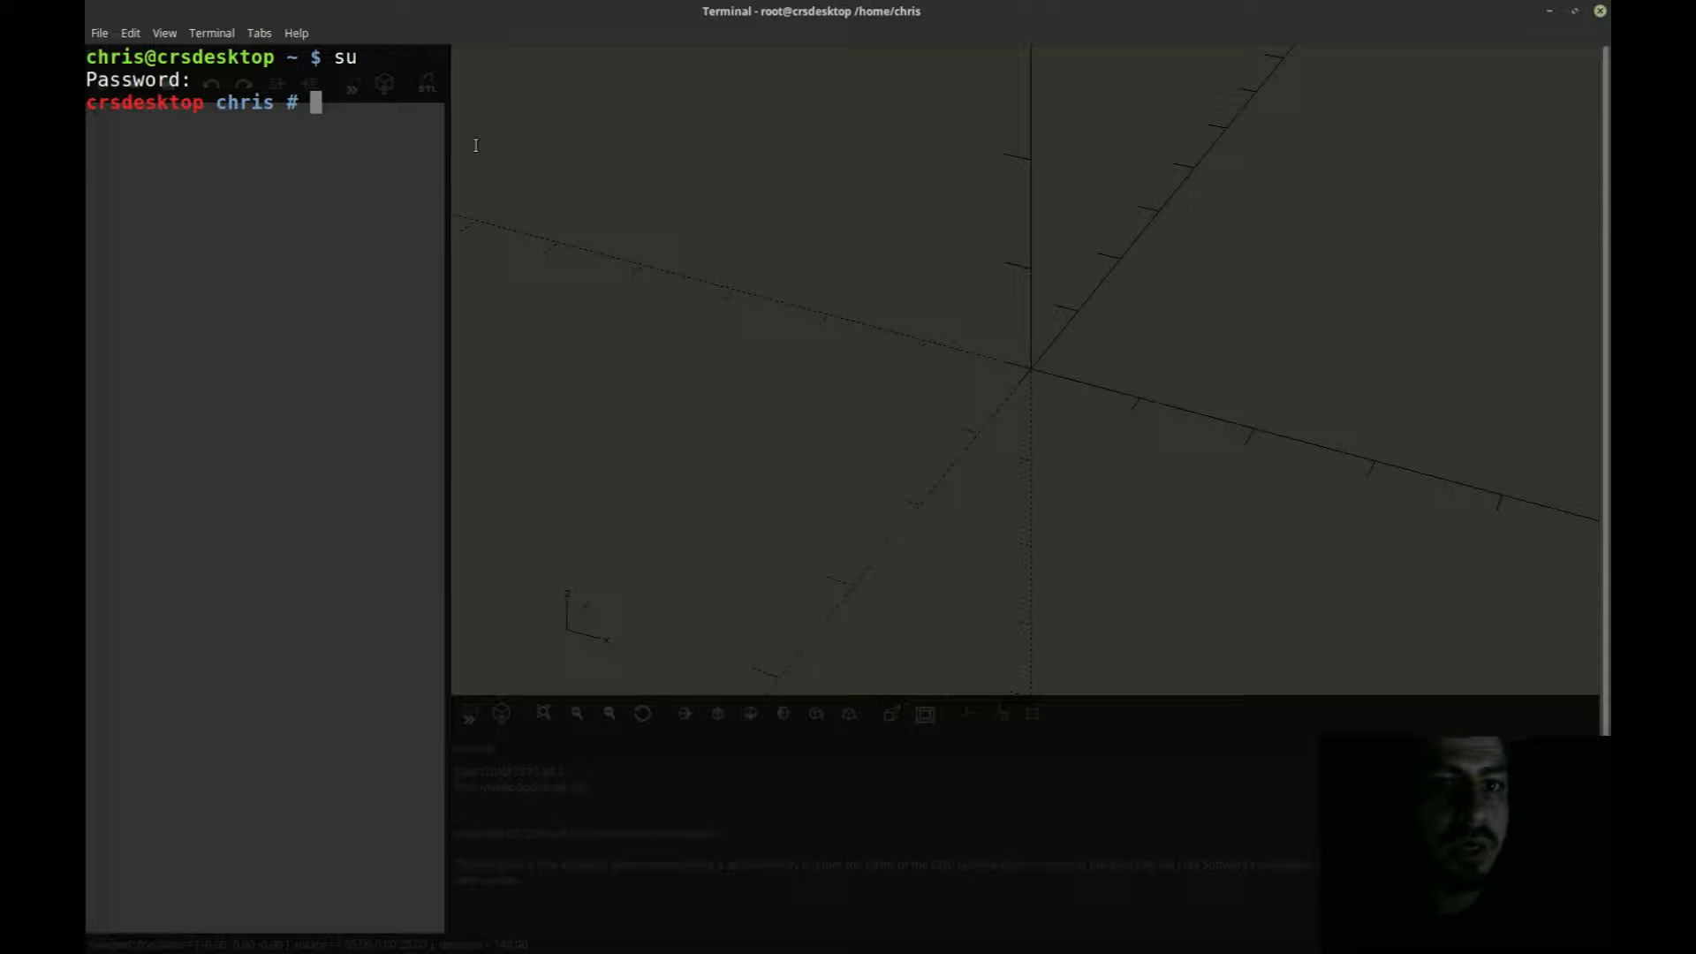
type("apt-get")
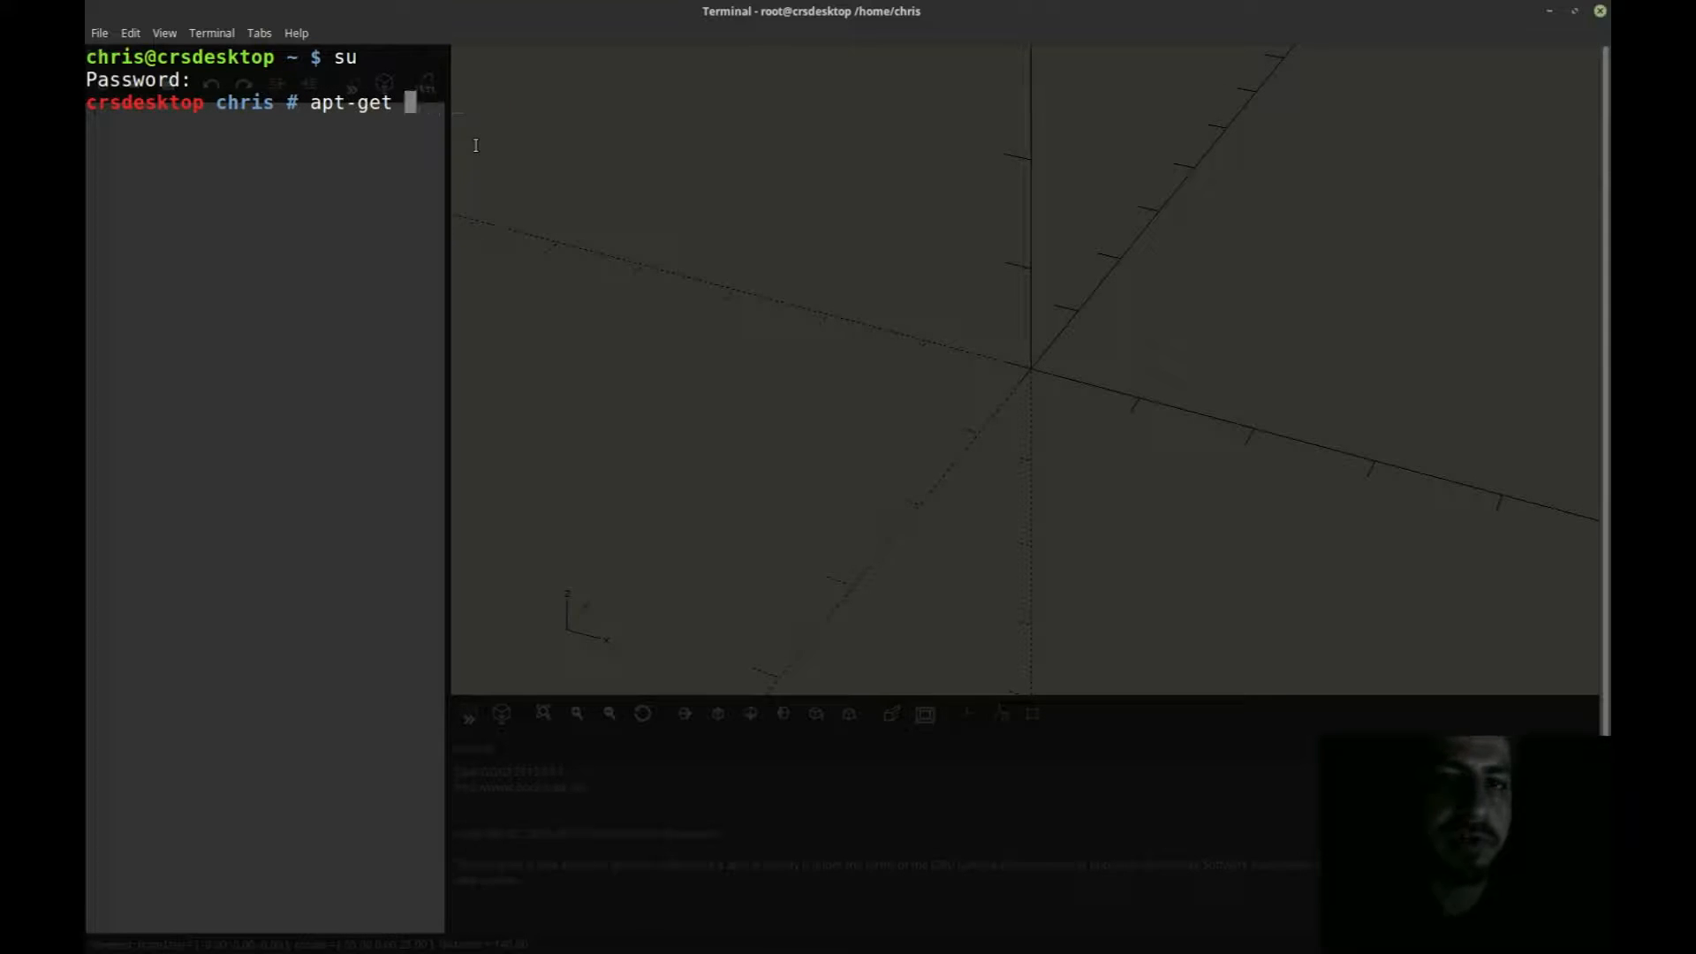
type("updatge")
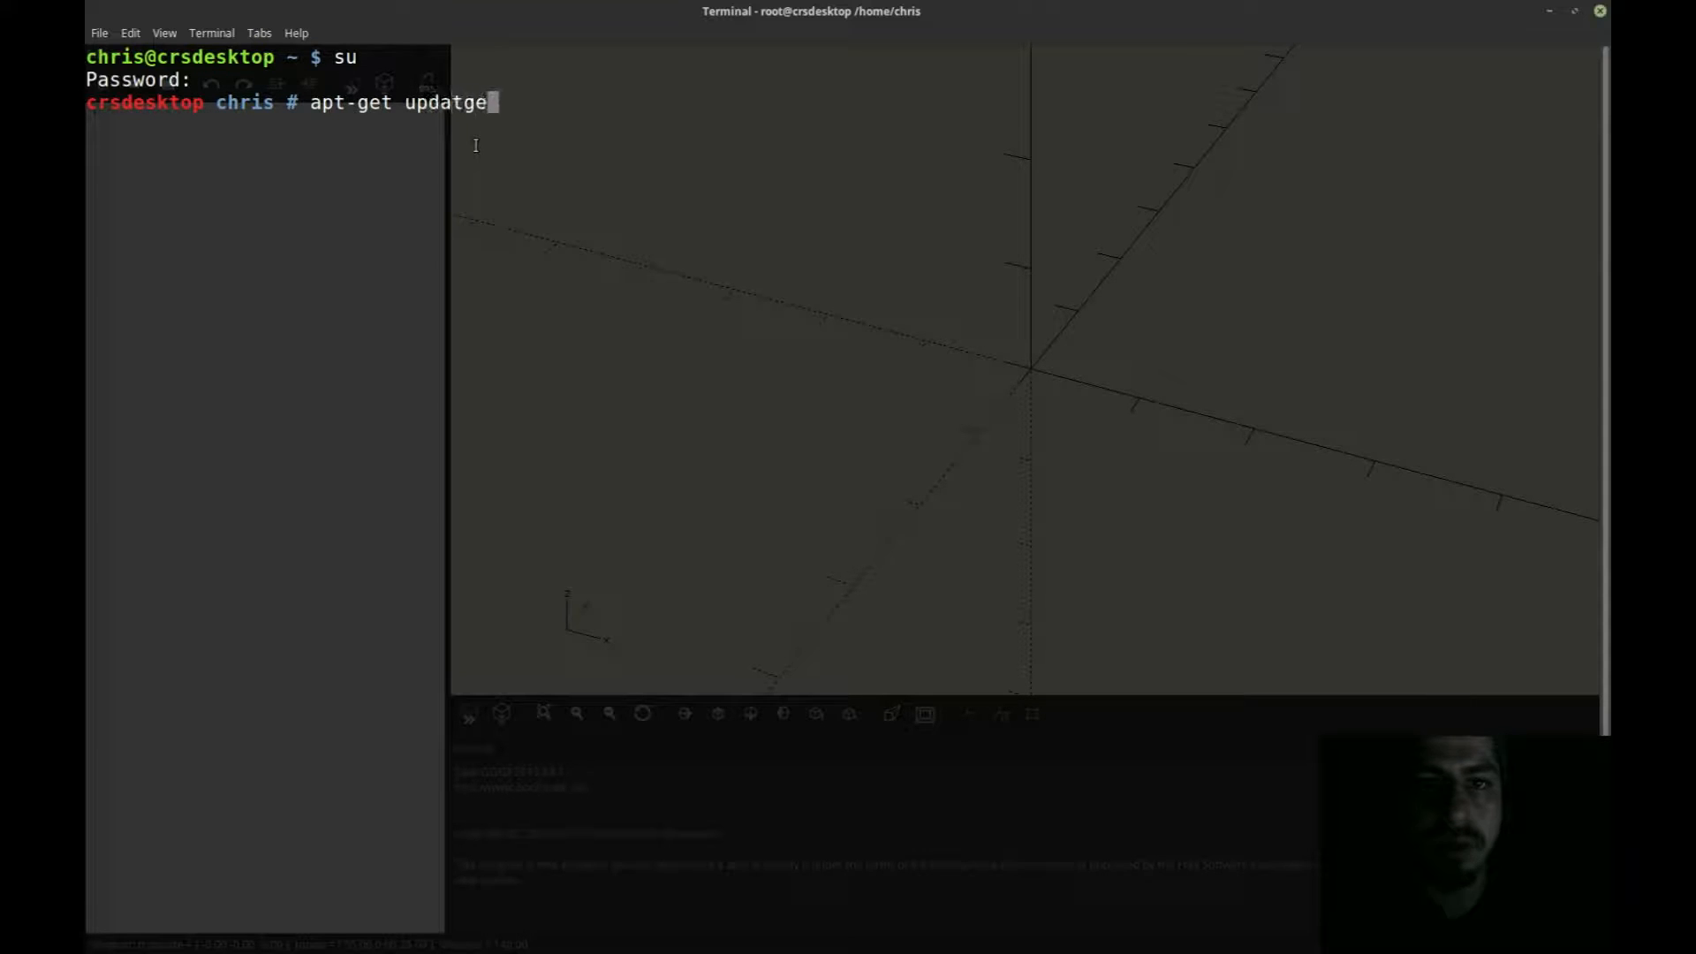
key("Return")
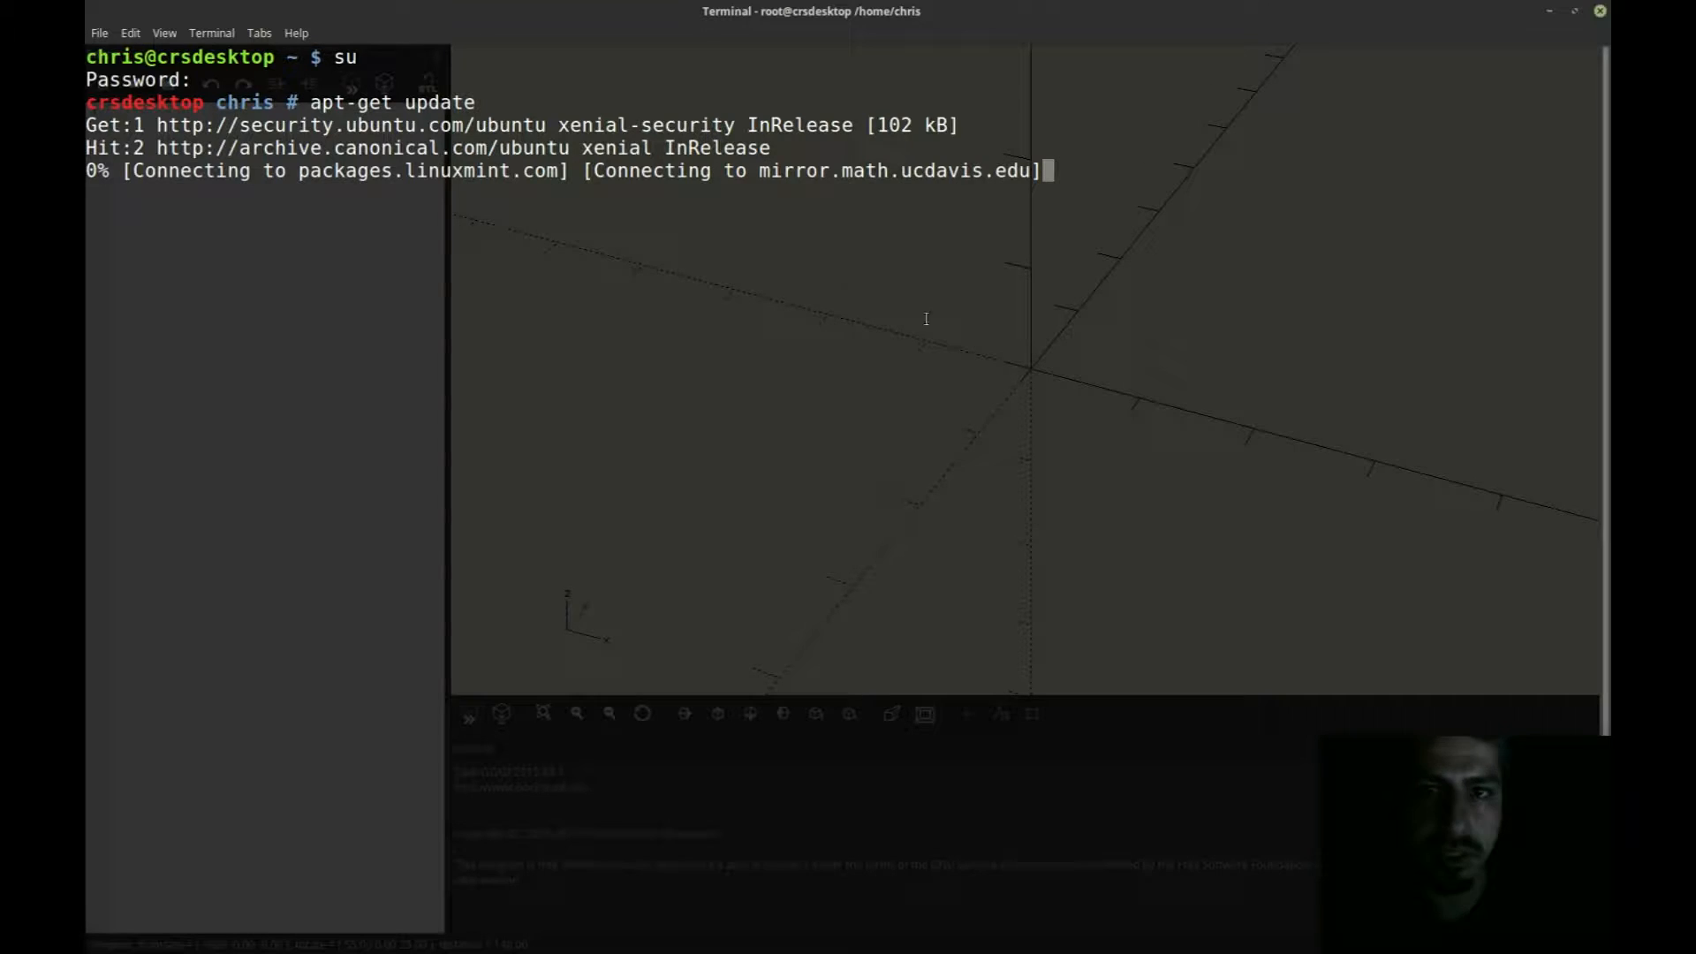
mouse_move(638, 178)
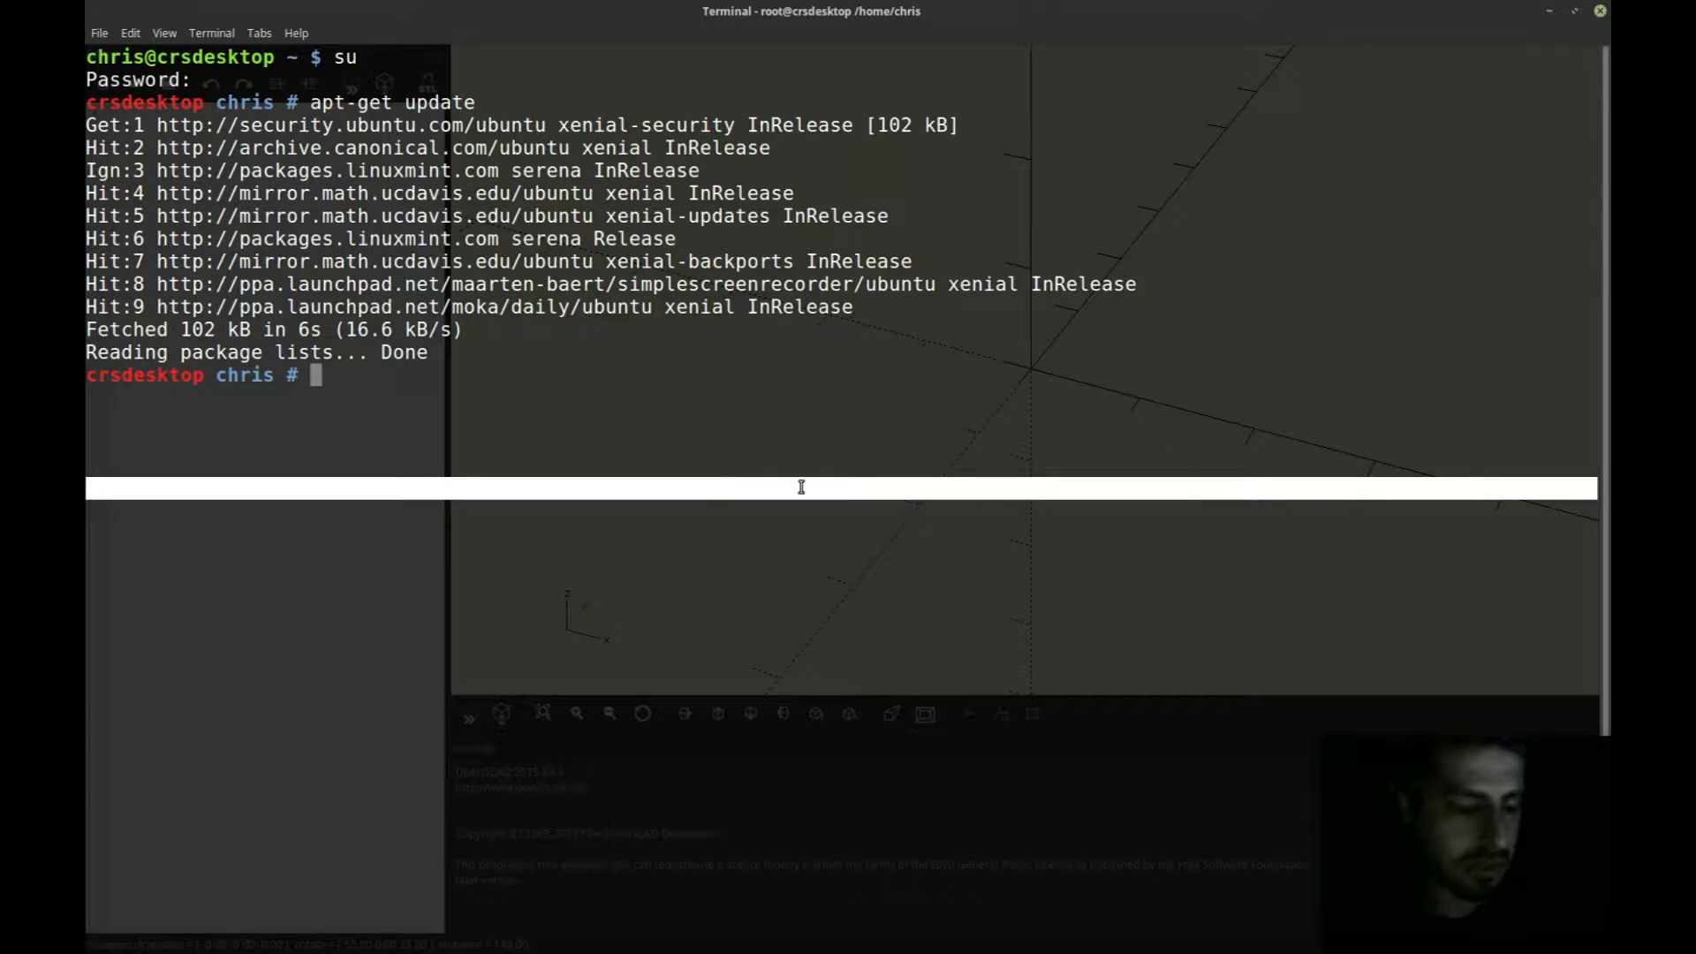
Step: Run apt-get install openscad, confirming 2015.03-1 is already the newest version
type("apt-g")
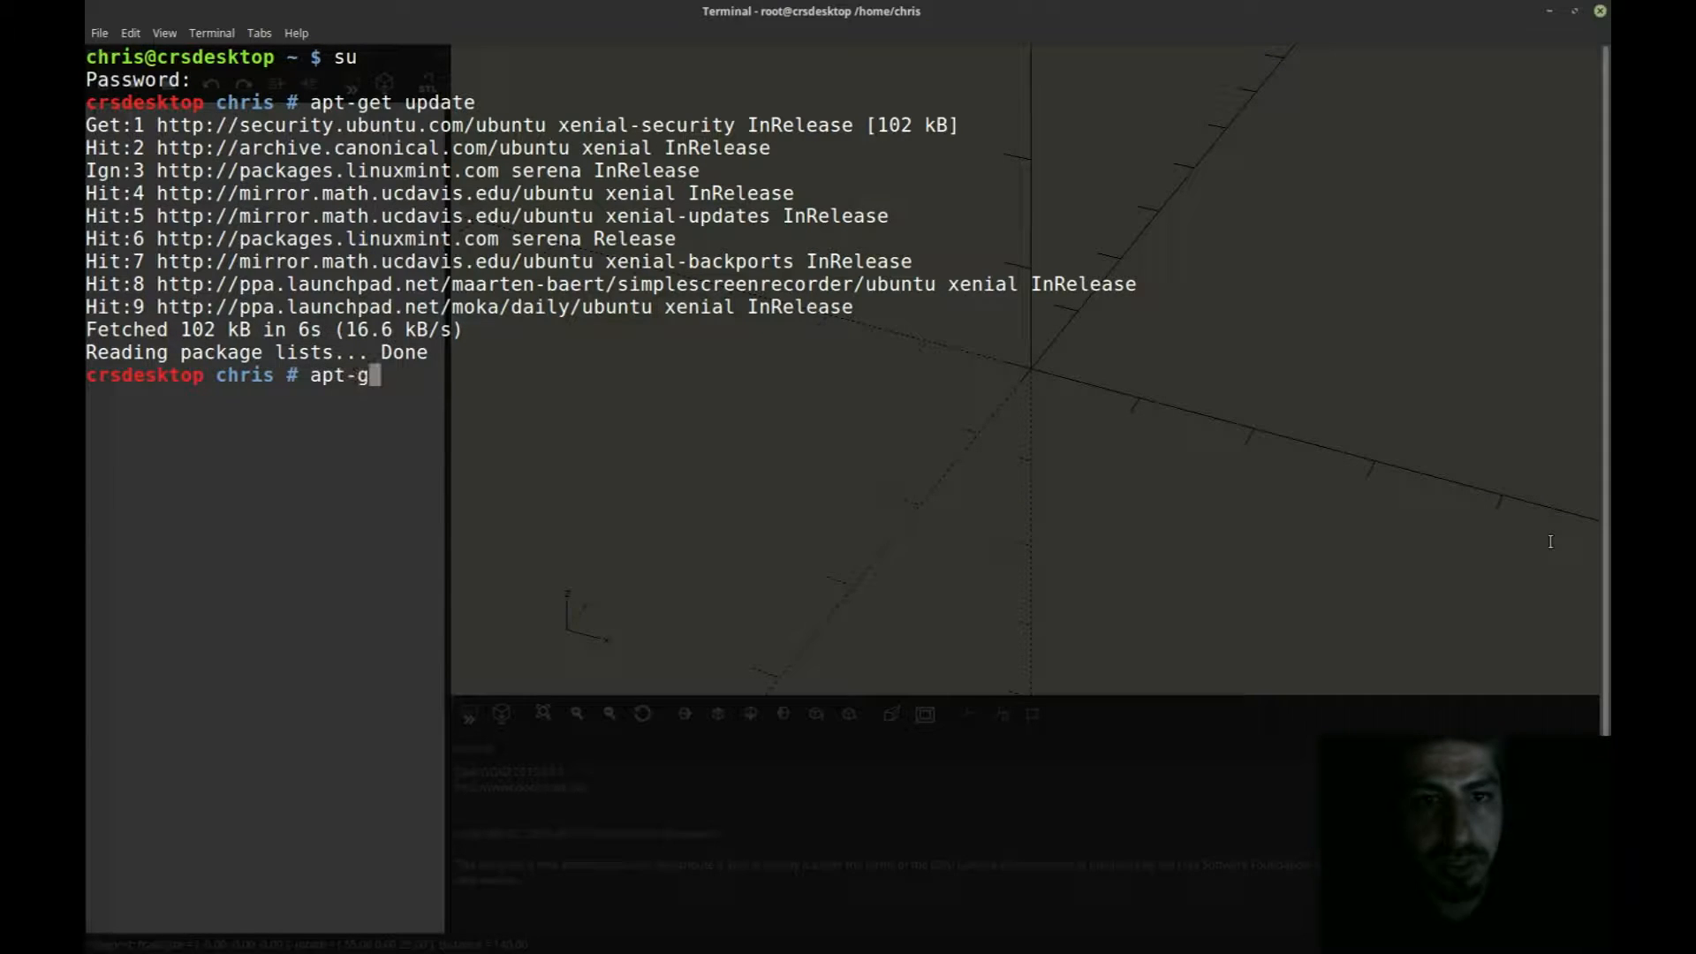
type("et install openscad")
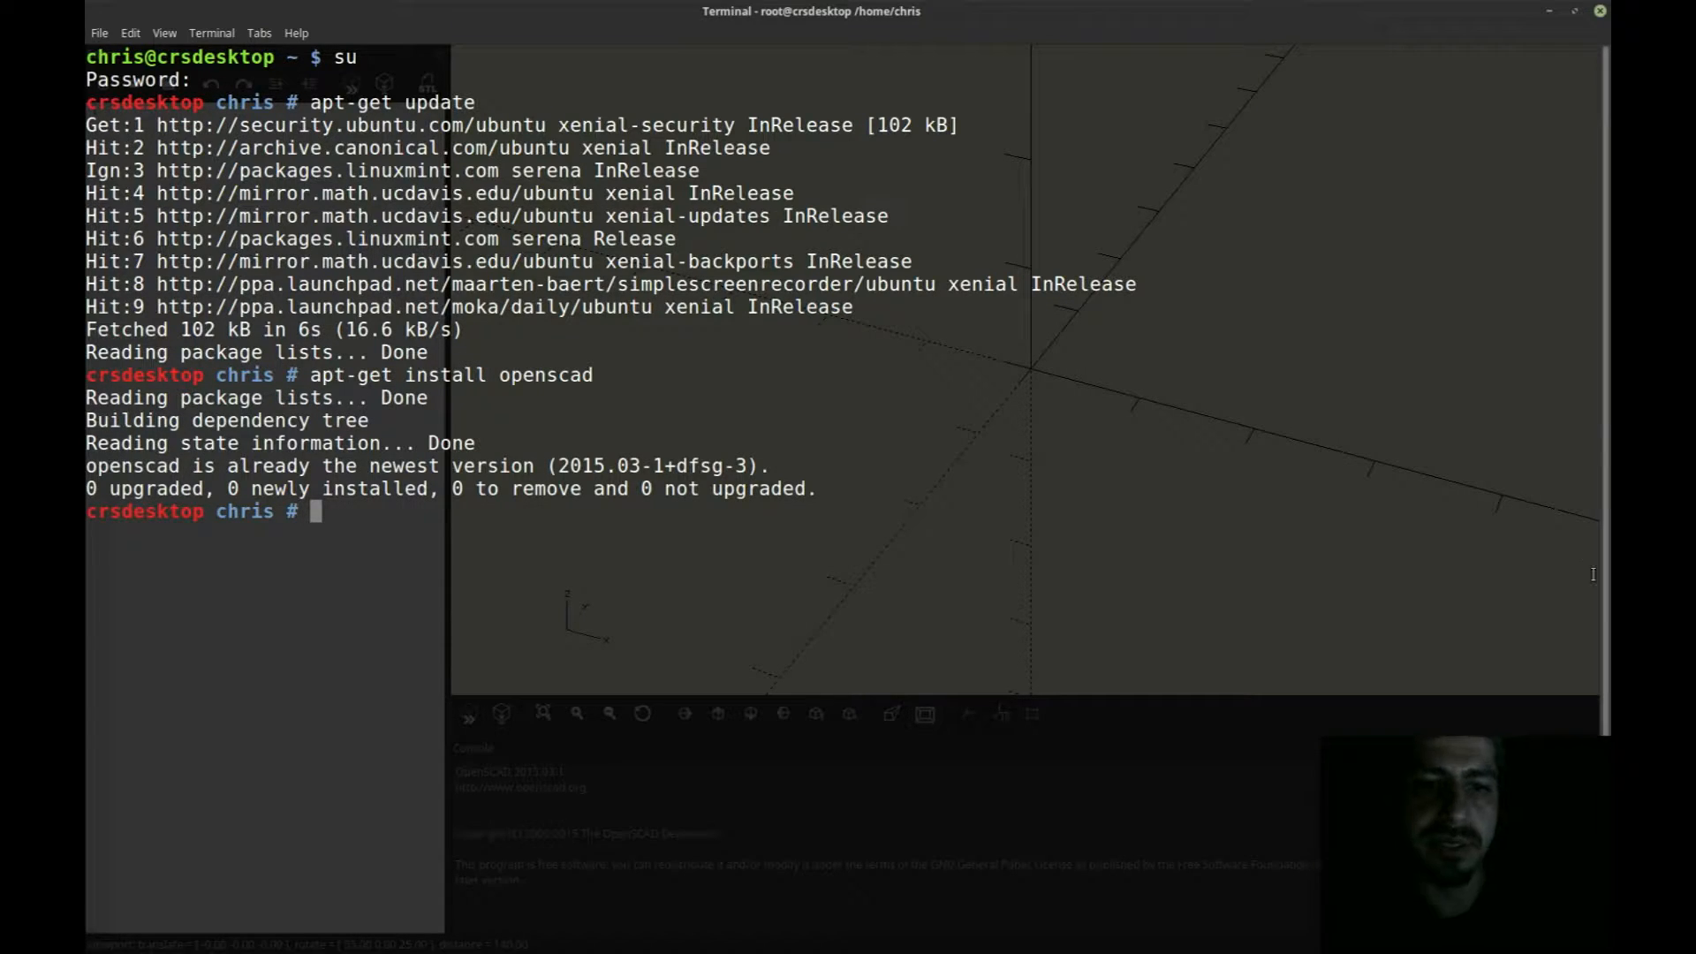
double_click(111, 466)
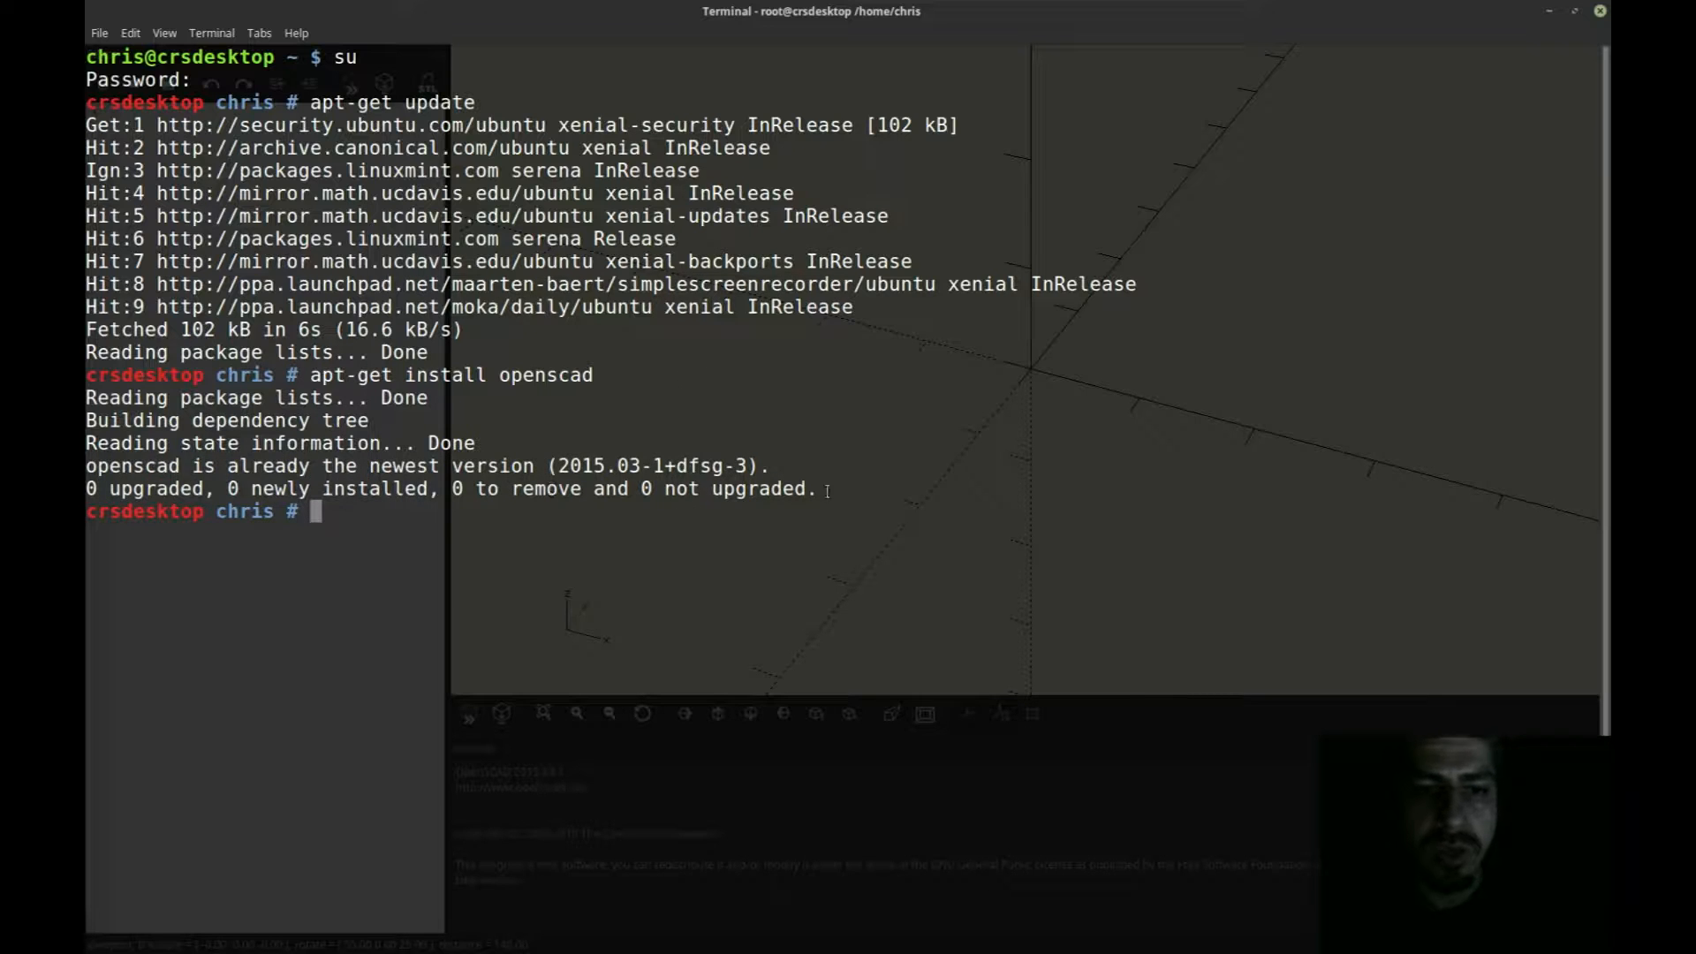
mouse_move(531, 578)
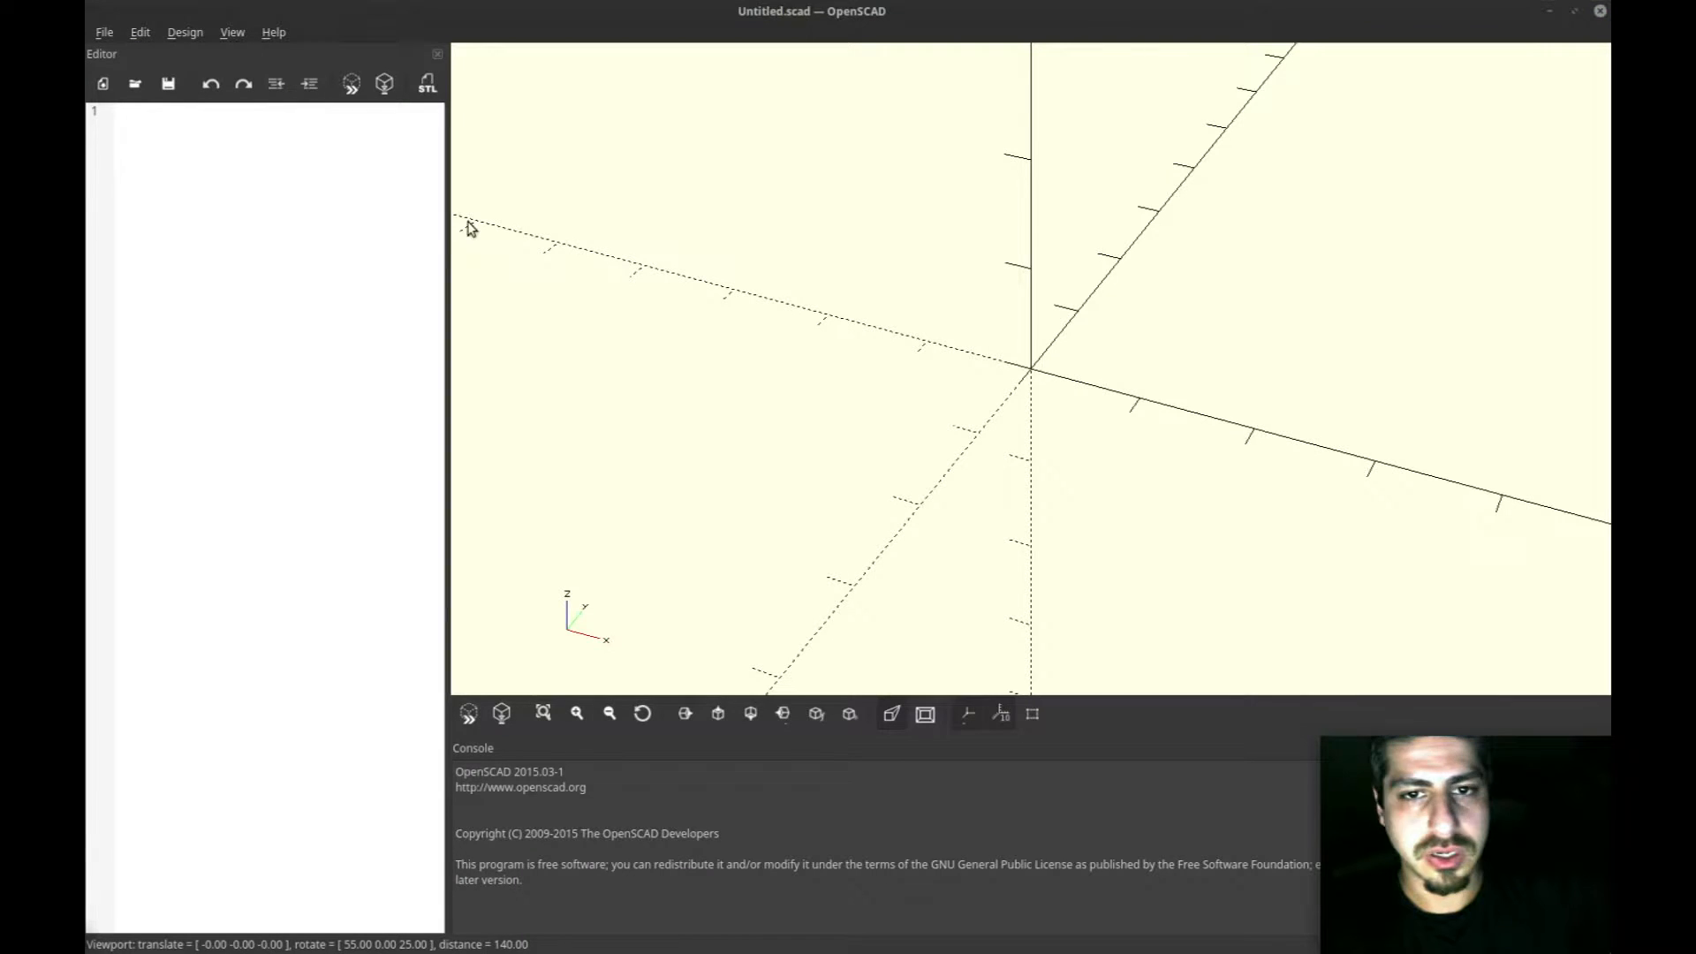
left_click(1575, 12)
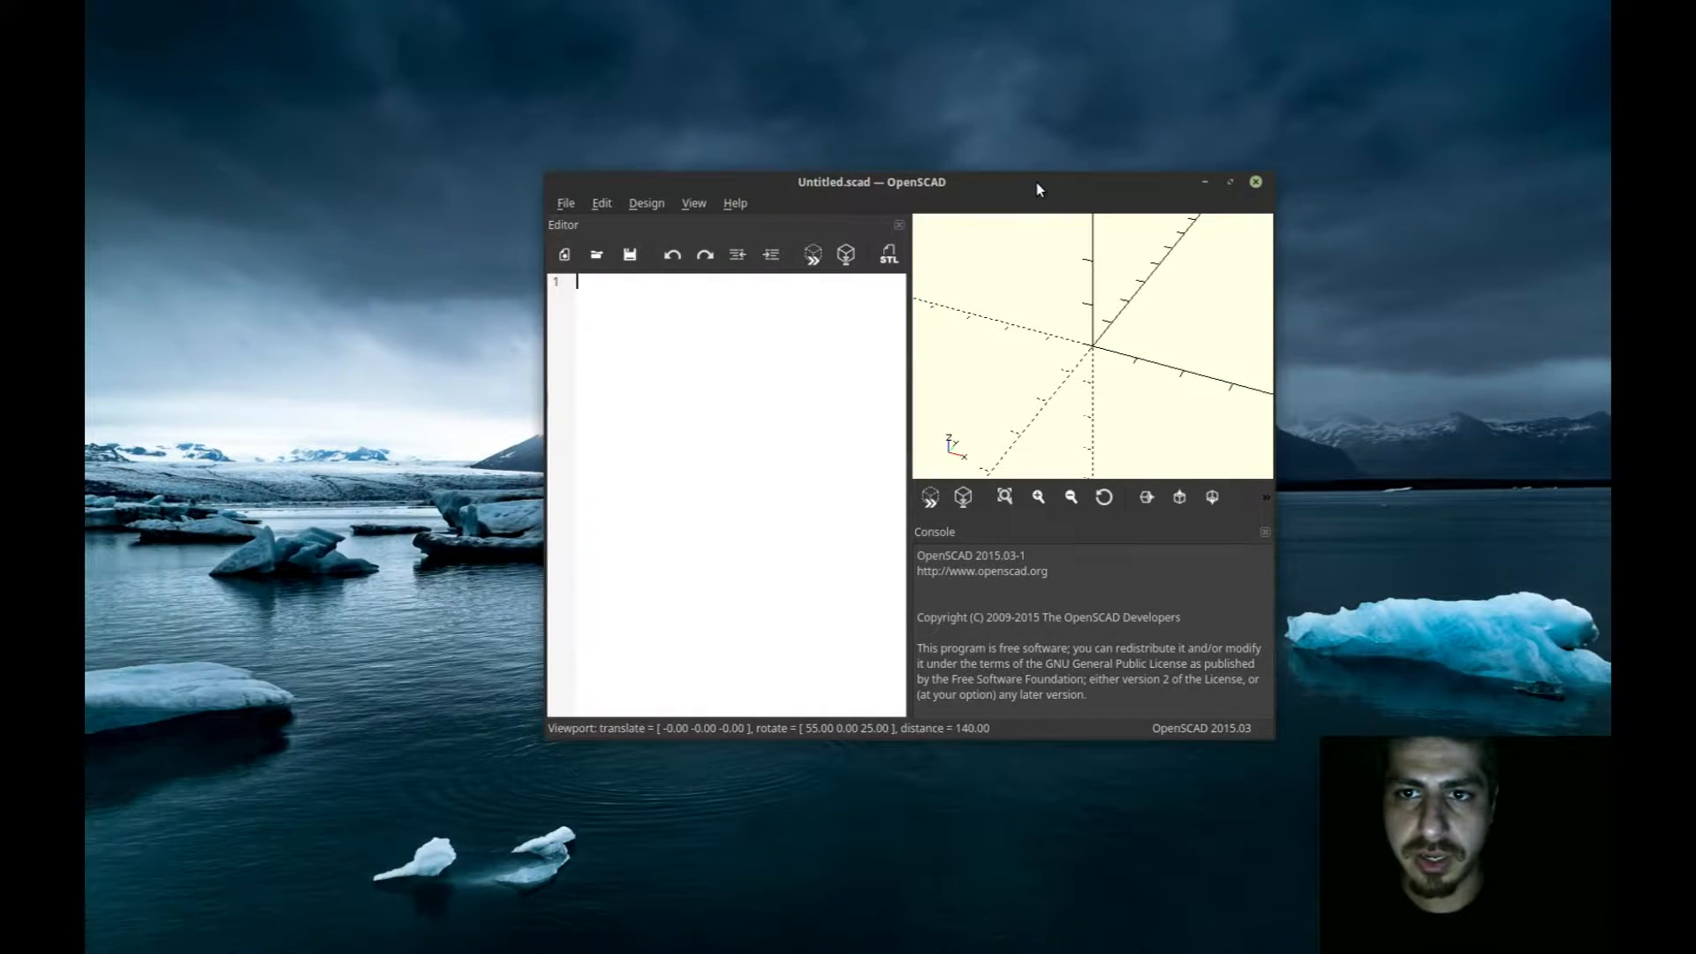
left_click(1229, 180)
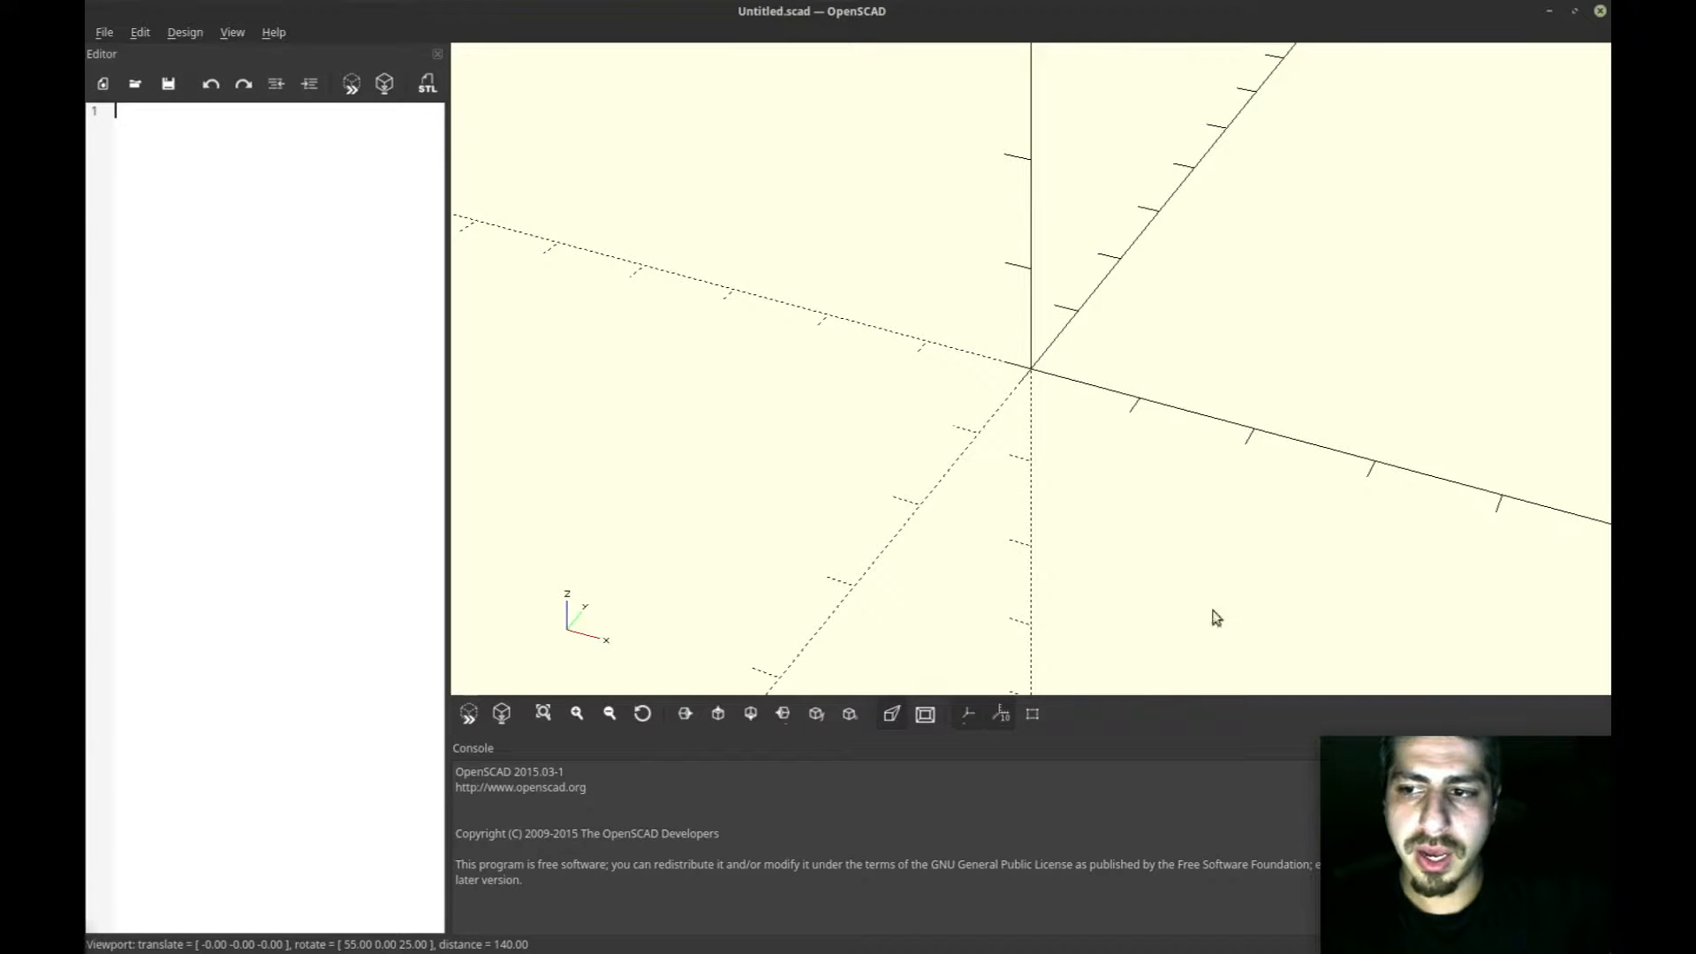
mouse_move(1160, 451)
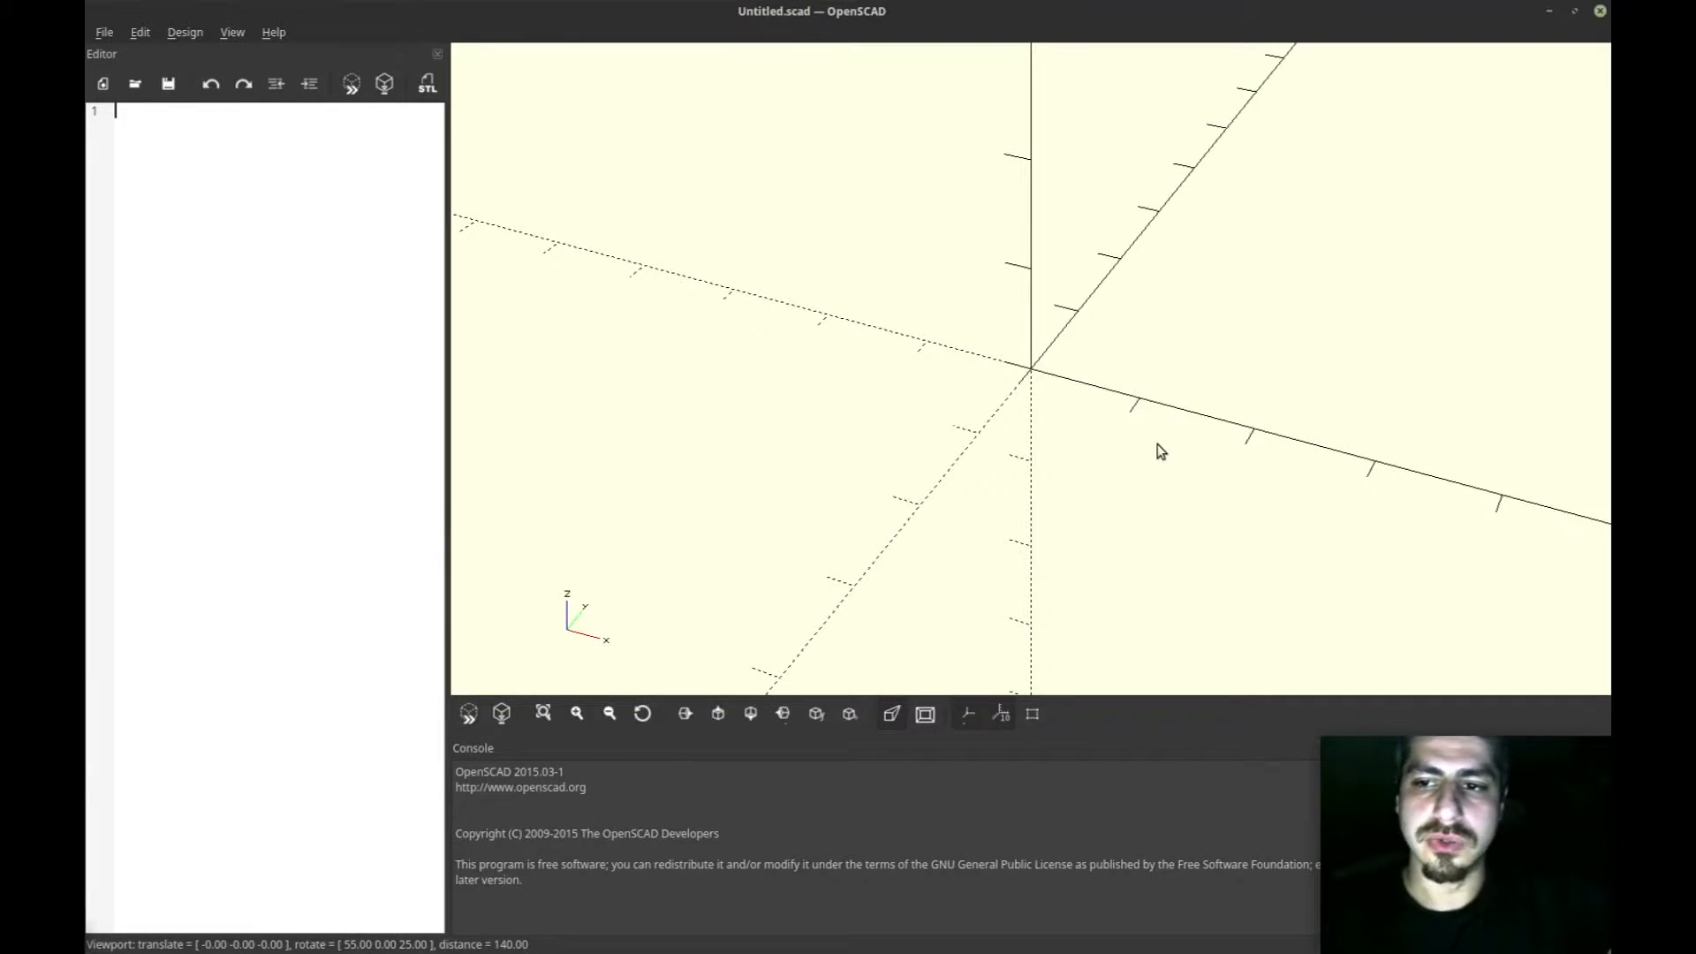
mouse_move(1281, 339)
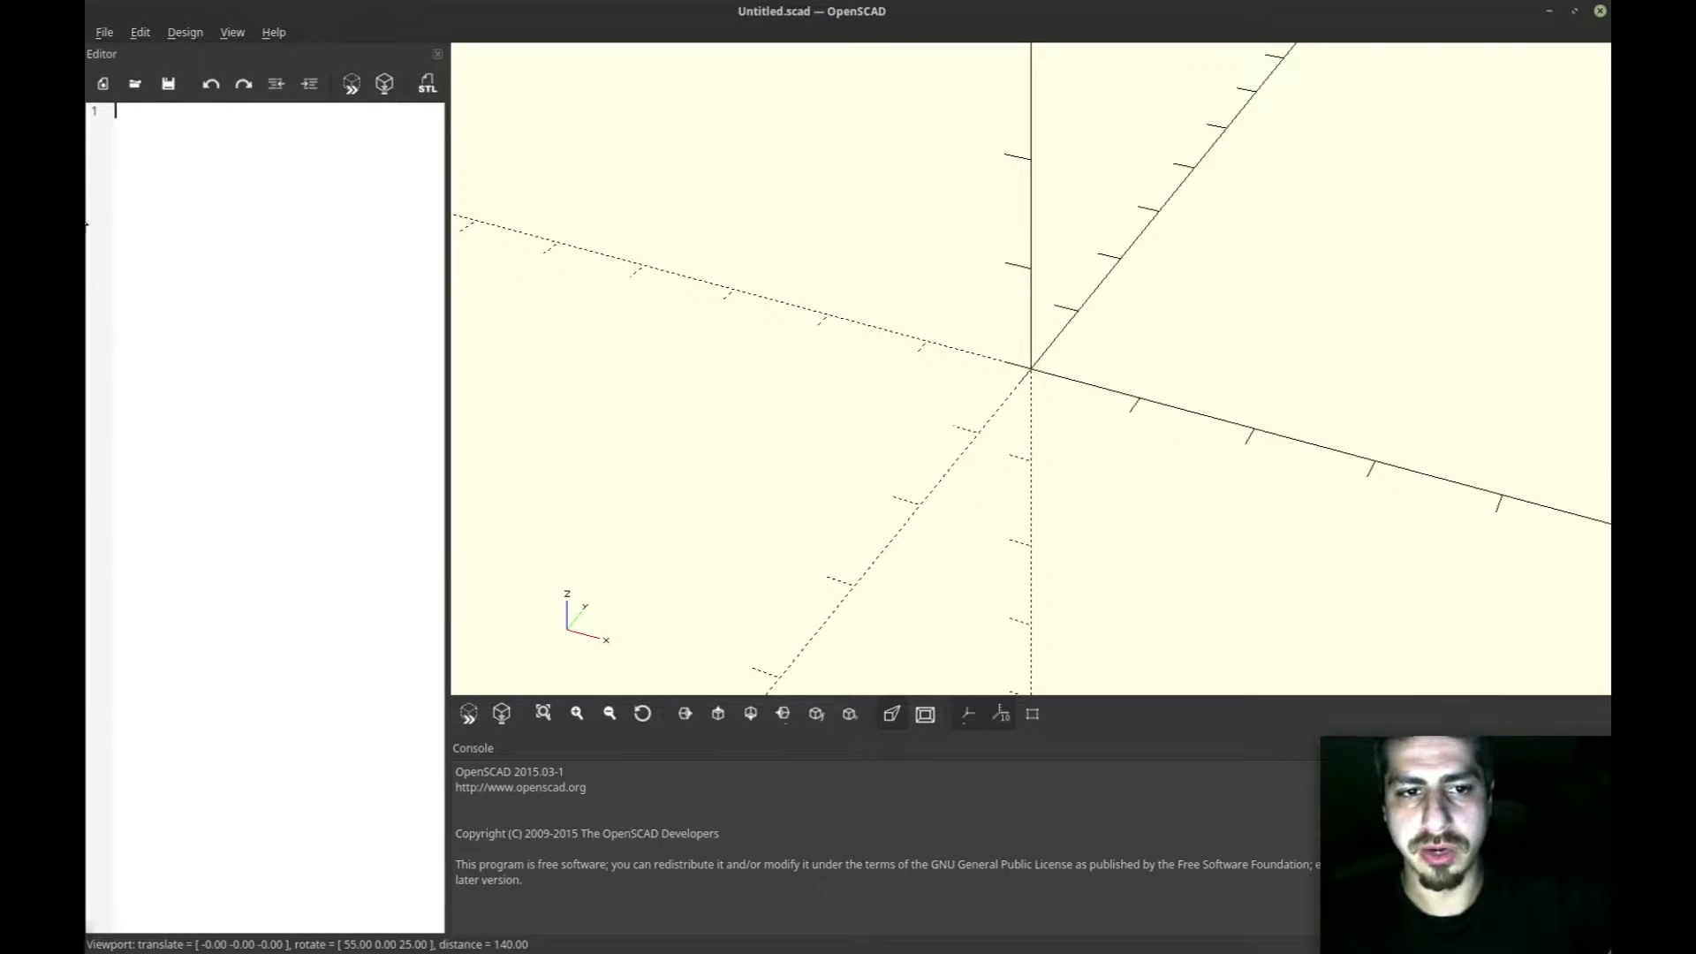
key("Return")
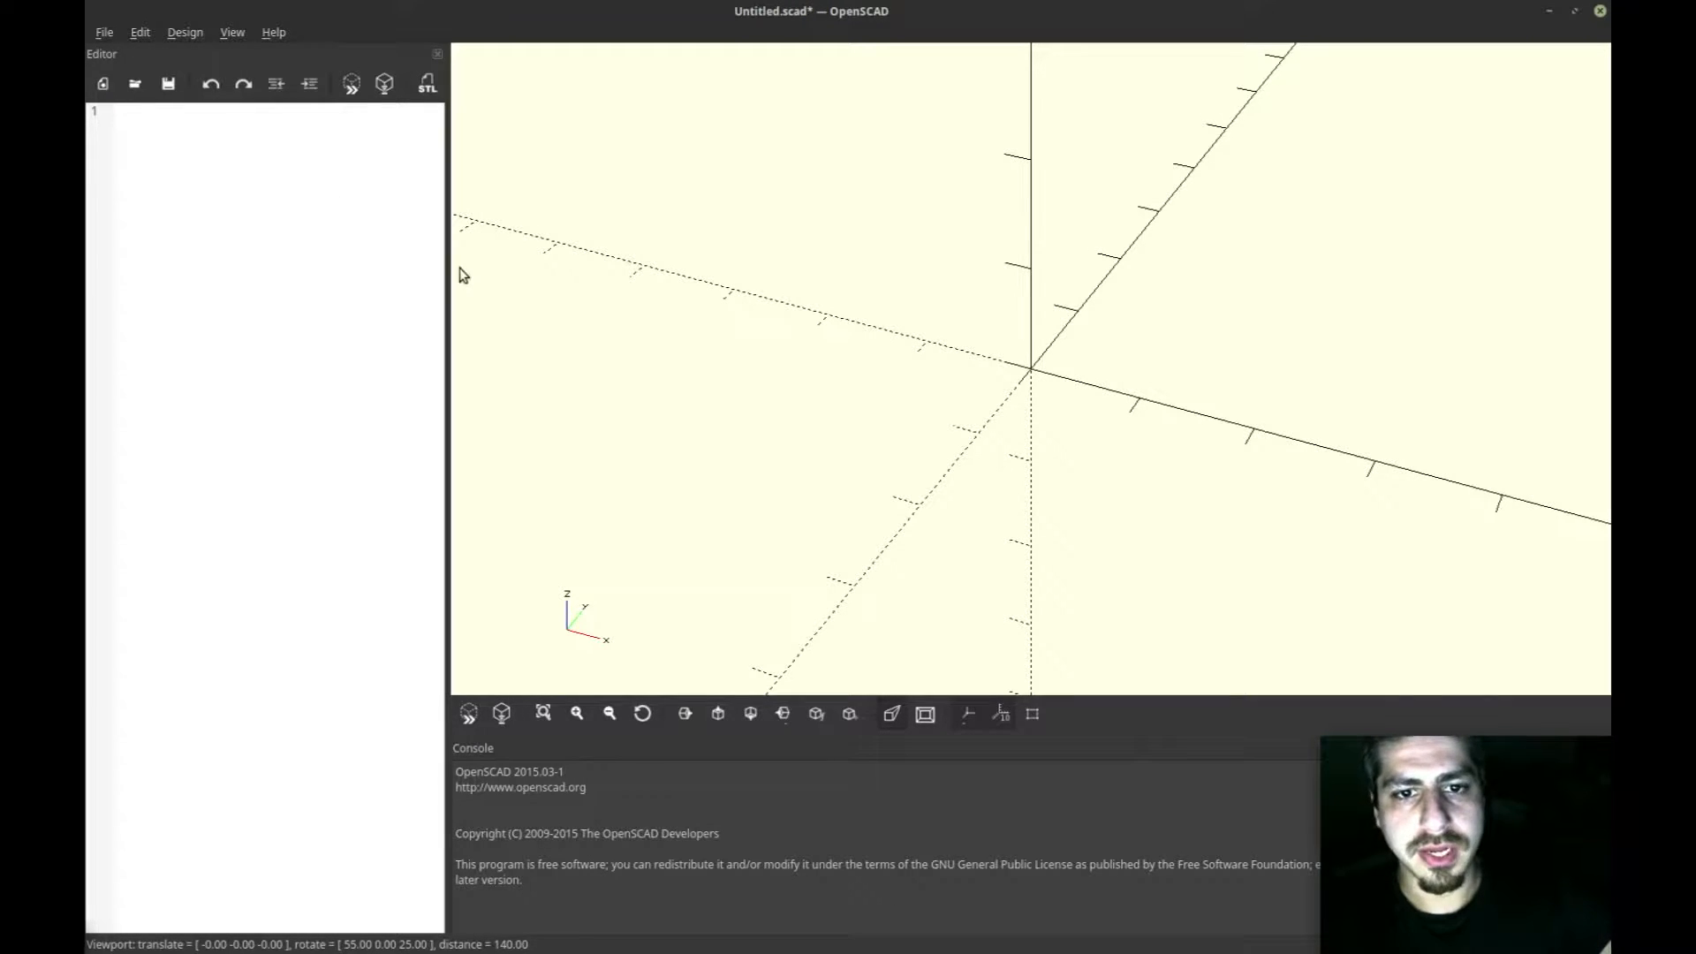
mouse_move(184, 32)
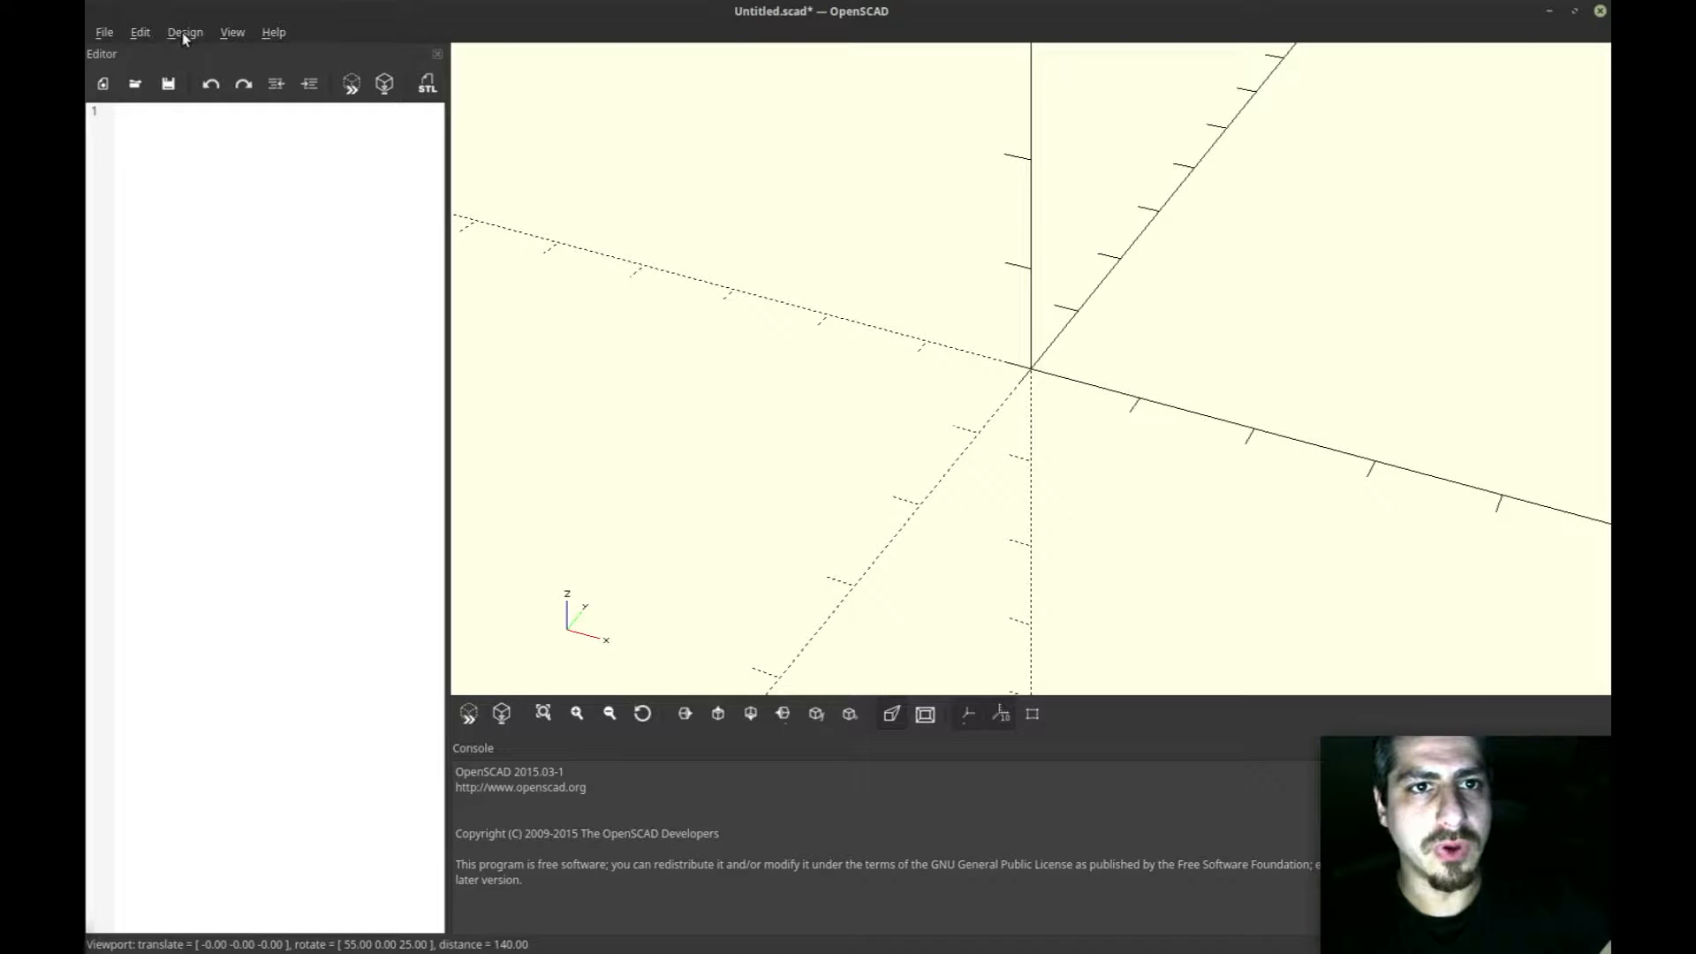
Step: Check the Editor and 3D View tabs in Preferences, where Cornfield is the only scheme
left_click(139, 32)
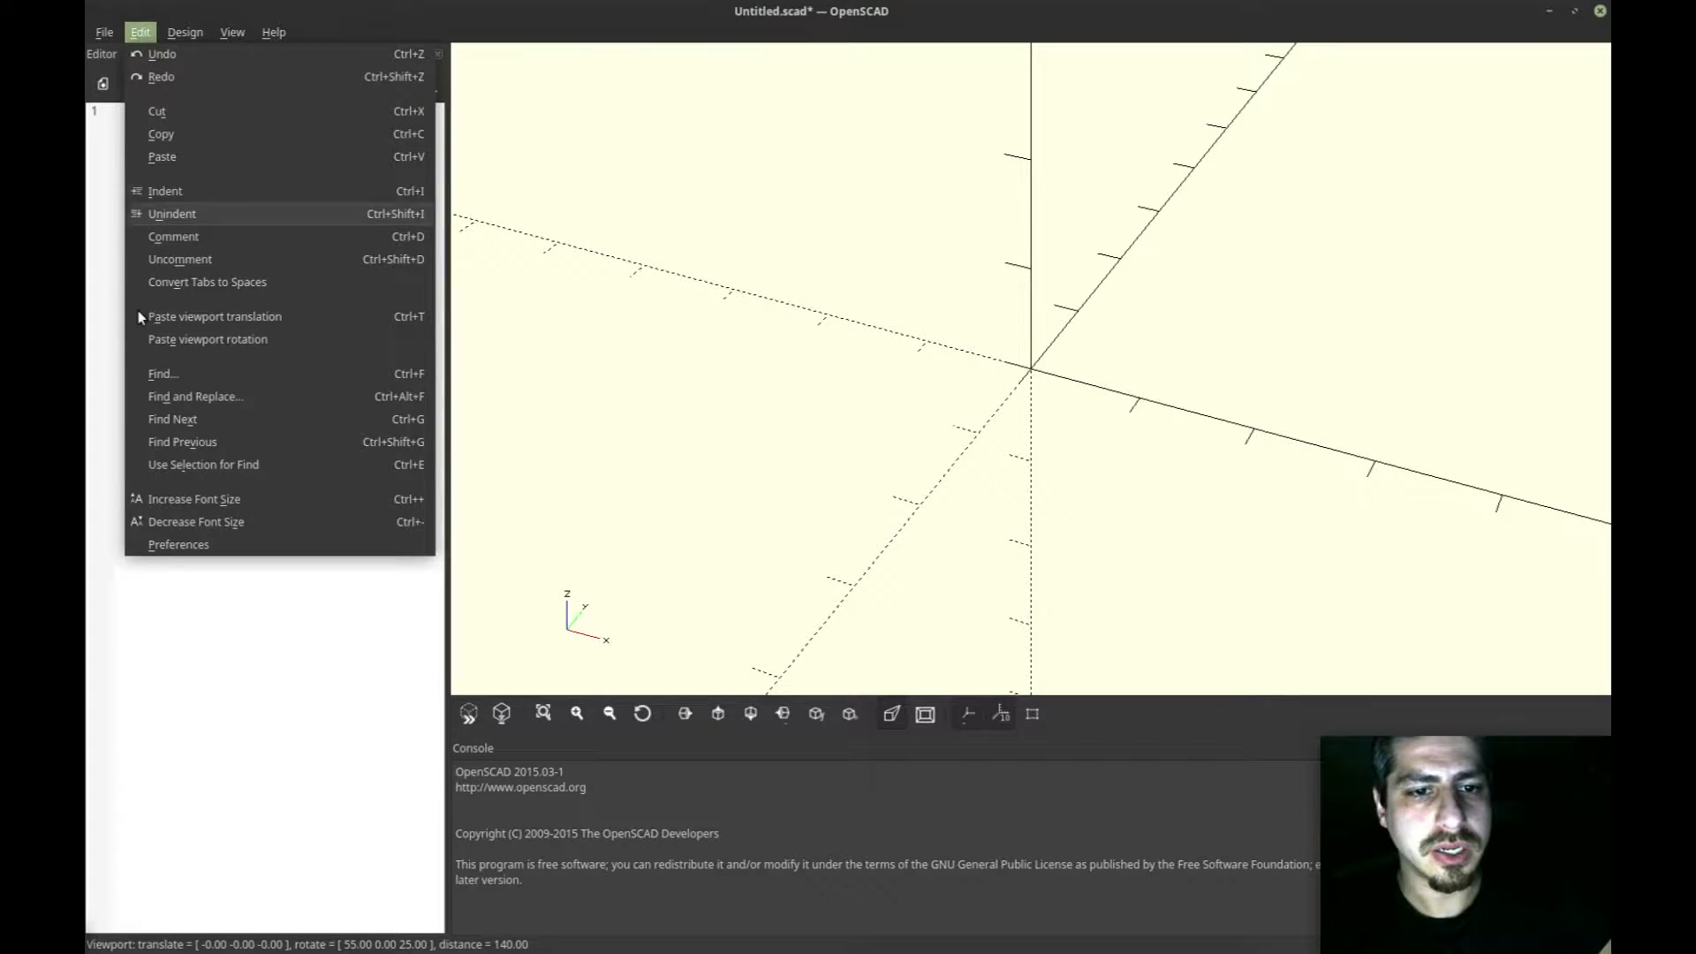
left_click(178, 544)
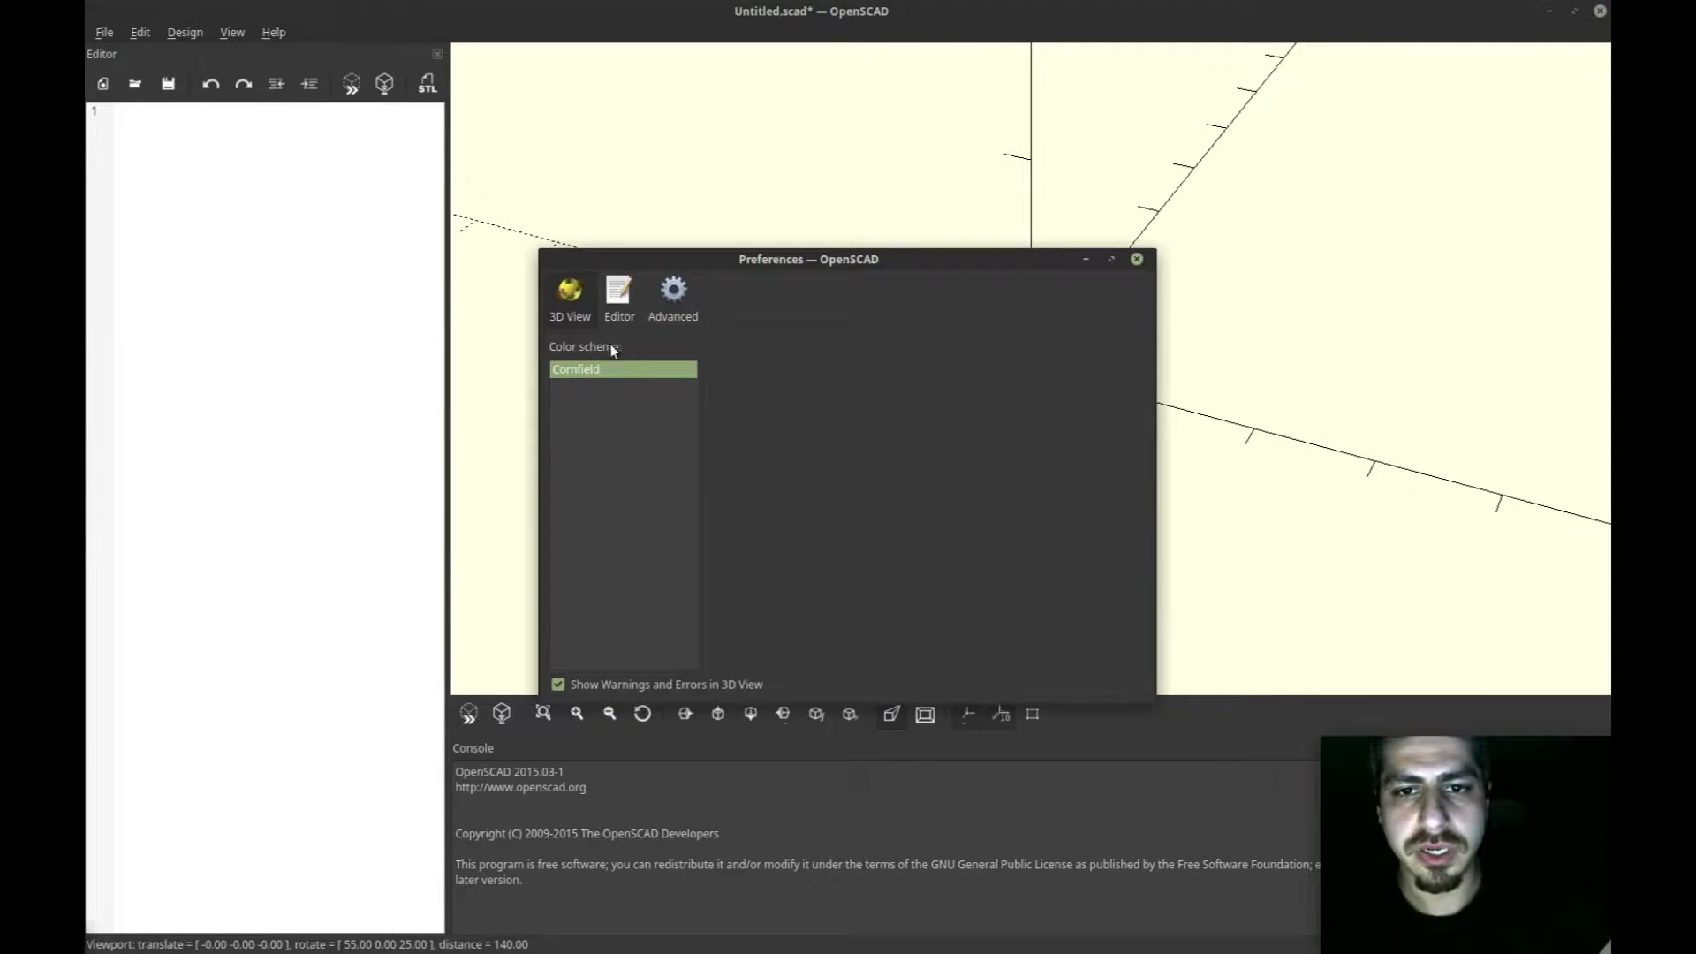
mouse_move(581, 362)
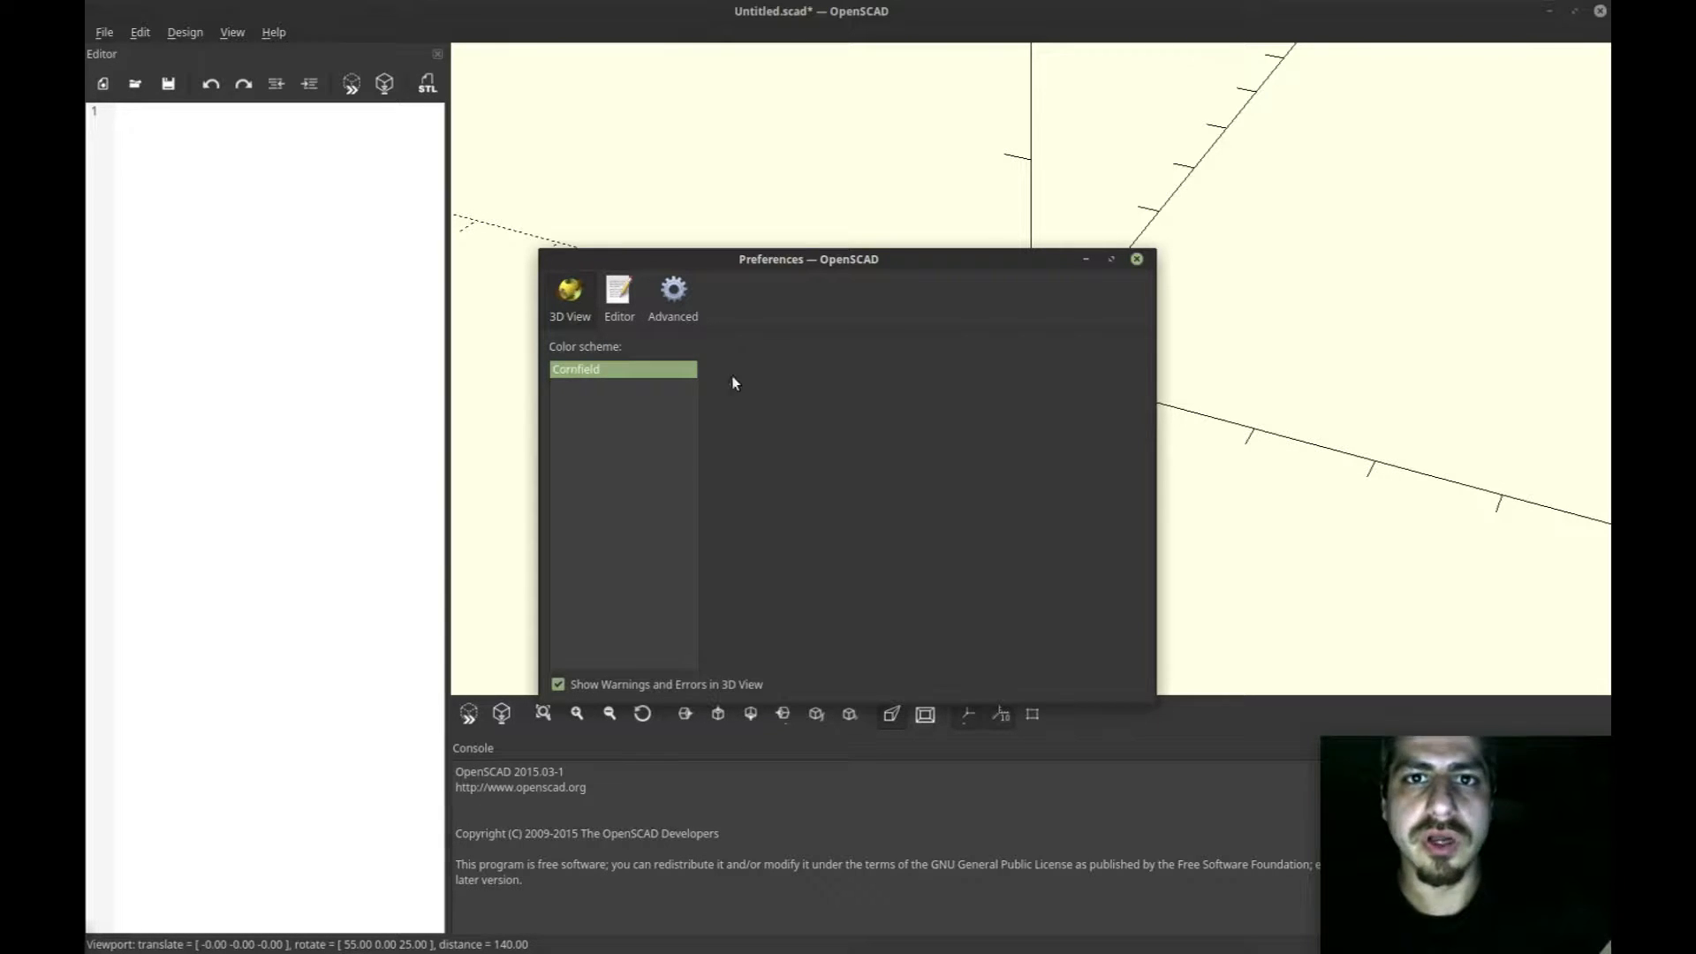
mouse_move(760, 298)
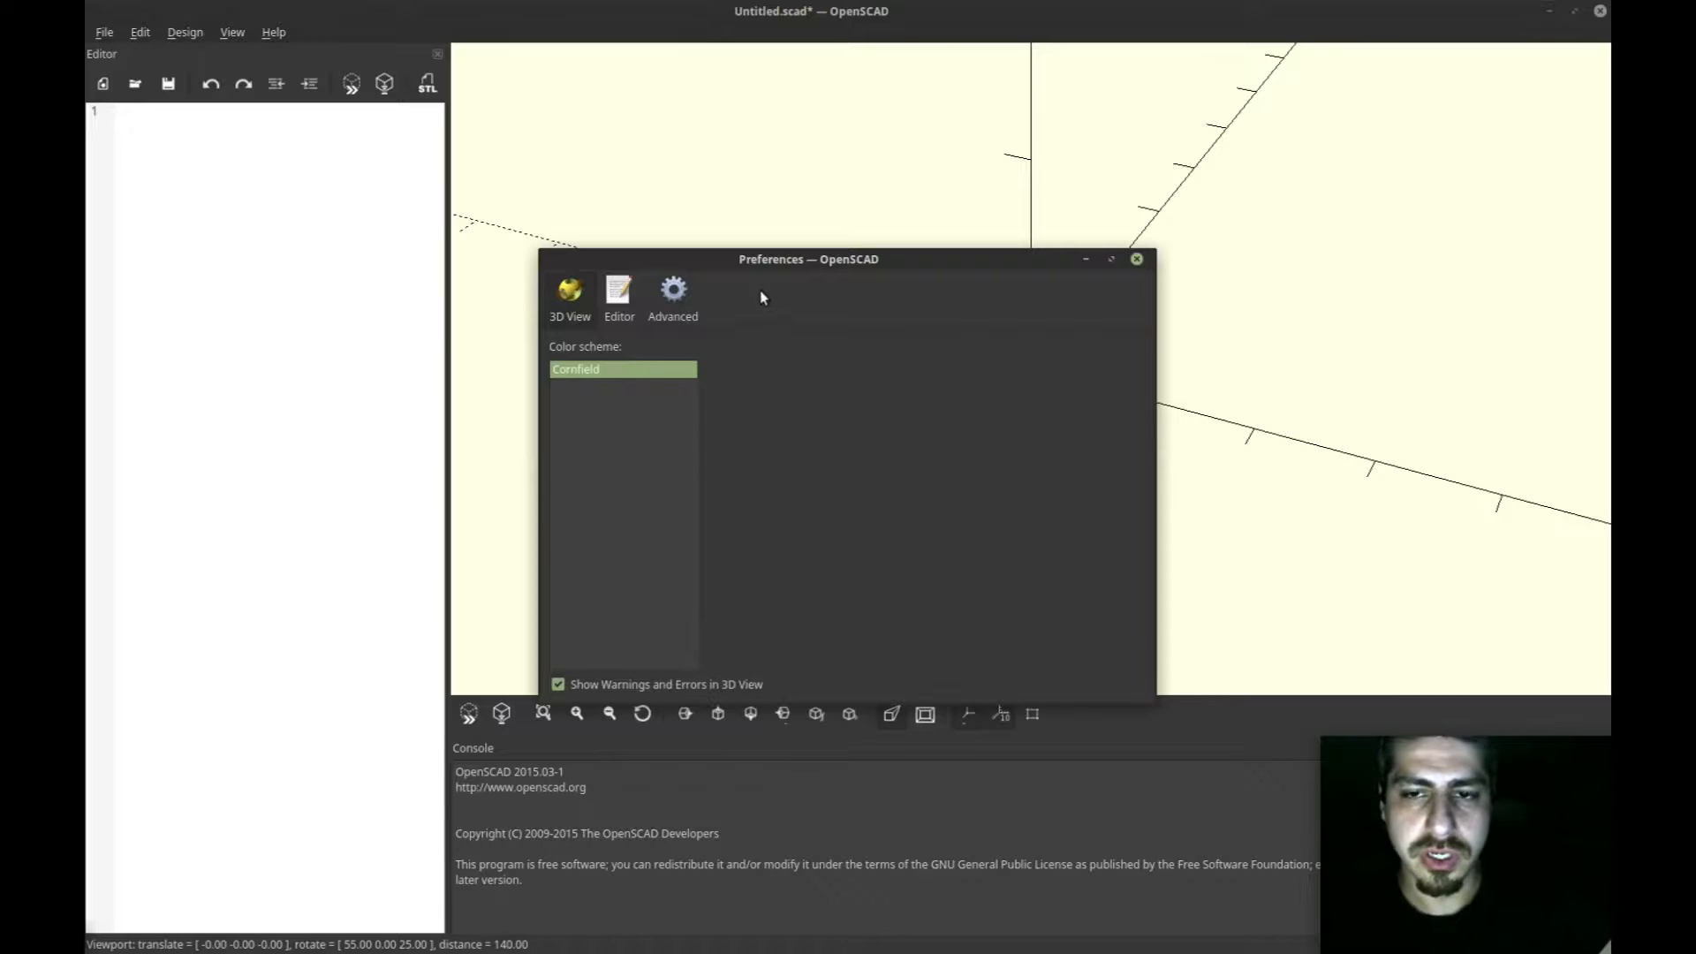
left_click(618, 298)
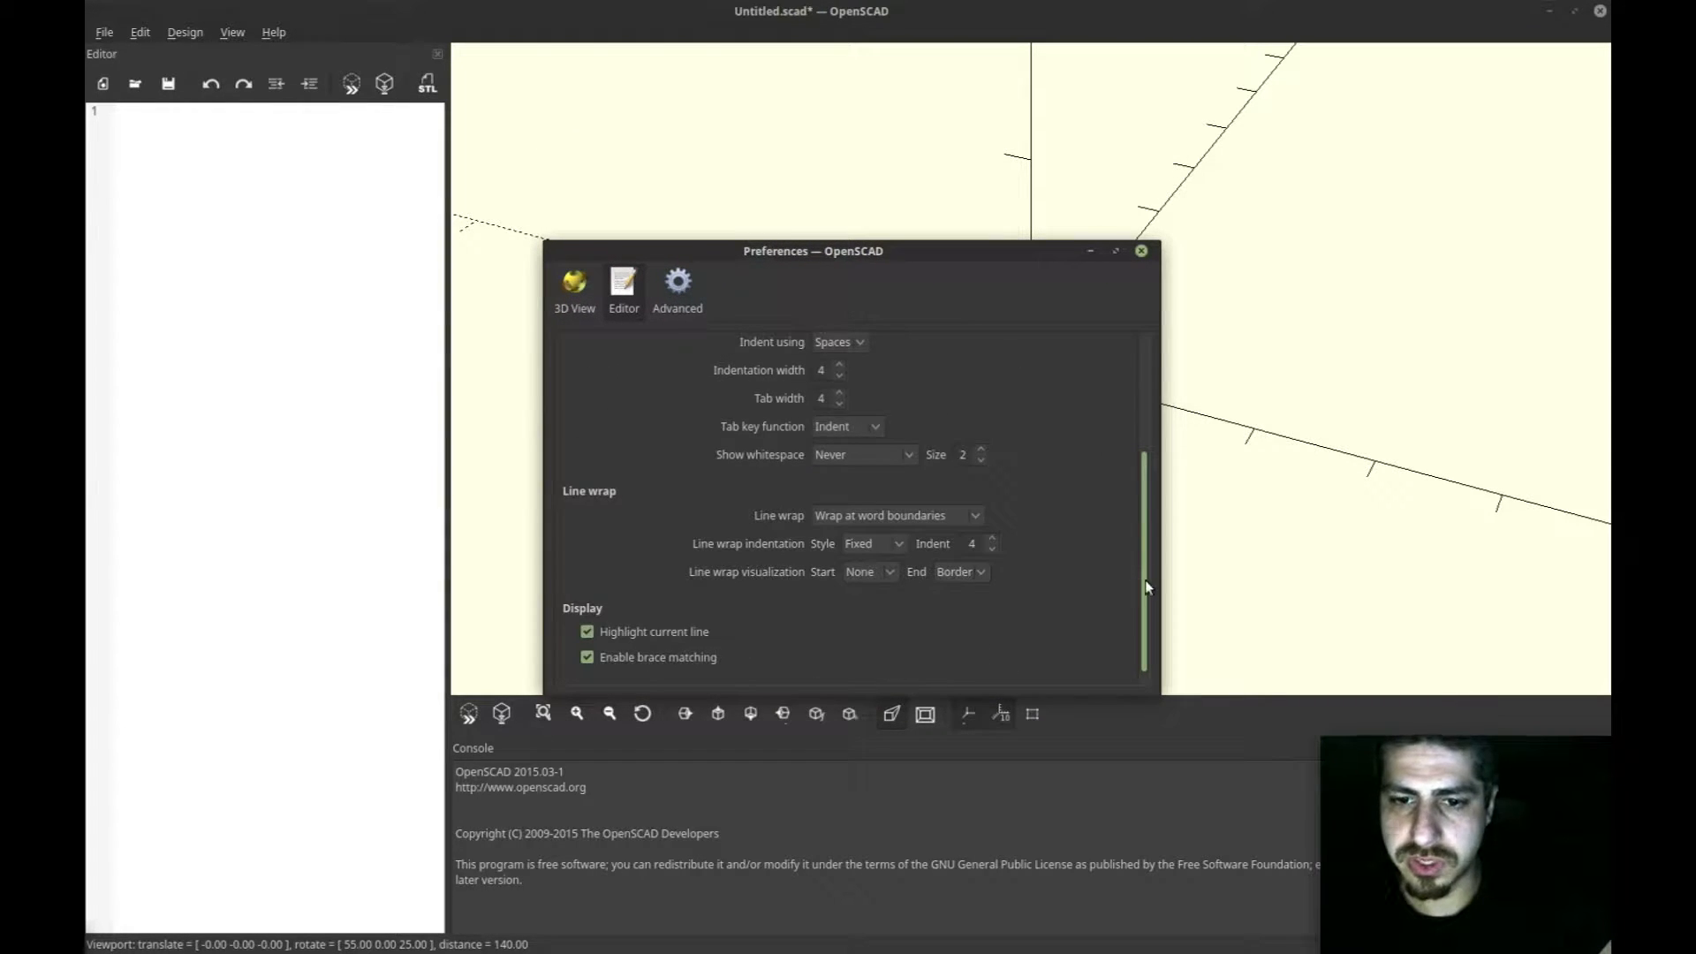
left_click(574, 286)
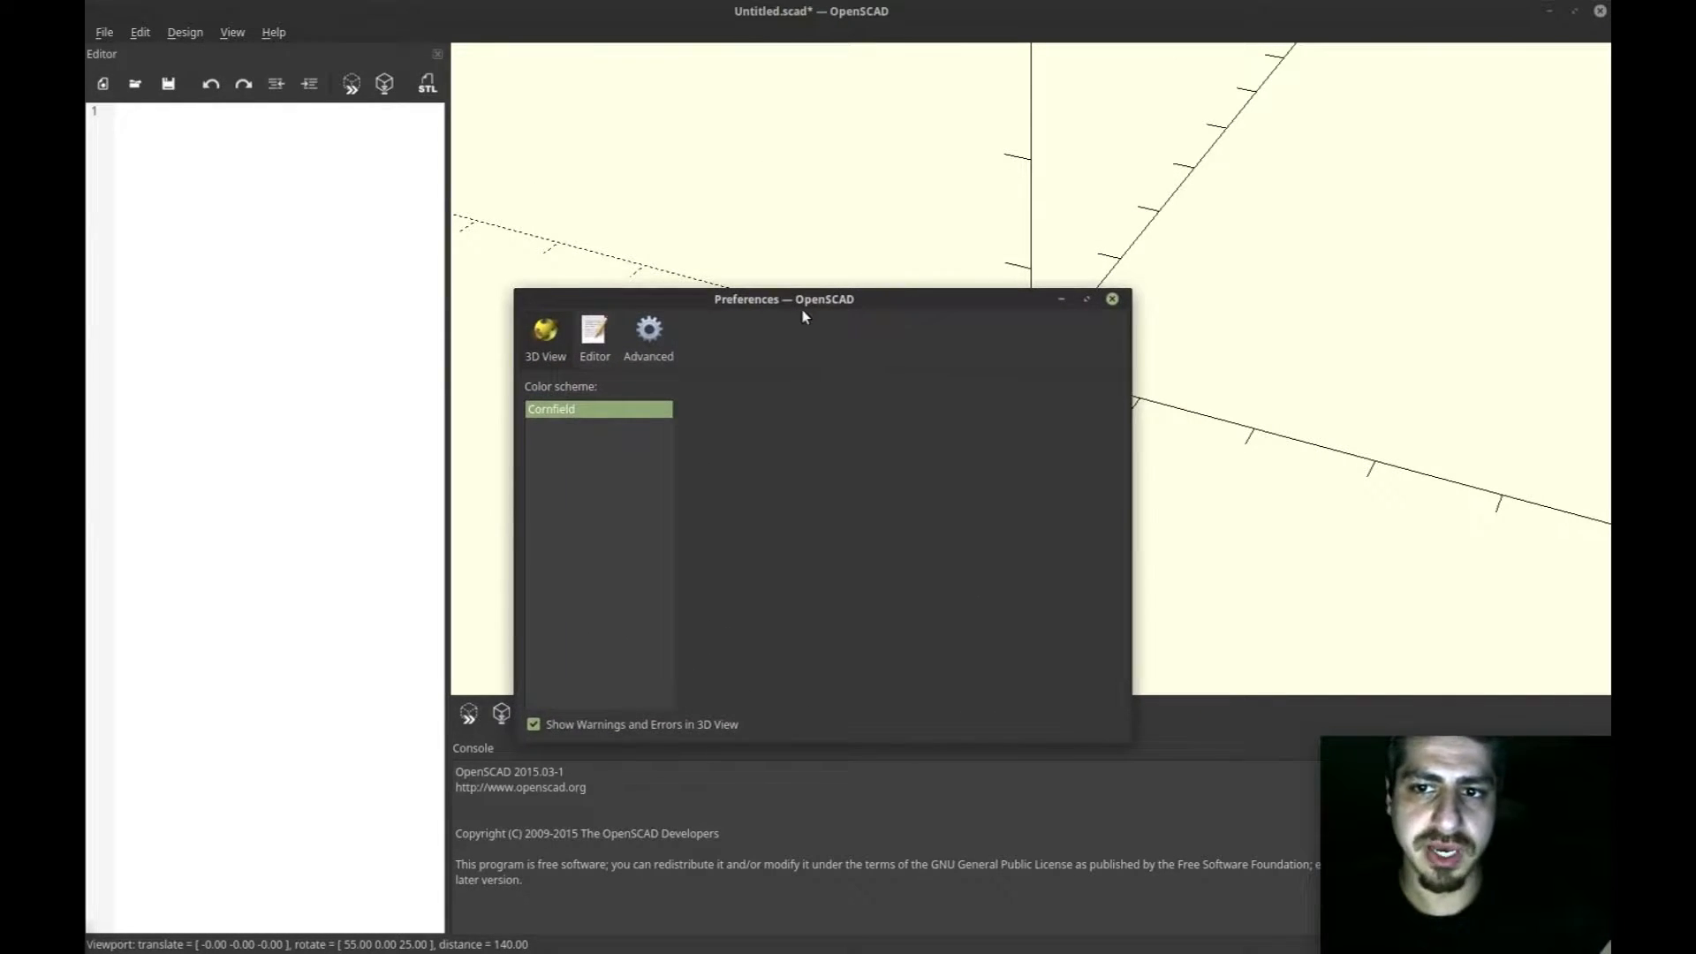
mouse_move(536, 655)
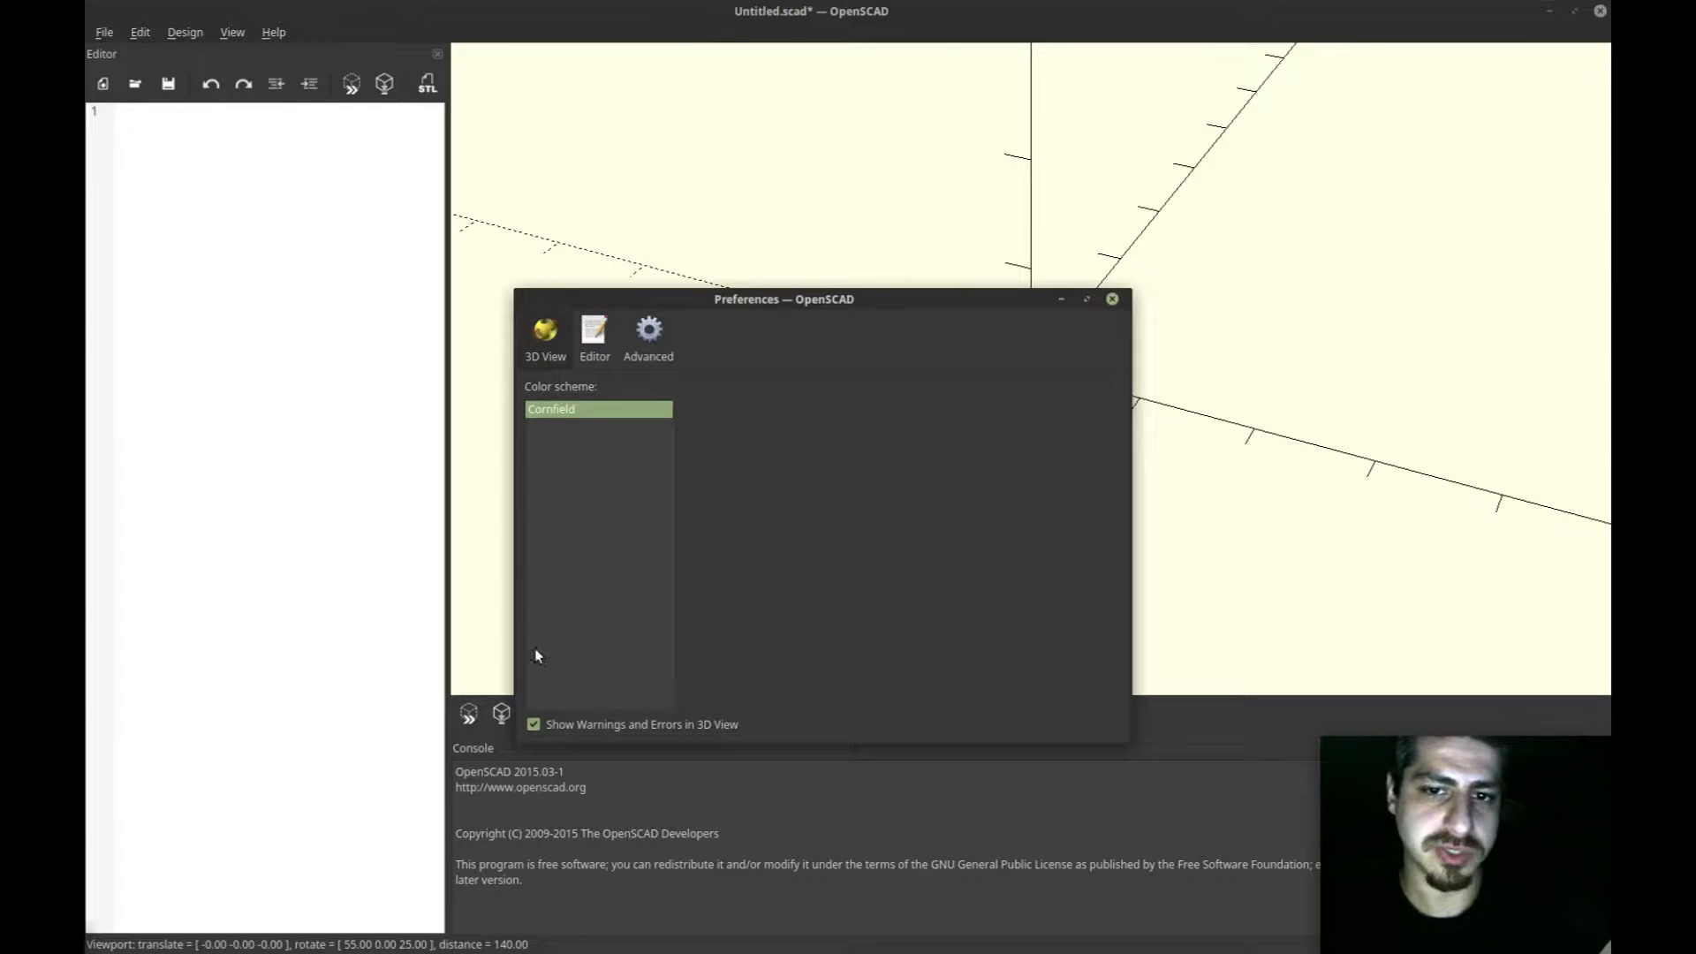
mouse_move(582, 442)
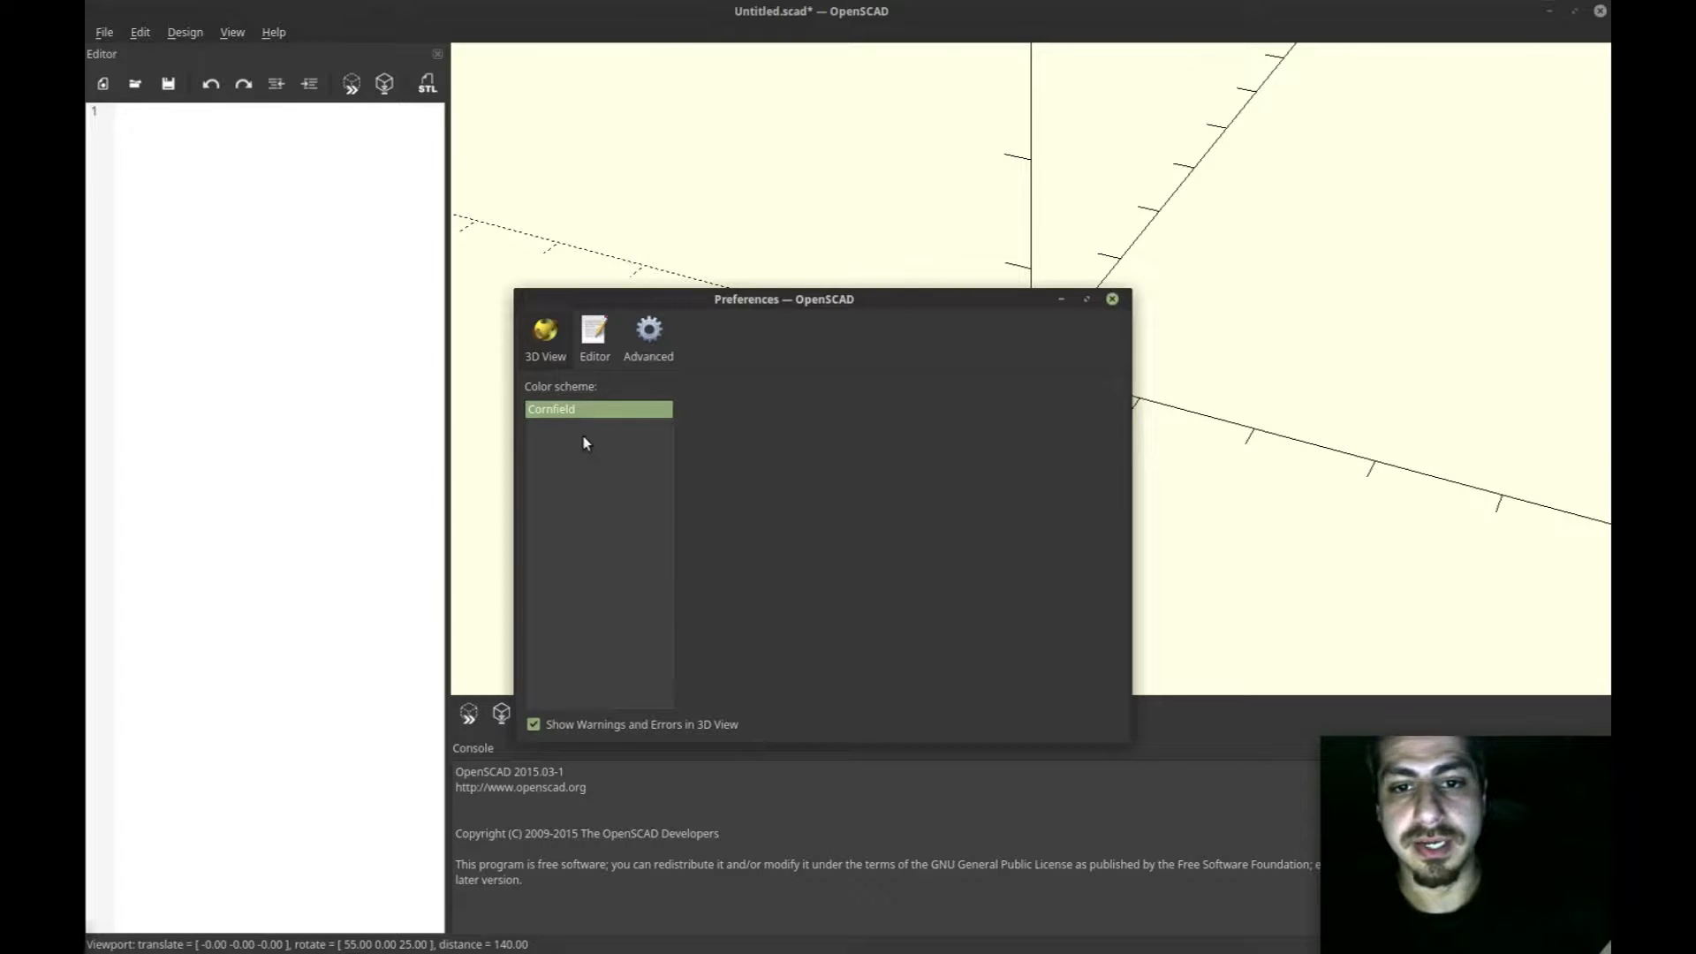
left_click_drag(784, 298, 825, 255)
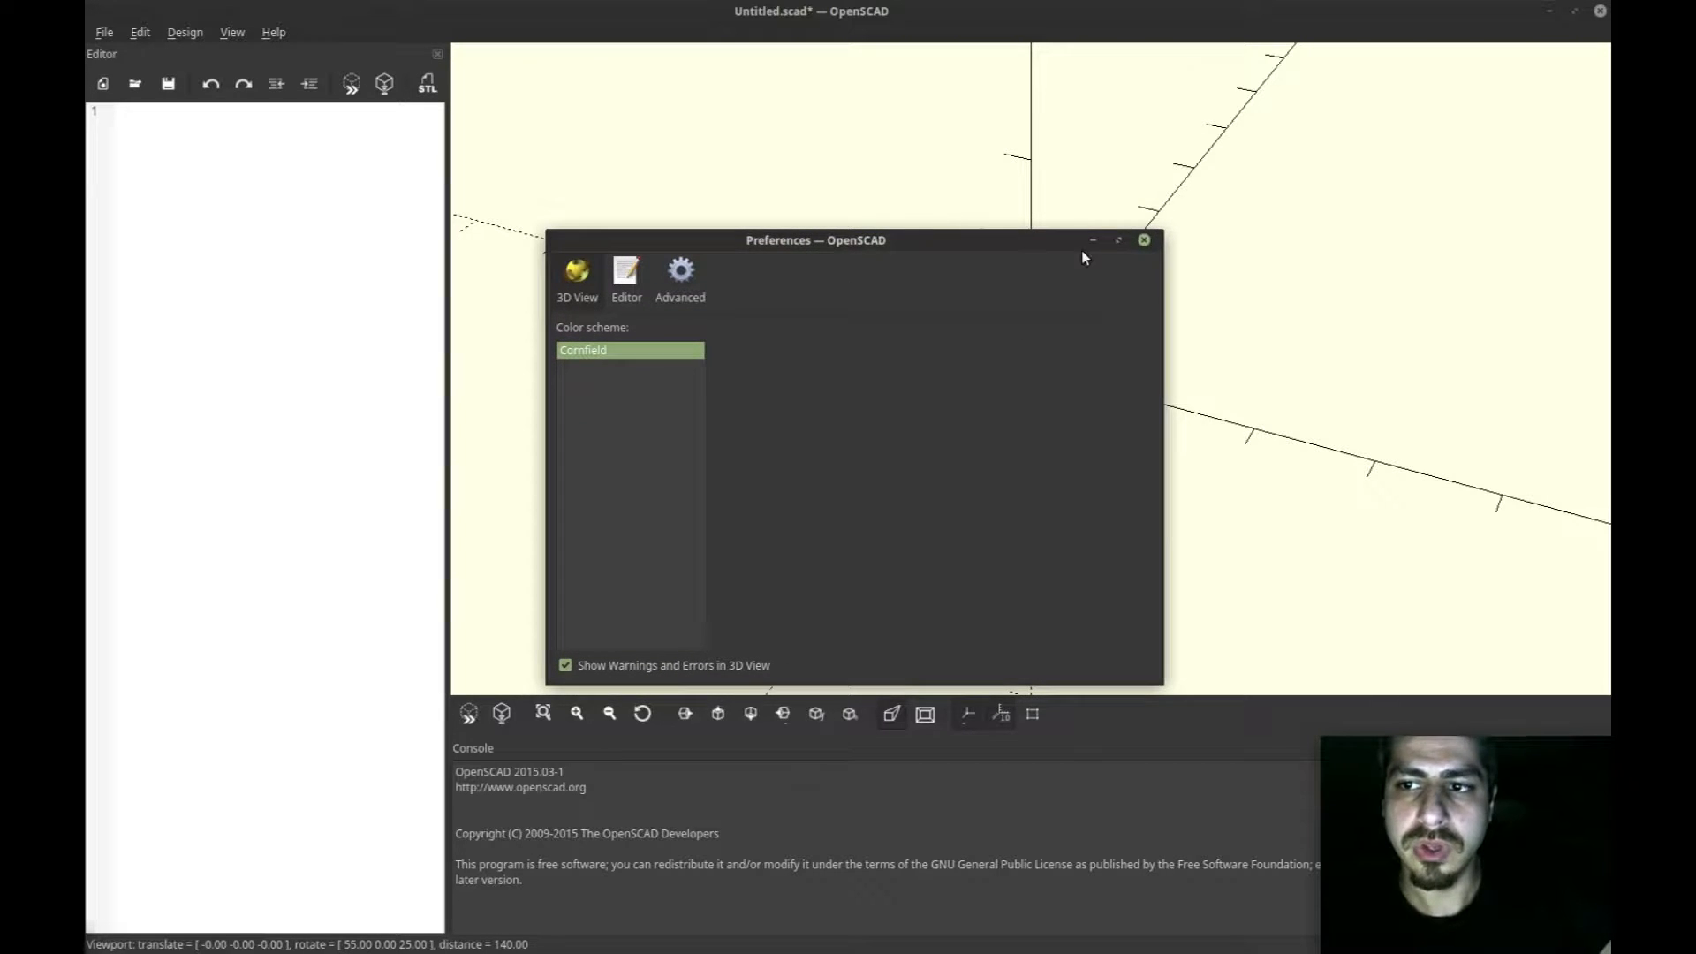
mouse_move(969, 251)
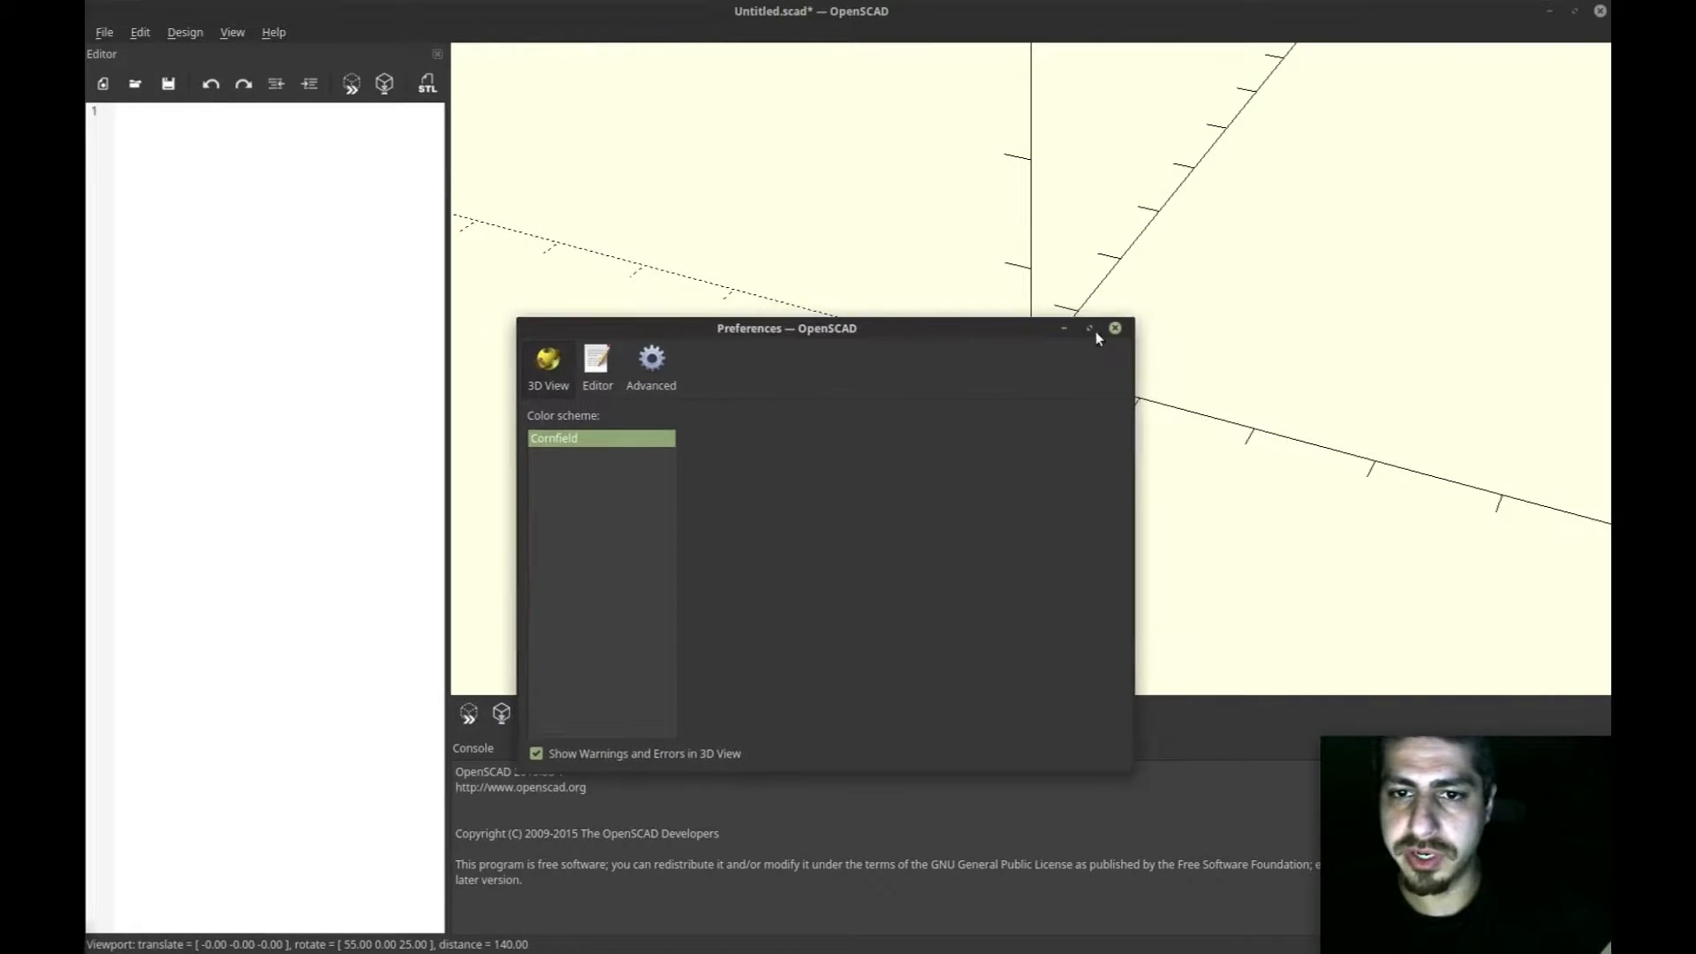
left_click(1114, 328)
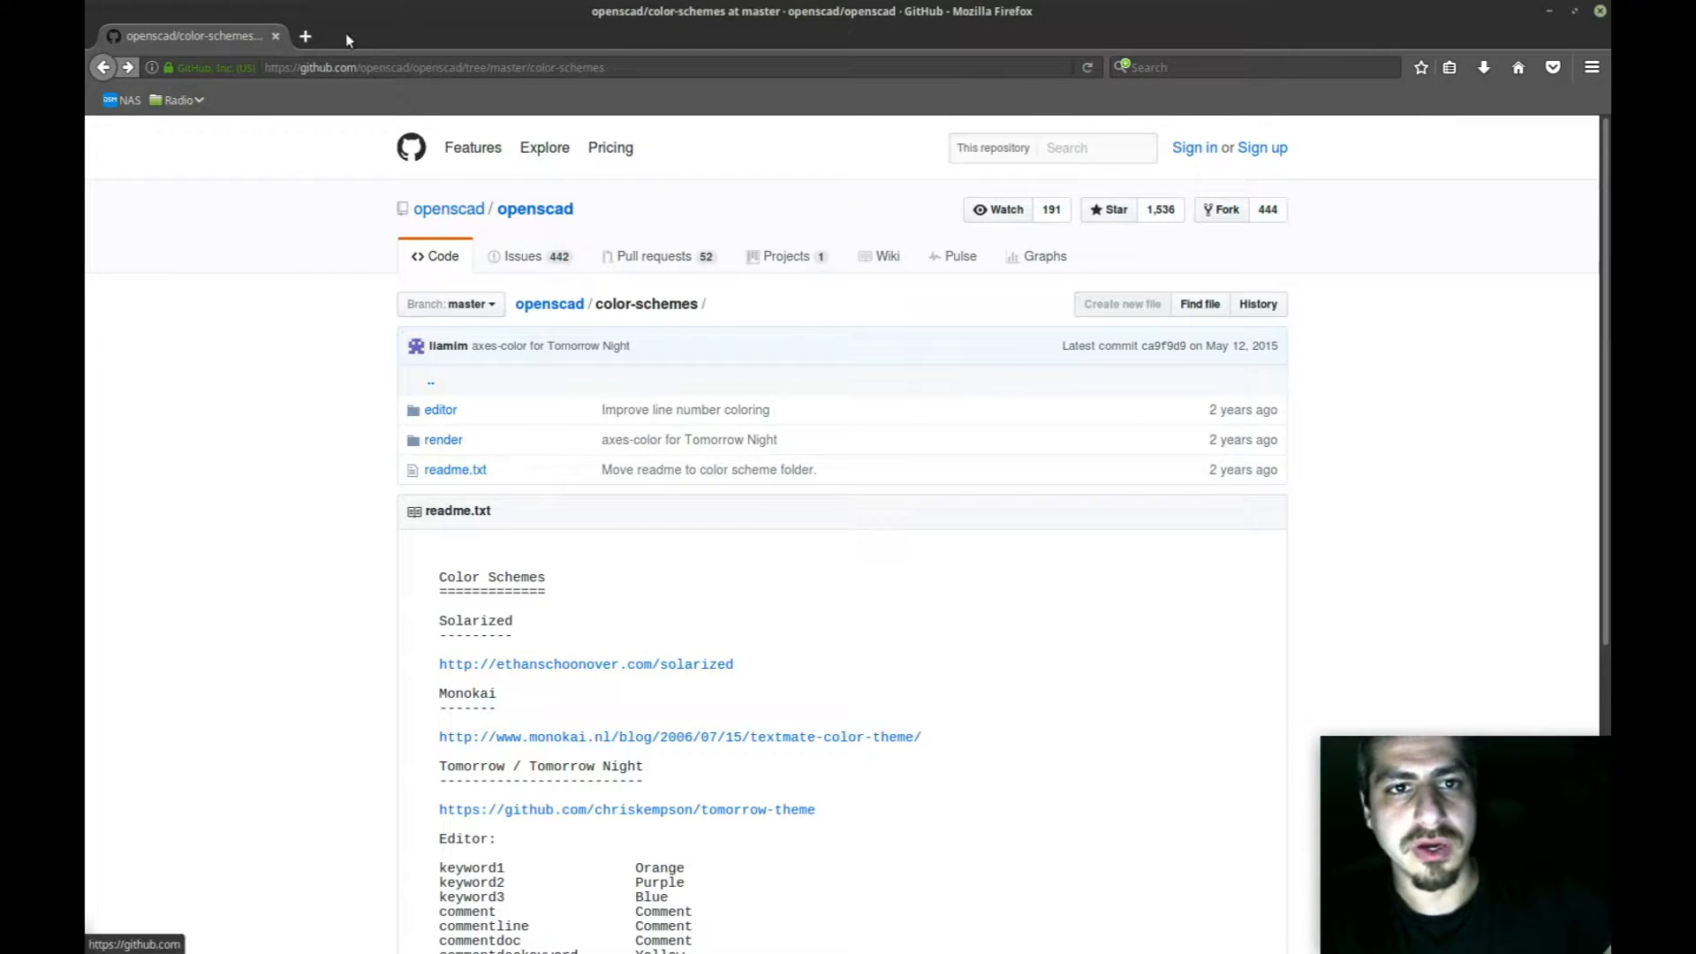
Step: Google 'openscad theme' and open the 'openscad/color-schemes at master' GitHub result
left_click(432, 67)
type("google.com/")
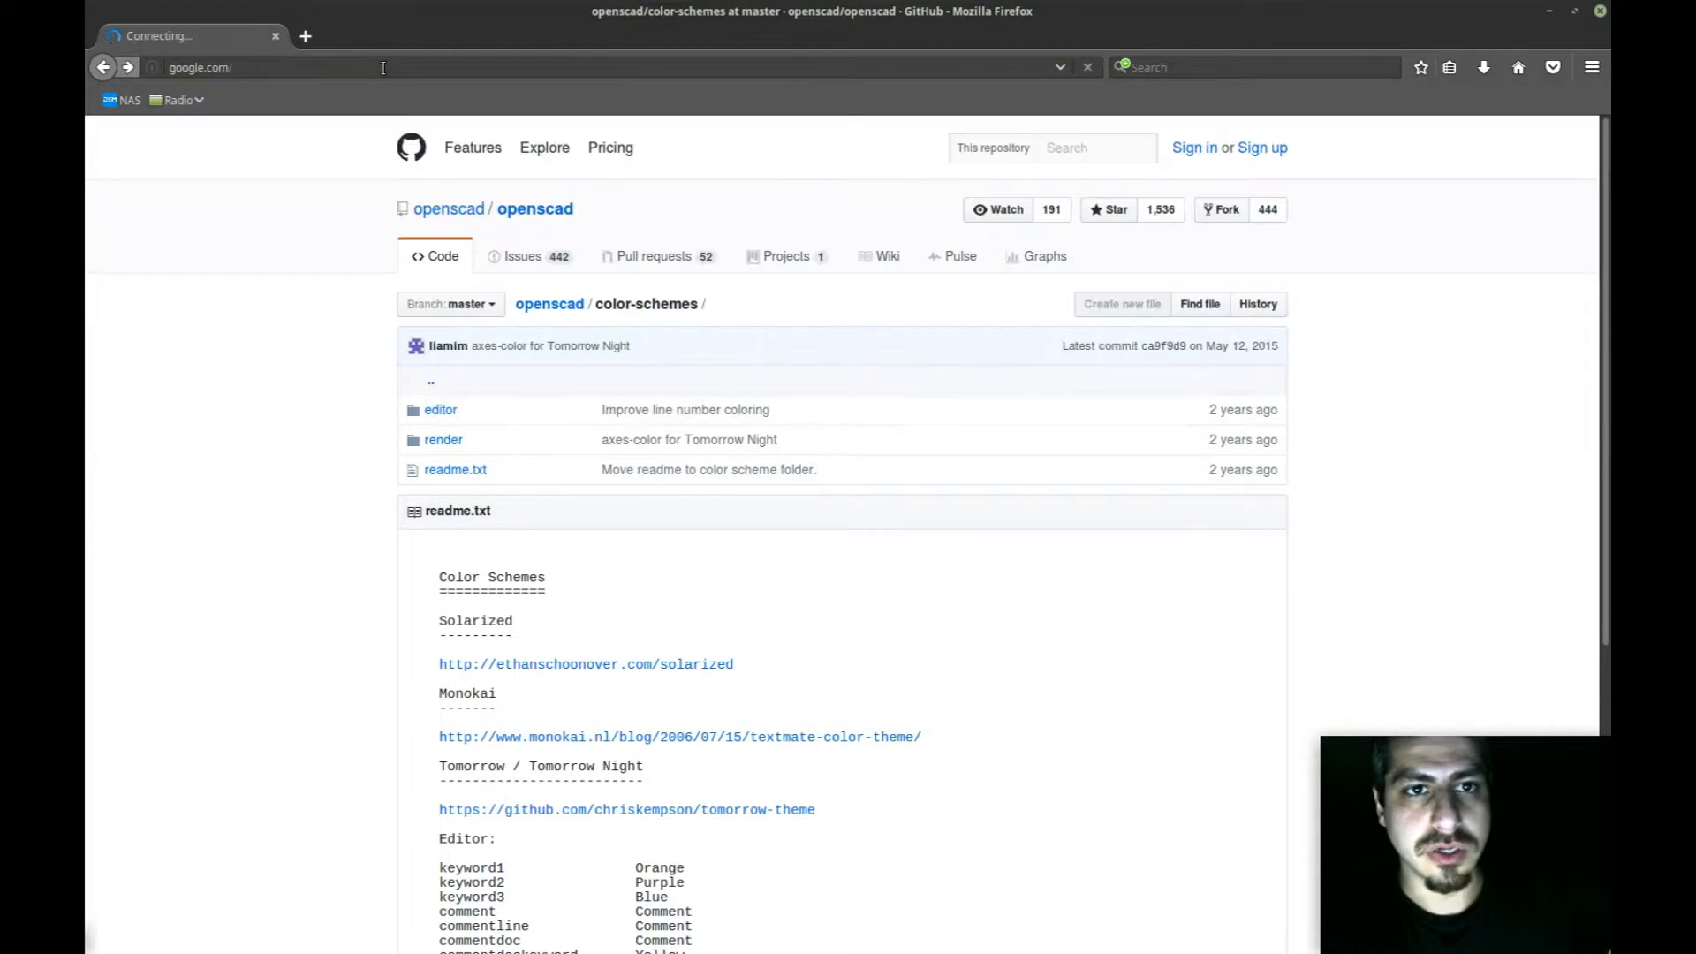
key("Return")
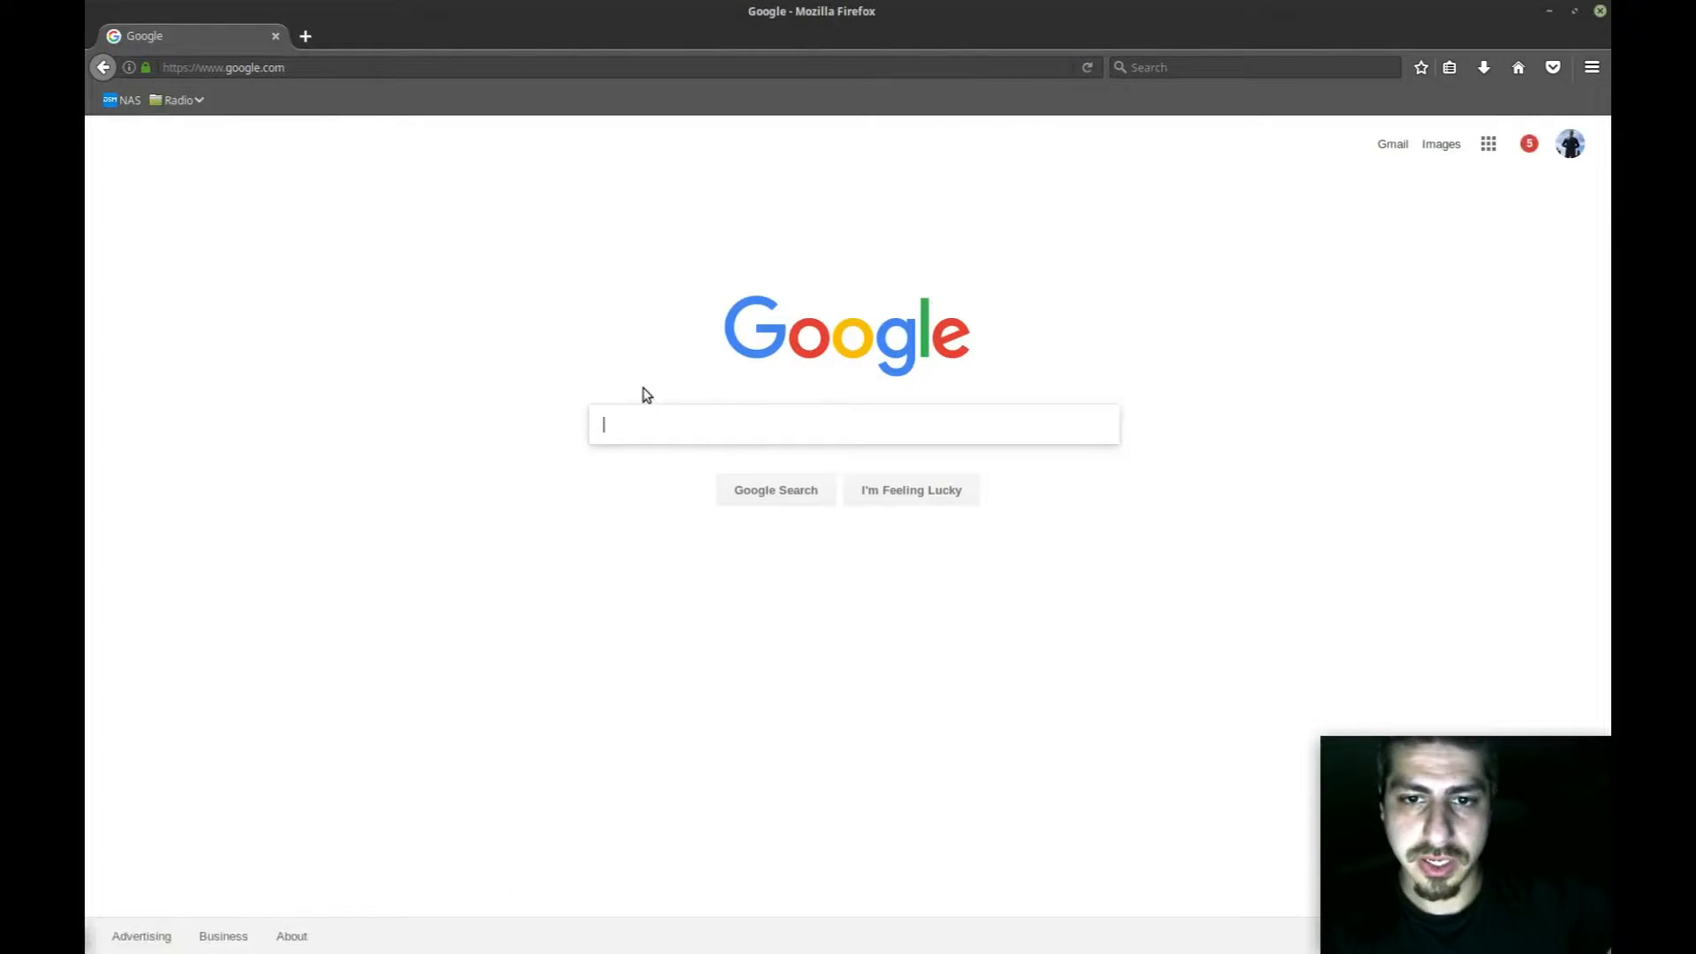
type("ope")
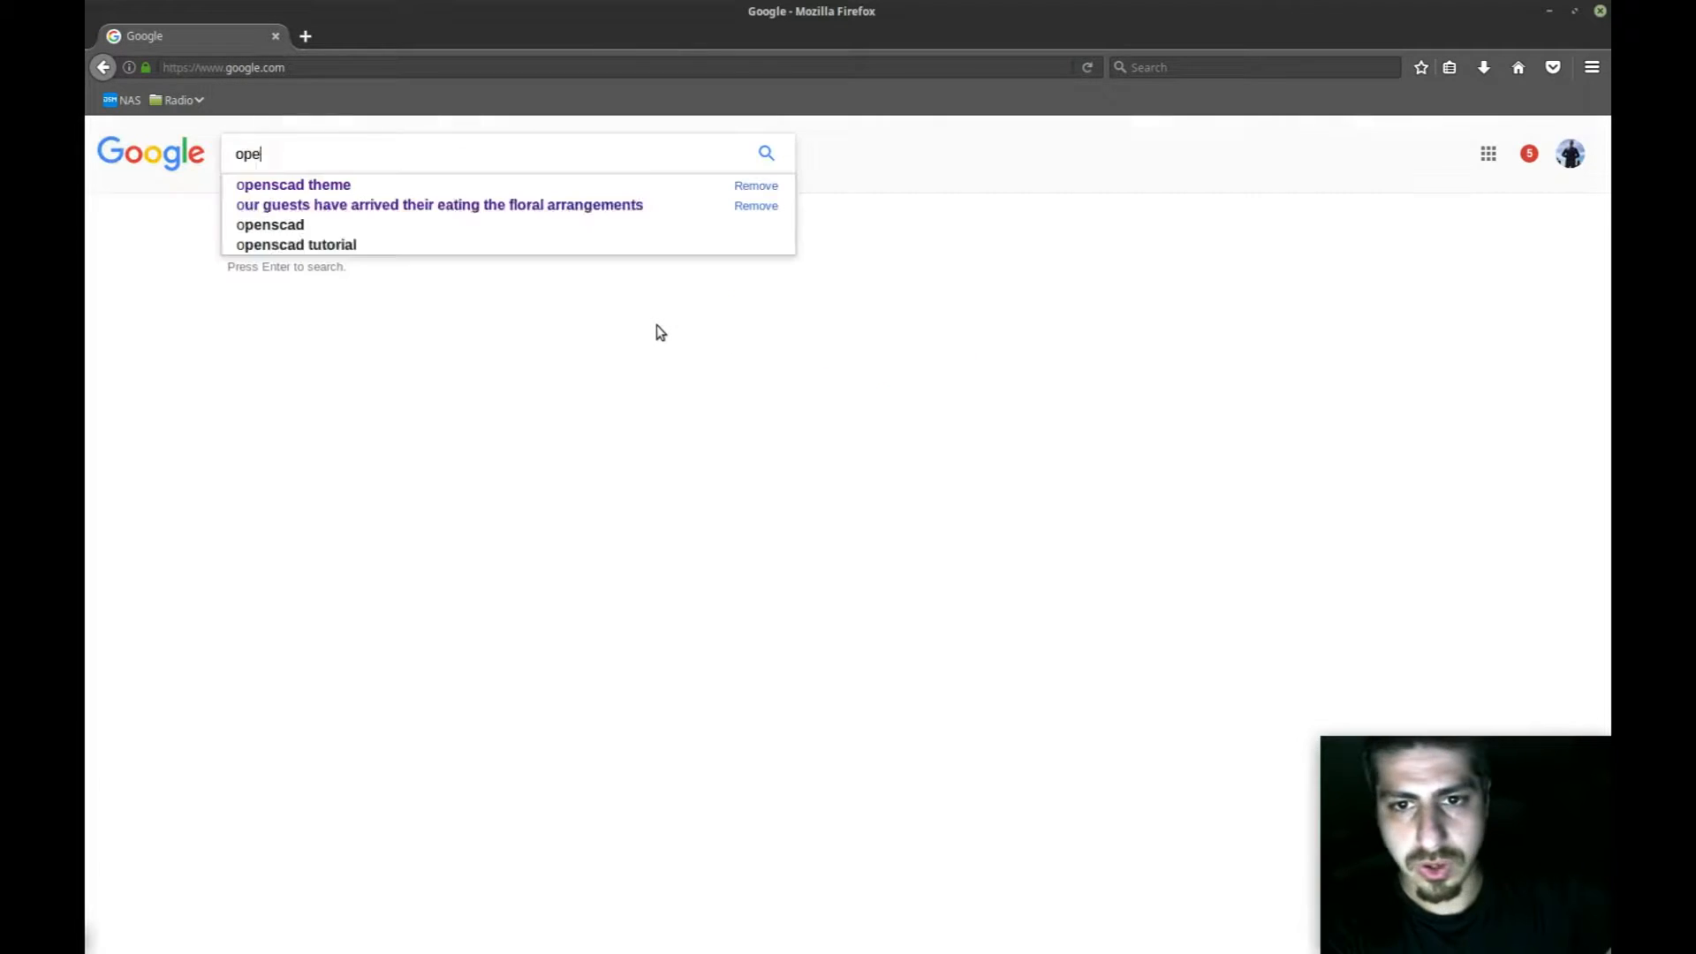
left_click(292, 184)
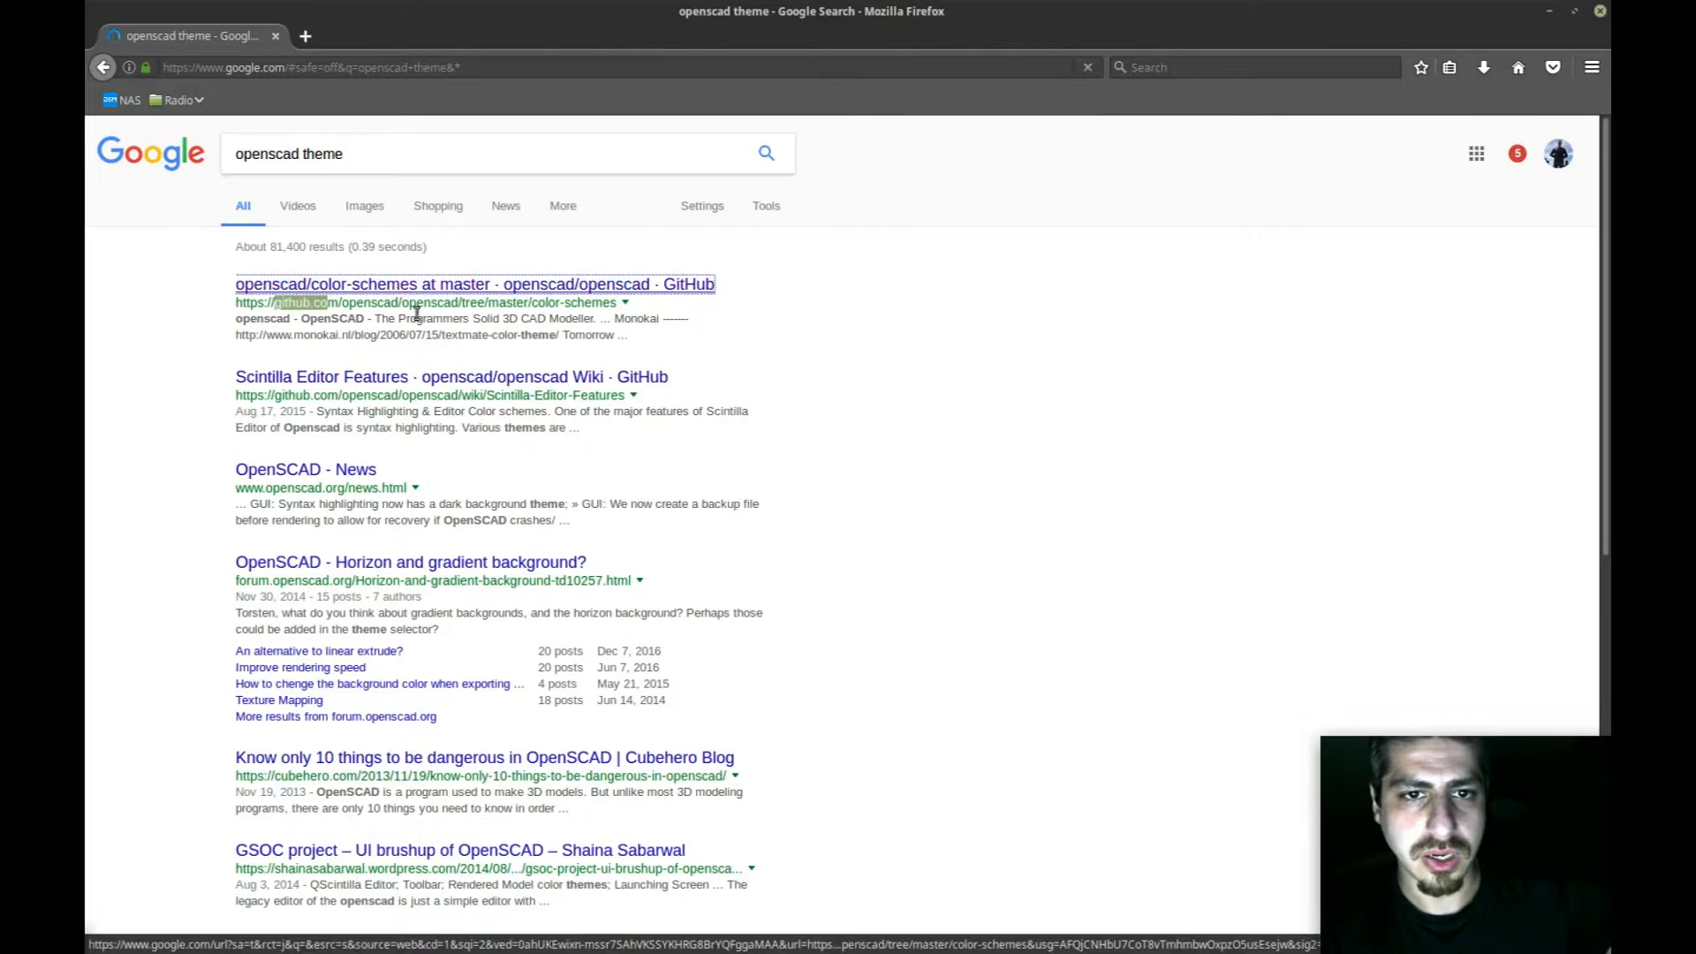
left_click(474, 284)
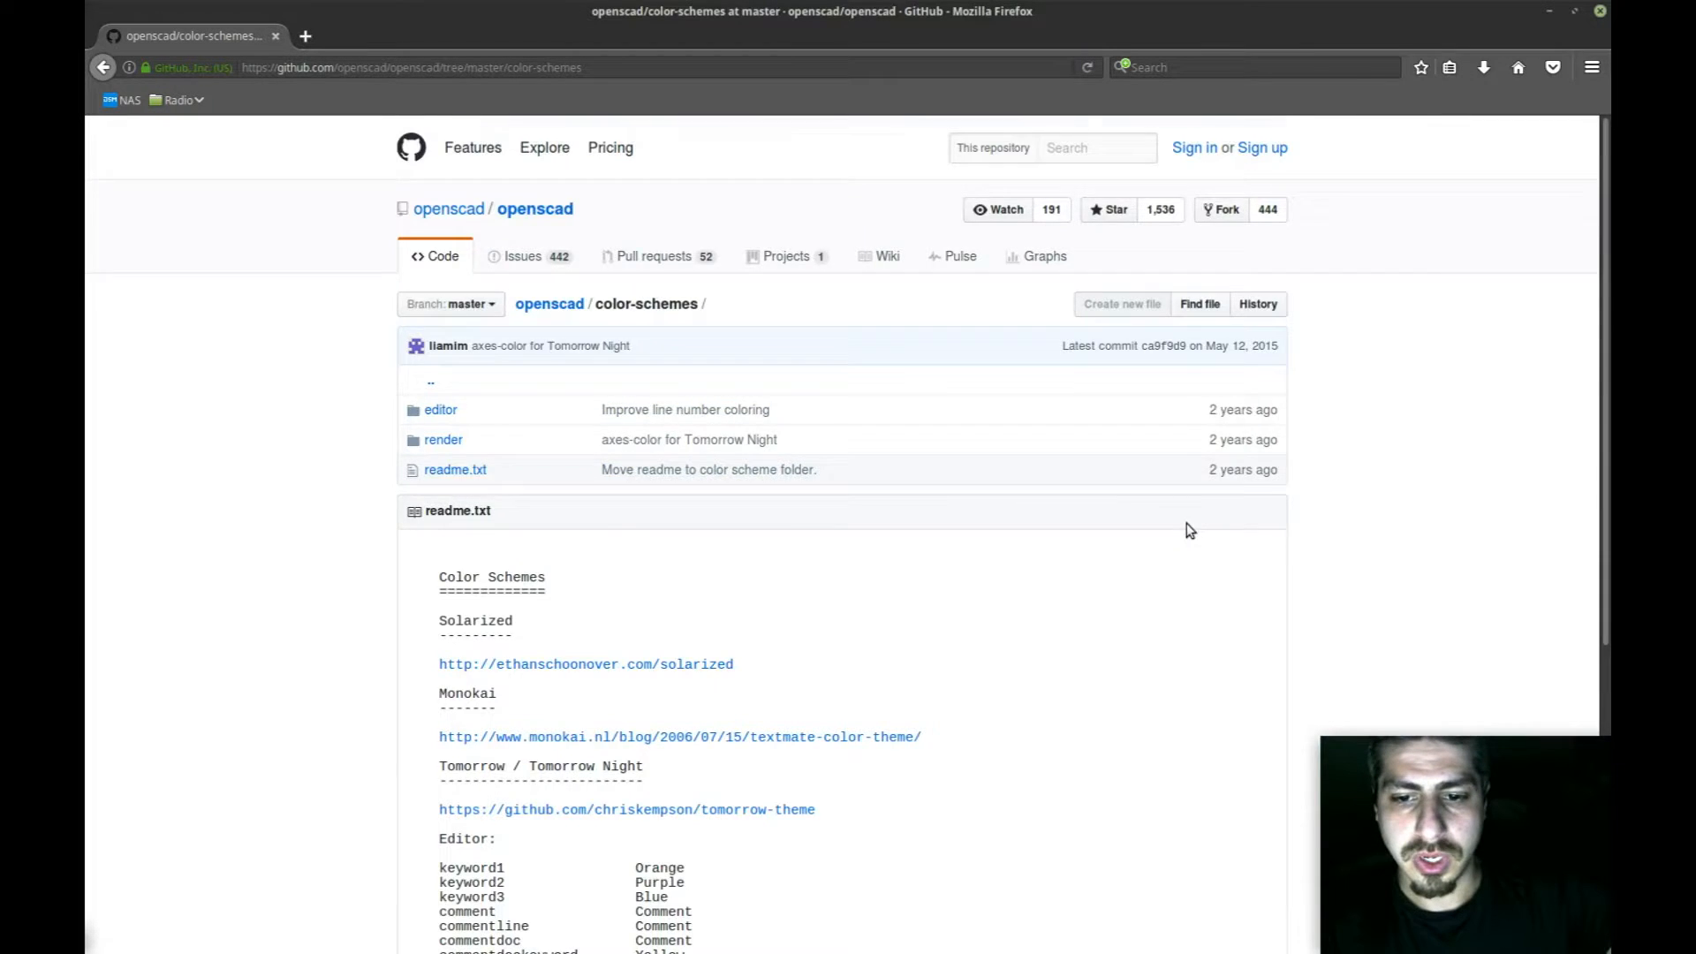
scroll("down", 3)
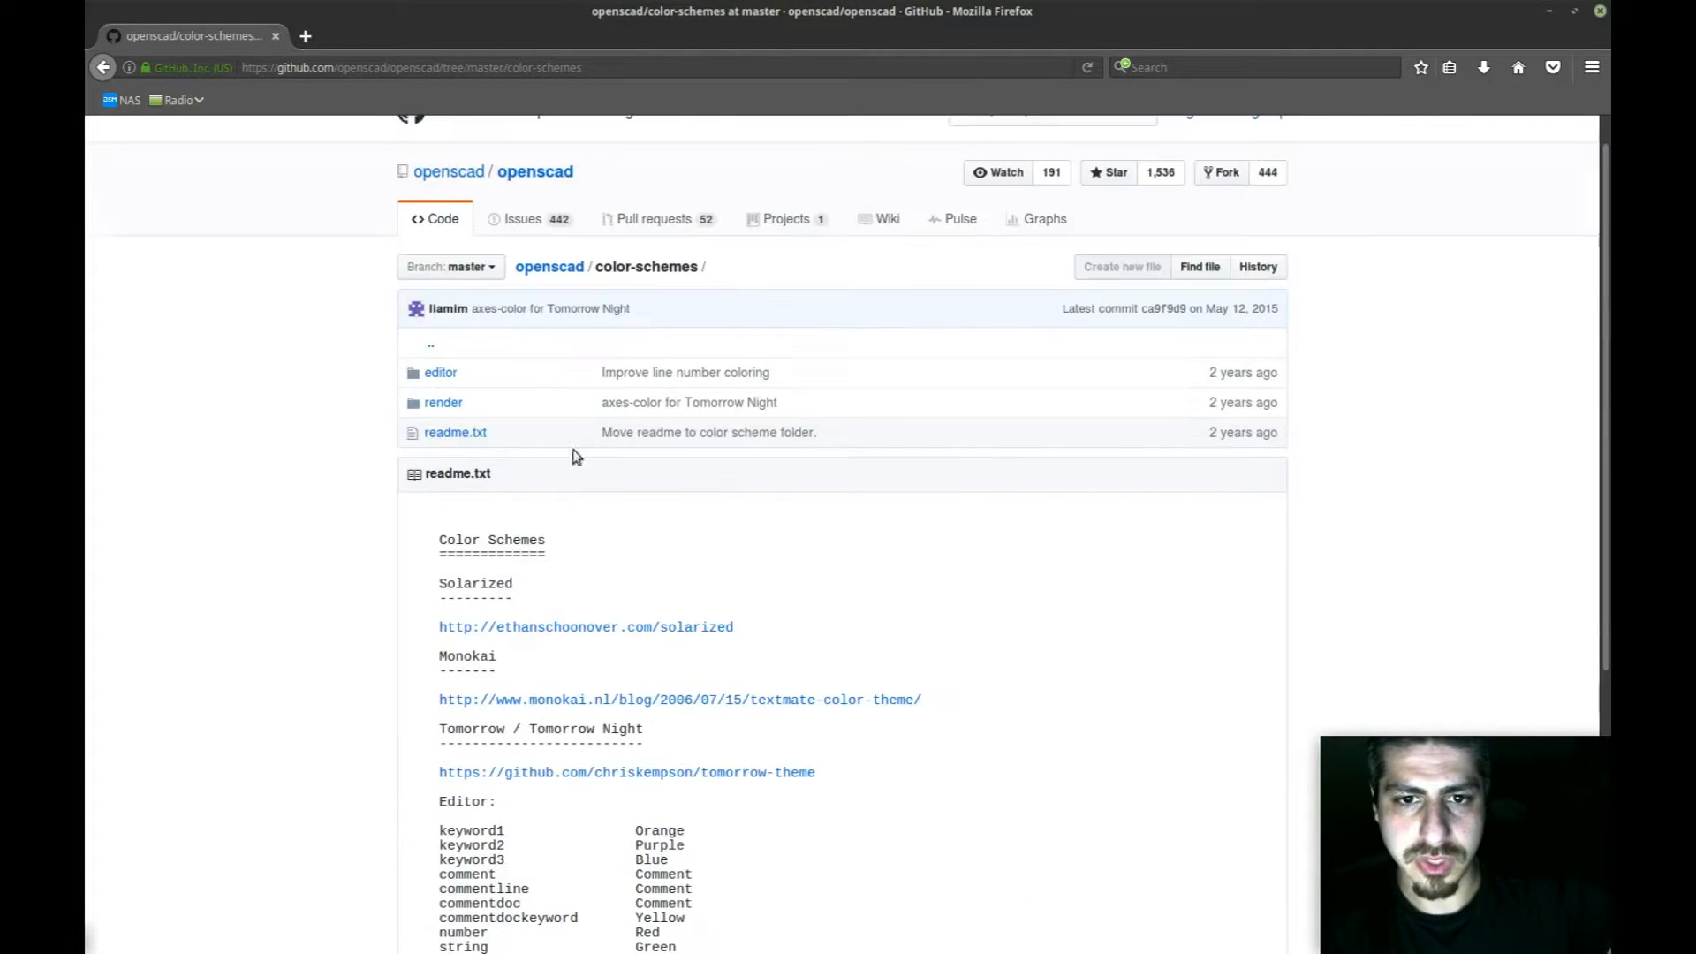
scroll("down", 3)
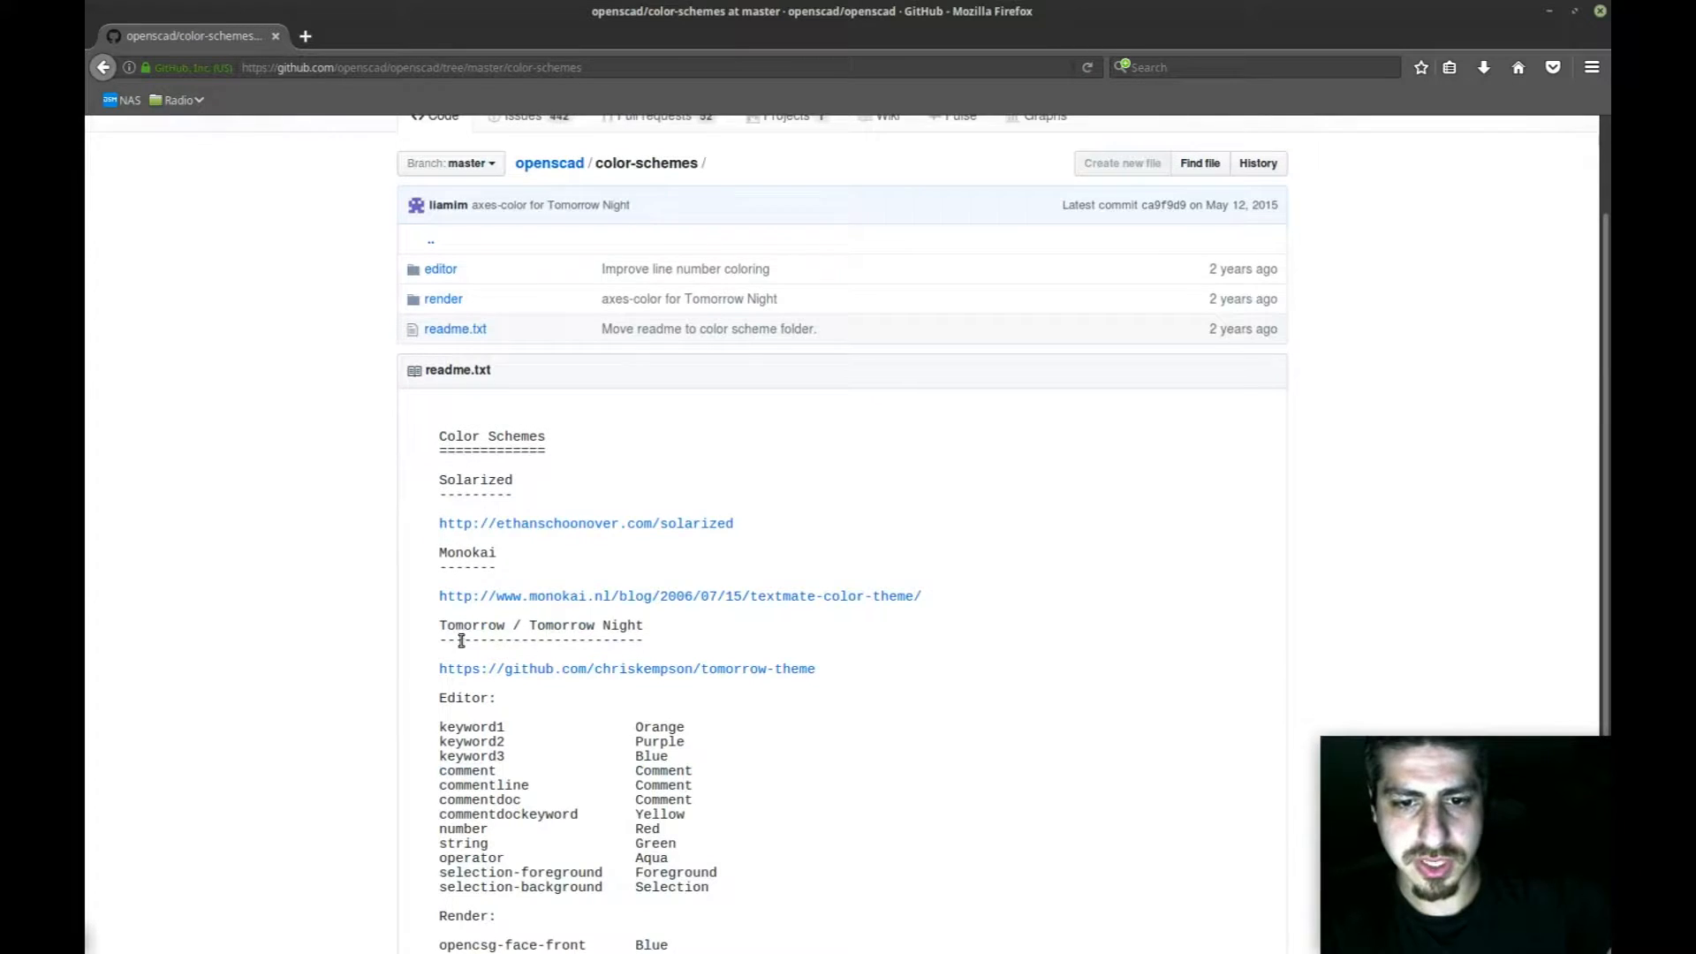
scroll("down", 3)
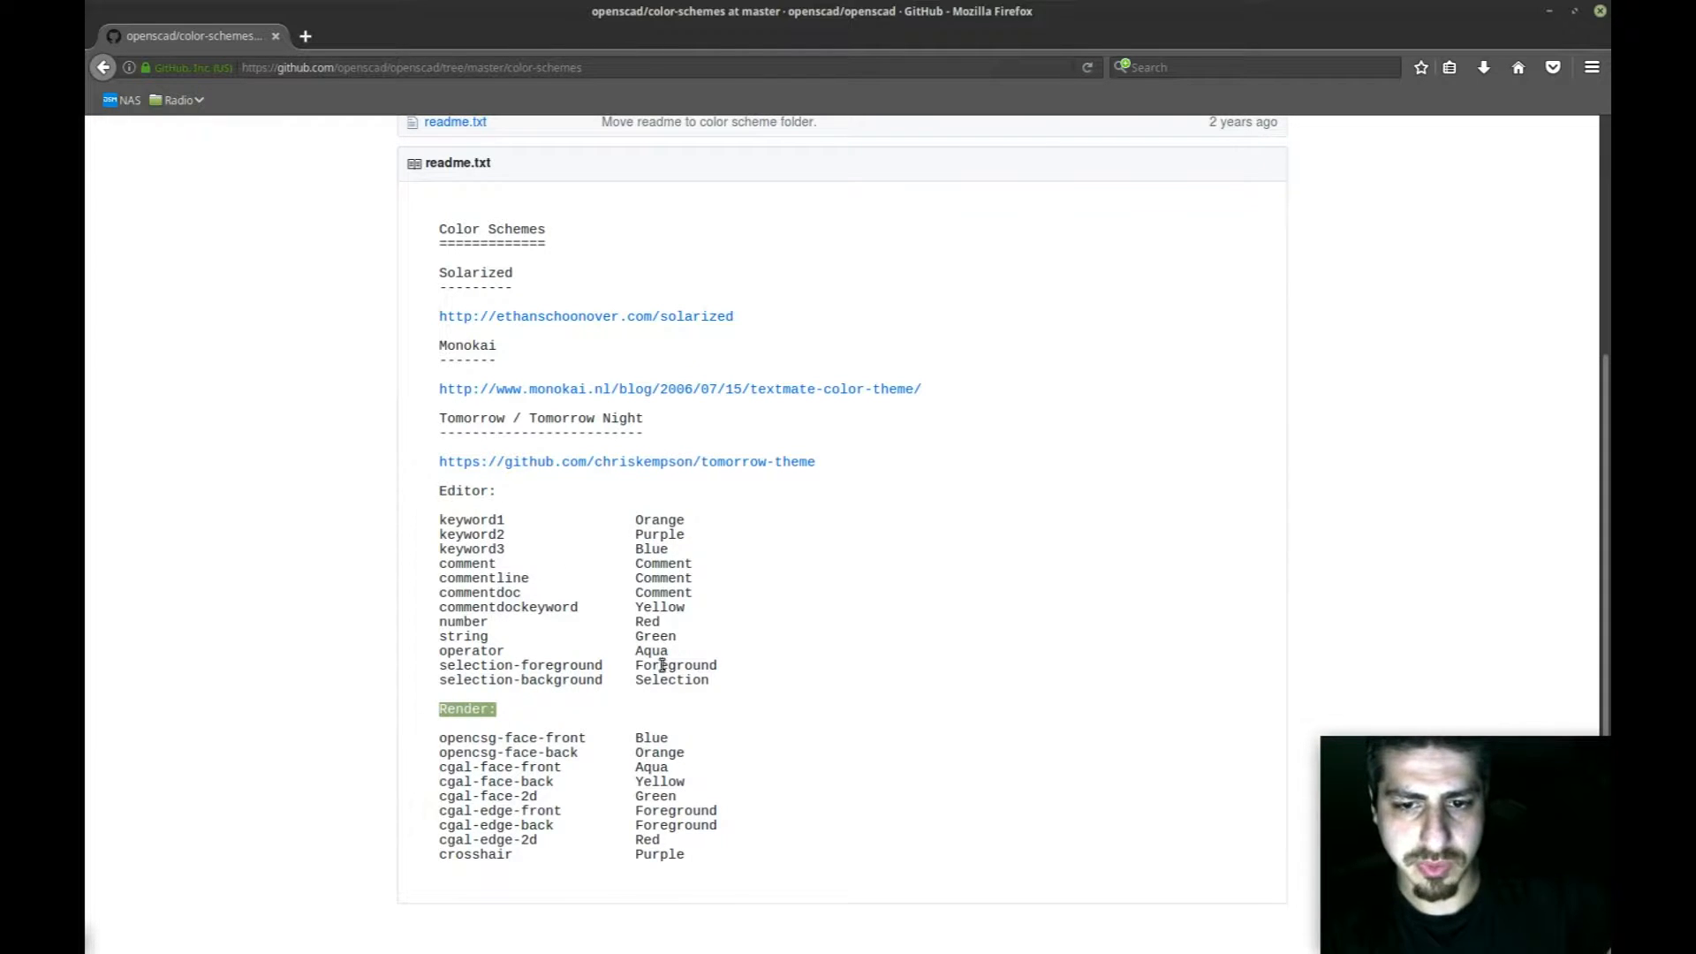
scroll("up", 3)
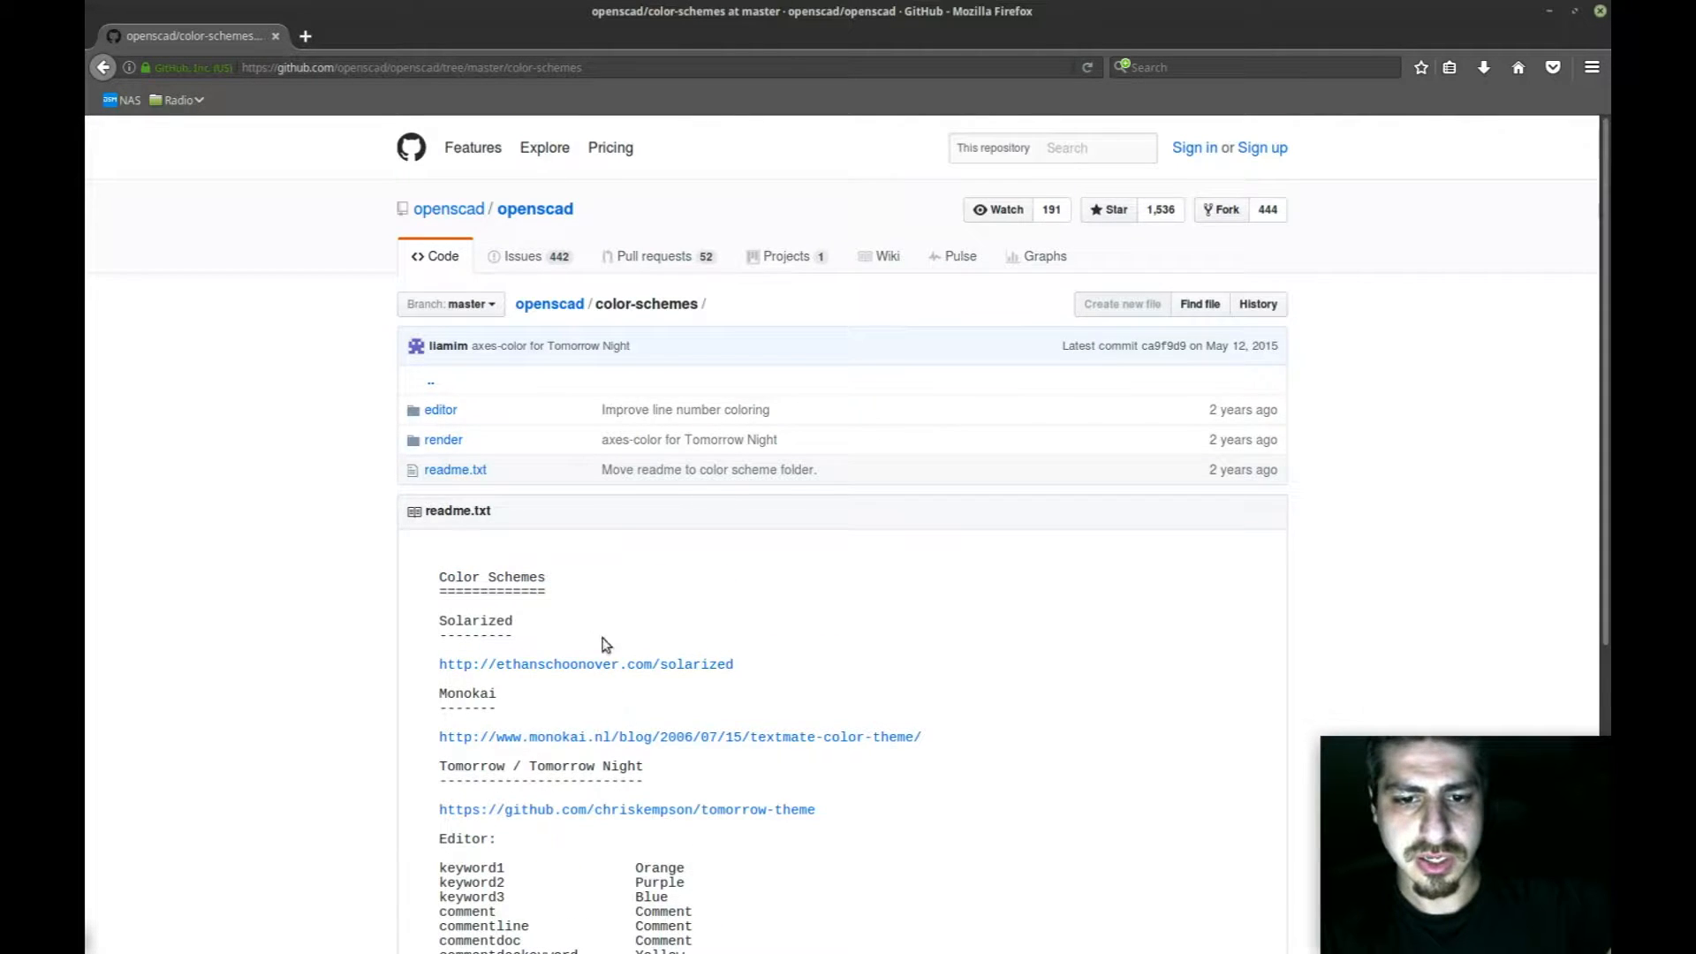
scroll("down", 3)
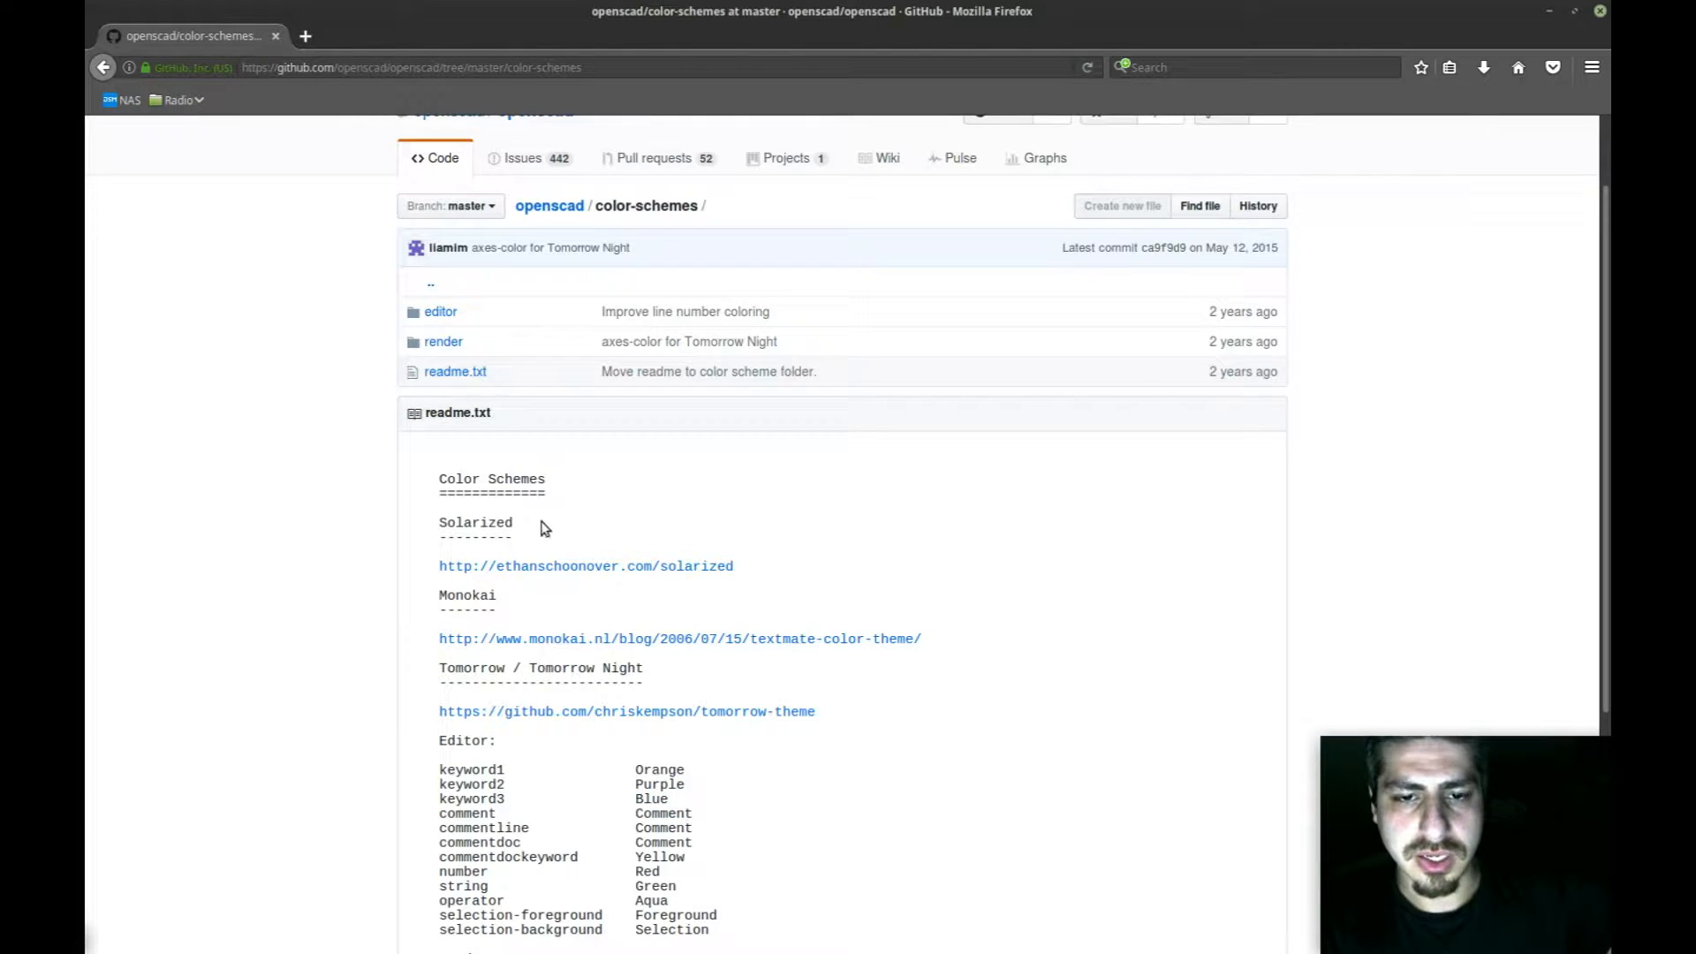
double_click(475, 521)
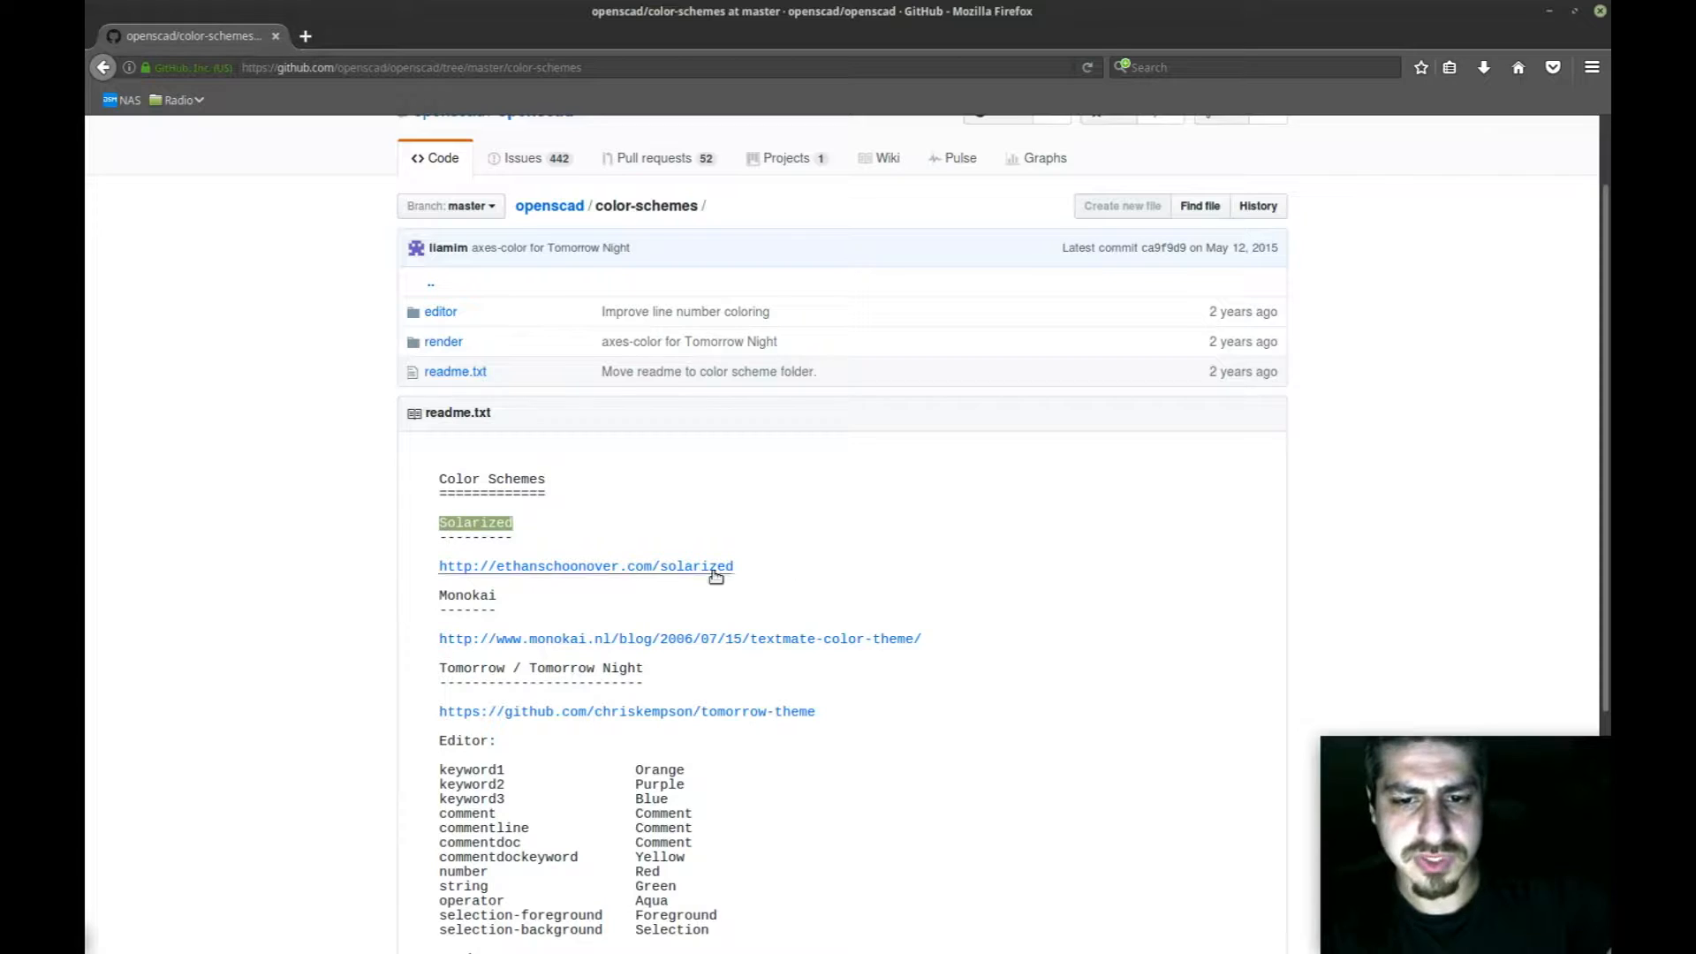
scroll("down", 3)
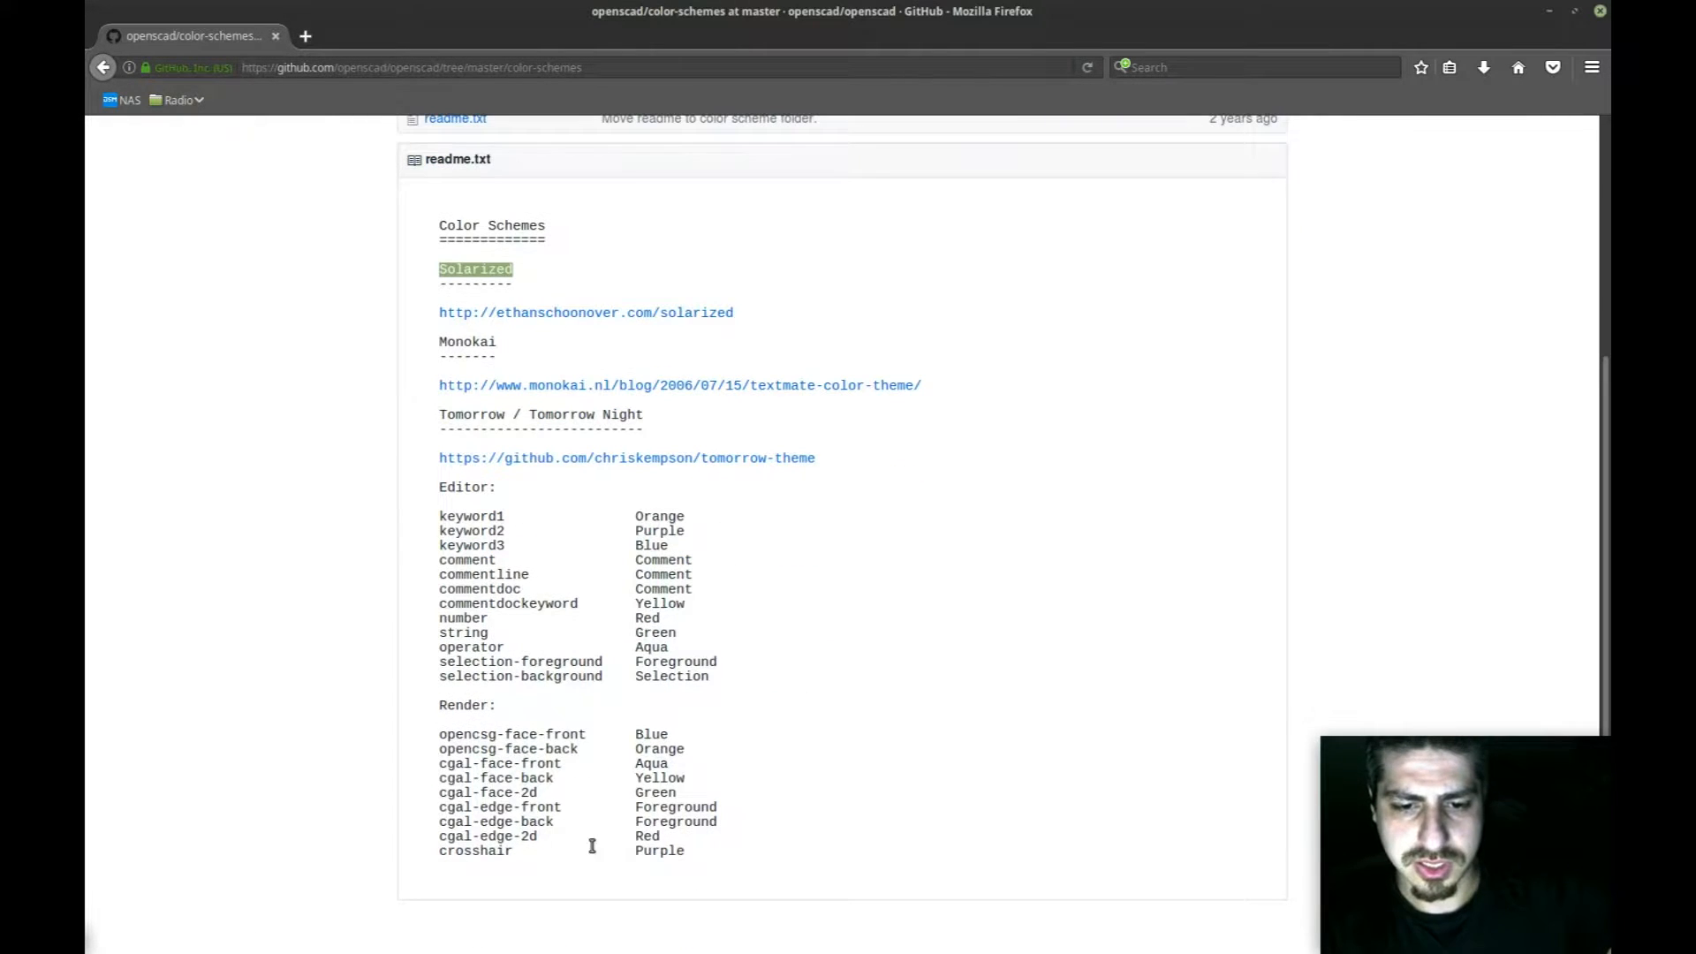
scroll("up", 3)
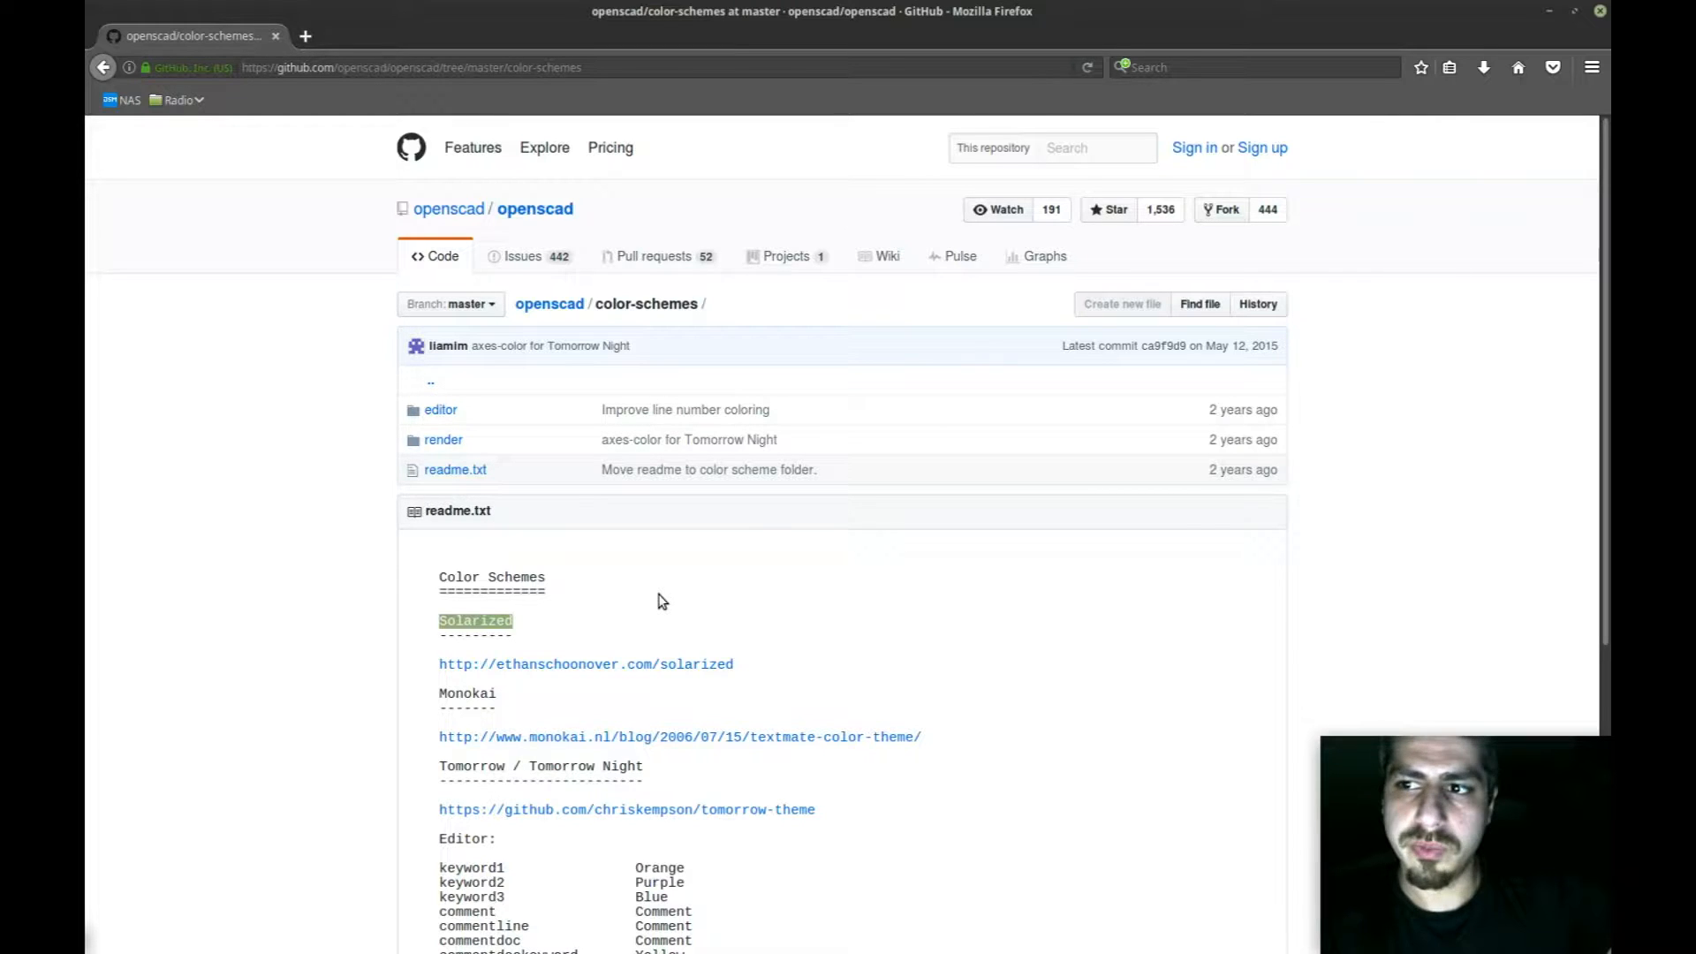
mouse_move(608, 593)
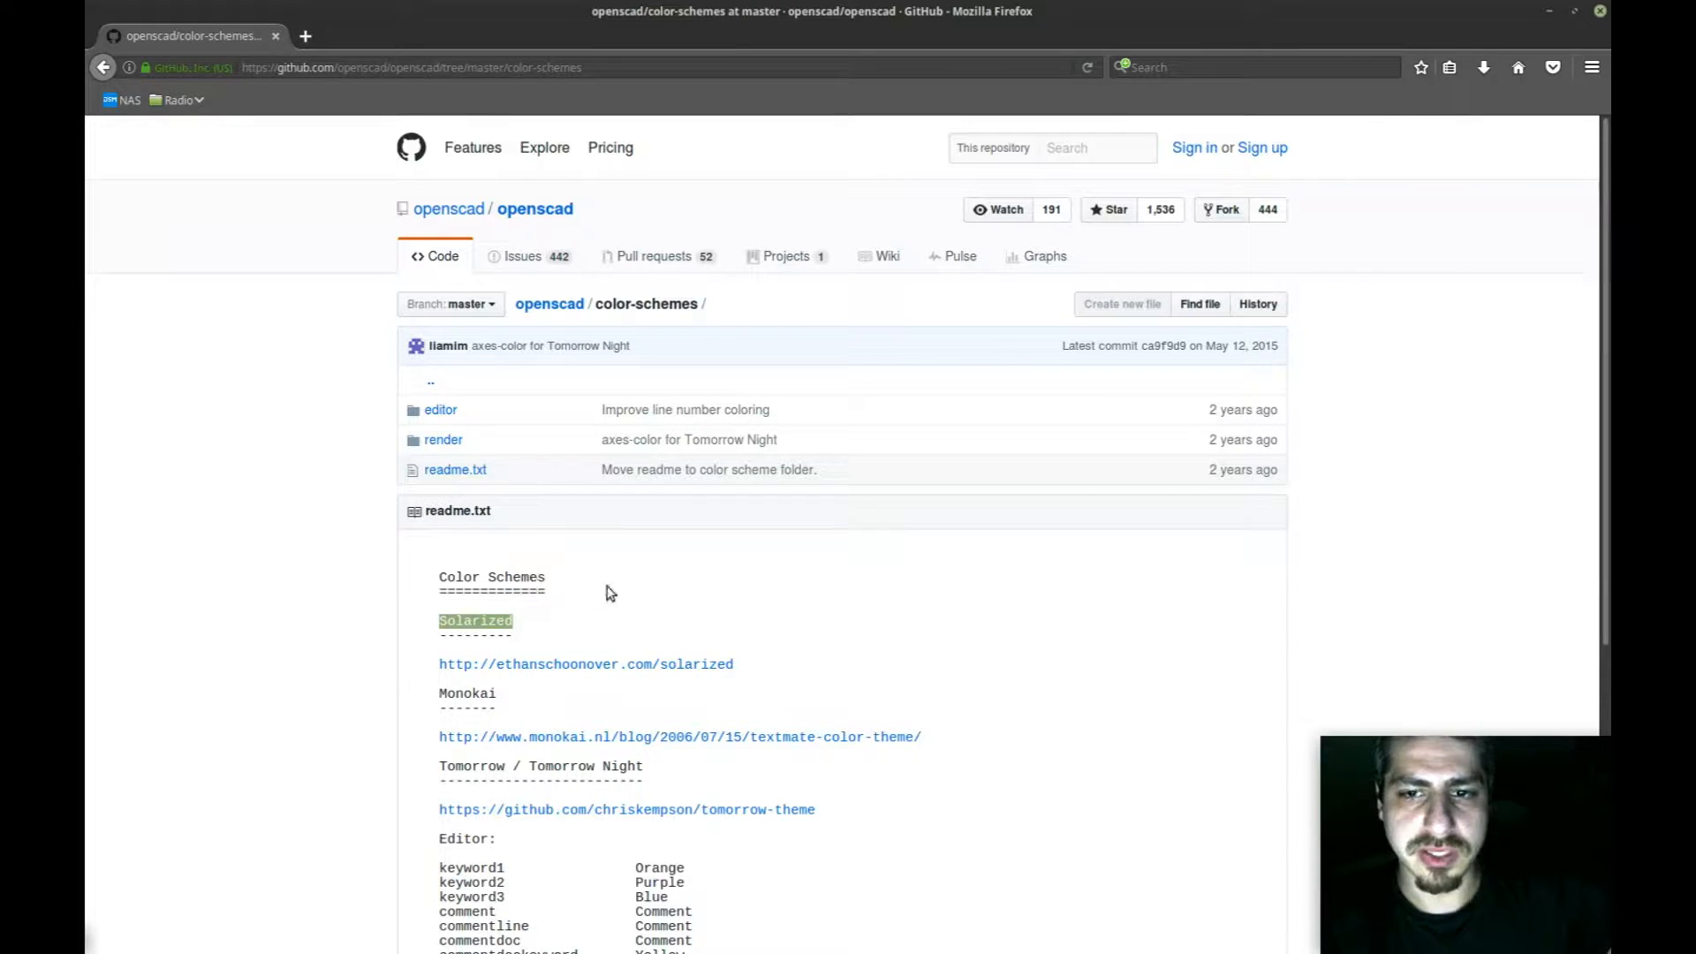
mouse_move(560, 615)
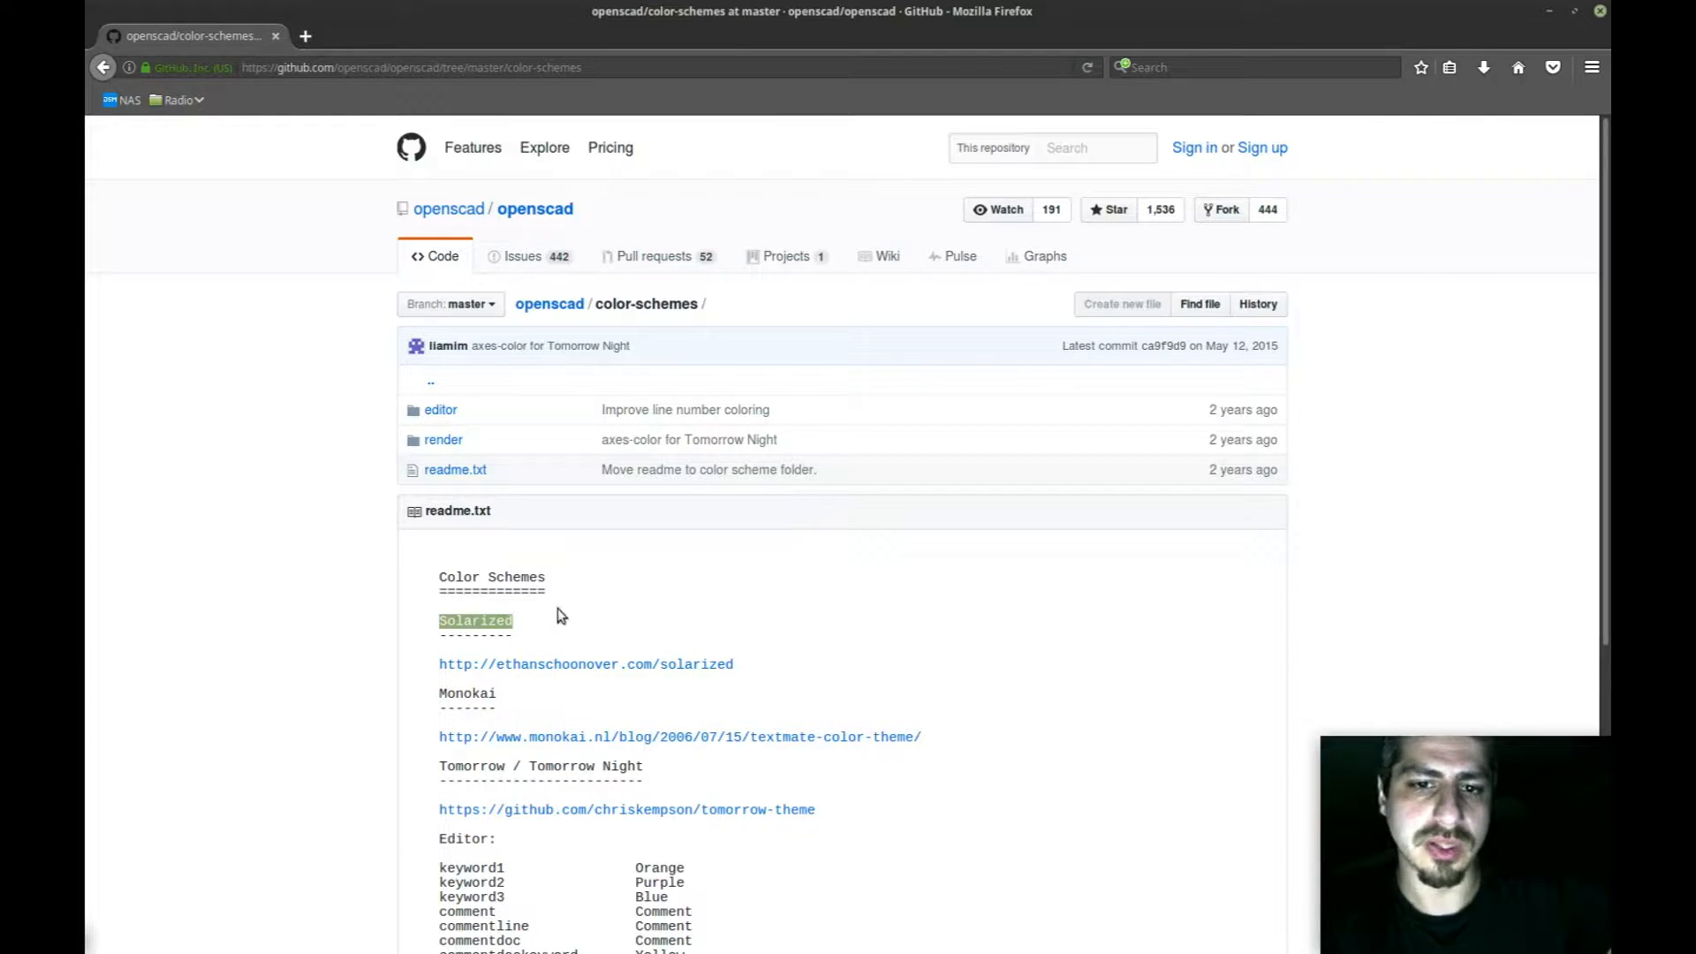
mouse_move(665, 602)
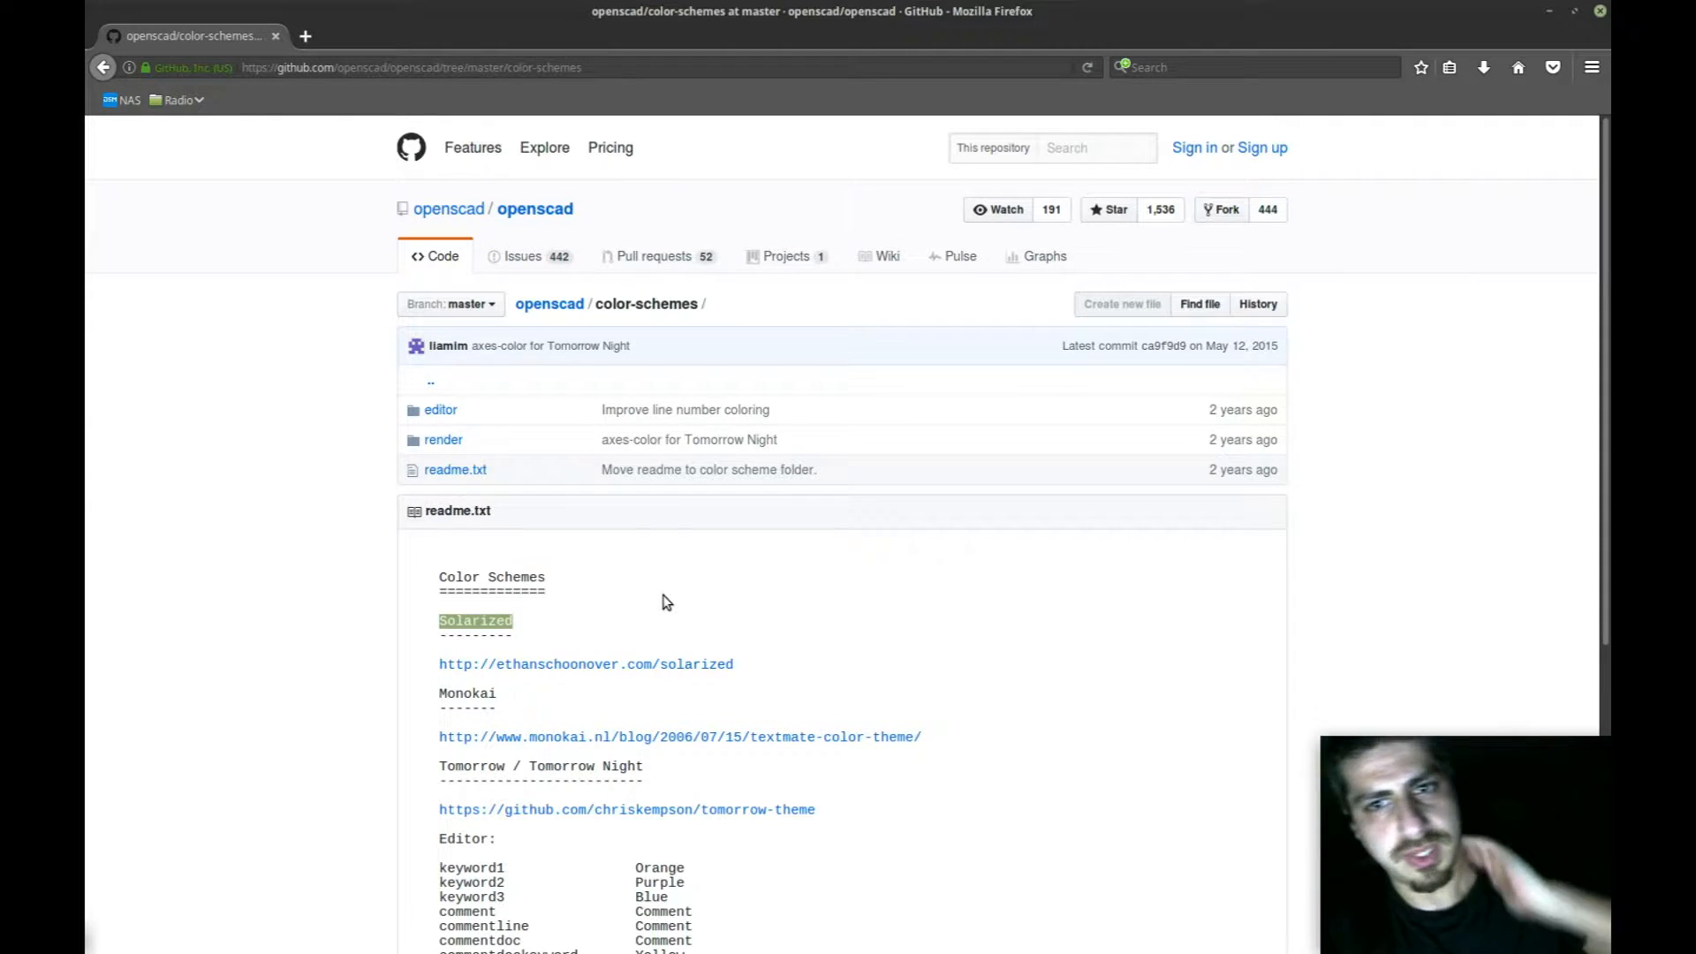
mouse_move(669, 571)
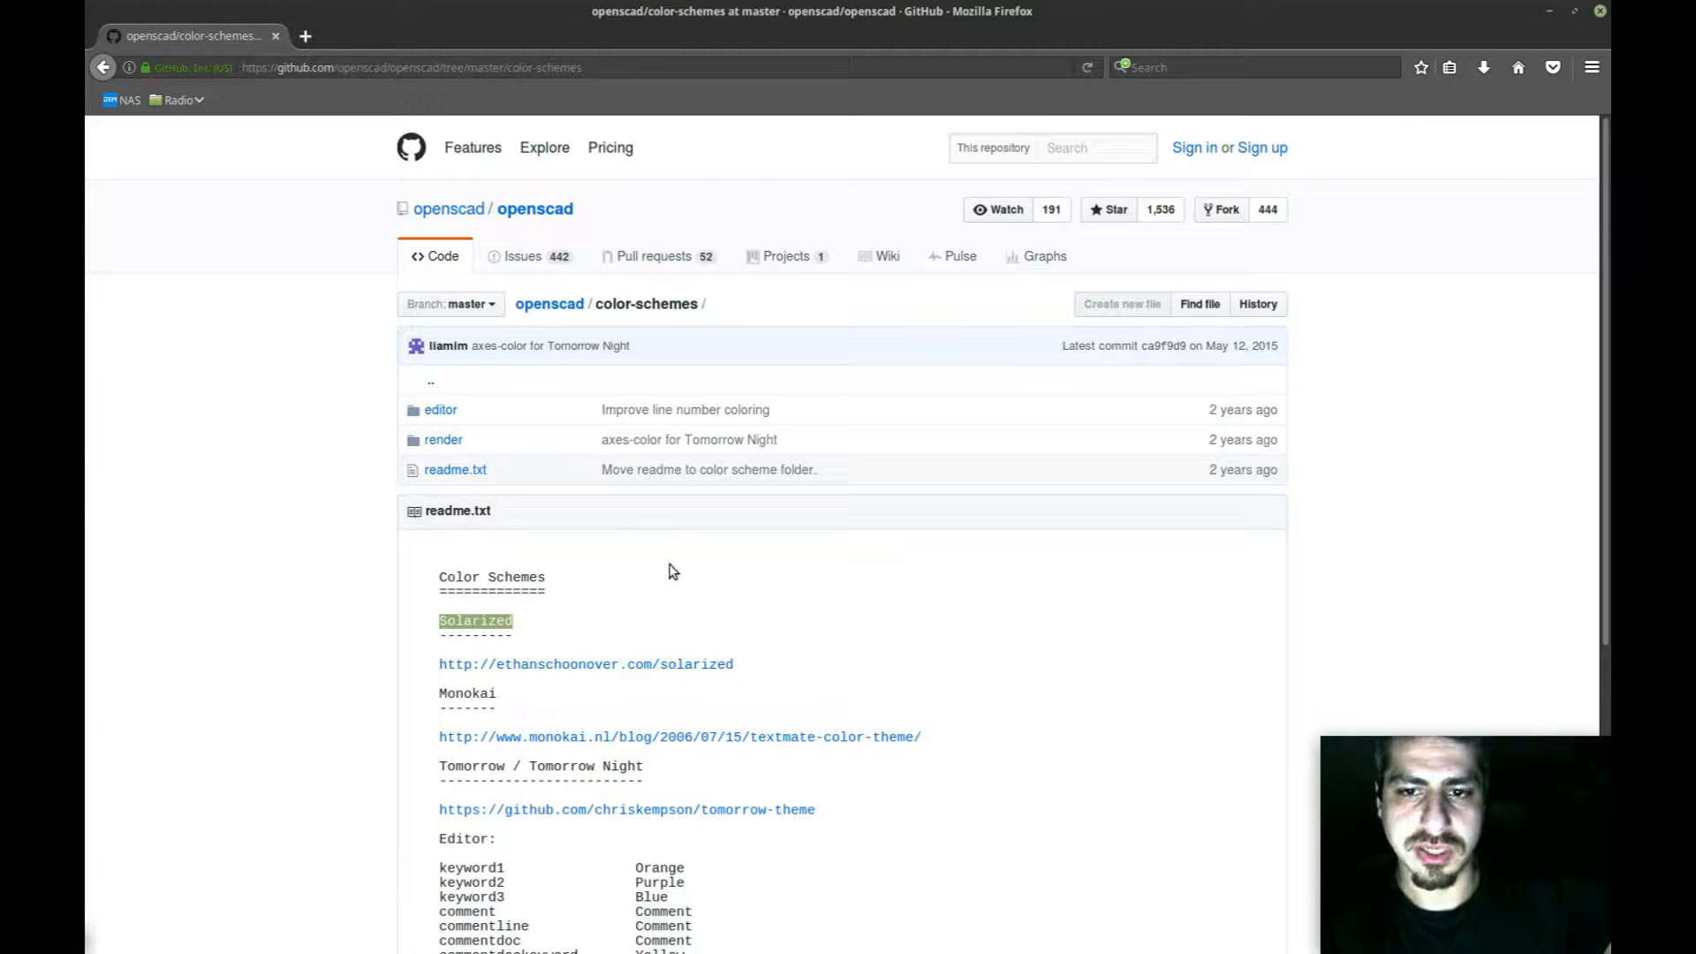
mouse_move(590, 578)
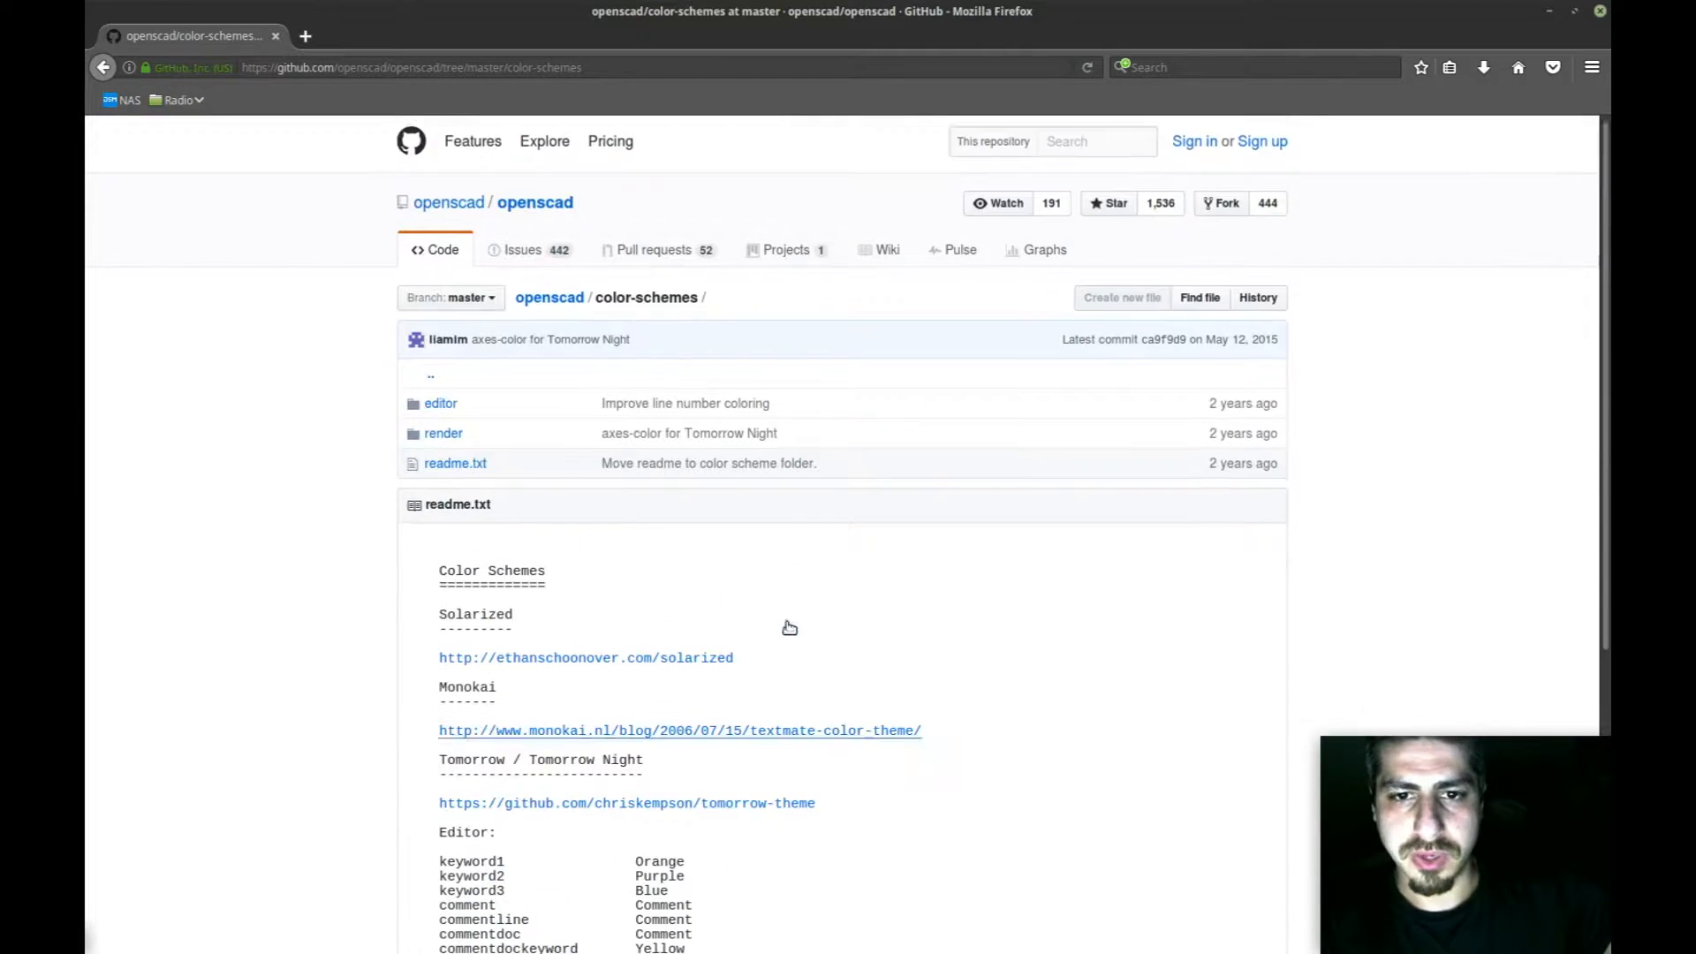
Step: Browse the editor scheme files on GitHub, then open the render folder of JSON themes
scroll("down", 3)
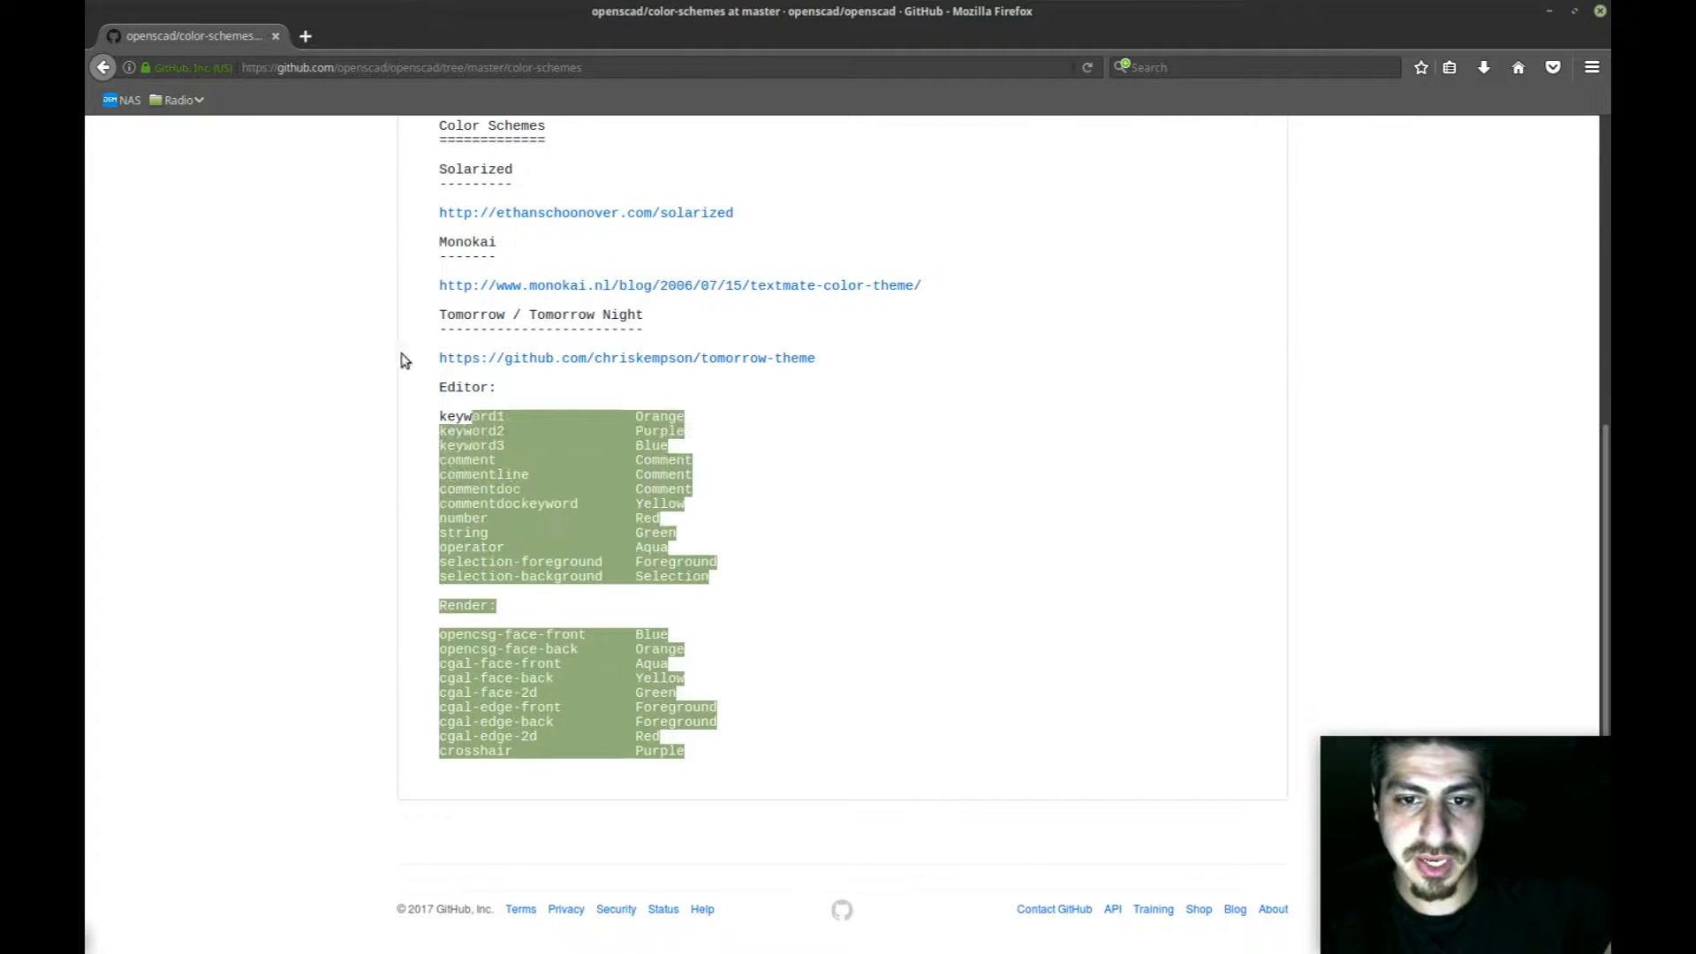
scroll("up", 3)
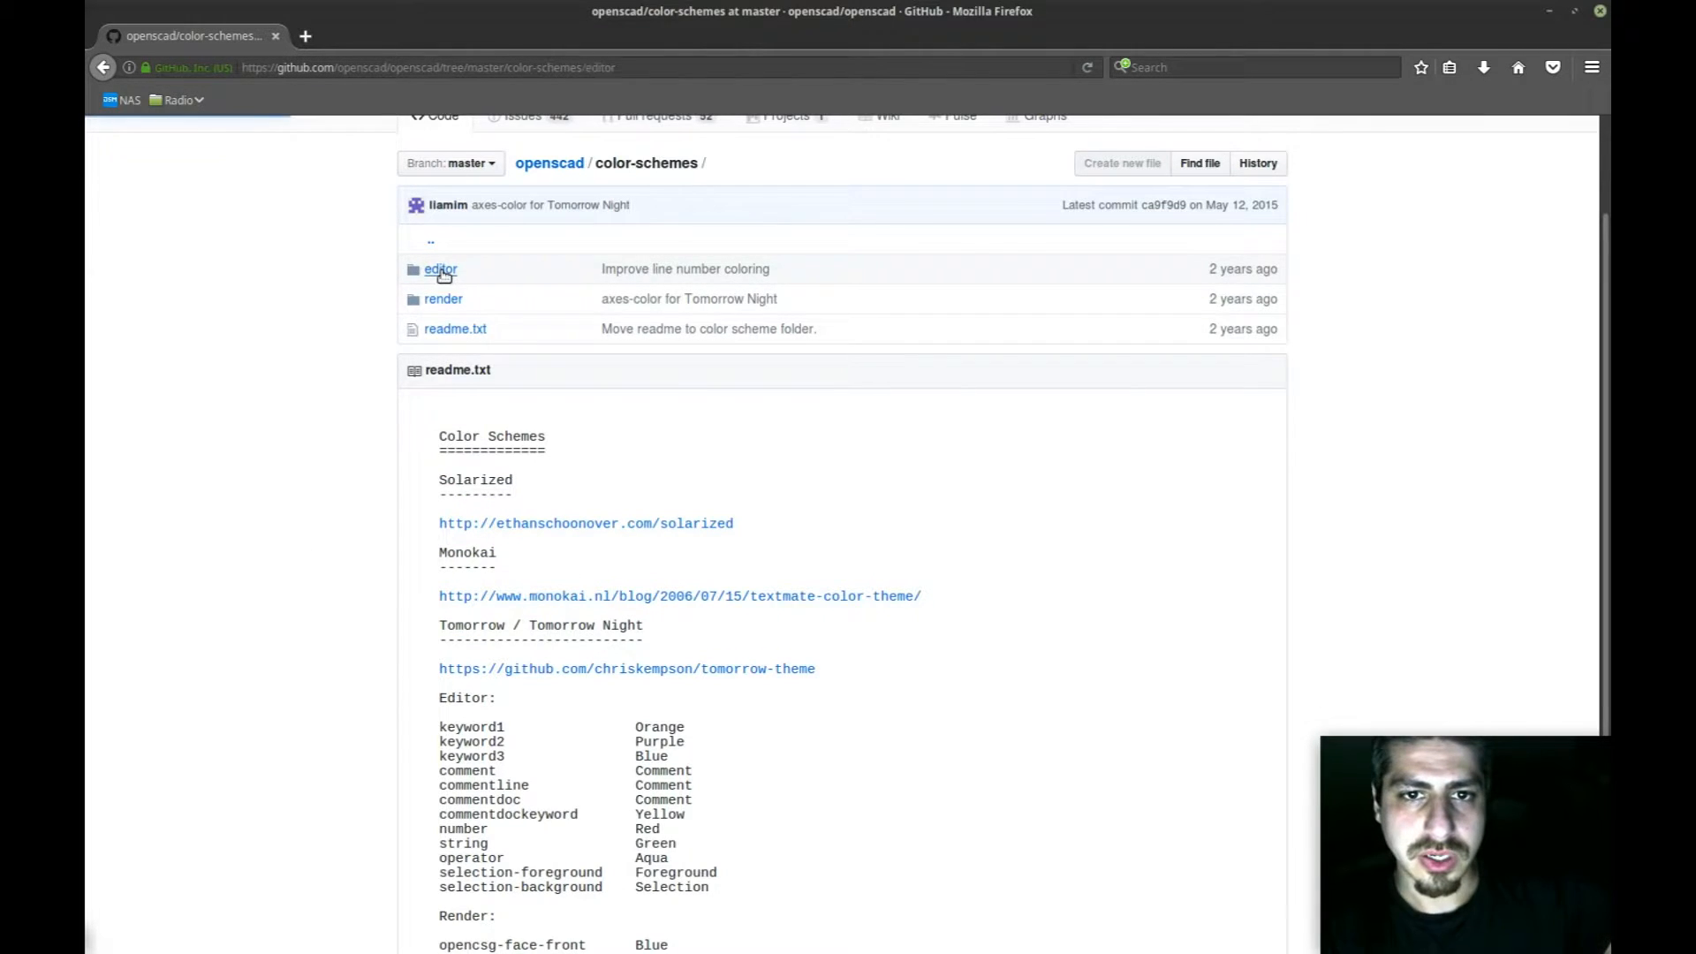
left_click(440, 268)
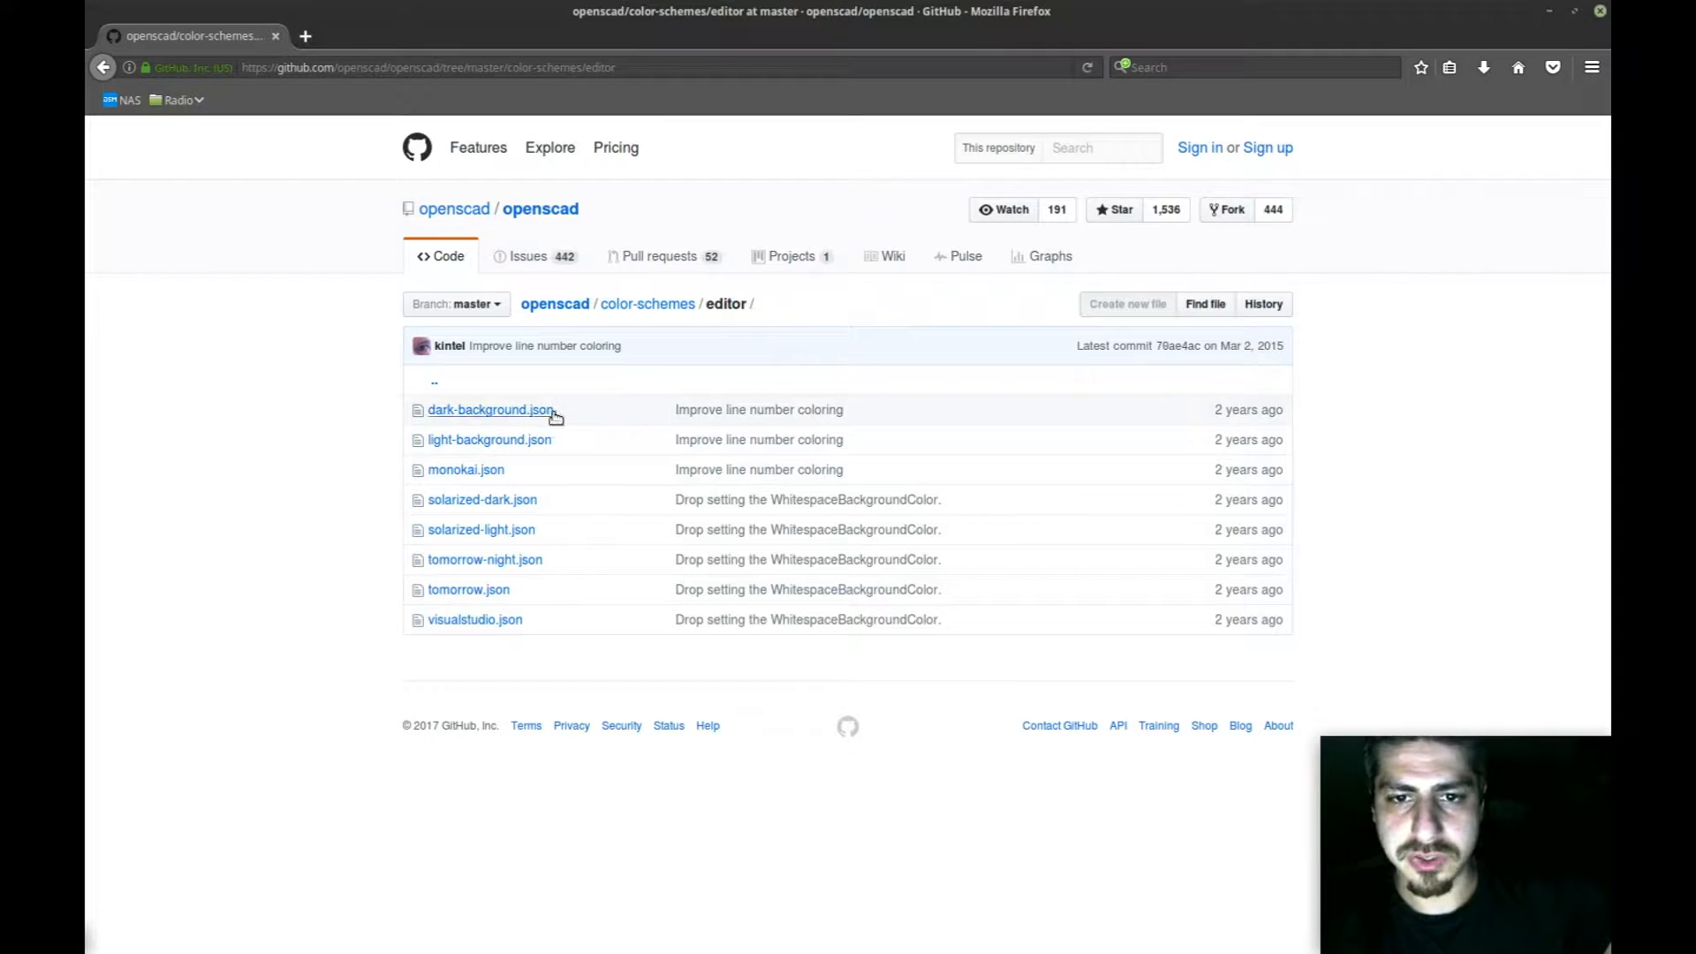
mouse_move(510, 544)
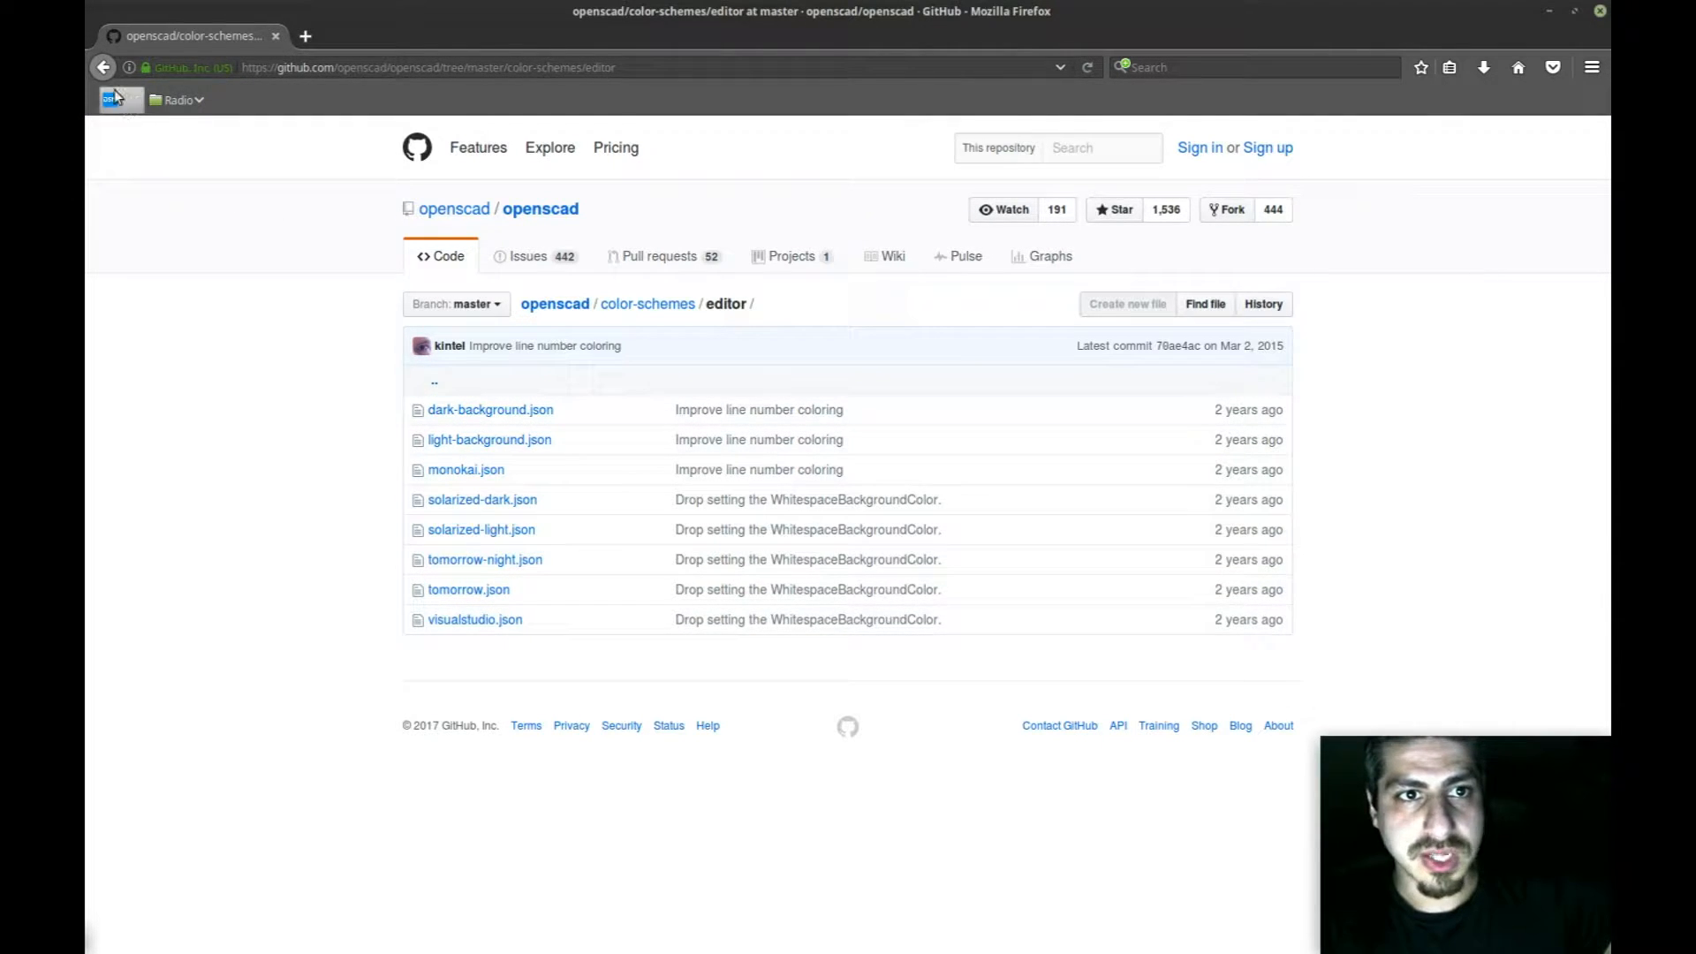
left_click(102, 67)
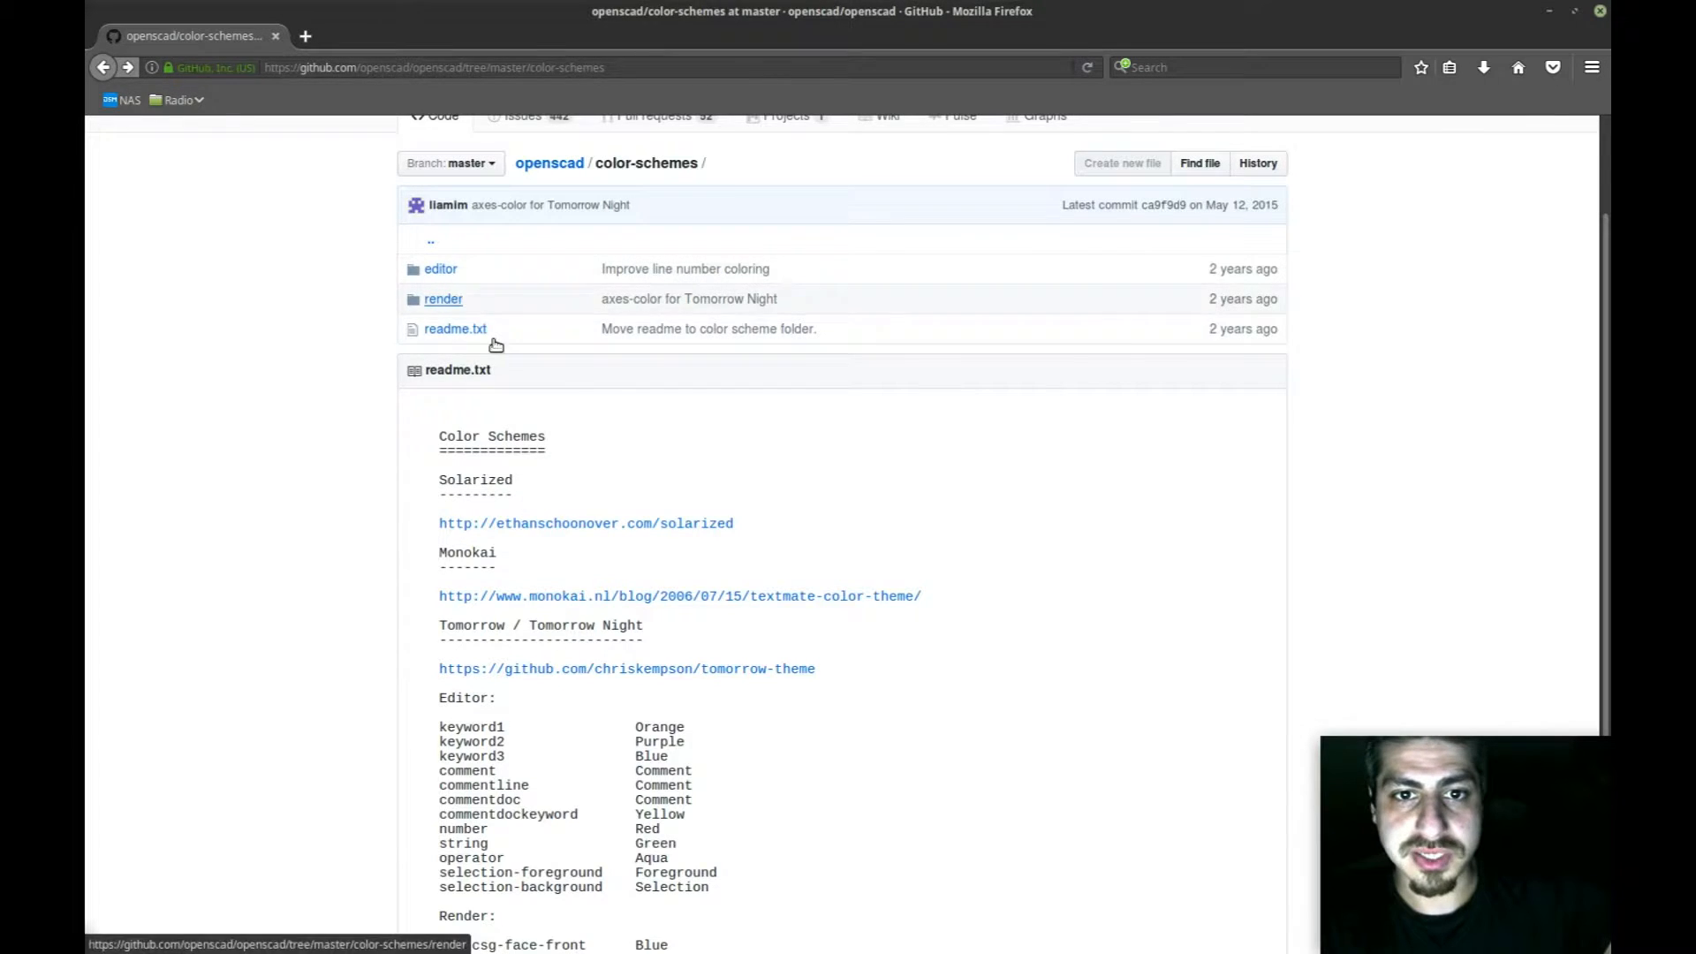
left_click(443, 299)
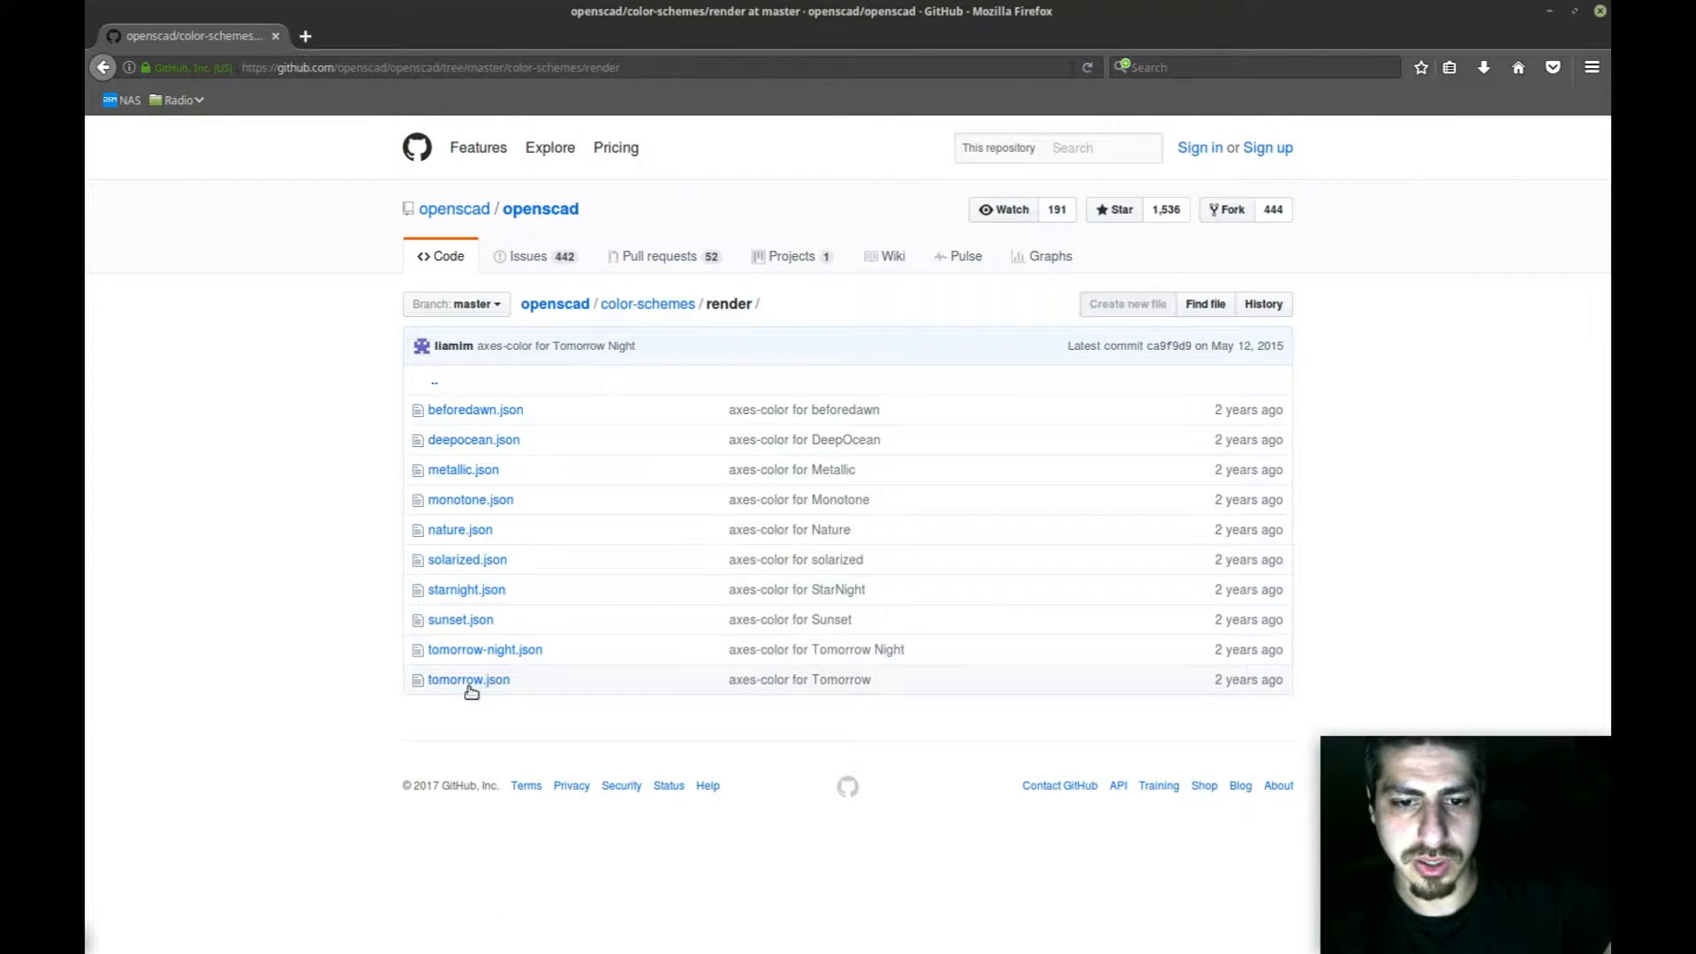
mouse_move(489, 429)
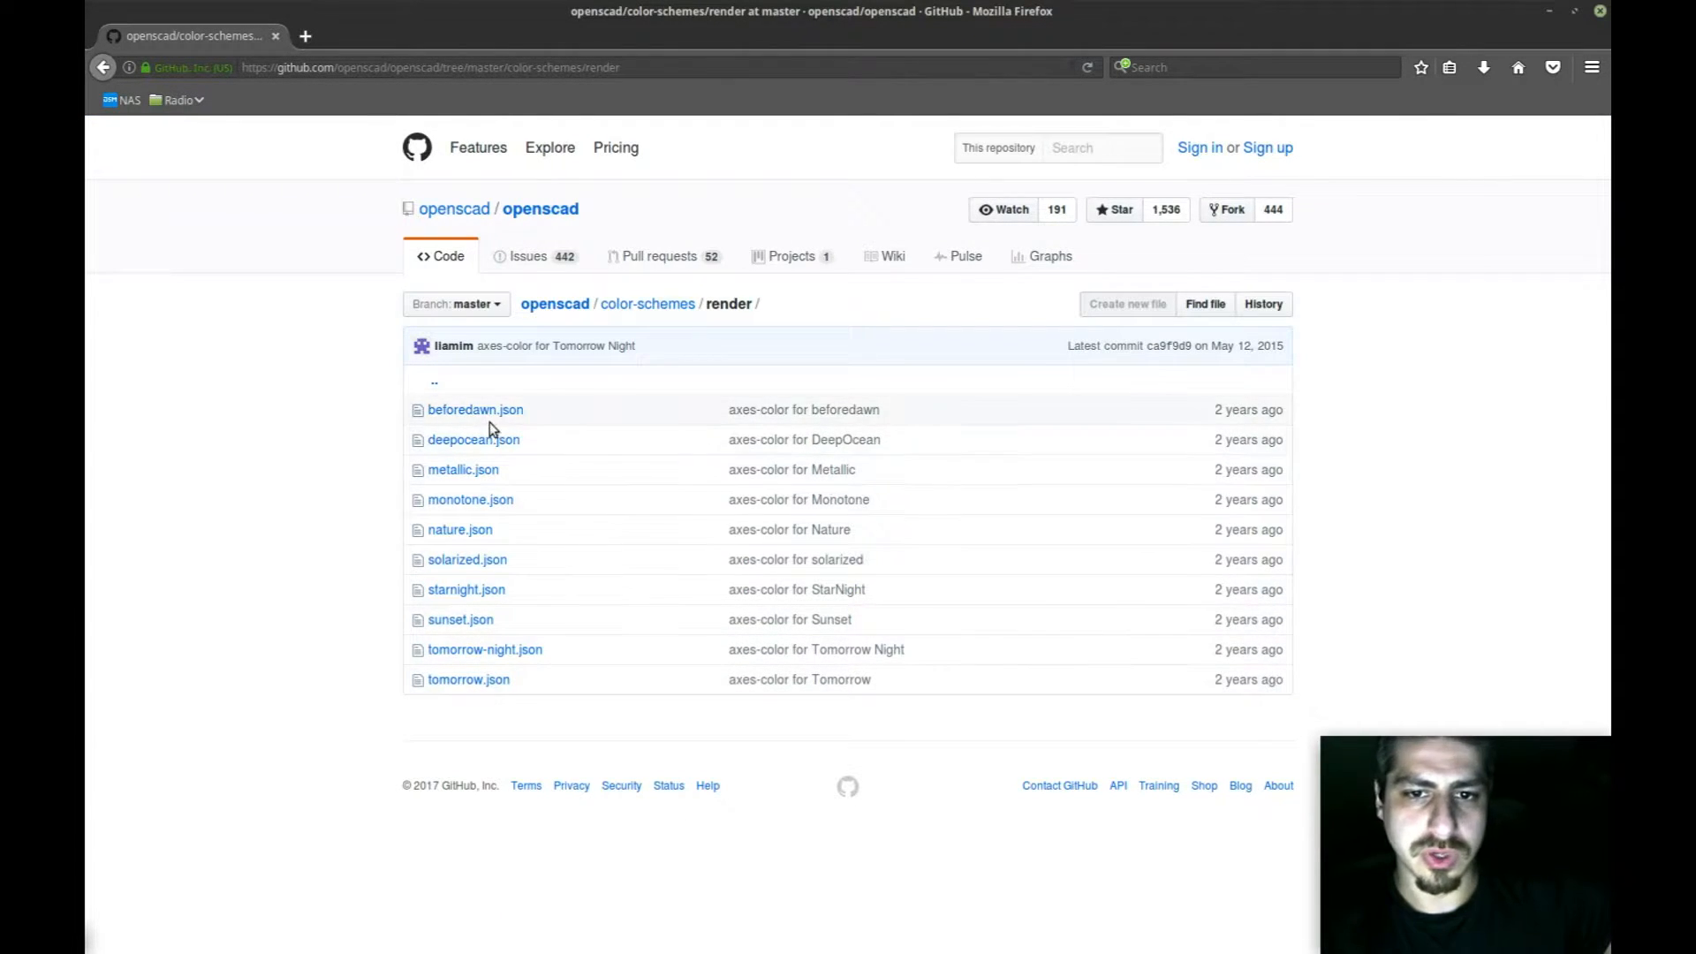
mouse_move(476, 708)
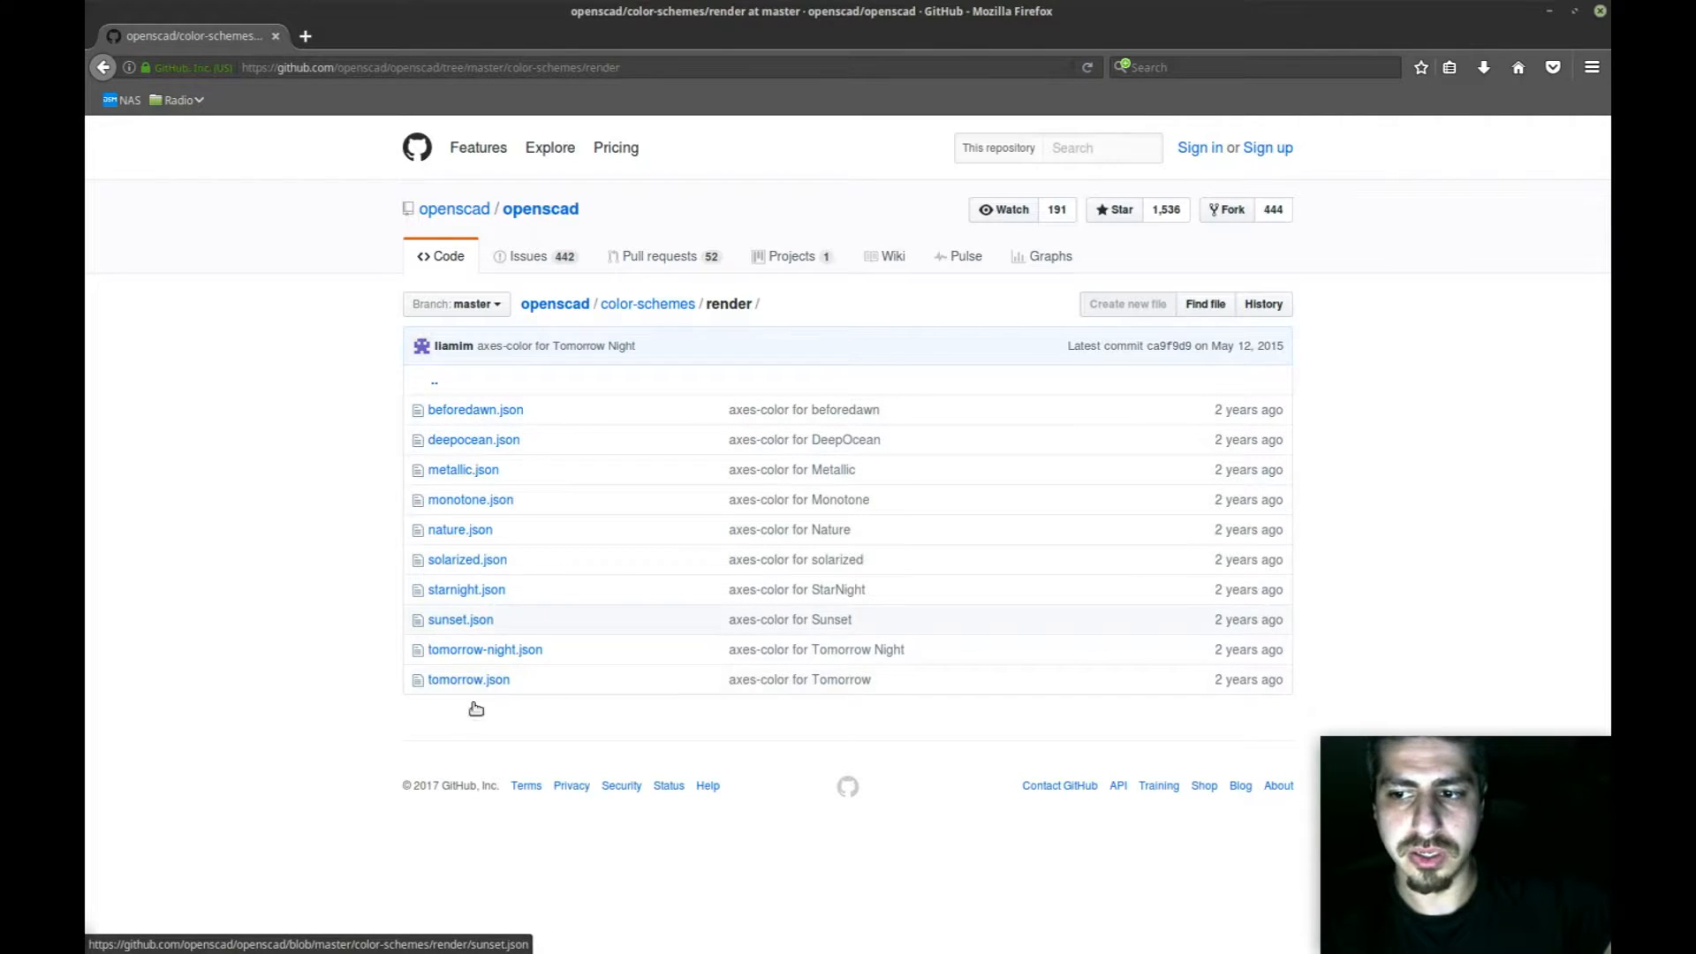
mouse_move(472, 439)
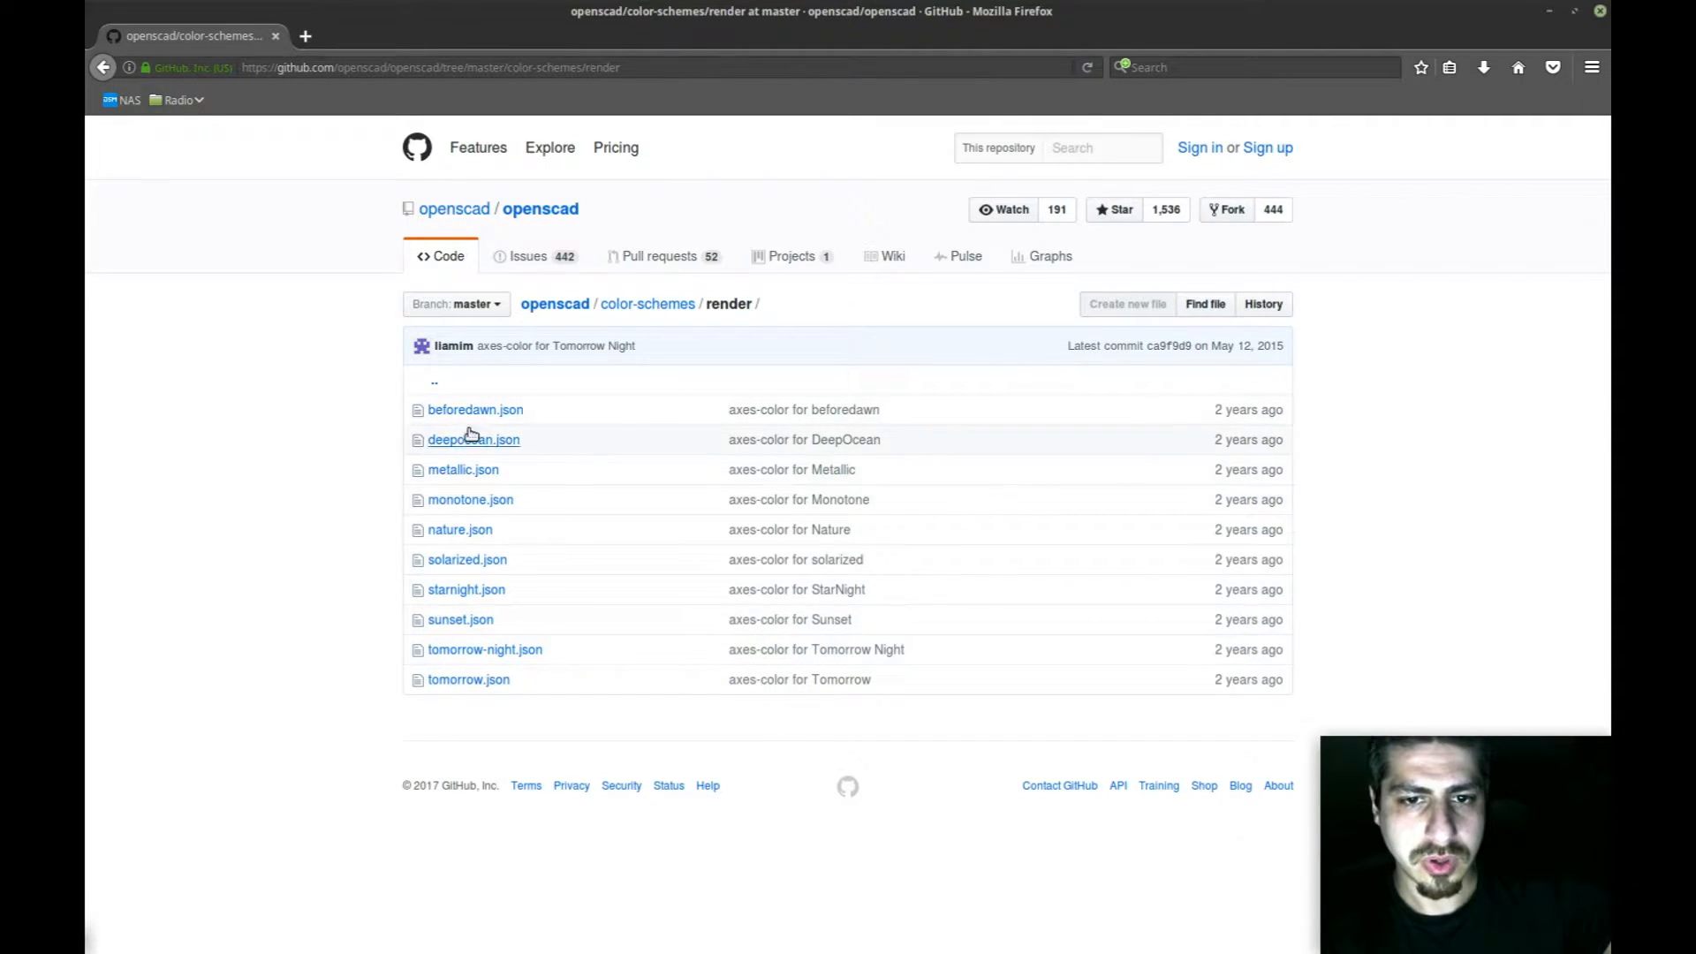
mouse_move(632, 323)
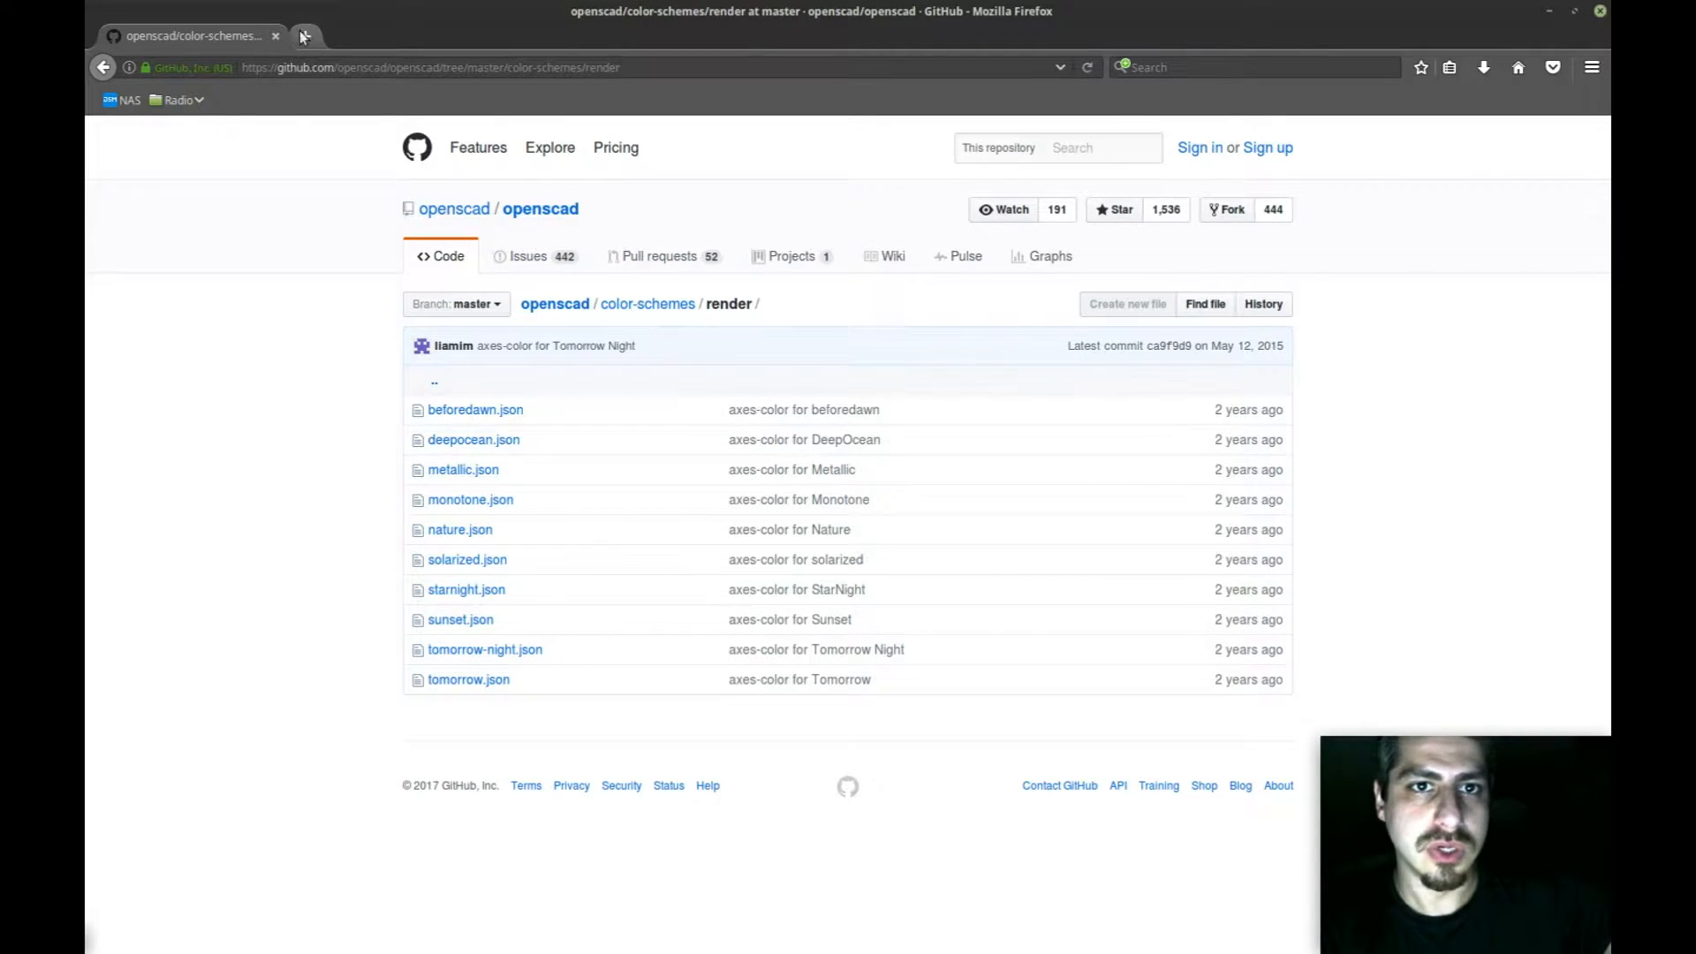
Step: Search Google for 'openscad theme install' in a new tab and scroll through the results
left_click(304, 35)
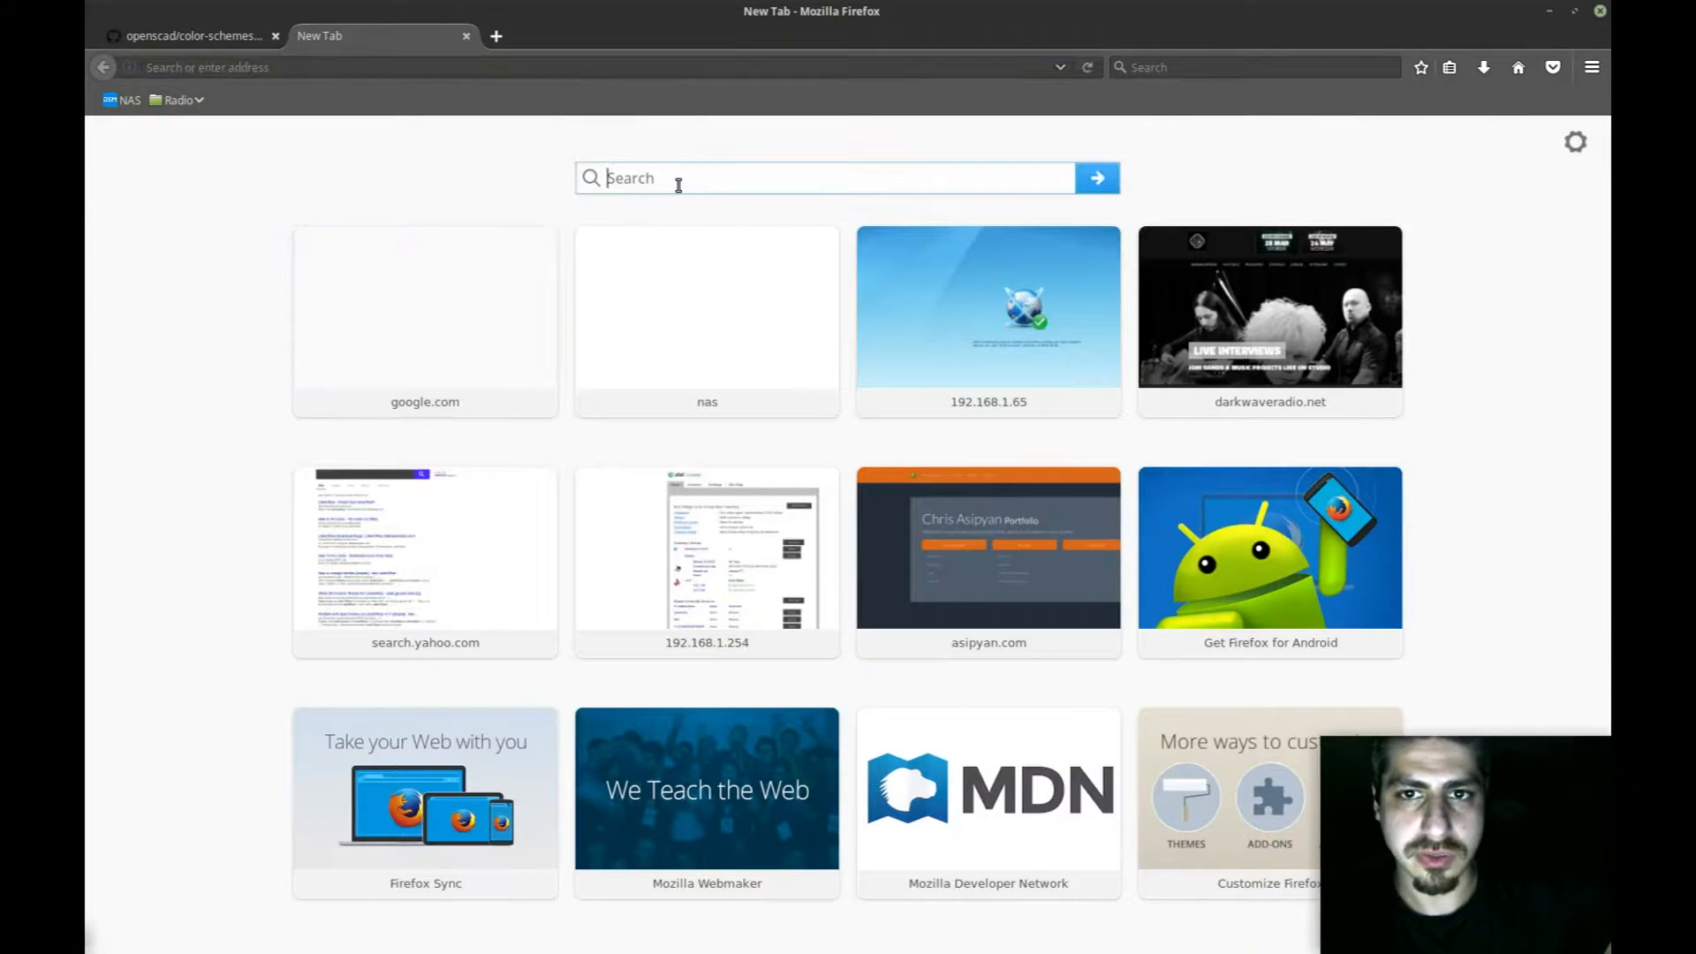
type("openscad")
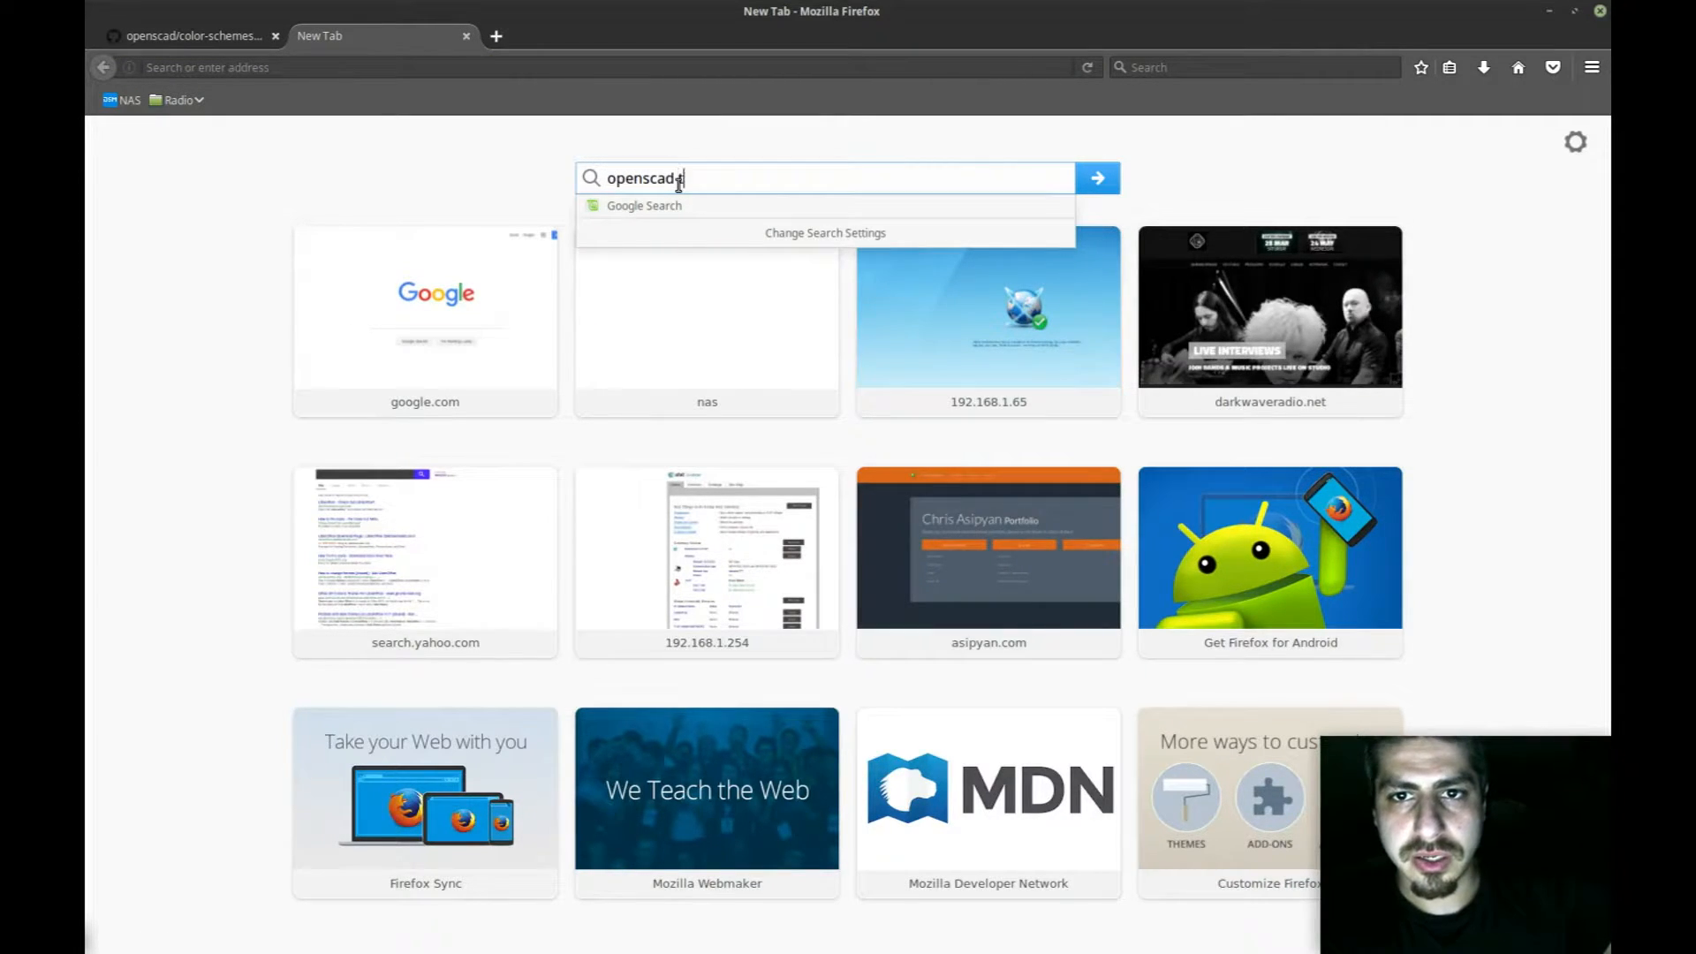
key("Return")
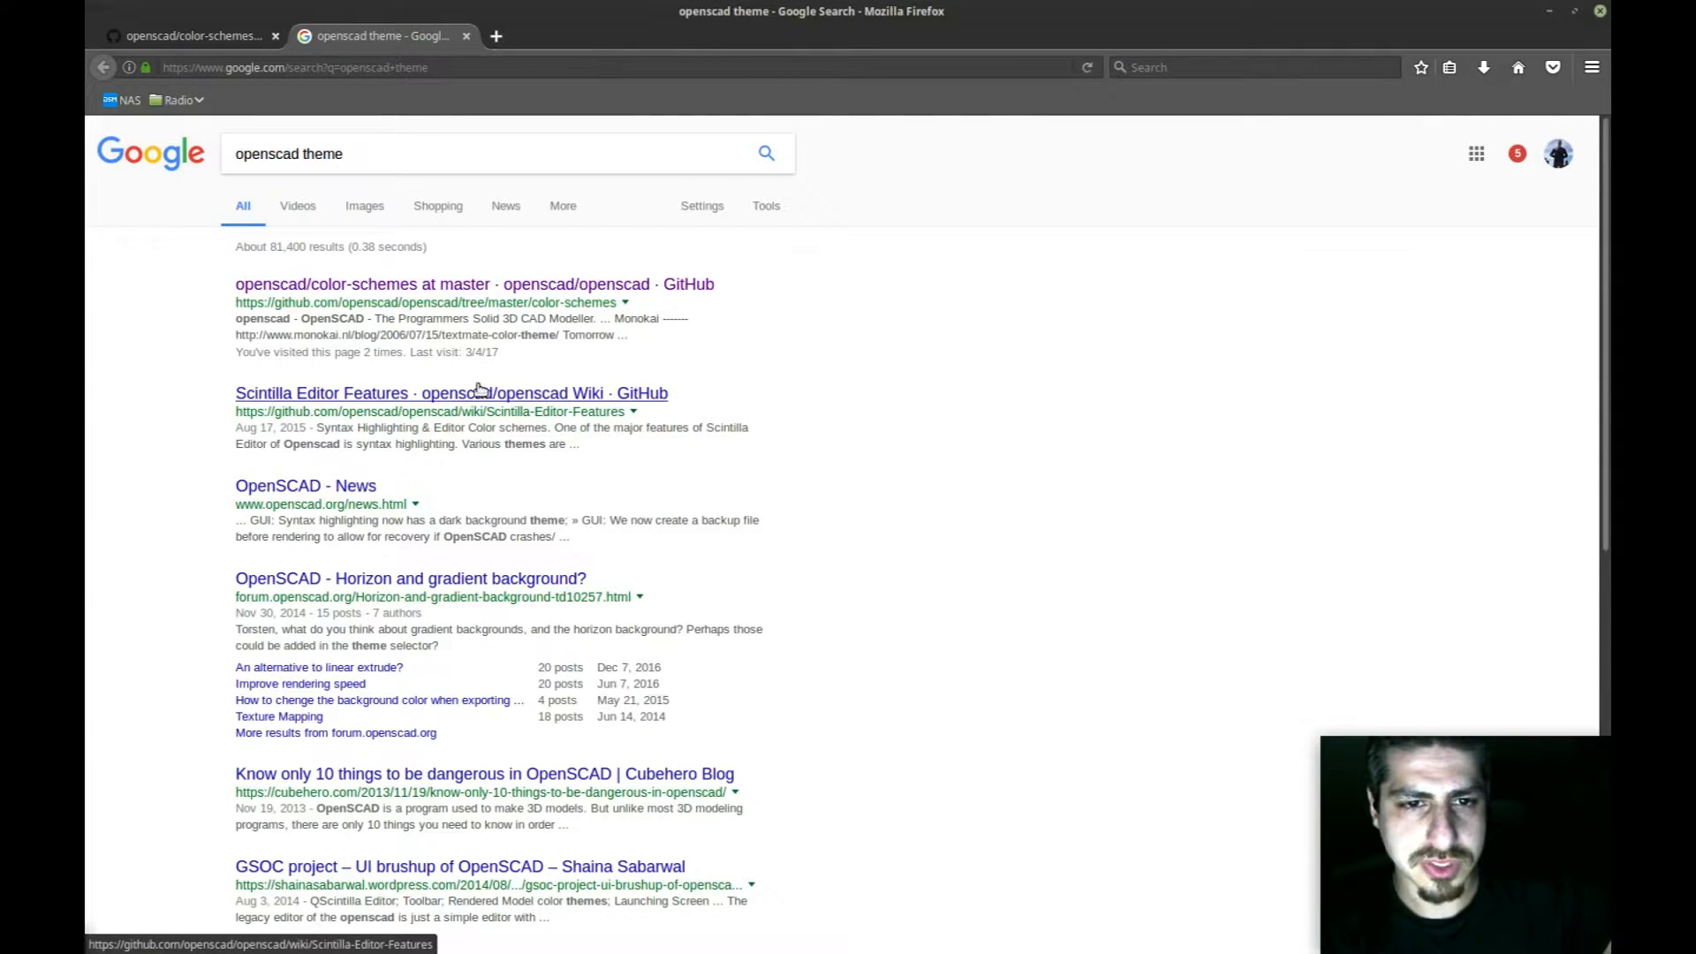
left_click(433, 153)
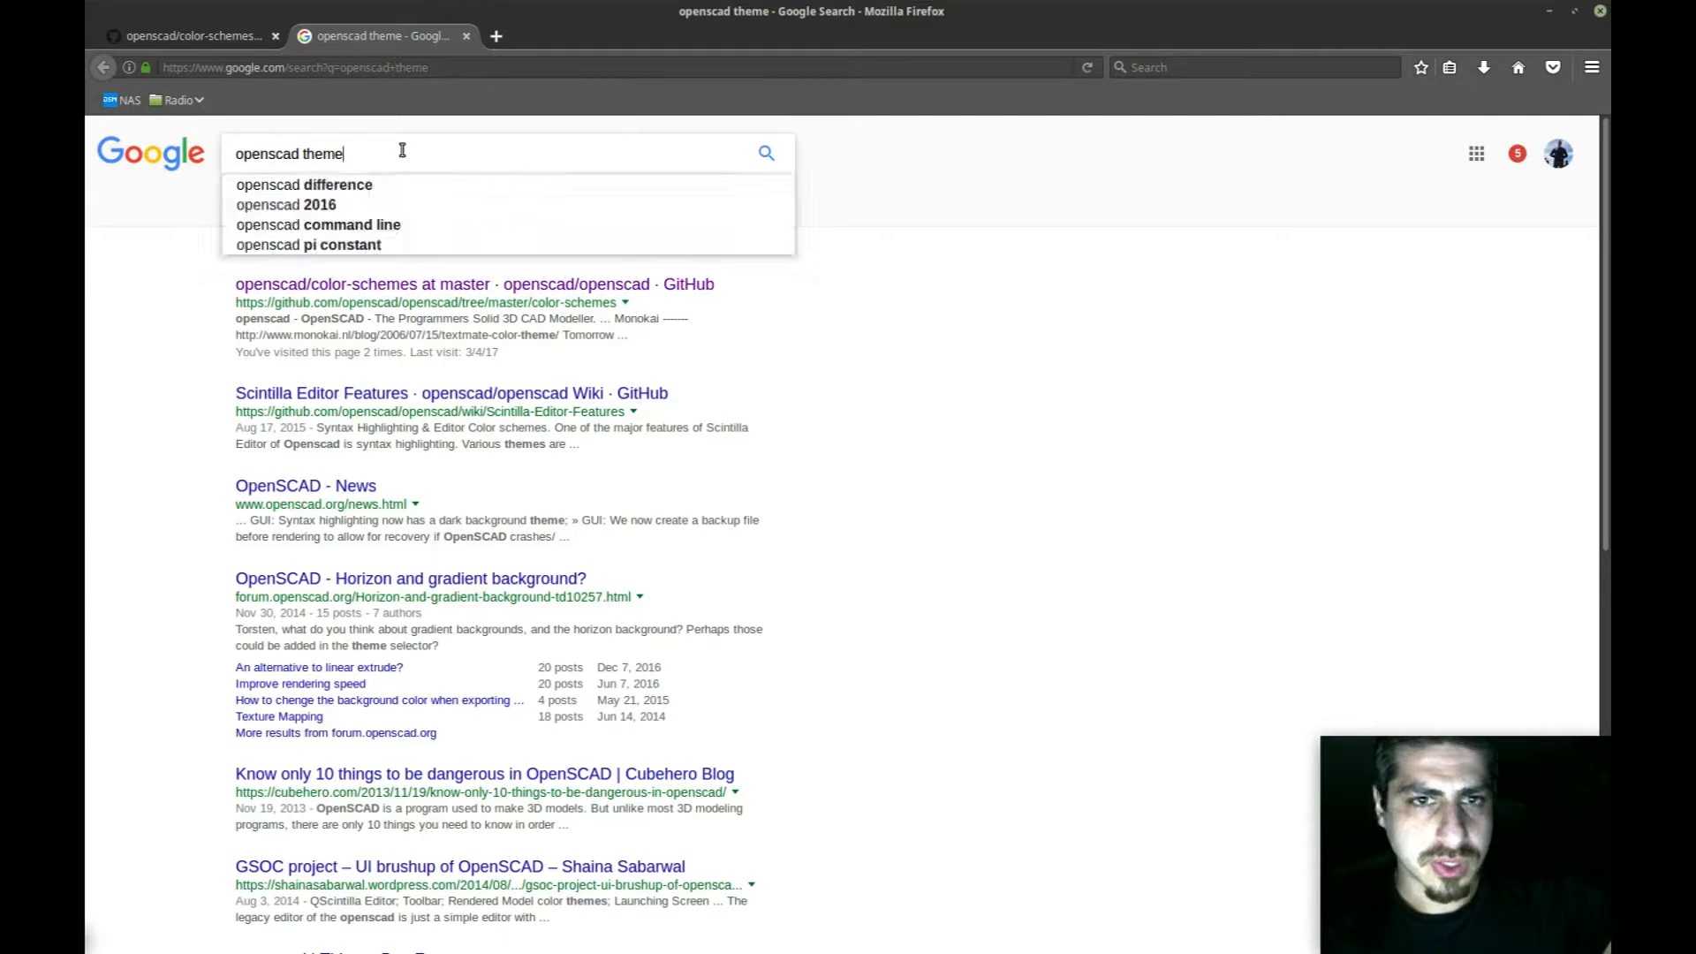
type("install")
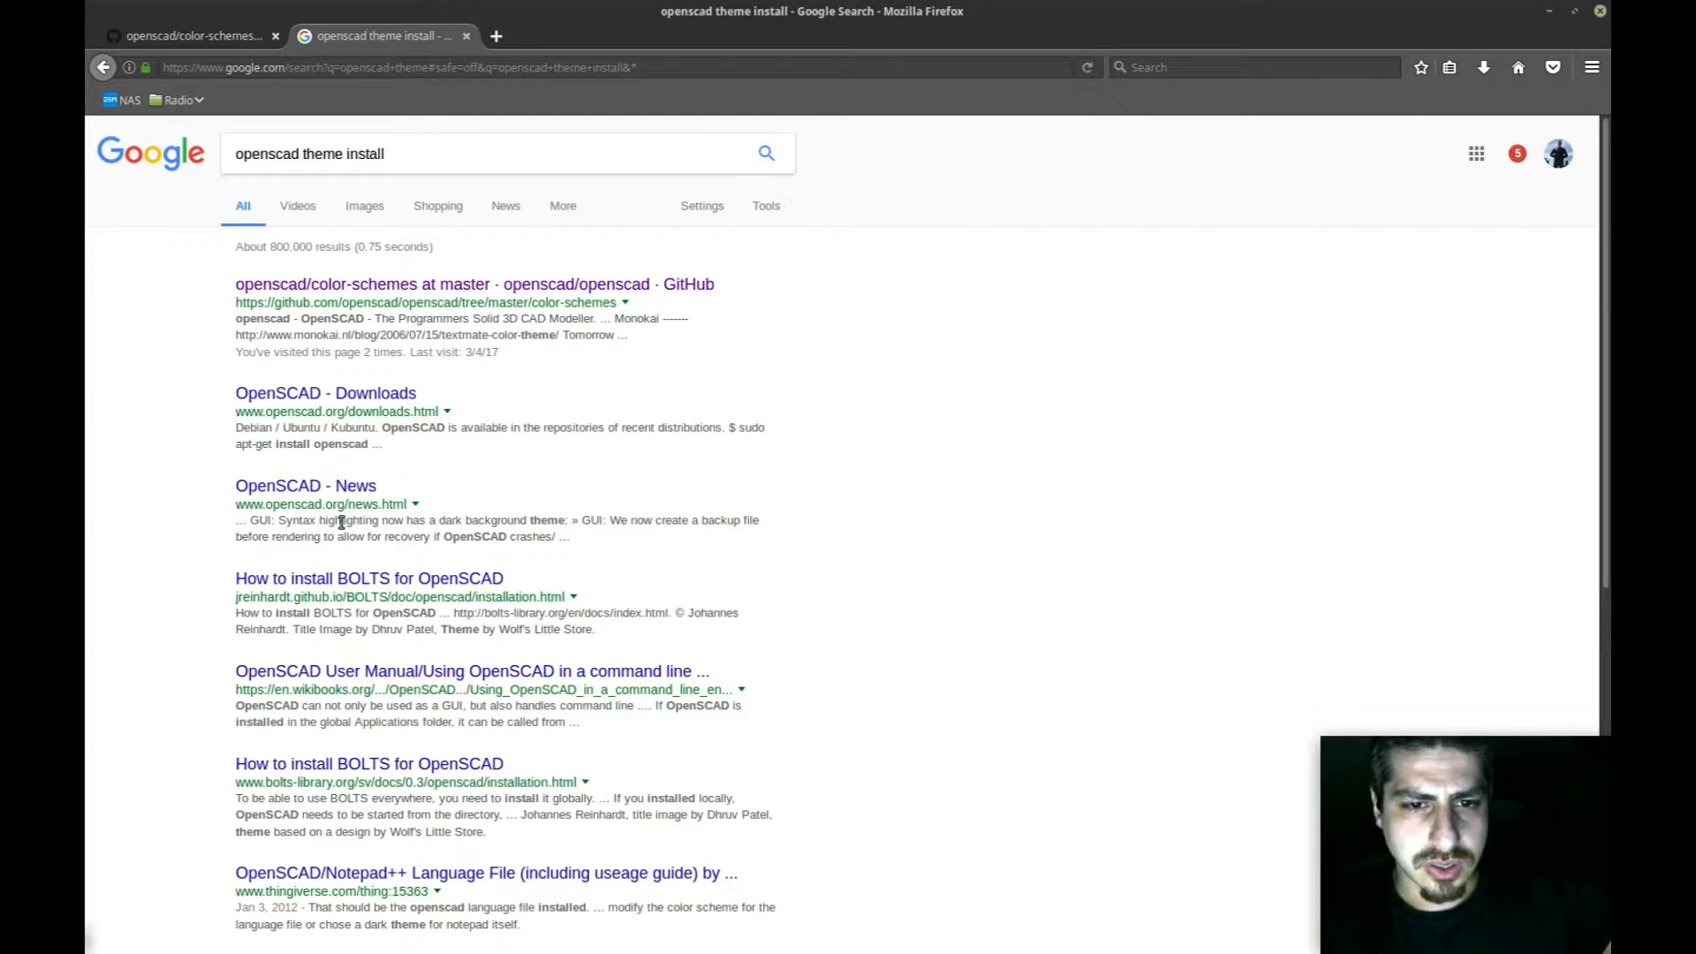
mouse_move(389, 591)
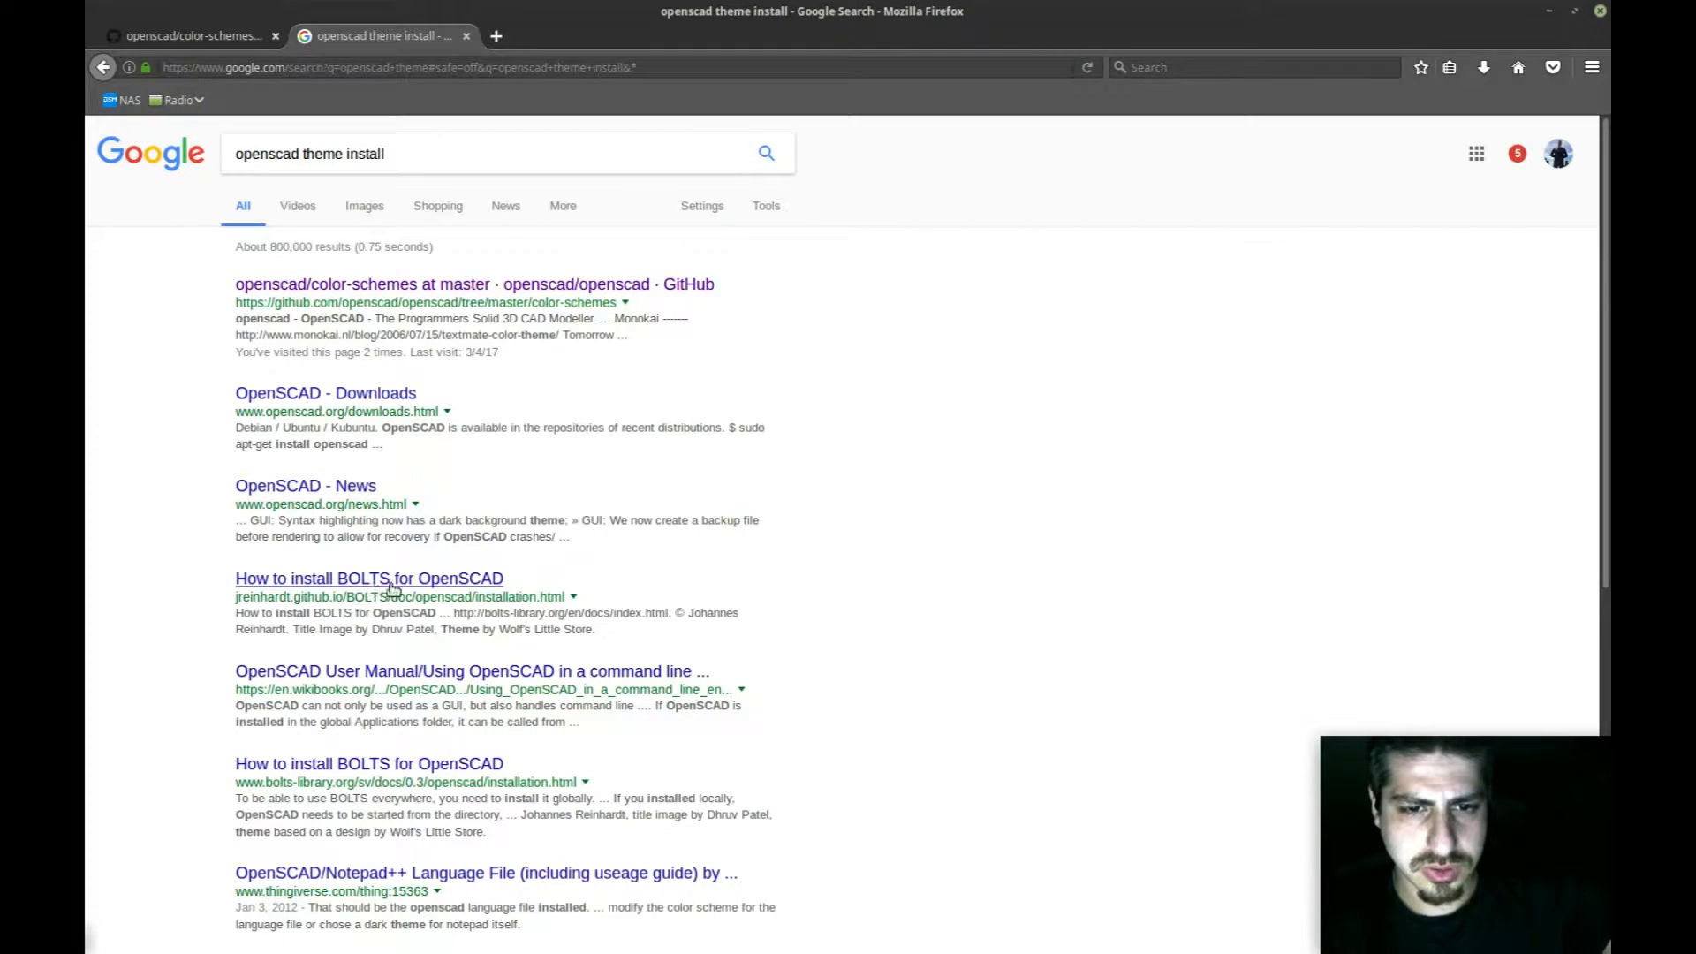
mouse_move(426, 746)
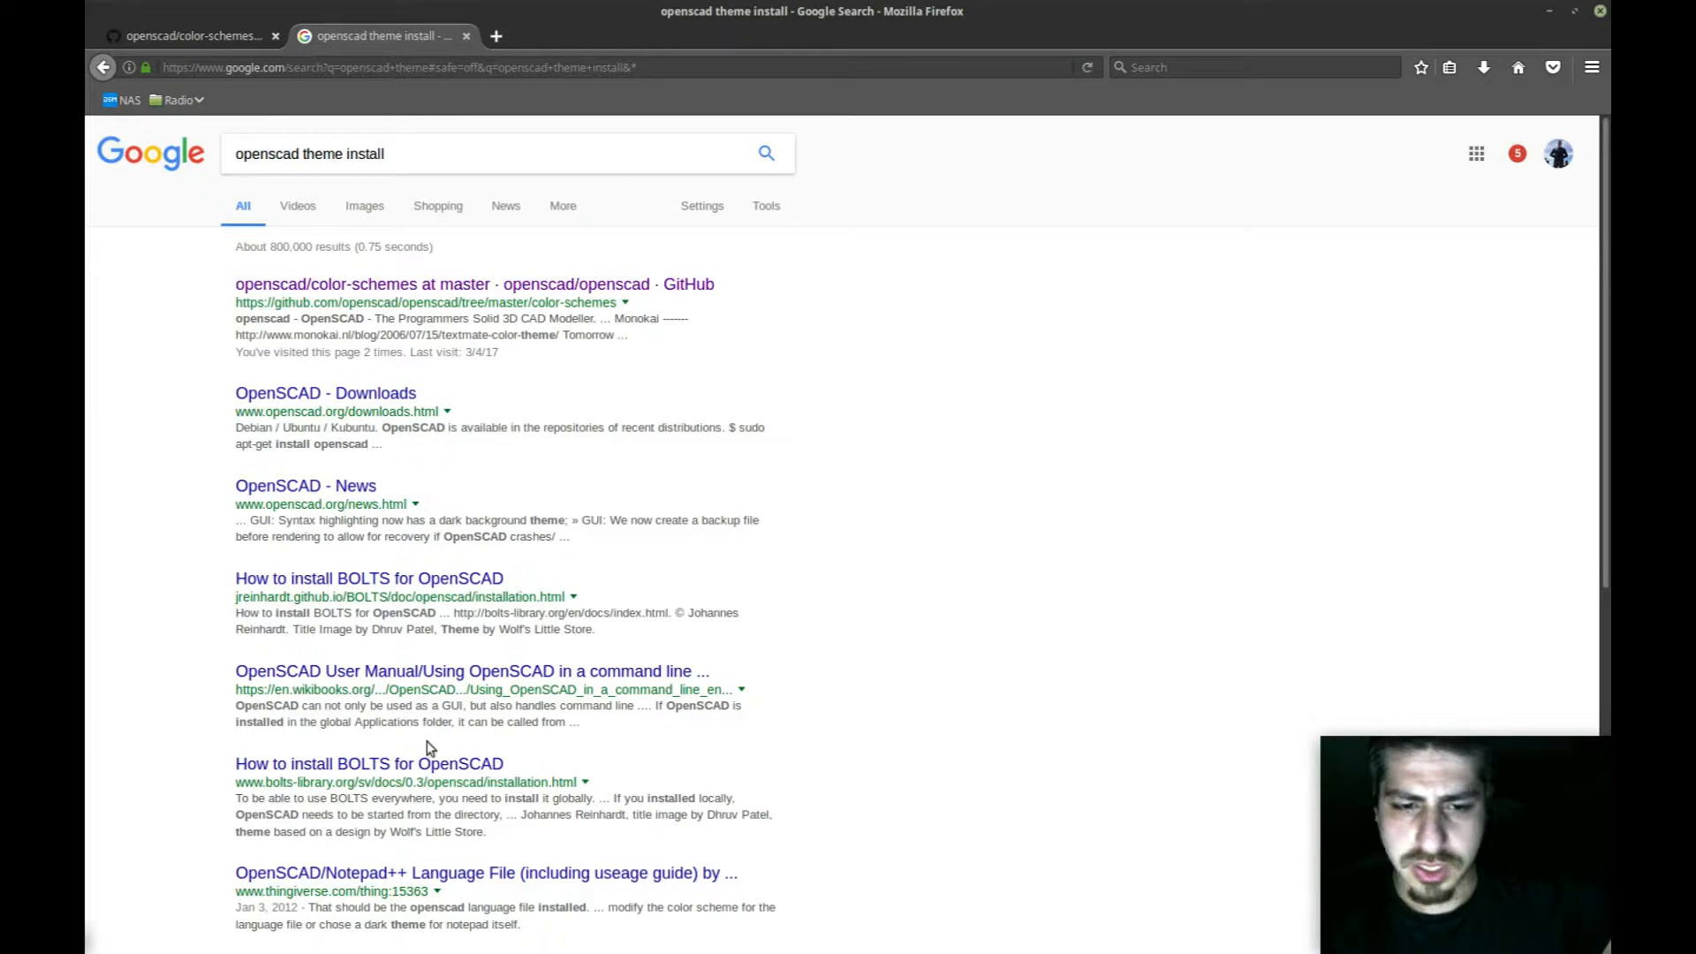
mouse_move(679, 779)
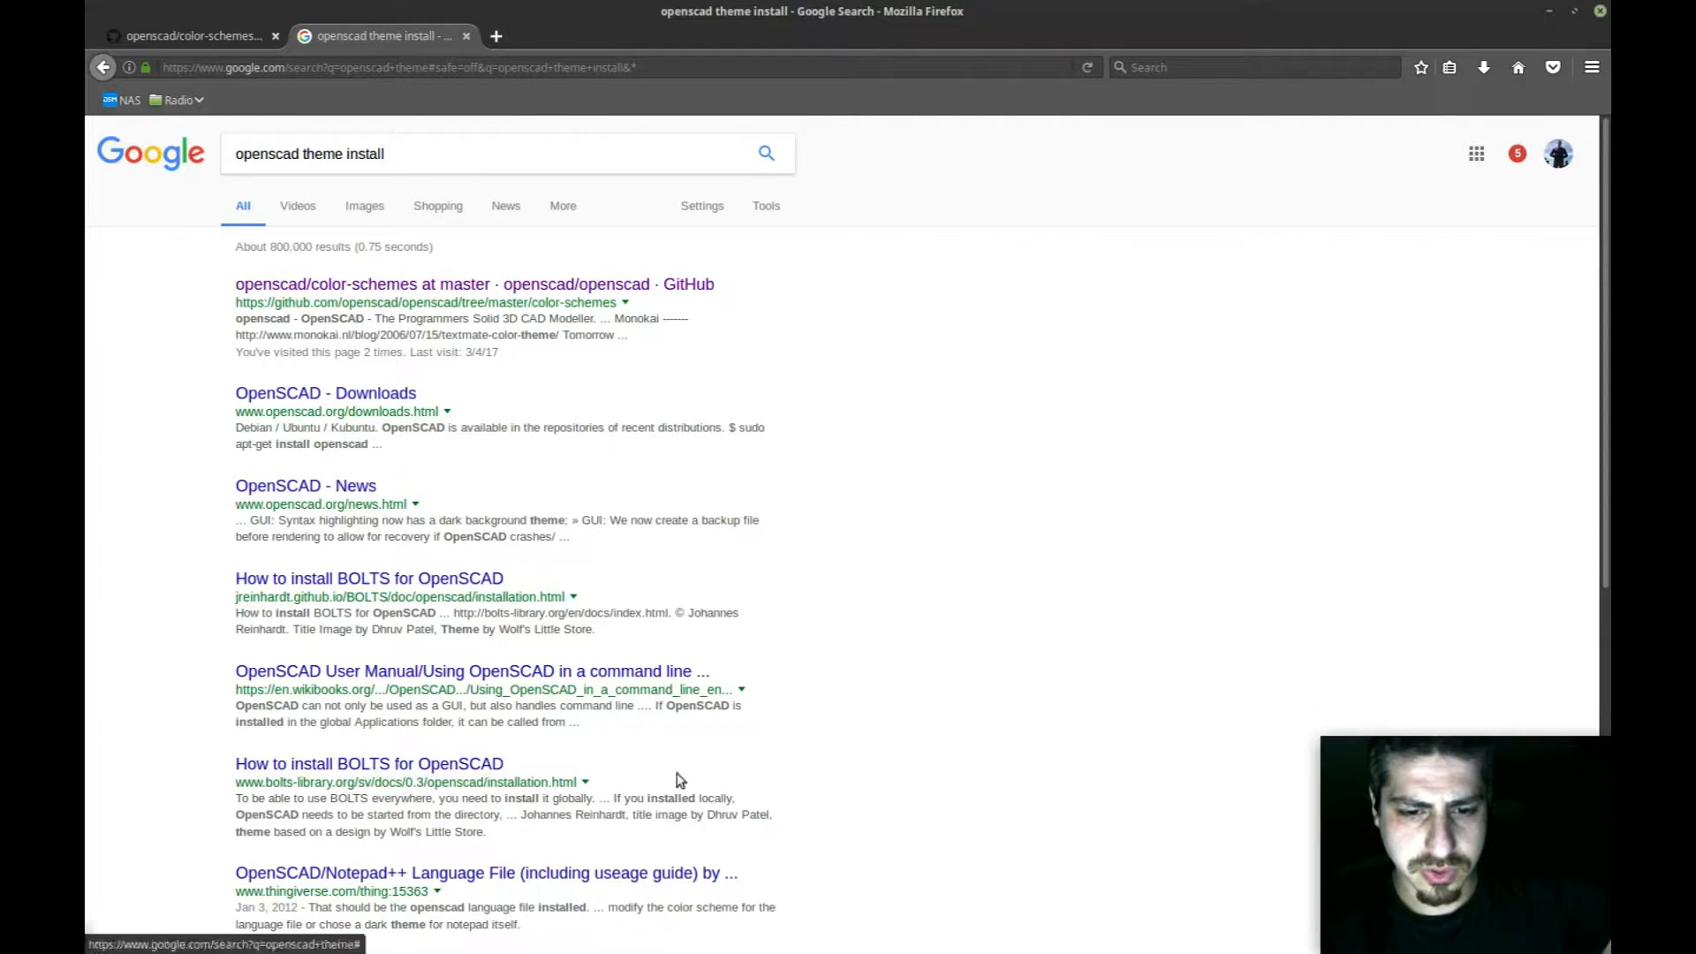
scroll("down", 3)
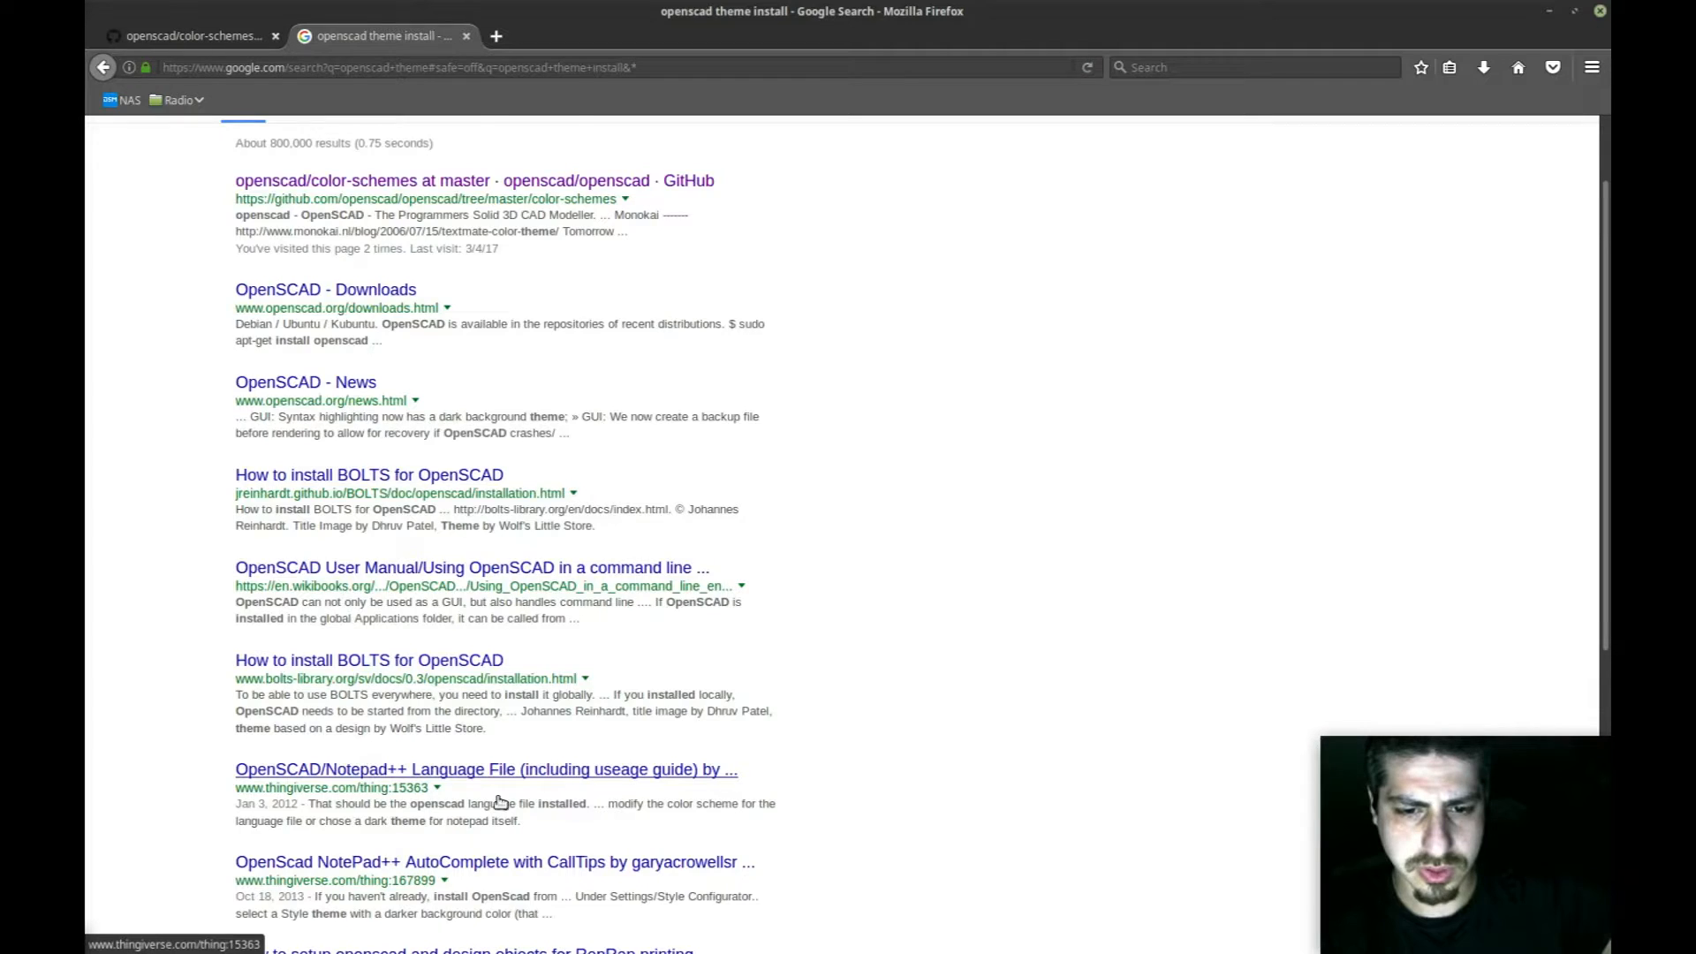
scroll("down", 3)
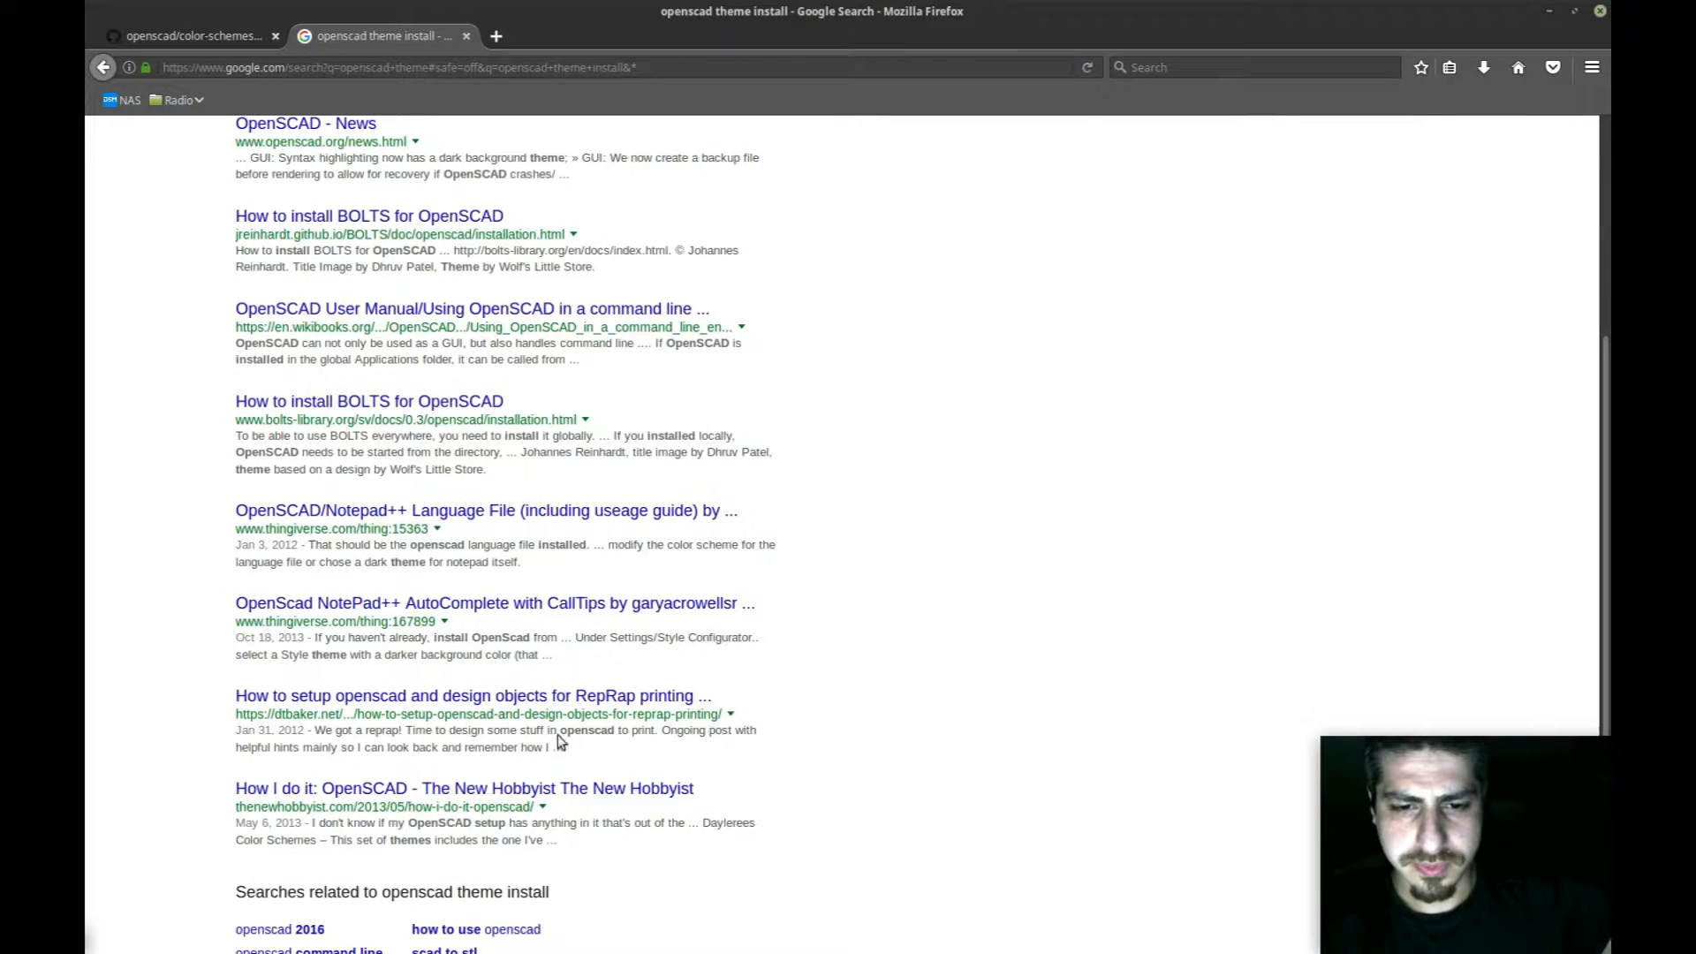
mouse_move(538, 809)
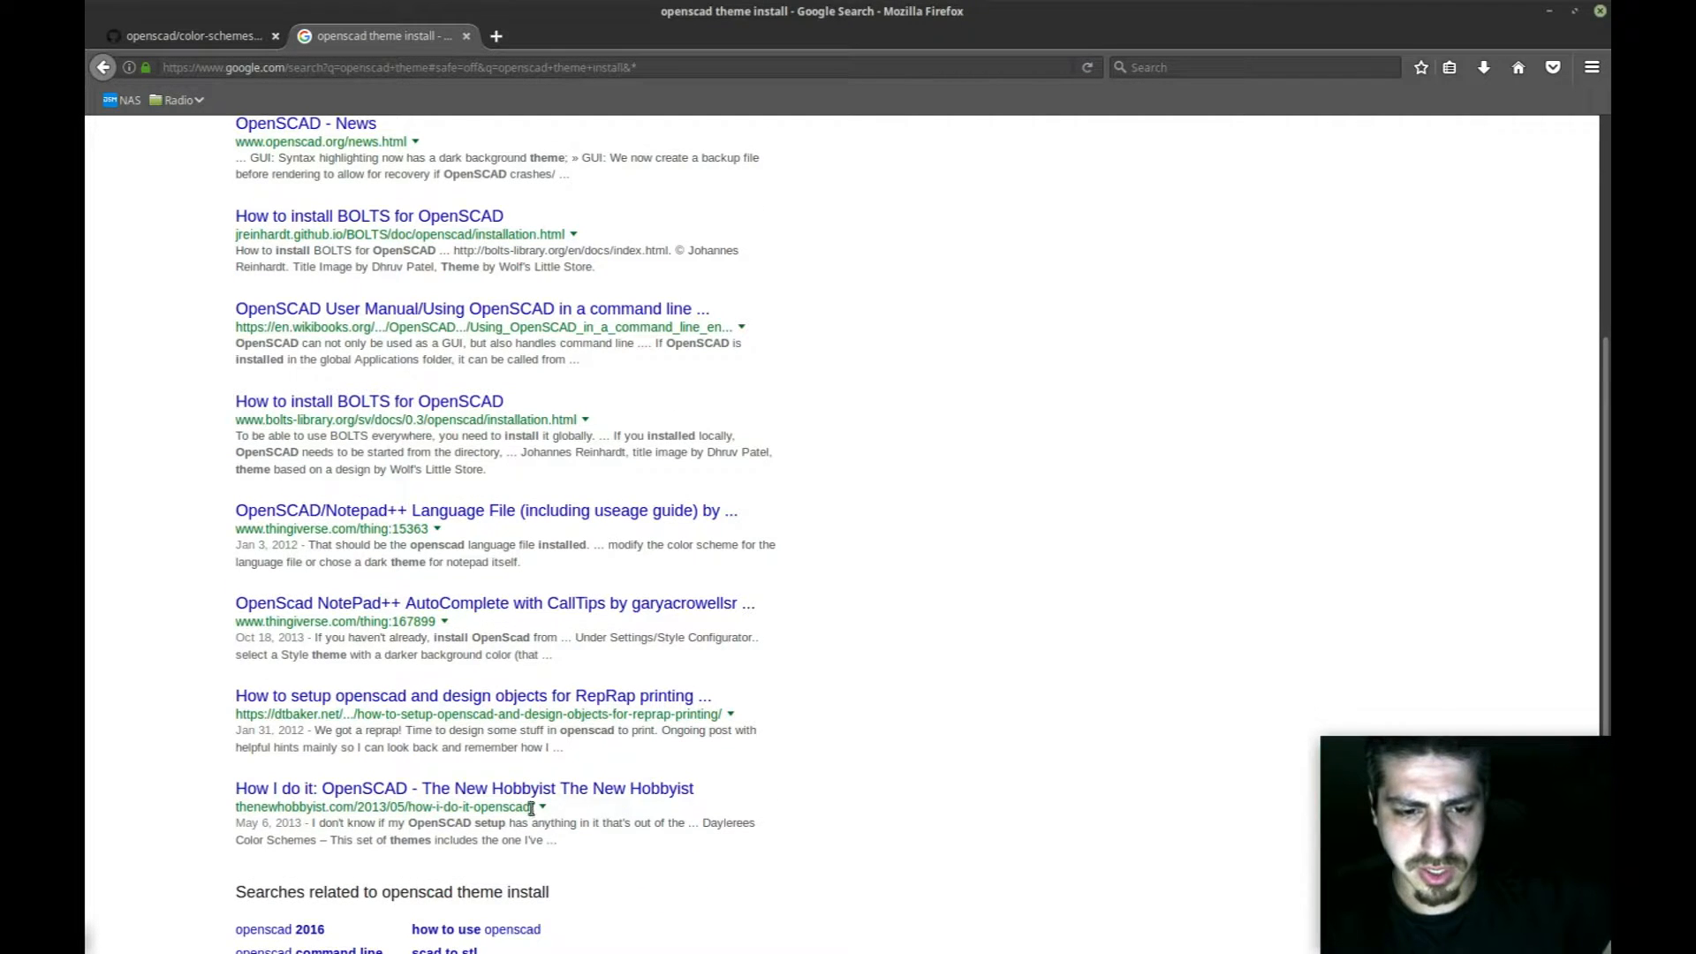
scroll("up", 3)
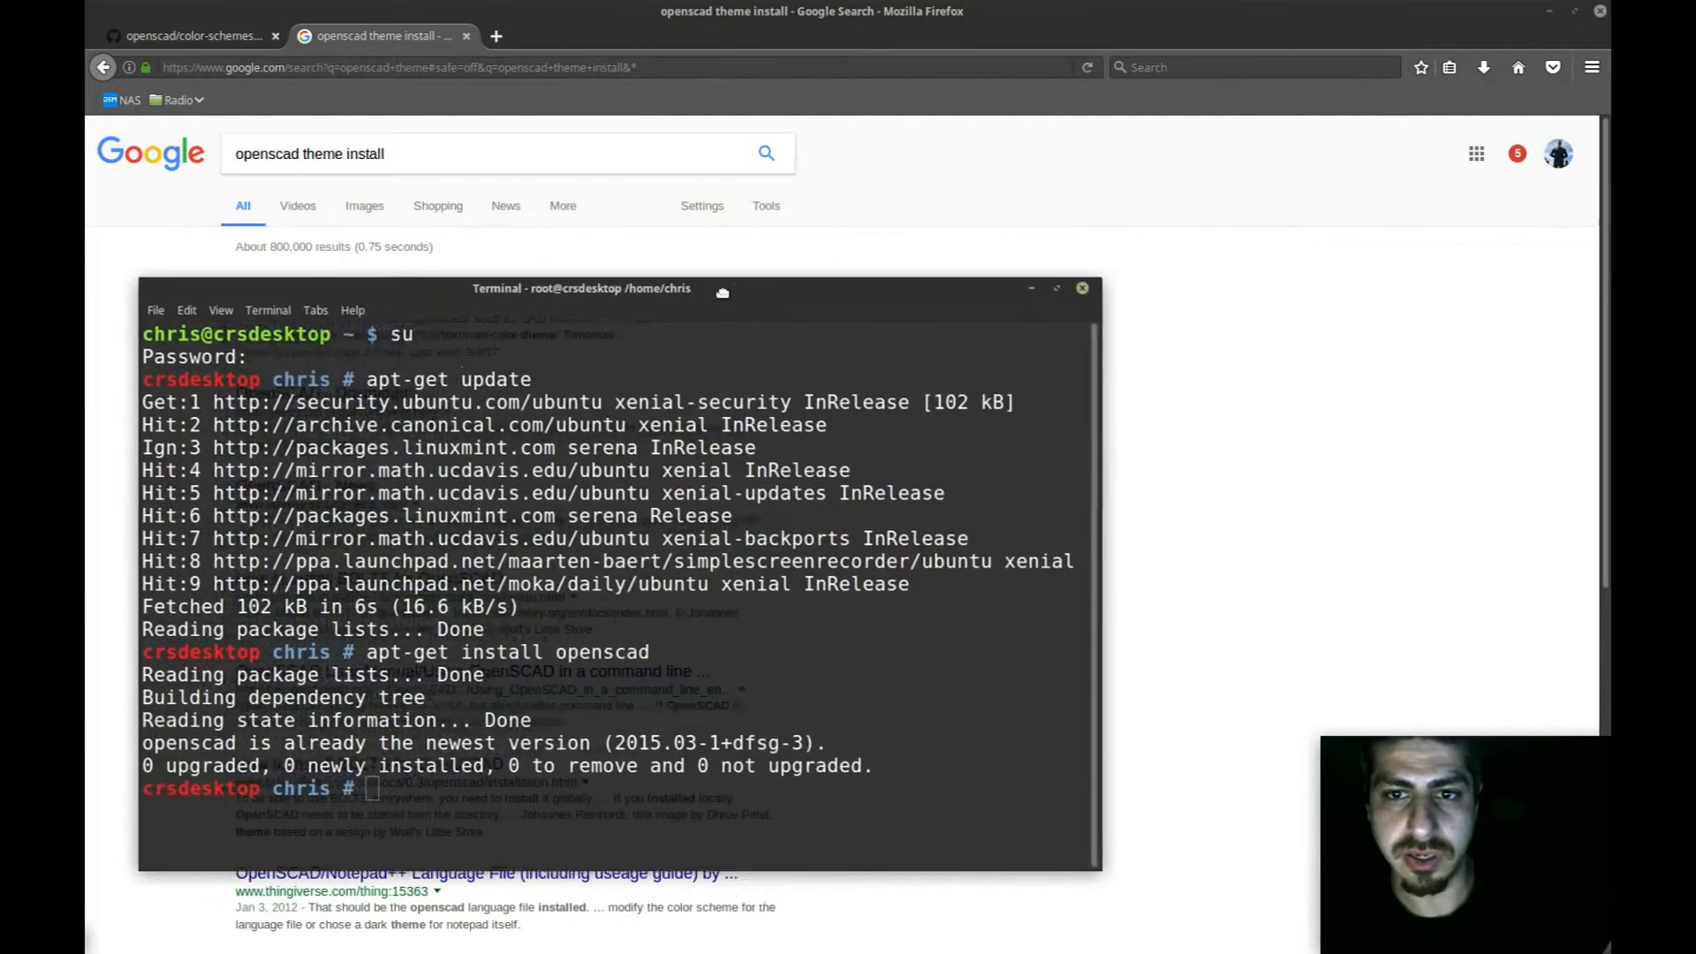
Step: Maximize the terminal, exit root, and list the home folder including hidden items
left_click_drag(581, 288, 676, 220)
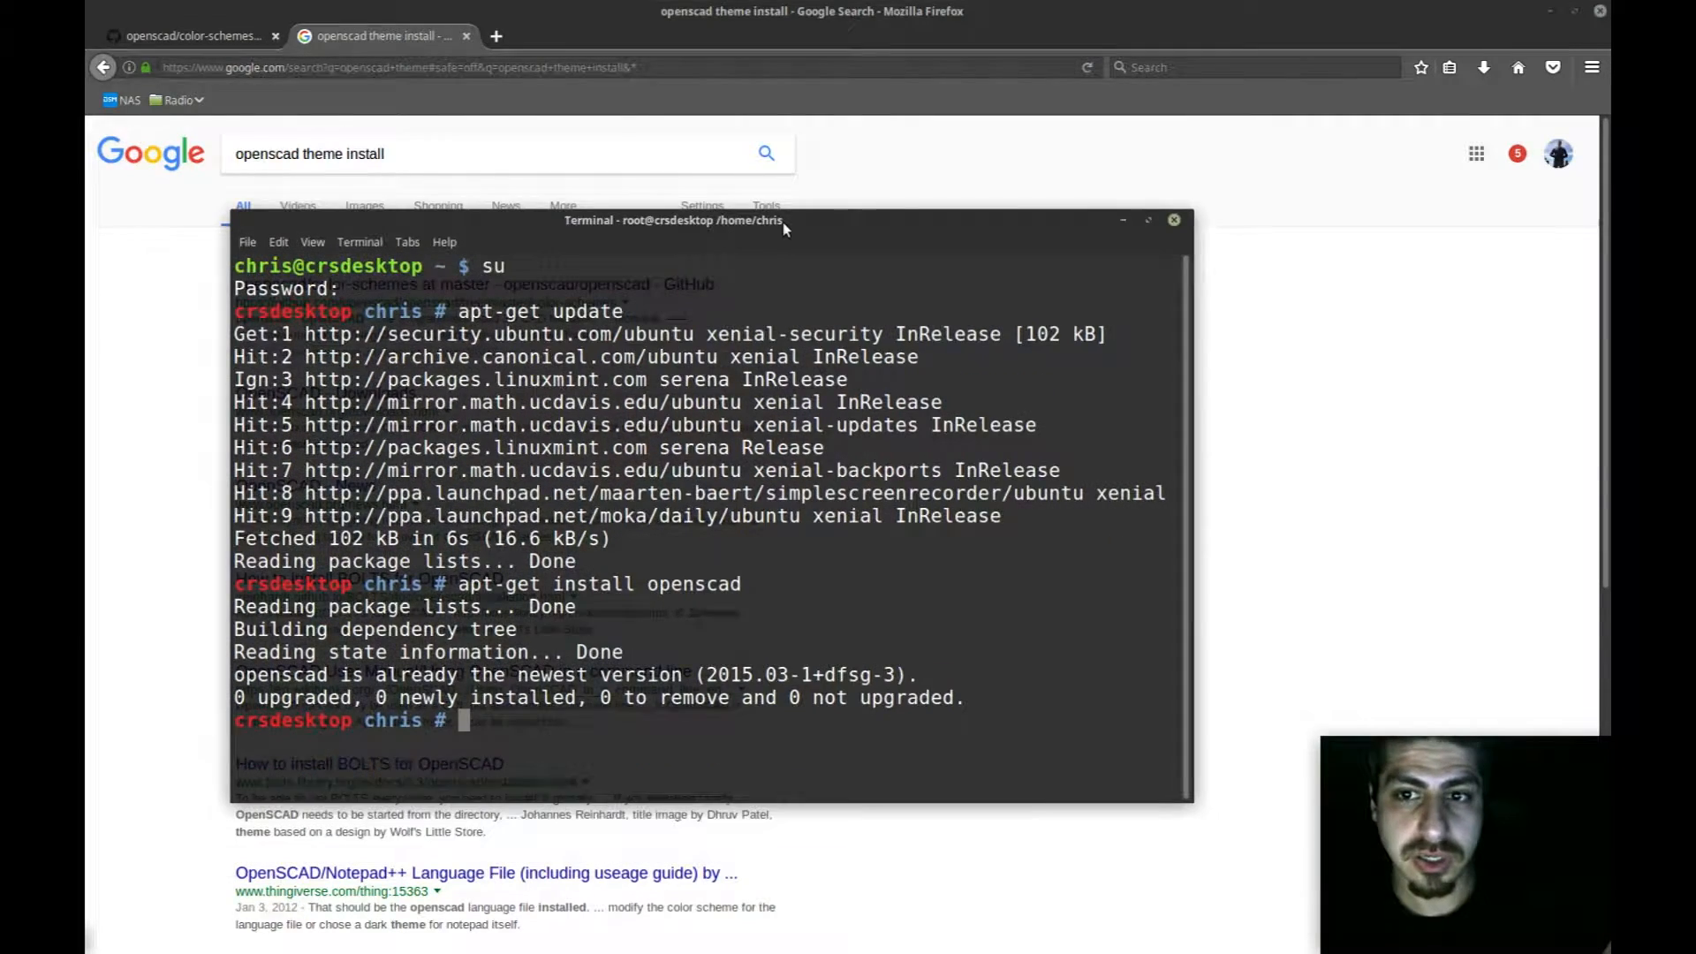
left_click(1149, 220)
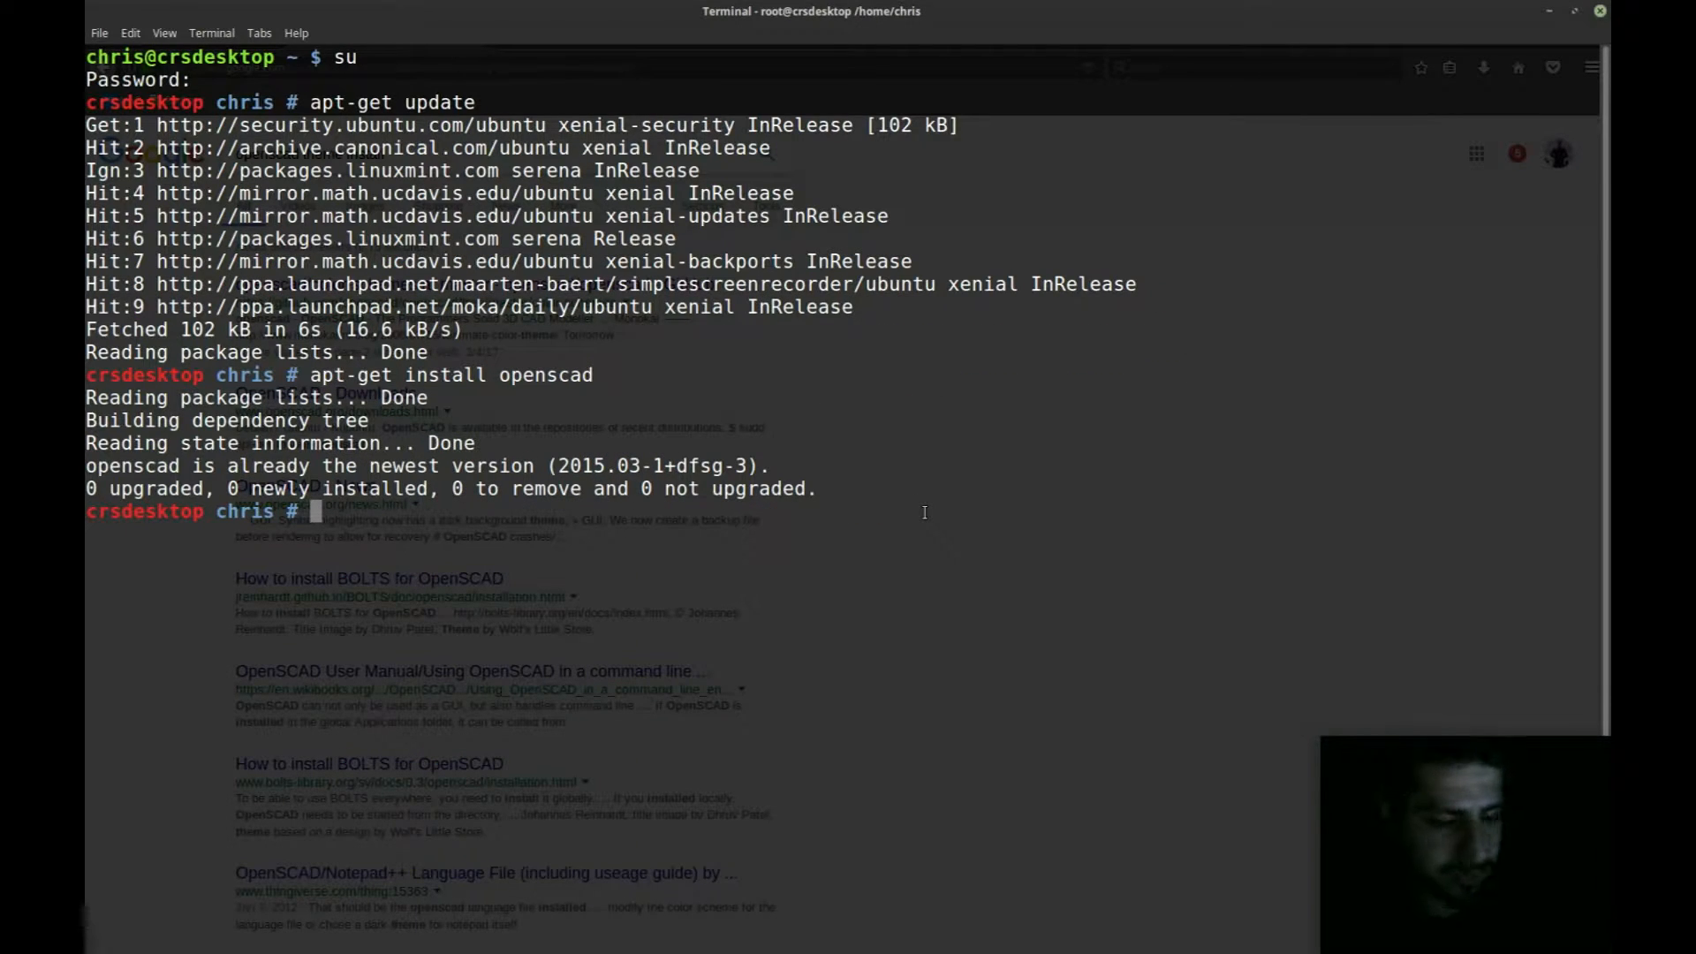
type("l")
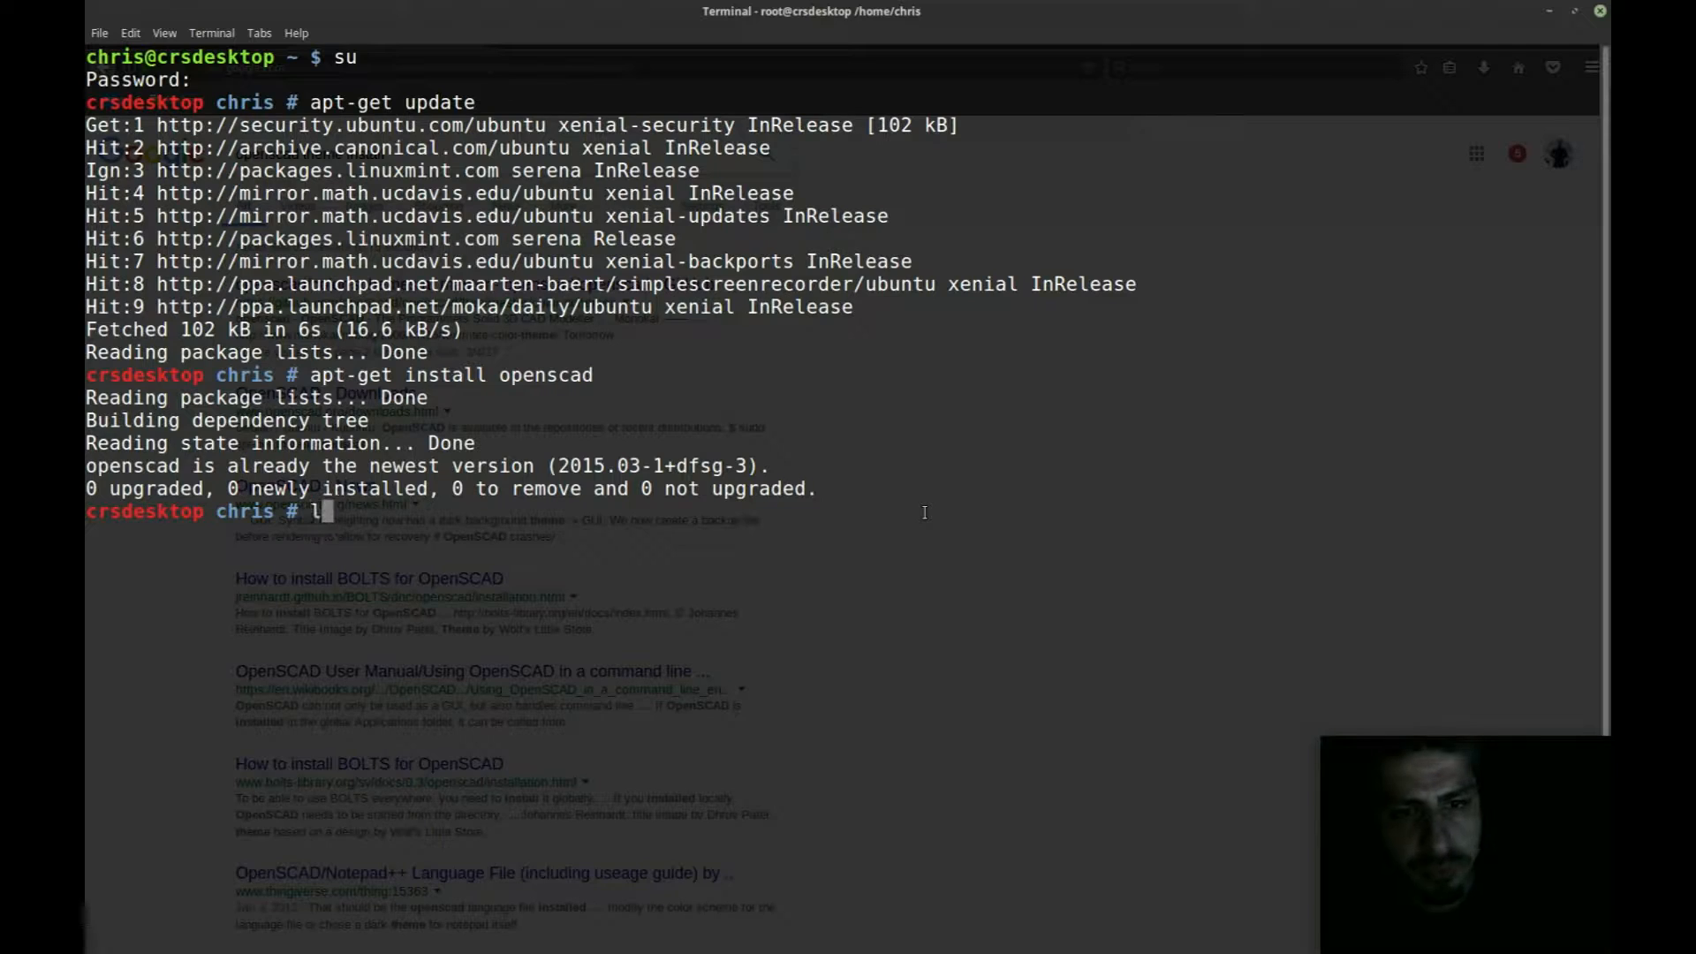
type("cd !")
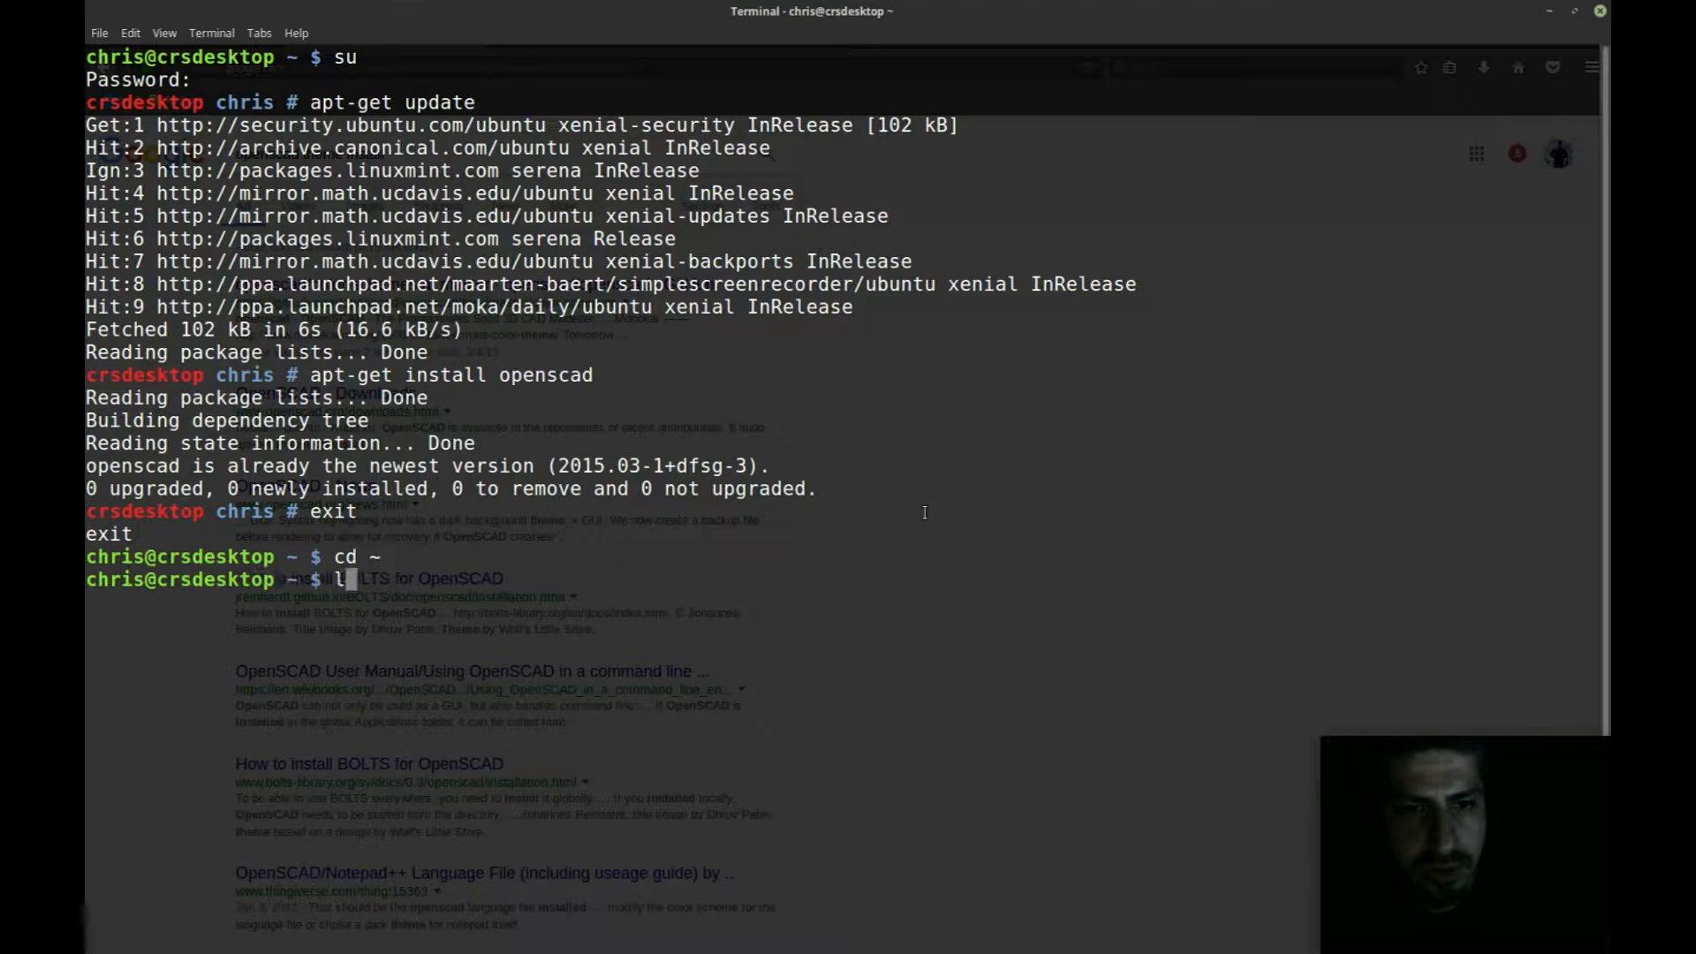
key("Return")
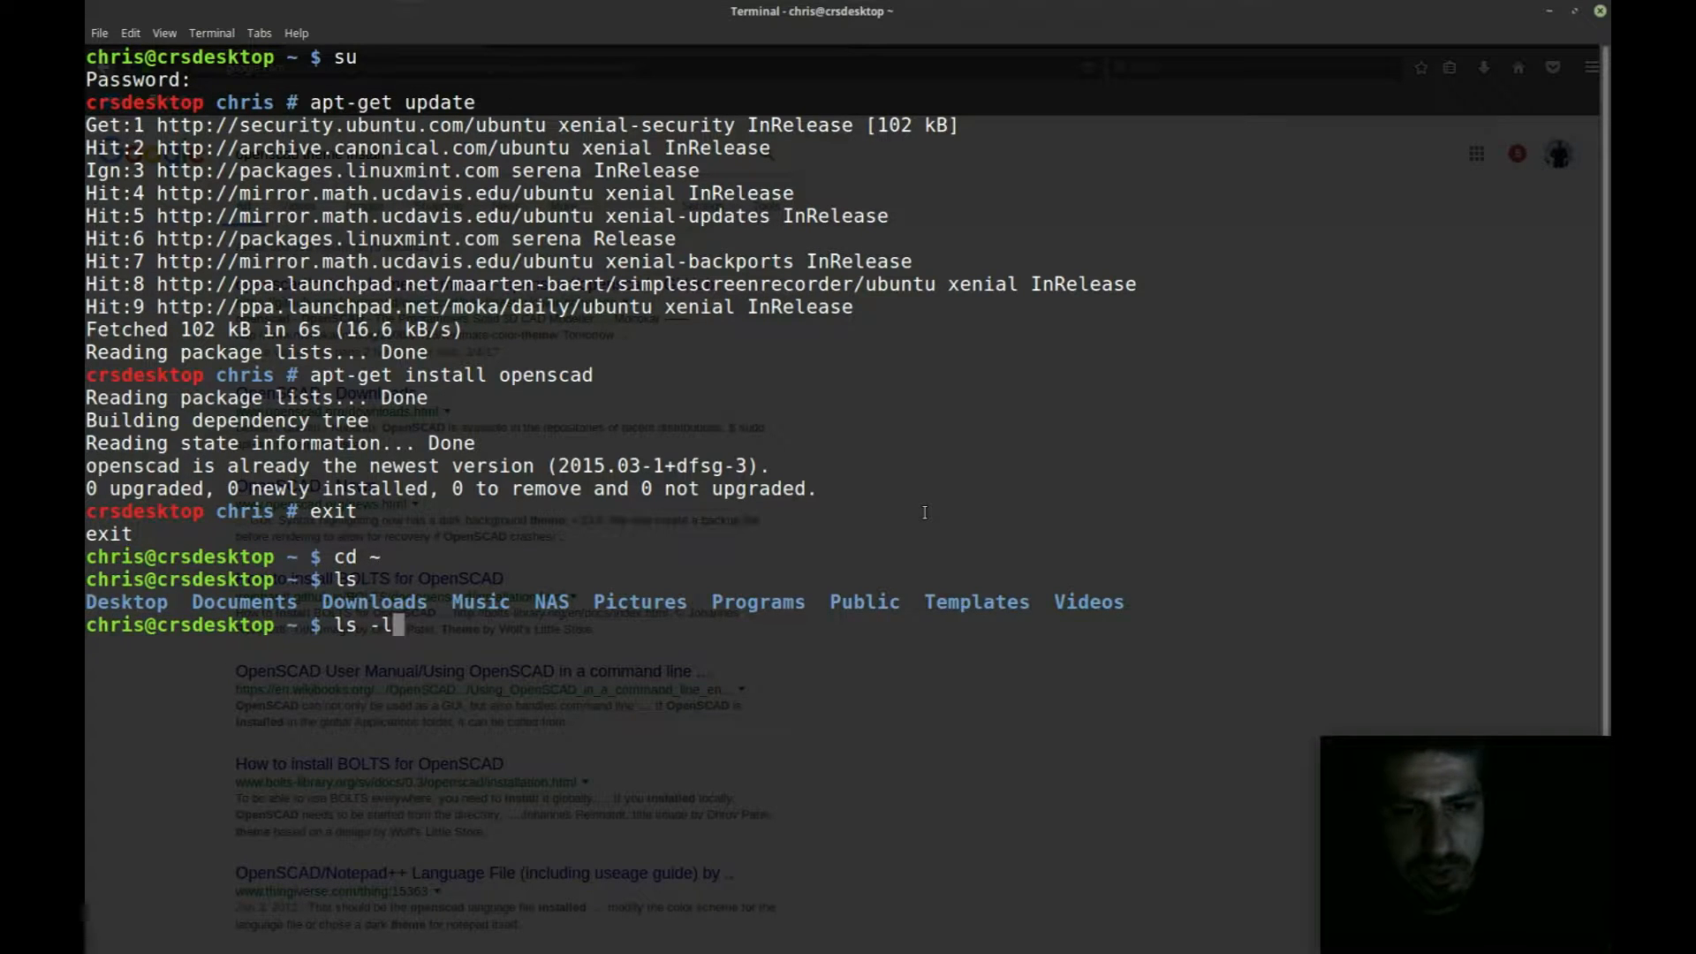
key("Return")
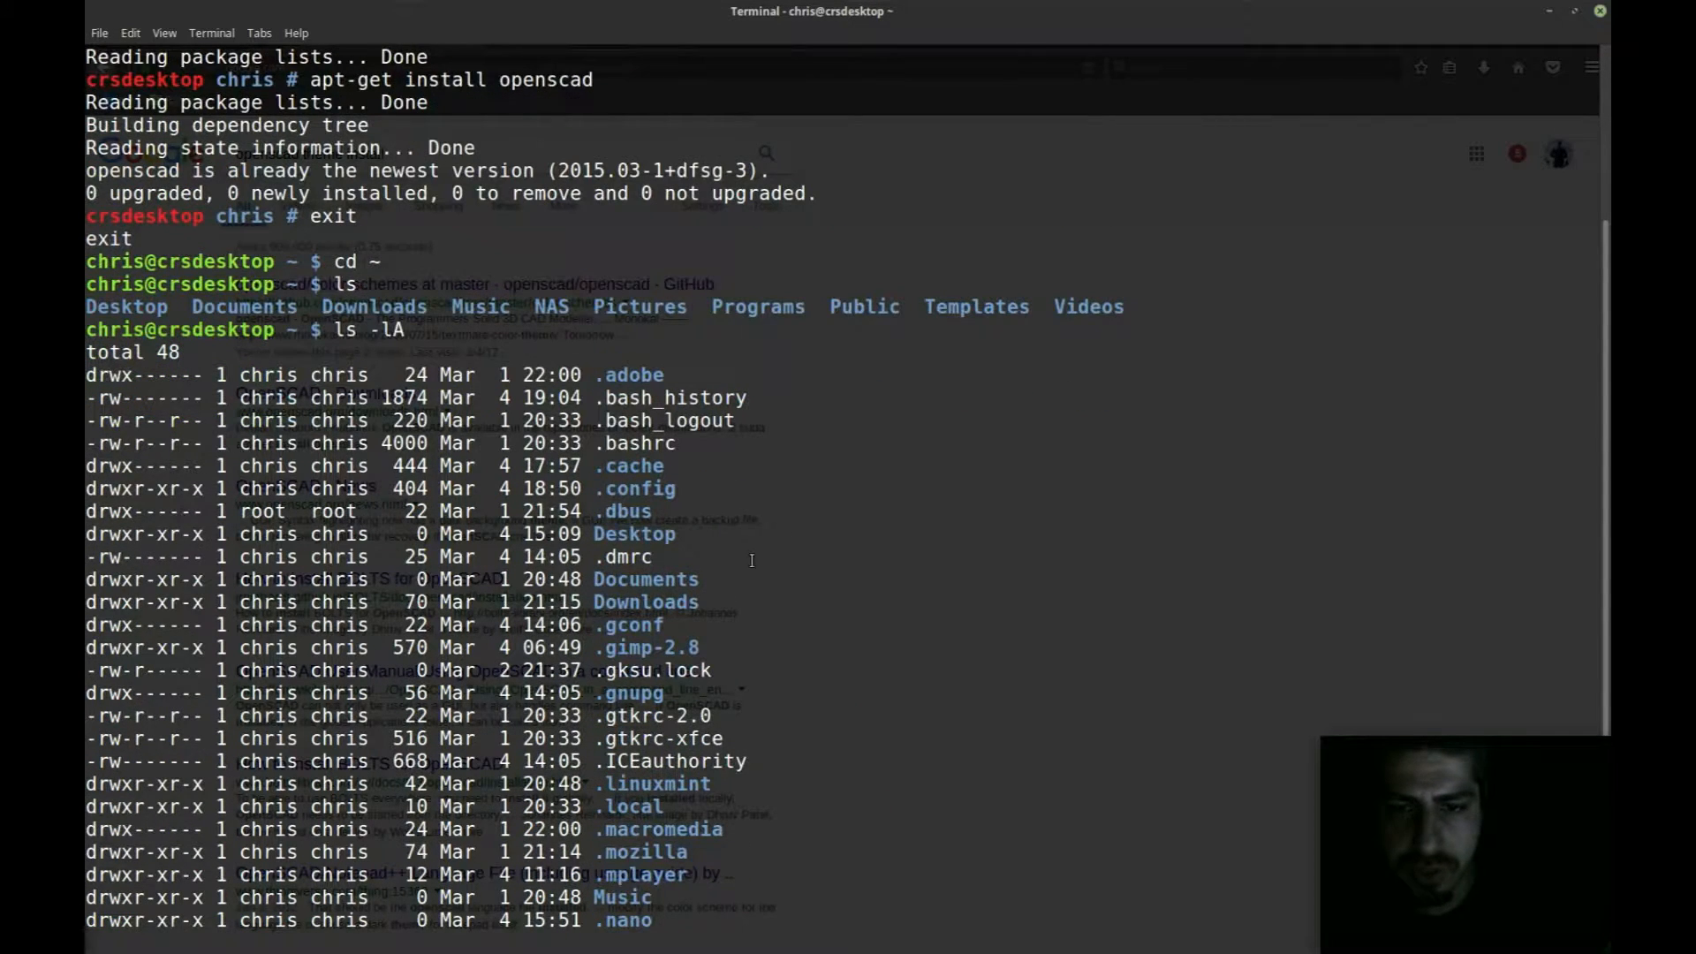
mouse_move(676, 530)
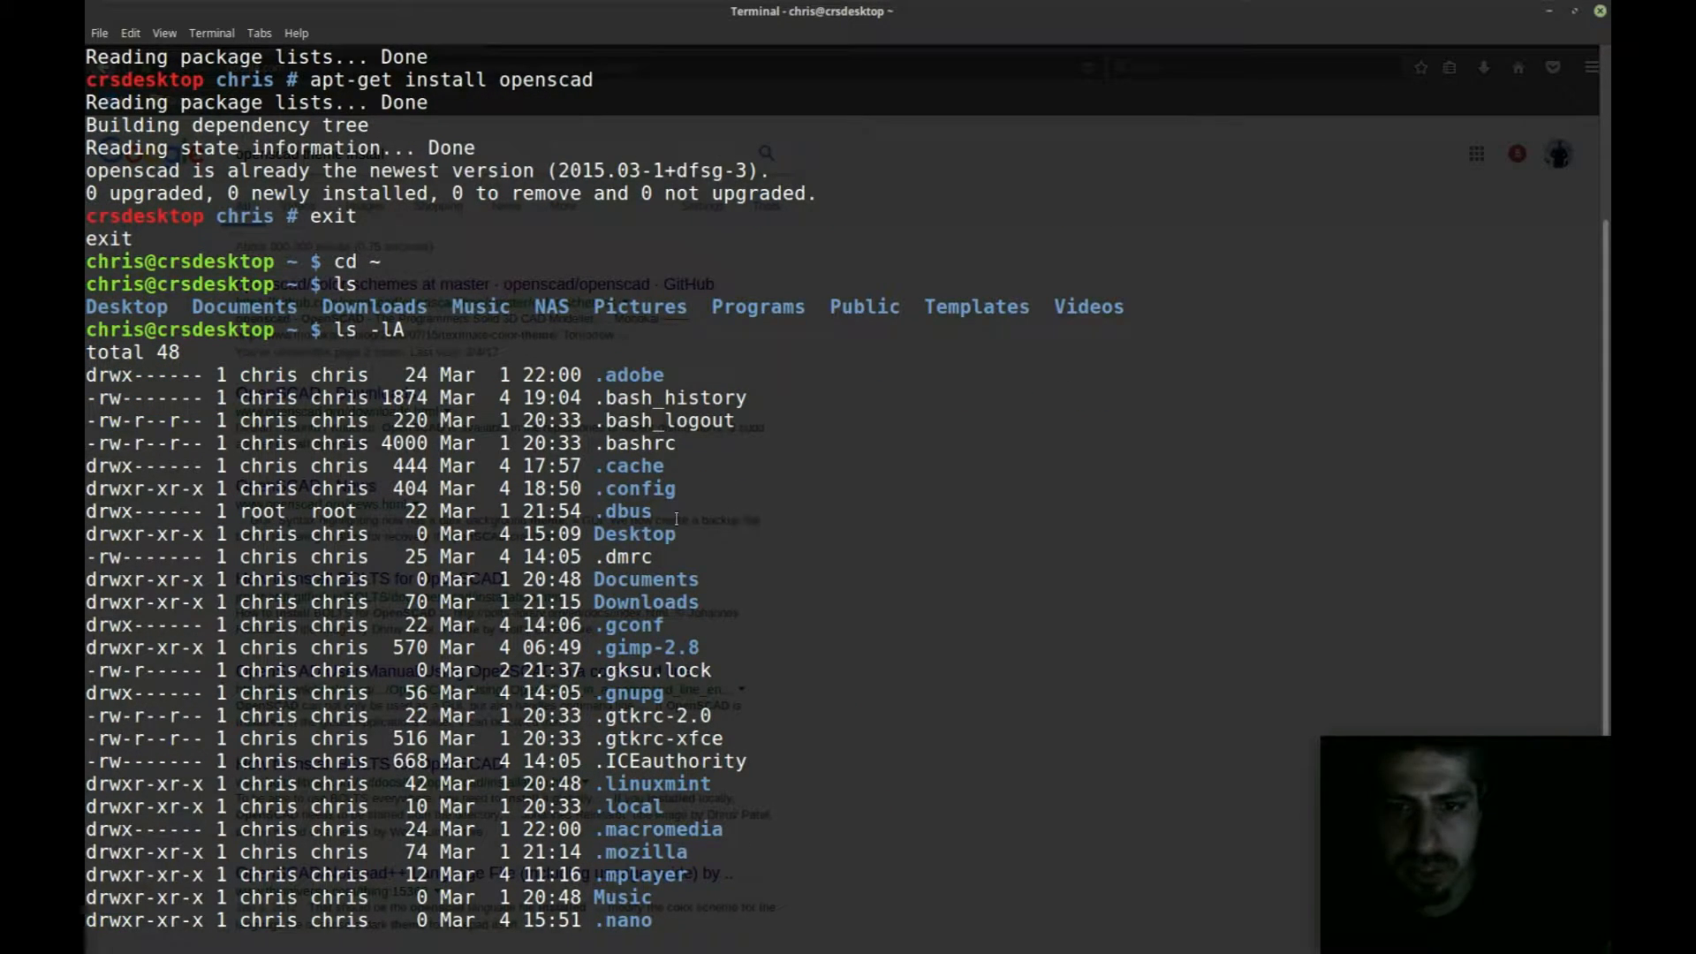
scroll("down", 3)
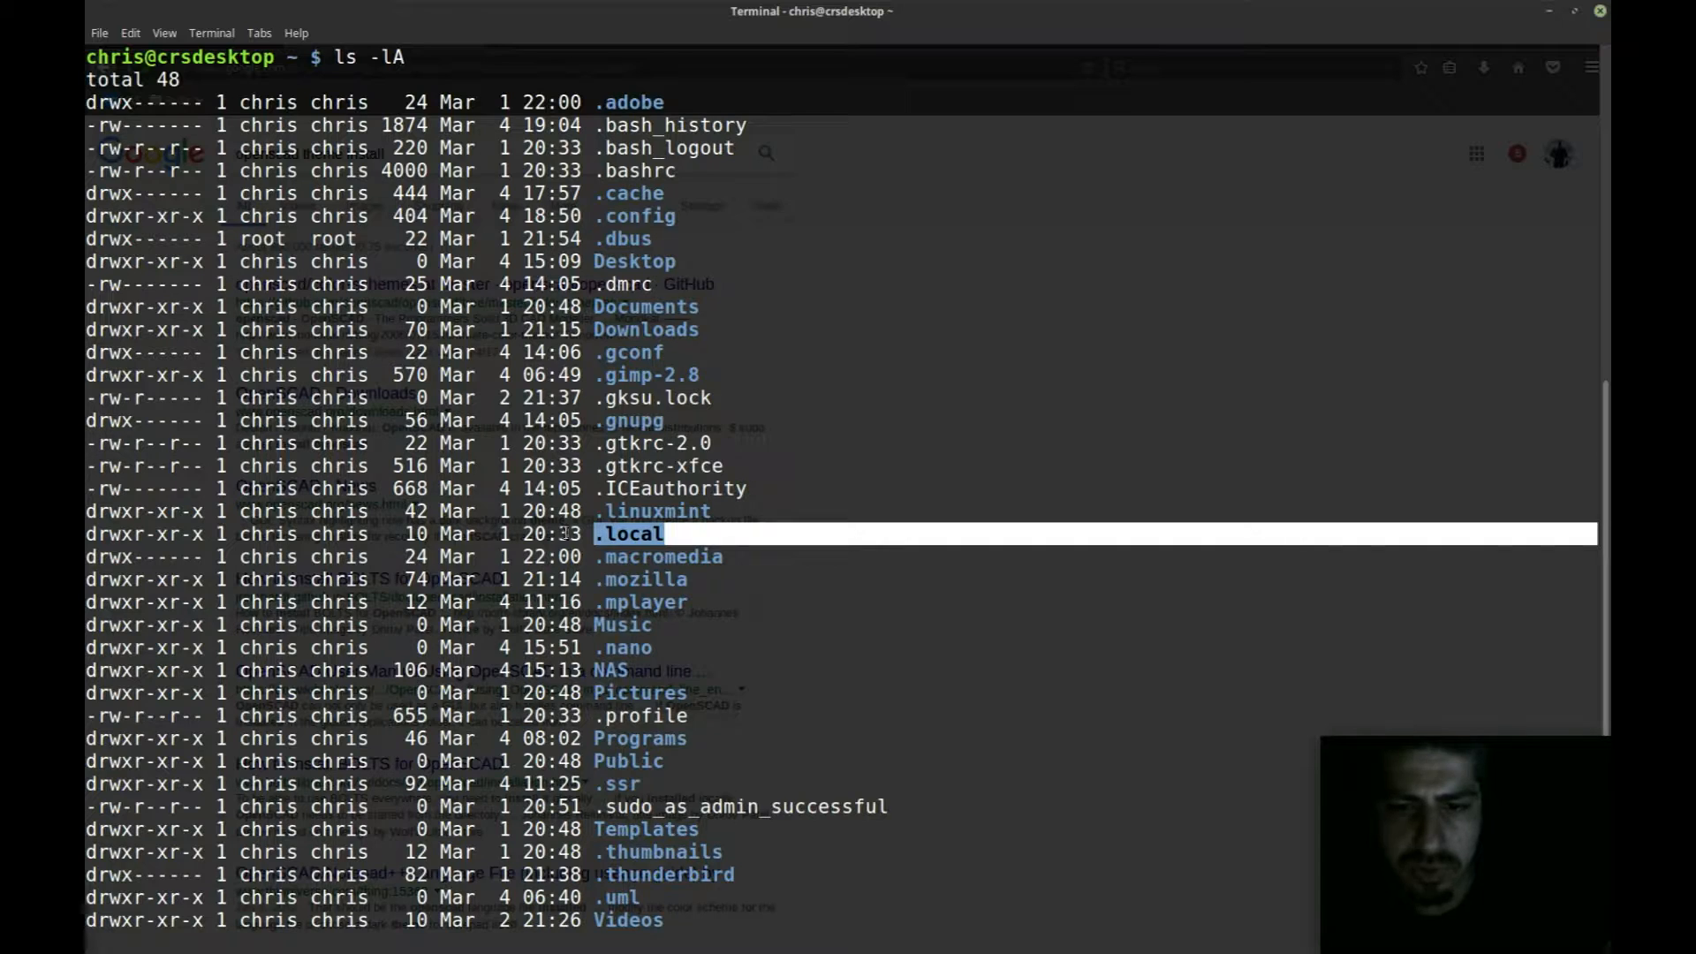
scroll("down", 3)
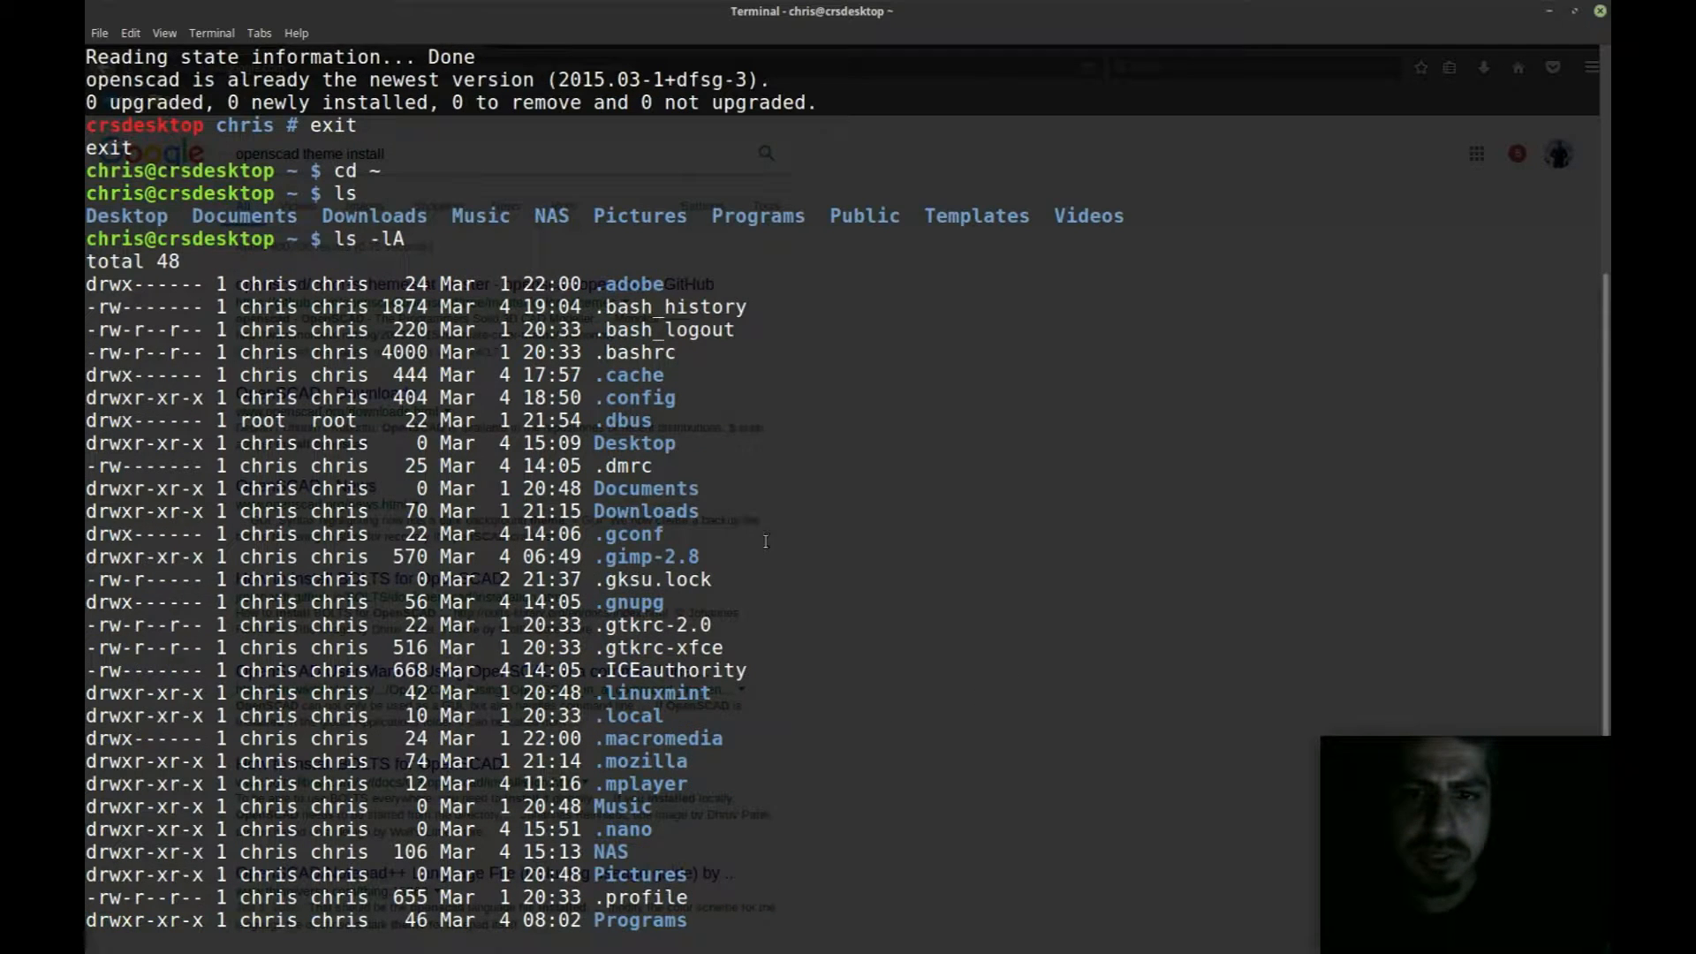
mouse_move(909, 717)
type("cd .config")
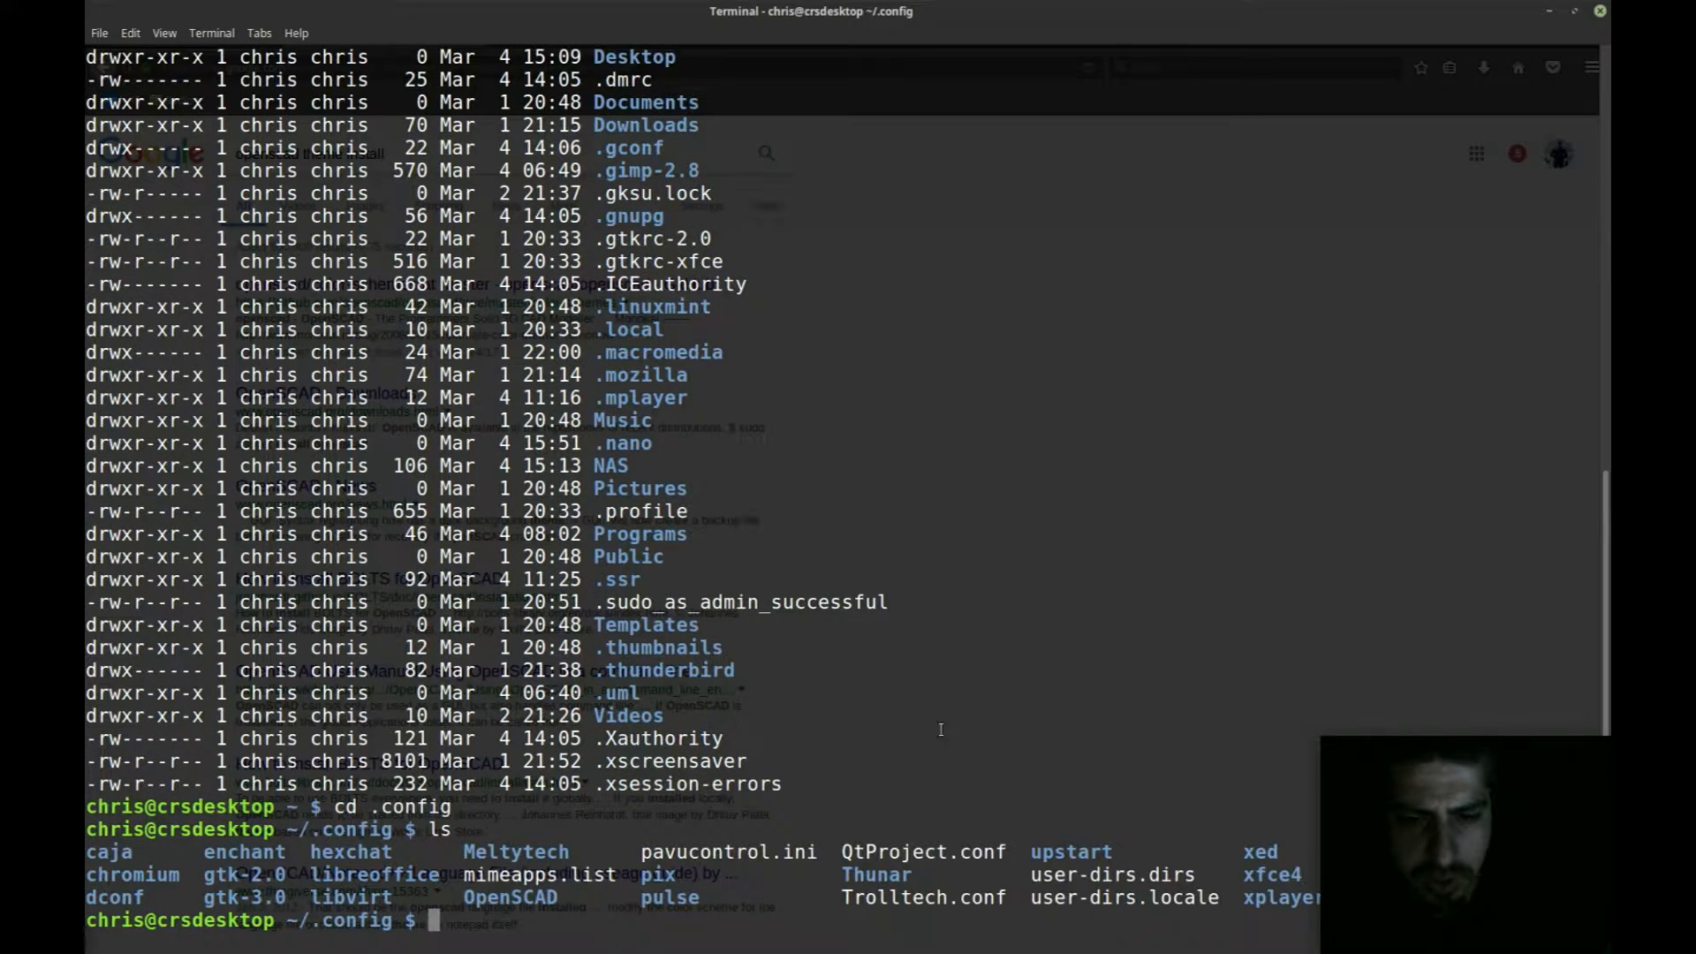
mouse_move(582, 895)
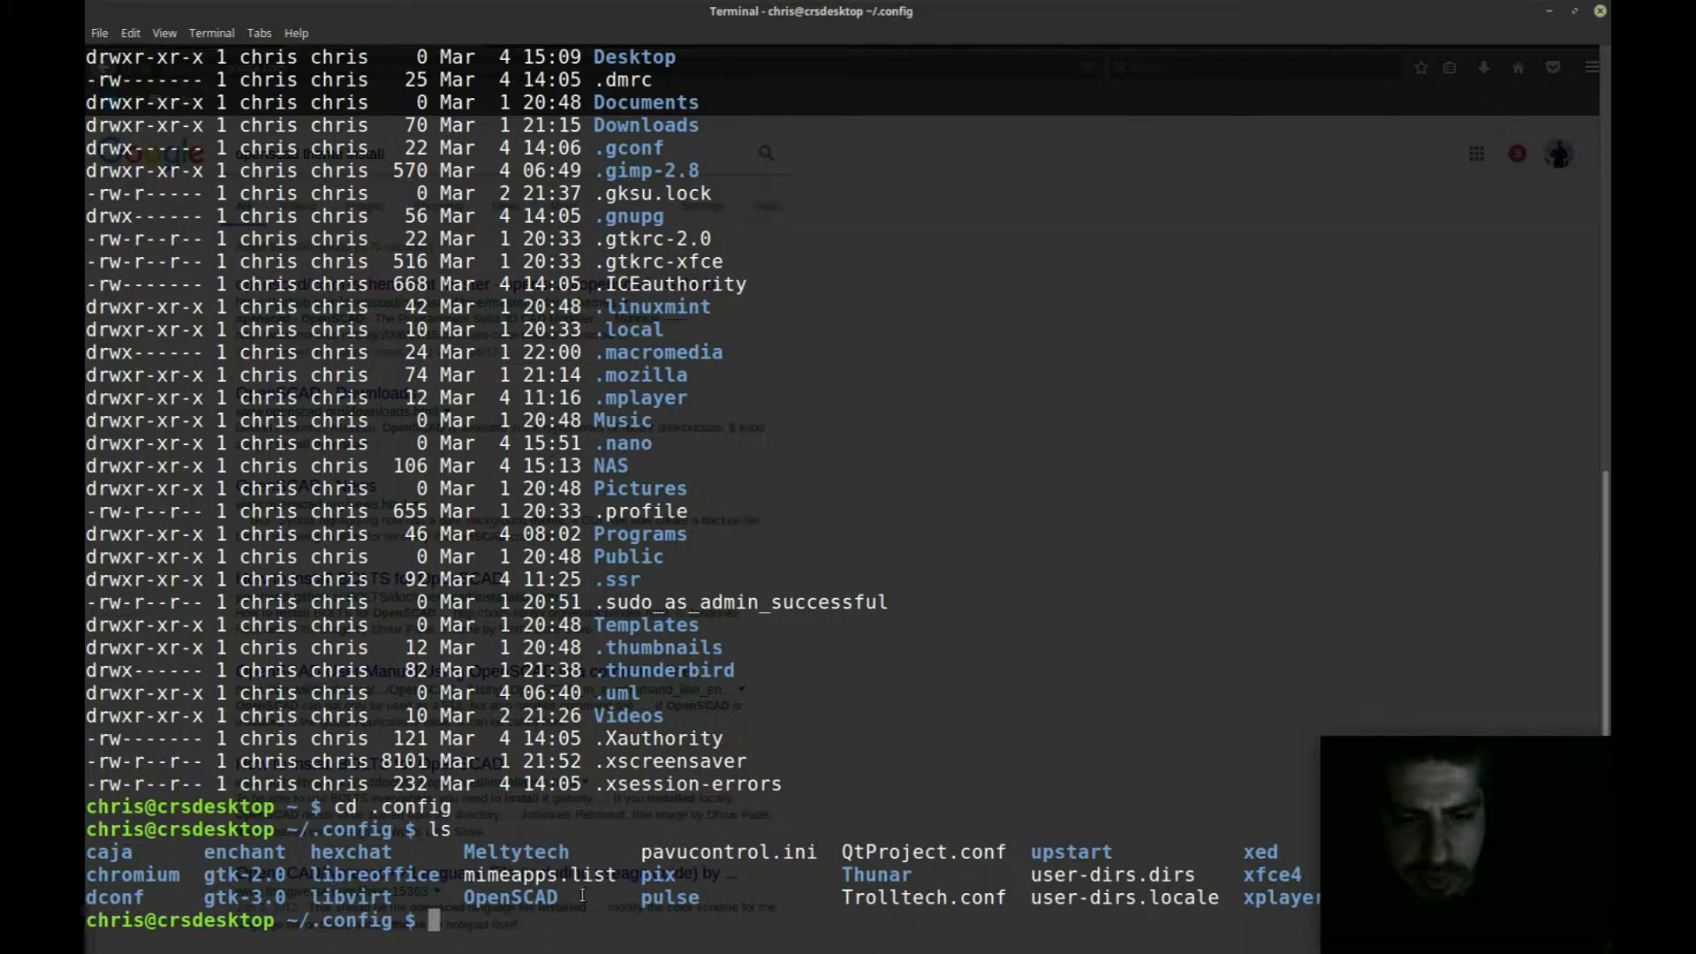
Step: Print OpenSCAD.conf, showing the Cornfield colour scheme and syntax highlighting Off
double_click(510, 896)
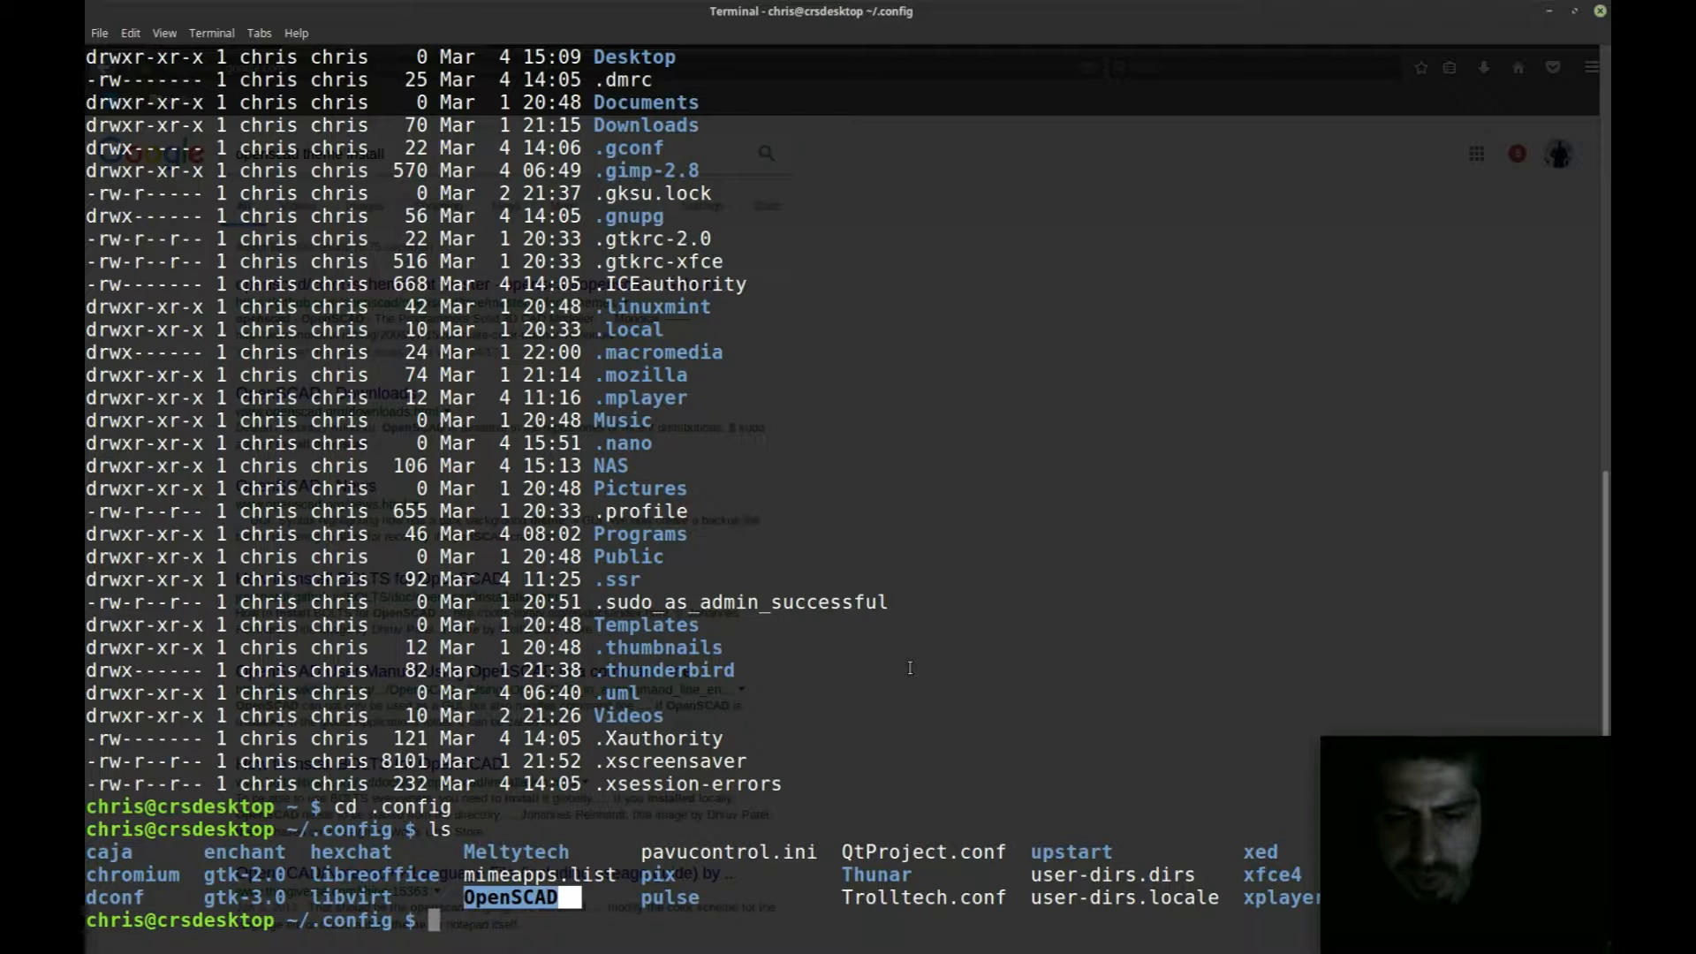
type("cd OpenSCAD/")
type("ls")
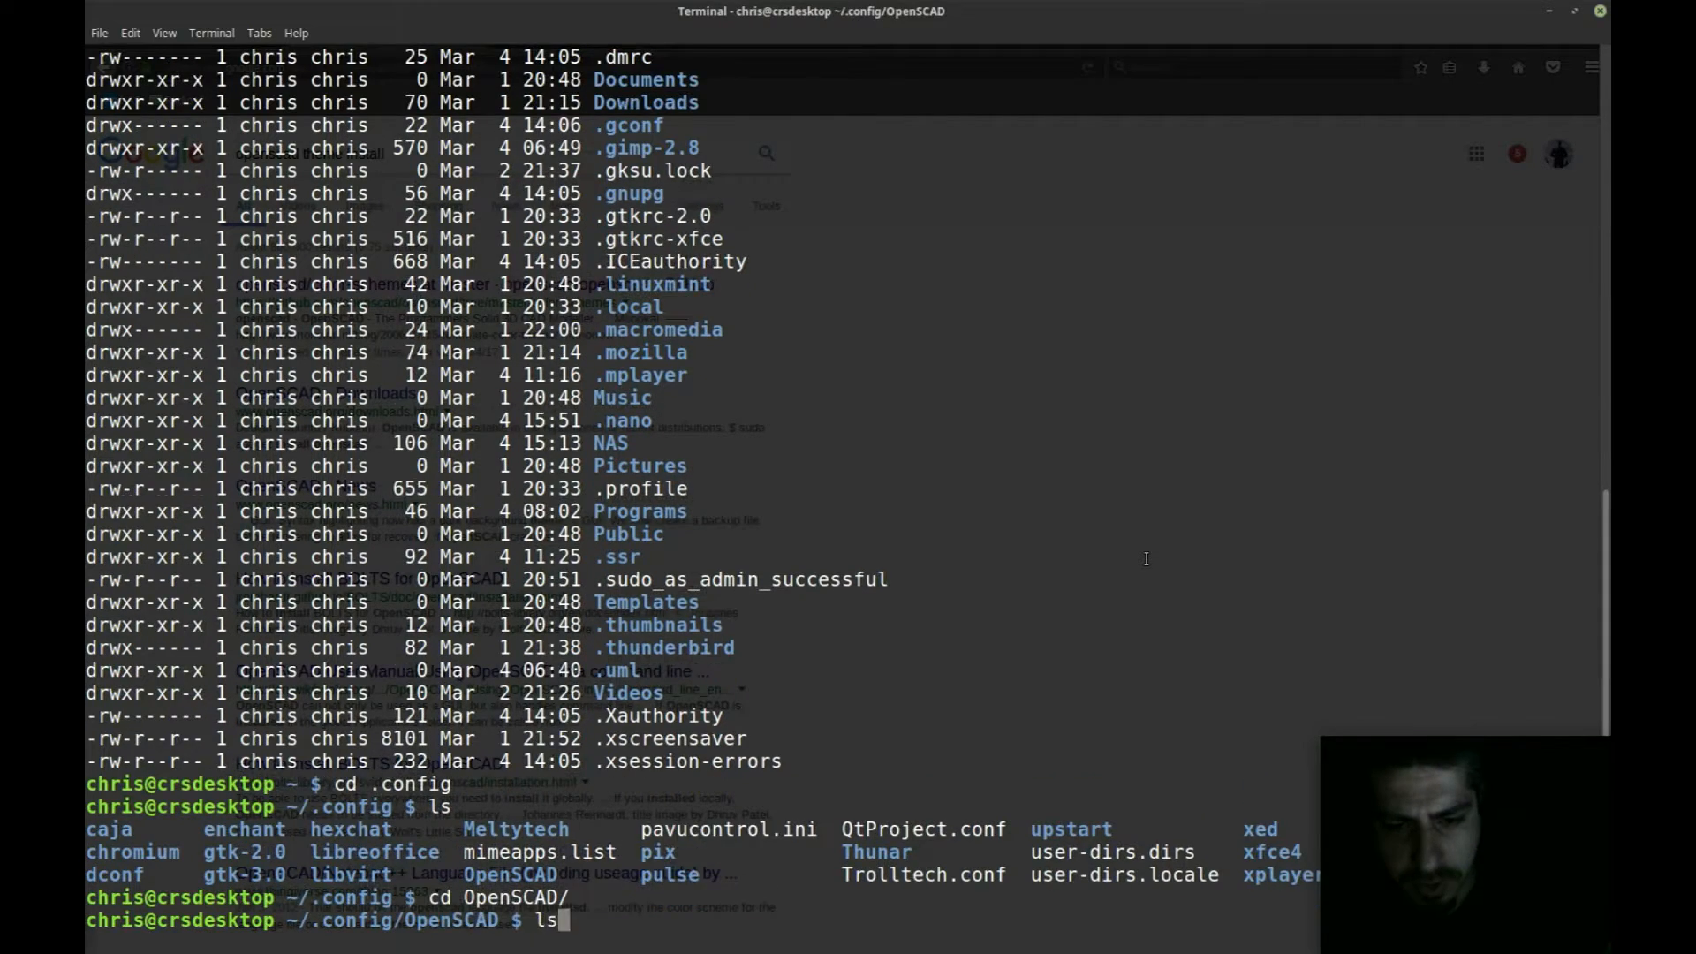
key("Return")
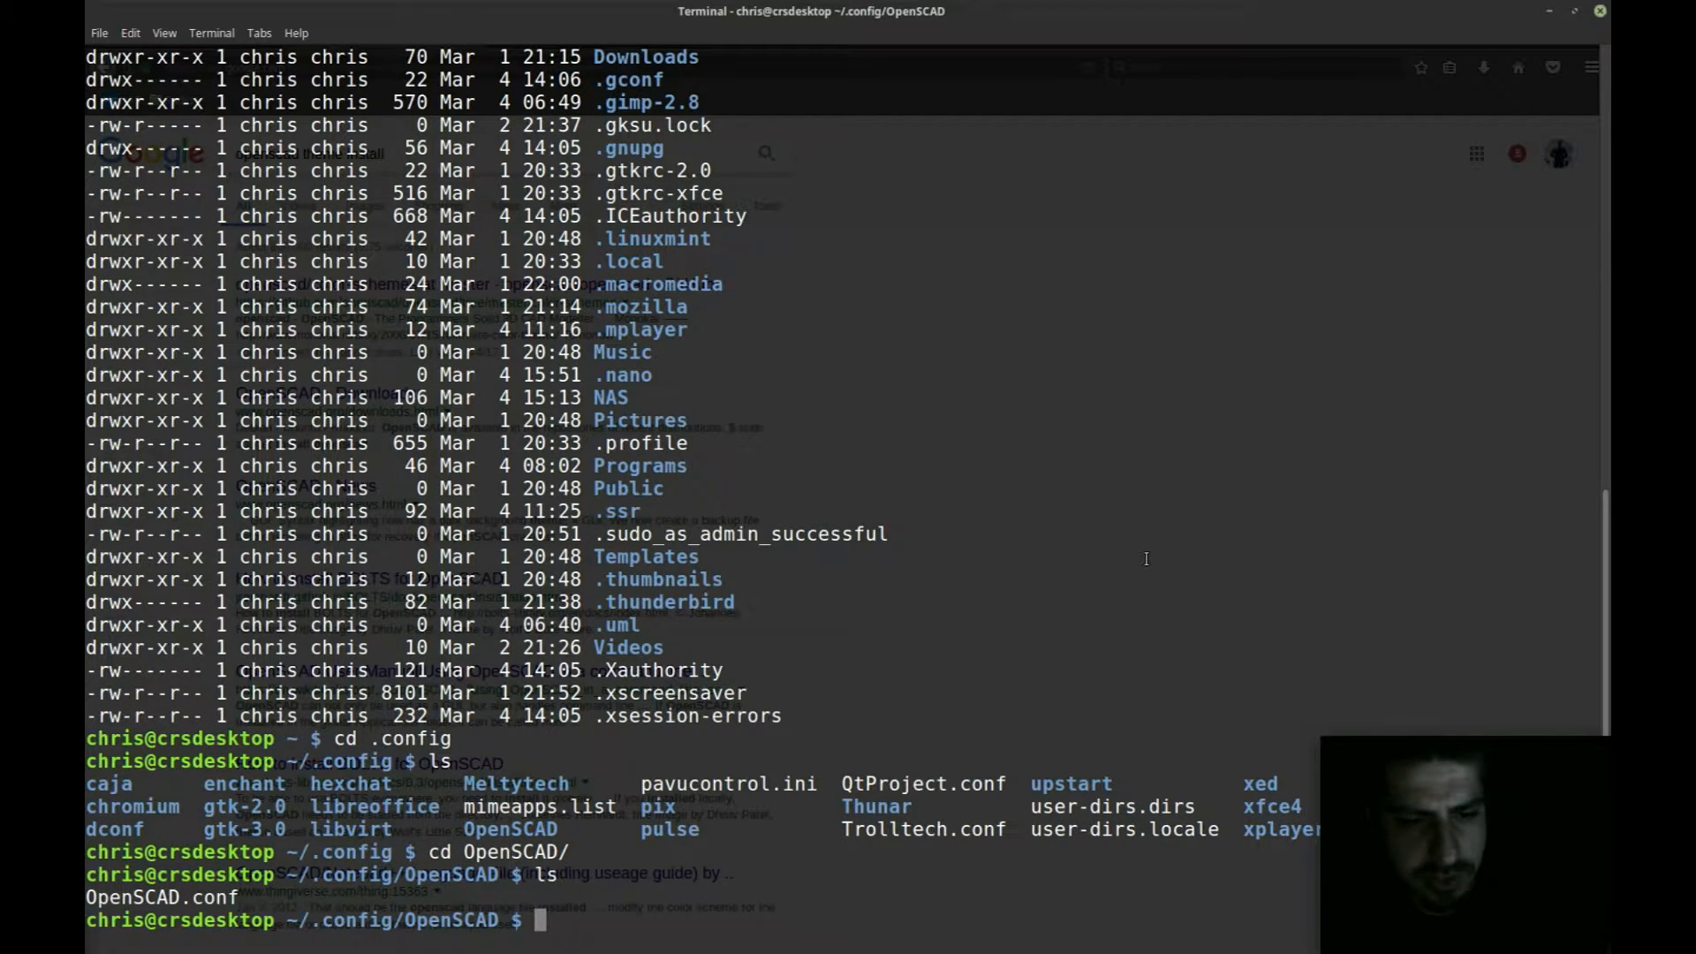
type("cat O")
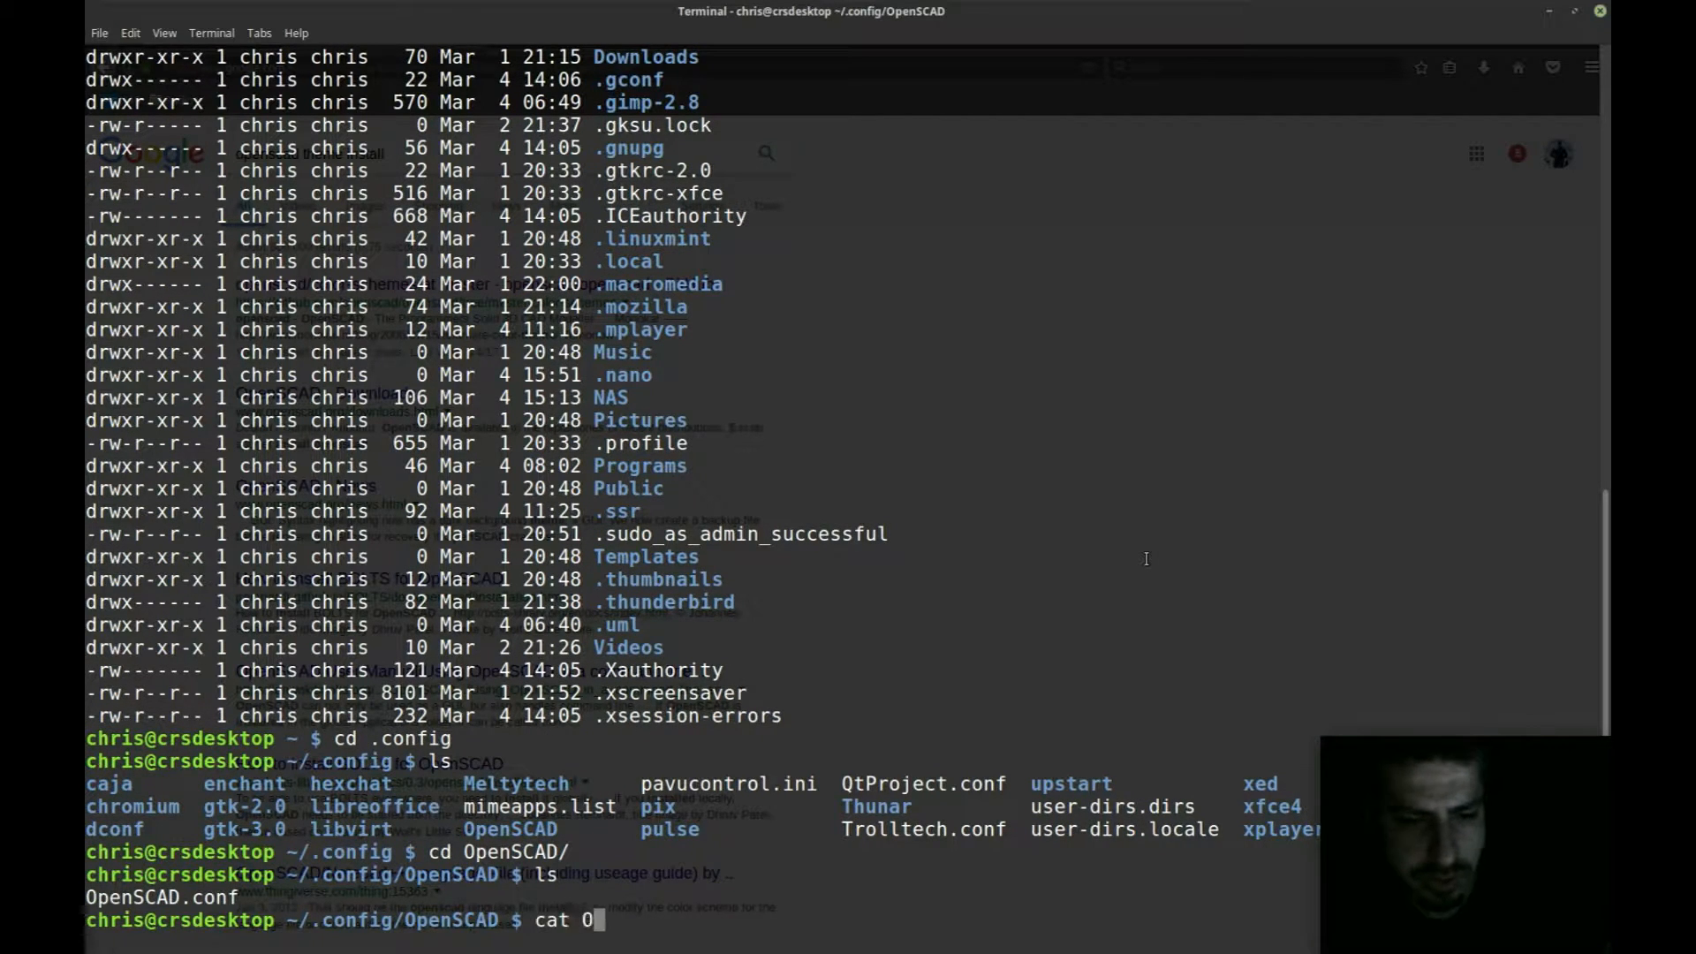
key("Return")
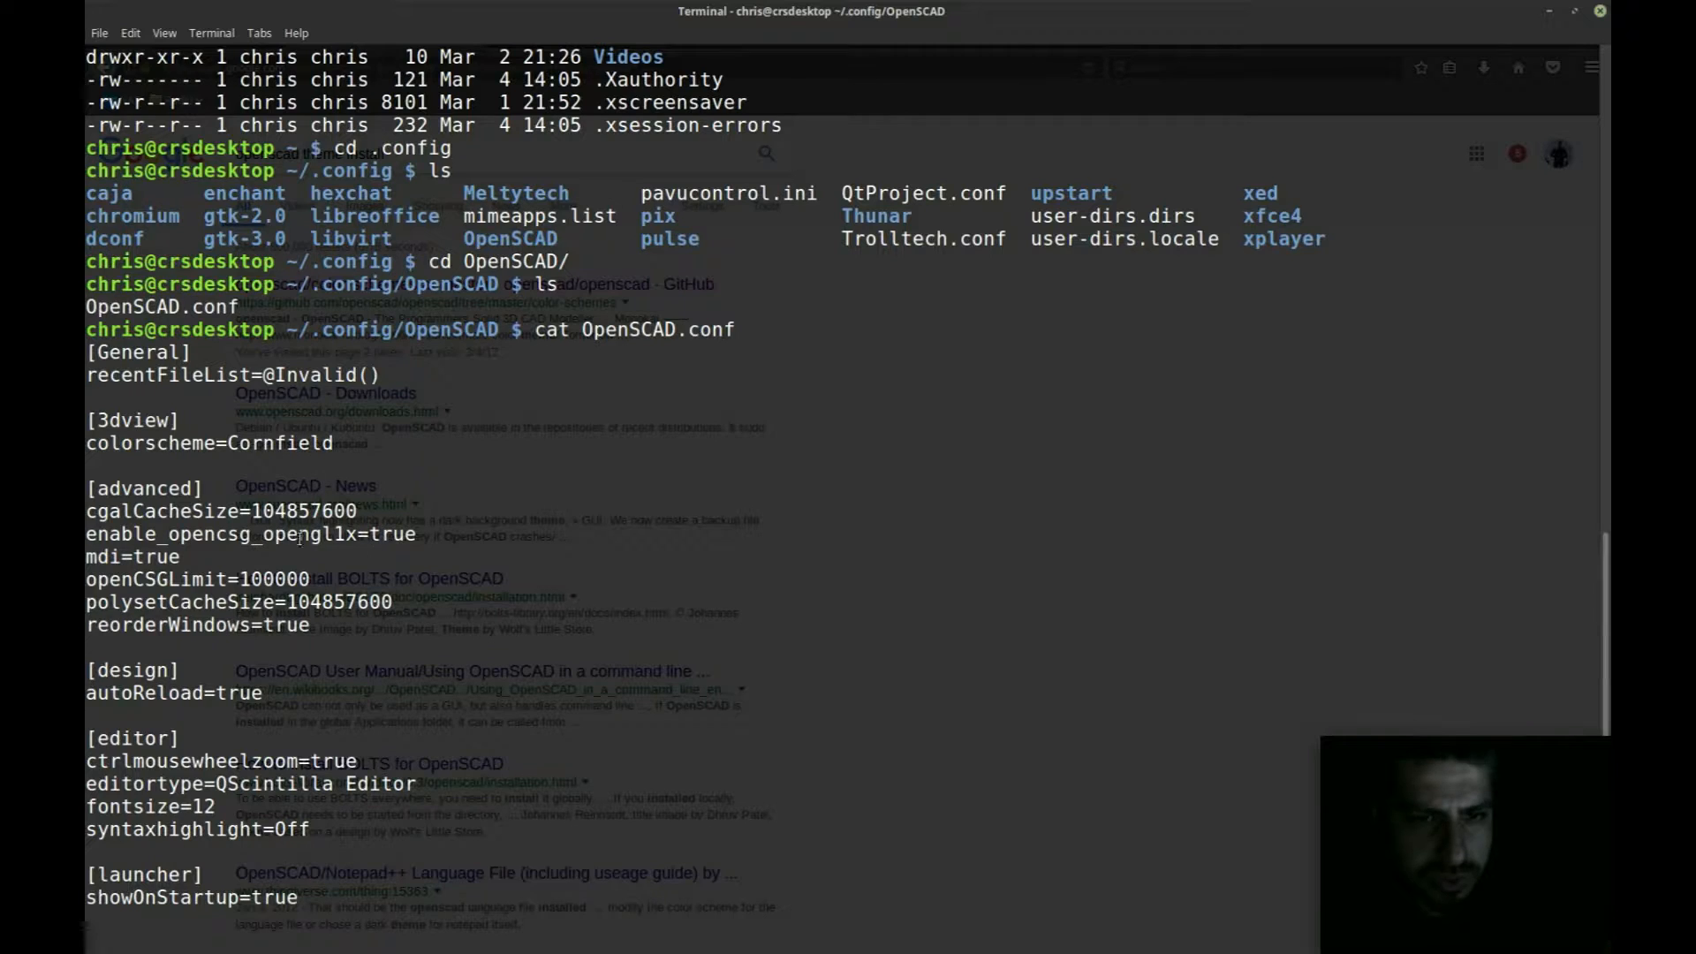
scroll("down", 3)
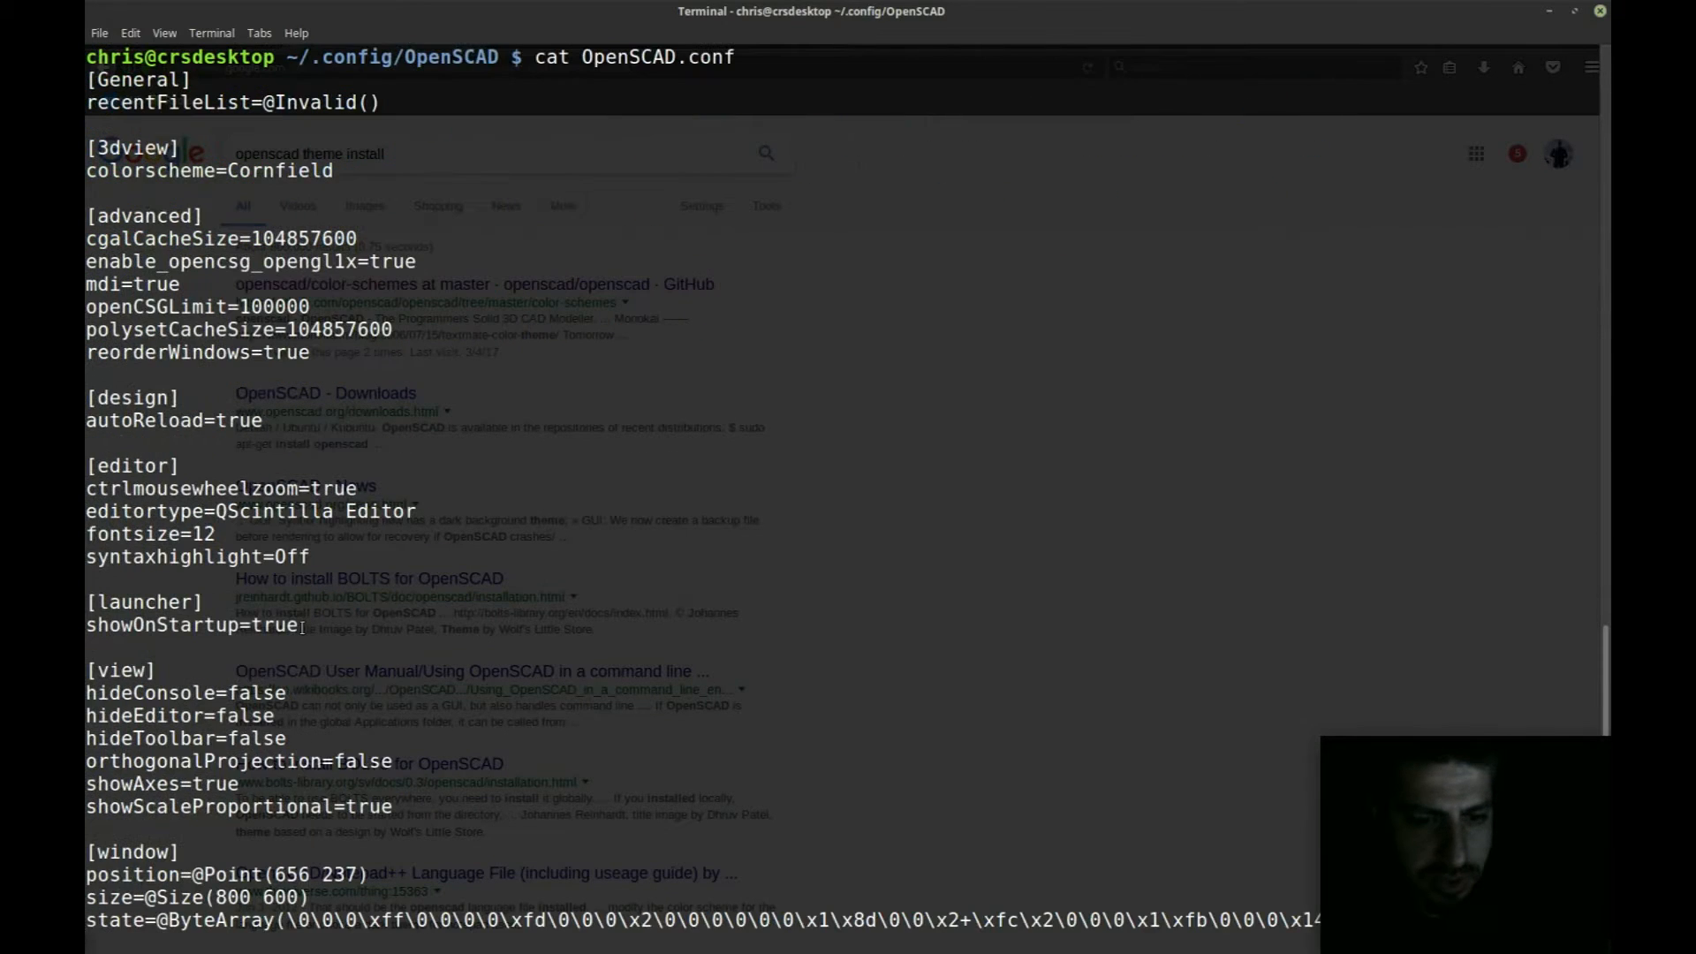
scroll("down", 3)
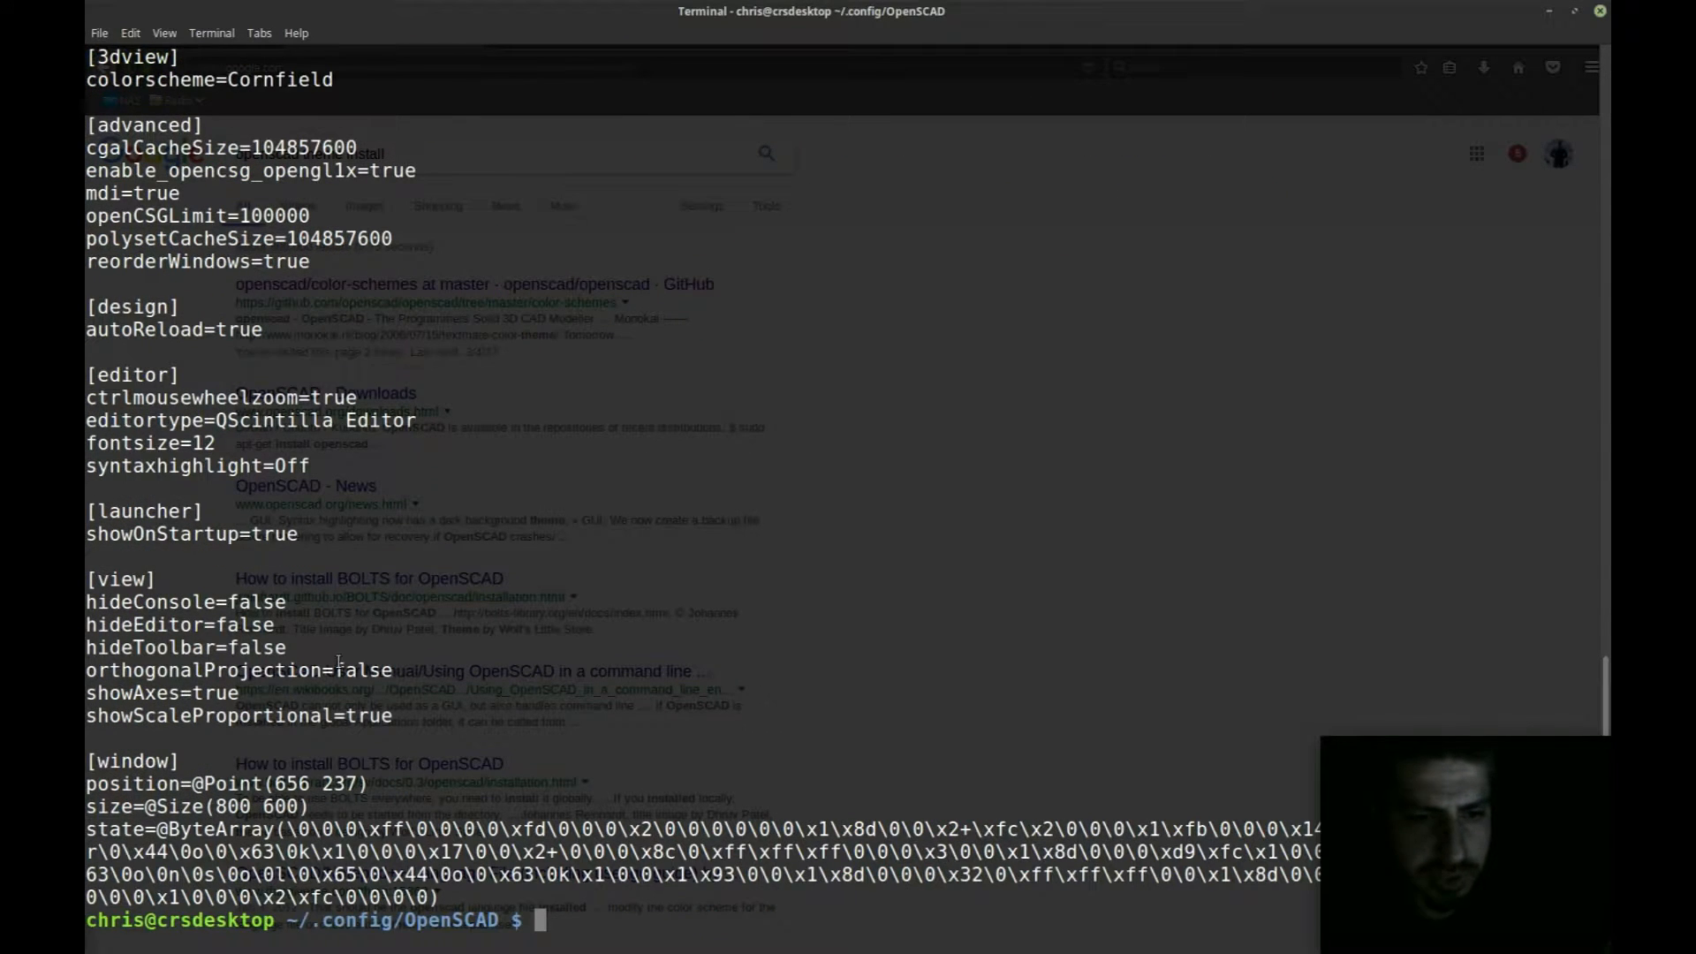
Step: Change into the /usr/share folder
type("cd")
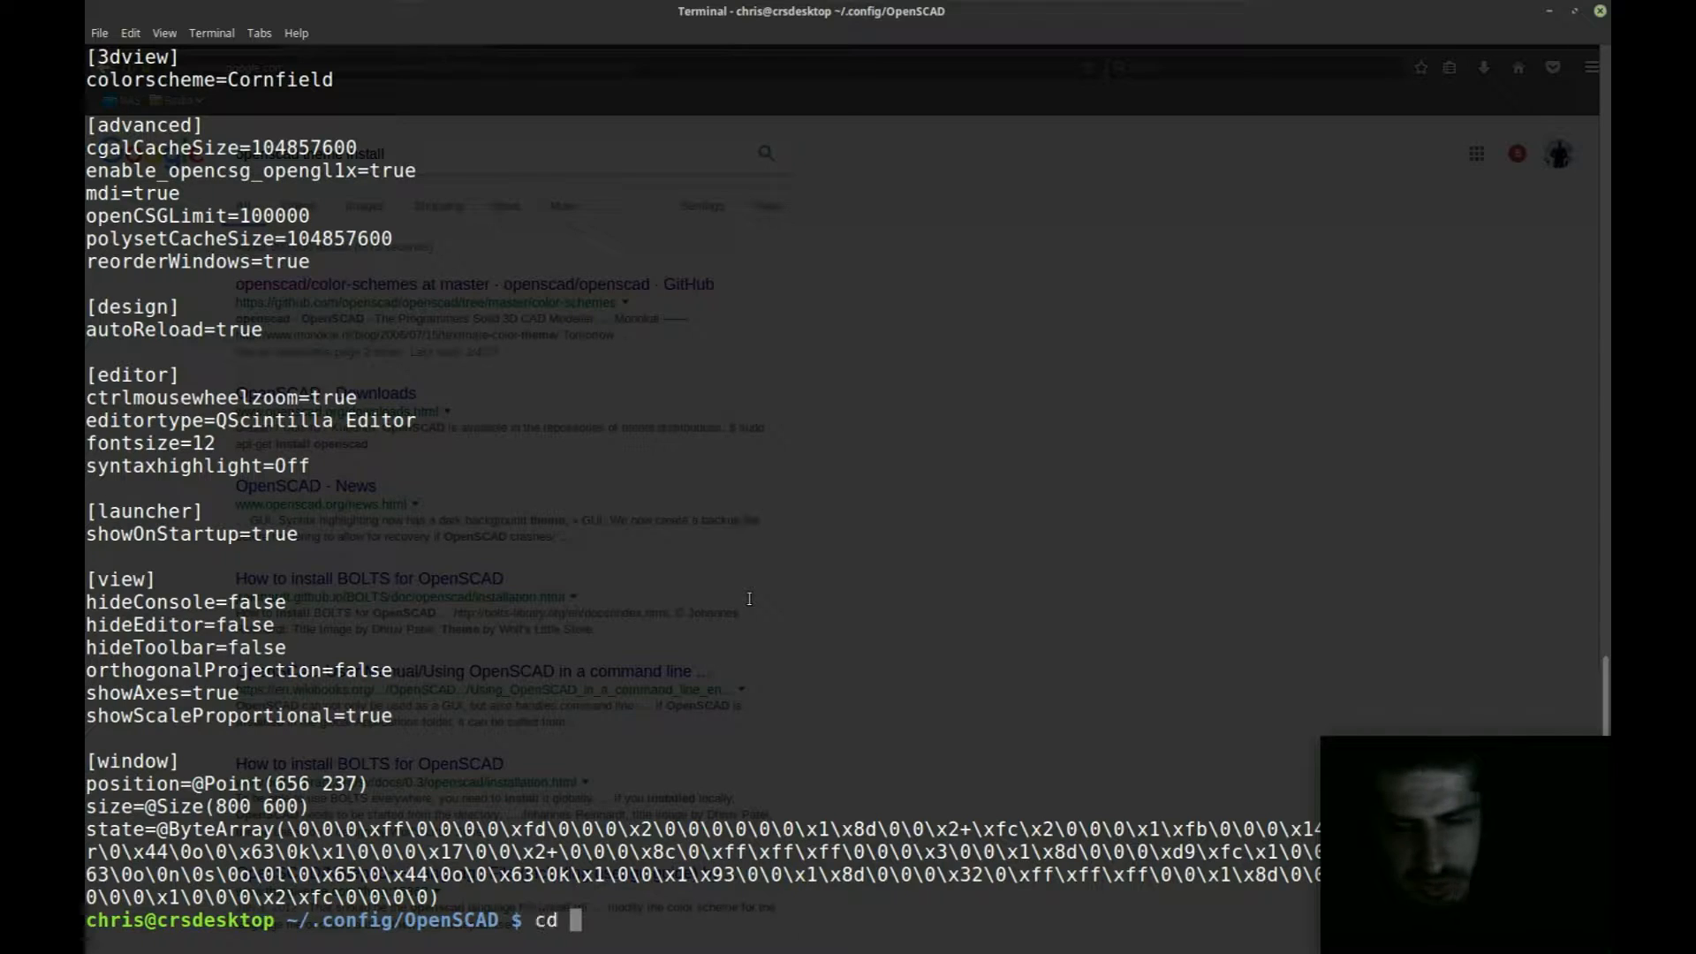
type("/usr/share")
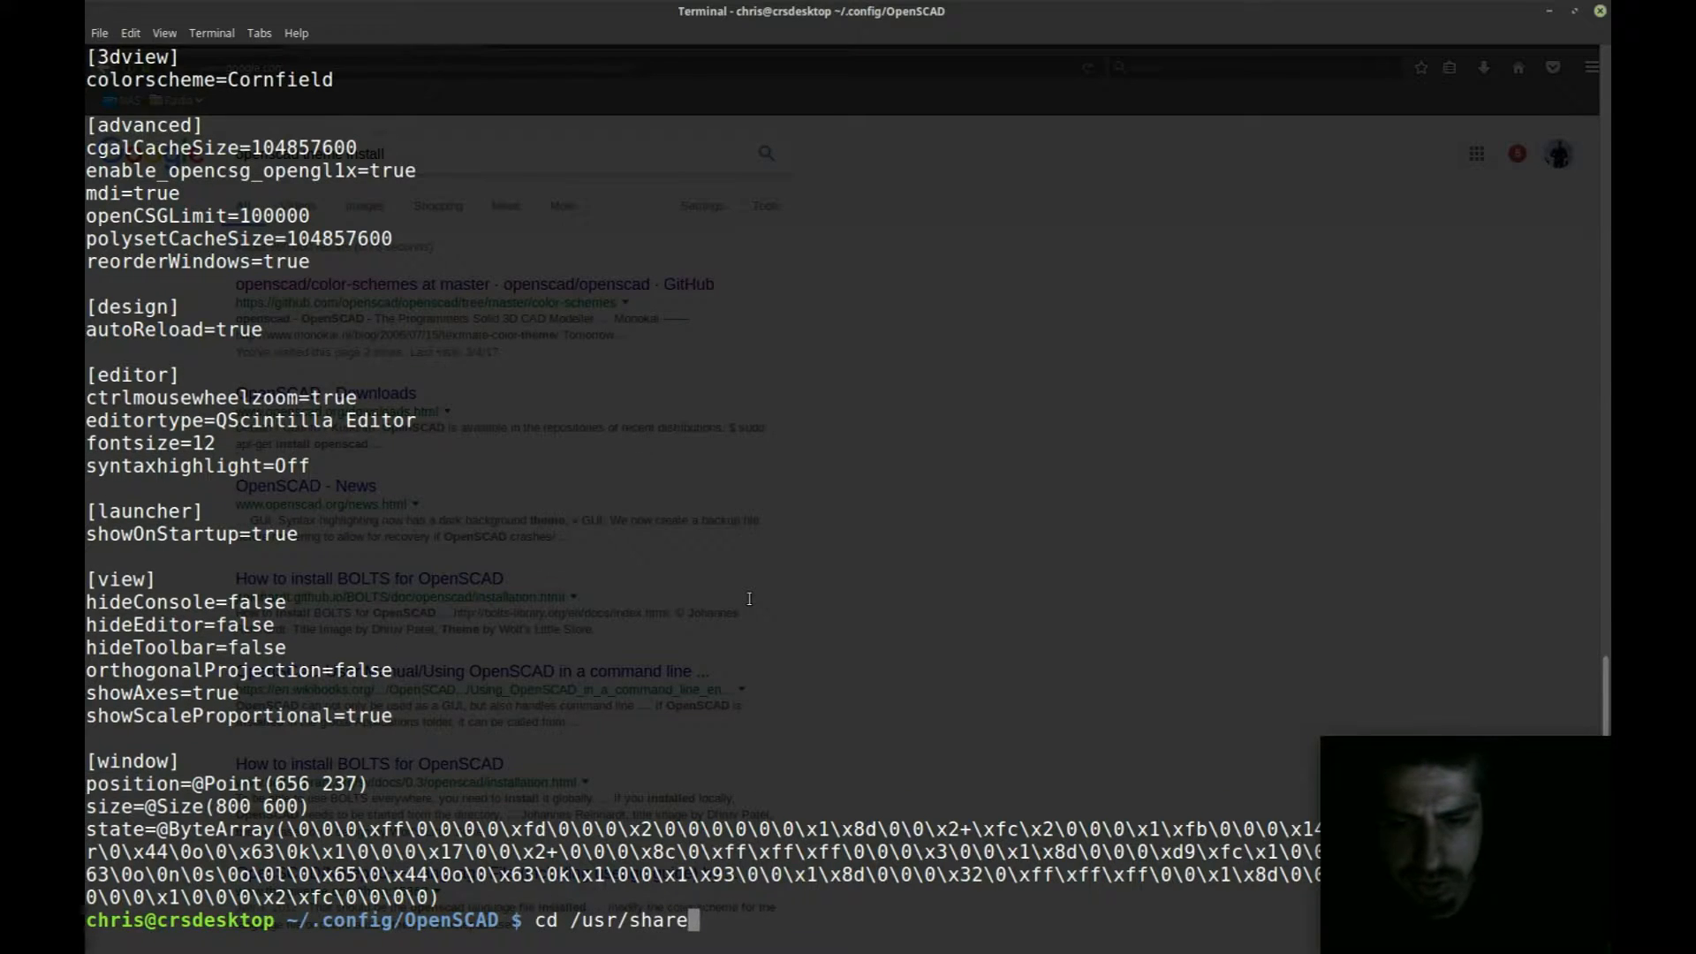
key("Return")
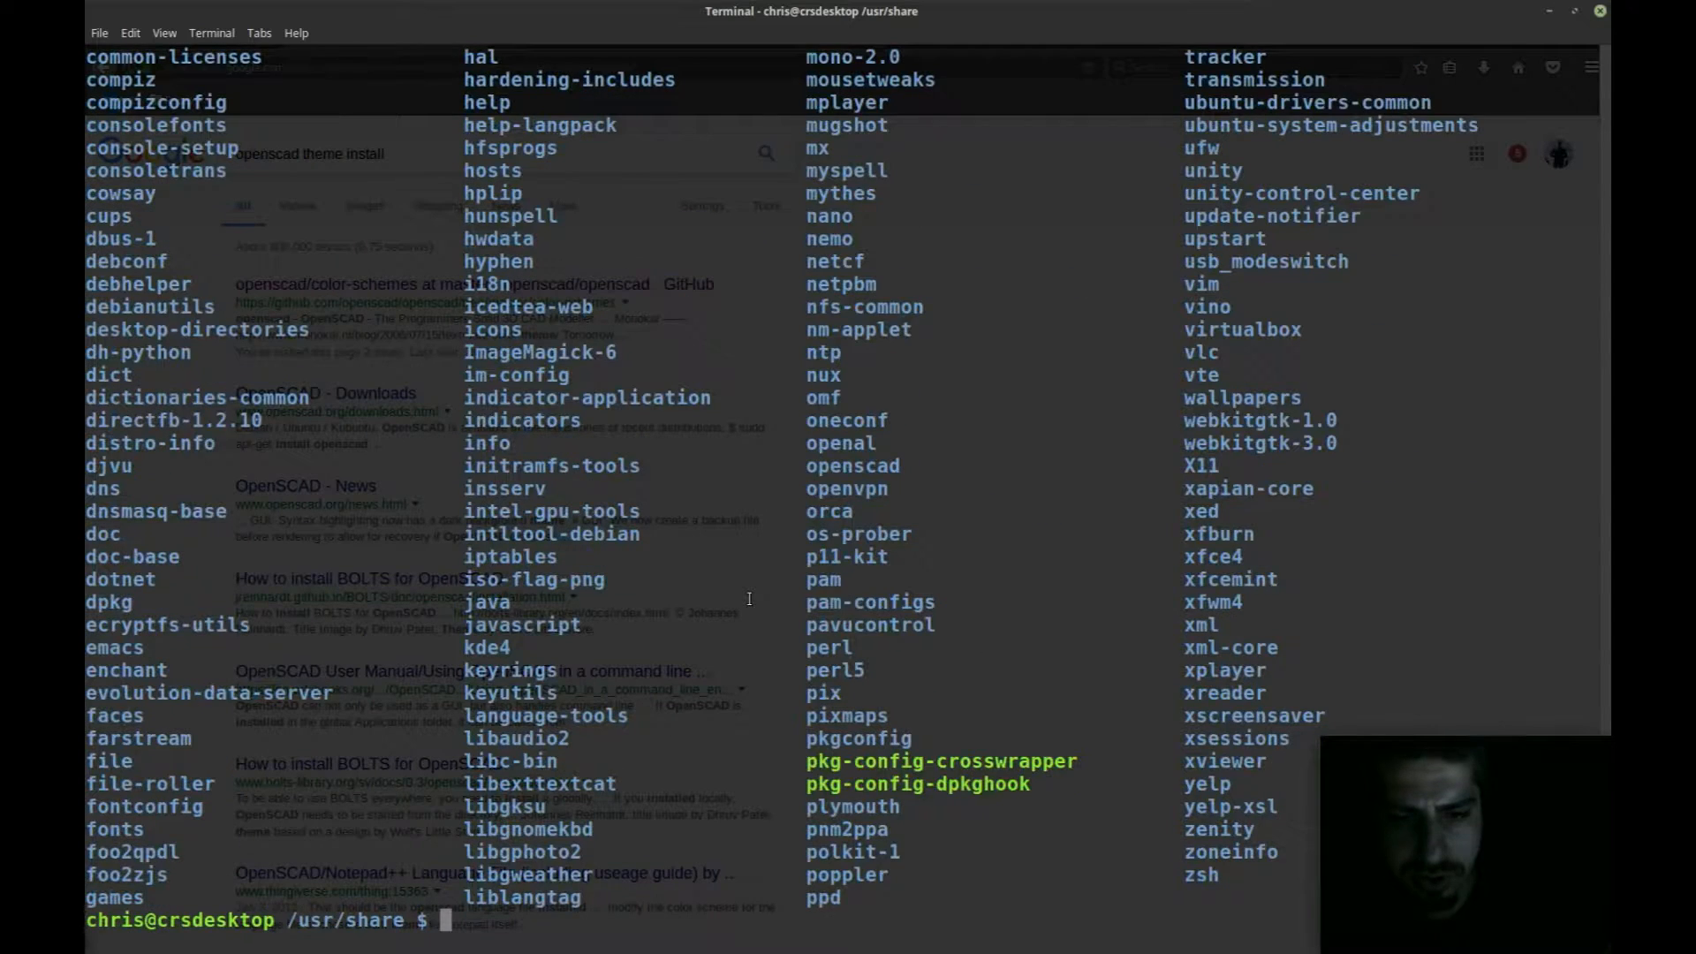
Step: Enter openscad/color-schemes/render and list schemes such as Solarized and Tomorrow Night
scroll("up", 3)
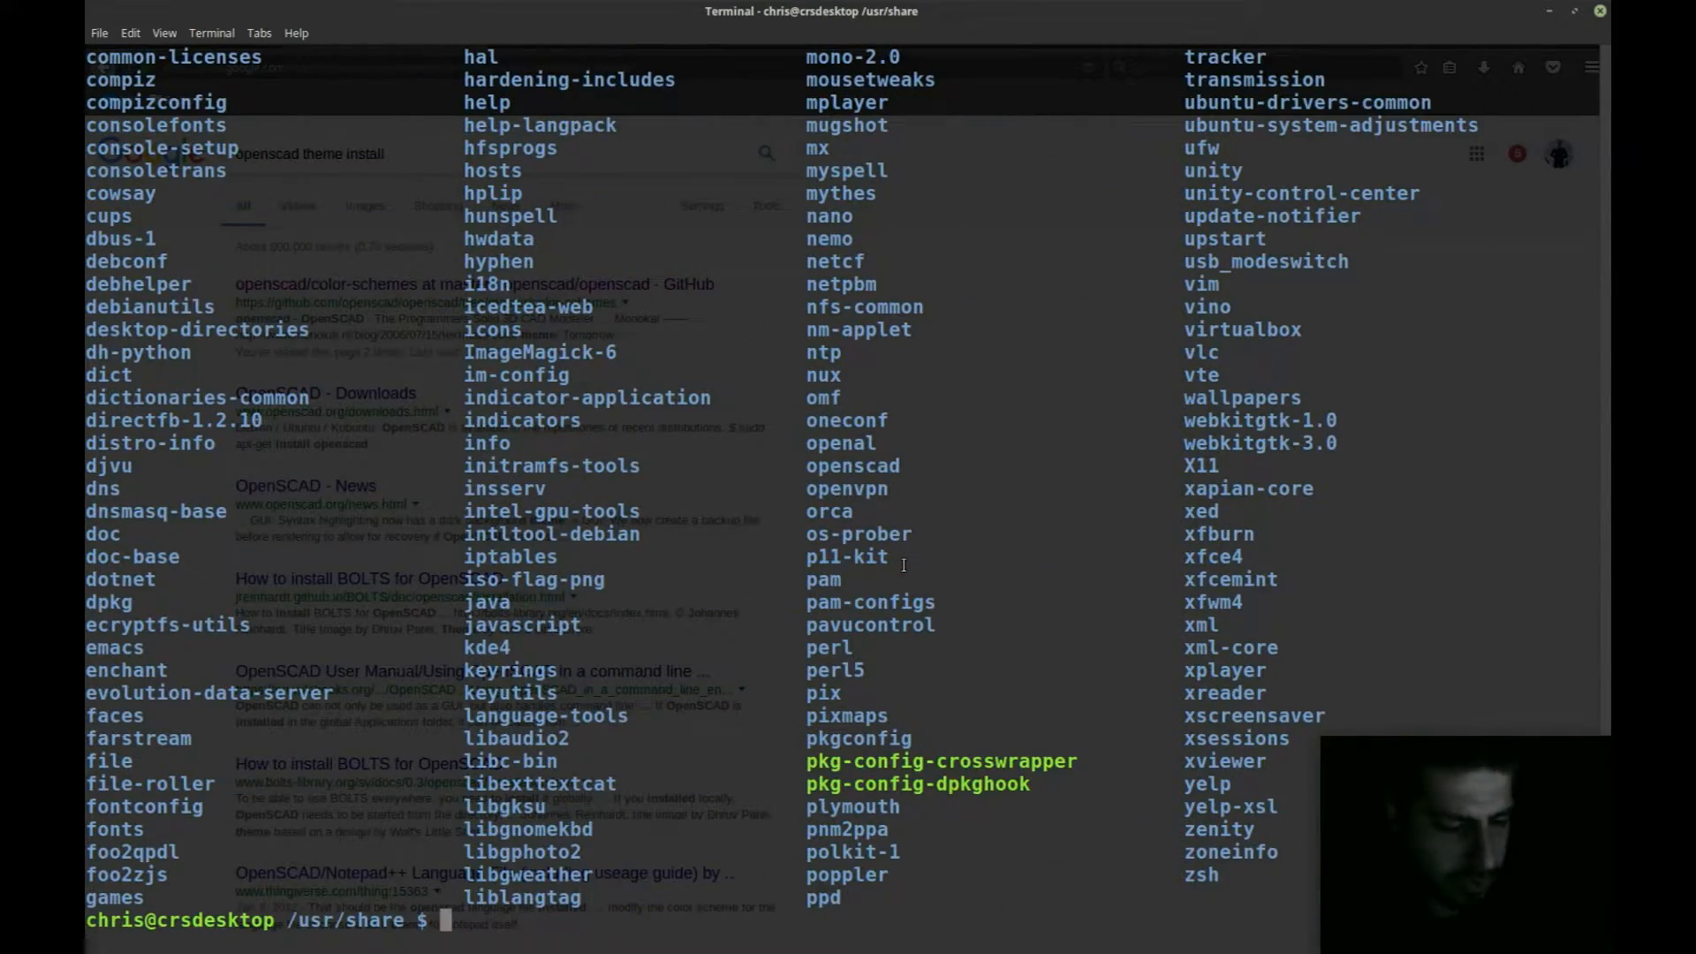
type("cd openscad")
type("ls")
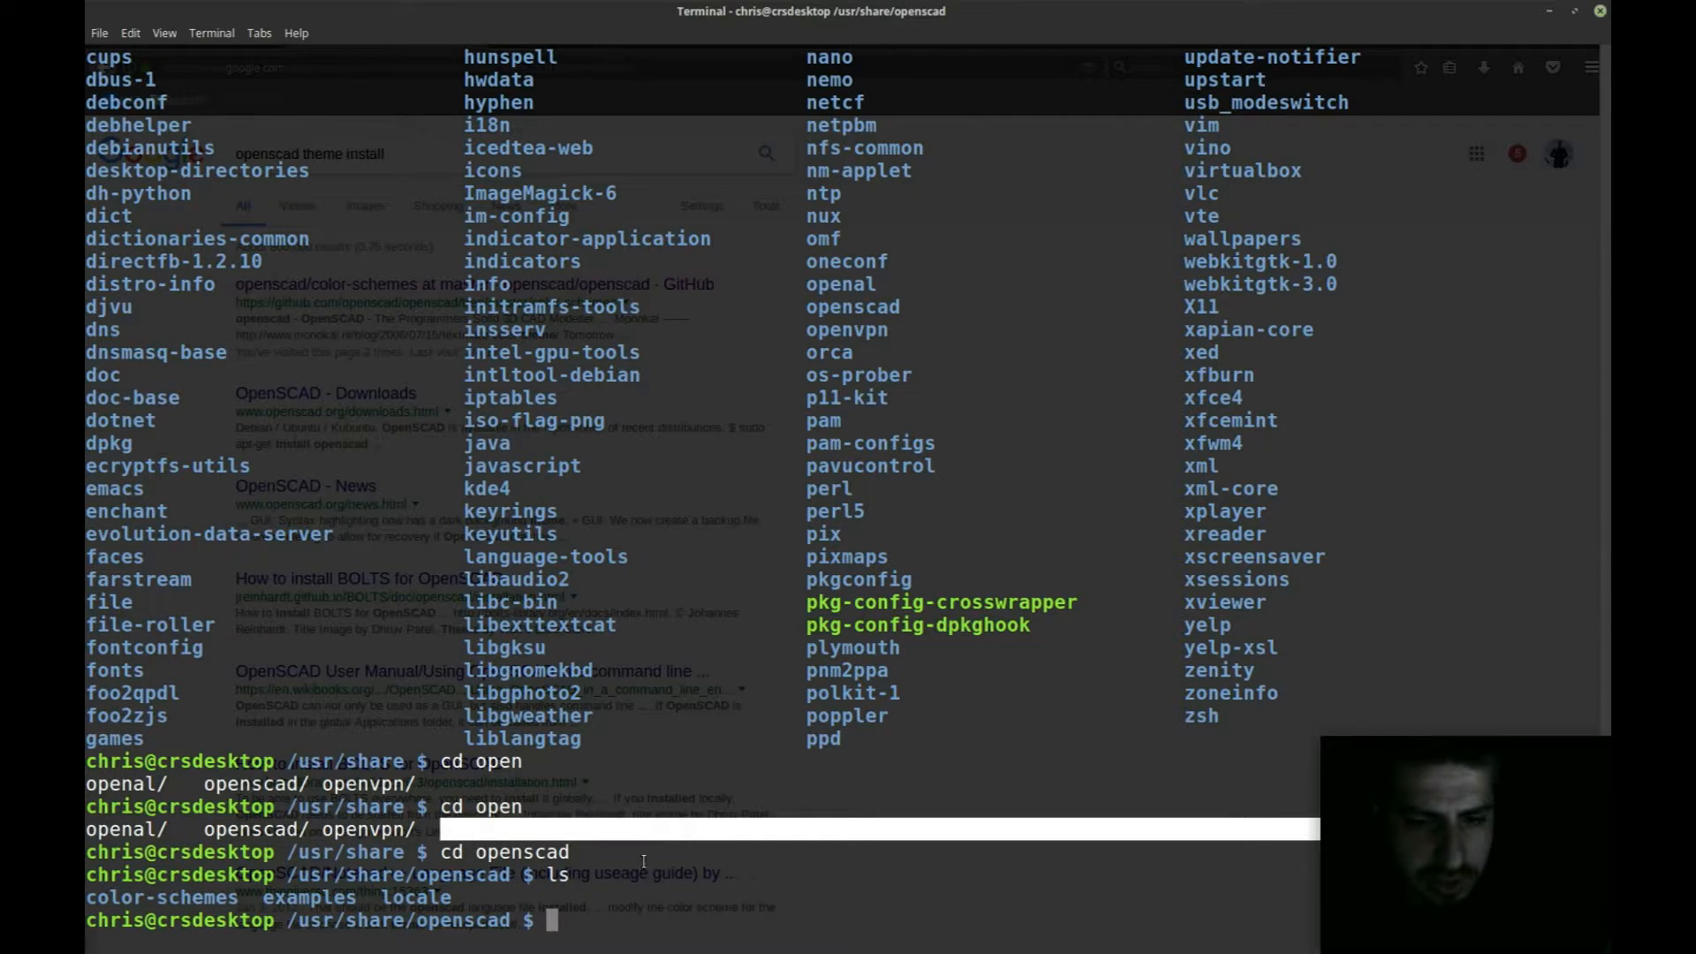
type("cd")
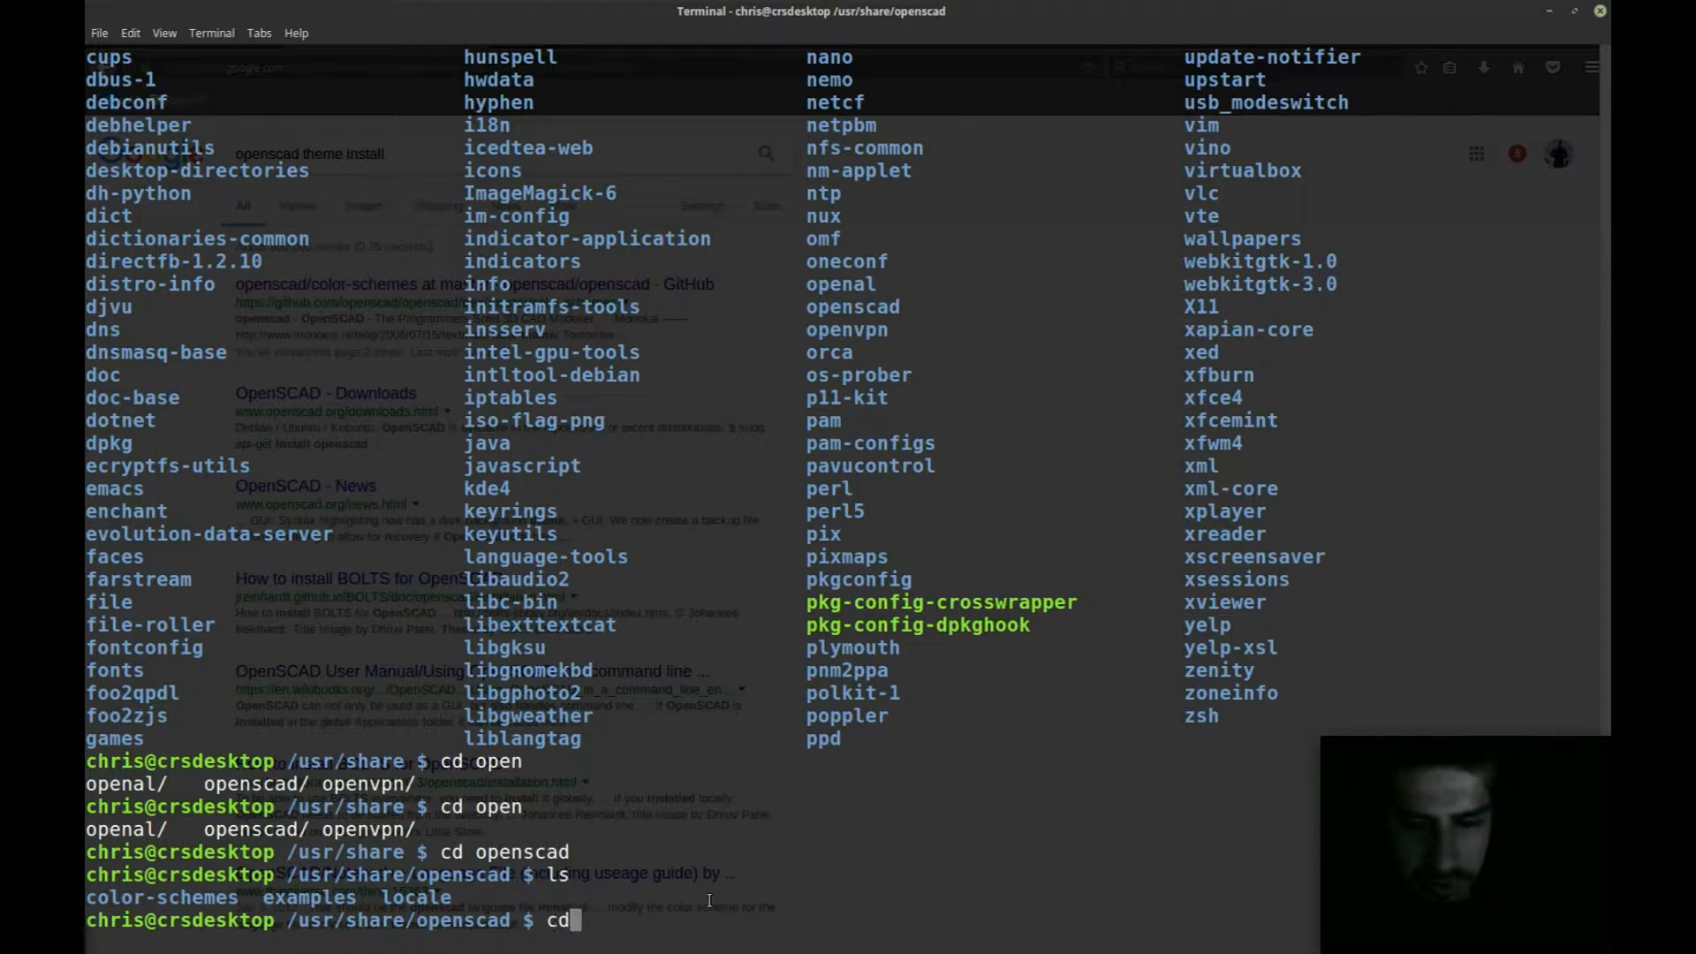
type("clo")
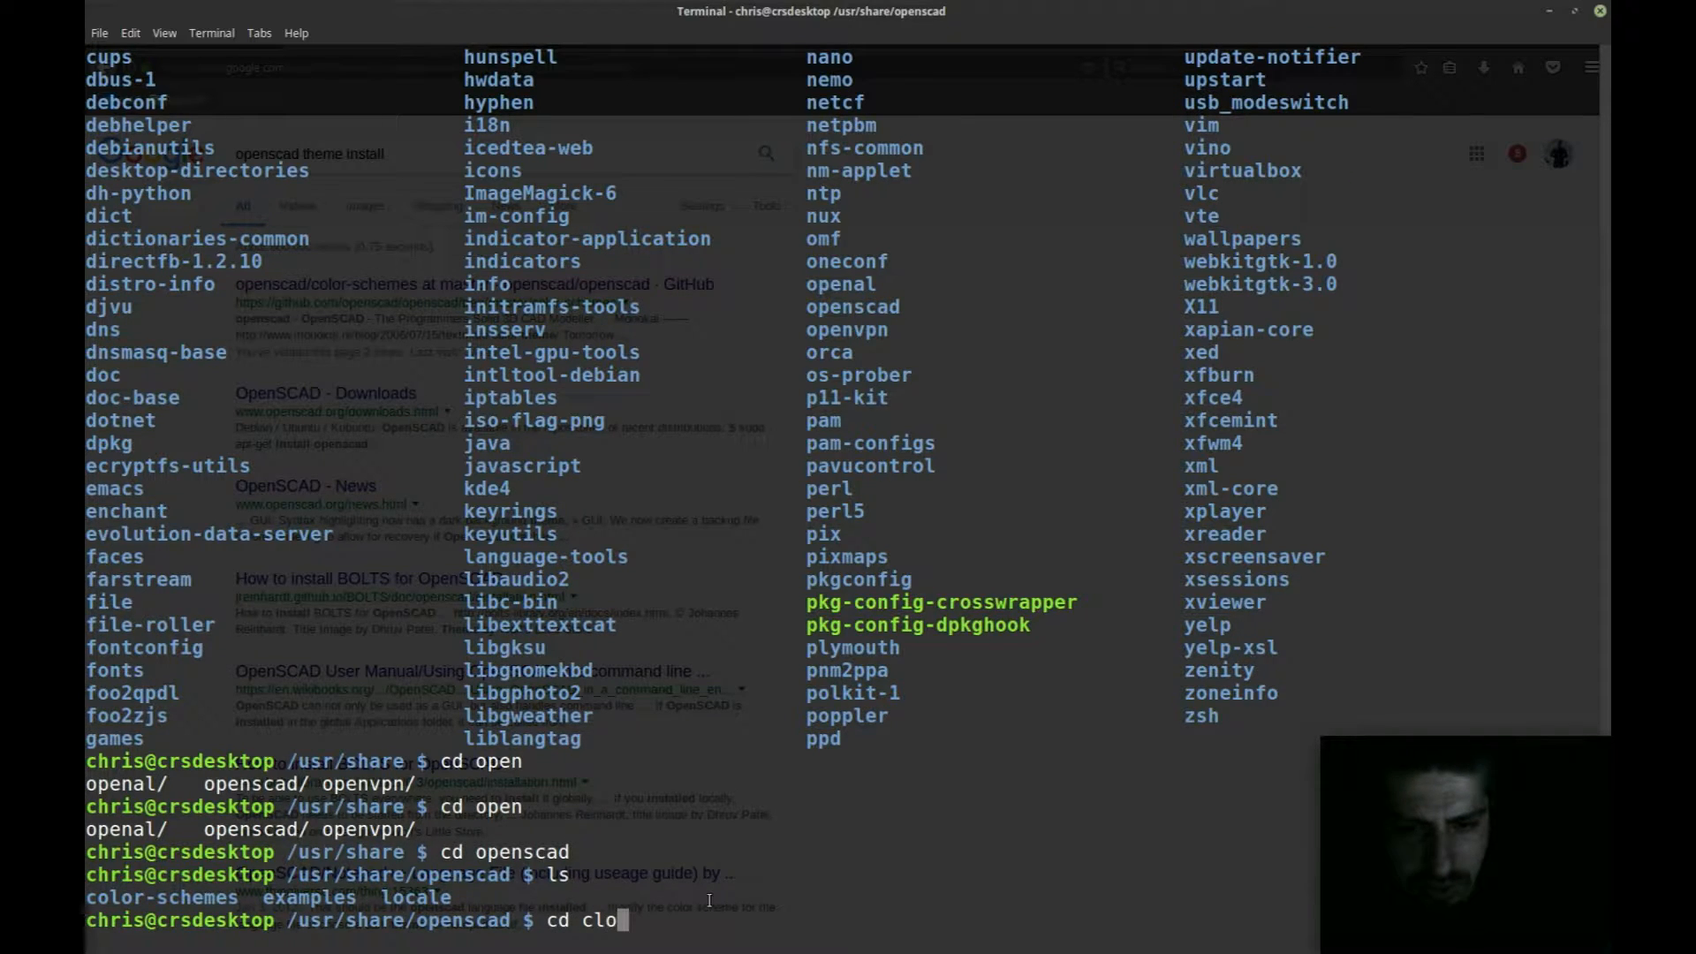
key("Return")
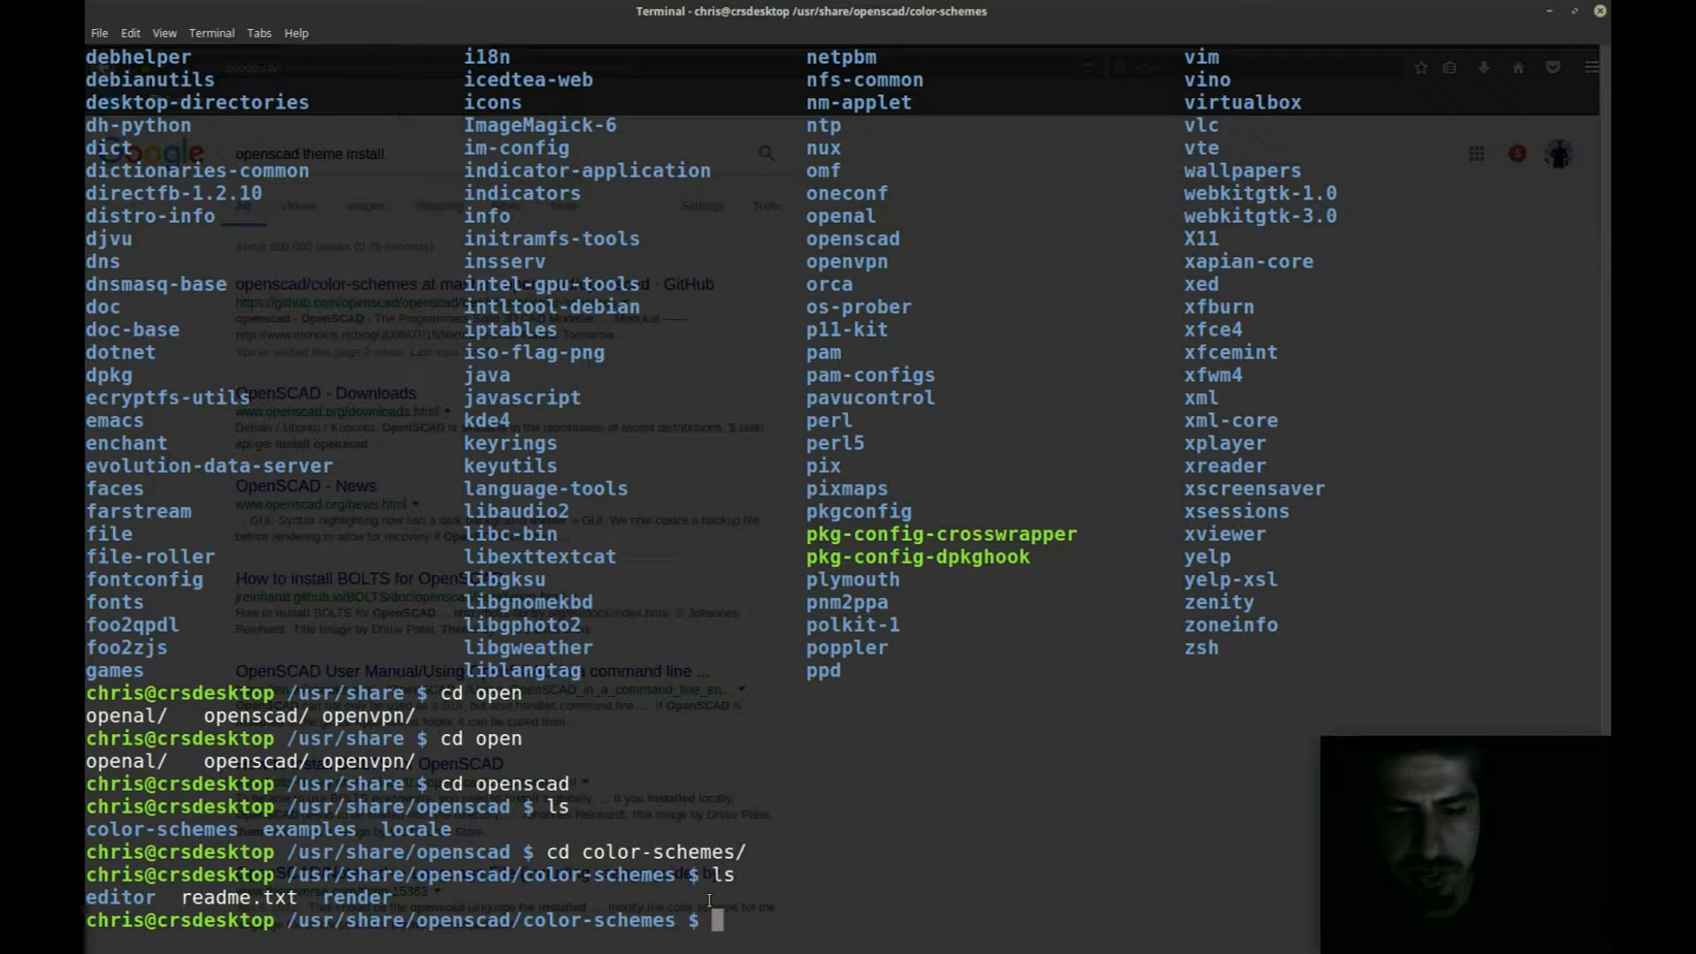
type("cd render")
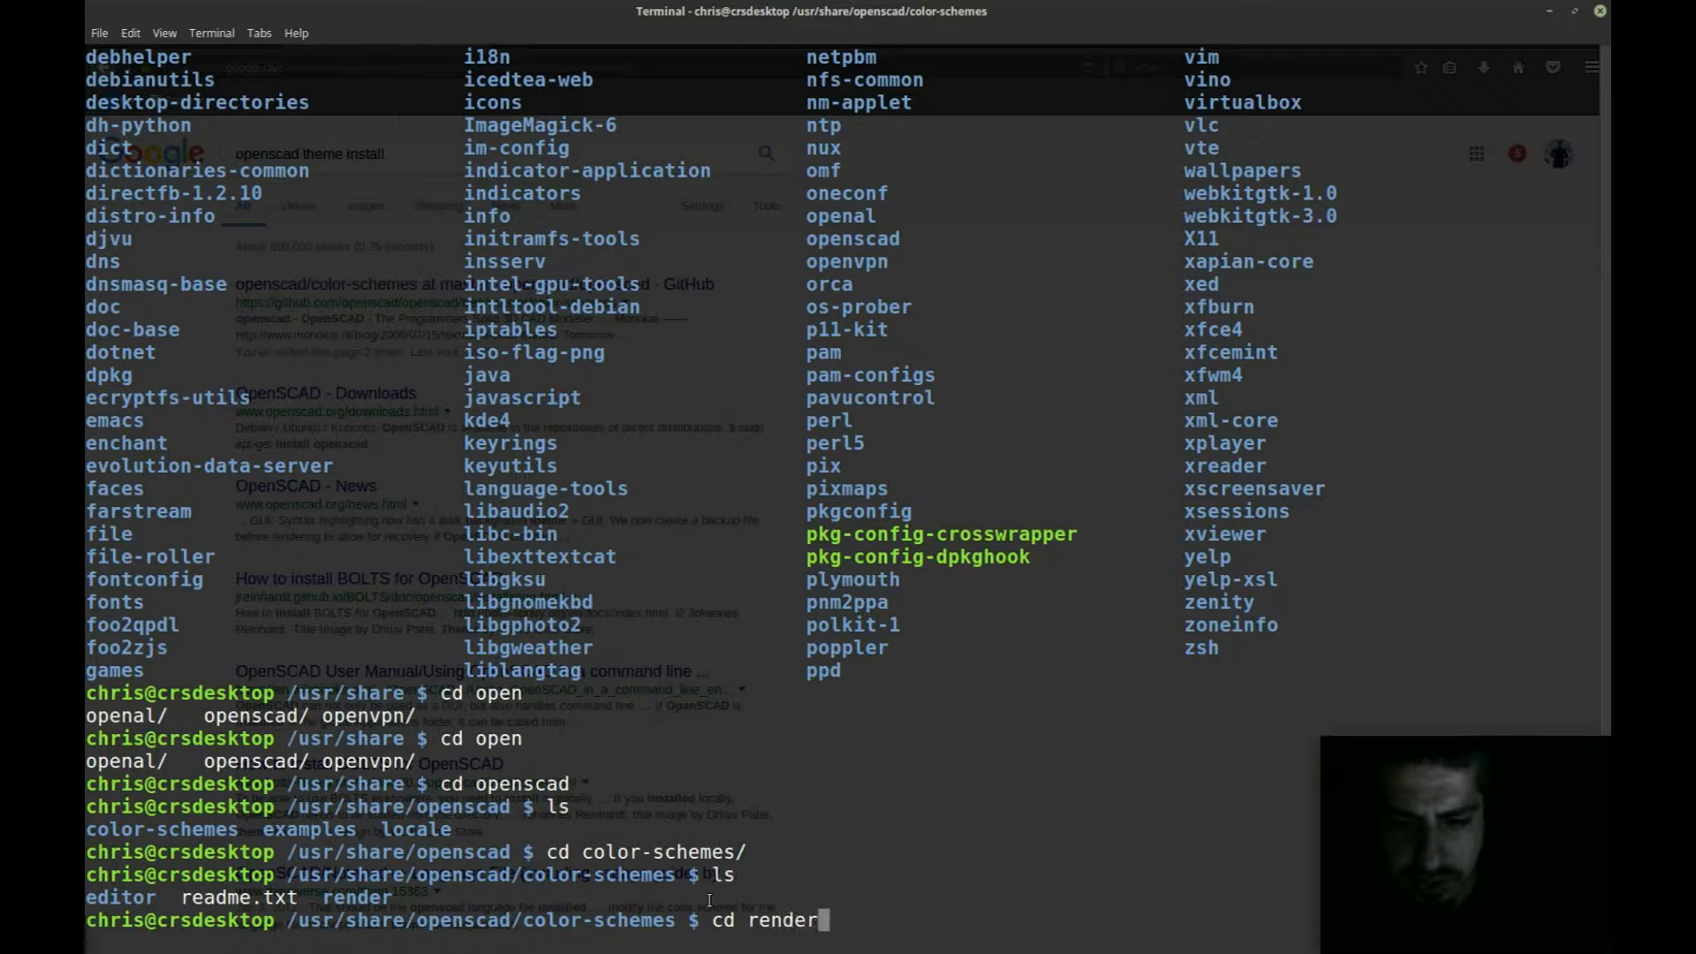
key("Return")
type("ls")
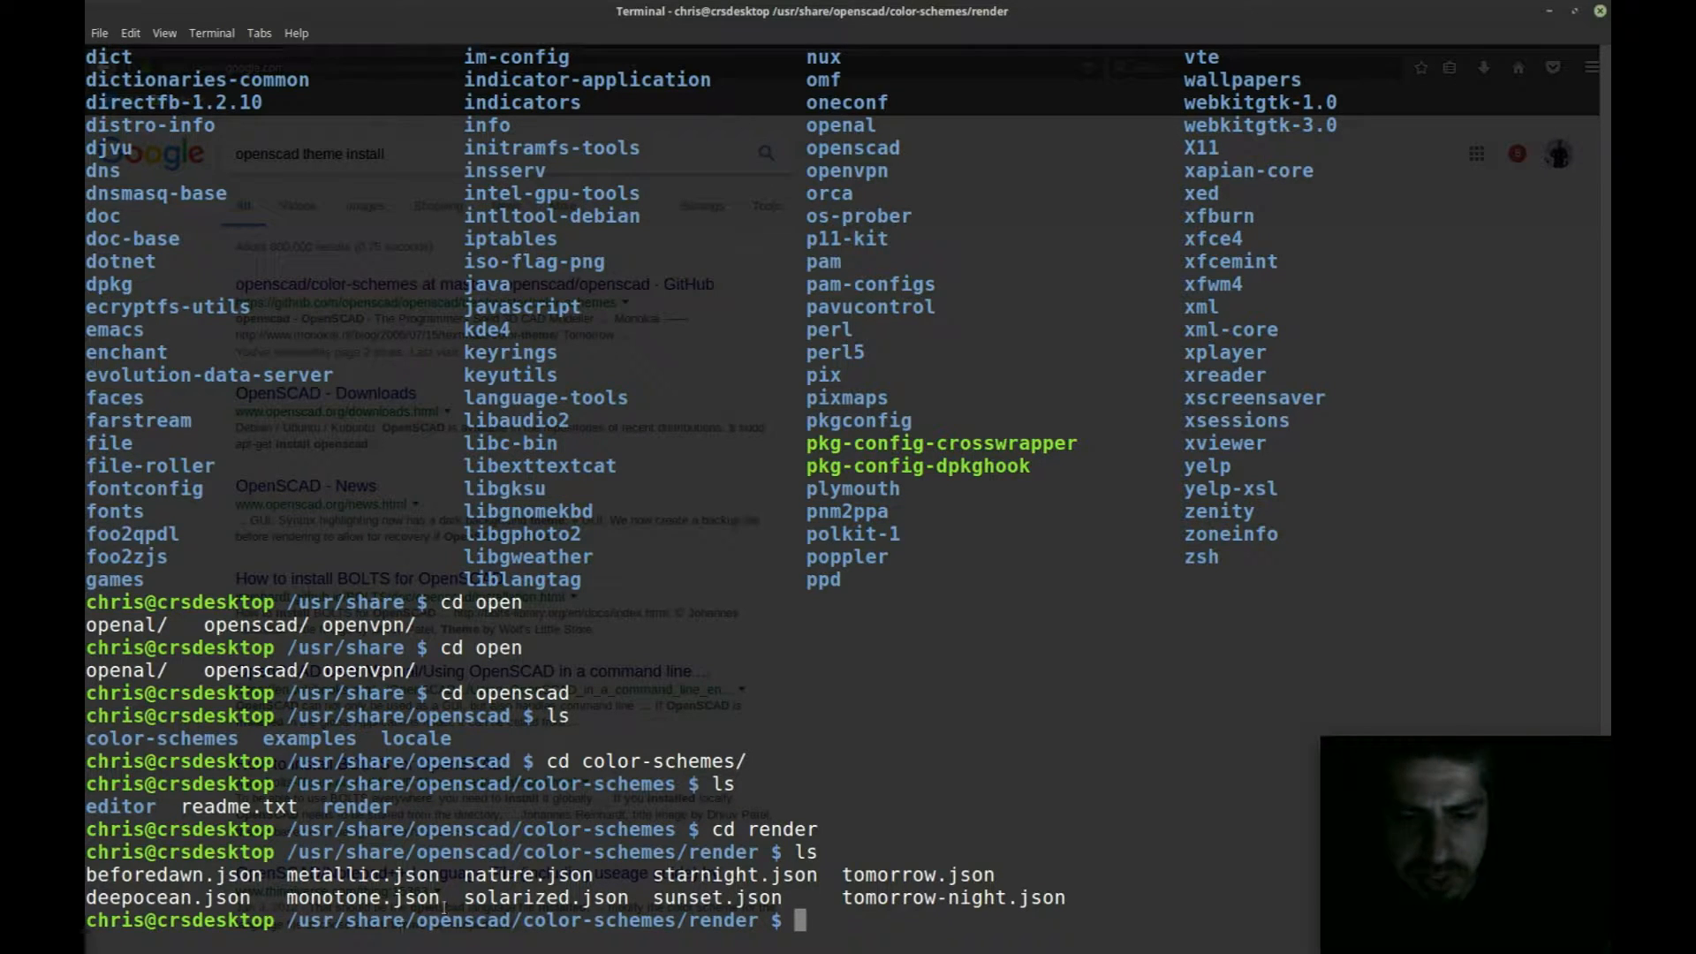
double_click(550, 897)
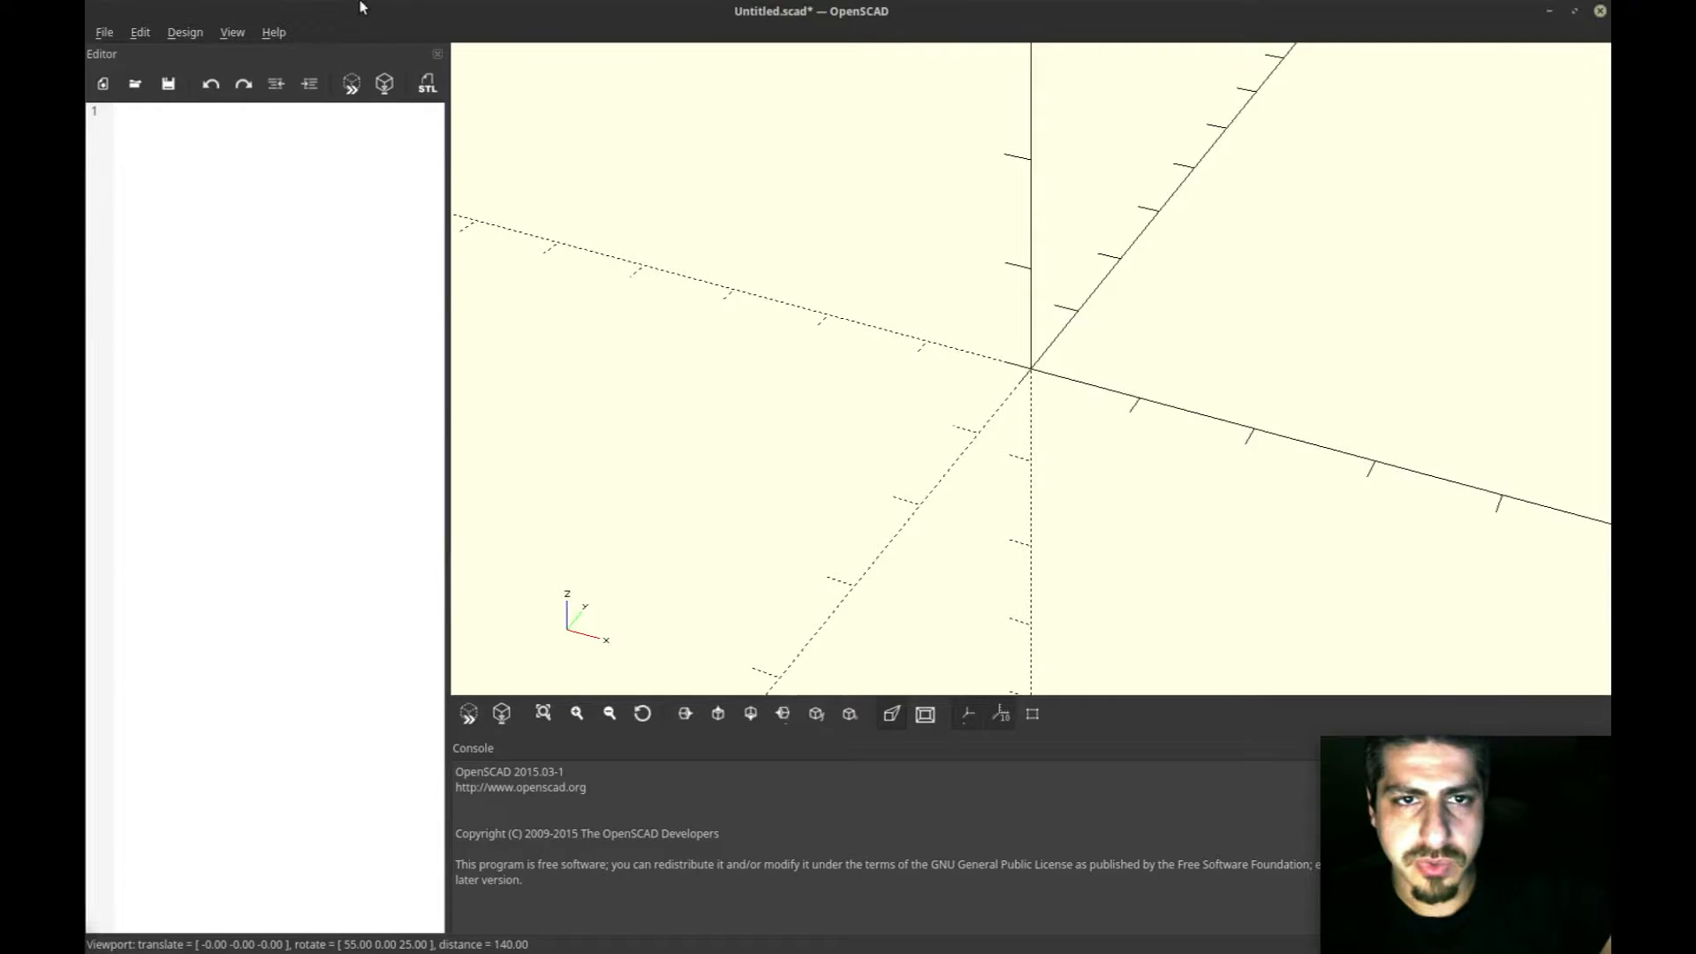
Step: Reopen Preferences and confirm Cornfield remains the only 3D View colour scheme
left_click(138, 32)
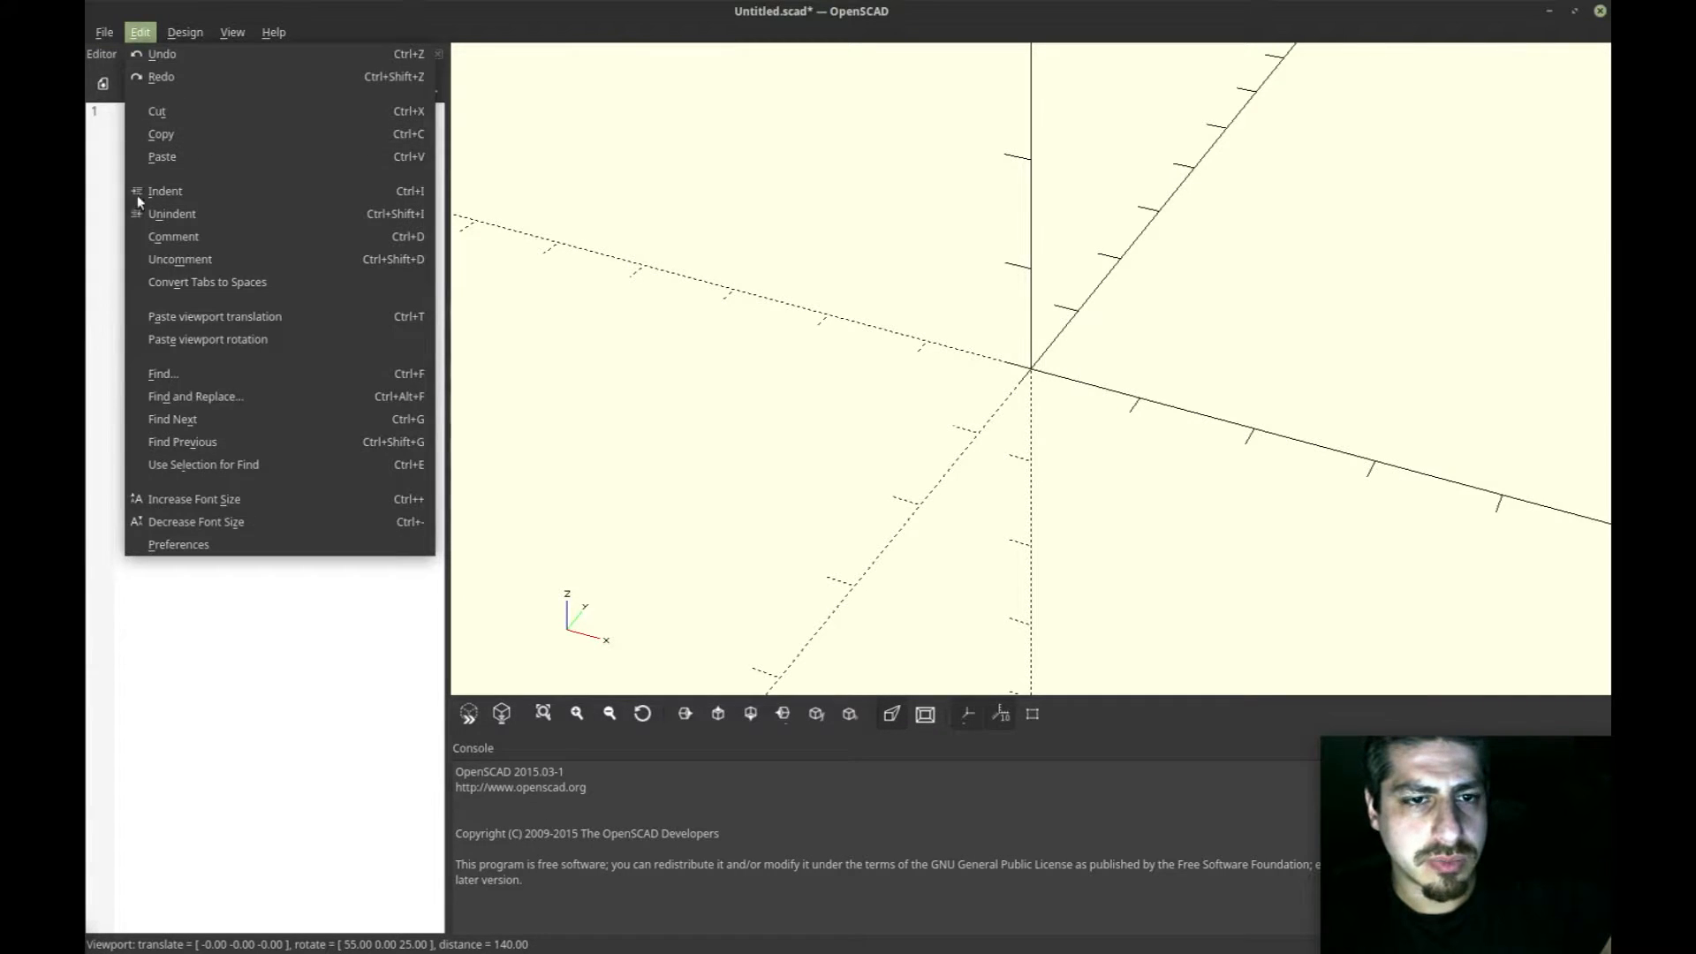
left_click(178, 544)
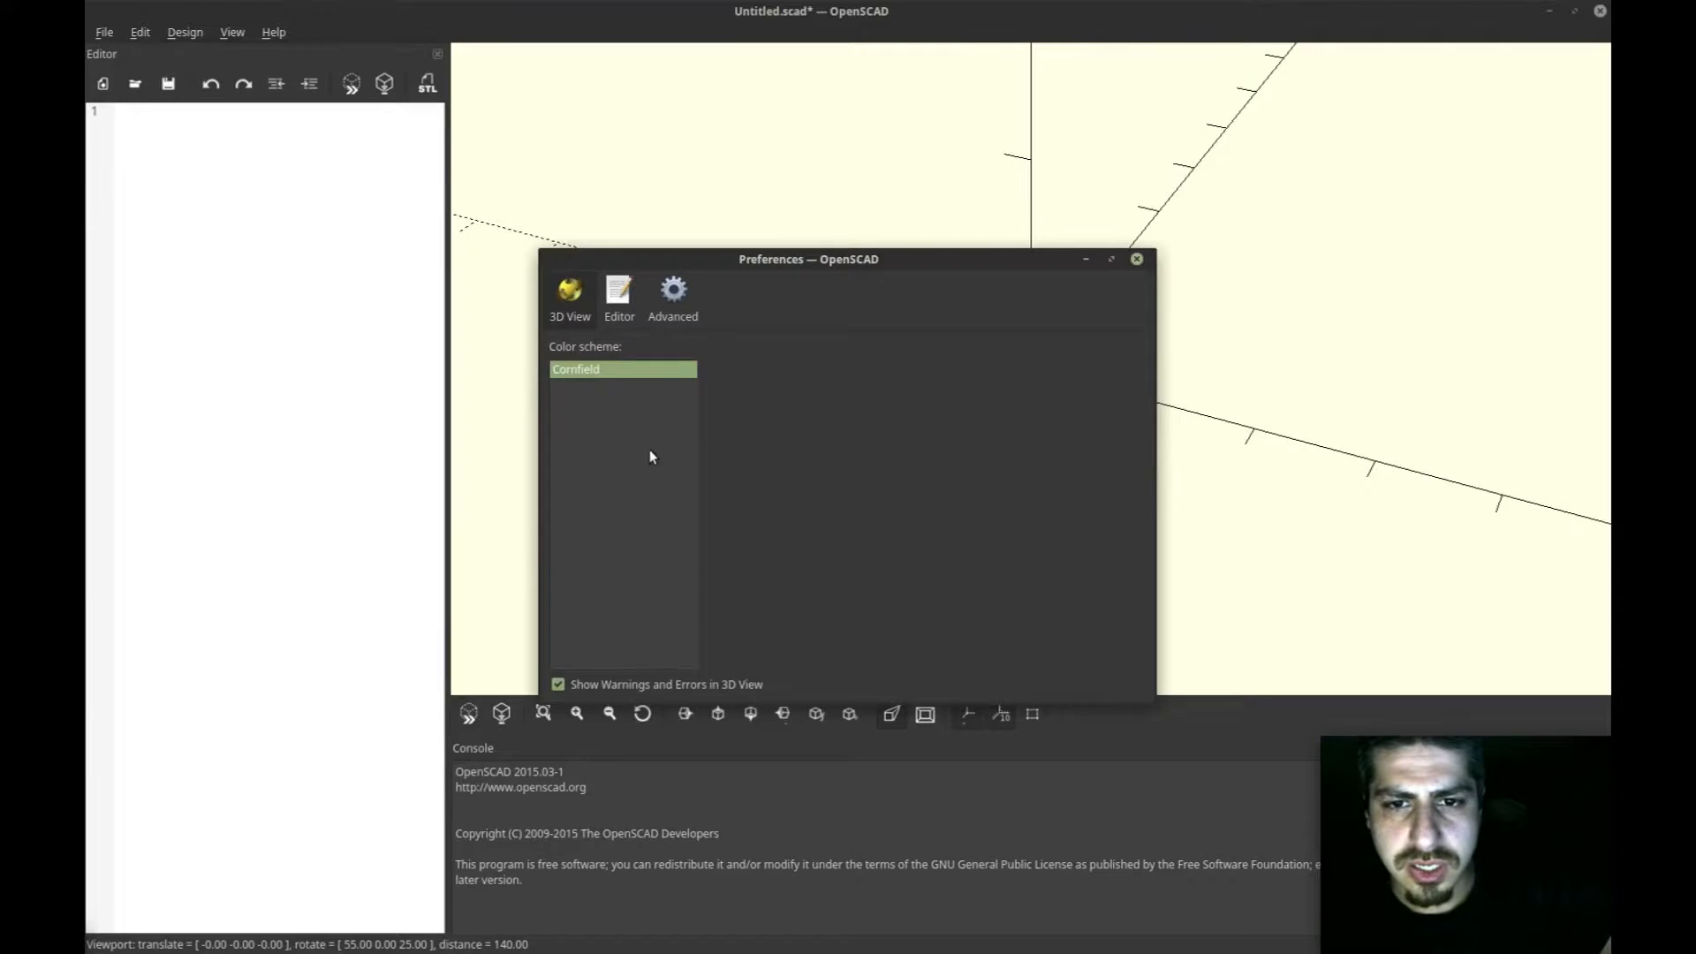
mouse_move(606, 403)
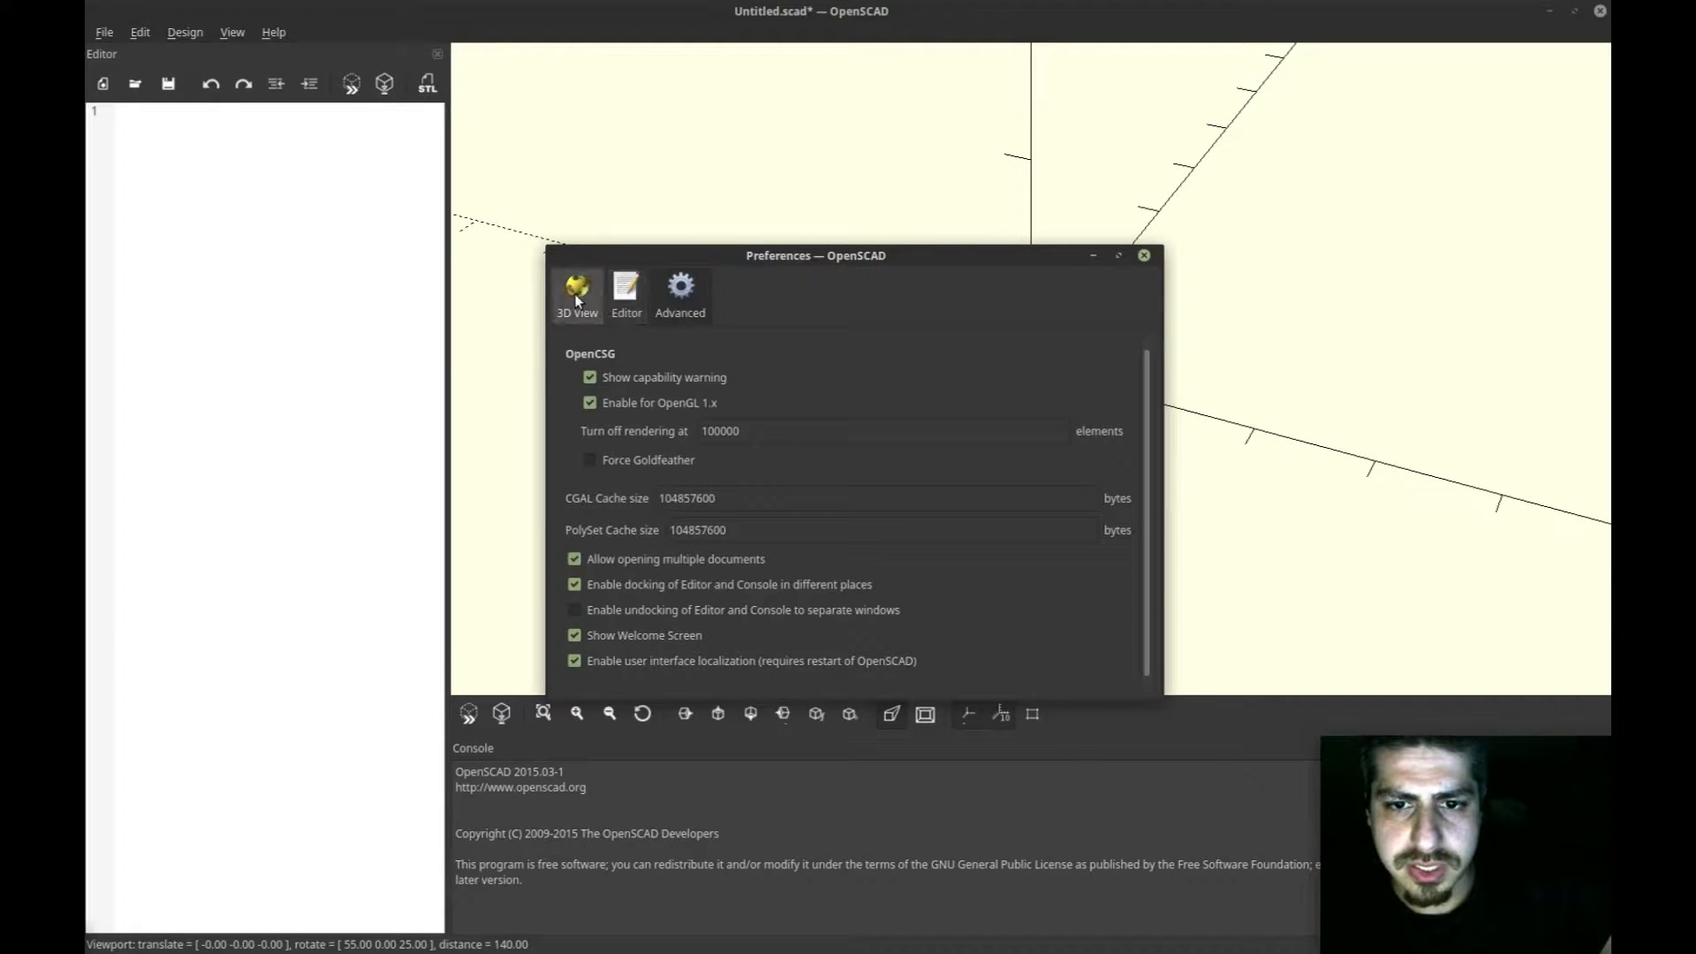
mouse_move(577, 292)
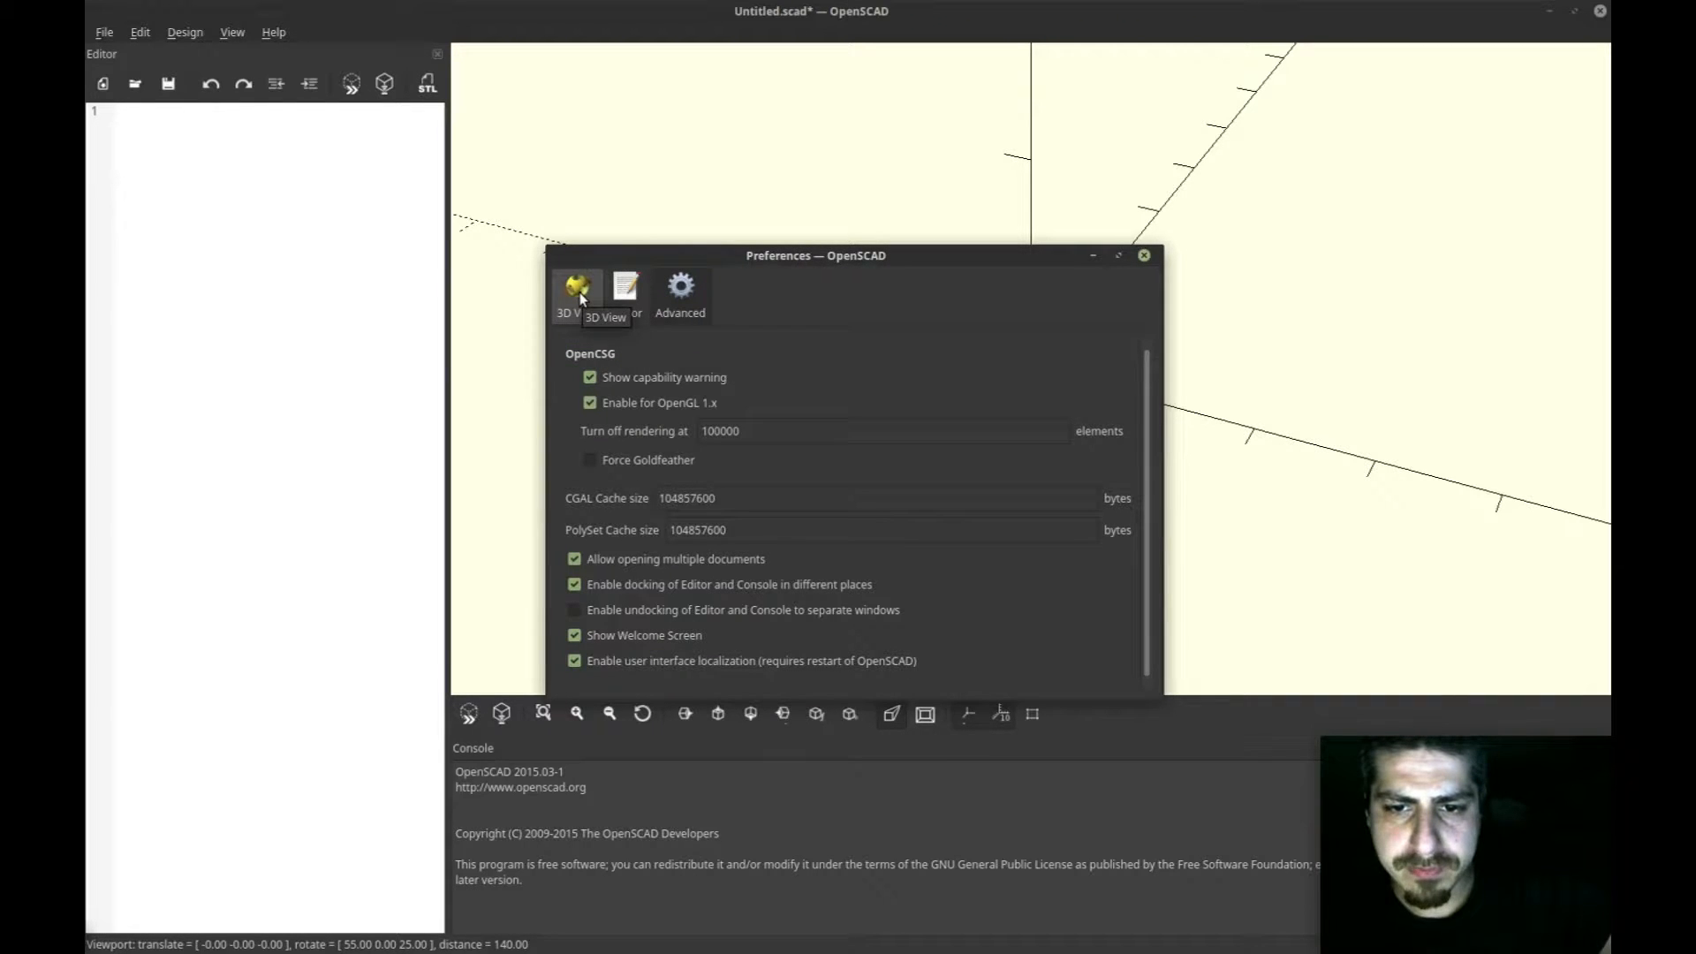
left_click(574, 293)
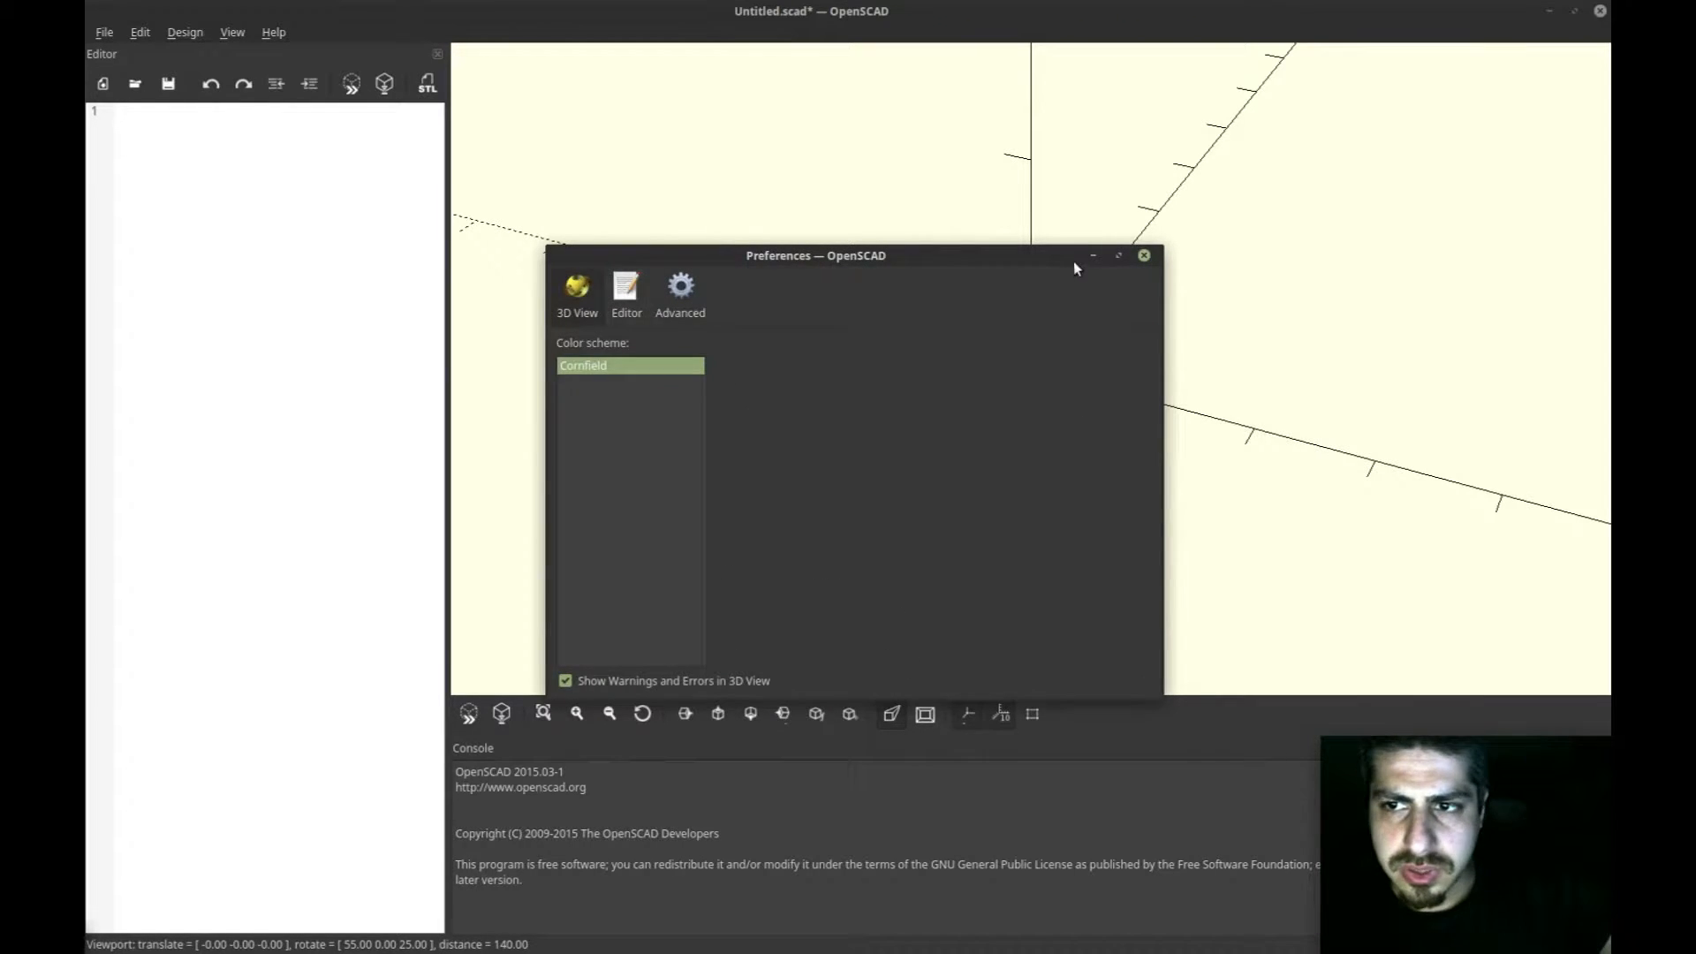
mouse_move(1098, 255)
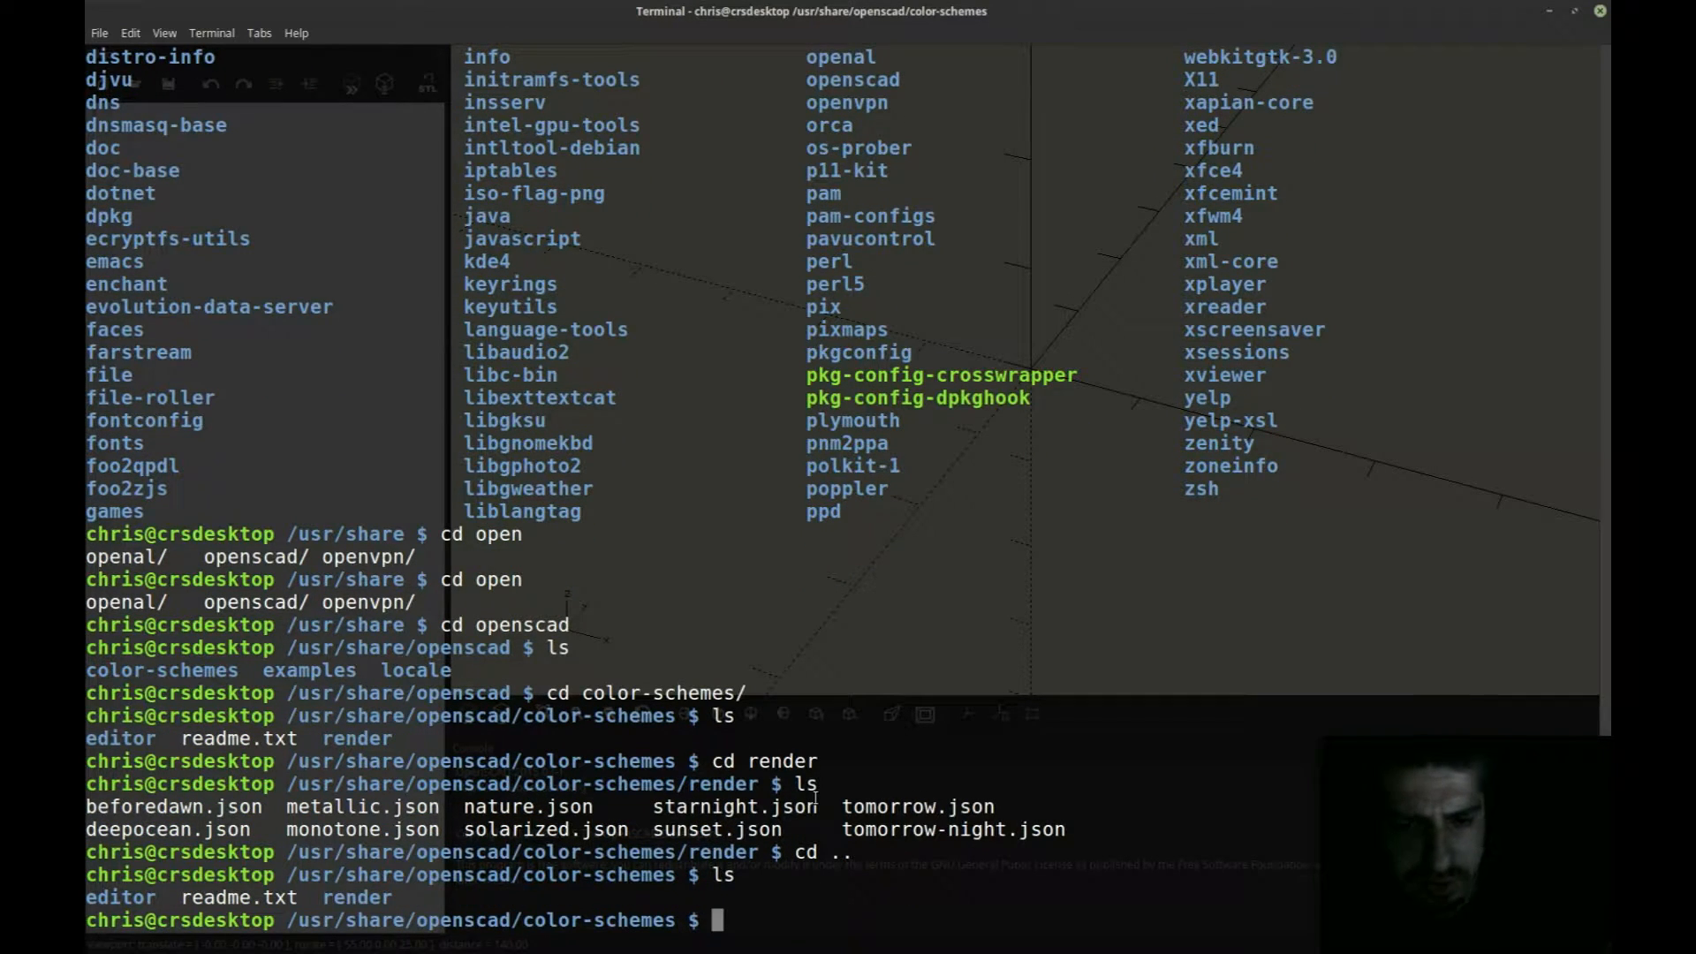
Step: Read the colour schemes readme.txt and enter the editor schemes folder
type("cat readme.txt")
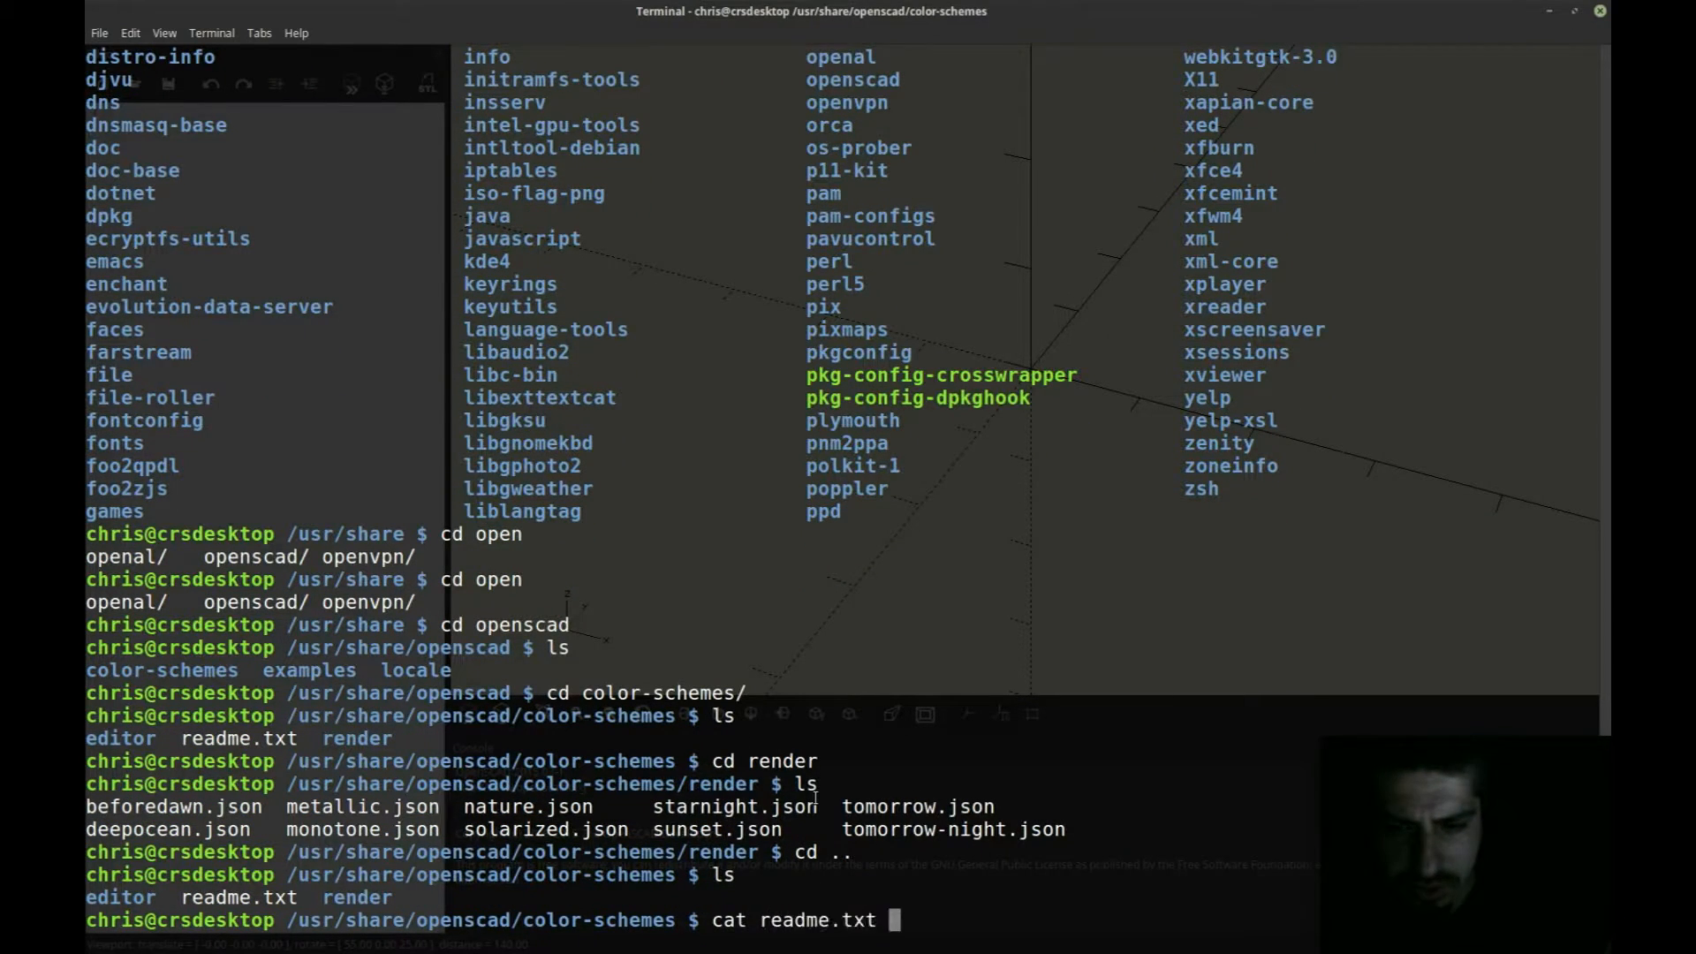
key("Return")
type("ls")
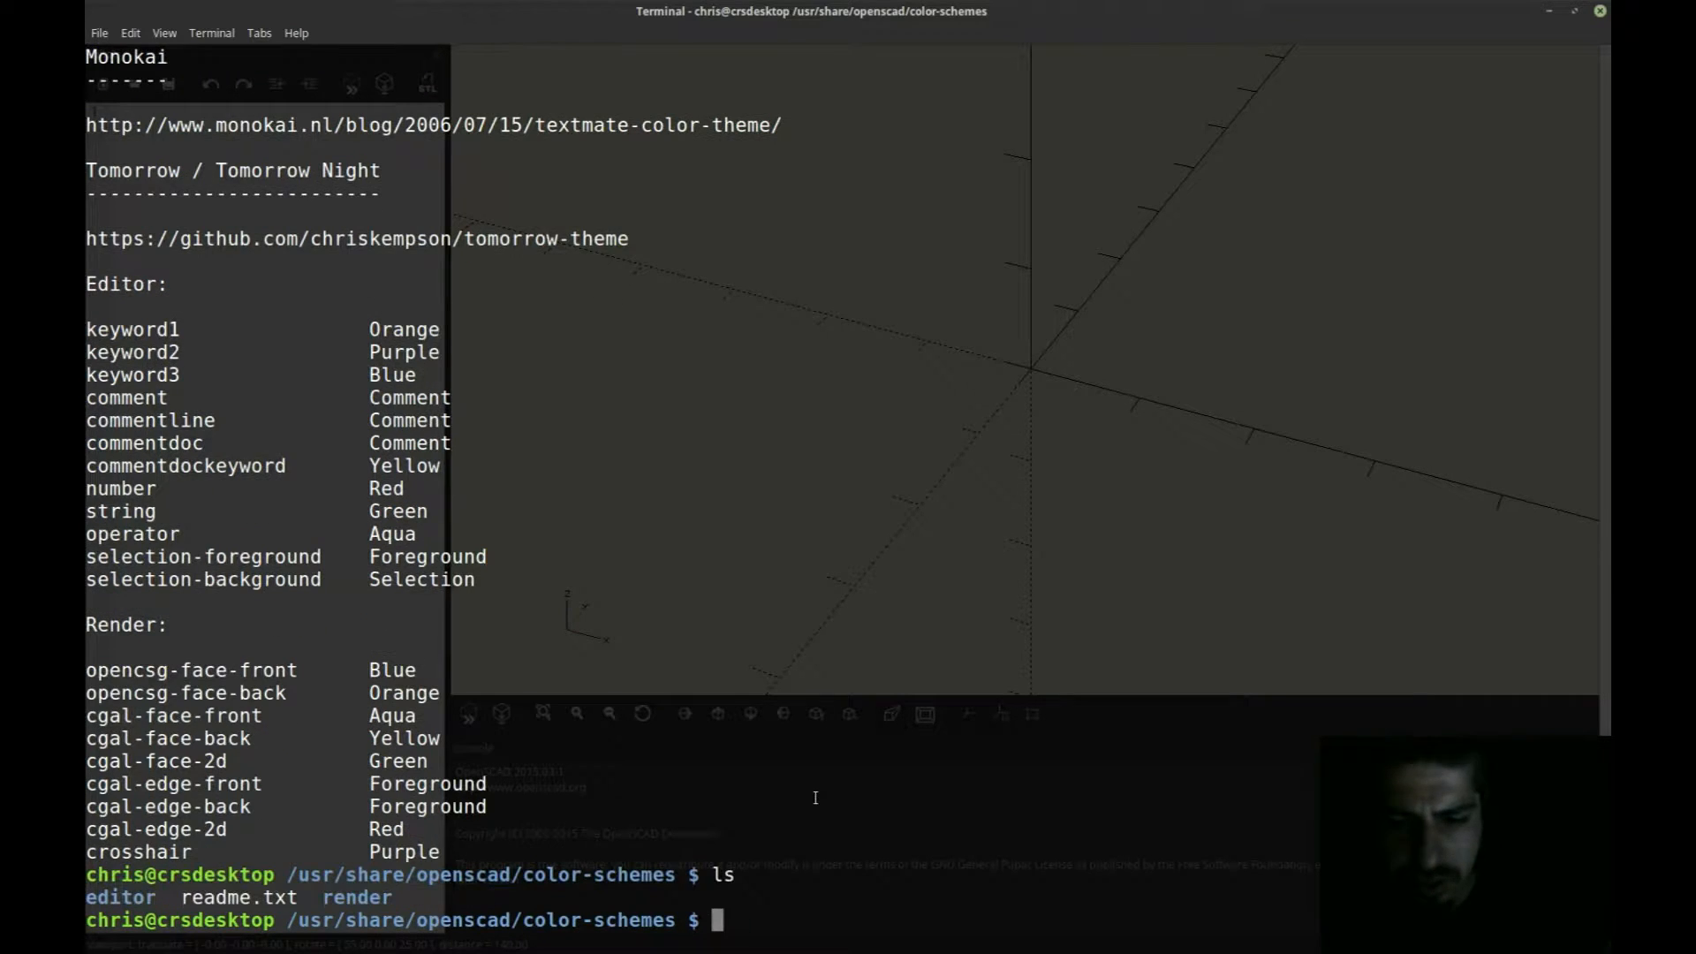
type("cd ed")
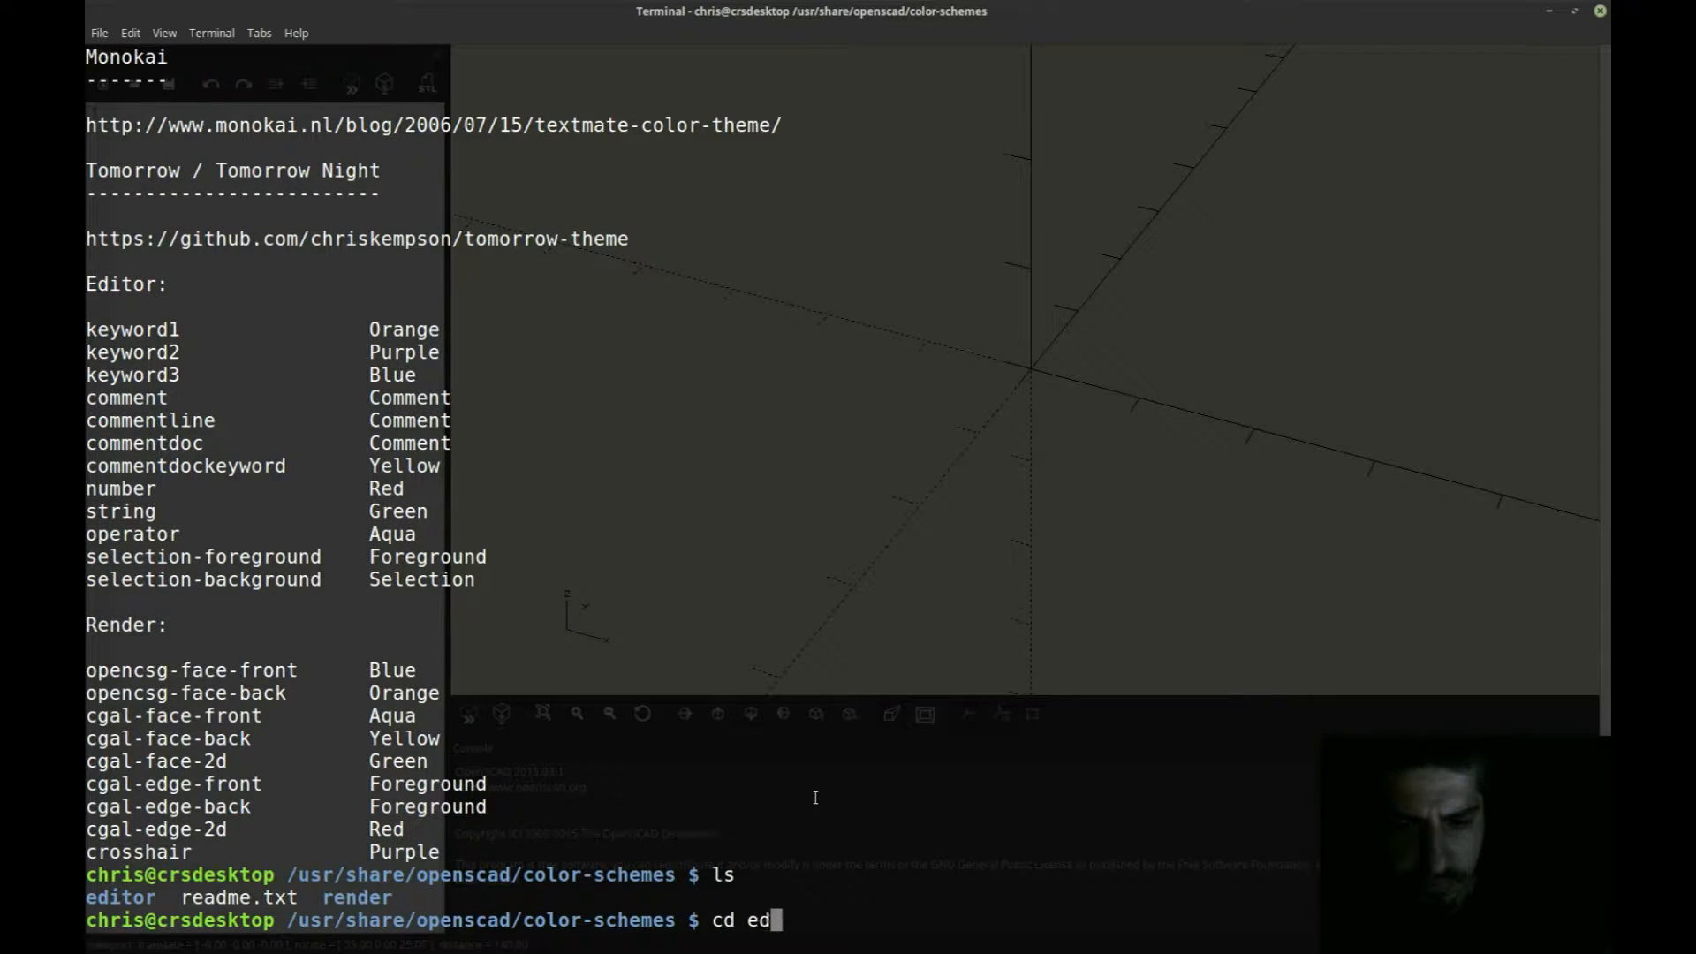
key("Return")
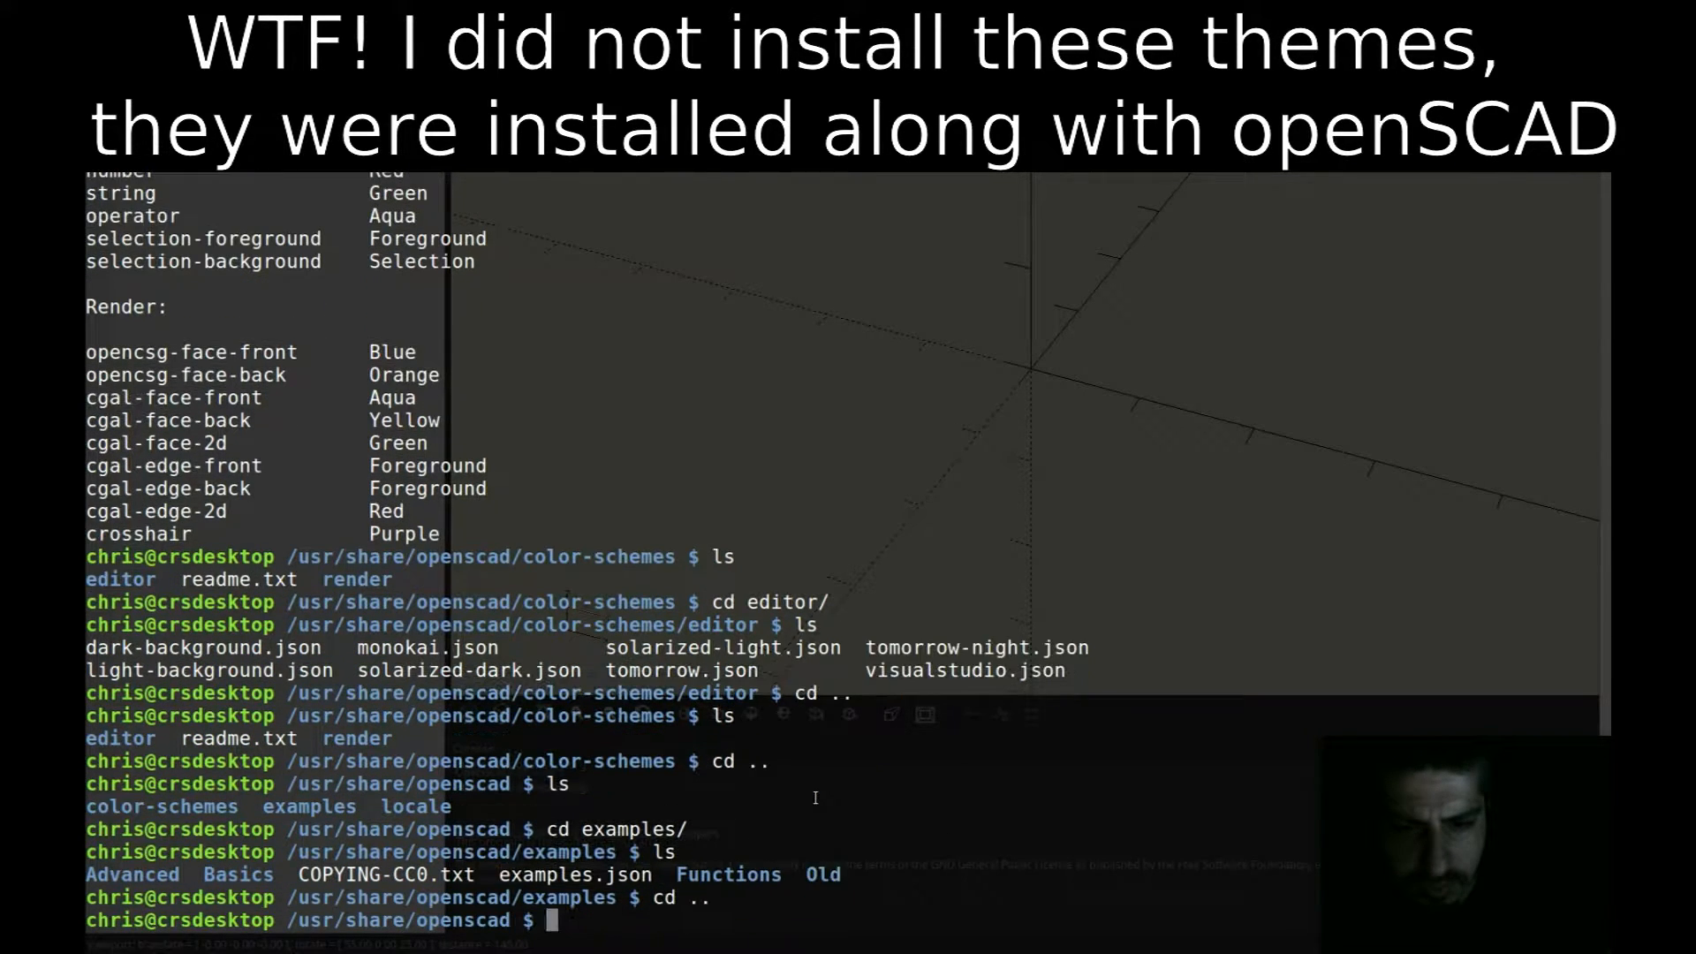
Step: Move into ~/.config/OpenSCAD and type the nano OpenSCAD.conf command
type("c")
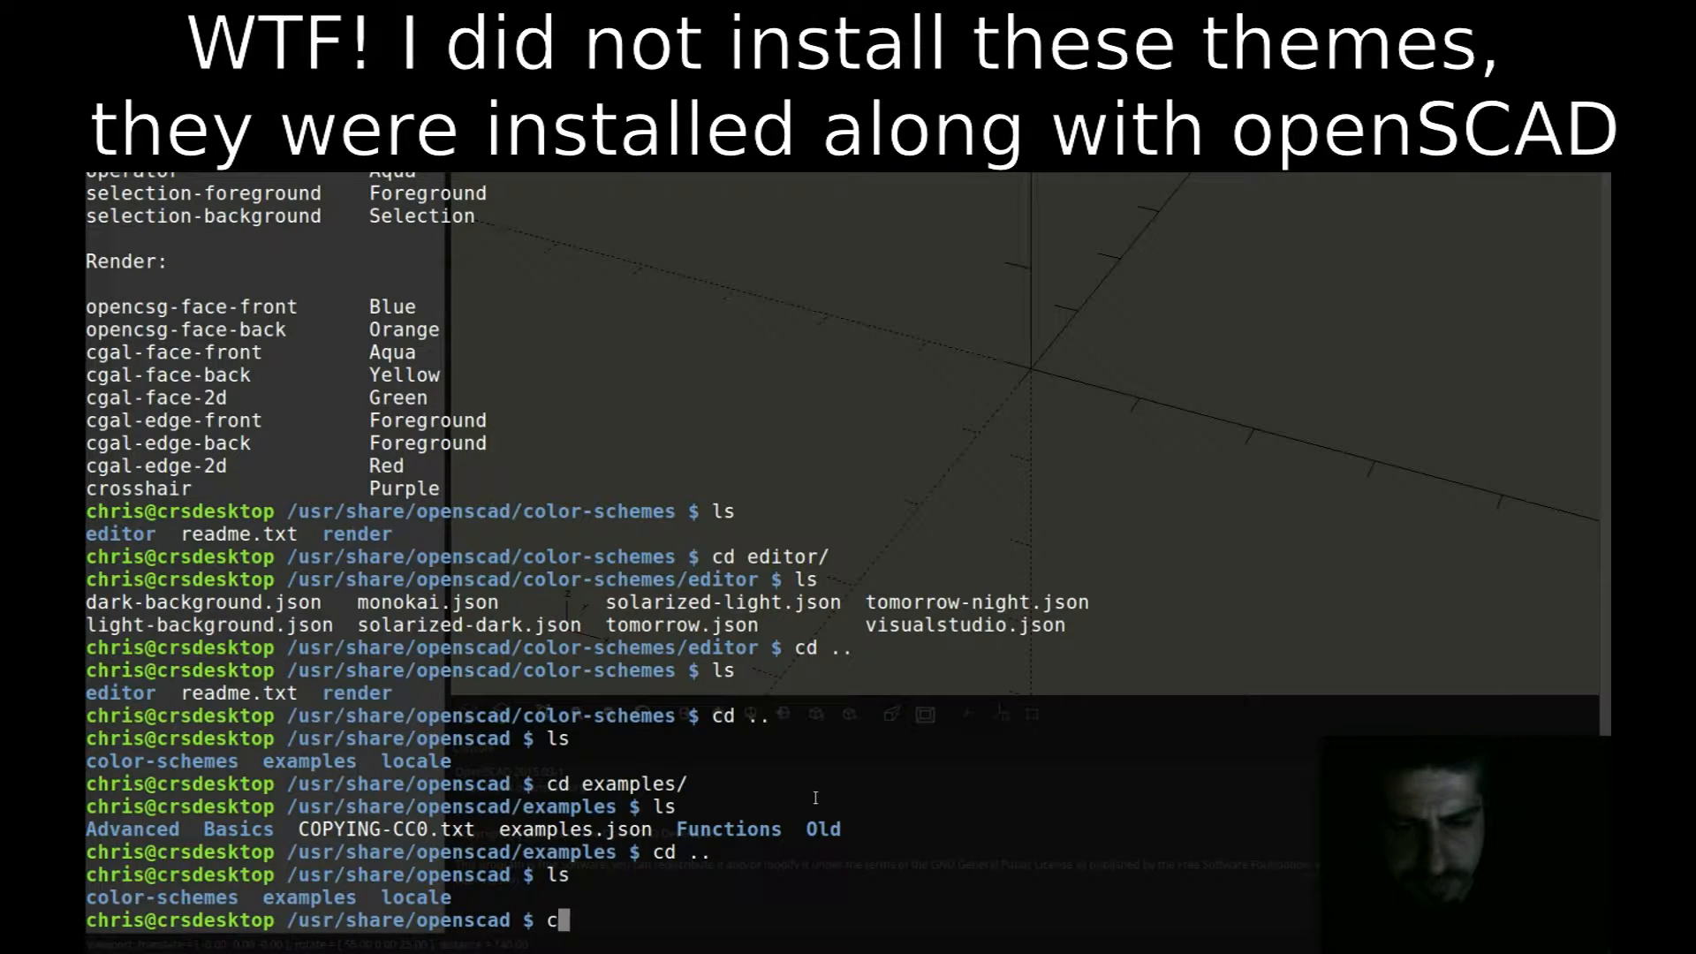
key("Backspace")
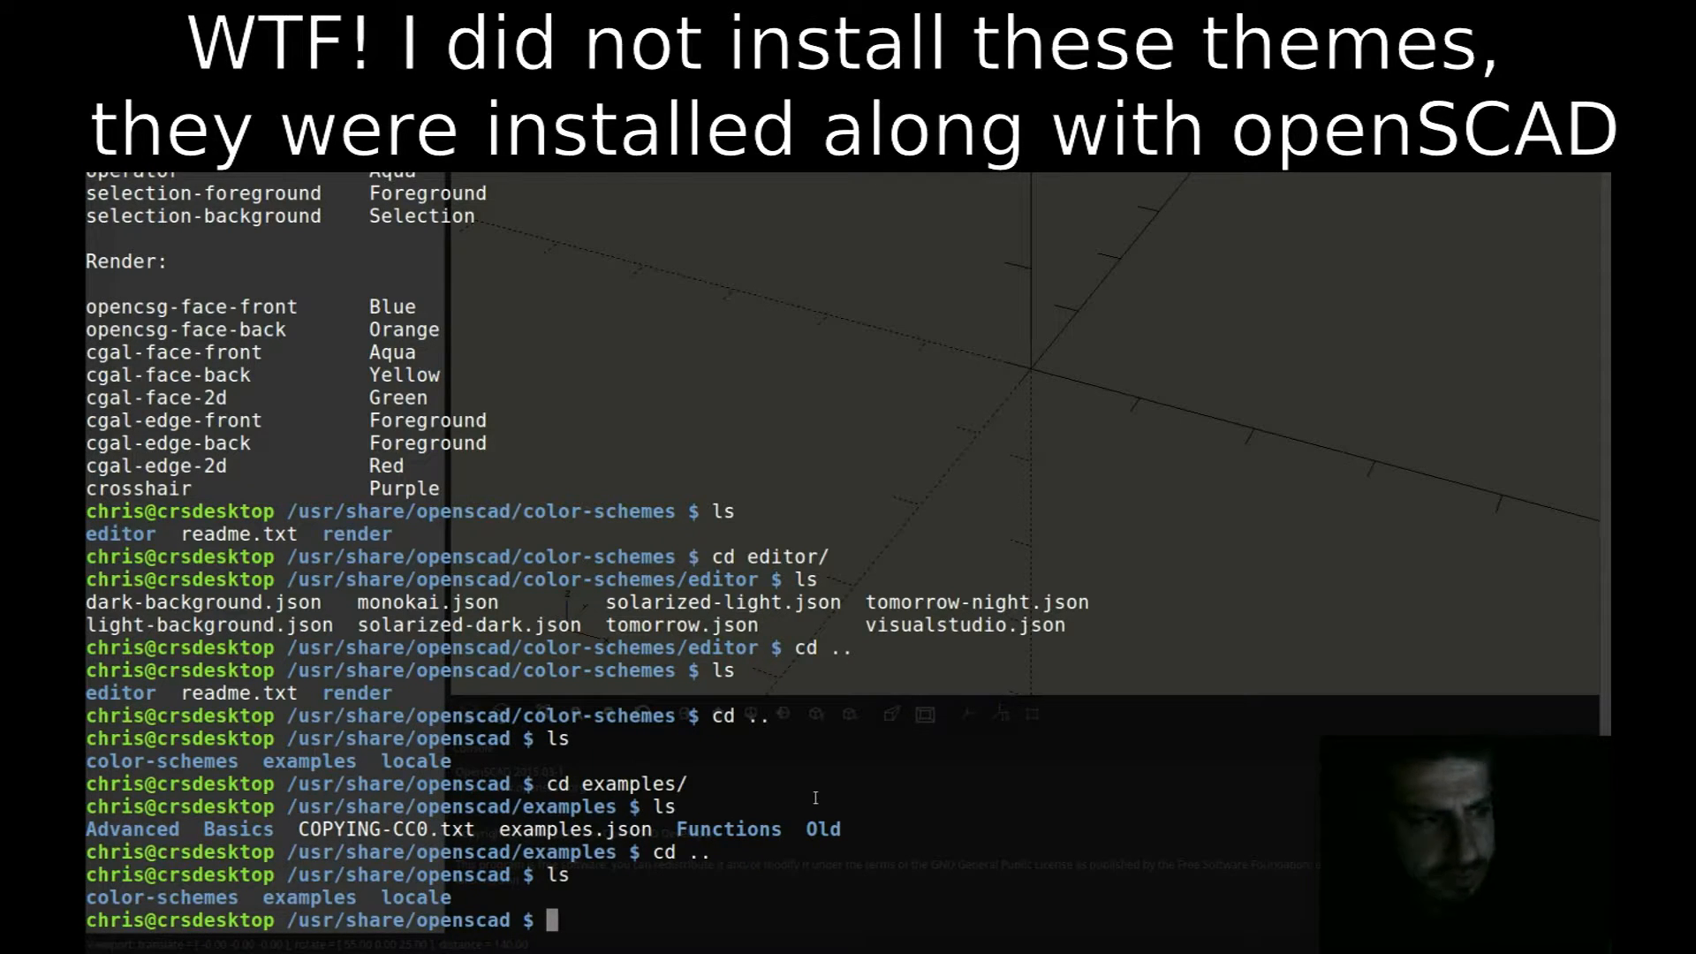
type("cd ~")
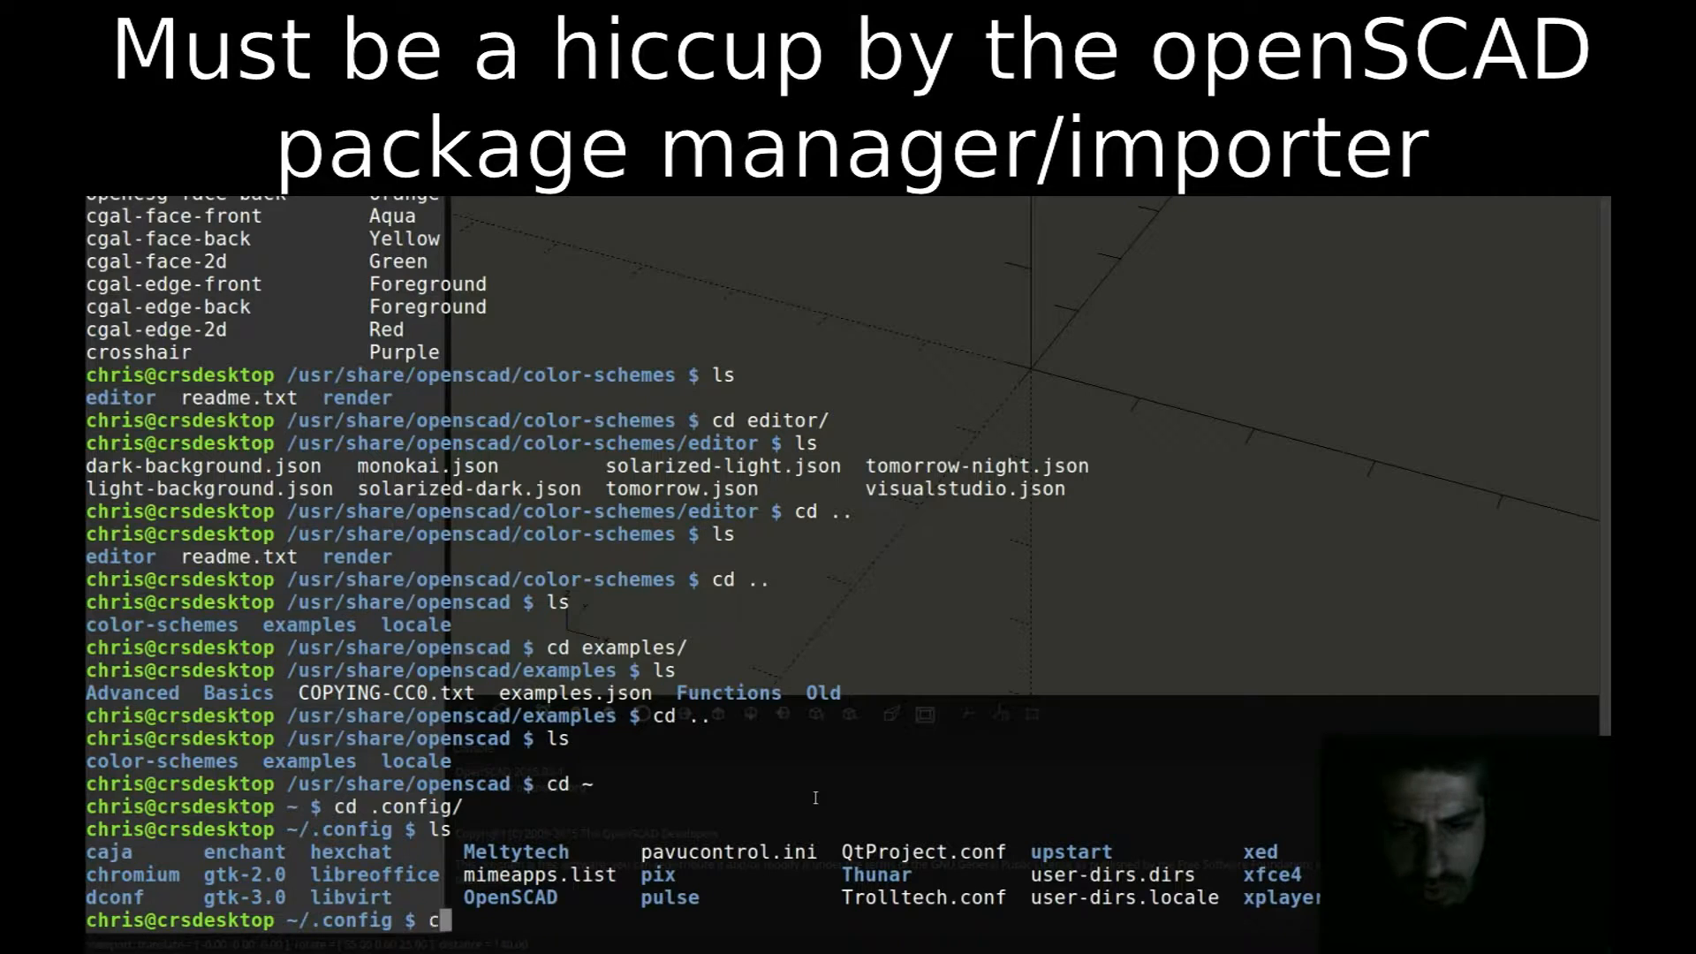
type("d OpenSCAD/")
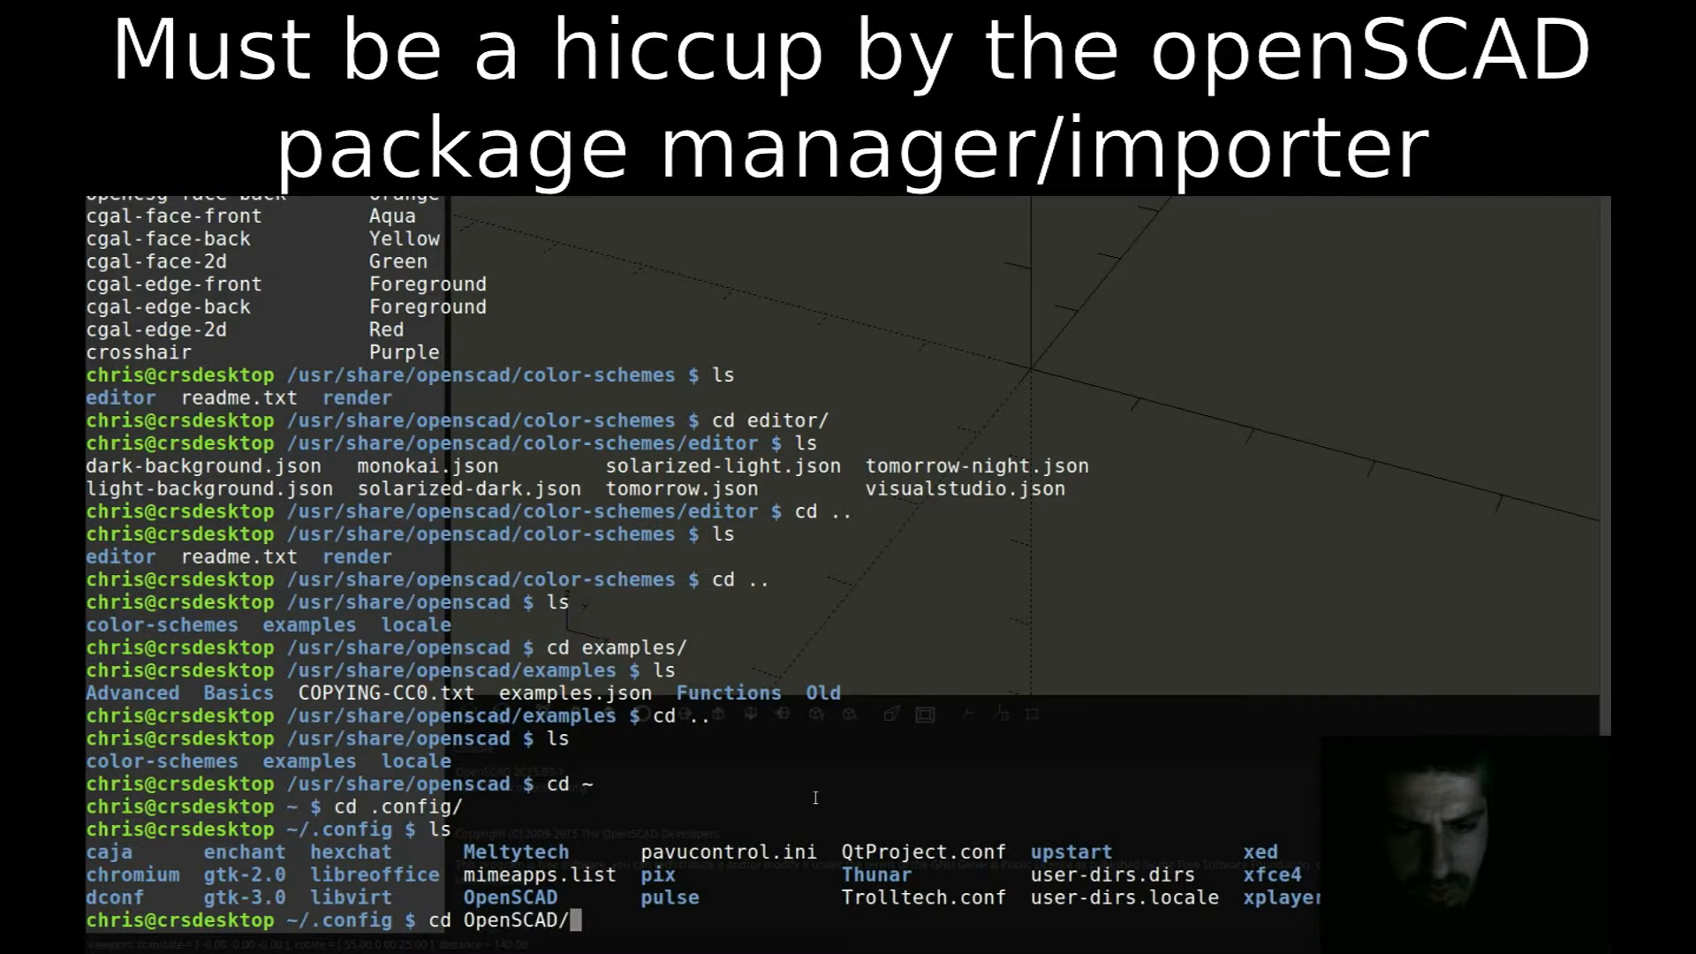
key("Return")
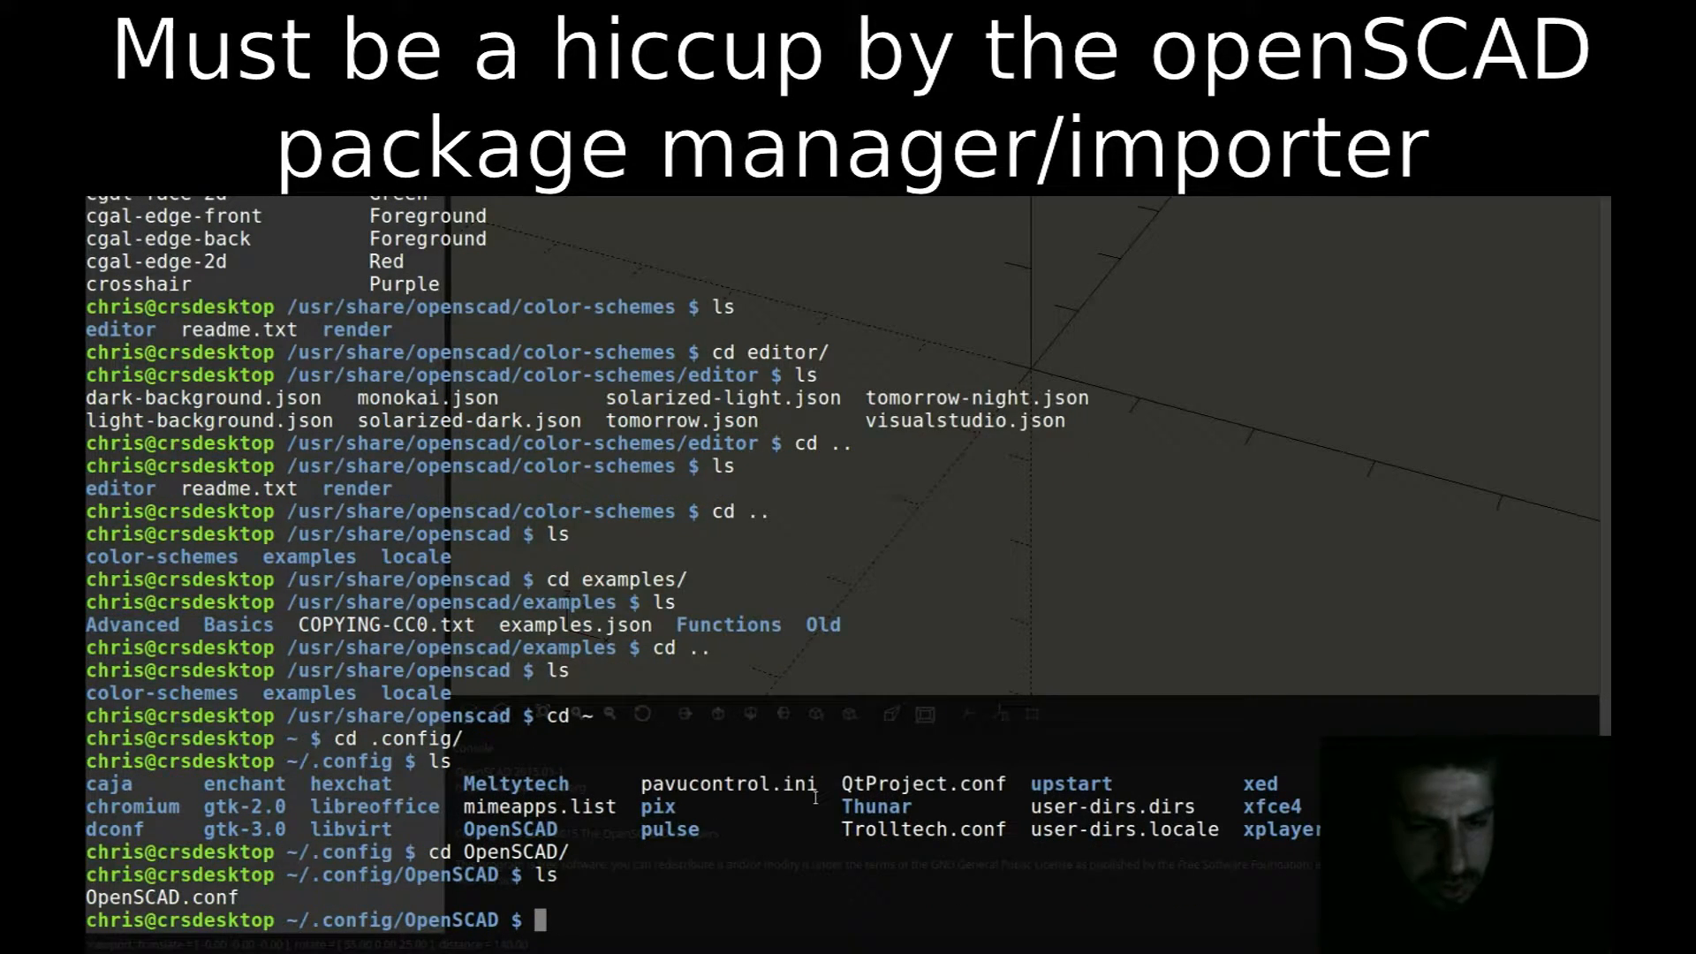
type("nano OpenSCAD.conf")
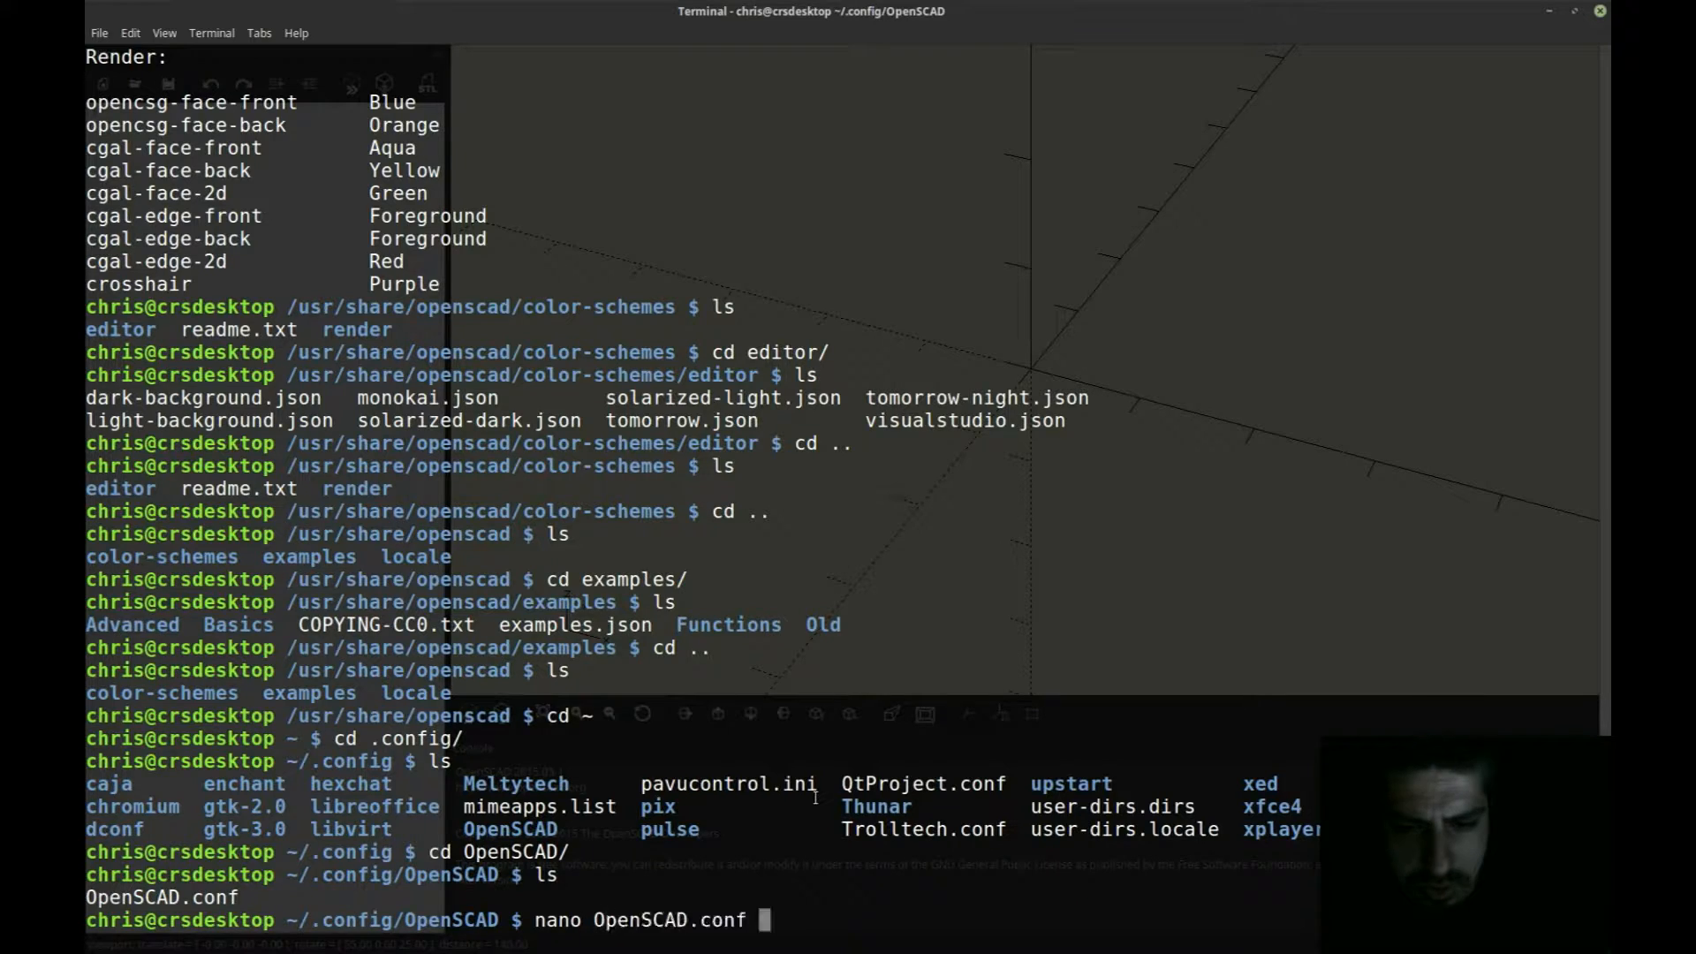
Step: Open OpenSCAD.conf in nano and scroll through it, noting colorscheme=Cornfield
key("Return")
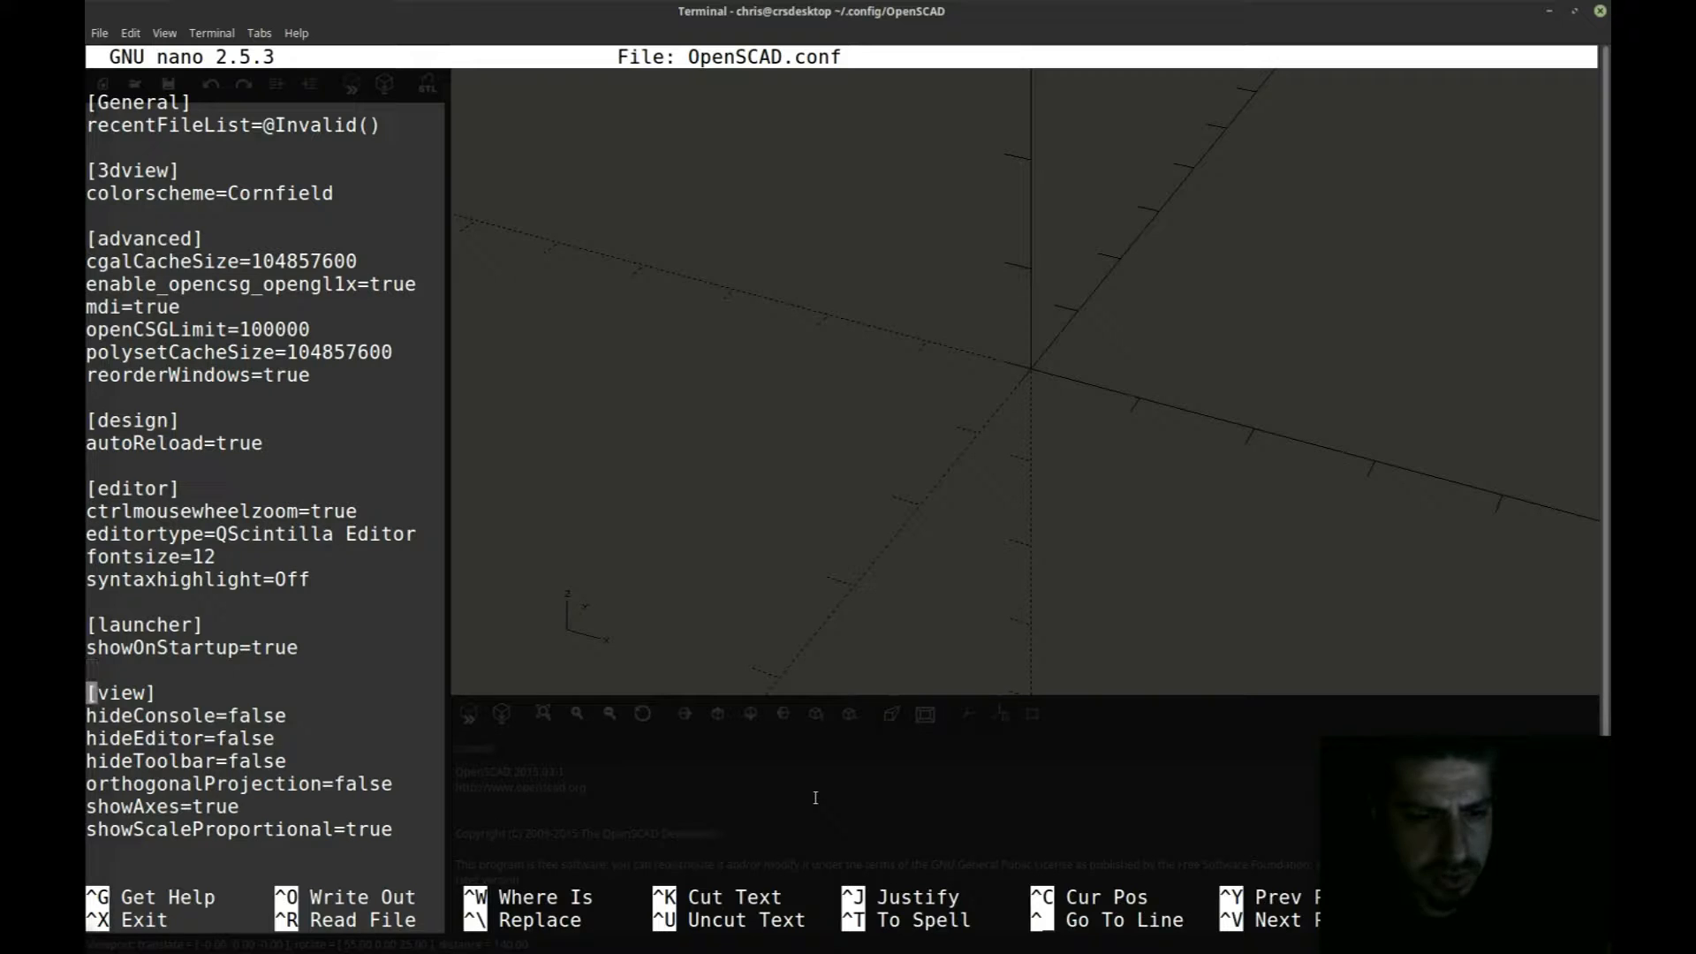
scroll("down", 3)
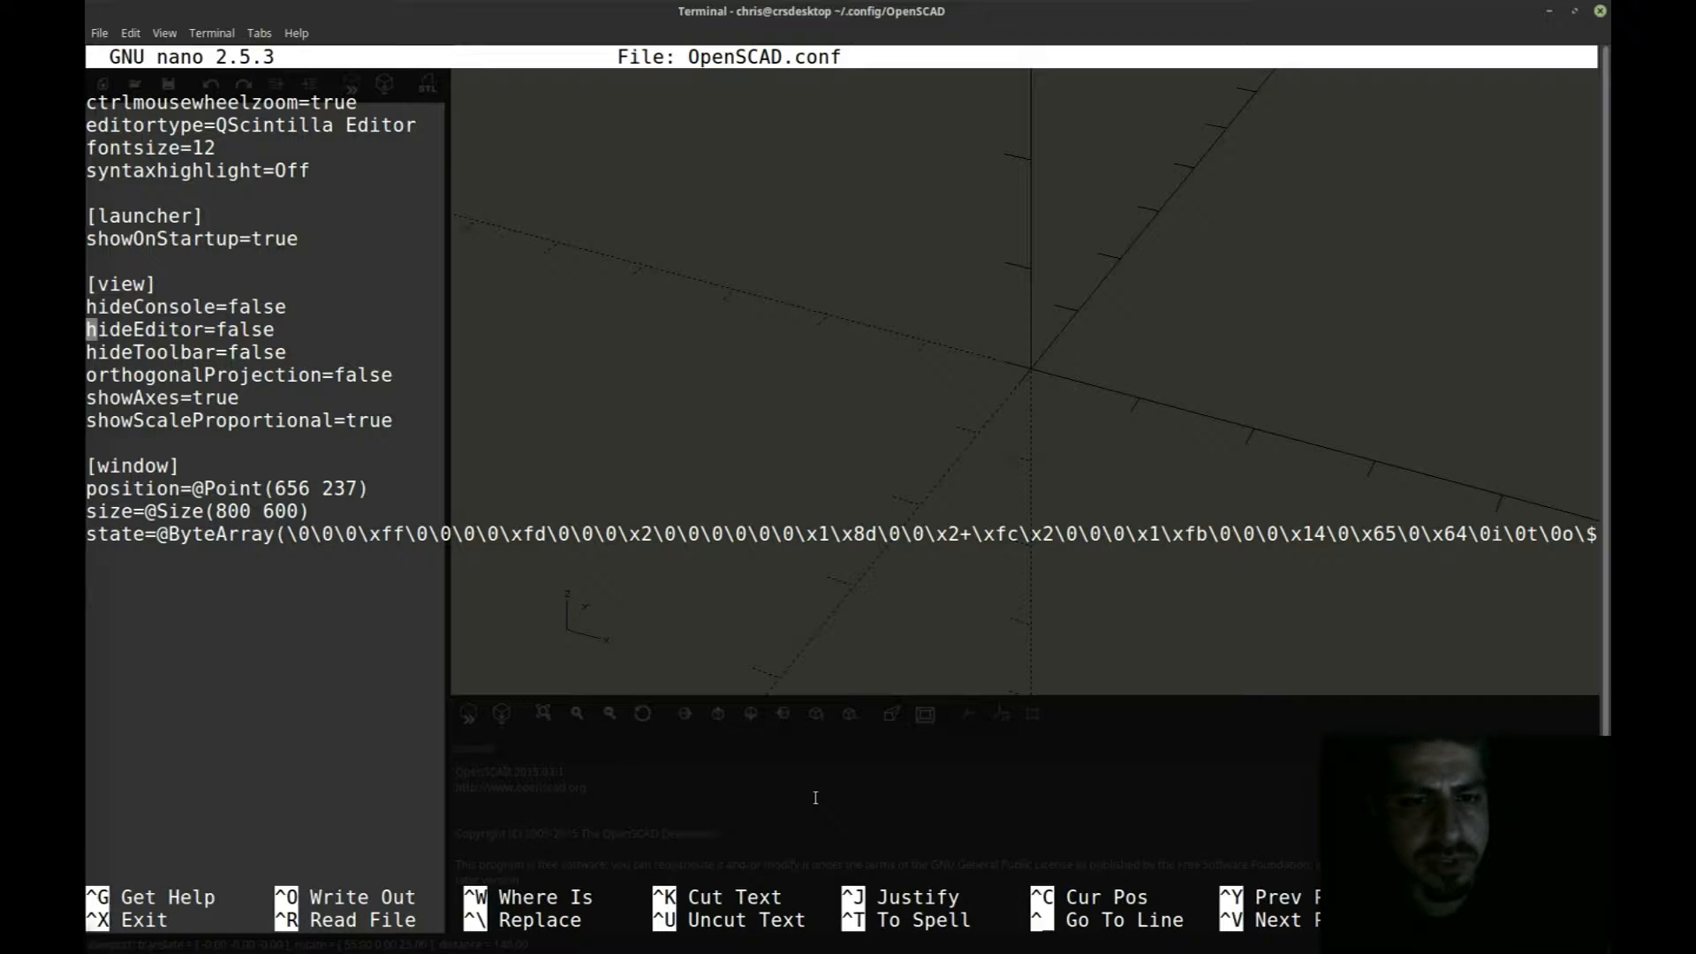
scroll("up", 3)
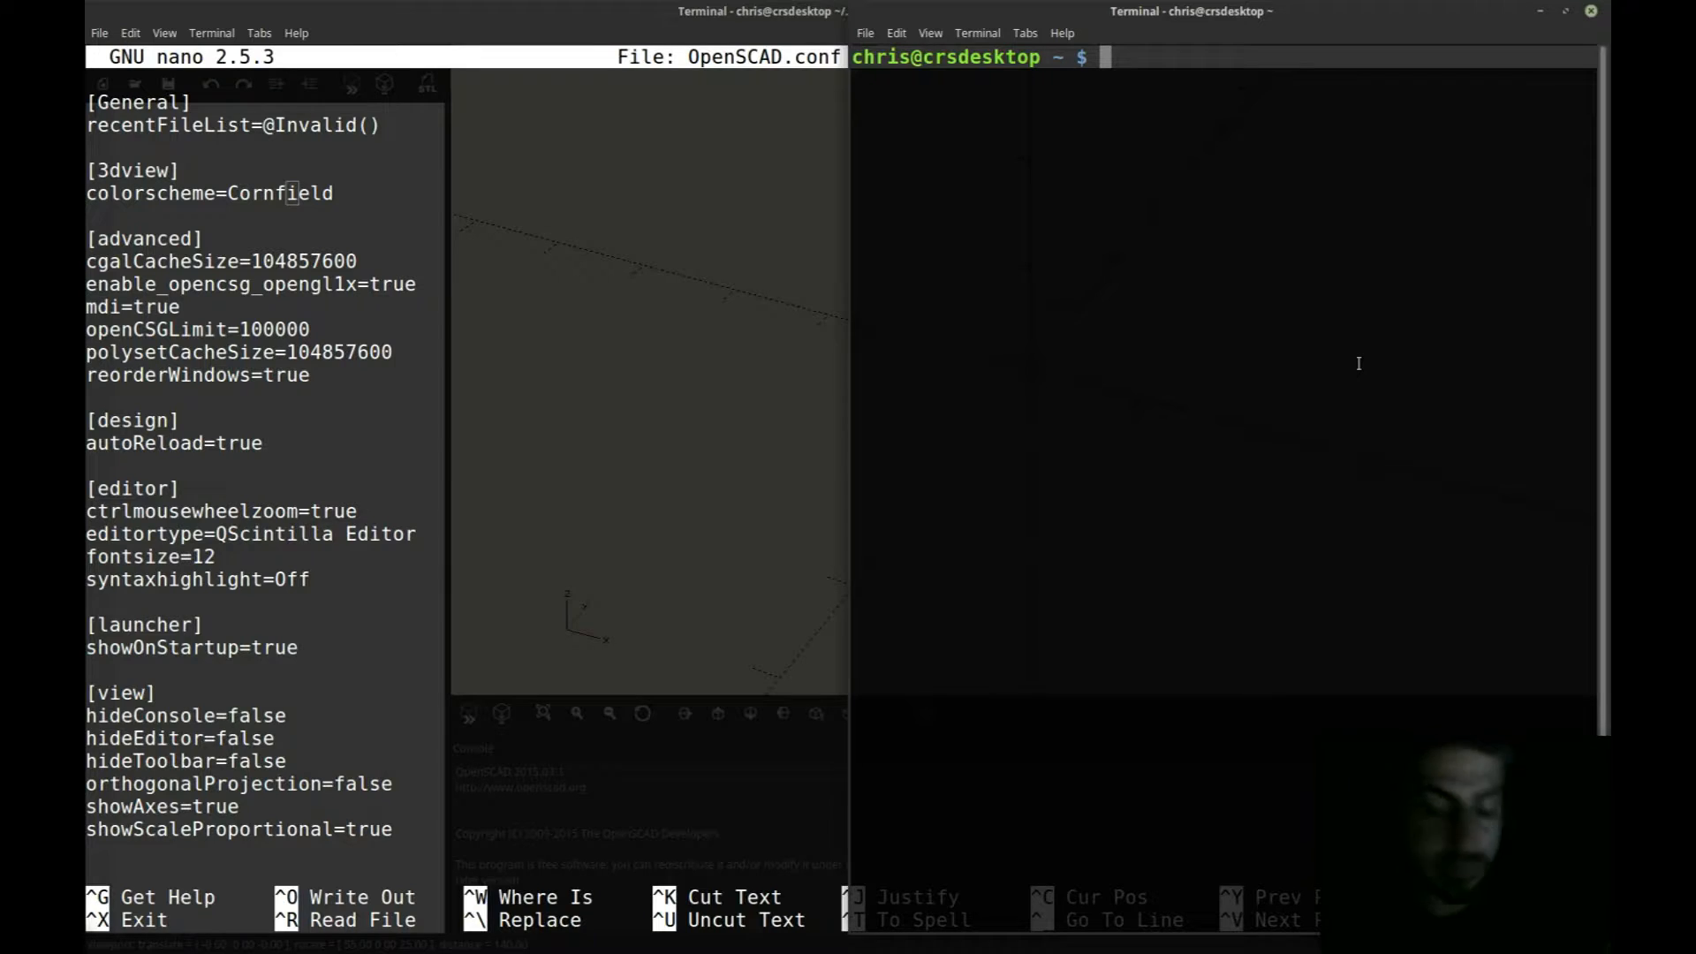
Step: In a second terminal, go to /usr/share/openscad/color-schemes/render and list the scheme files
type("cd")
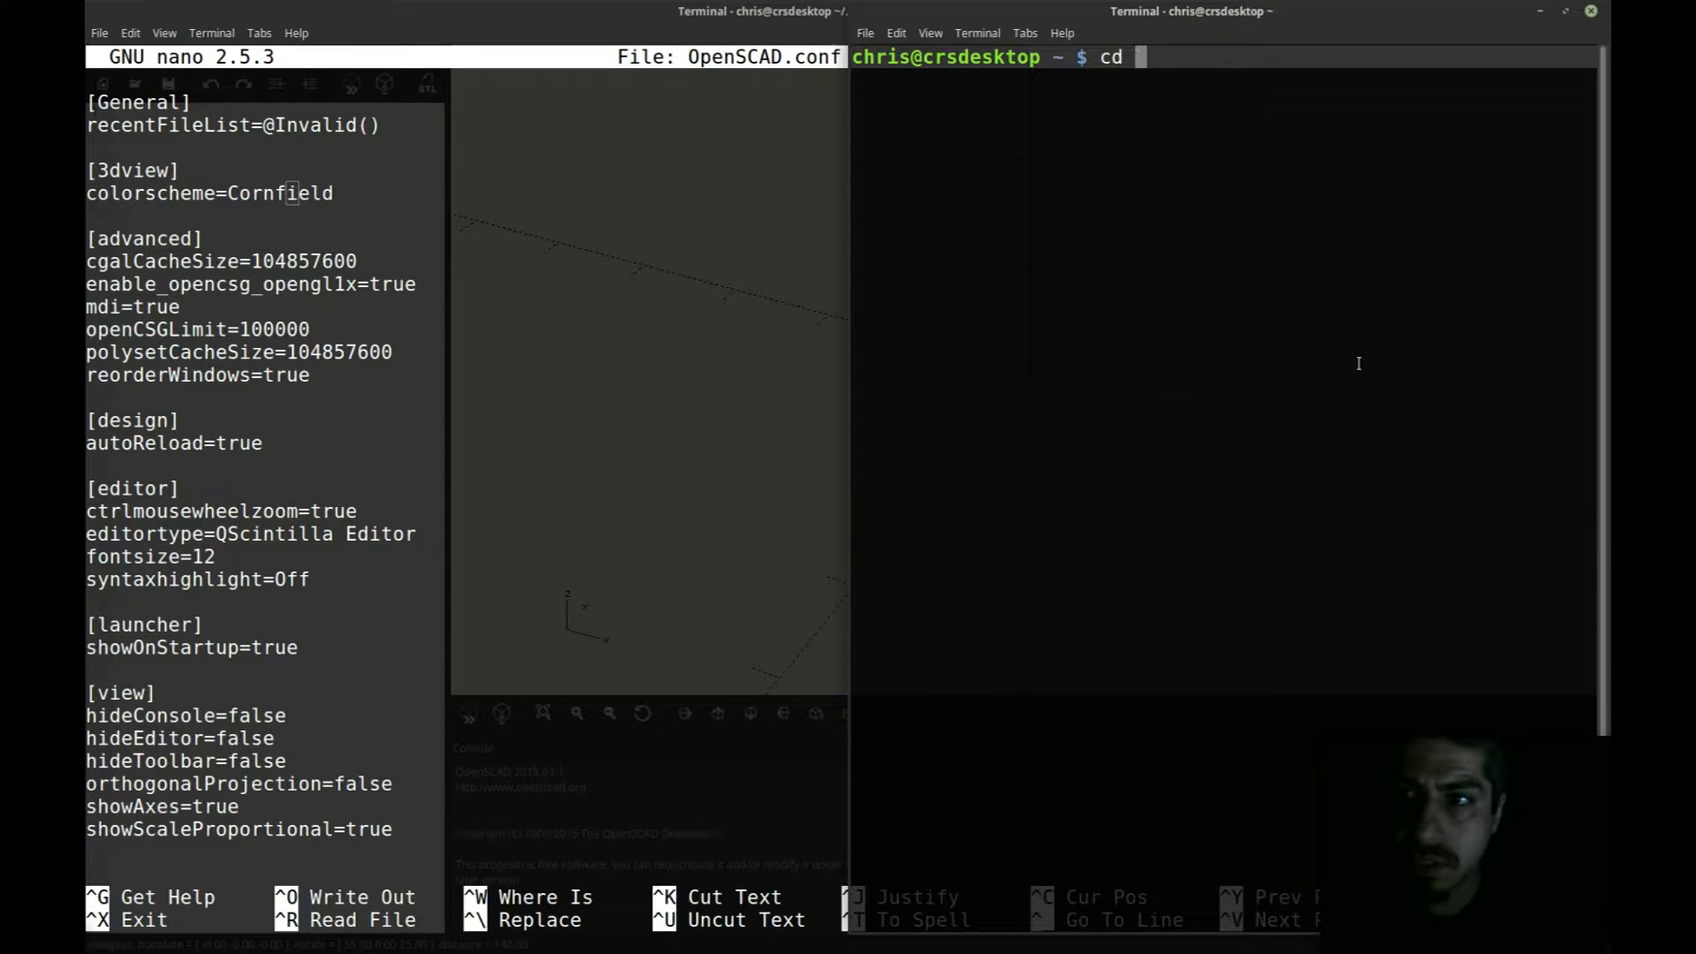
type("/usr")
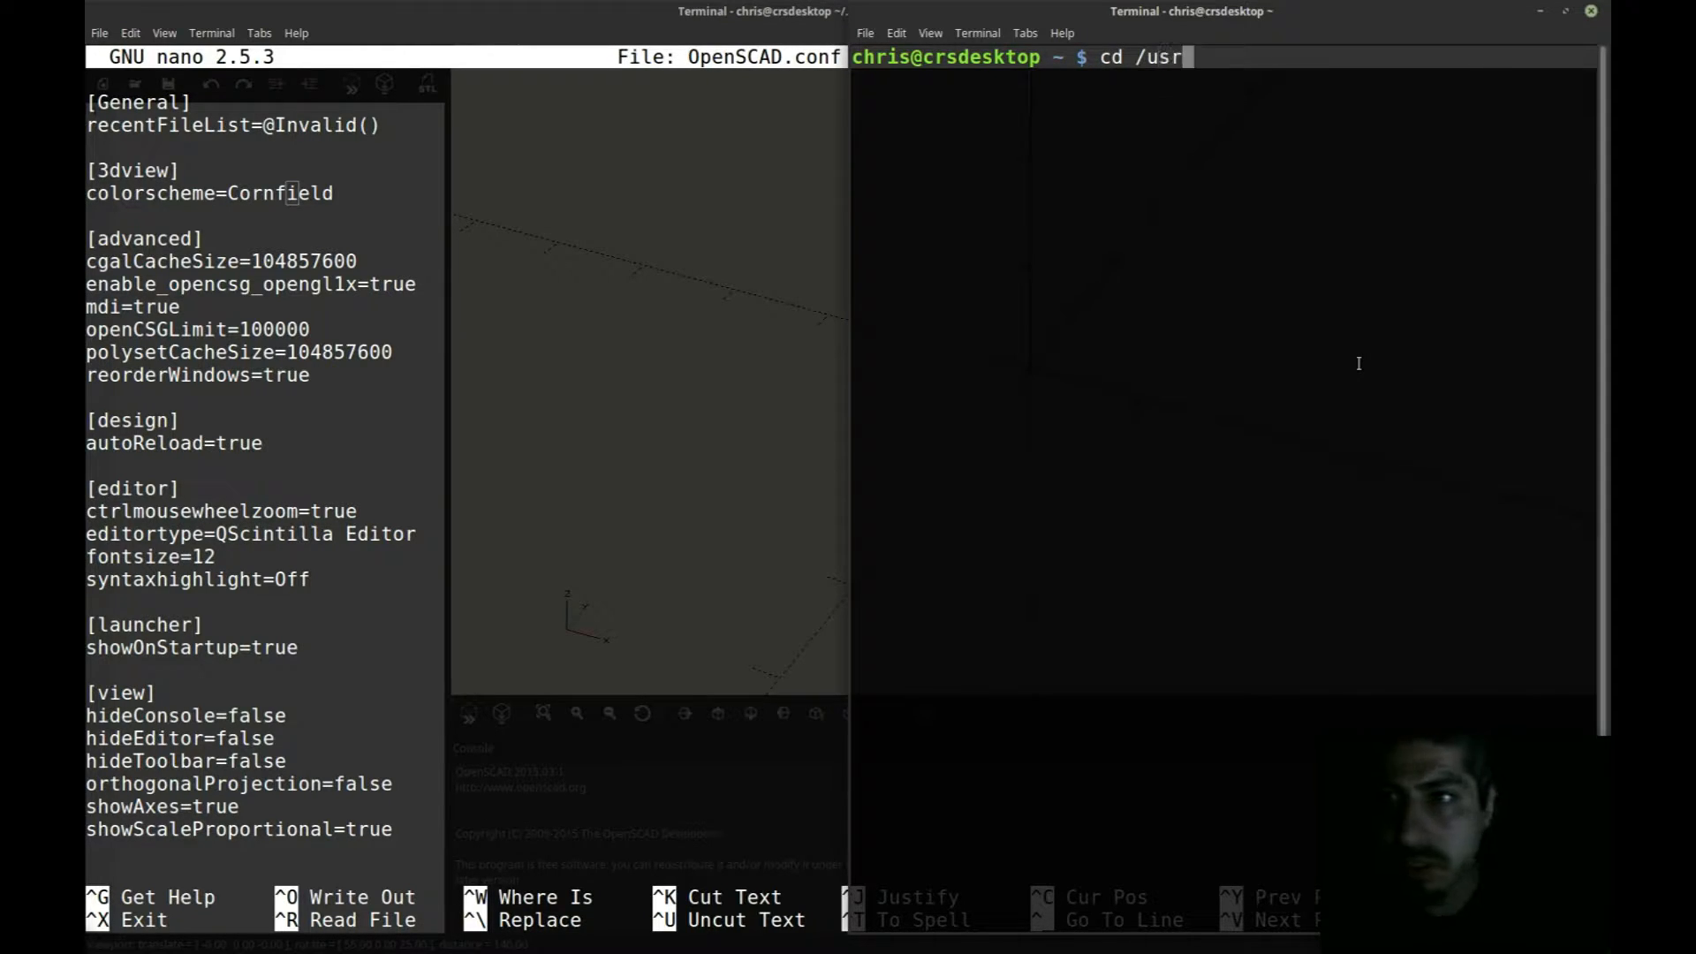
type("/share/openscad/")
type("cd")
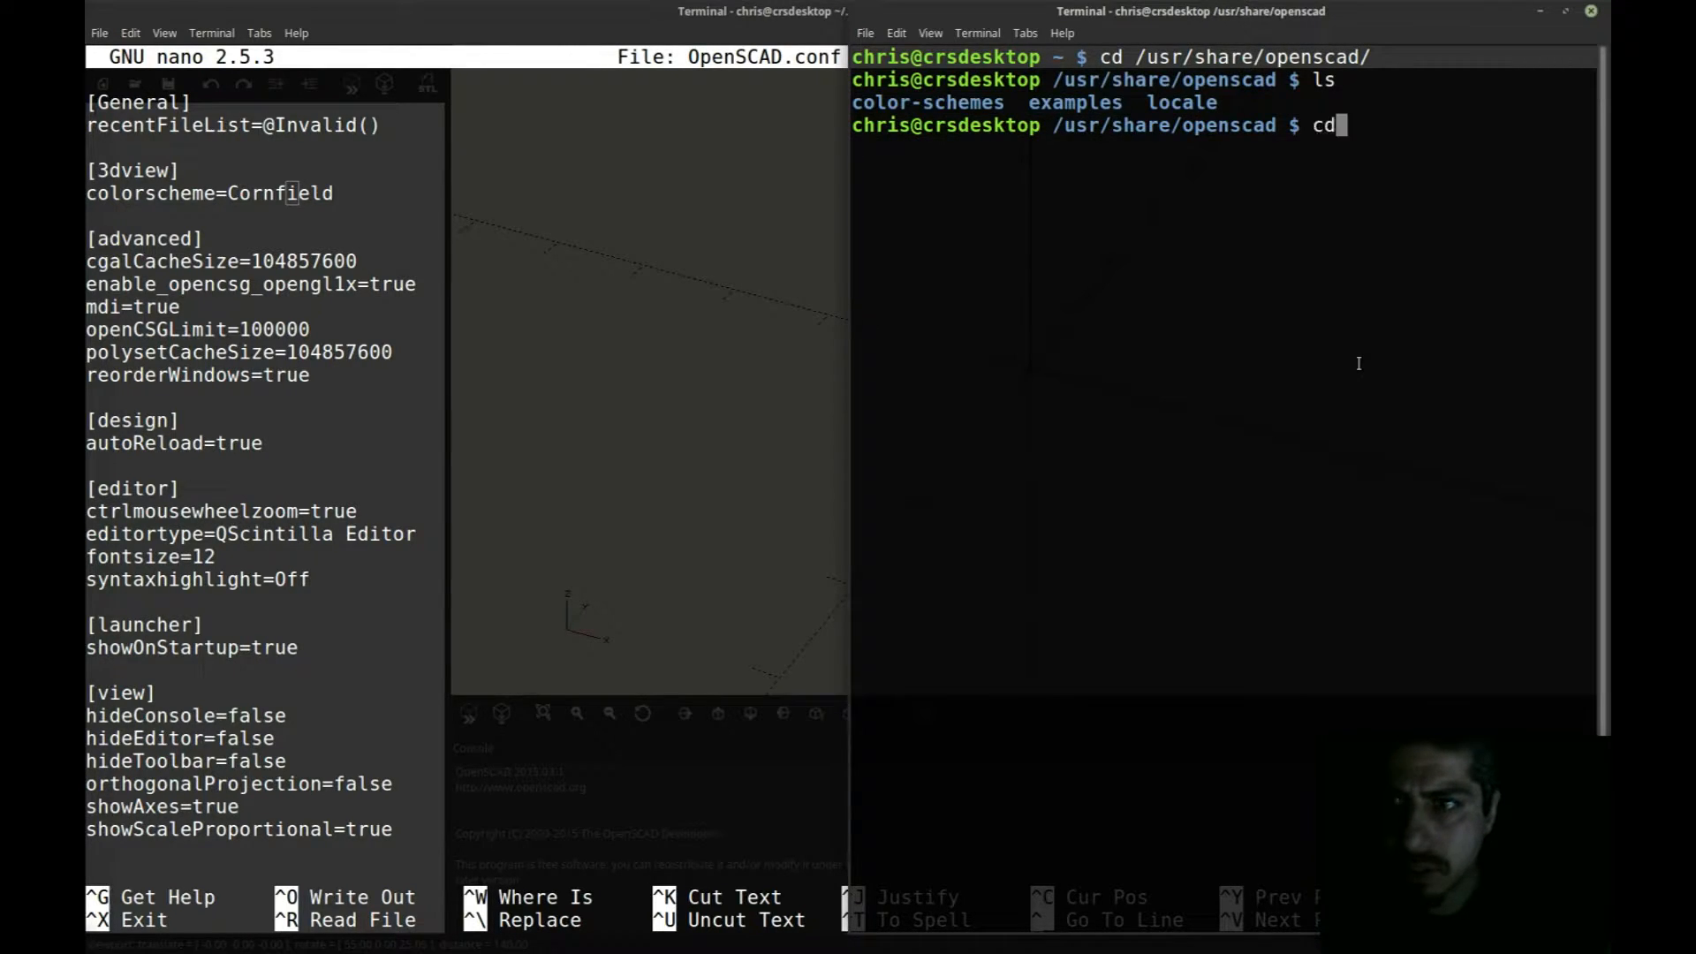
key("Return")
type("cd e")
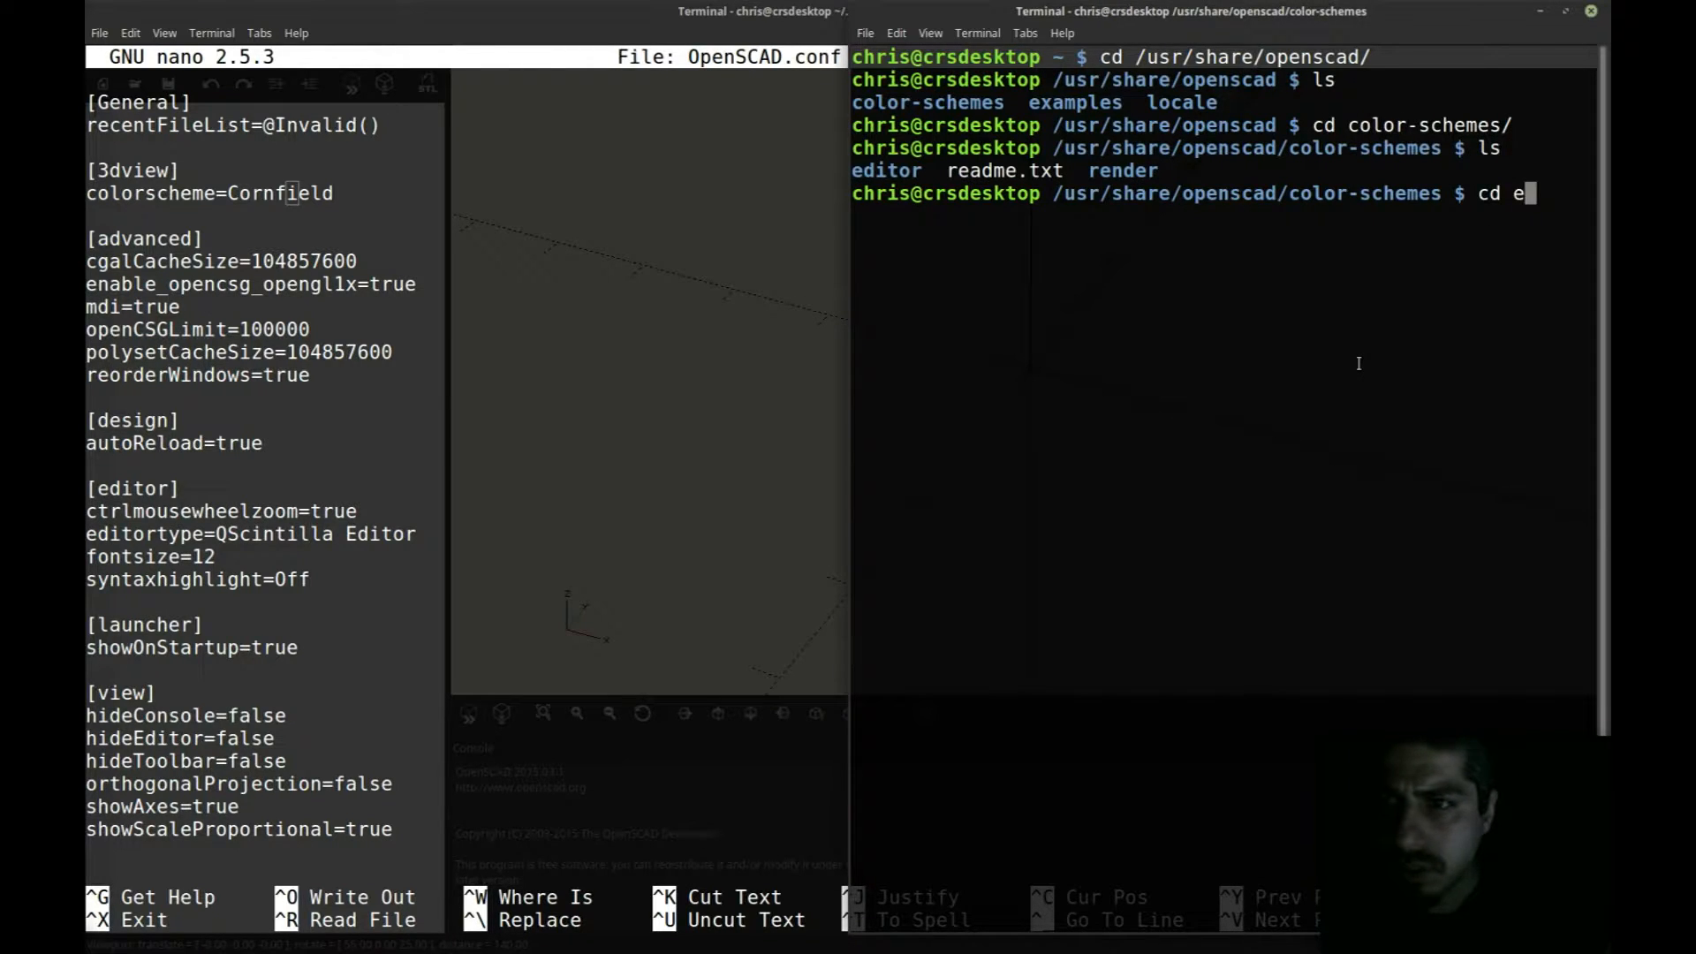
type("render/")
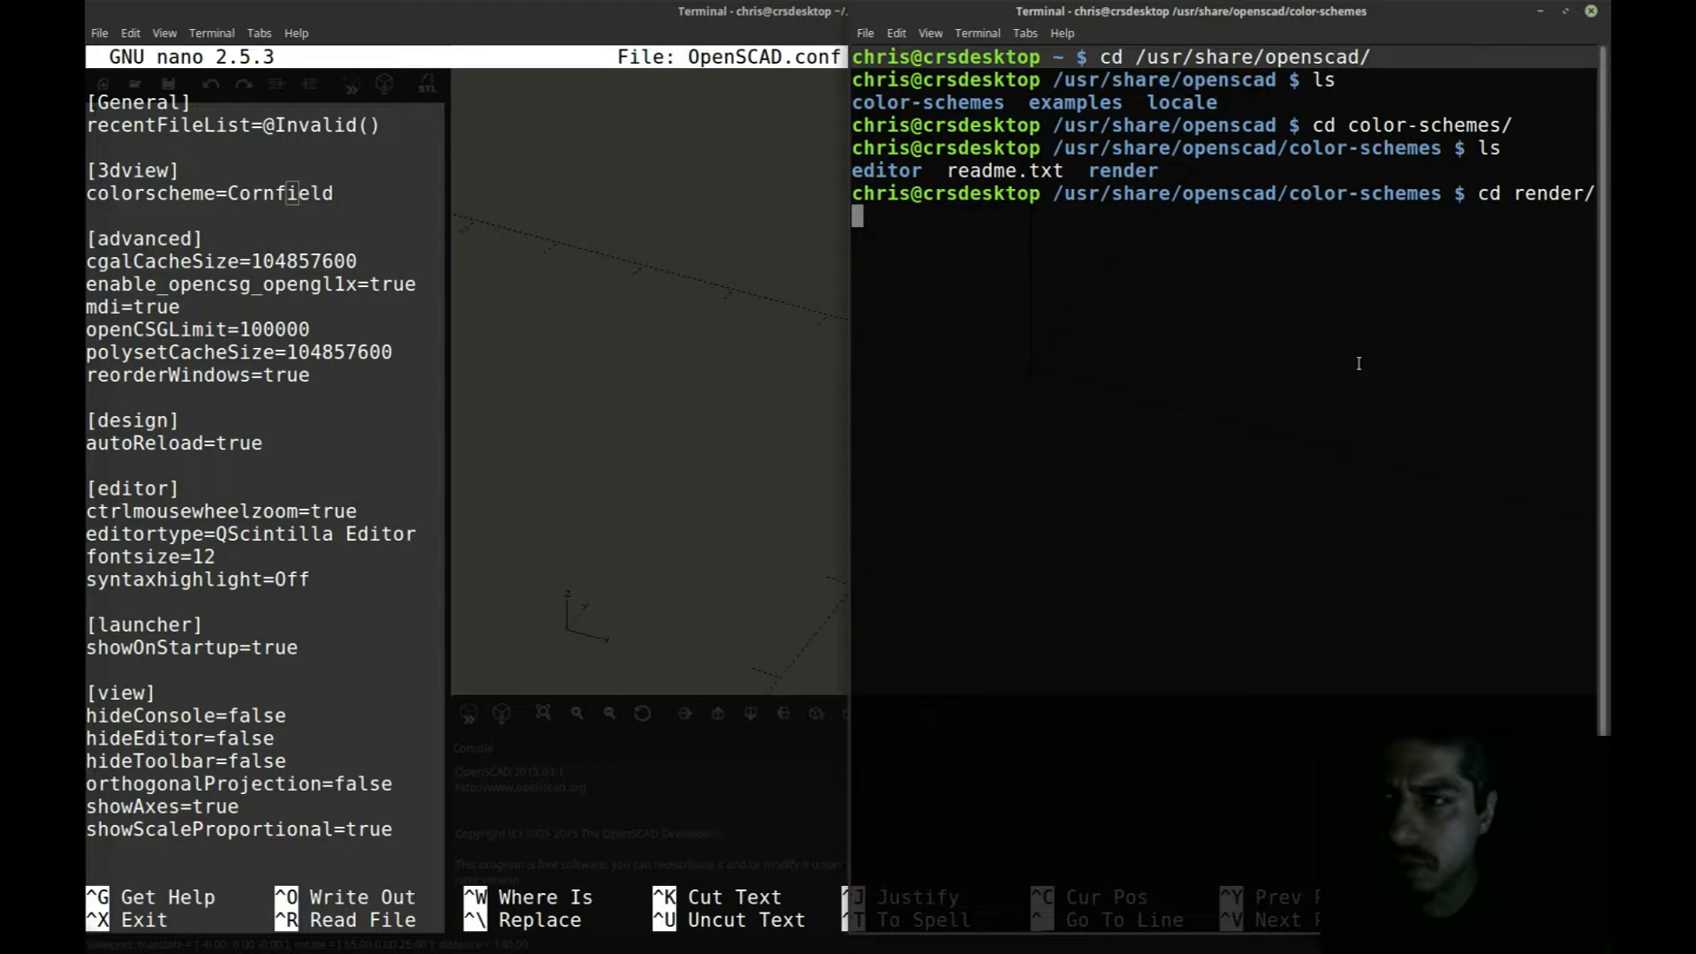
key("Return")
type("ls")
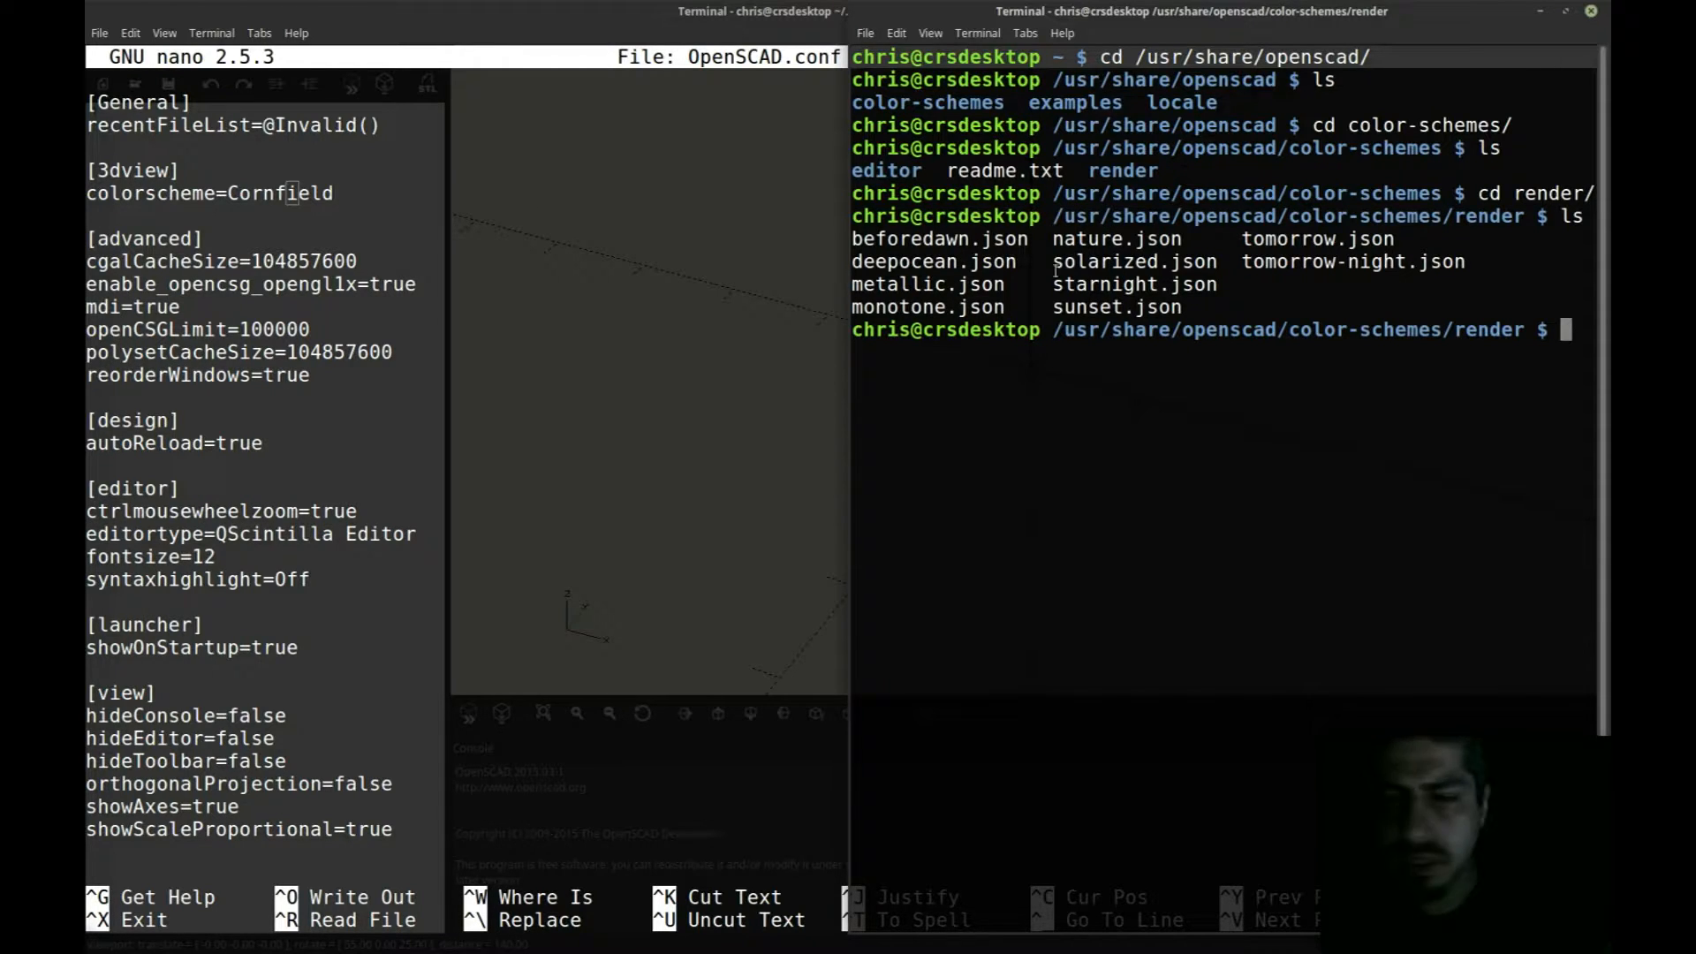
mouse_move(1104, 440)
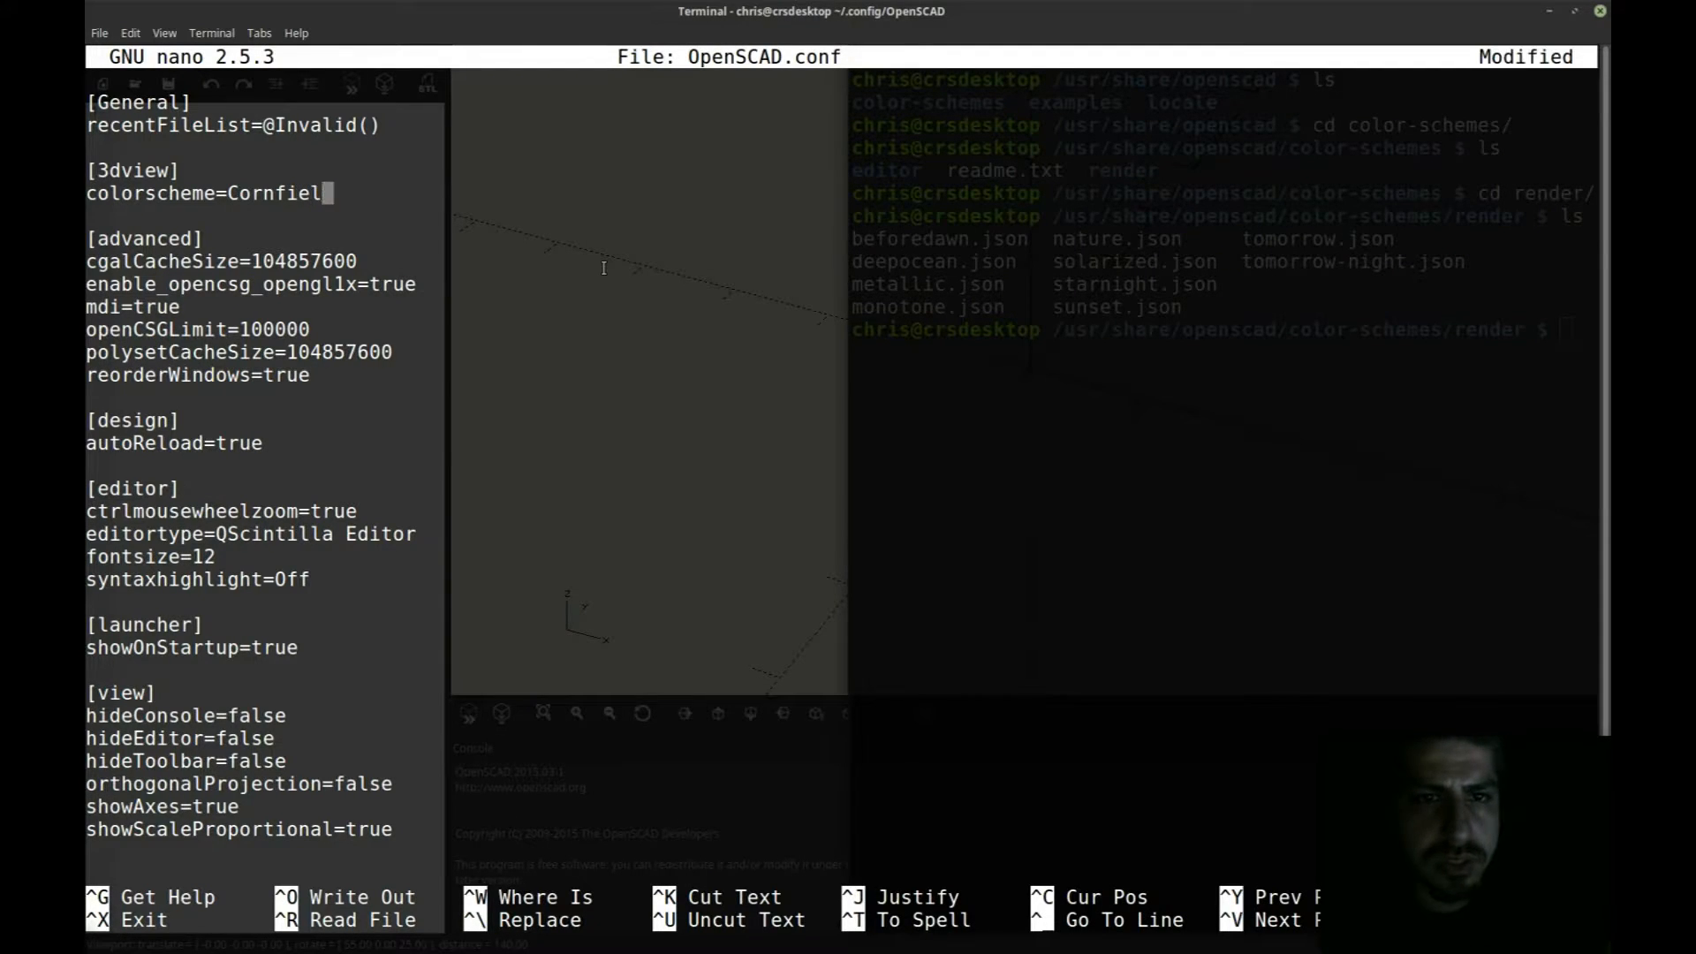
Step: Change the colorscheme value in OpenSCAD.conf from Cornfield to Solarized
key("BackSpace")
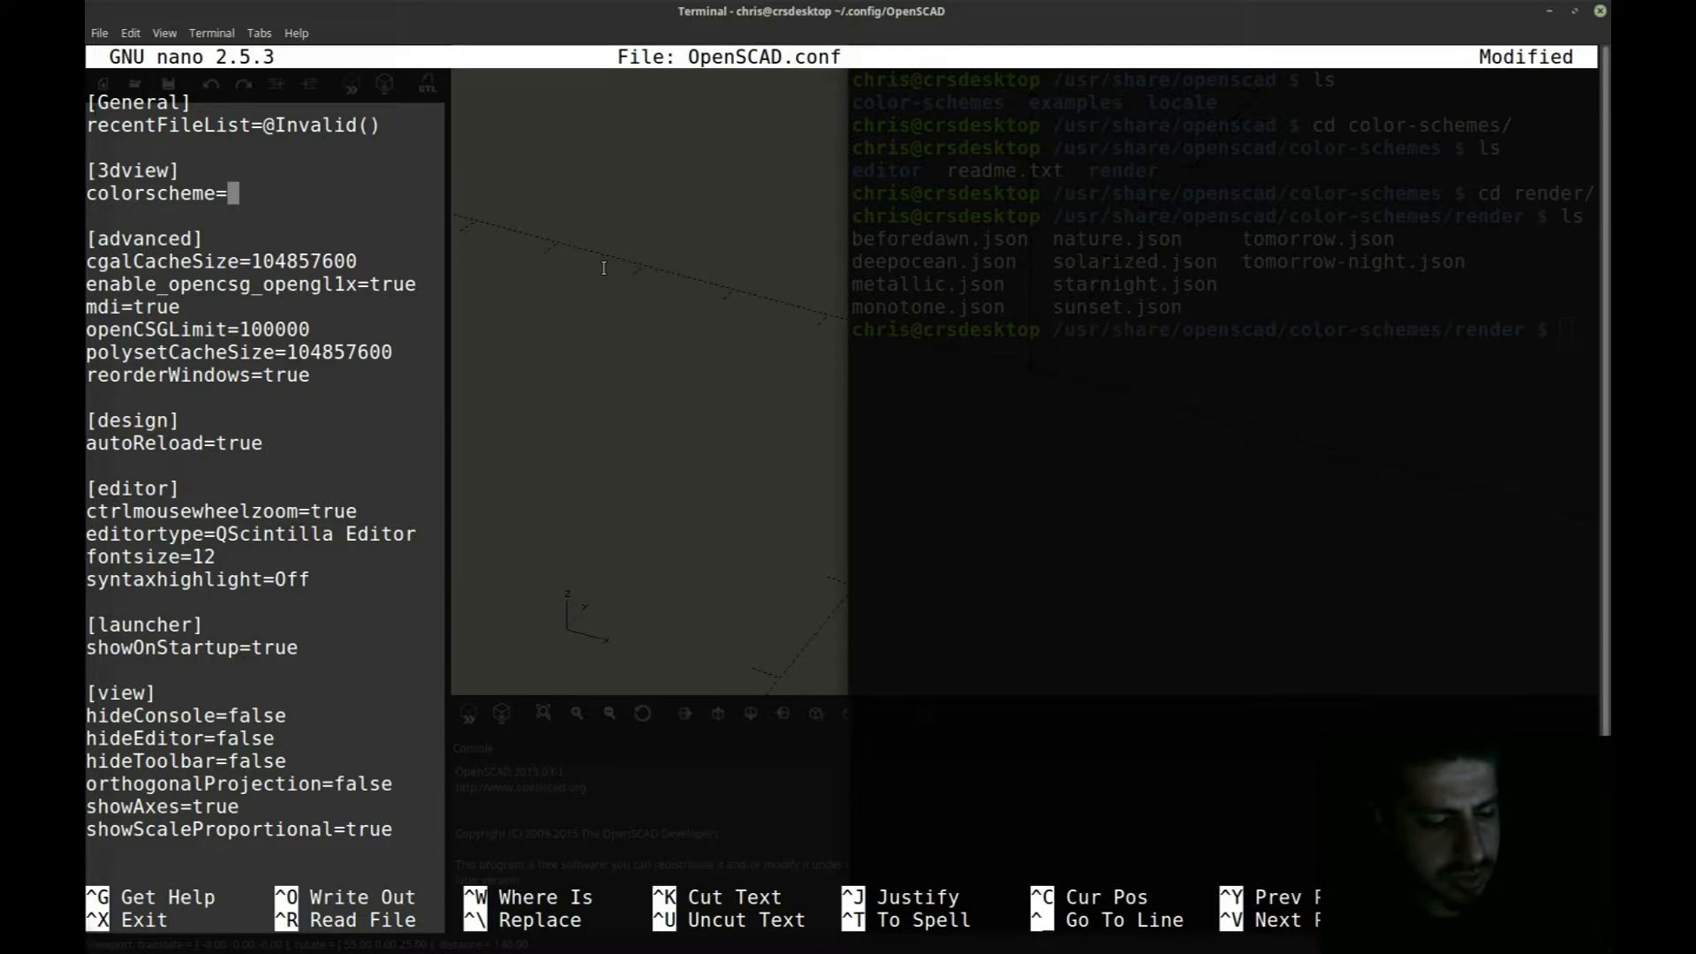
type("Solarize")
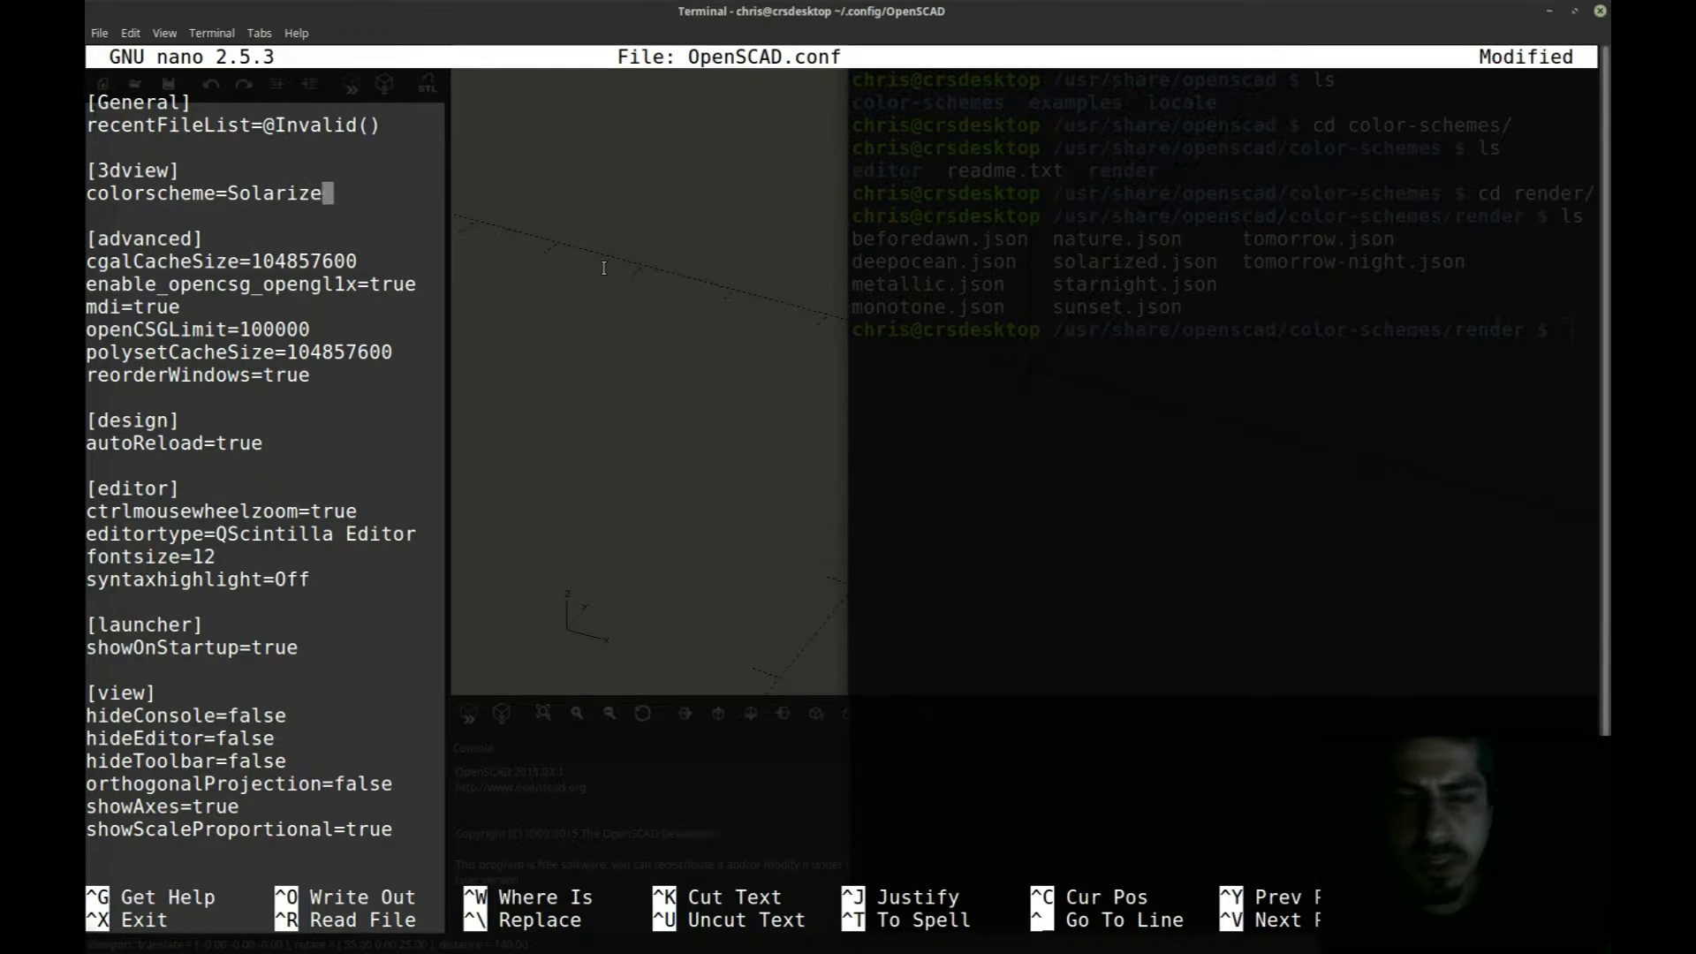
type("d")
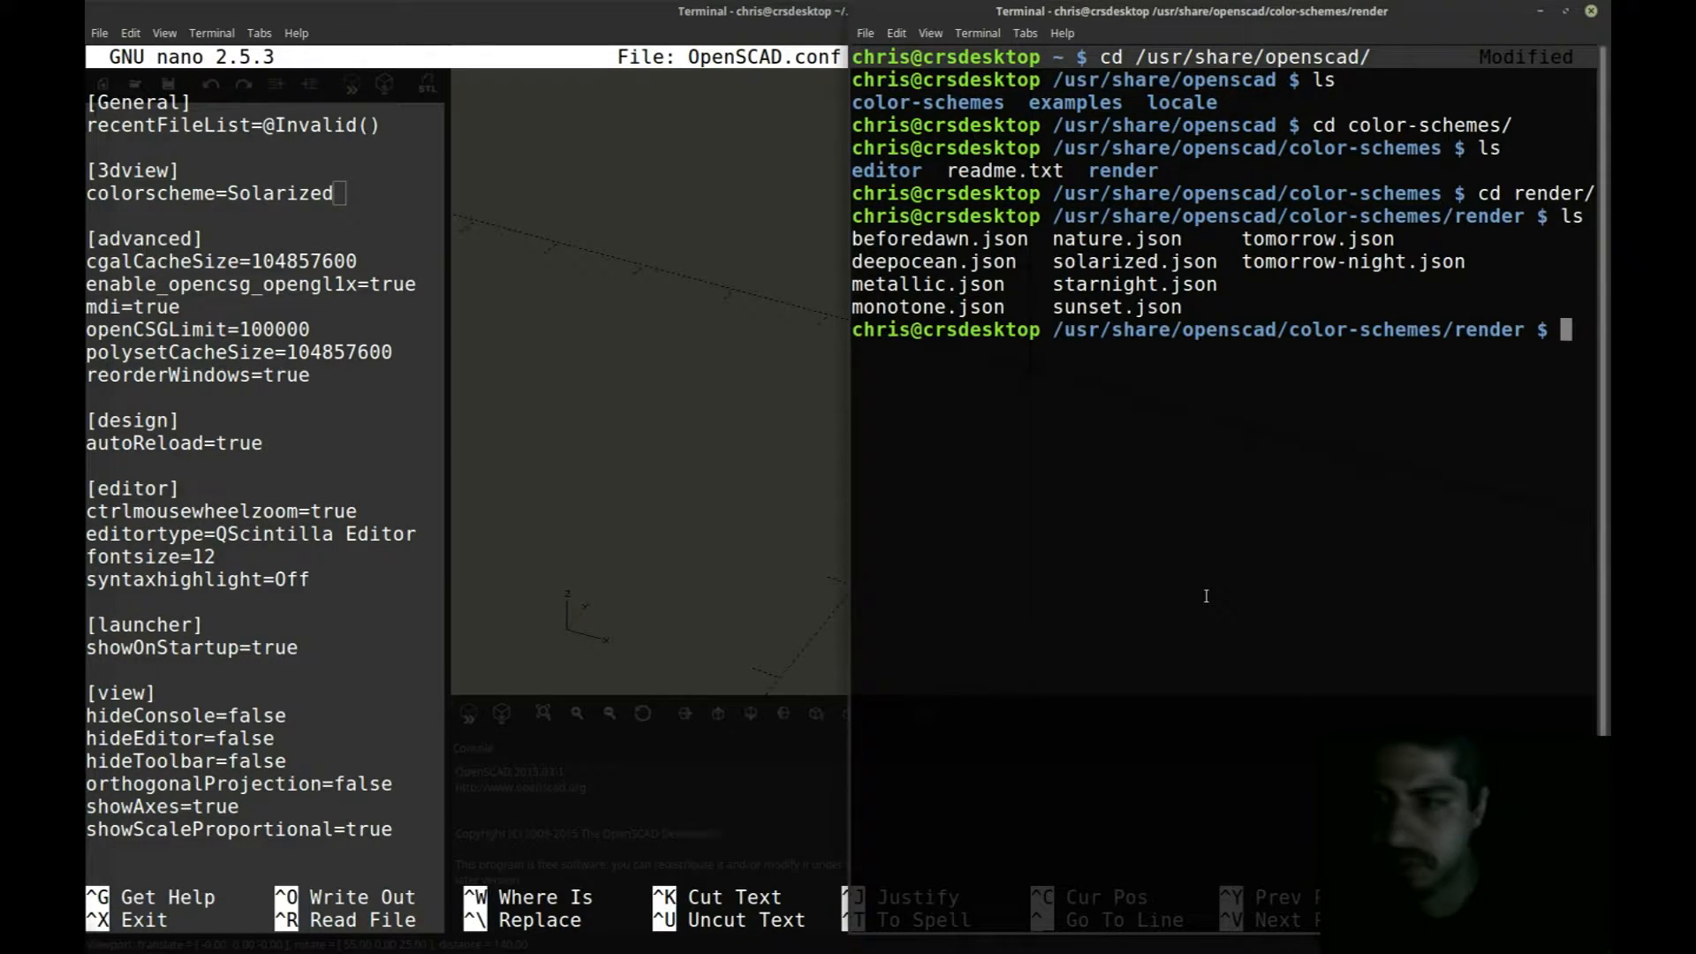
Step: Print solarized.json with cat in the render colour-schemes folder
type("cat solo")
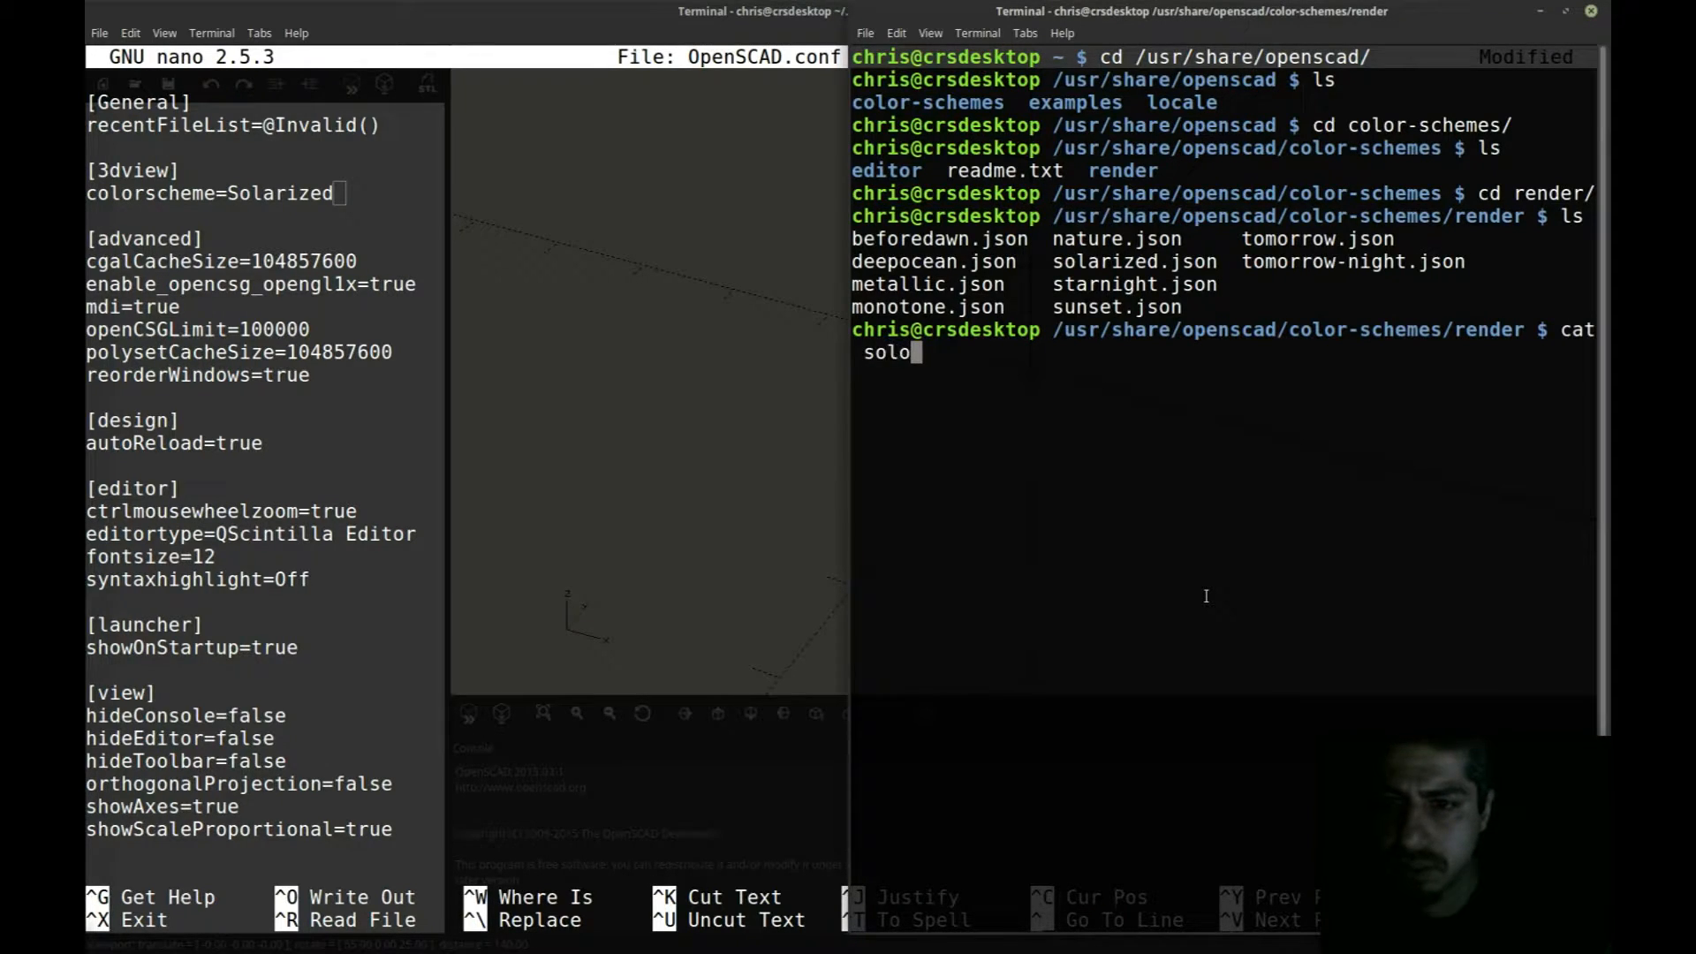
type("arized.json")
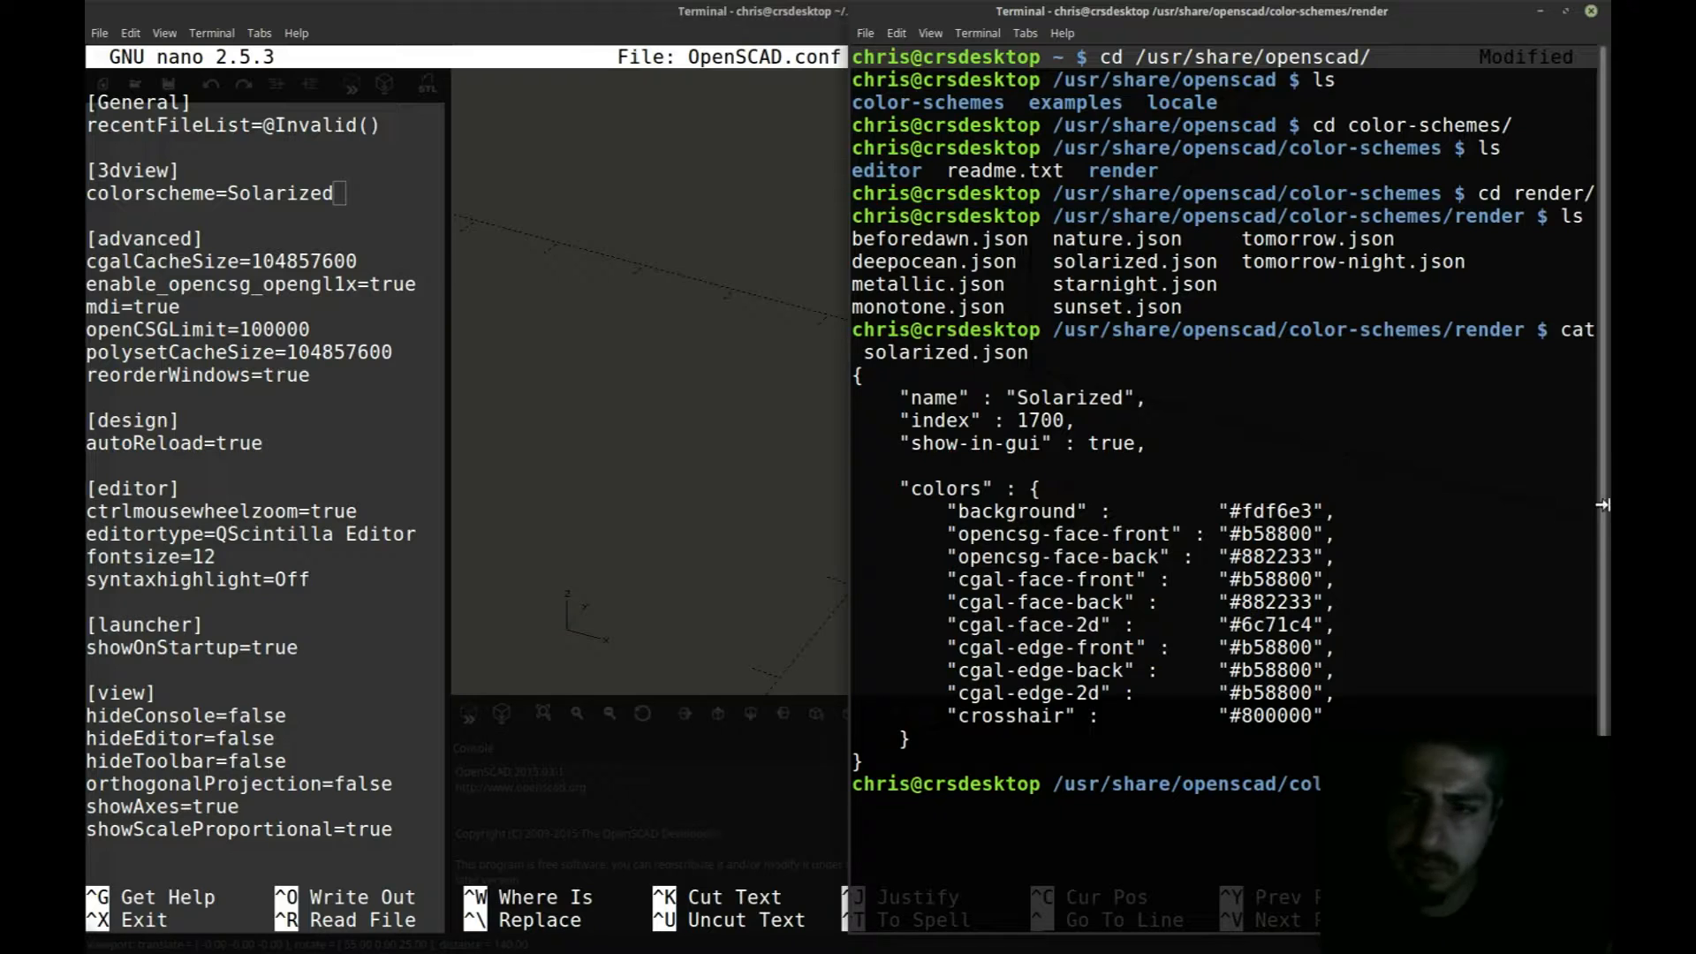
double_click(1070, 399)
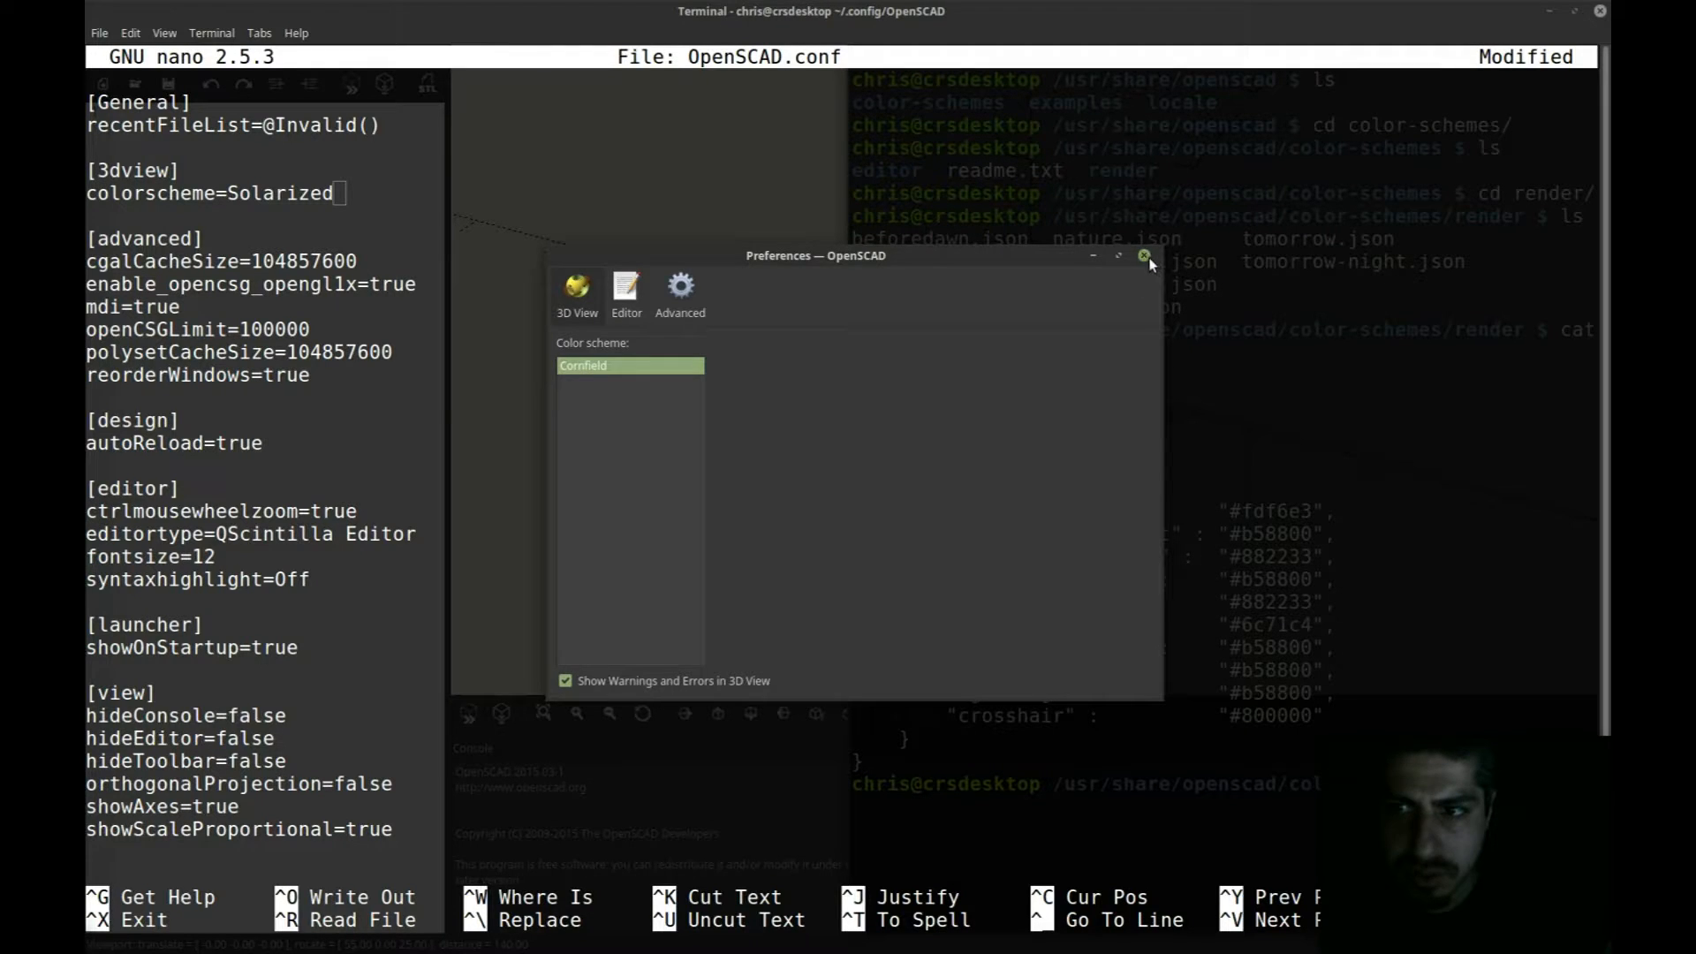
Step: Close Preferences and quit OpenSCAD, discarding the untitled design
left_click(1143, 256)
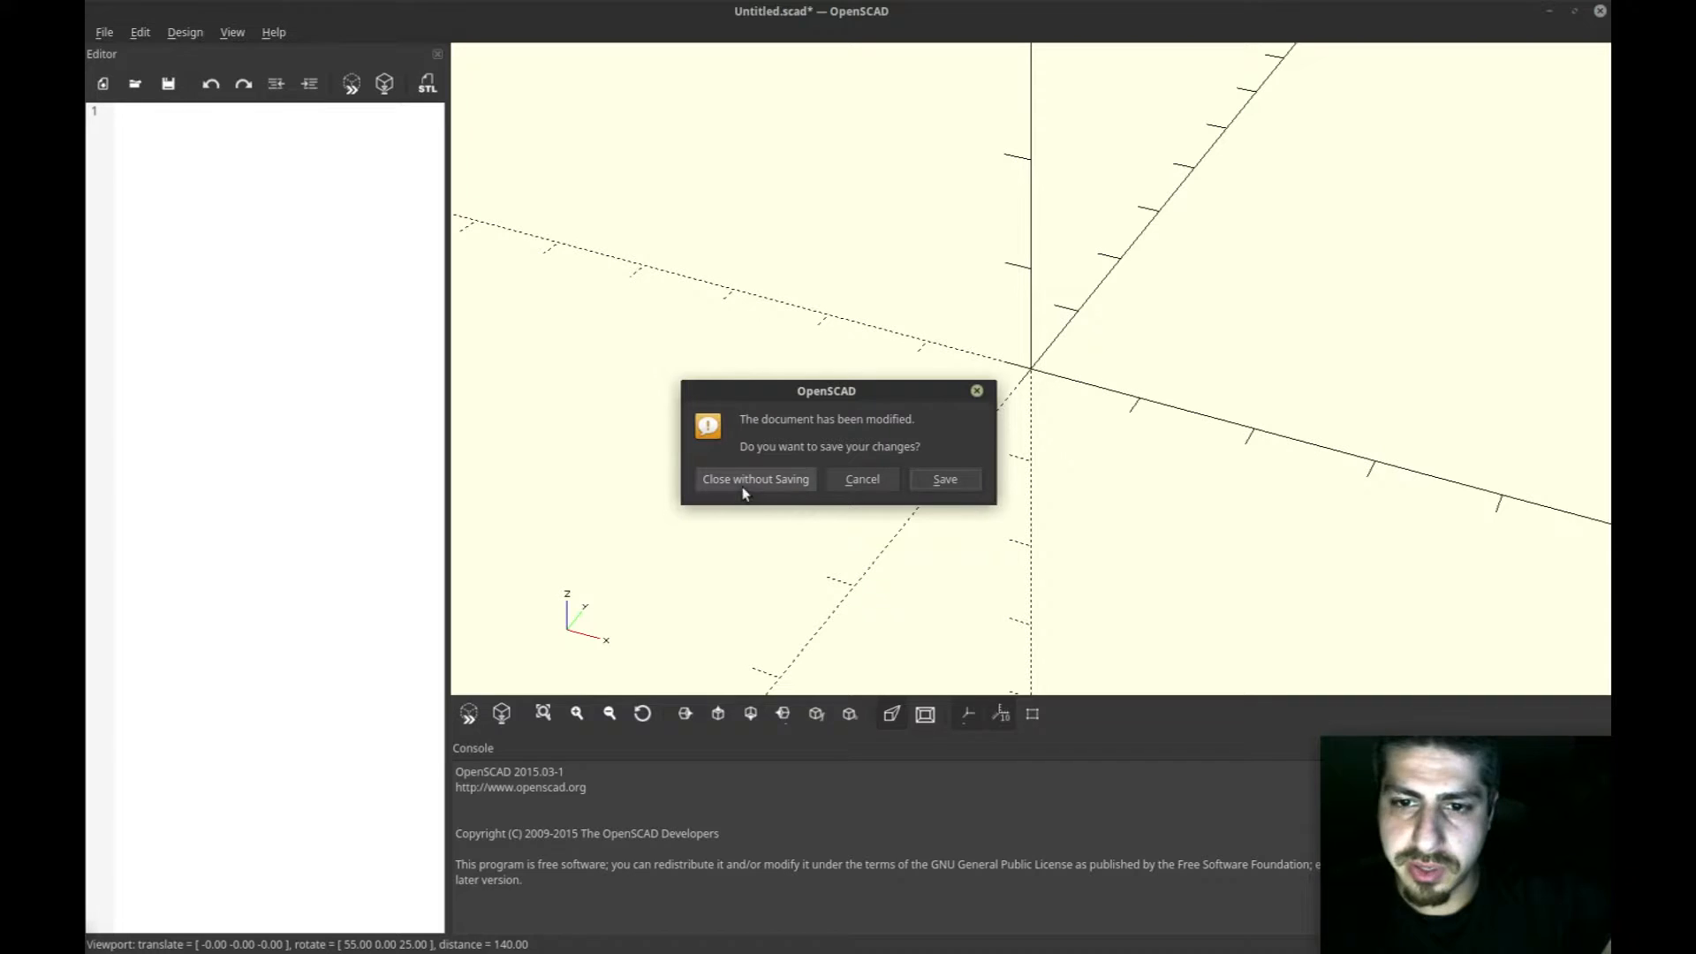
mouse_move(765, 486)
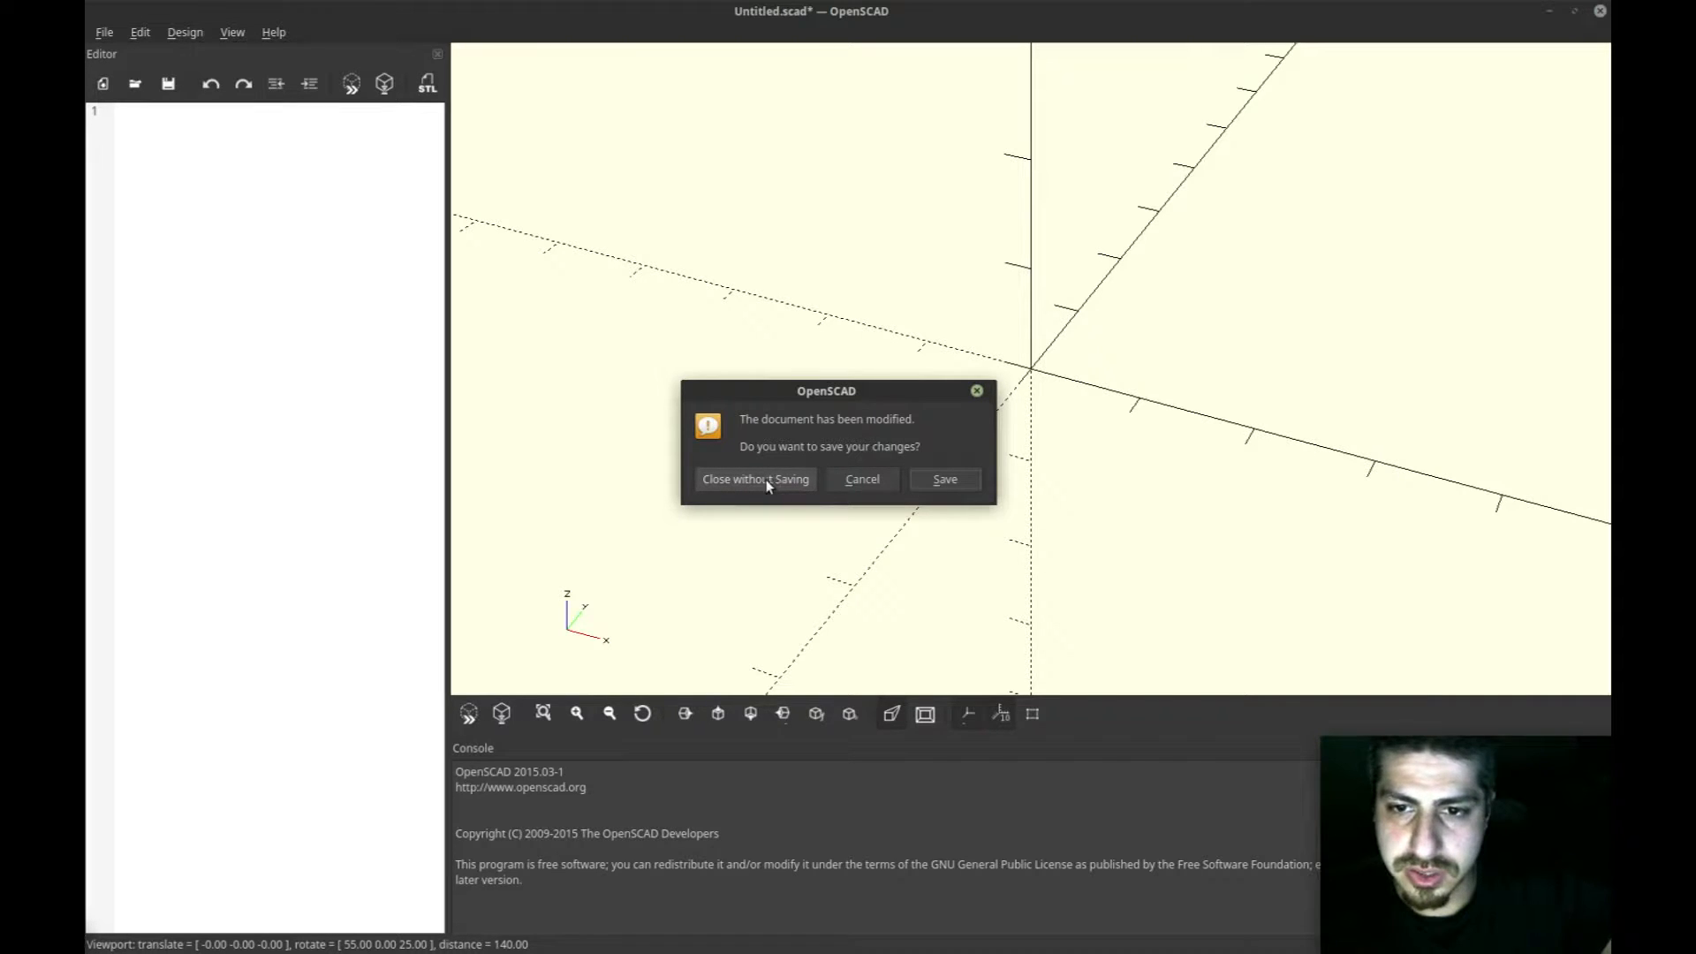
left_click(755, 479)
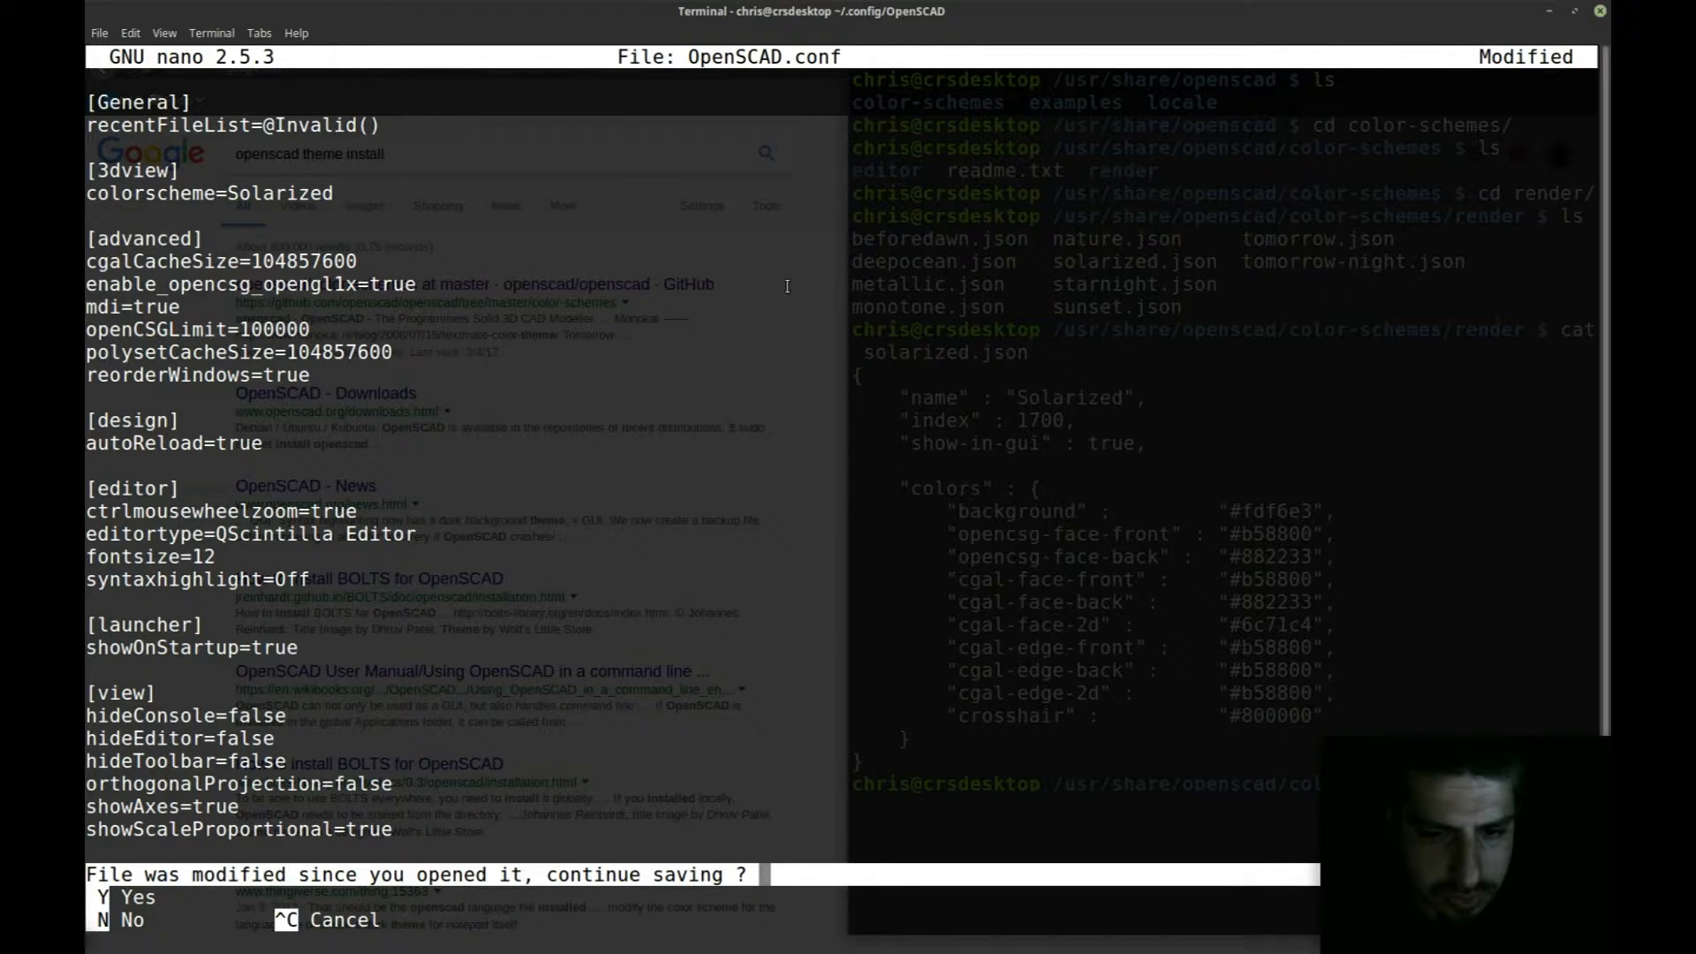
Step: Confirm saving OpenSCAD.conf with colorscheme=Solarized and exit nano
key("y")
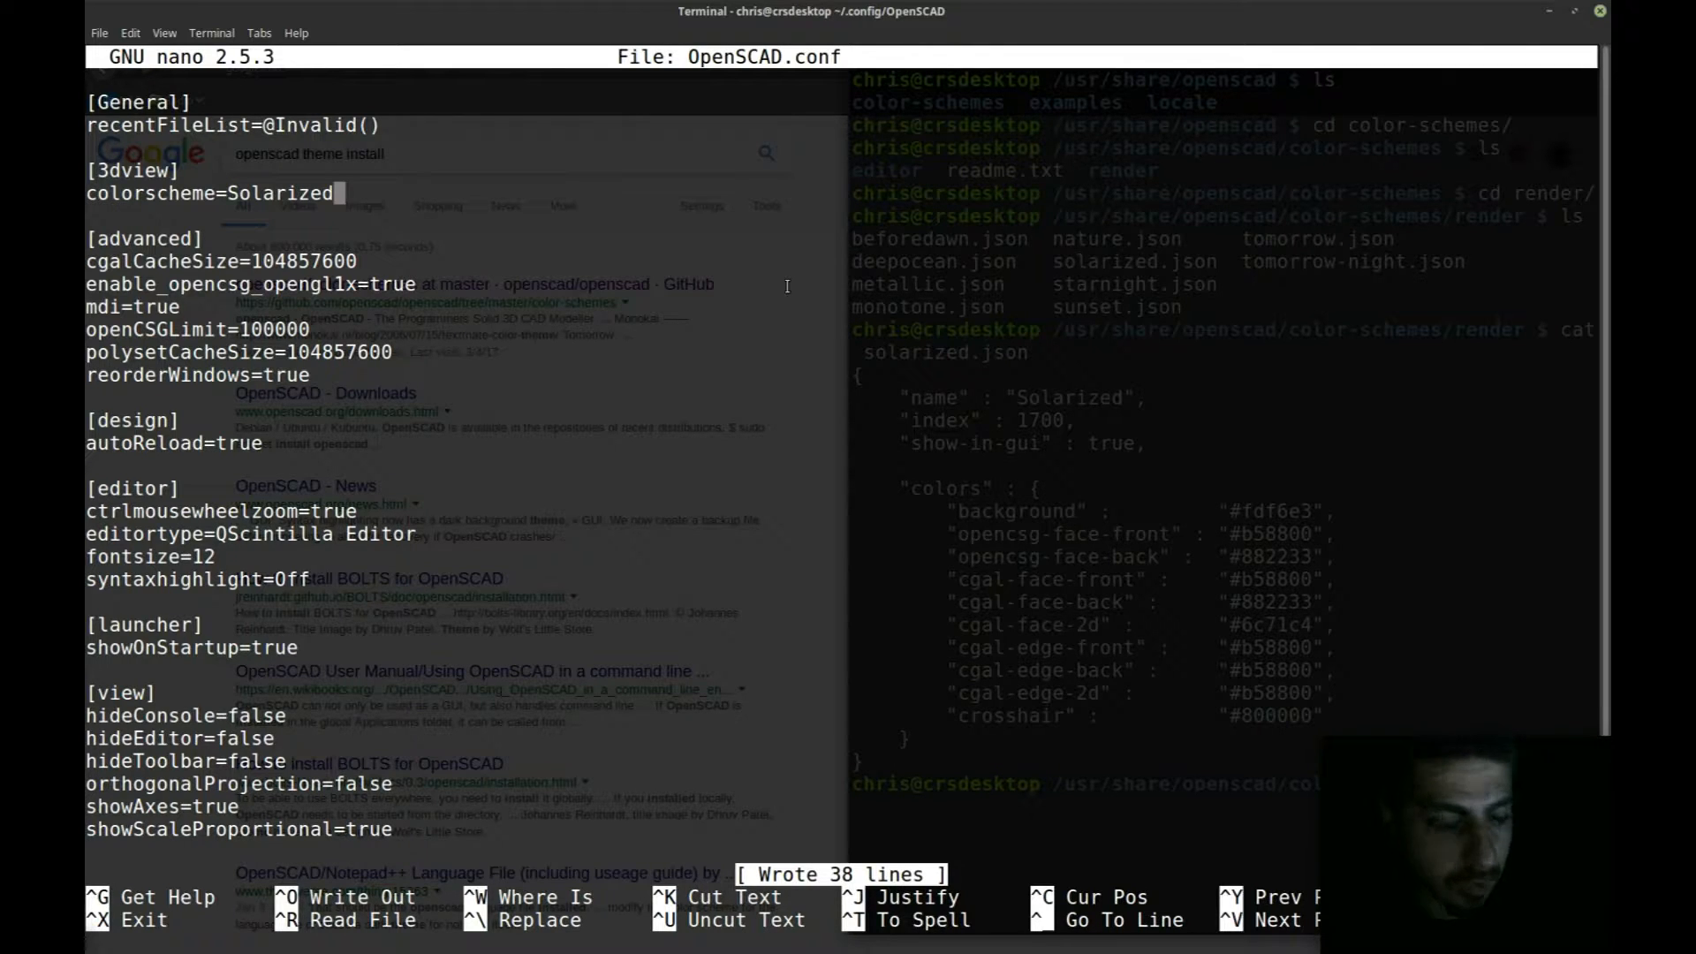
key("ctrl+x")
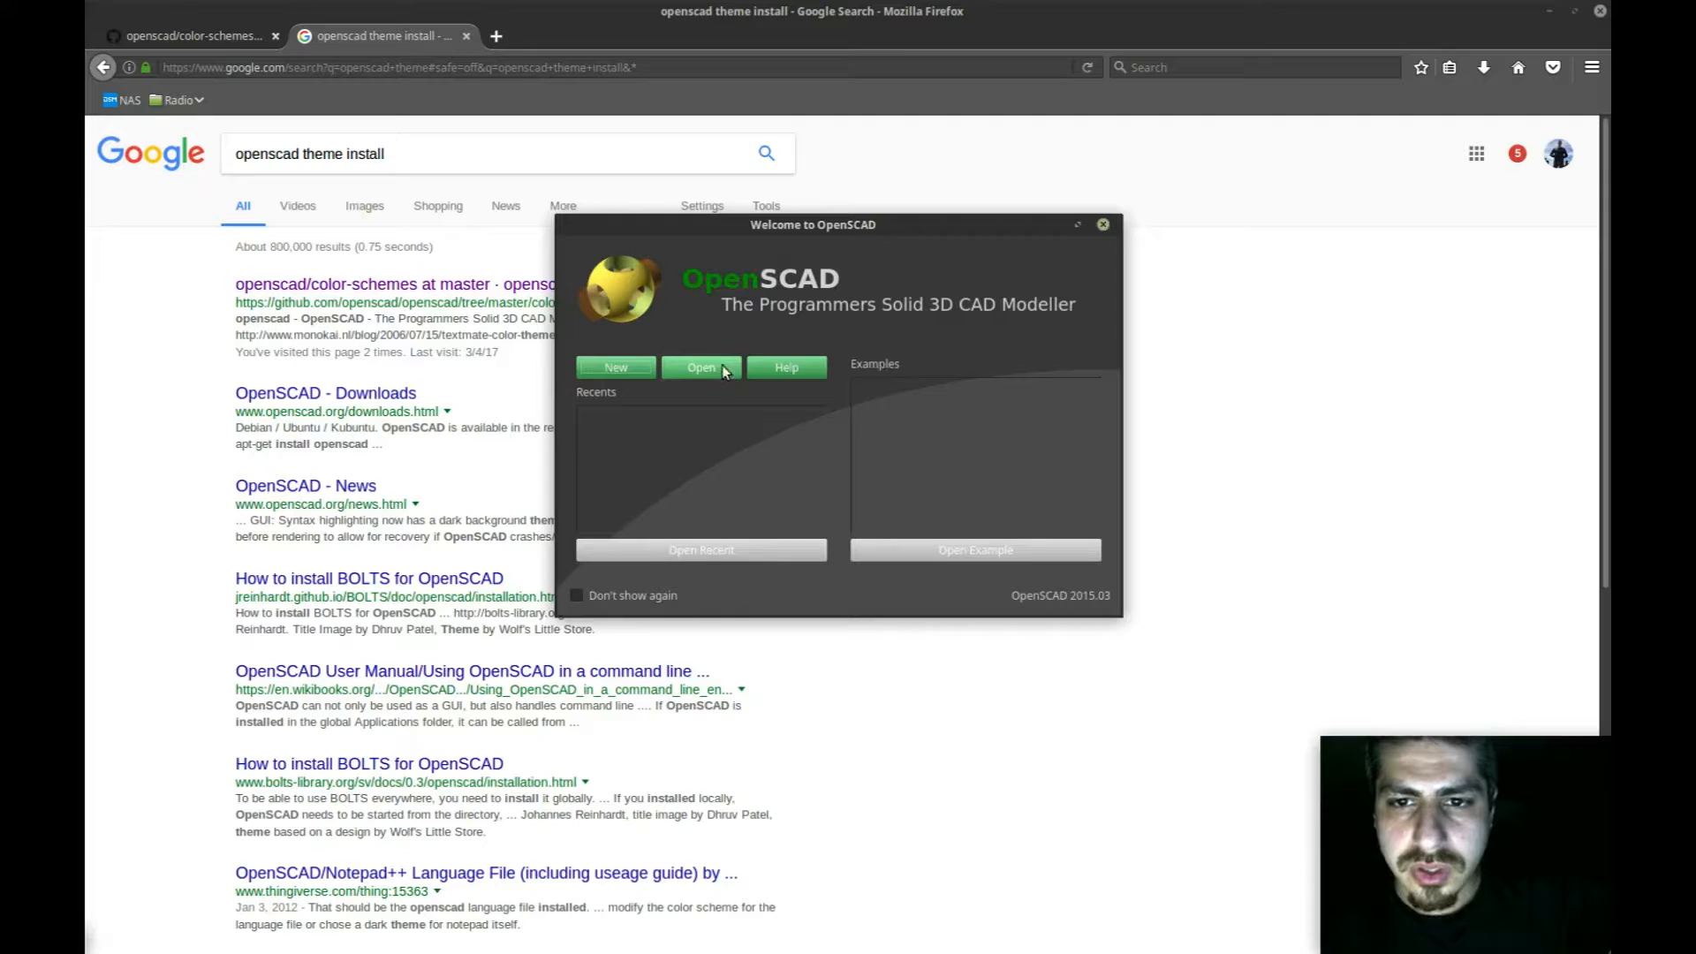
Step: Start a new design and check the console warning that Solarized is an unknown colorscheme
left_click(699, 366)
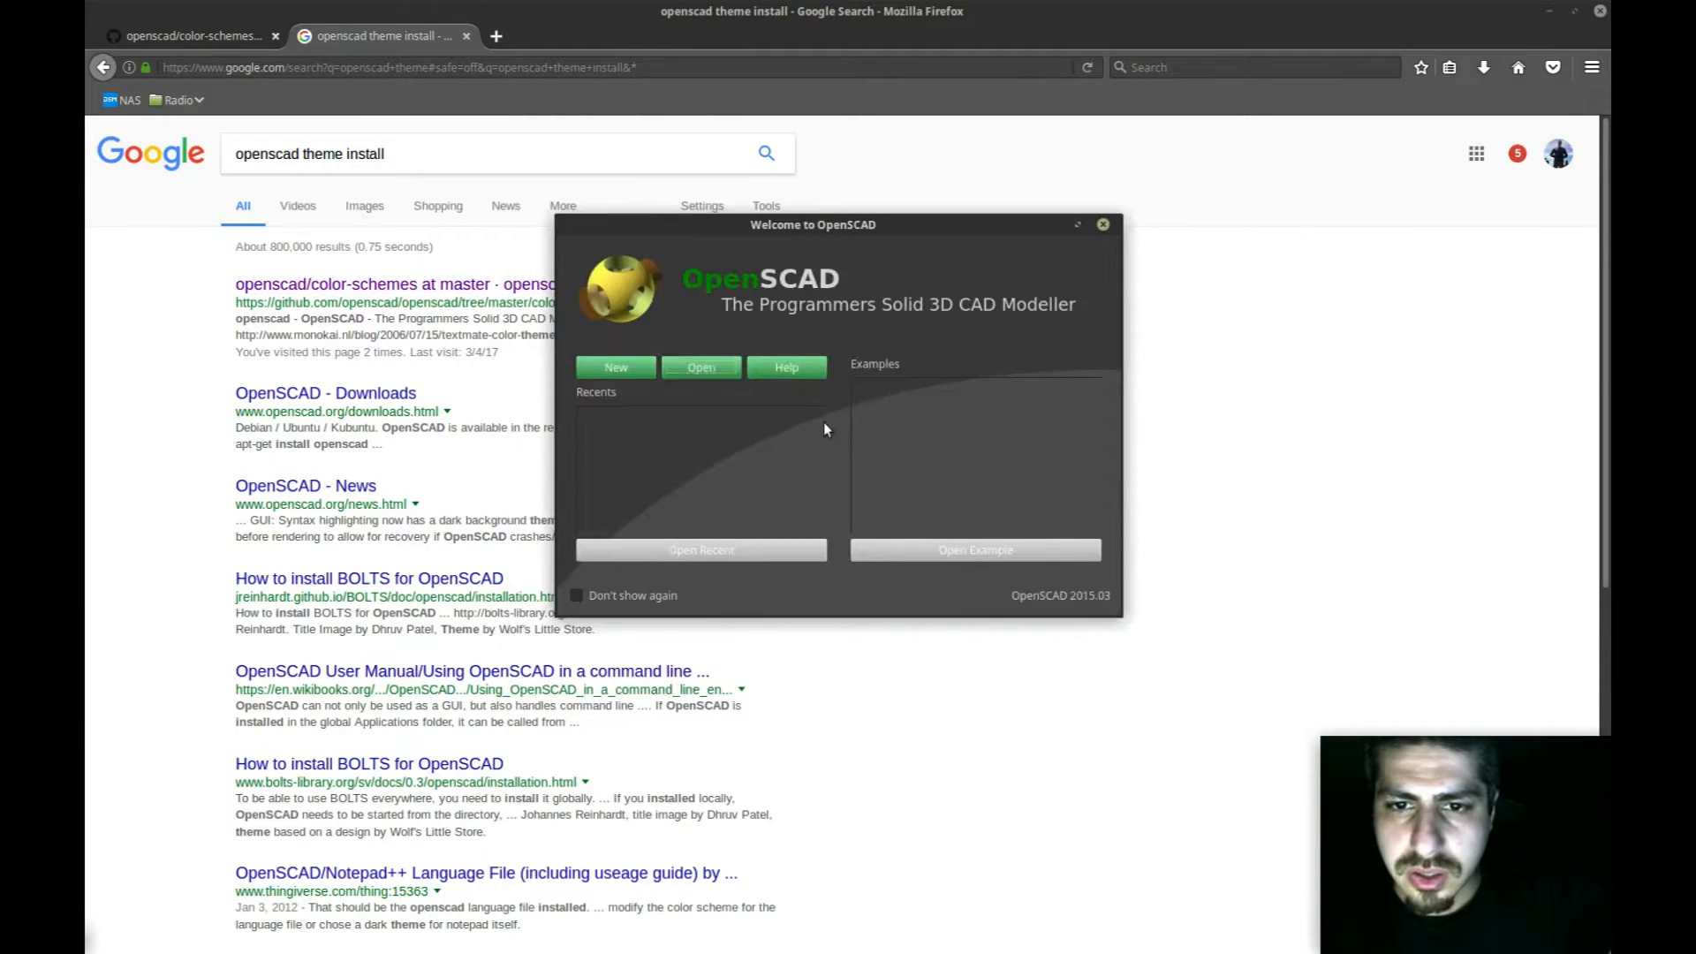
left_click(1103, 224)
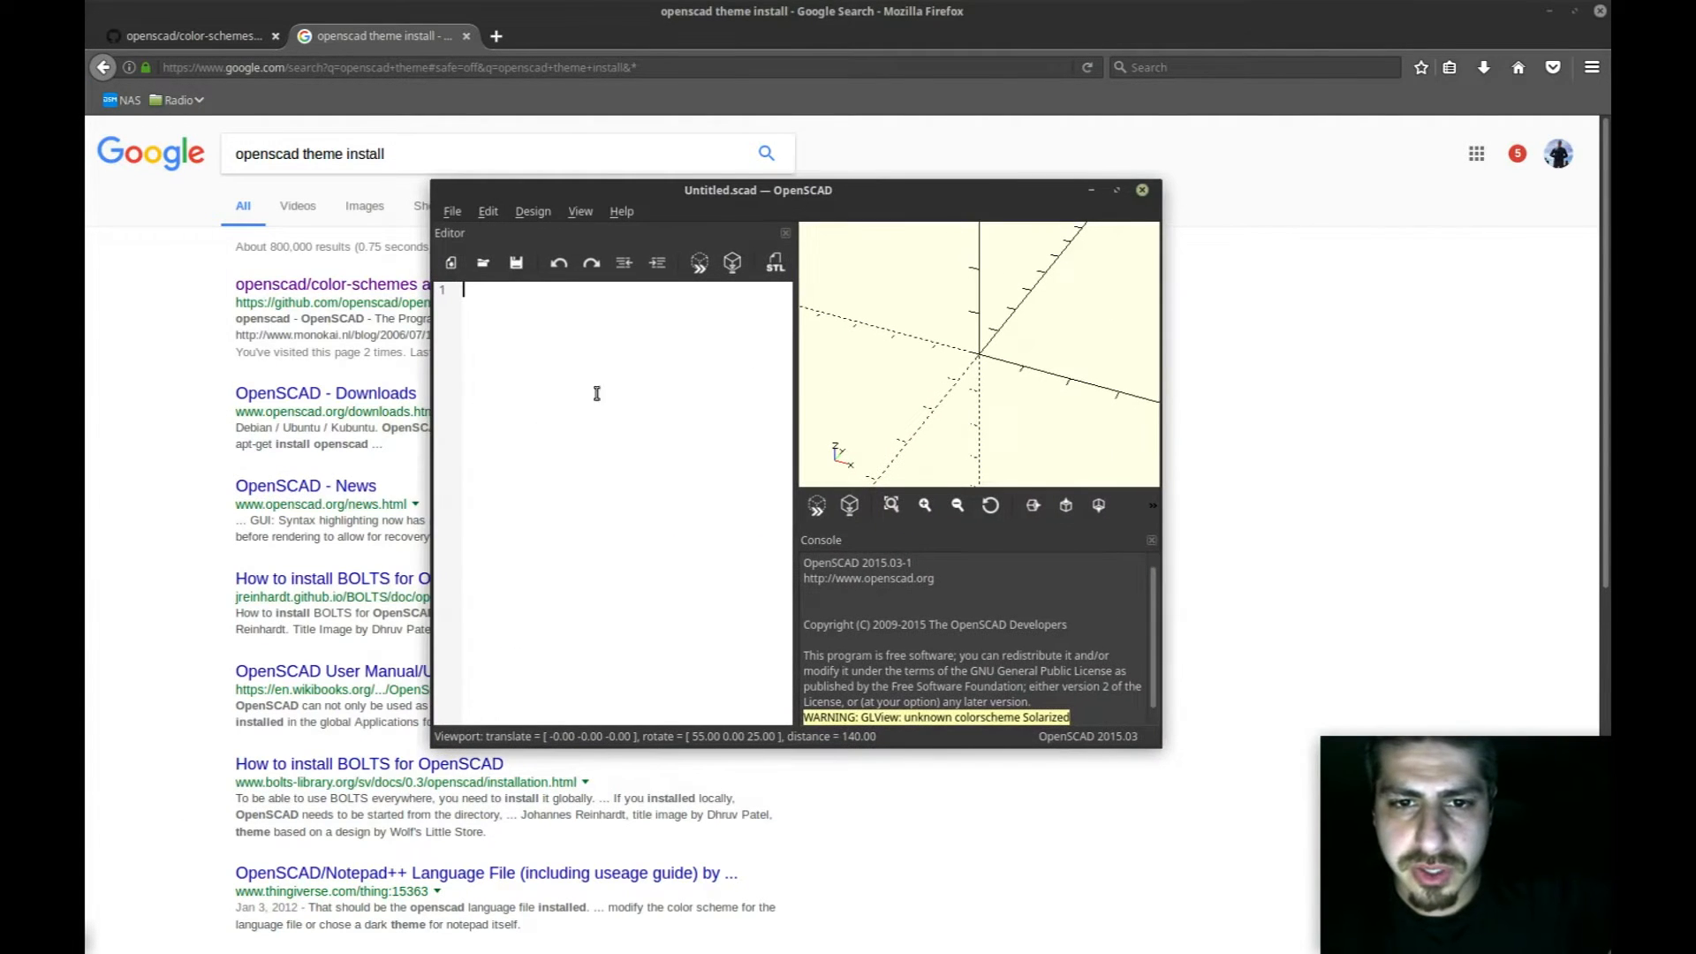
scroll("up", 3)
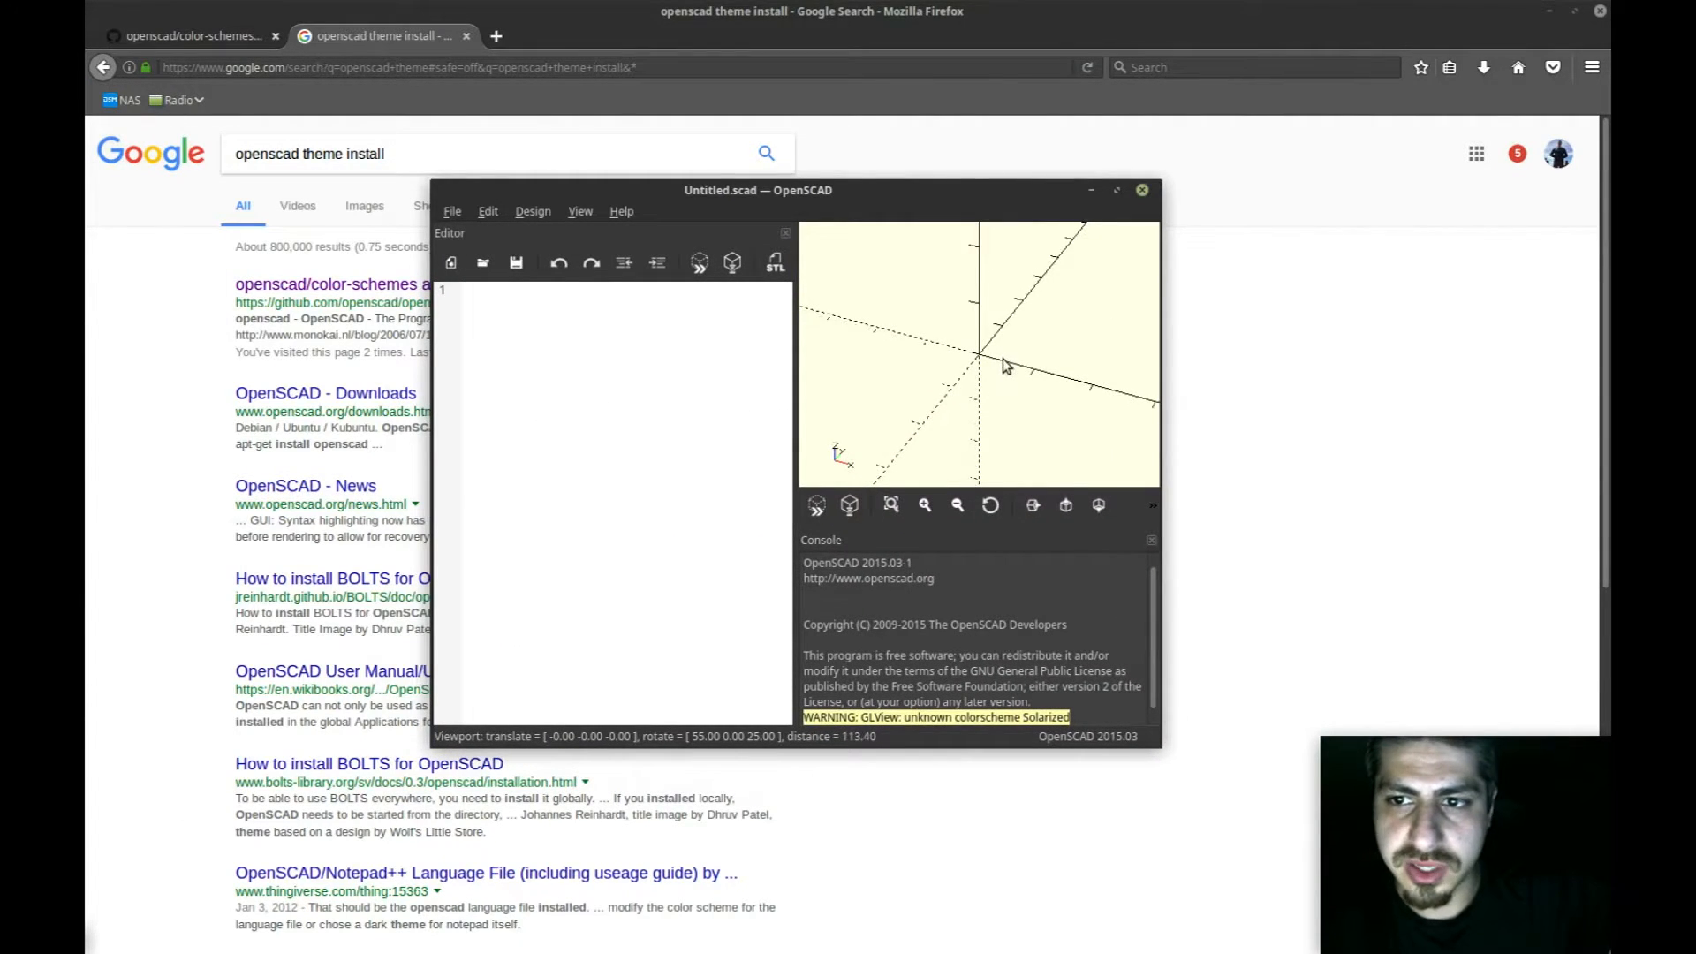
scroll("down", 3)
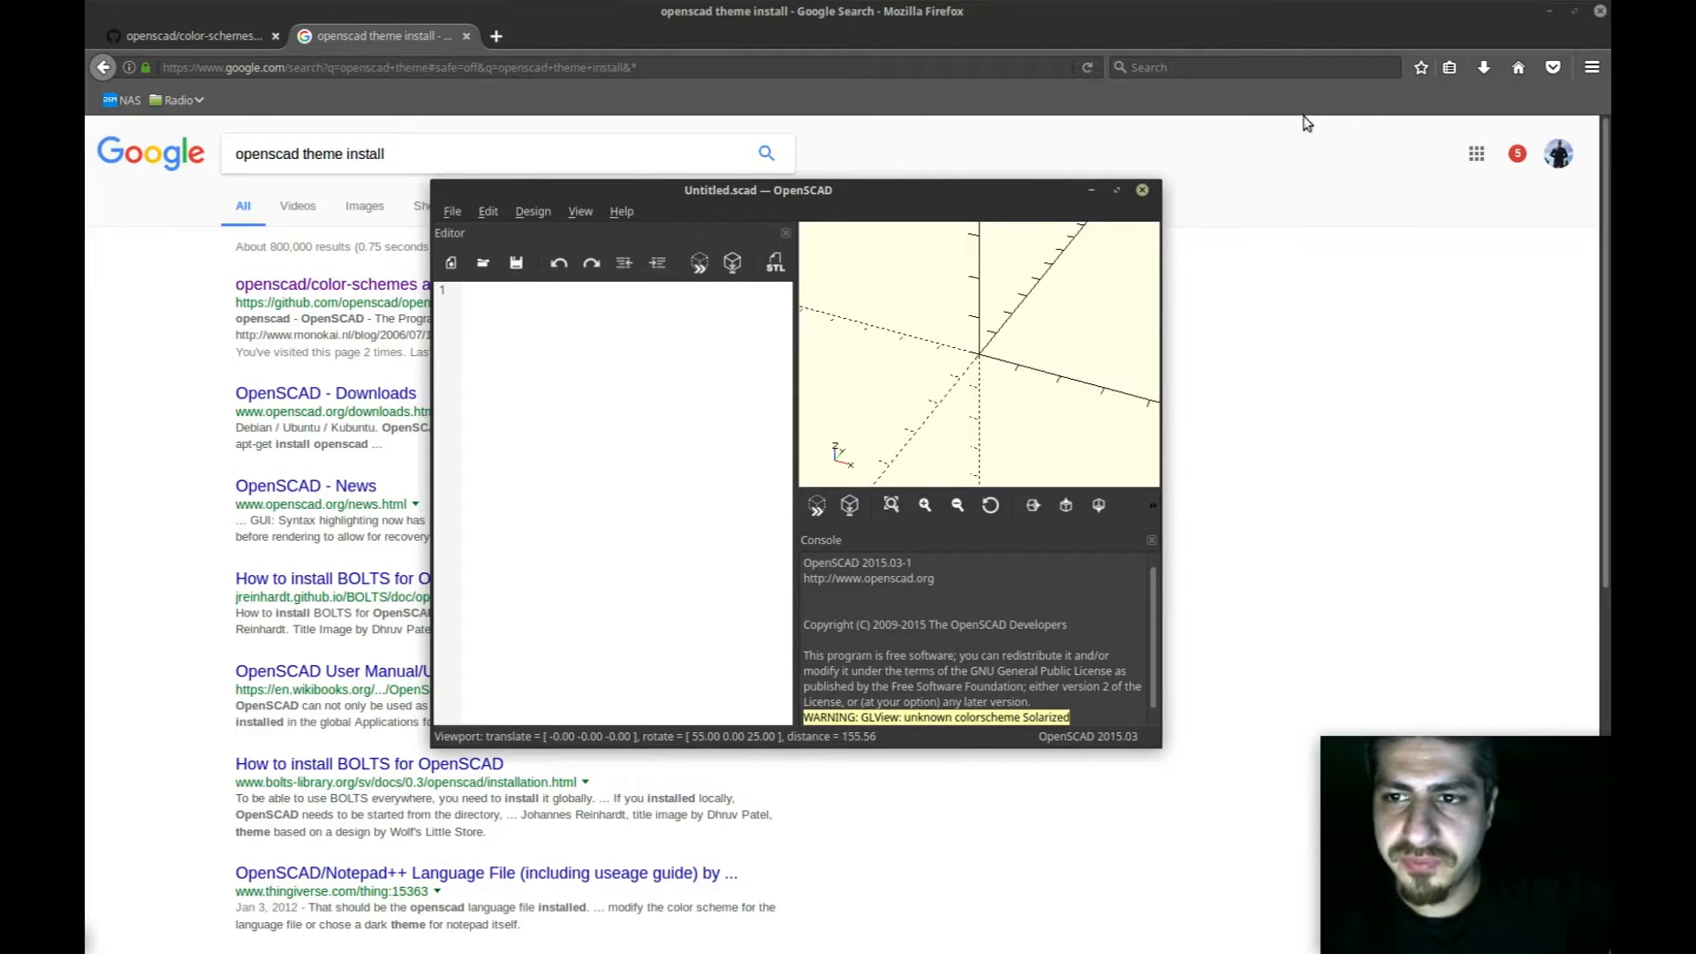
mouse_move(625, 380)
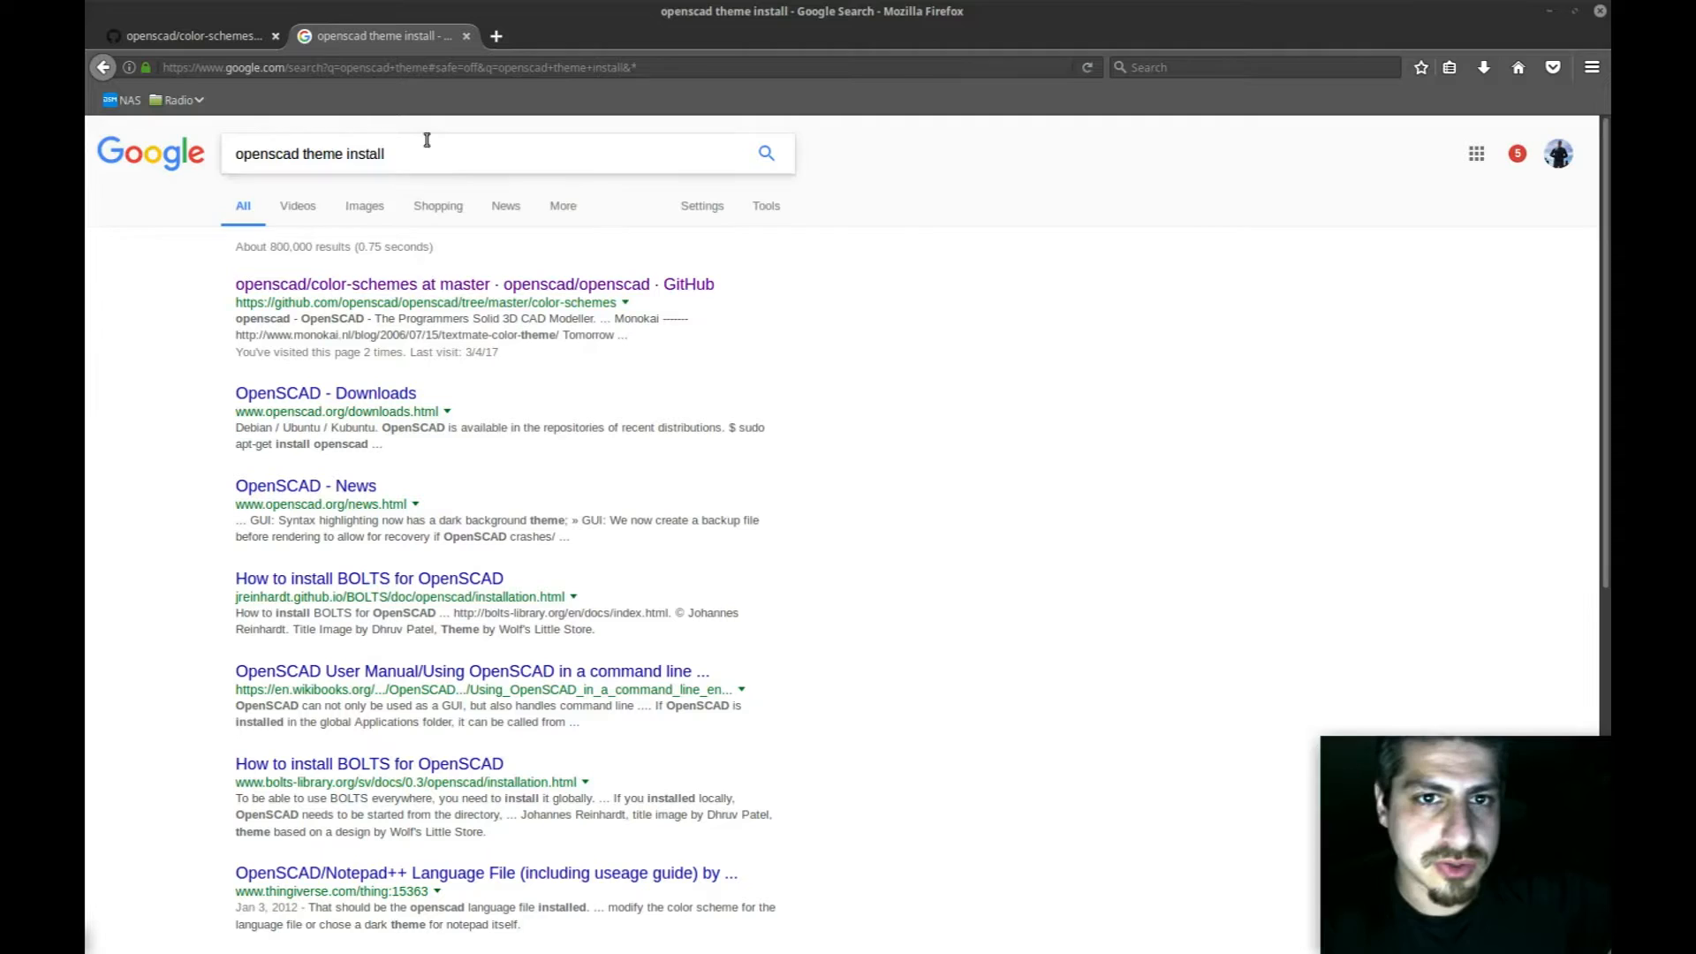
Step: As root, search /usr/share and /usr for corn* files, finding only corner images
left_click(426, 153)
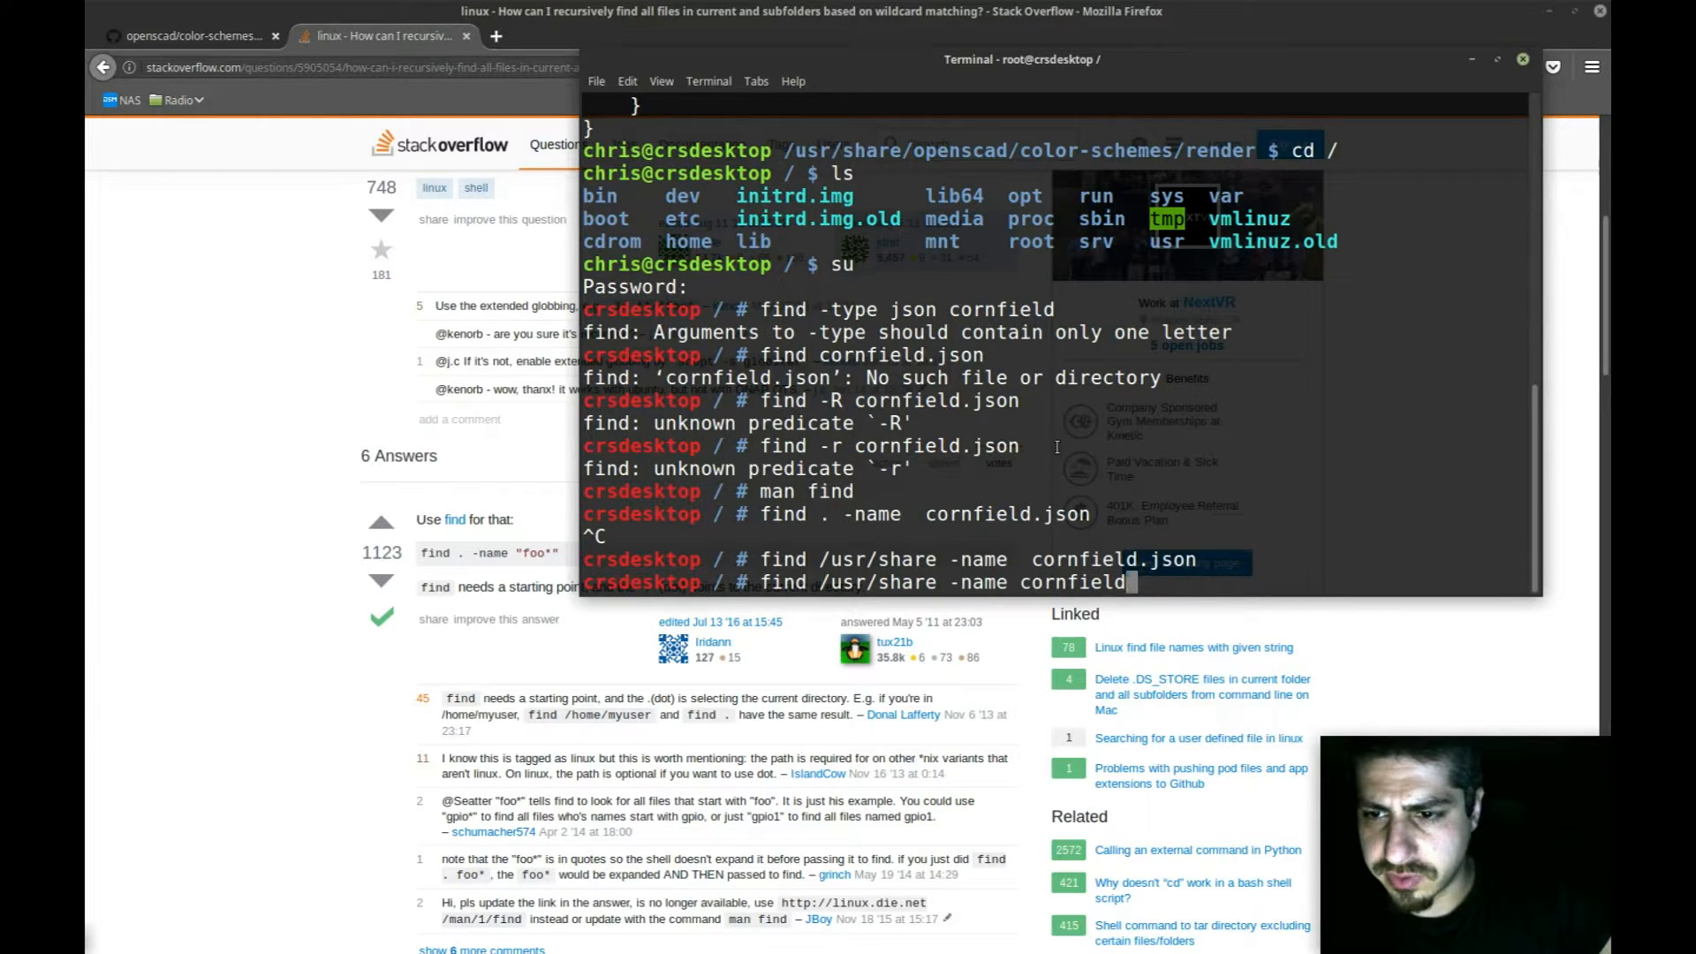
key("BackSpace")
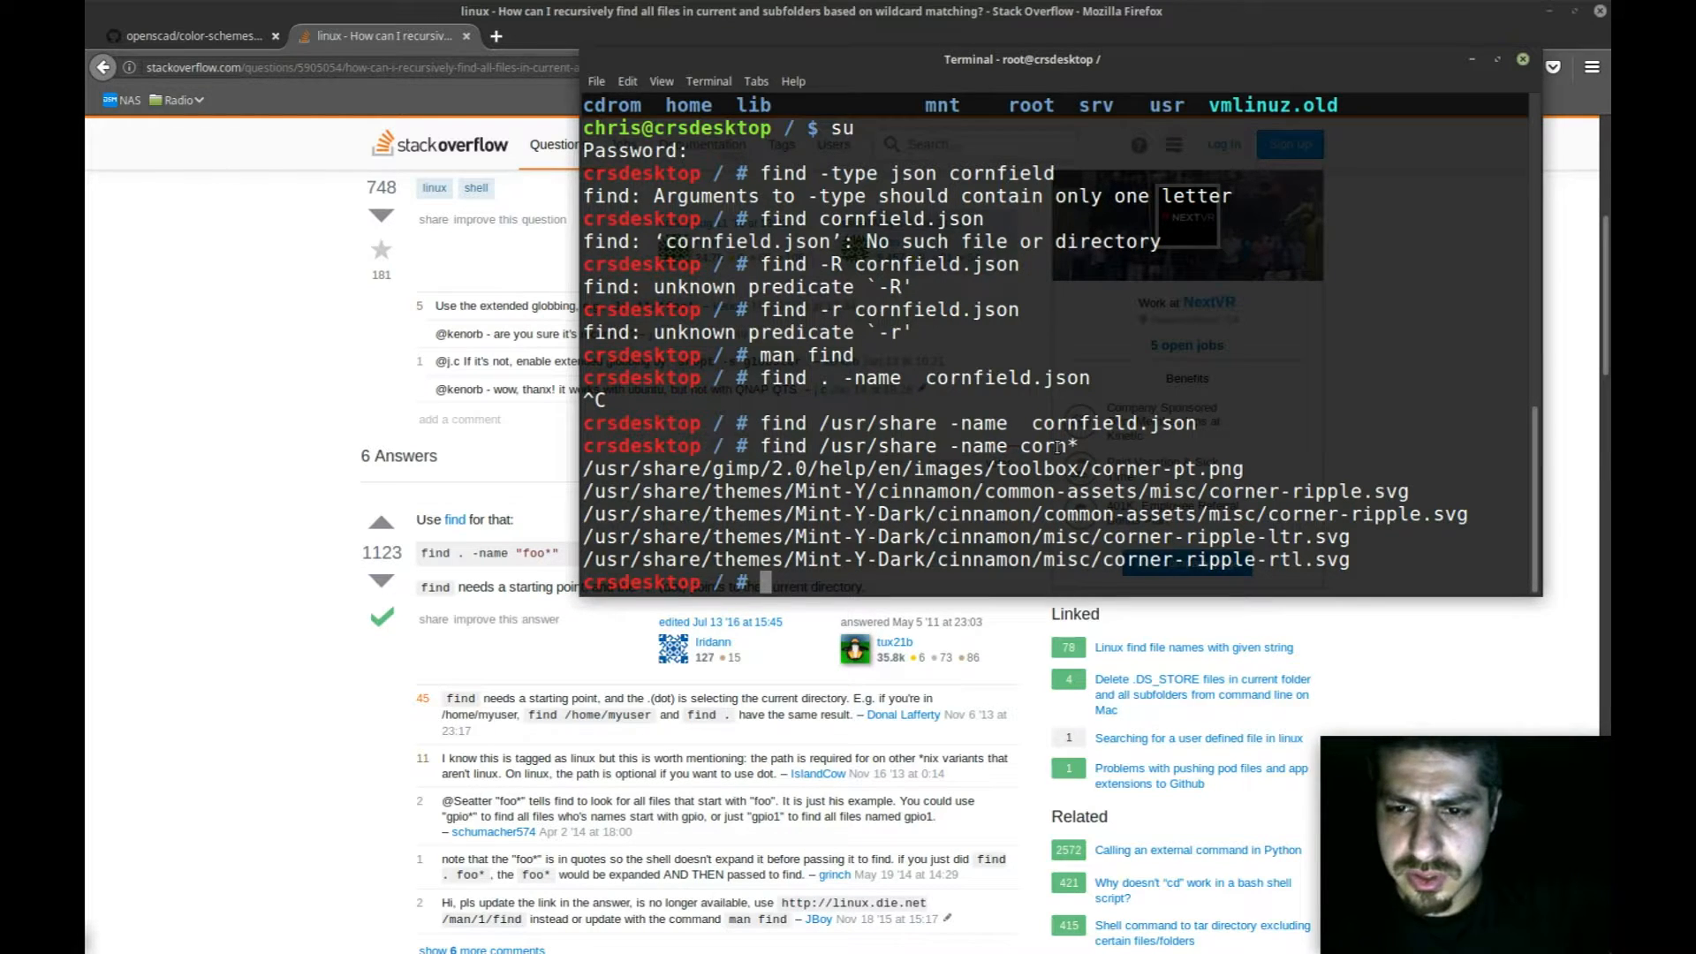
type("find /usr/share -name corn*")
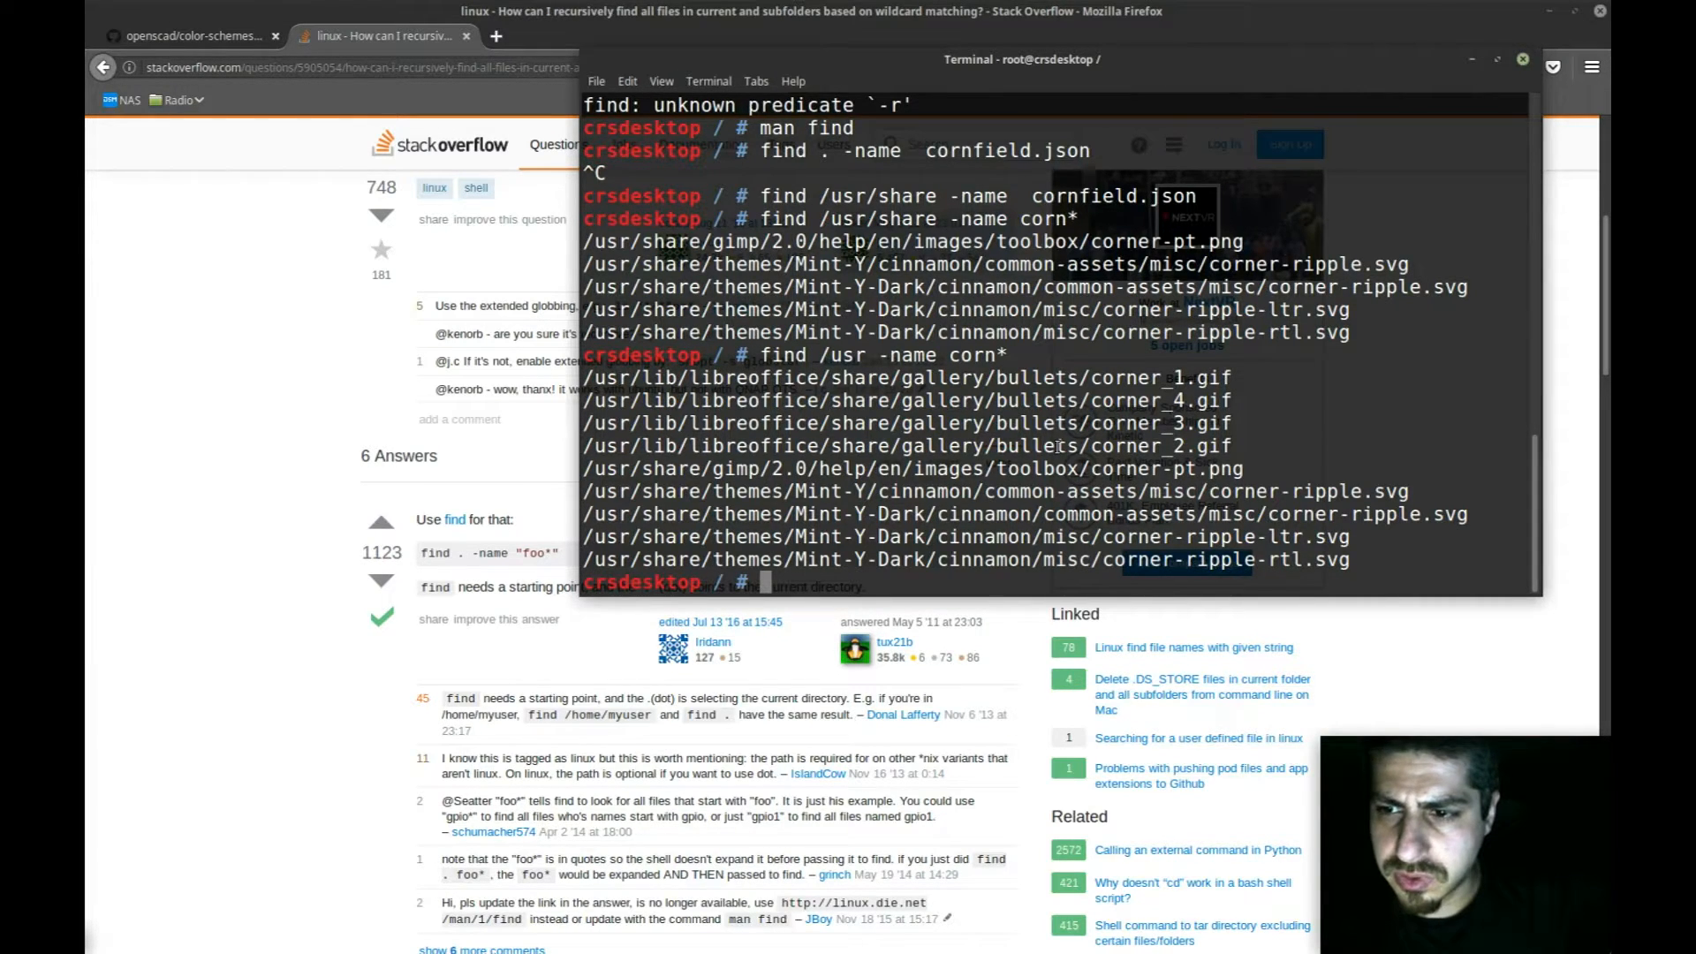
type("find /usr -name corn*")
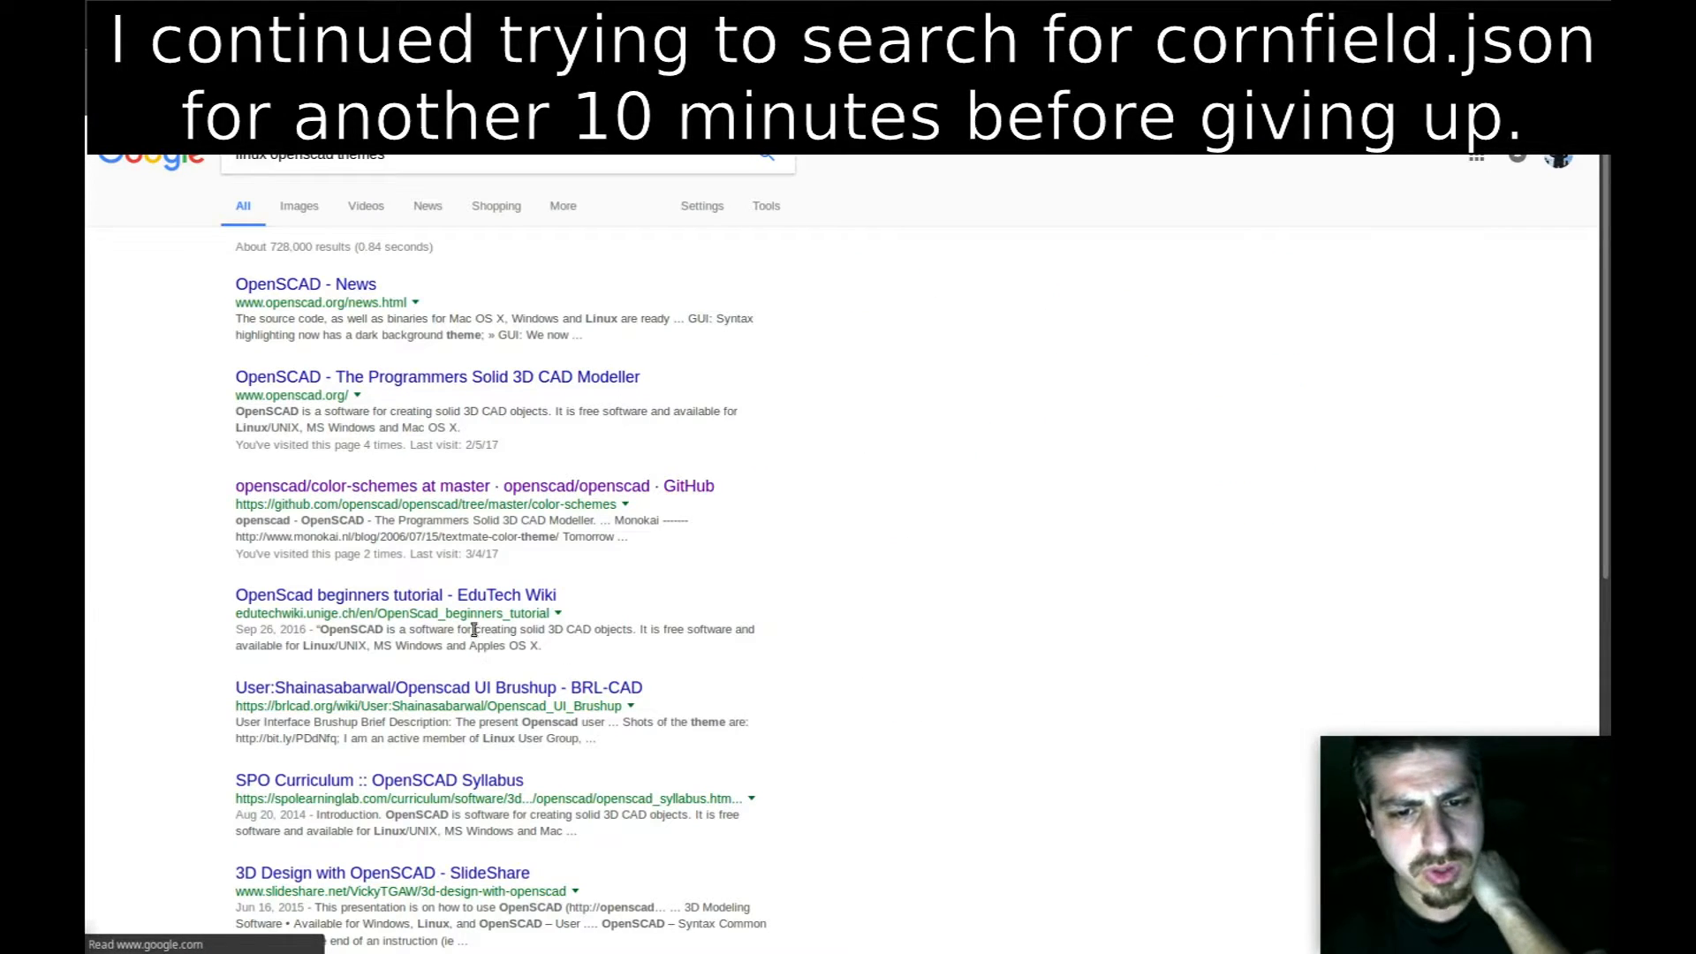
Step: Scroll the 'linux openscad themes' results down to the related searches
scroll("up", 3)
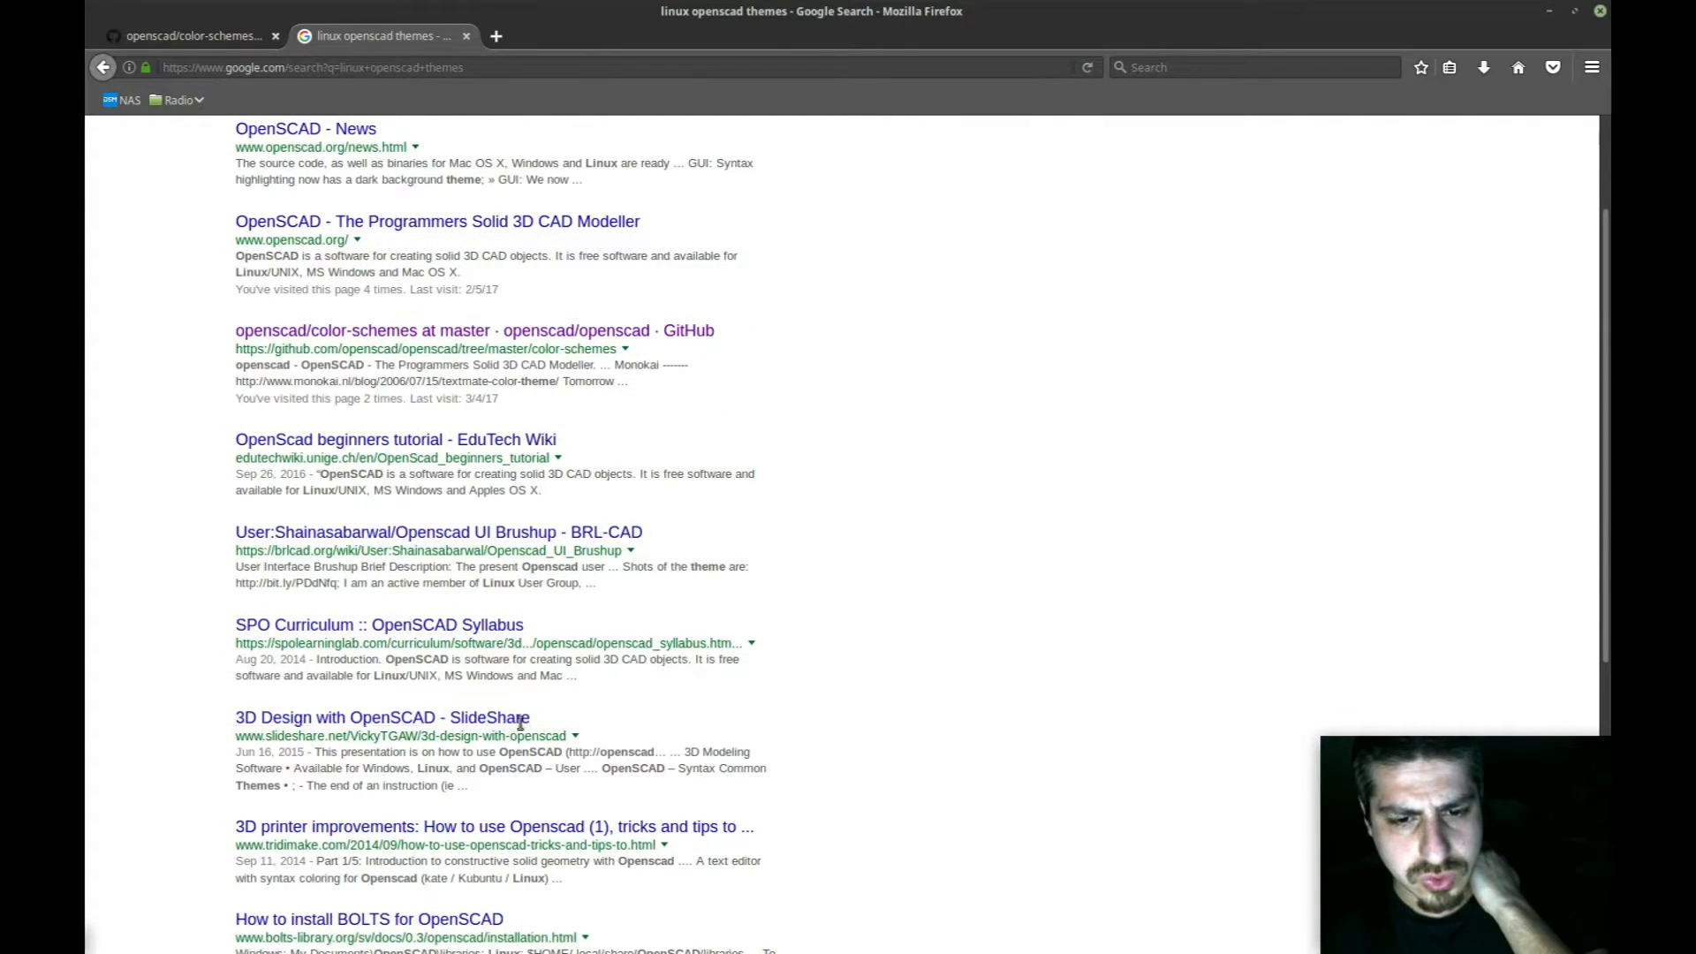
scroll("down", 3)
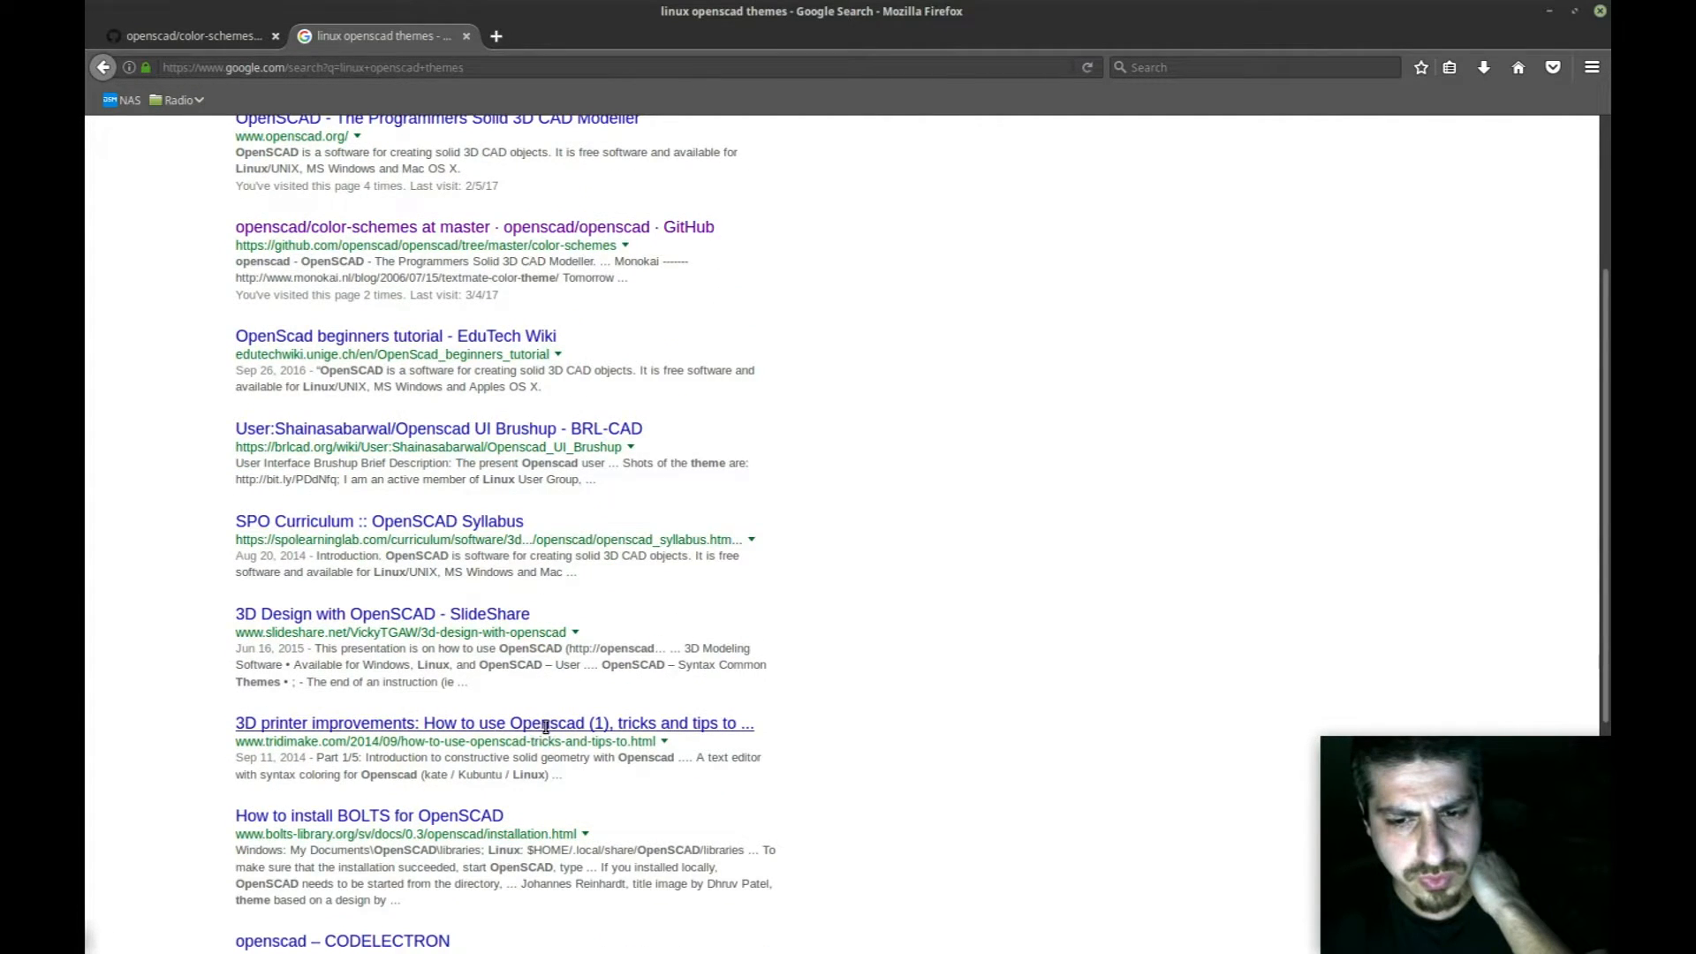
scroll("down", 3)
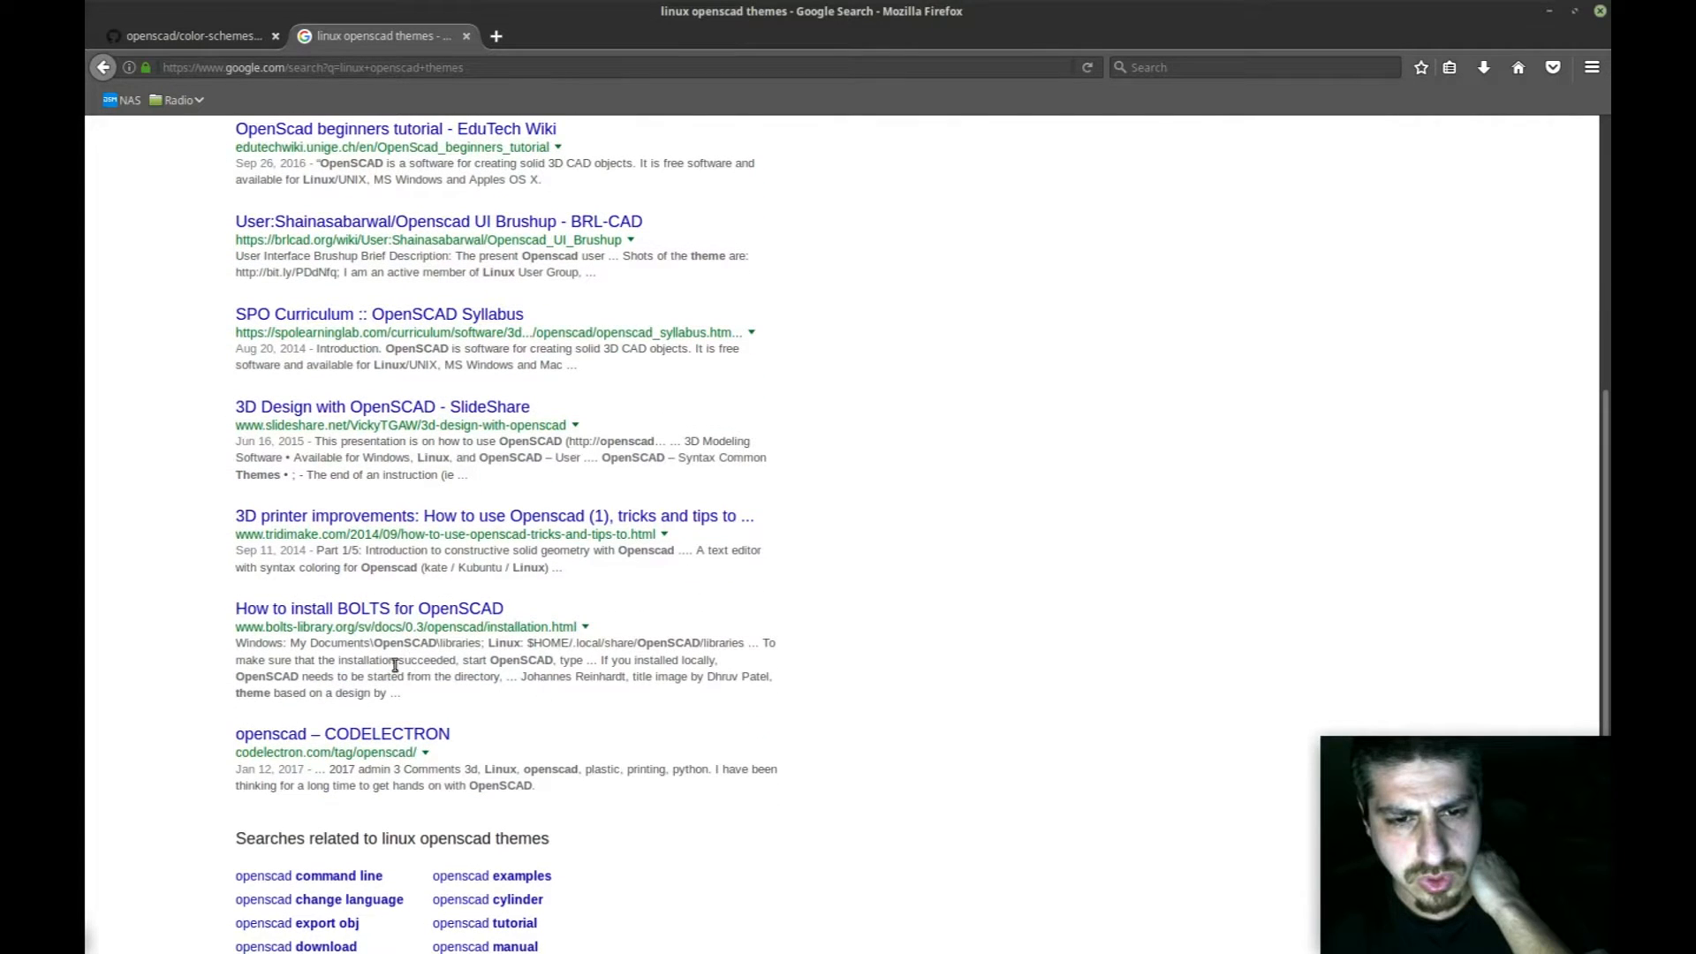
mouse_move(560, 642)
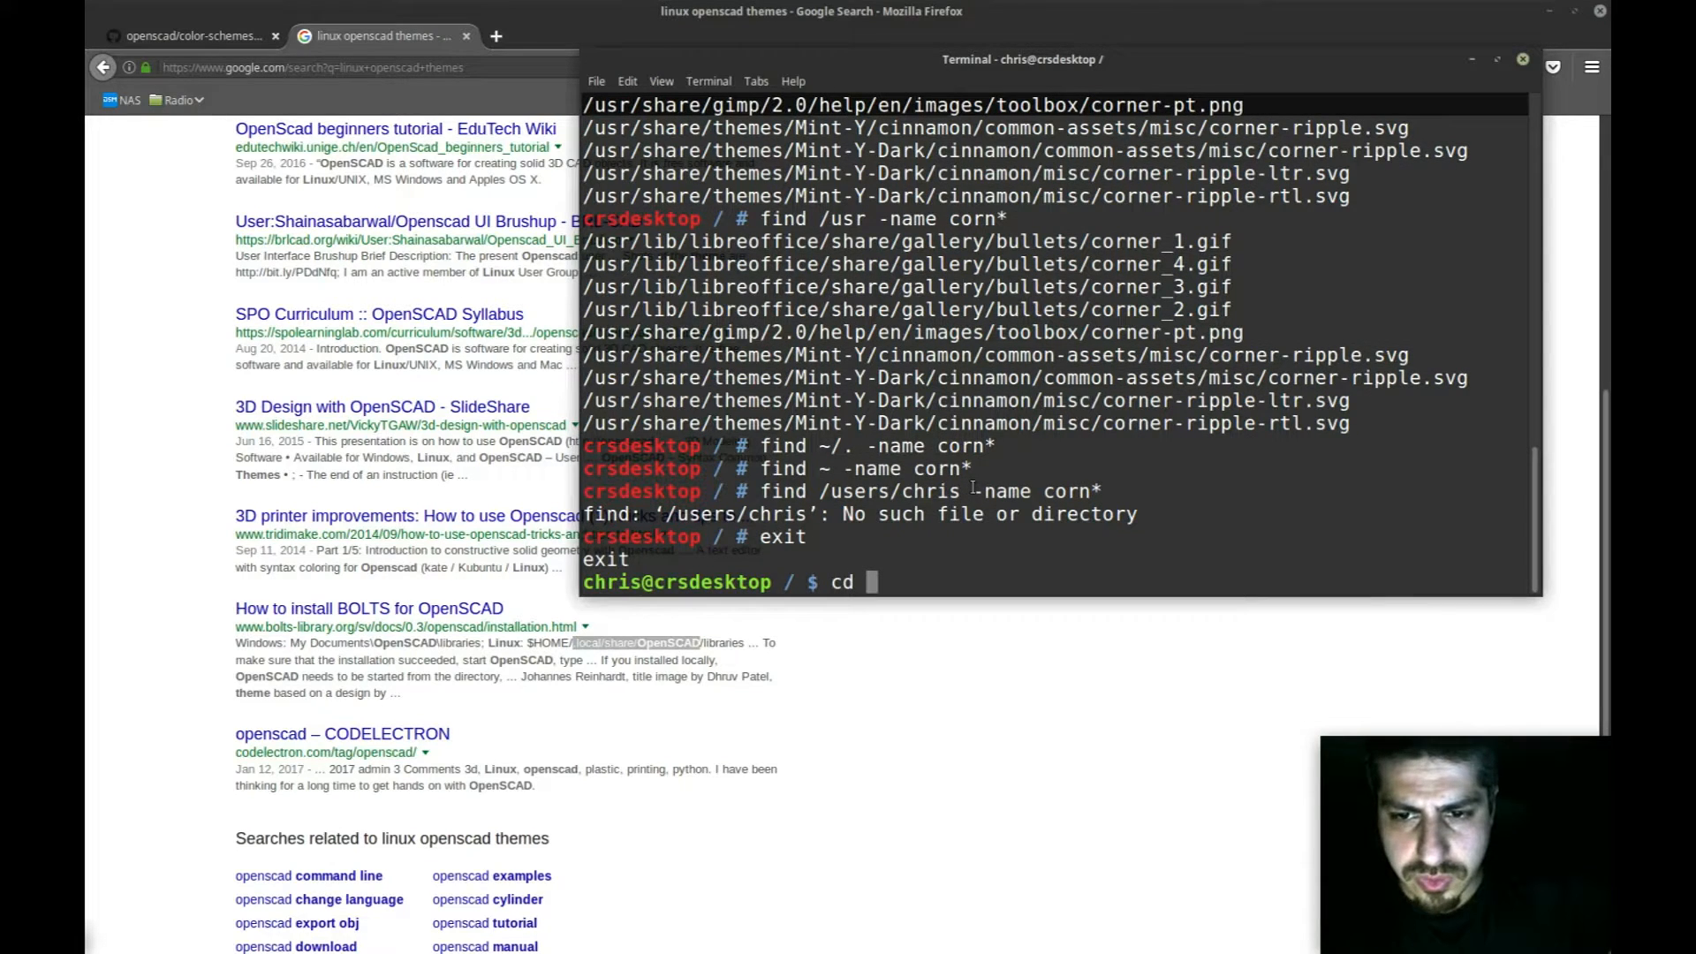
Step: Leave root and browse ~/.local/share, finding no OpenSCAD folder there
type("~")
type("cd ./lo")
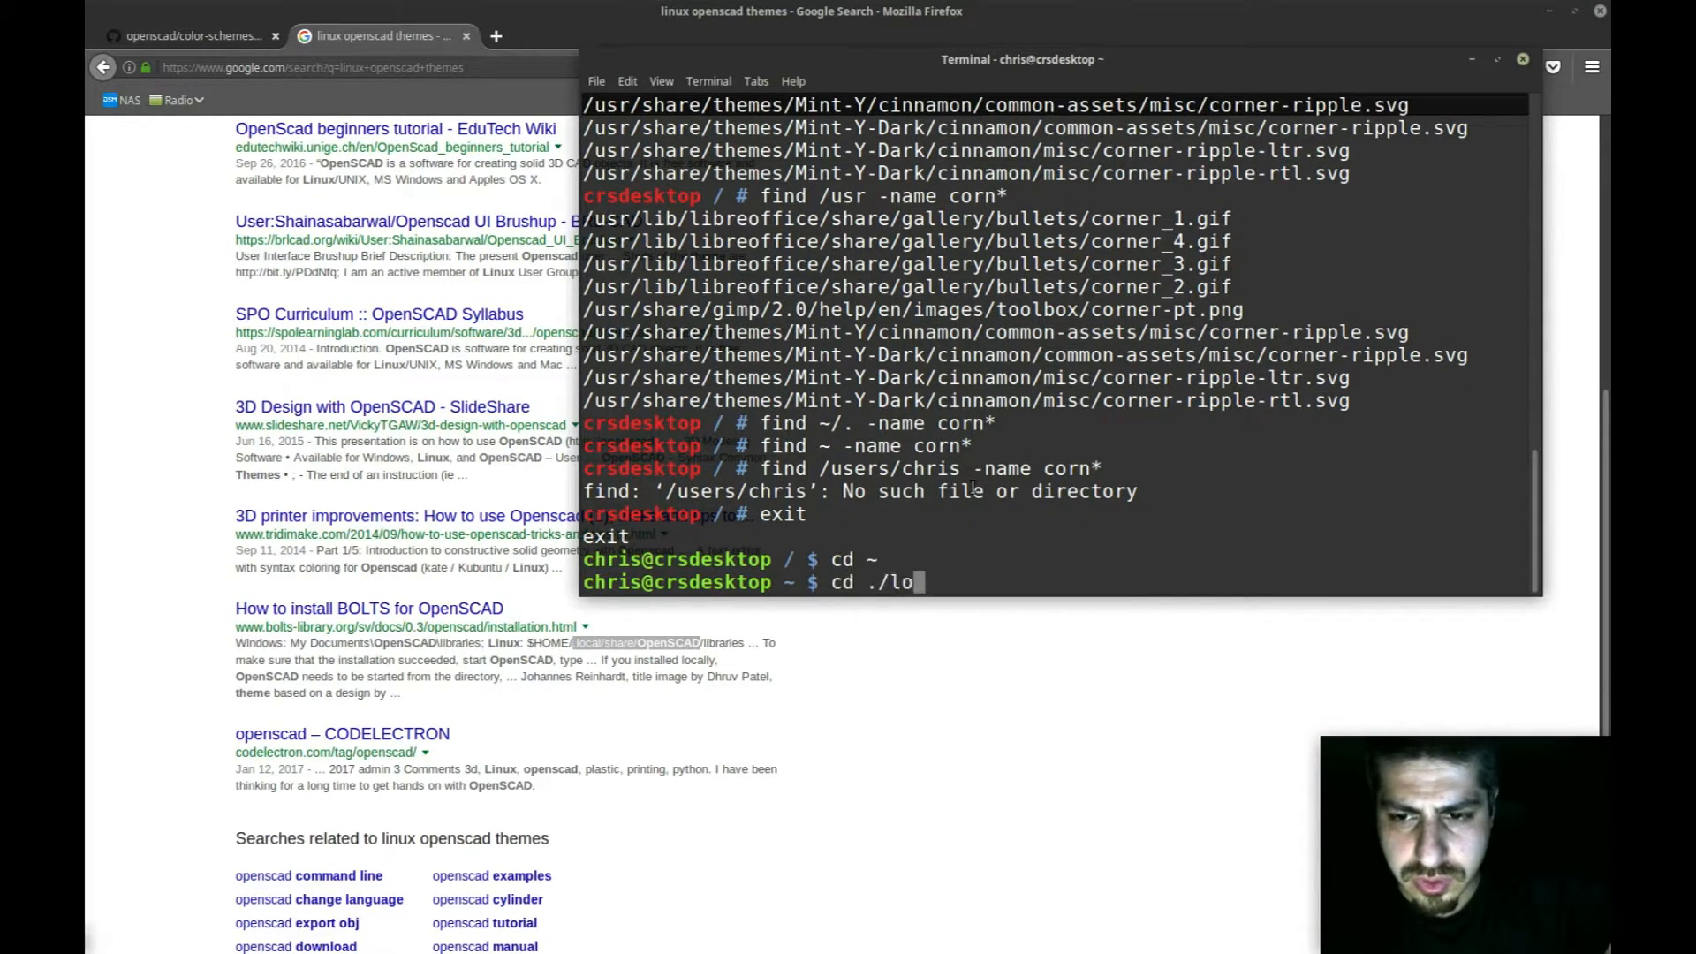
key("BackSpace")
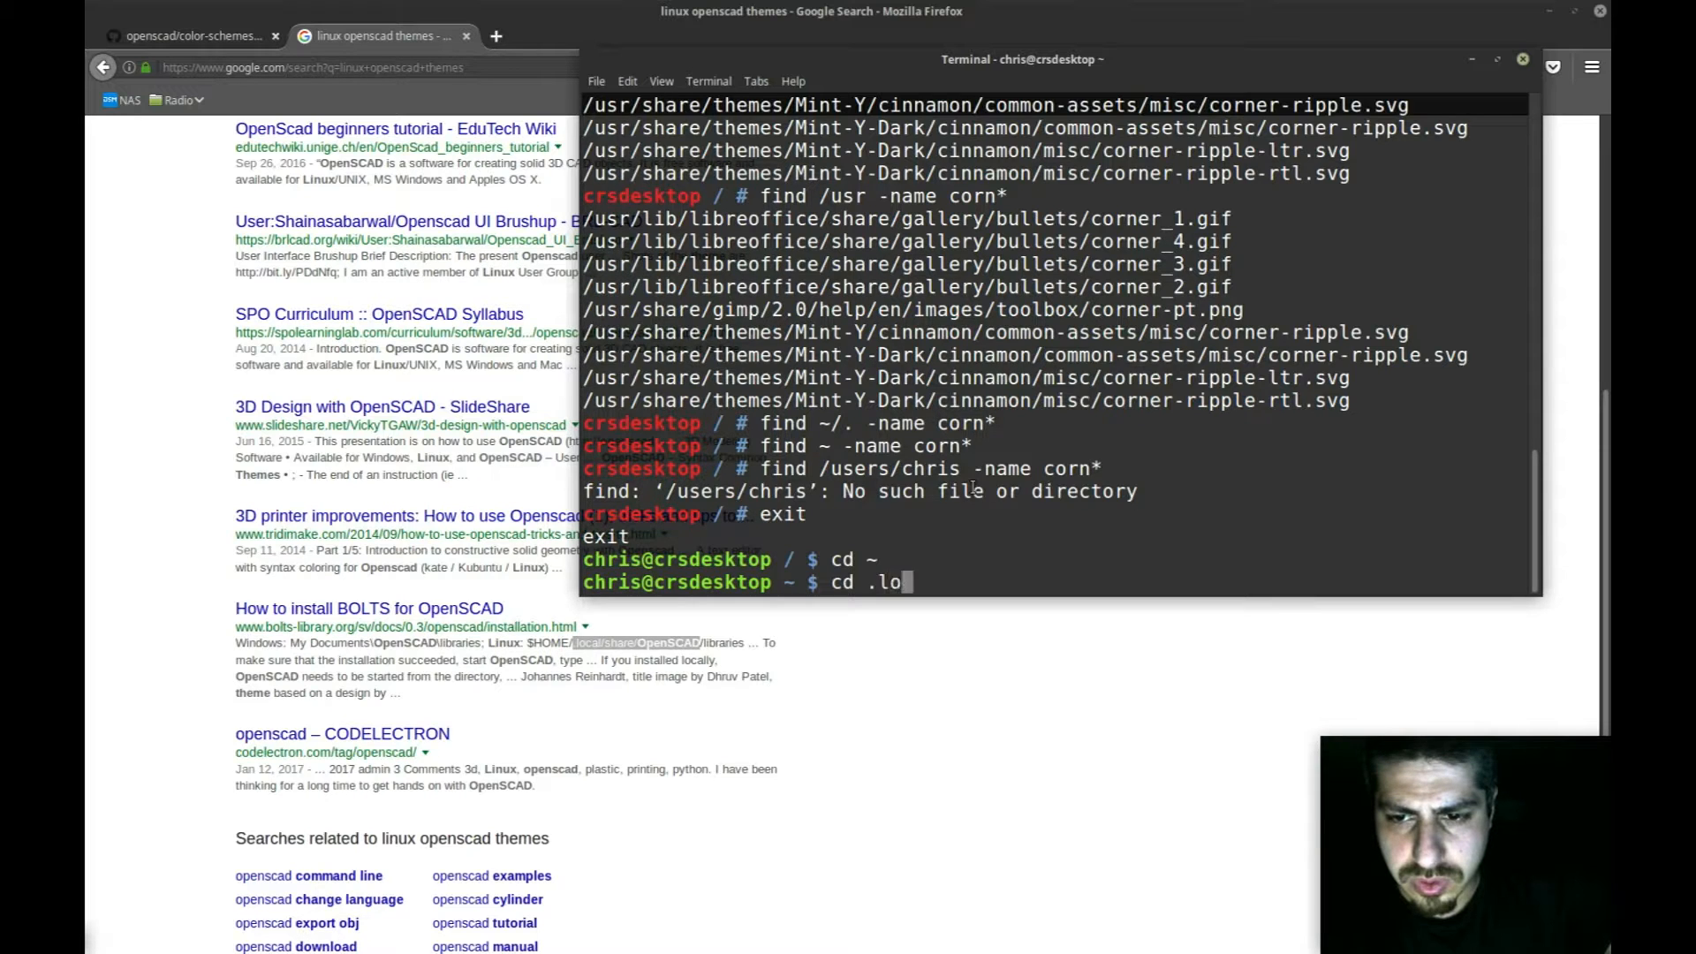
key("Return")
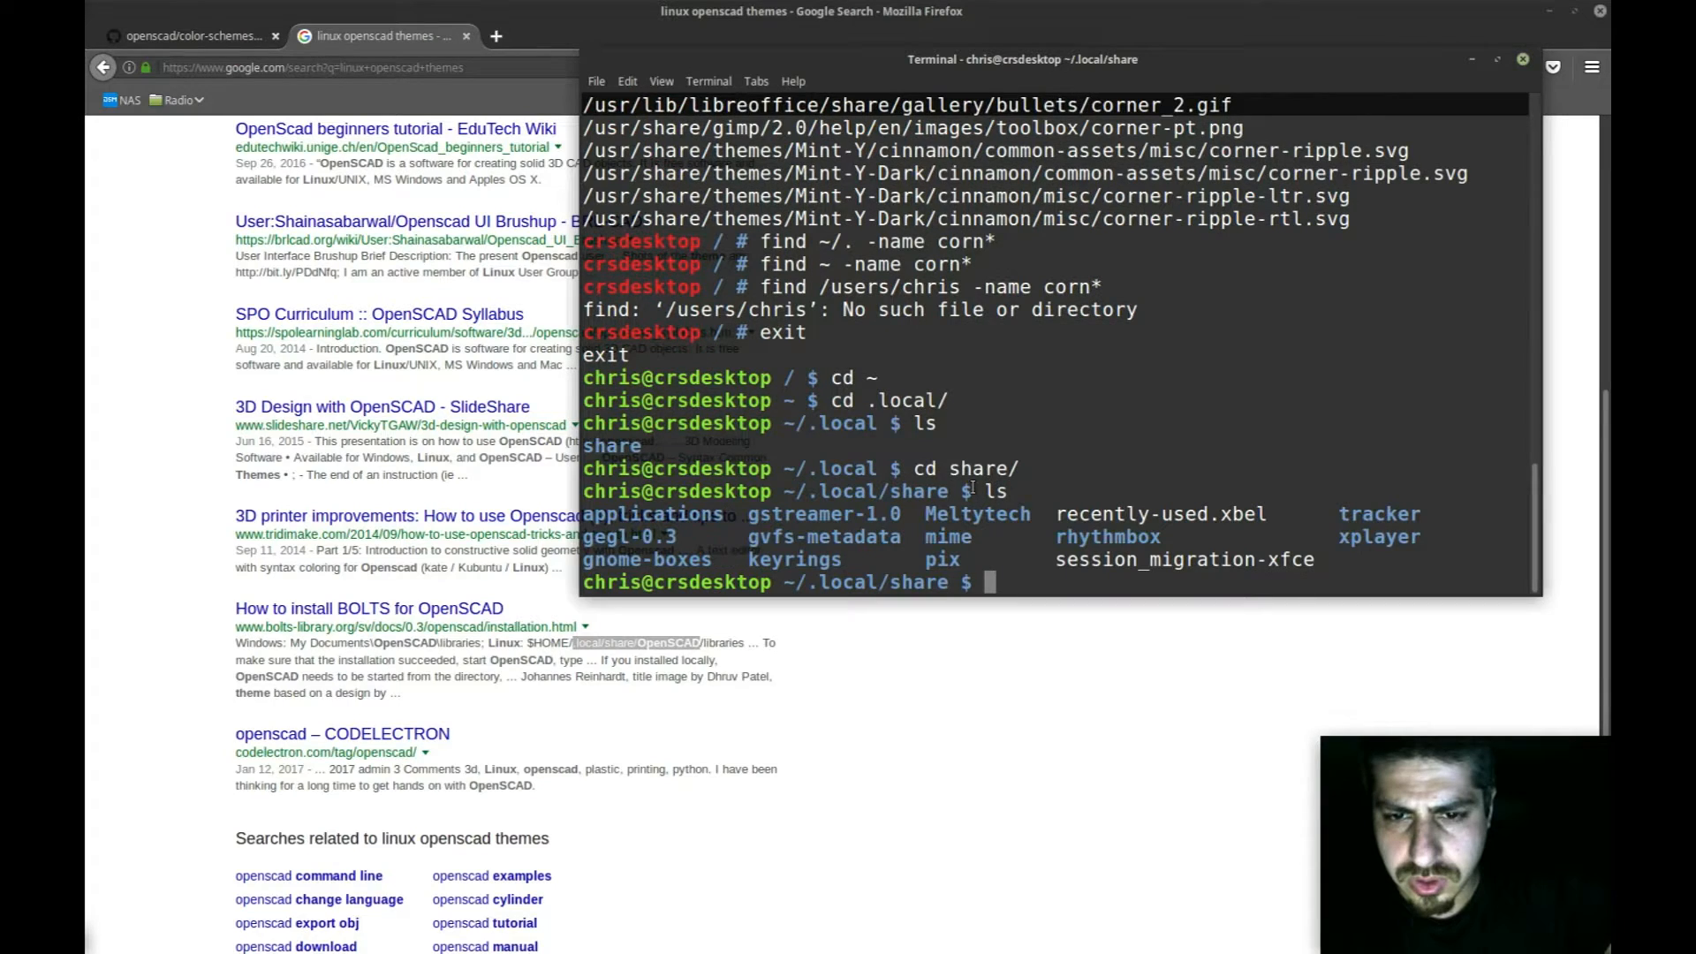
type("cd op")
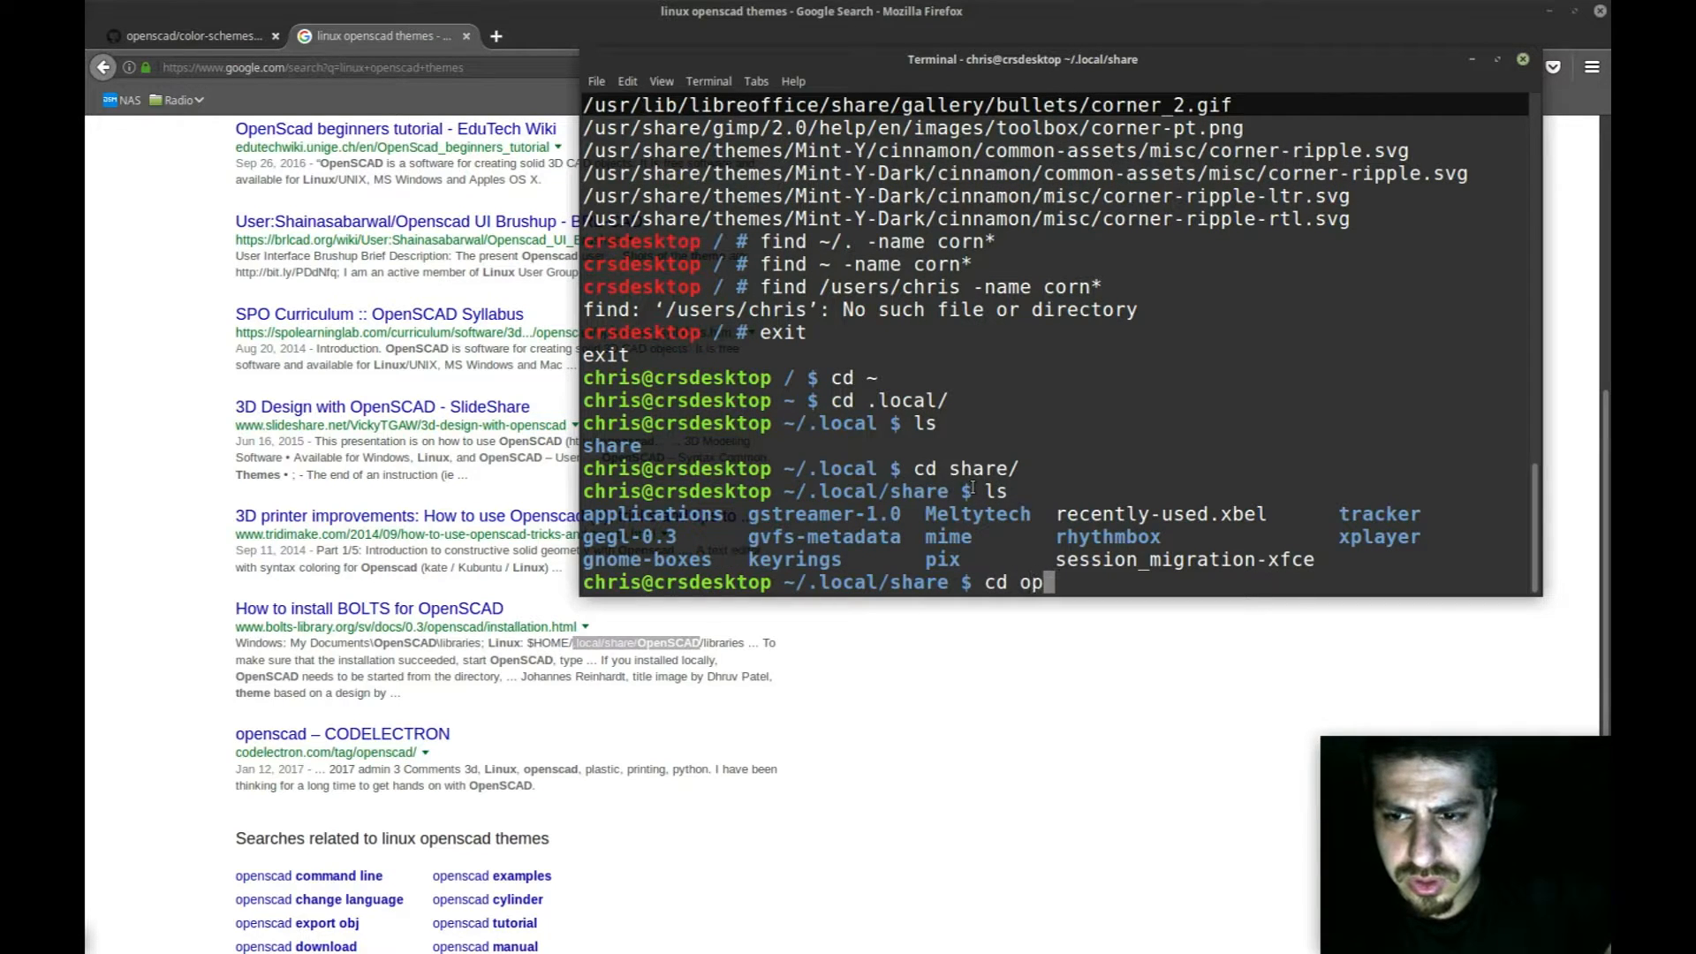
key("BackSpace")
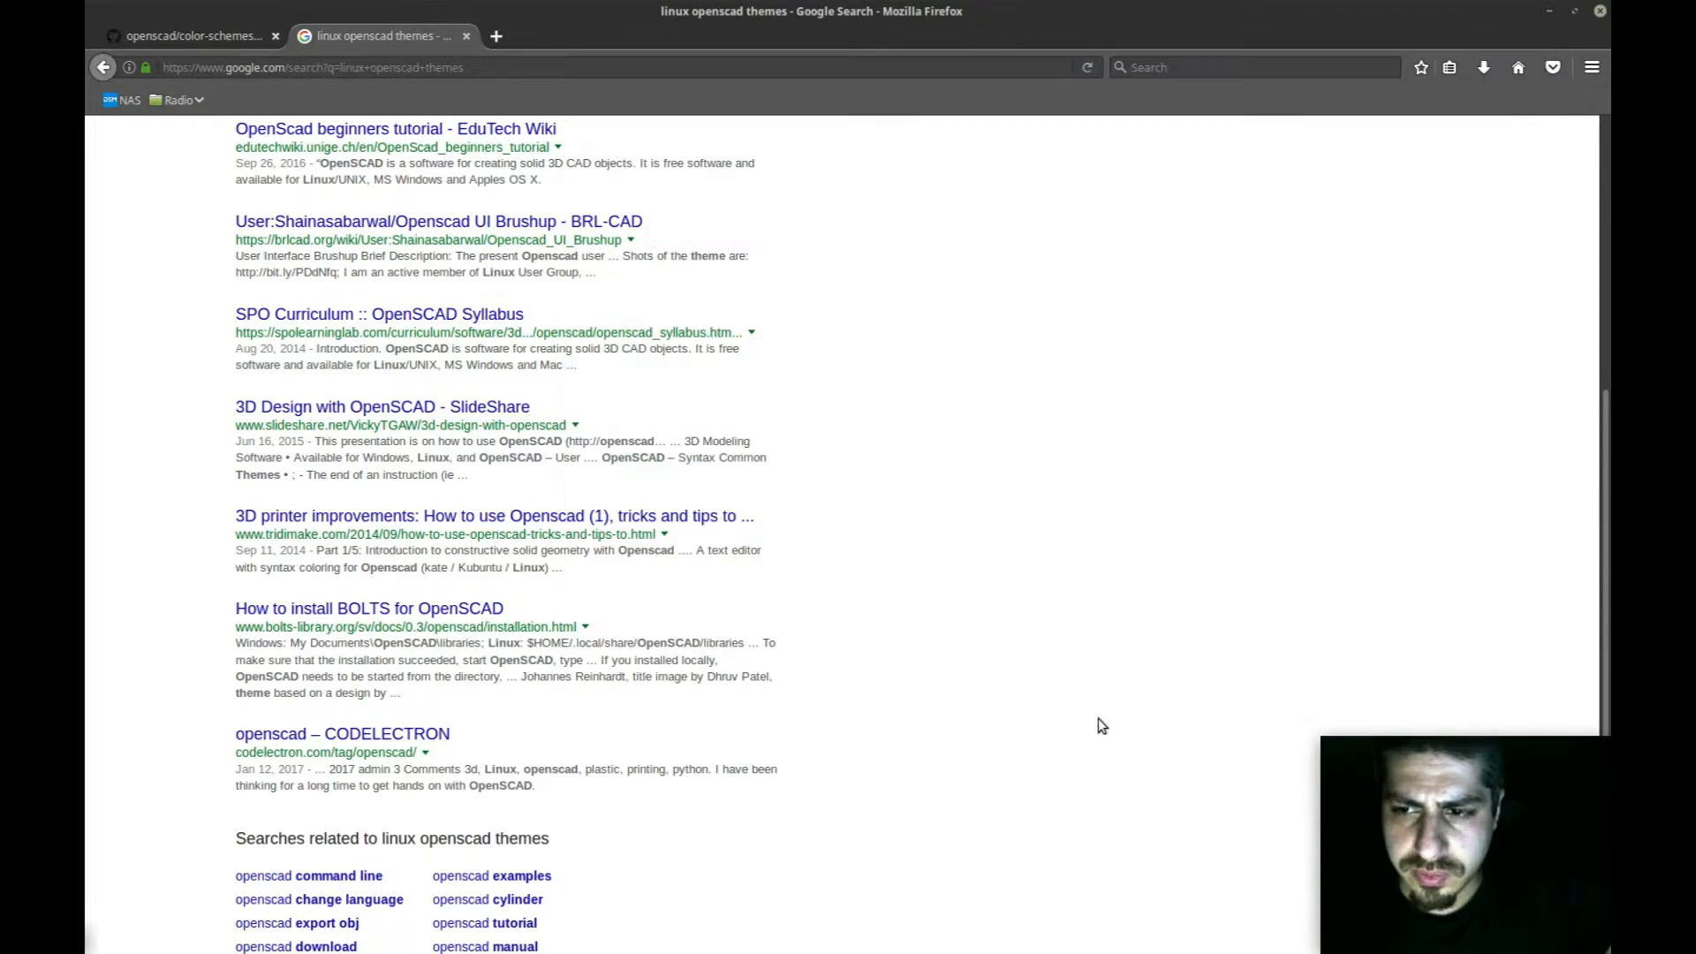
scroll("down", 3)
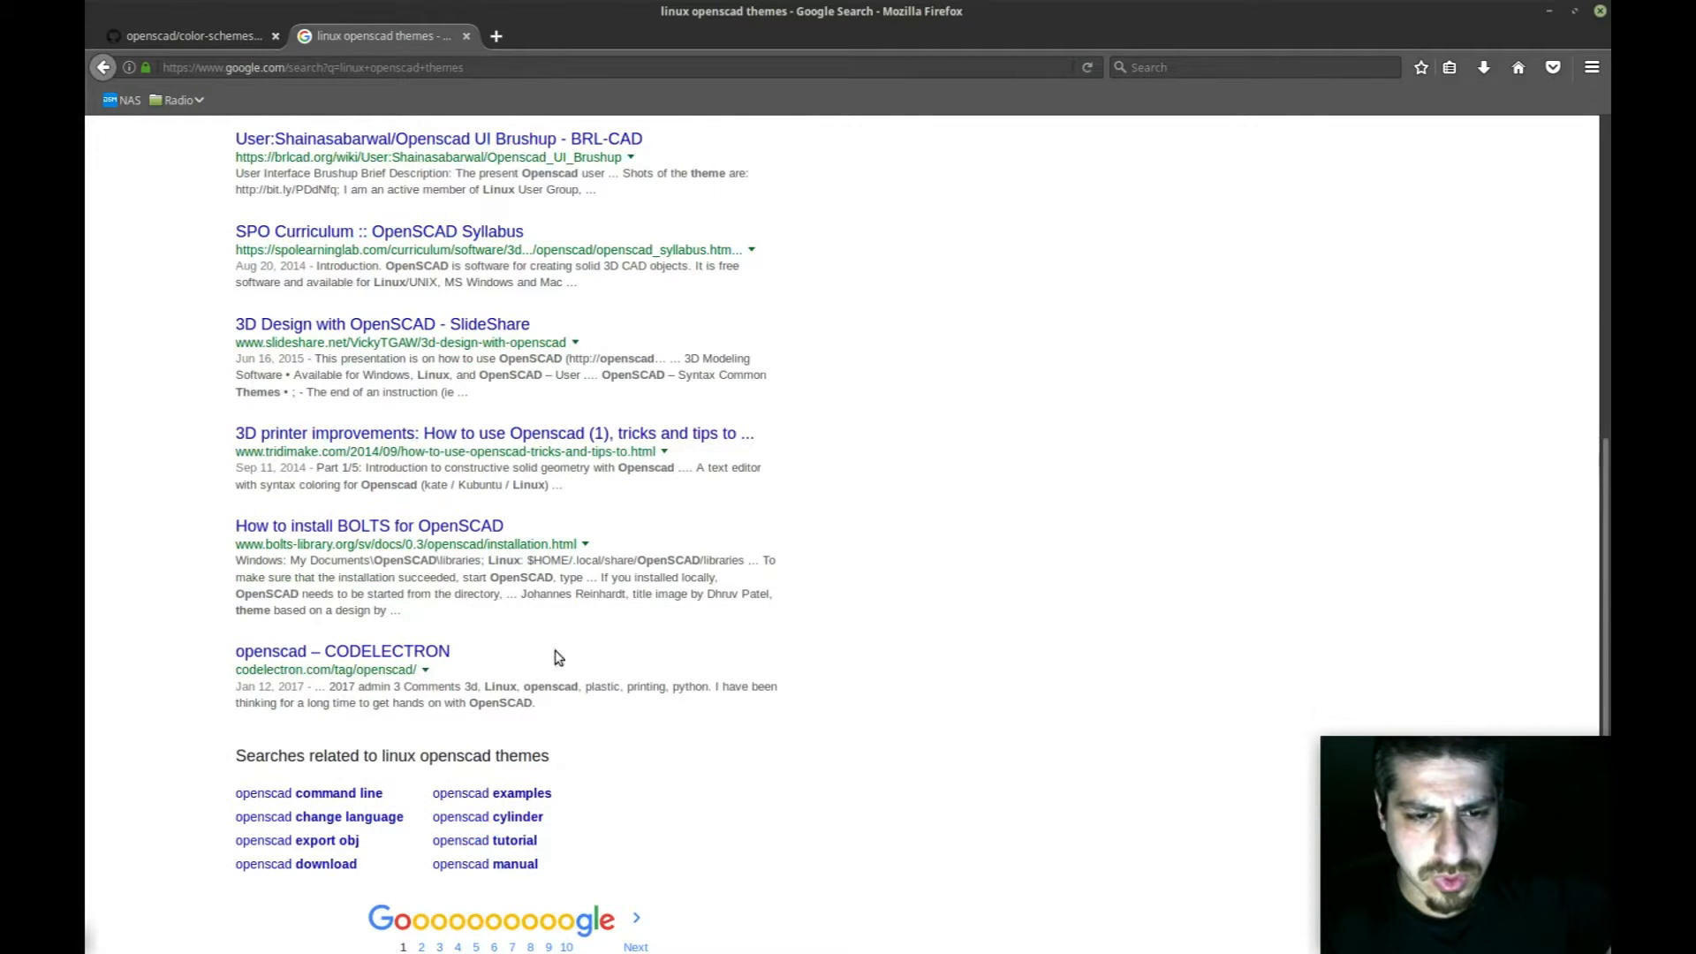
scroll("up", 3)
type("p")
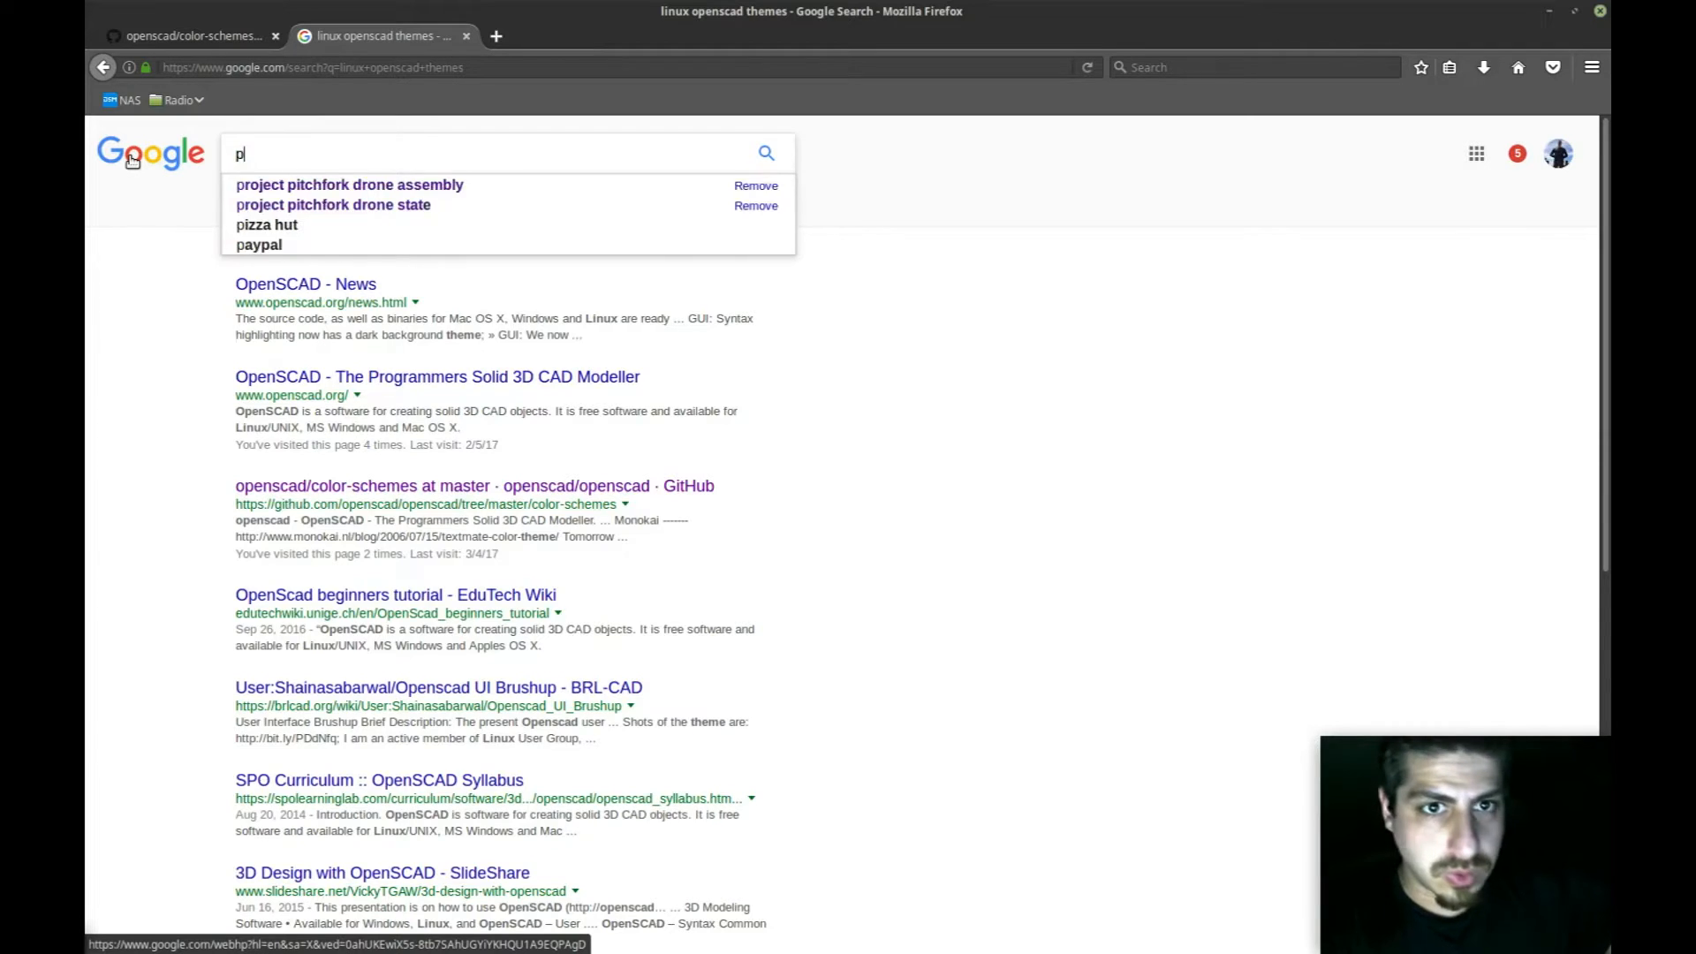
type("openscad a")
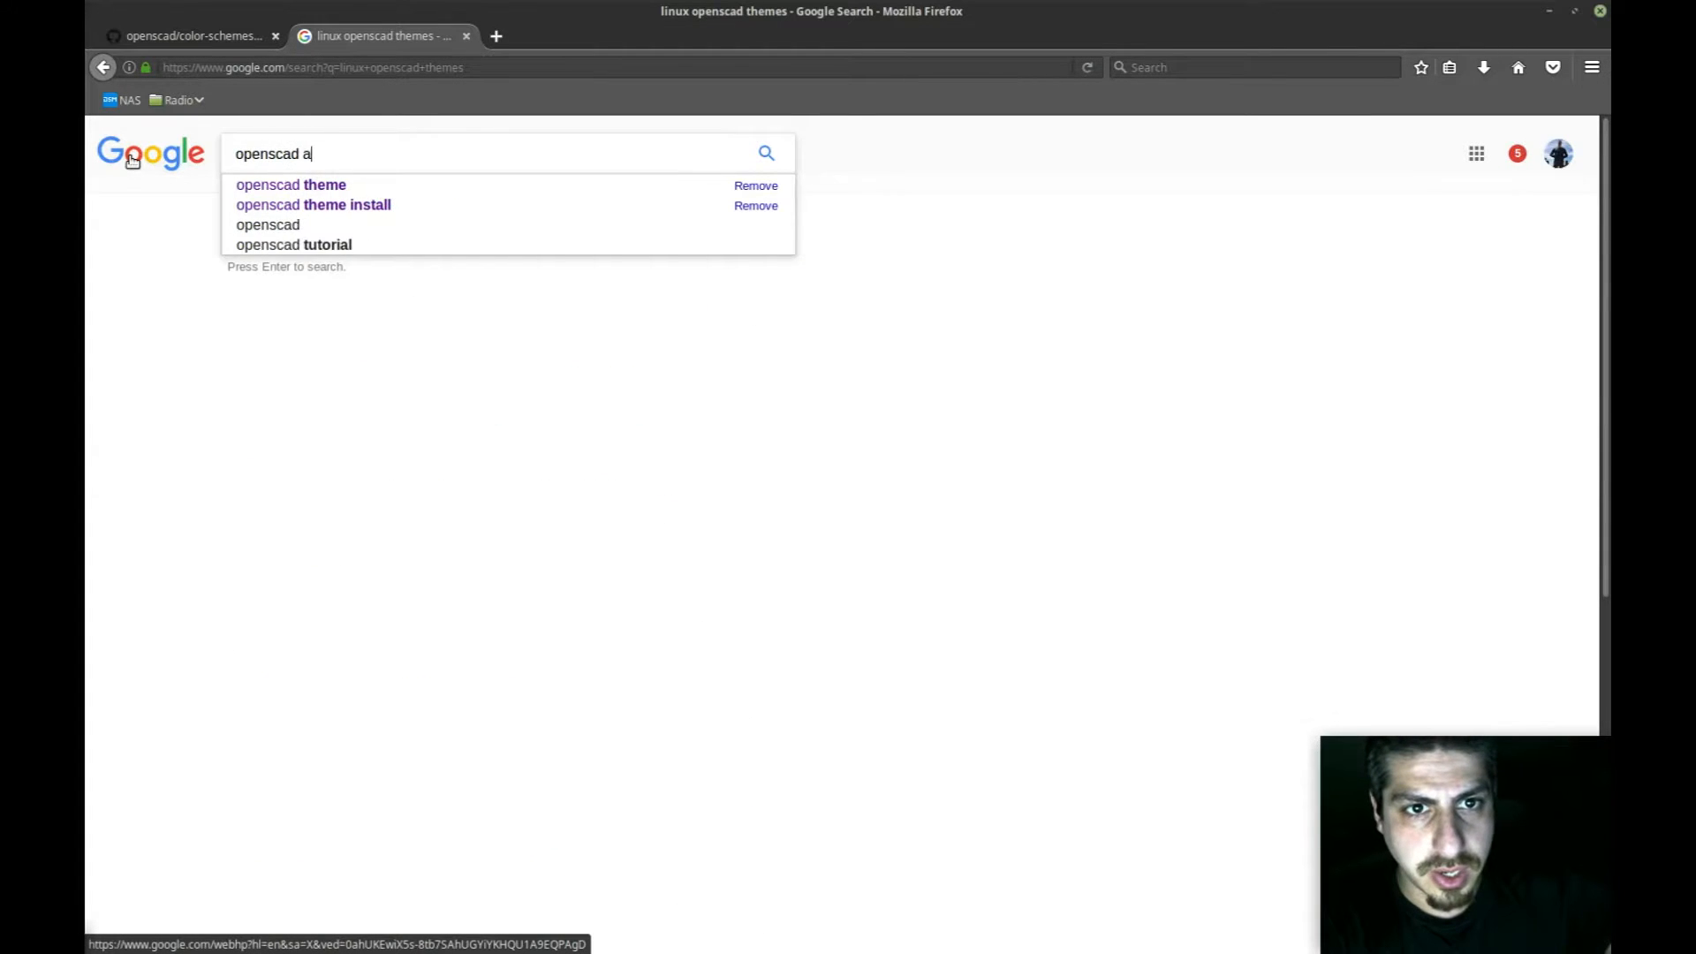
key("Return")
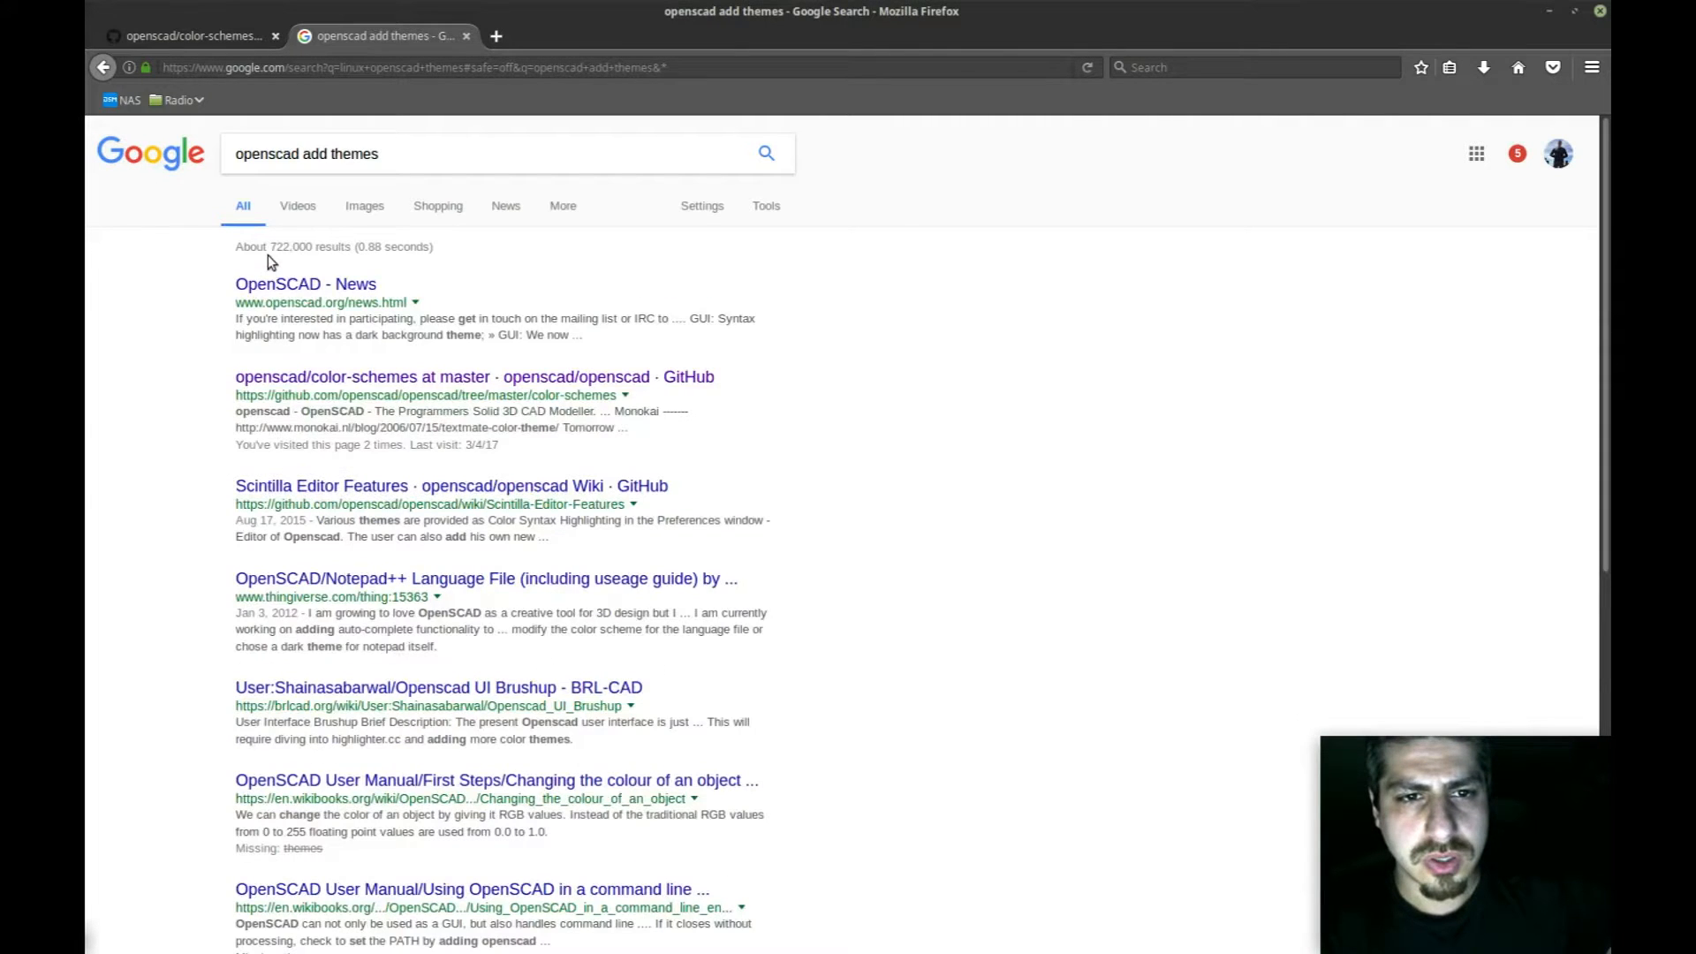
mouse_move(448, 493)
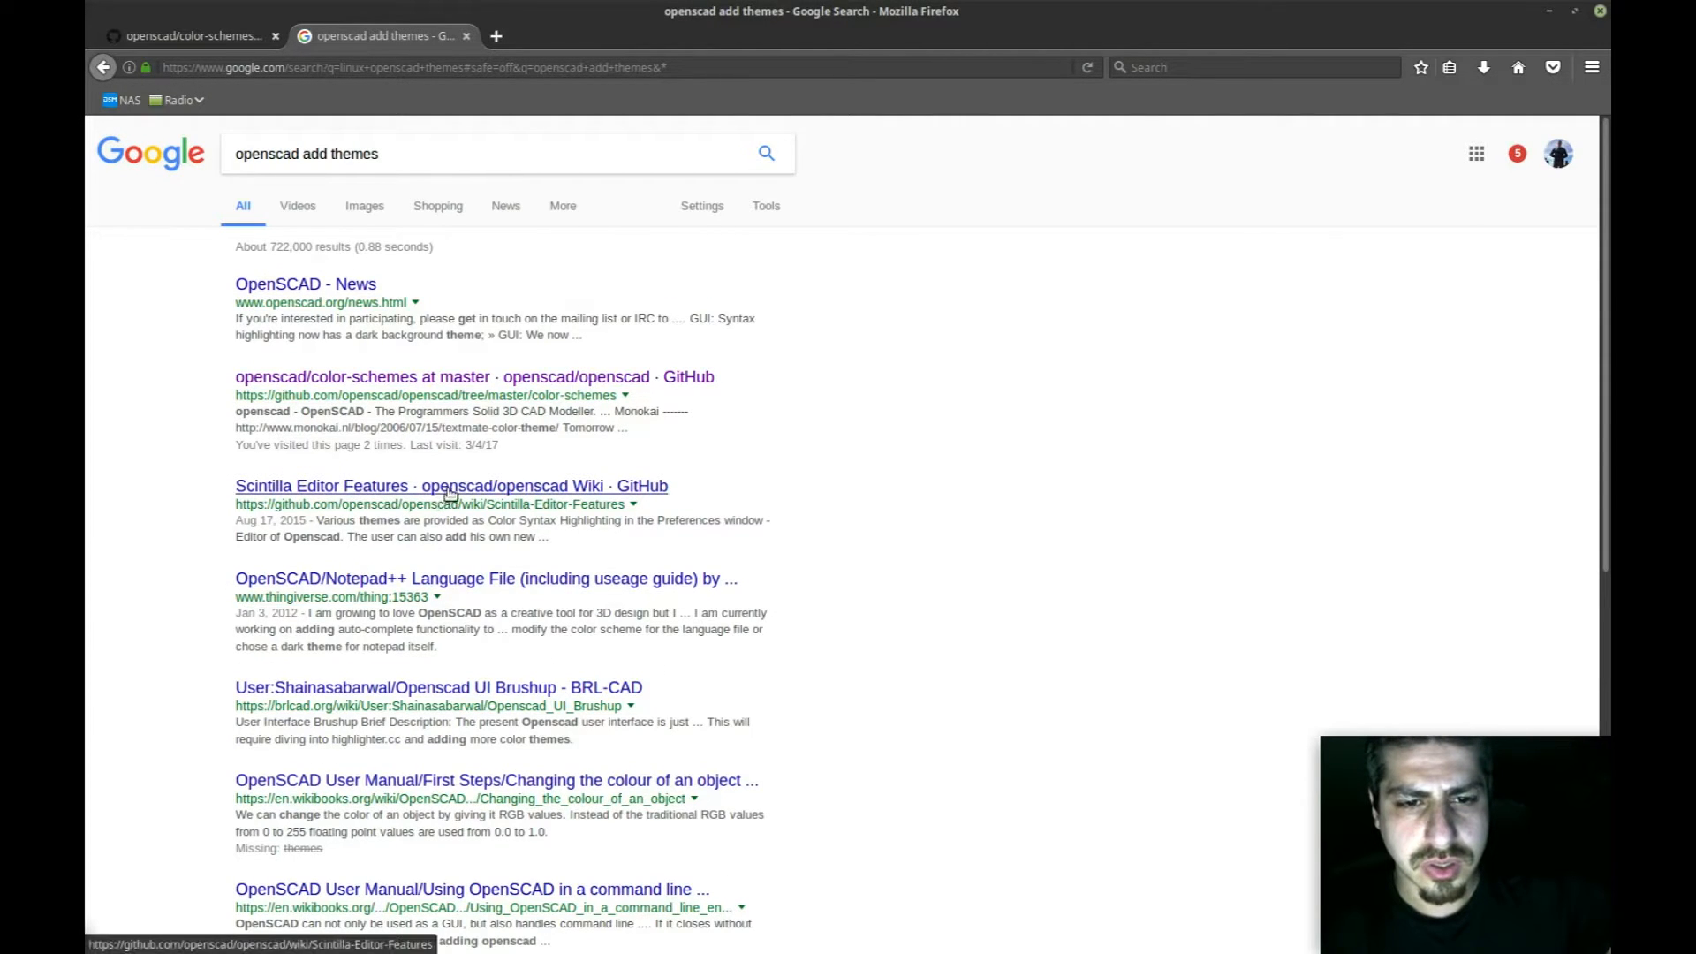
mouse_move(451, 588)
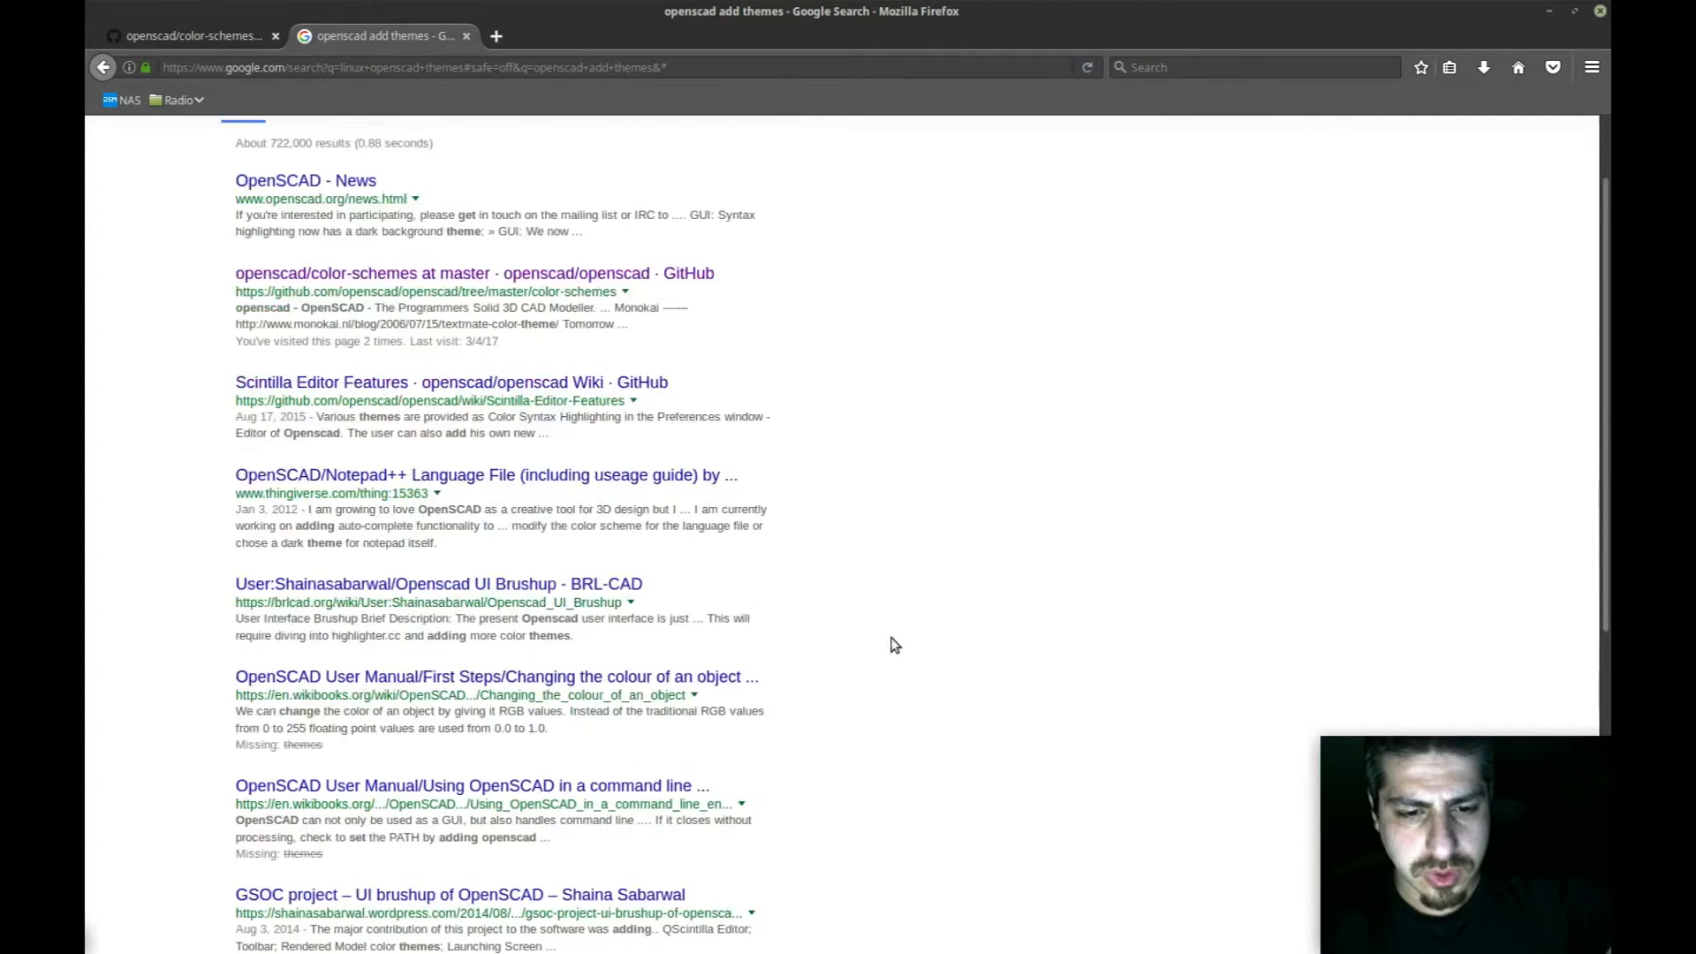
scroll("down", 3)
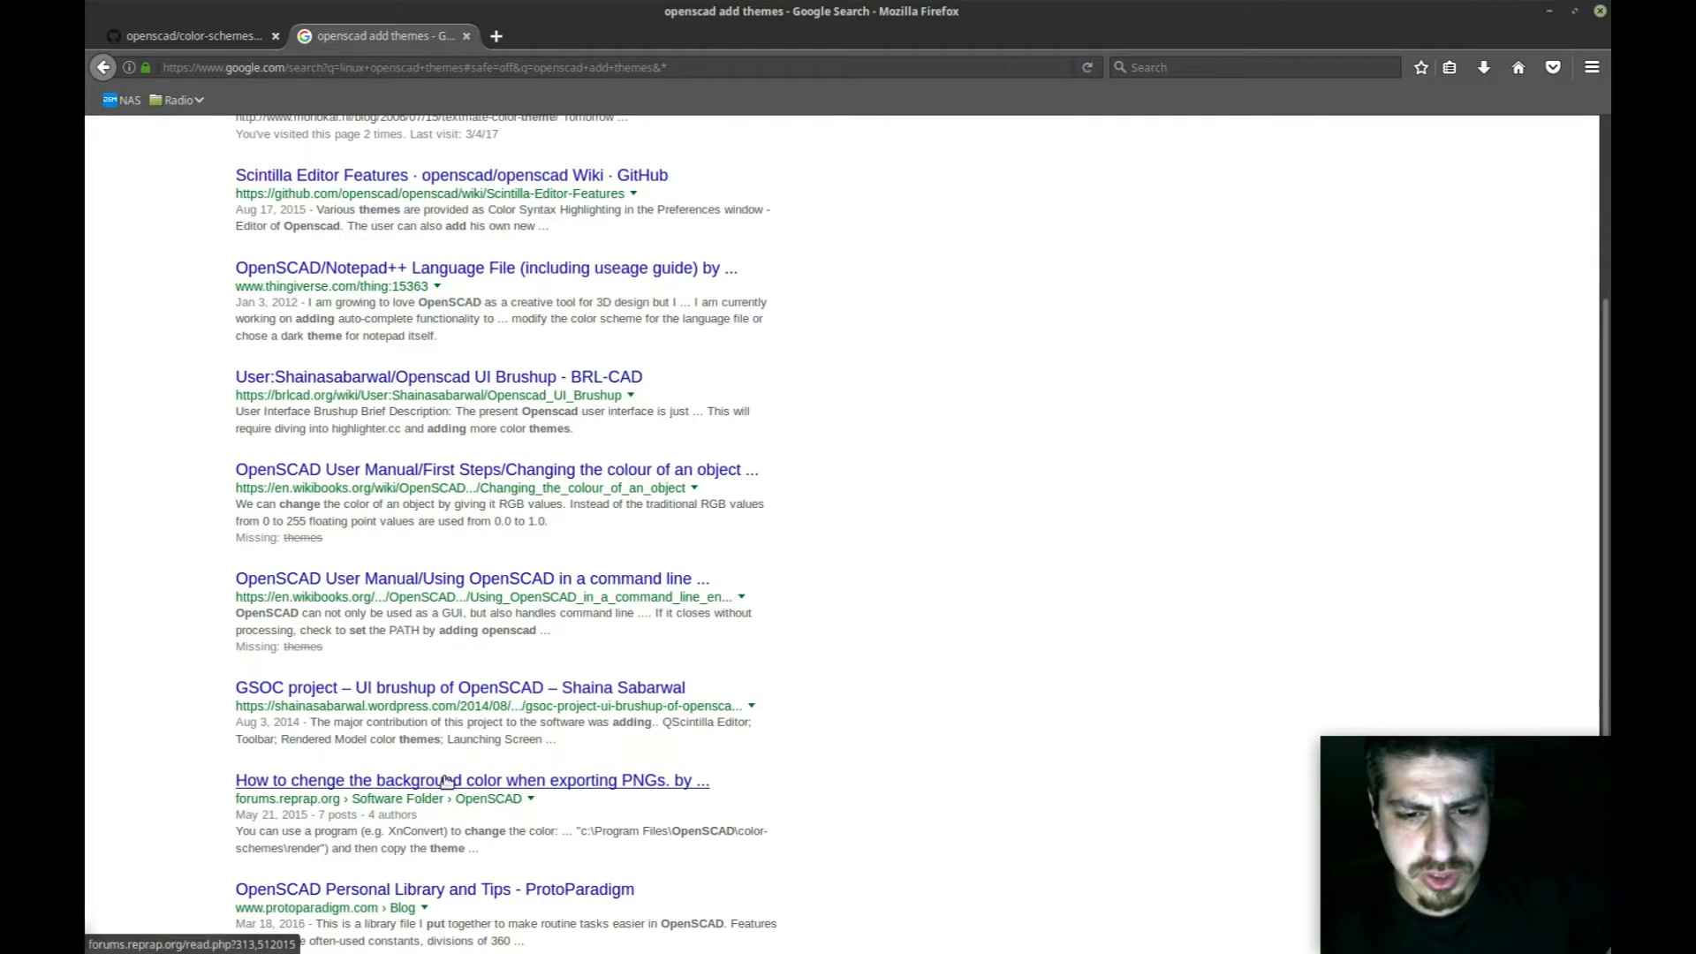
scroll("down", 3)
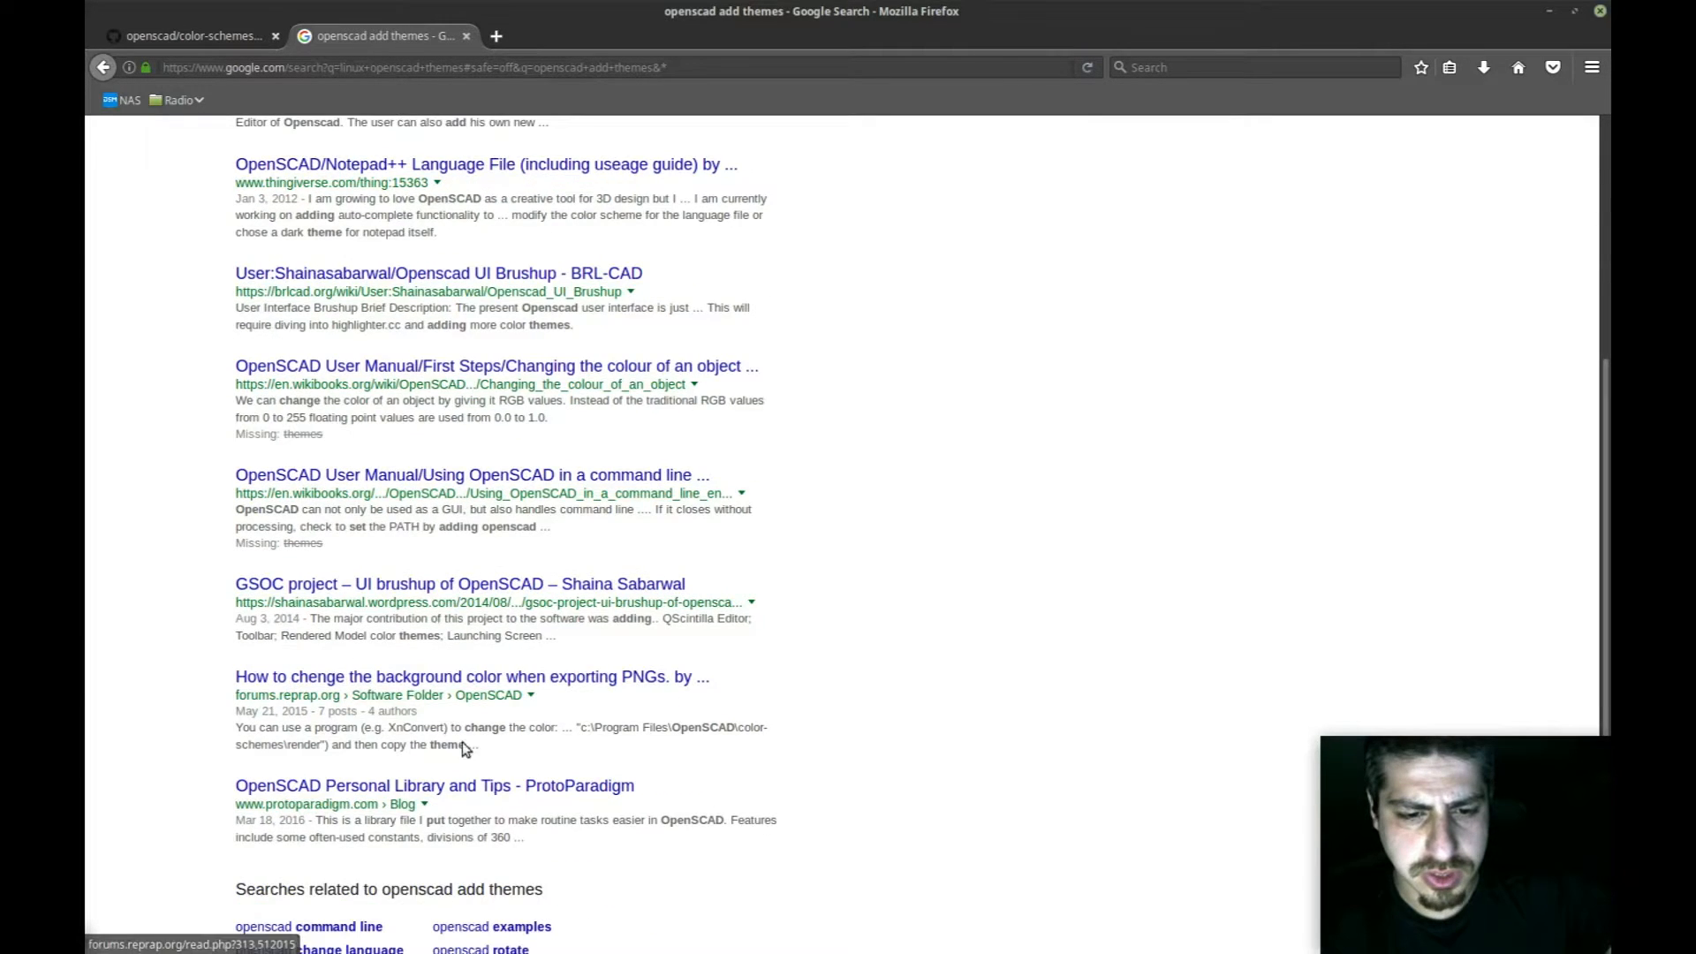
scroll("down", 3)
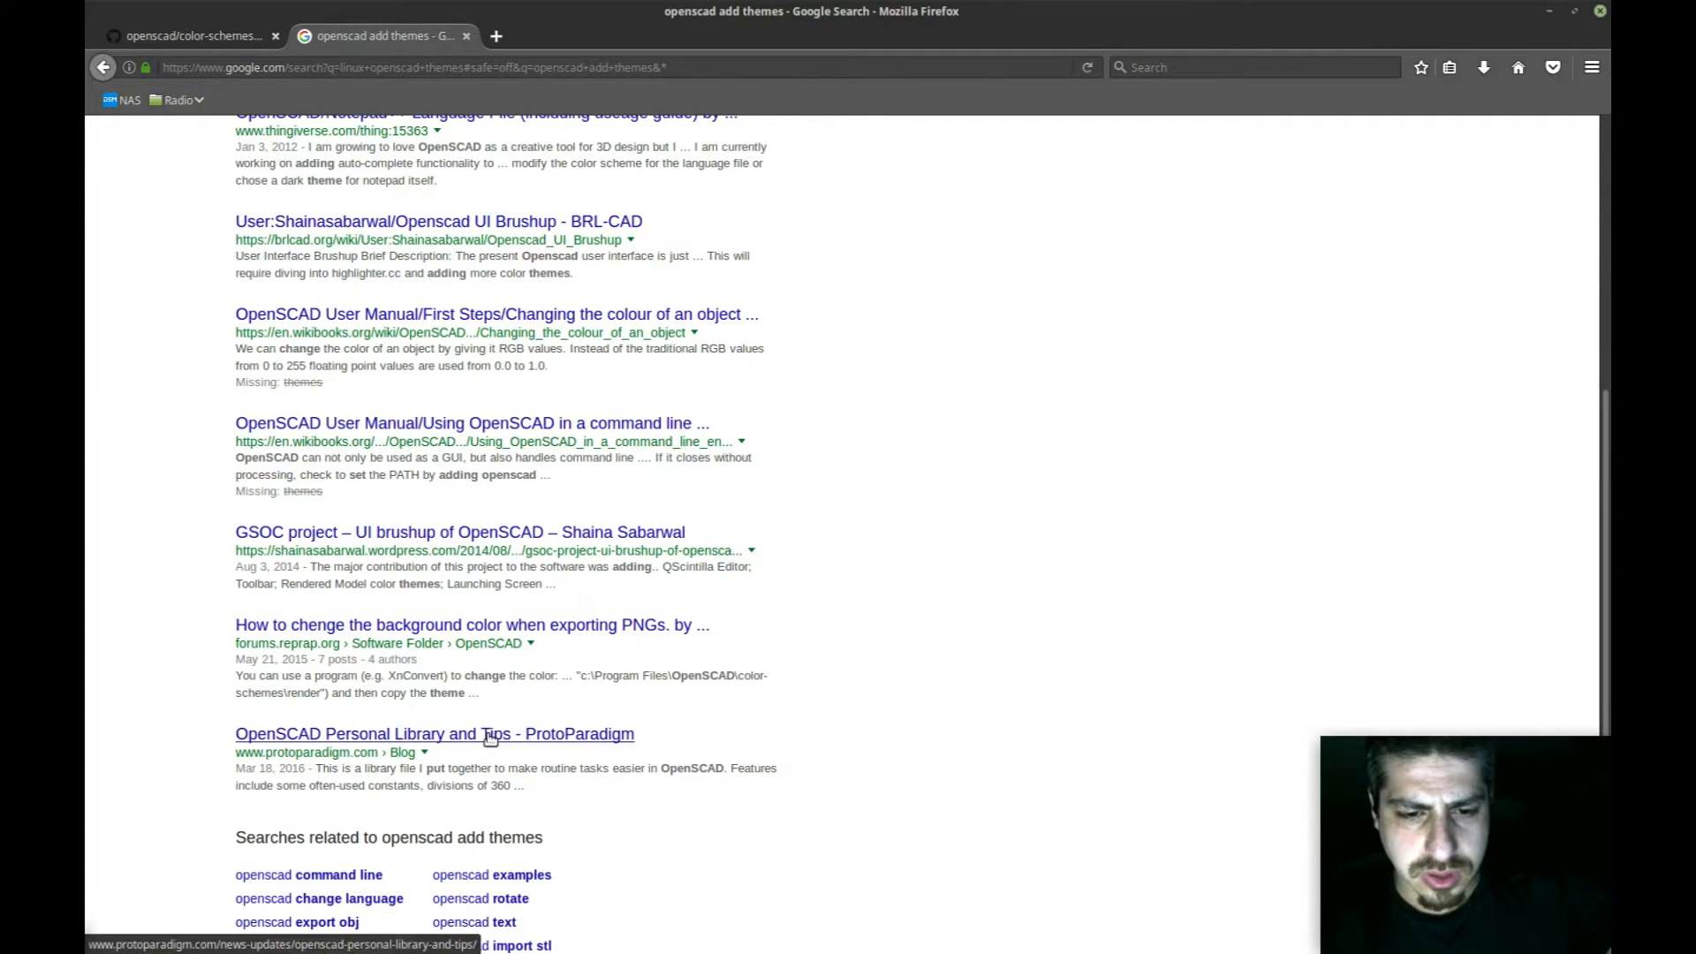
scroll("up", 3)
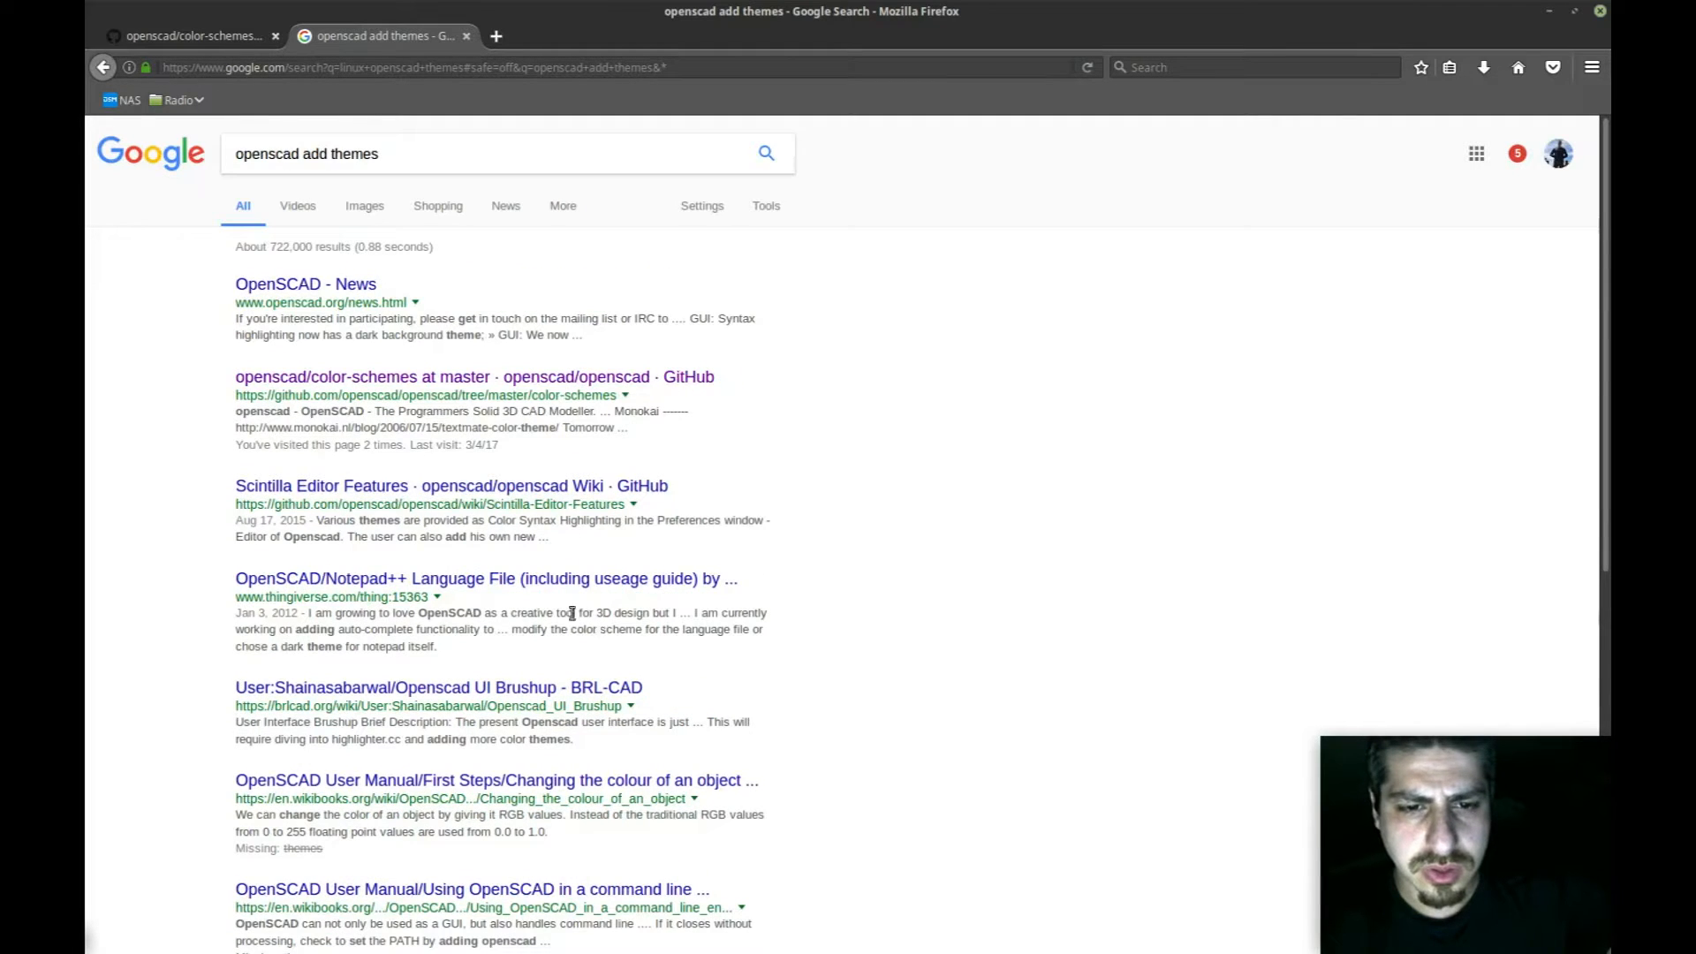
mouse_move(473, 486)
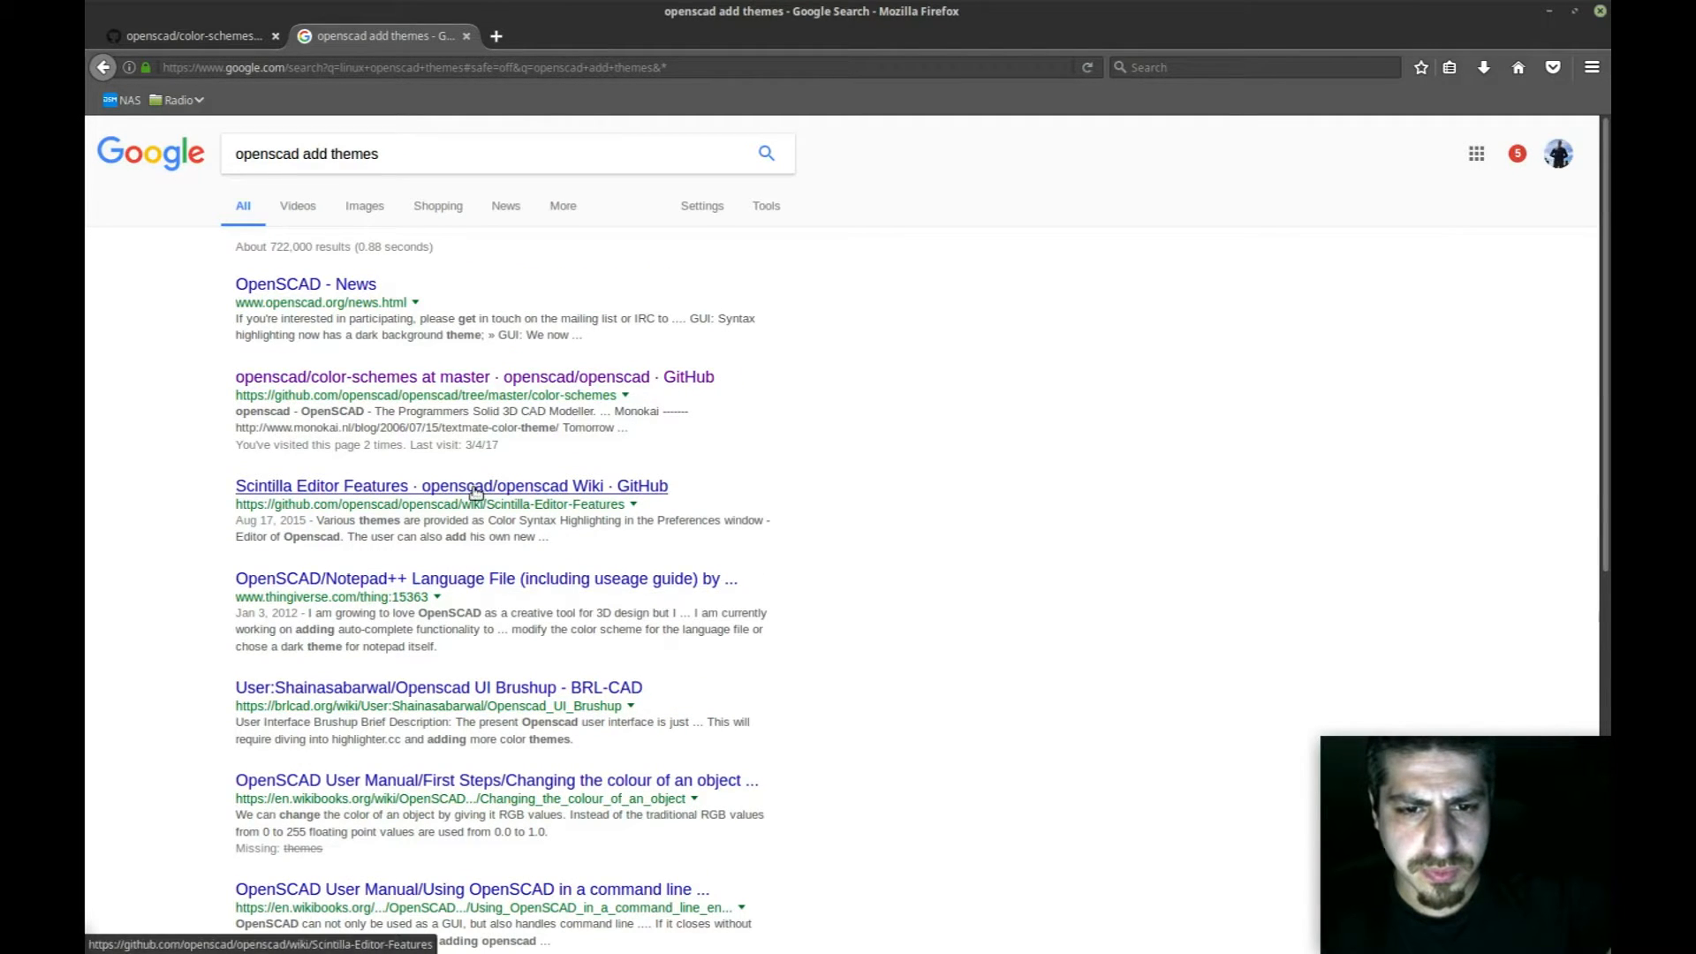
mouse_move(414, 376)
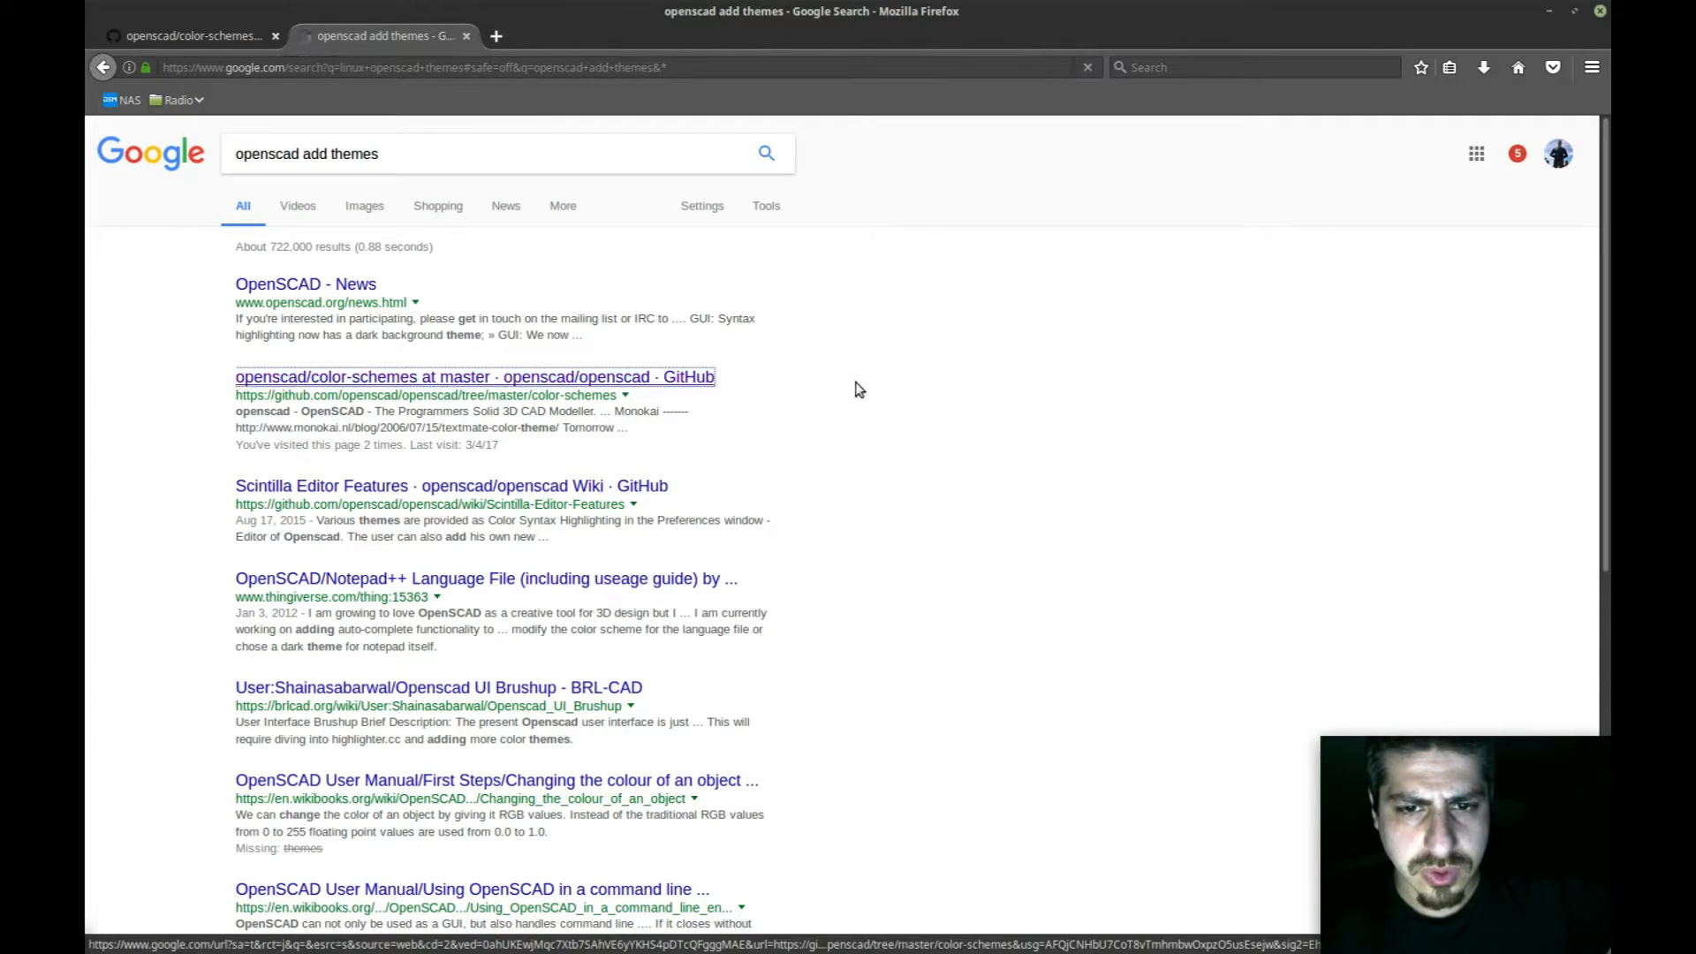
left_click(474, 376)
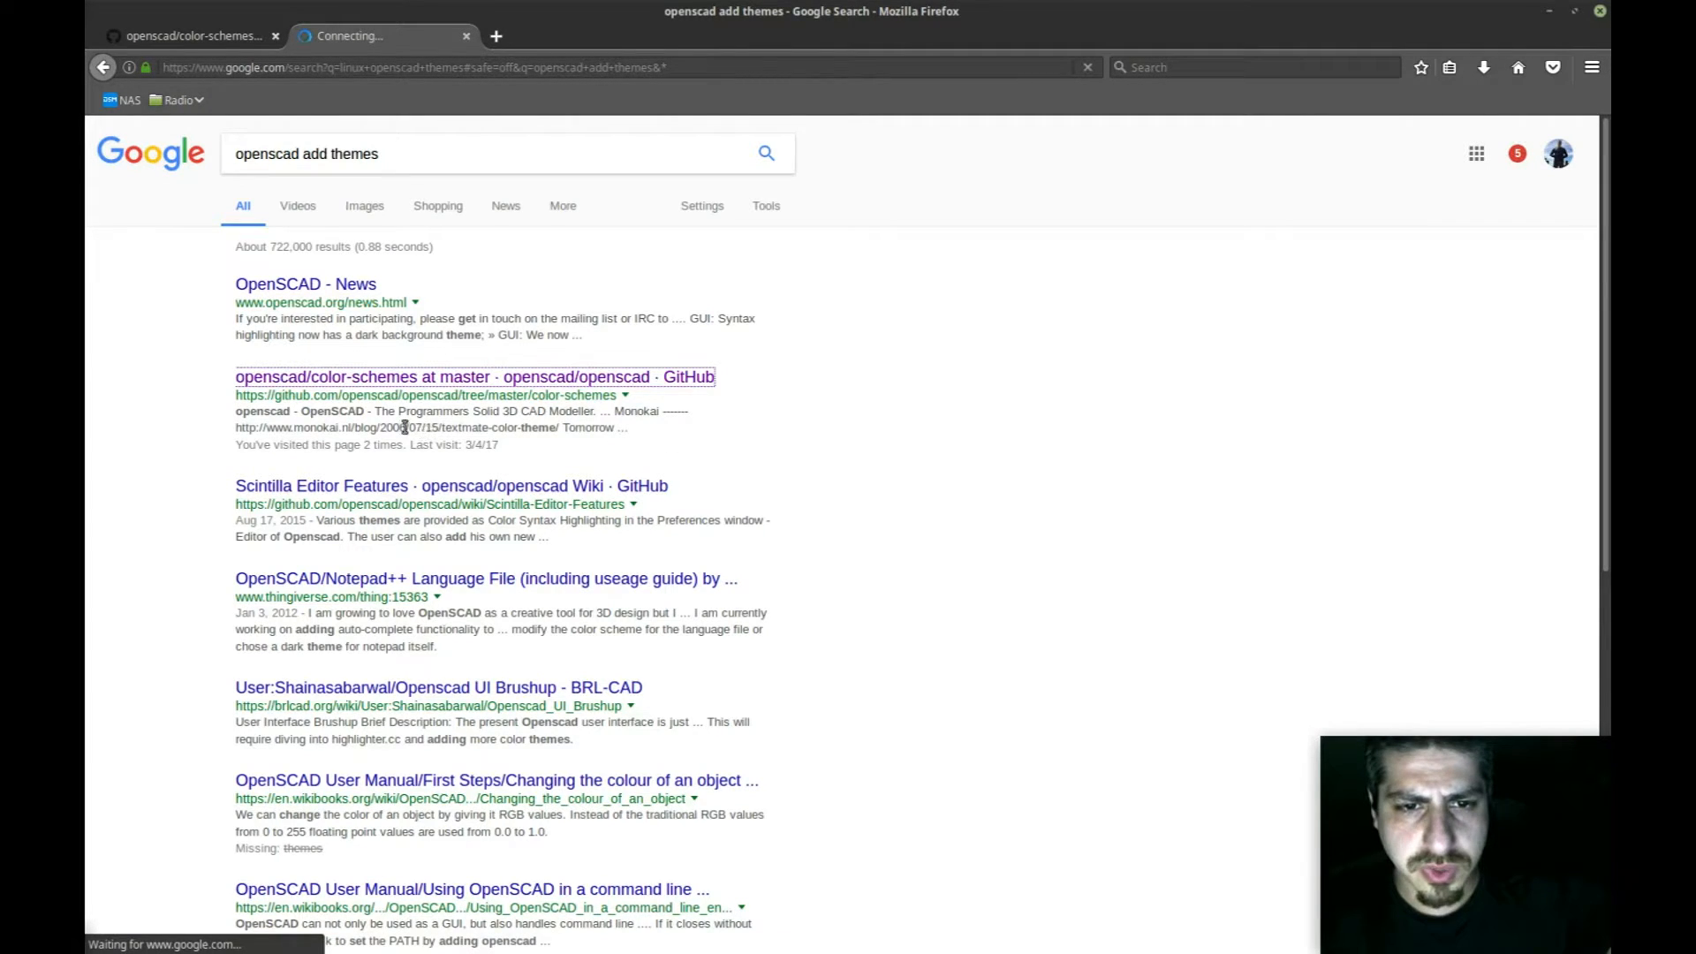
double_click(501, 427)
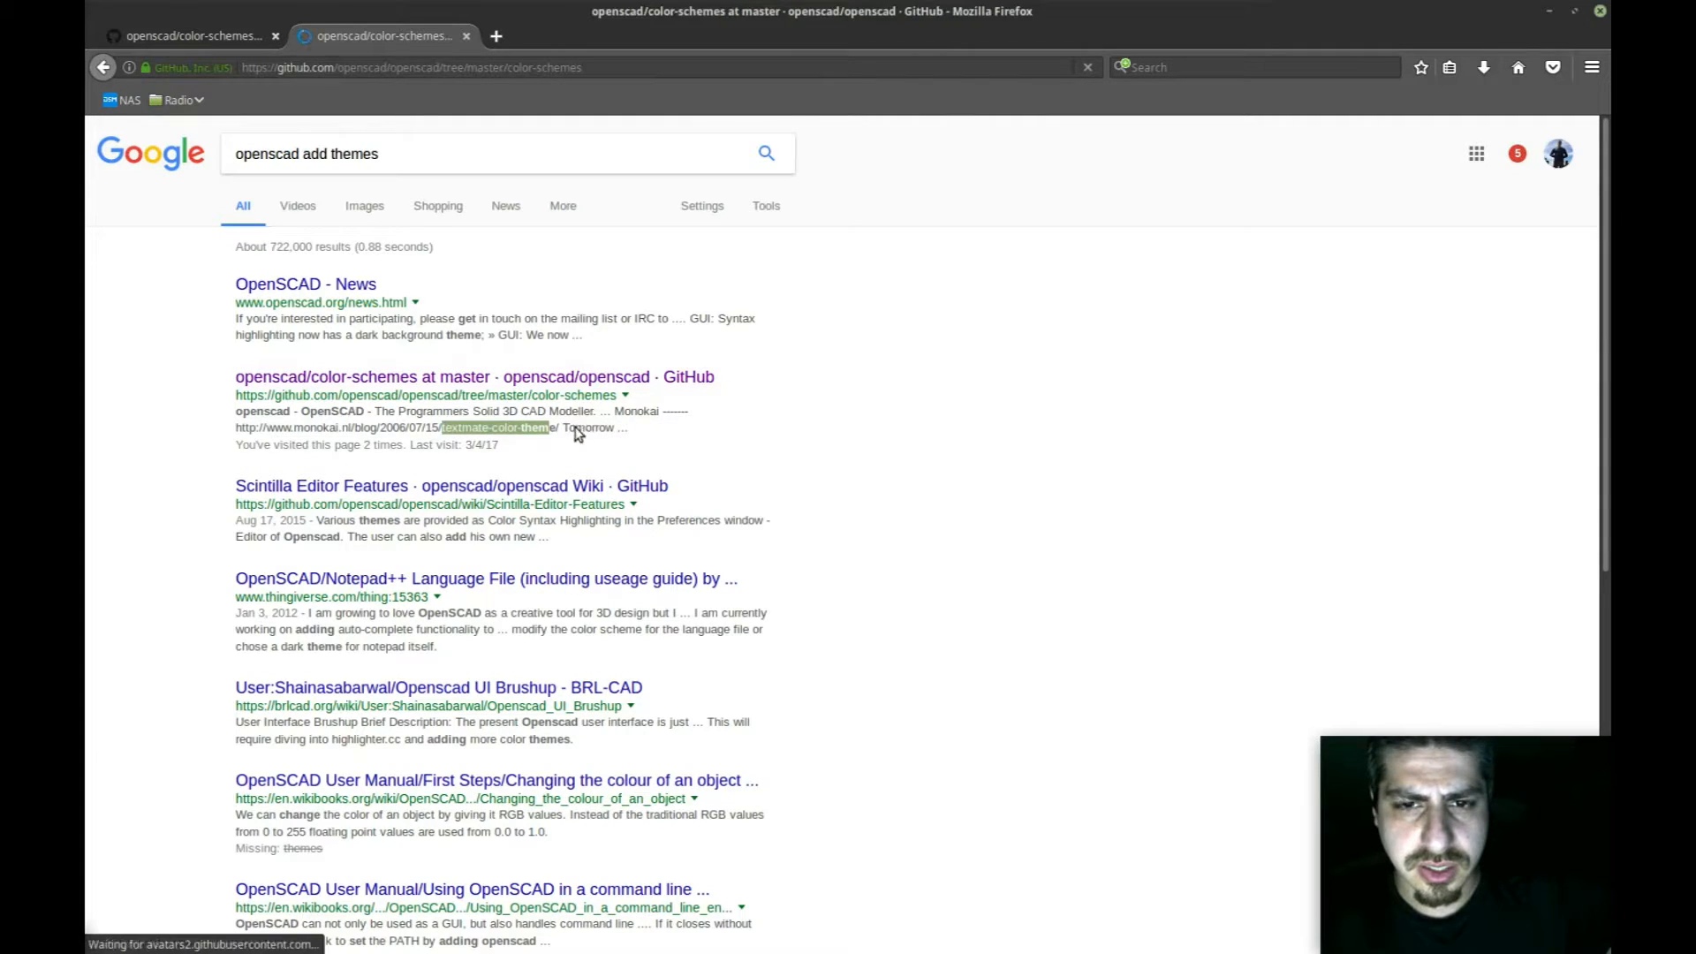
left_click(473, 377)
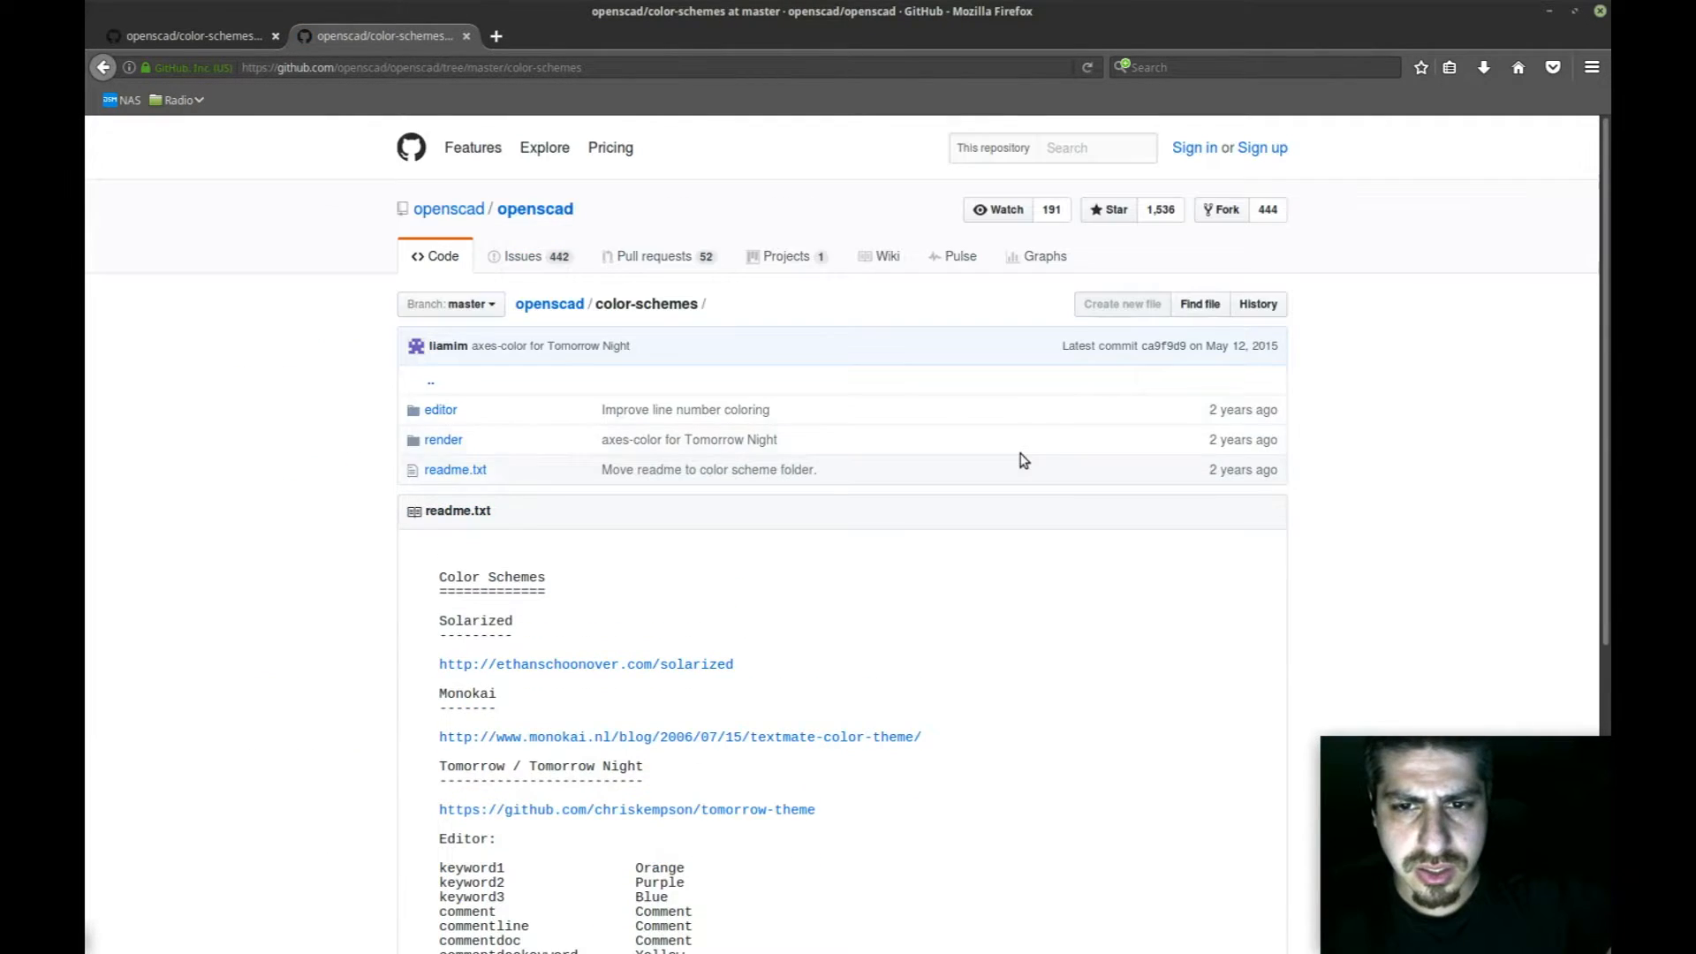
scroll("down", 3)
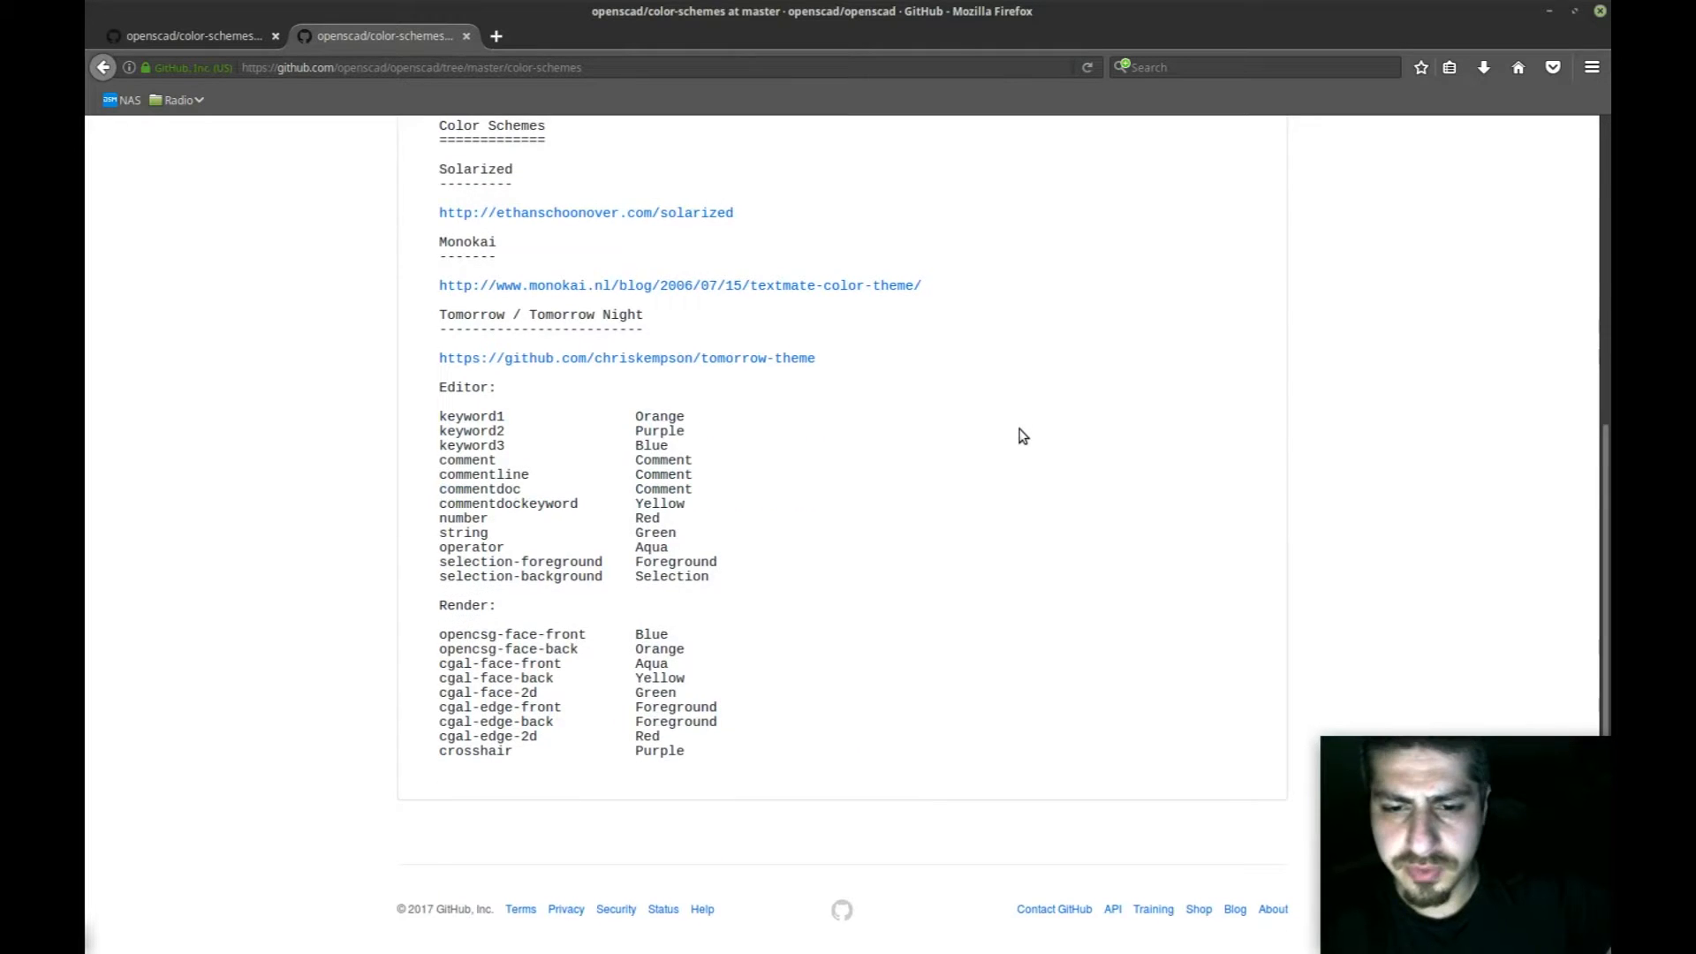
scroll("up", 3)
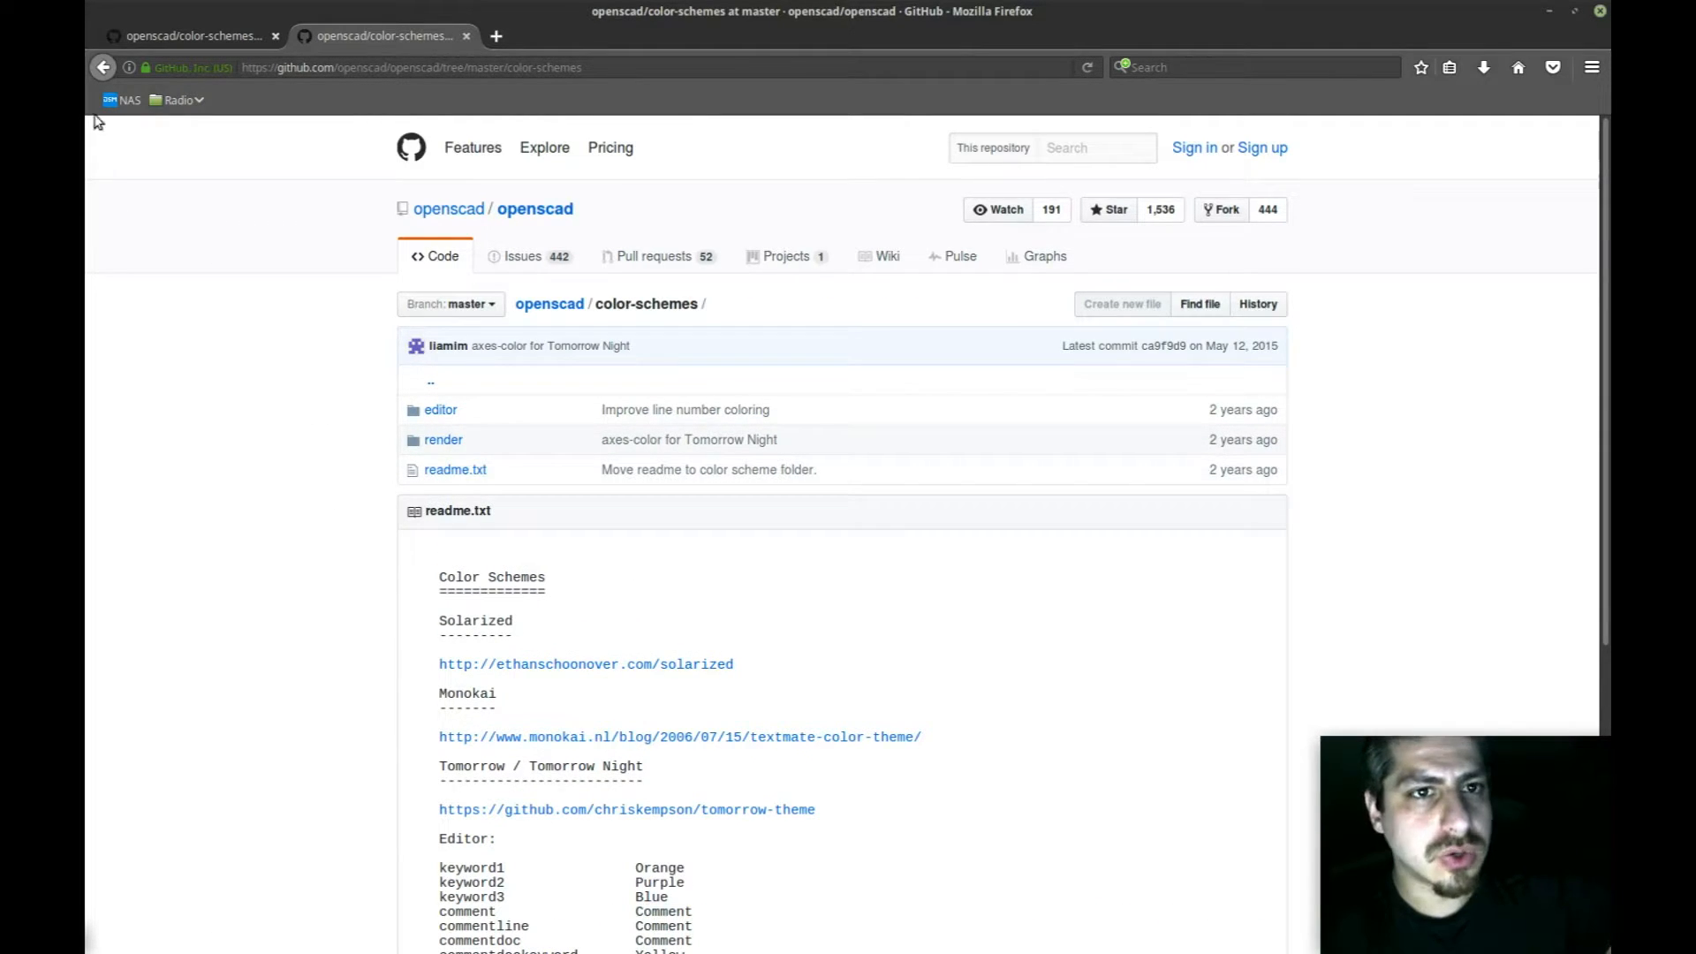
left_click(384, 36)
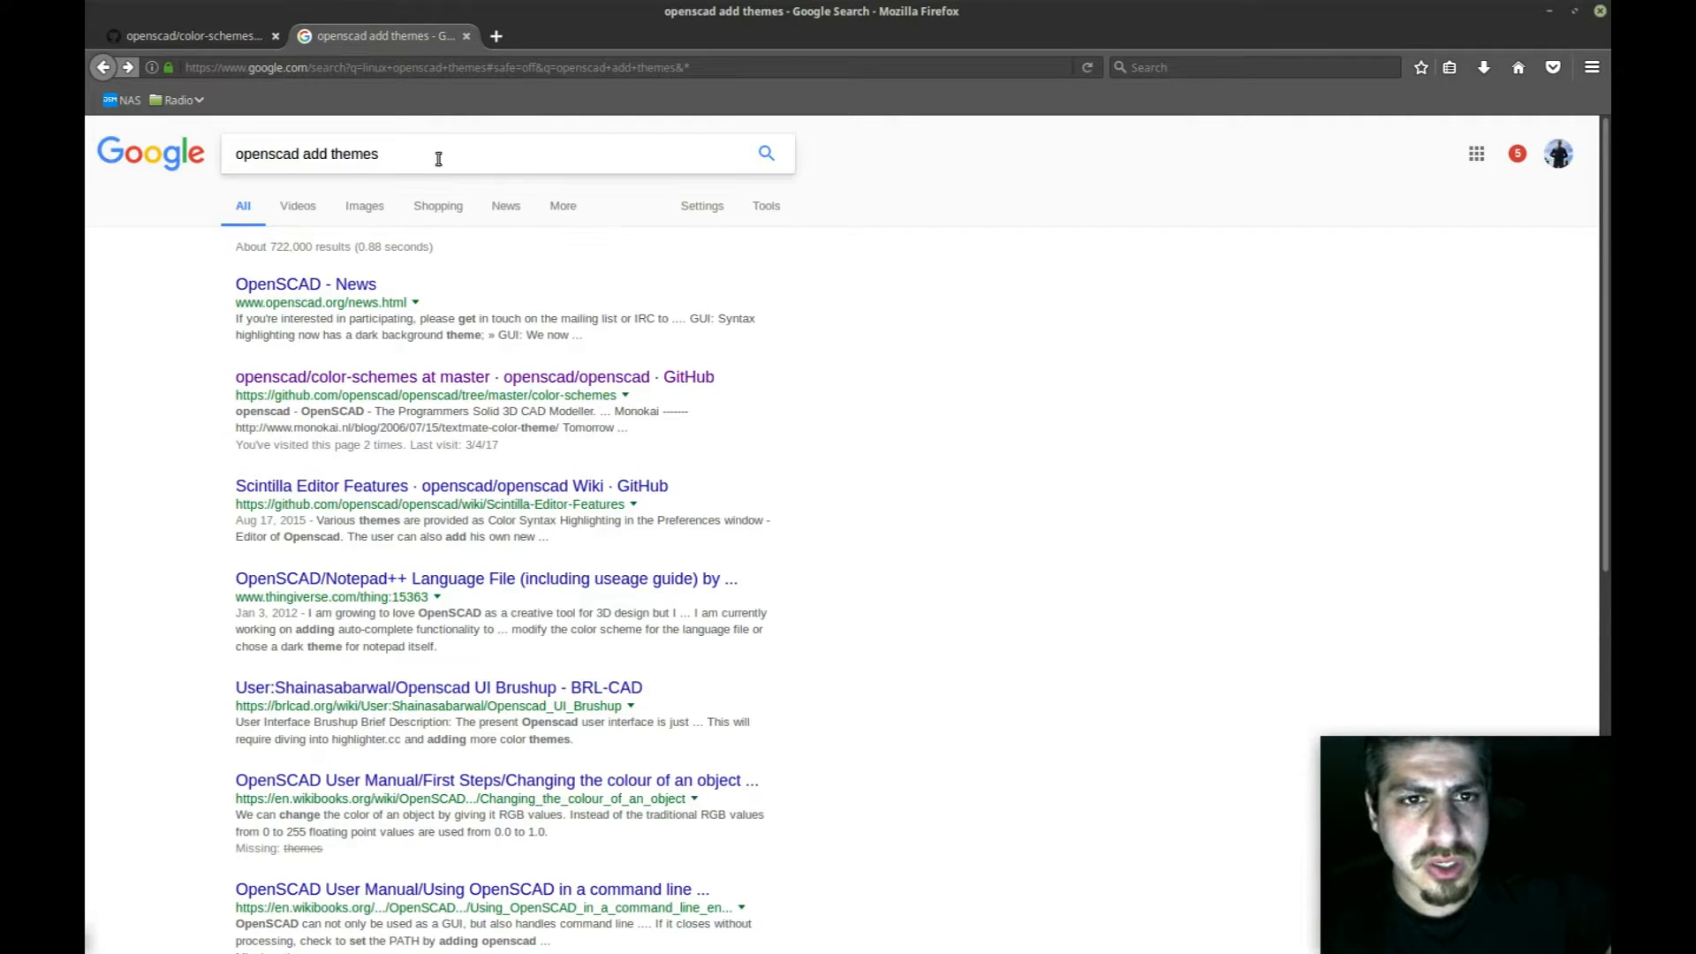
Step: Search Google for 'openscad ubuntu themes' and scroll through the results
left_click(437, 154)
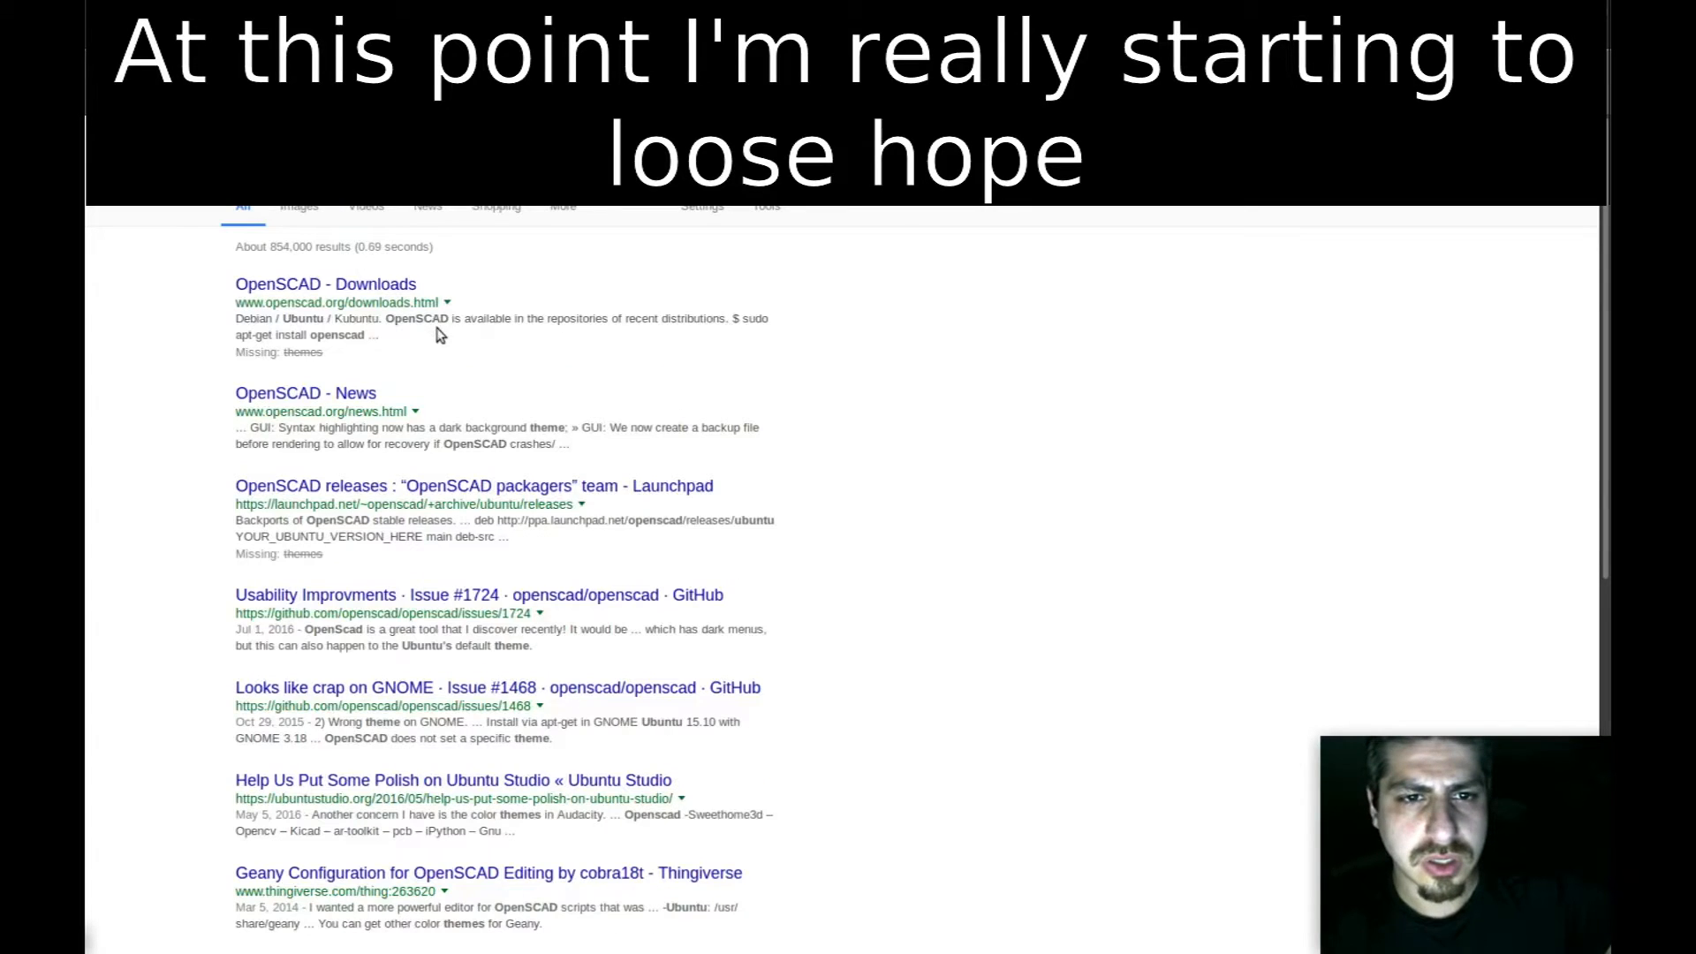
mouse_move(449, 495)
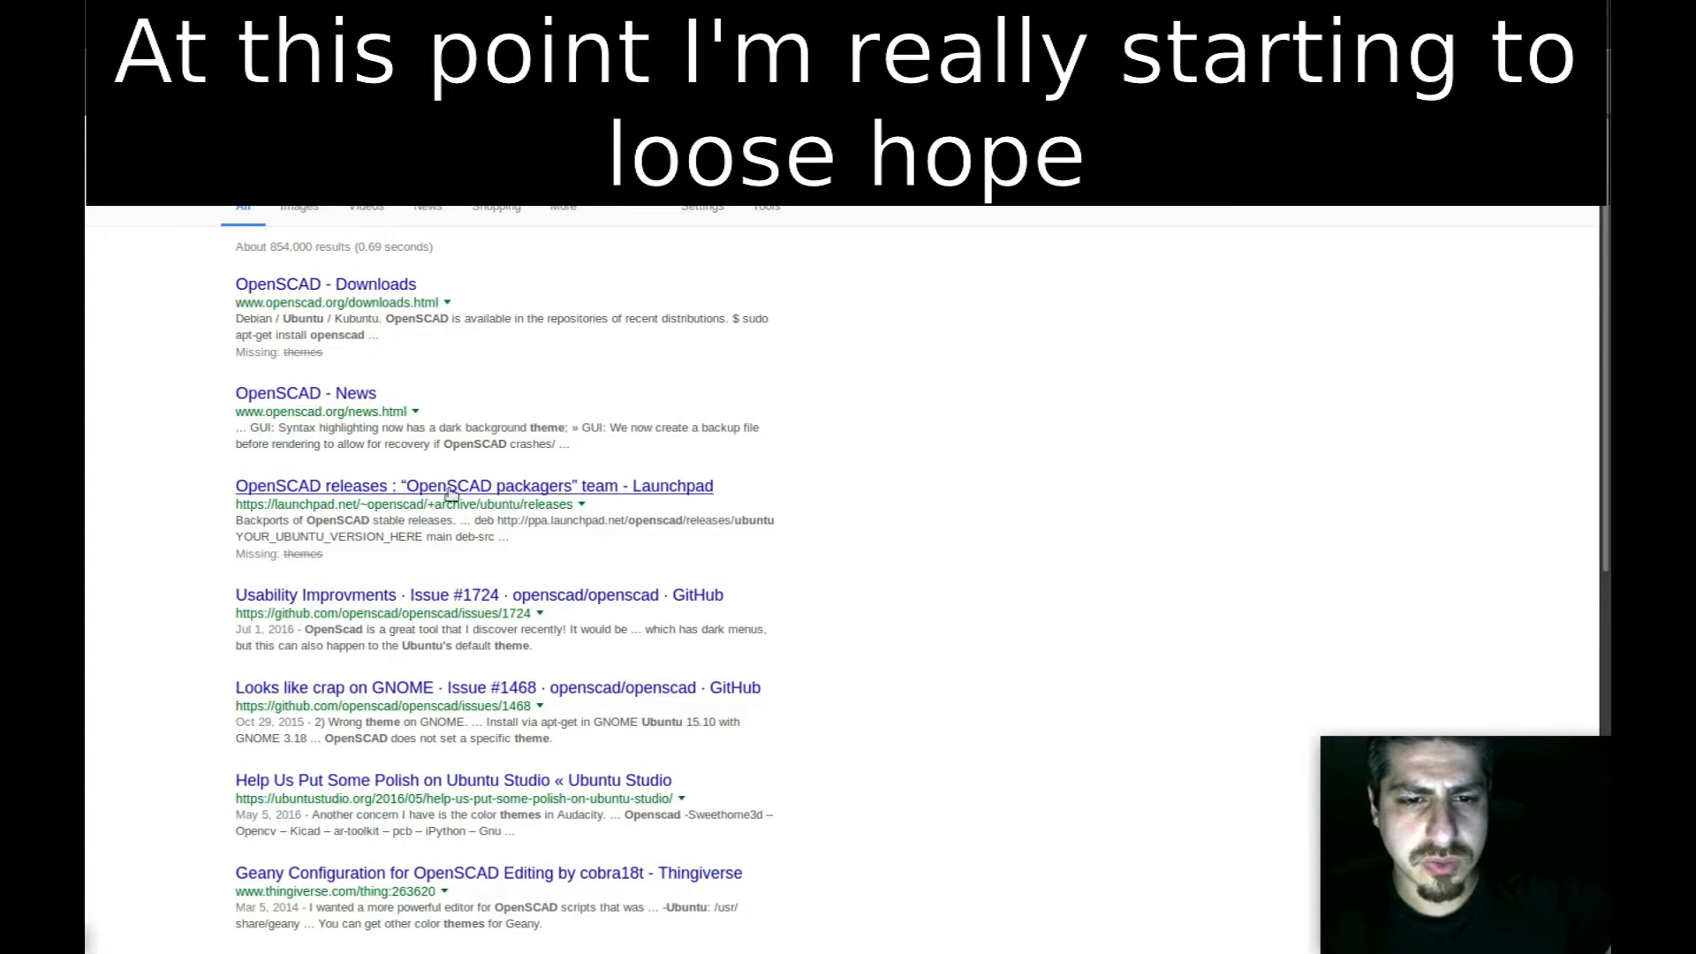
mouse_move(448, 593)
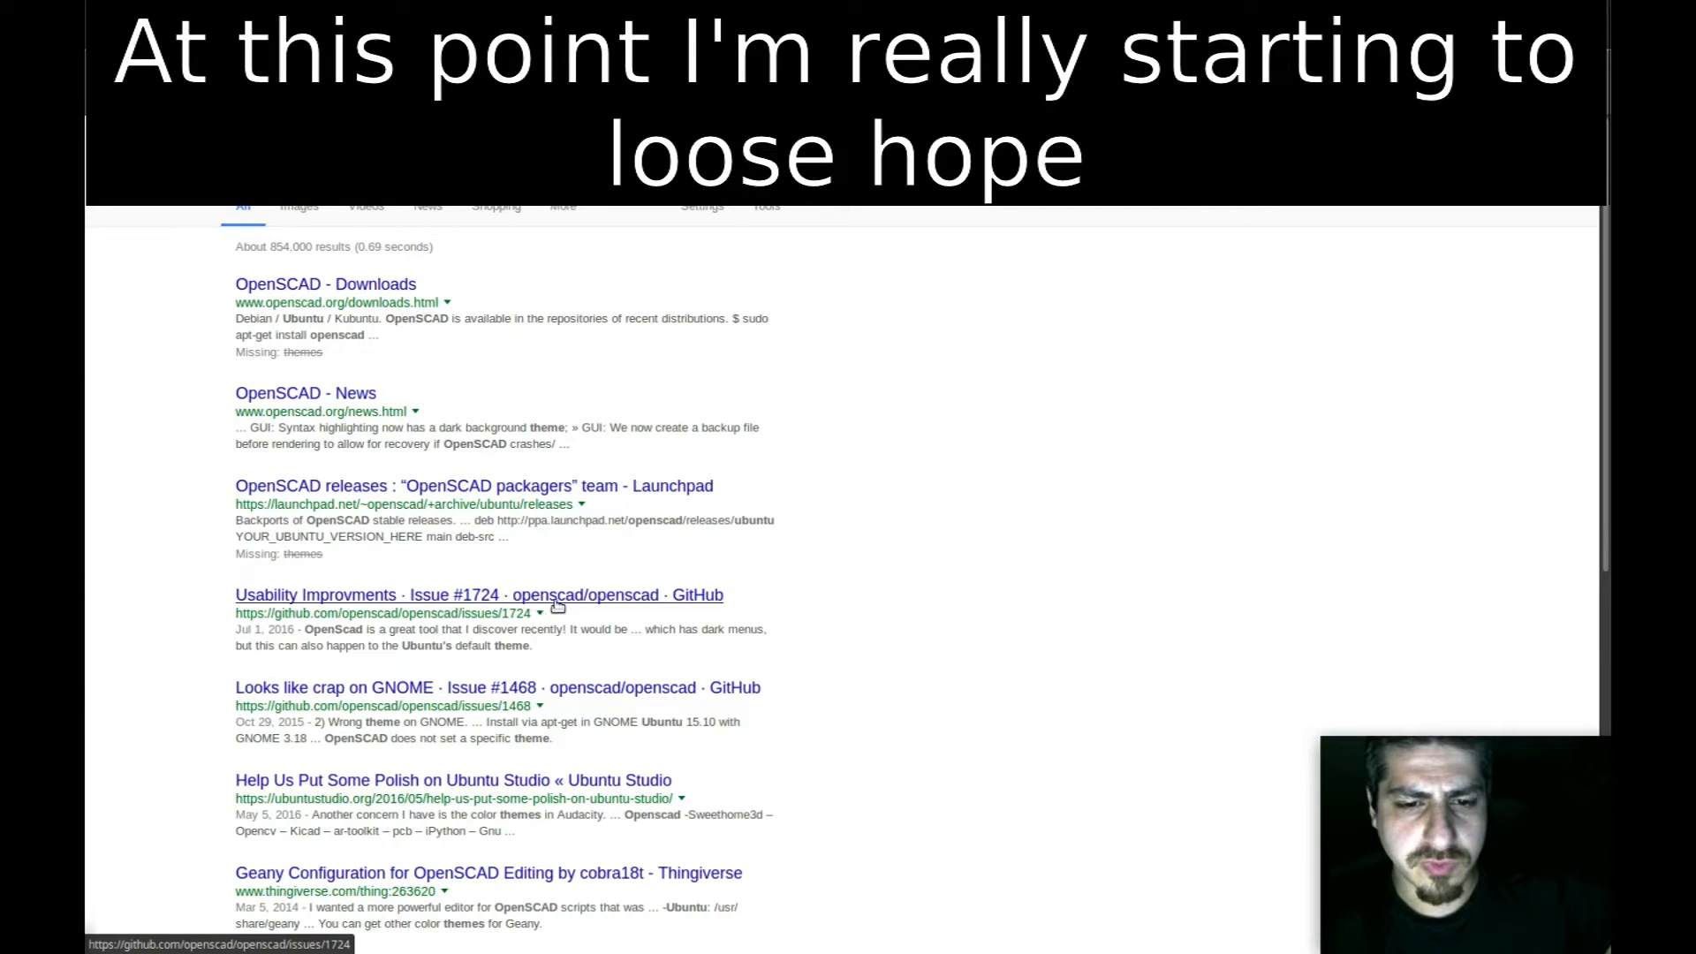
scroll("down", 3)
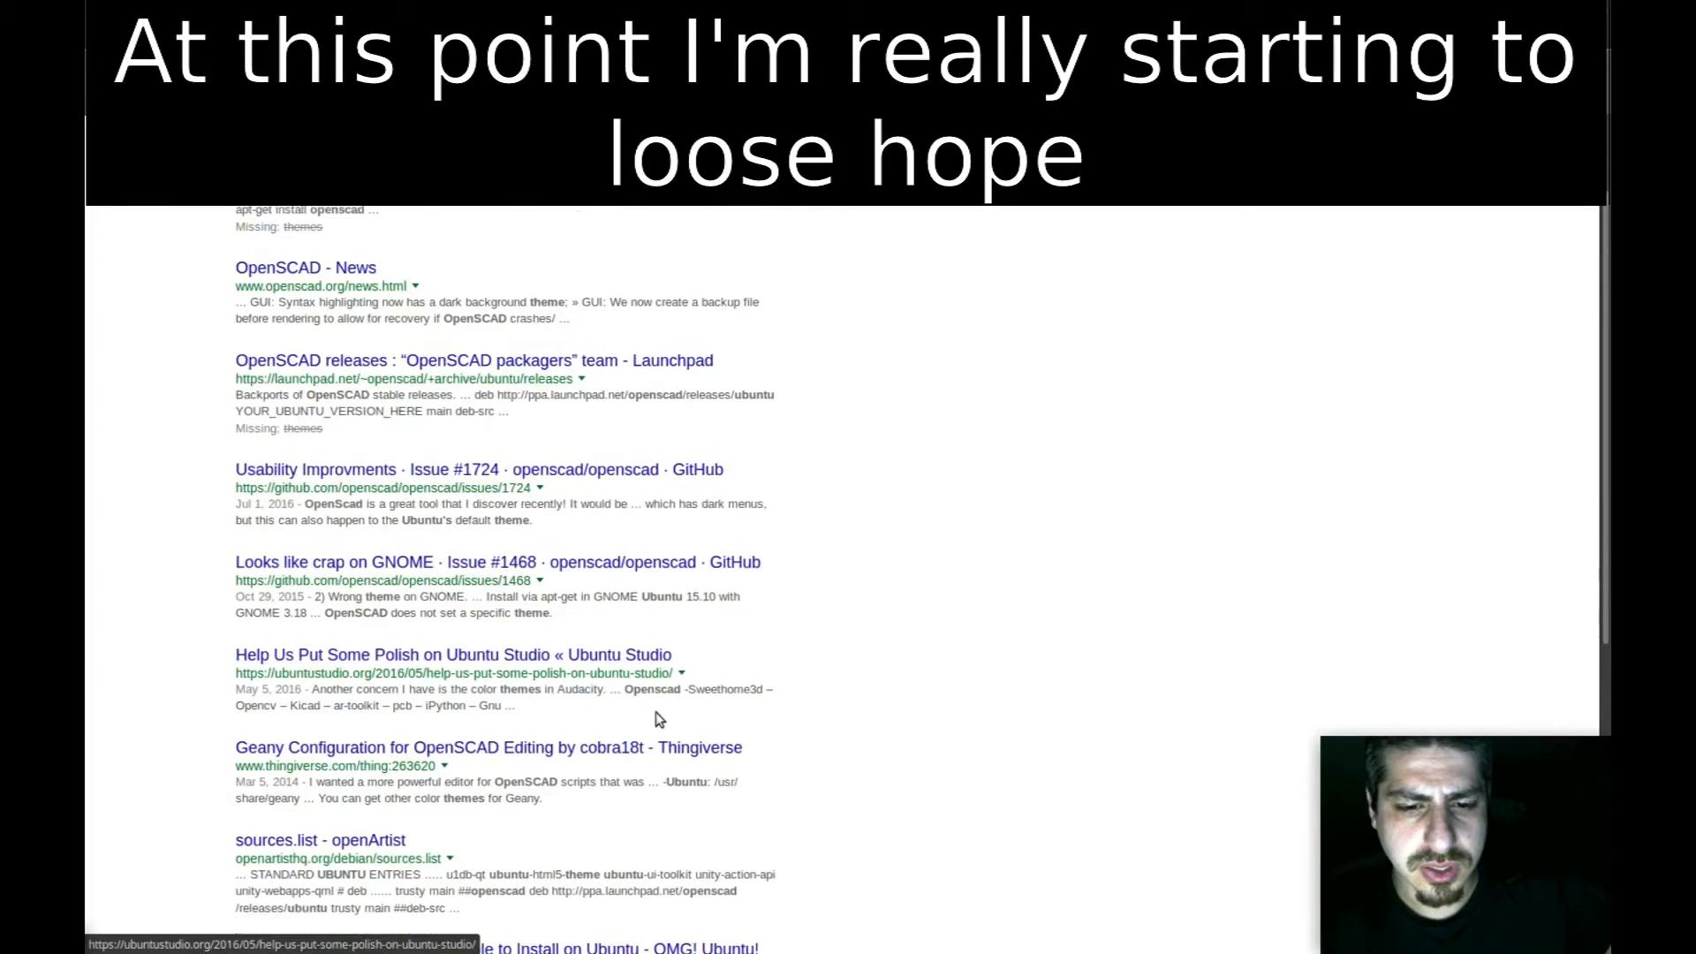
scroll("down", 3)
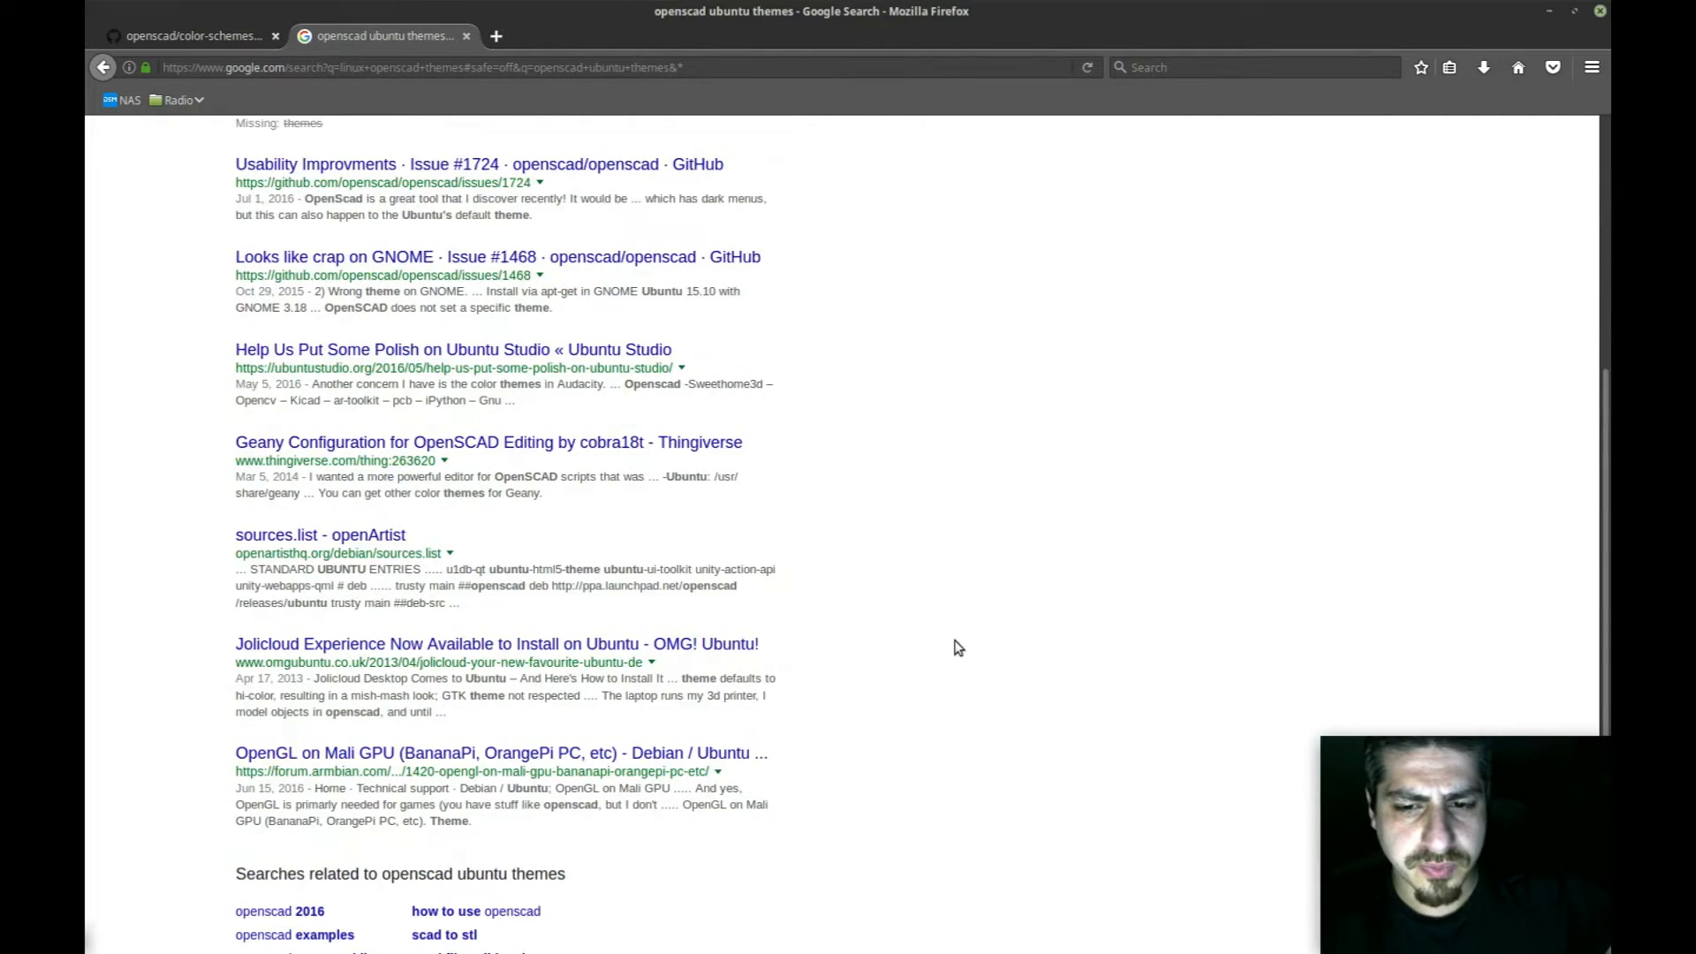
scroll("up", 3)
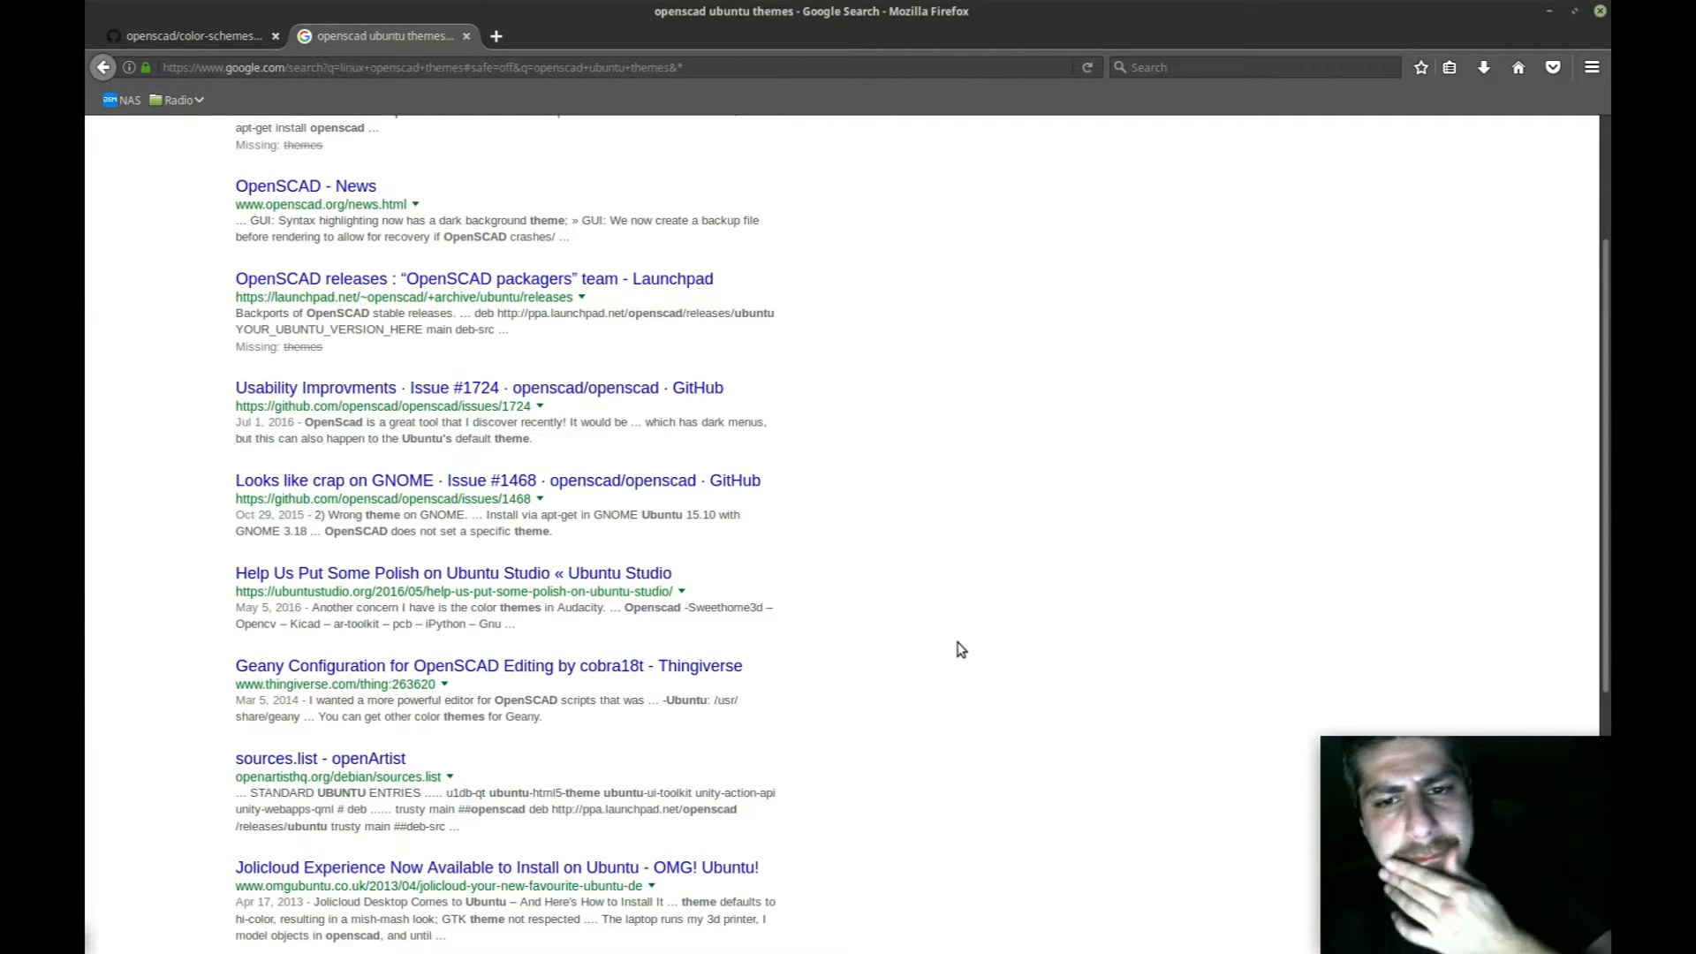
scroll("up", 3)
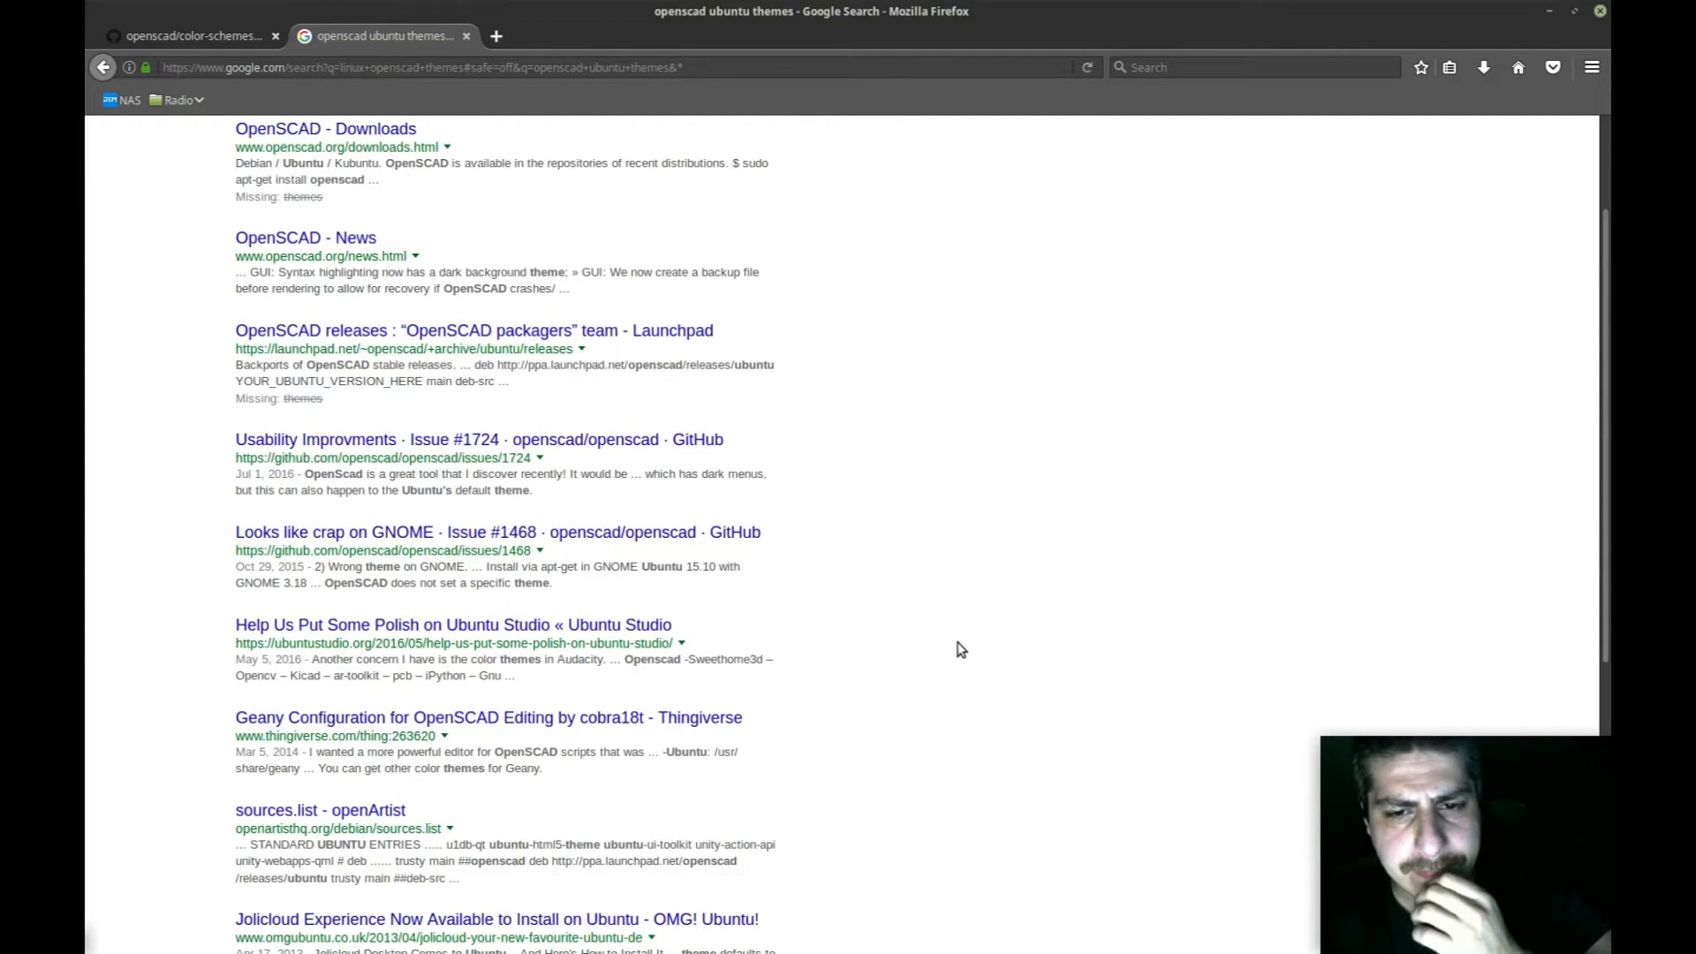
mouse_move(814, 681)
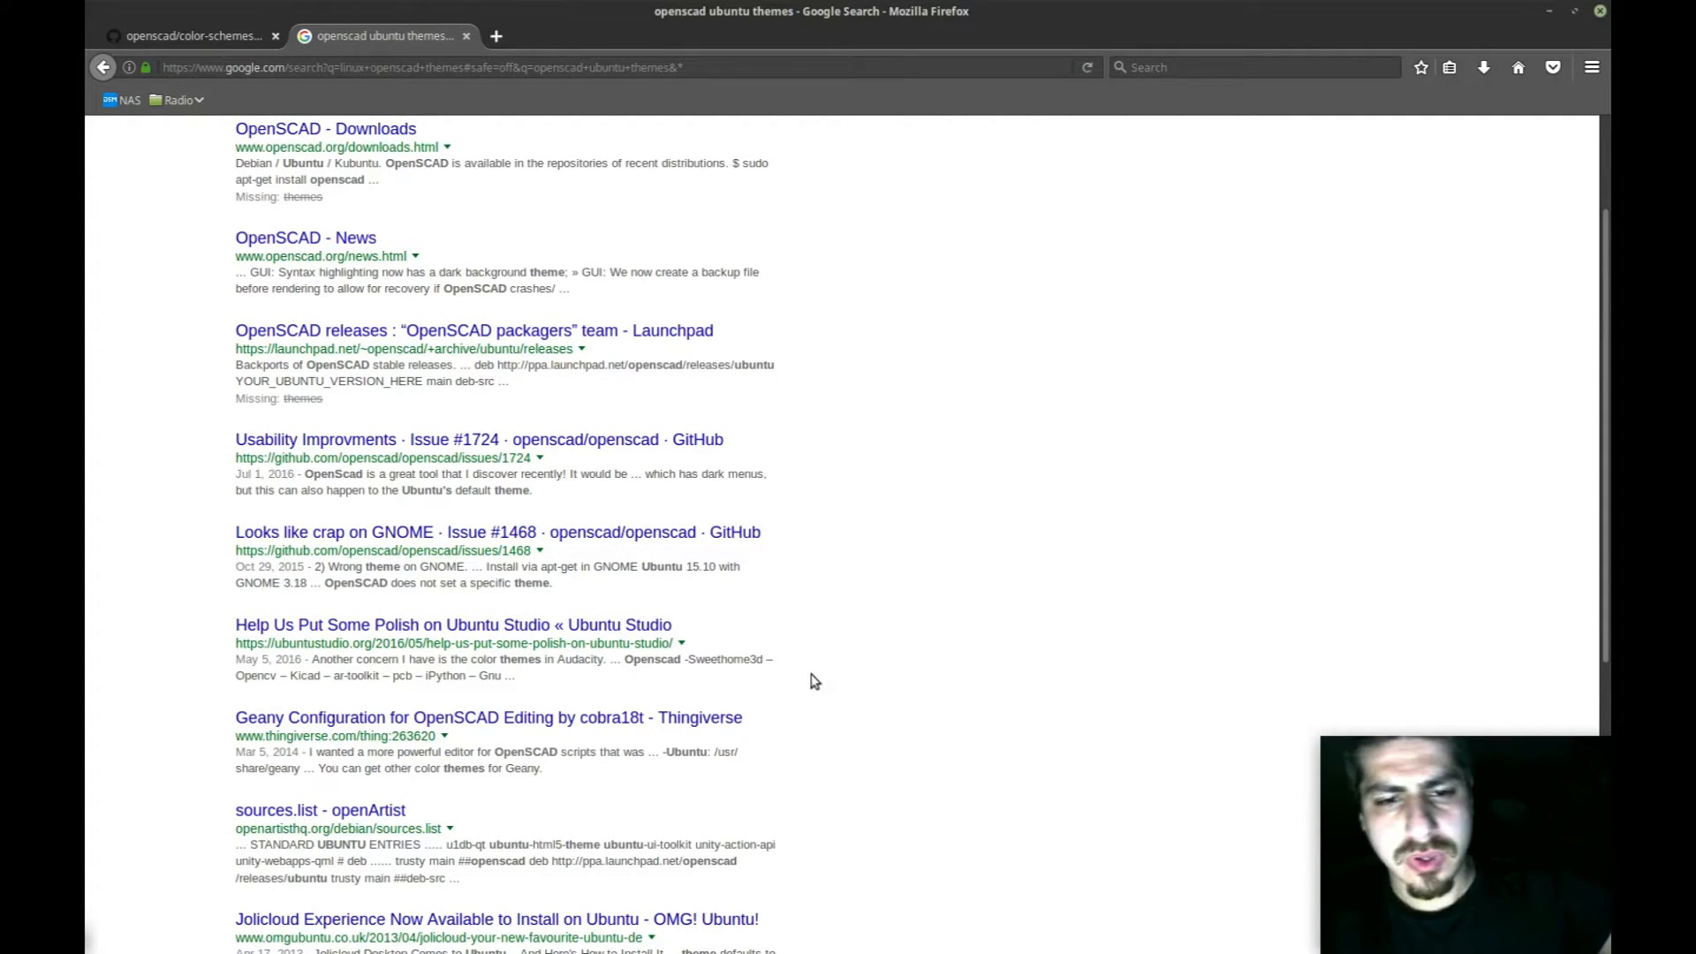
scroll("up", 3)
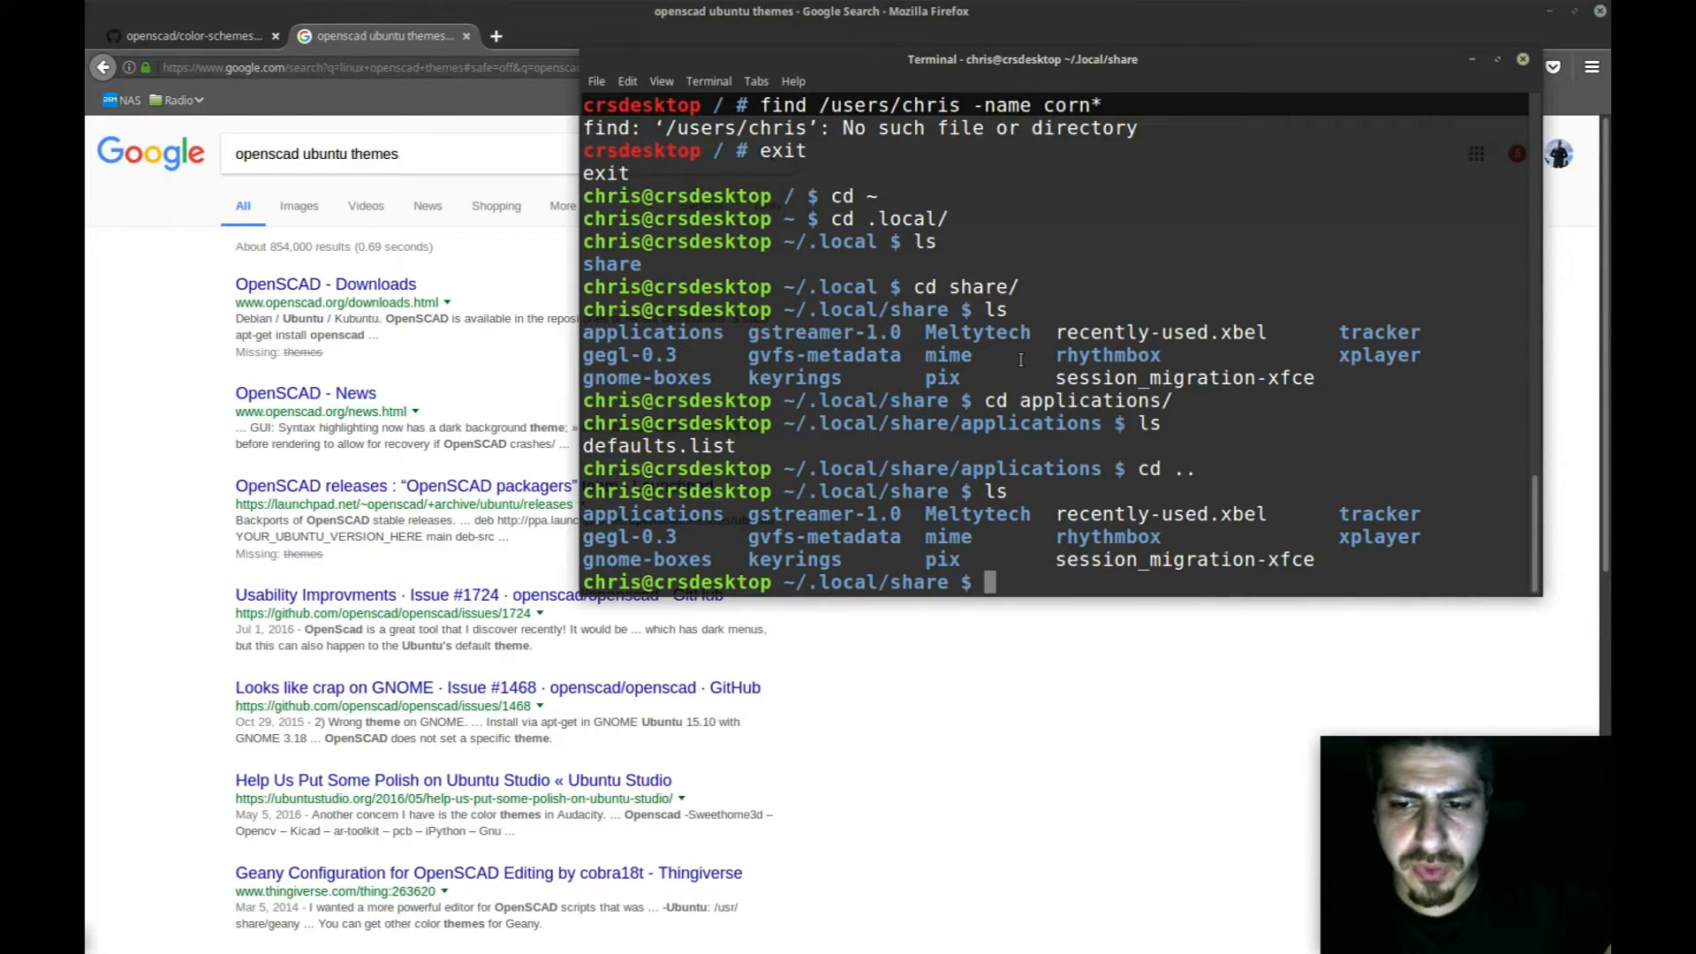
Step: In Terminal, move into ~/.config/OpenSCAD and then /usr/share/openscad
type("cd .config/")
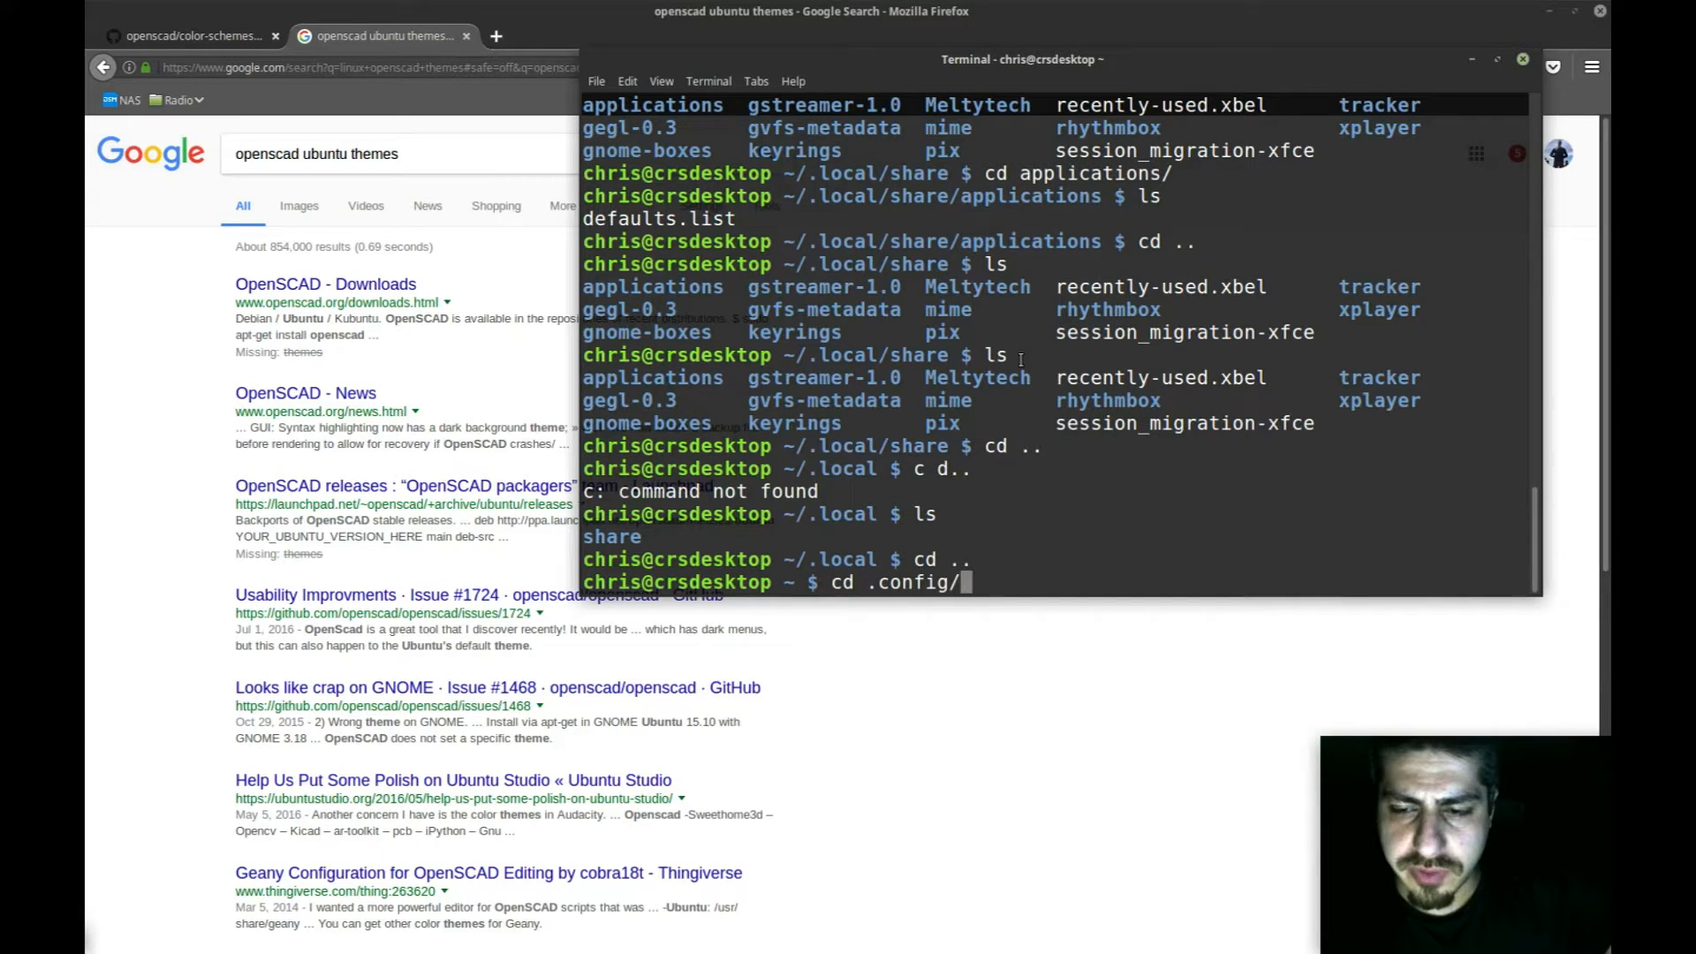
type("OP")
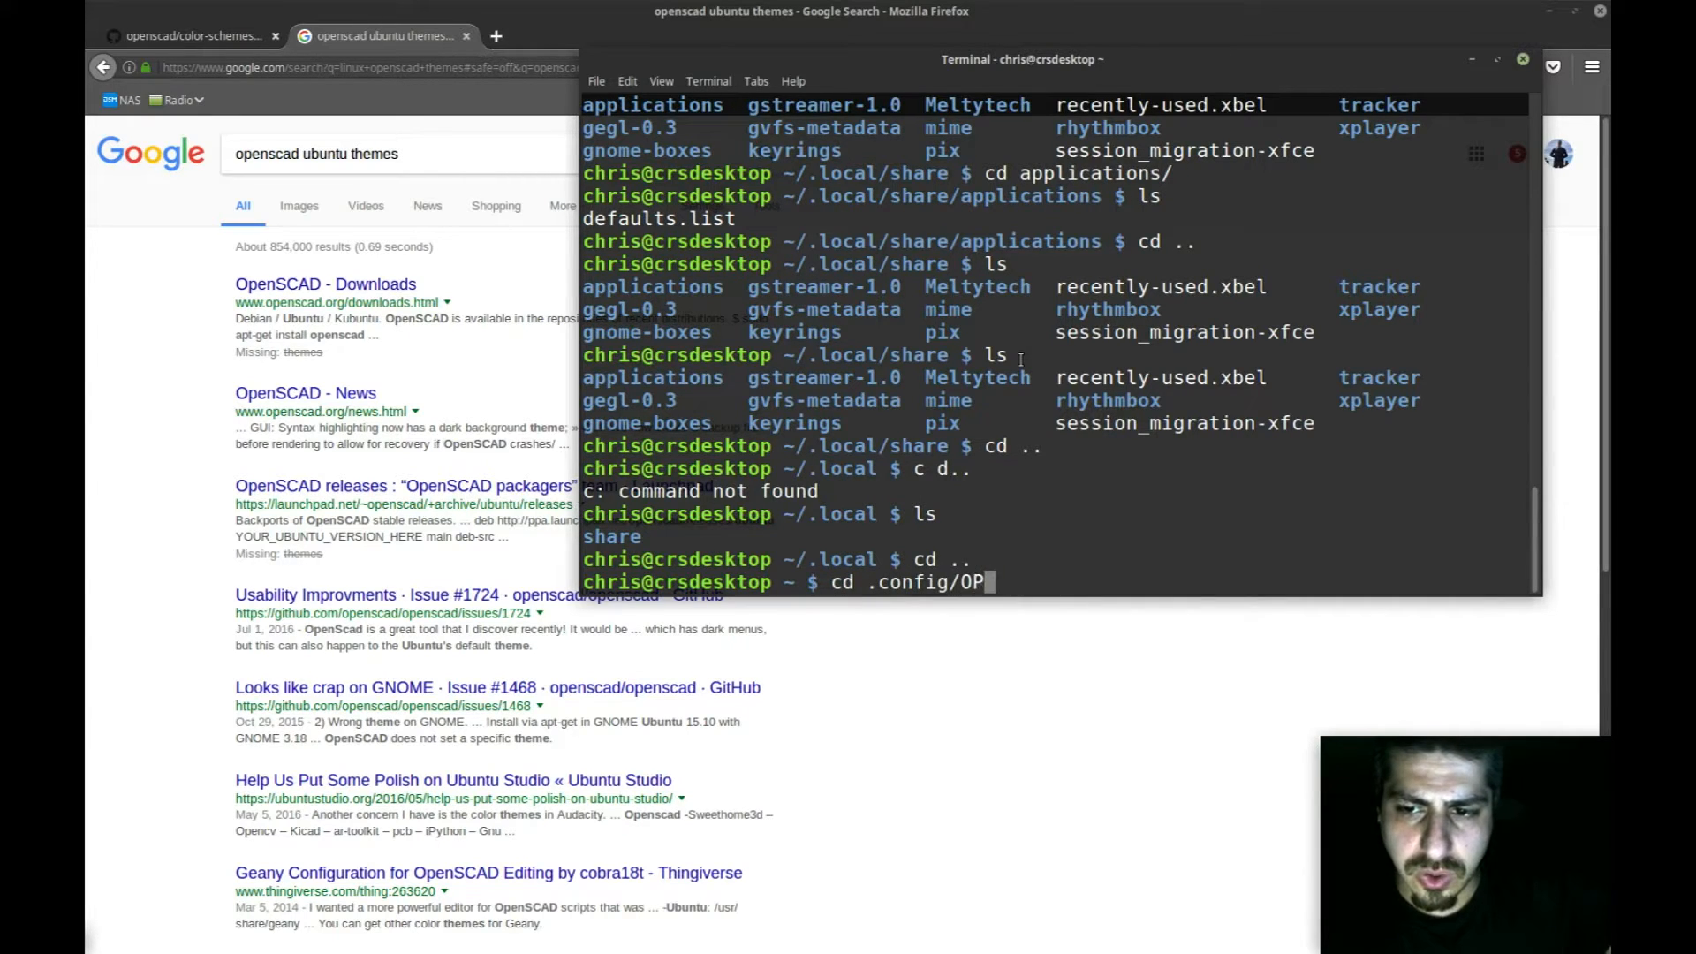
key("Return")
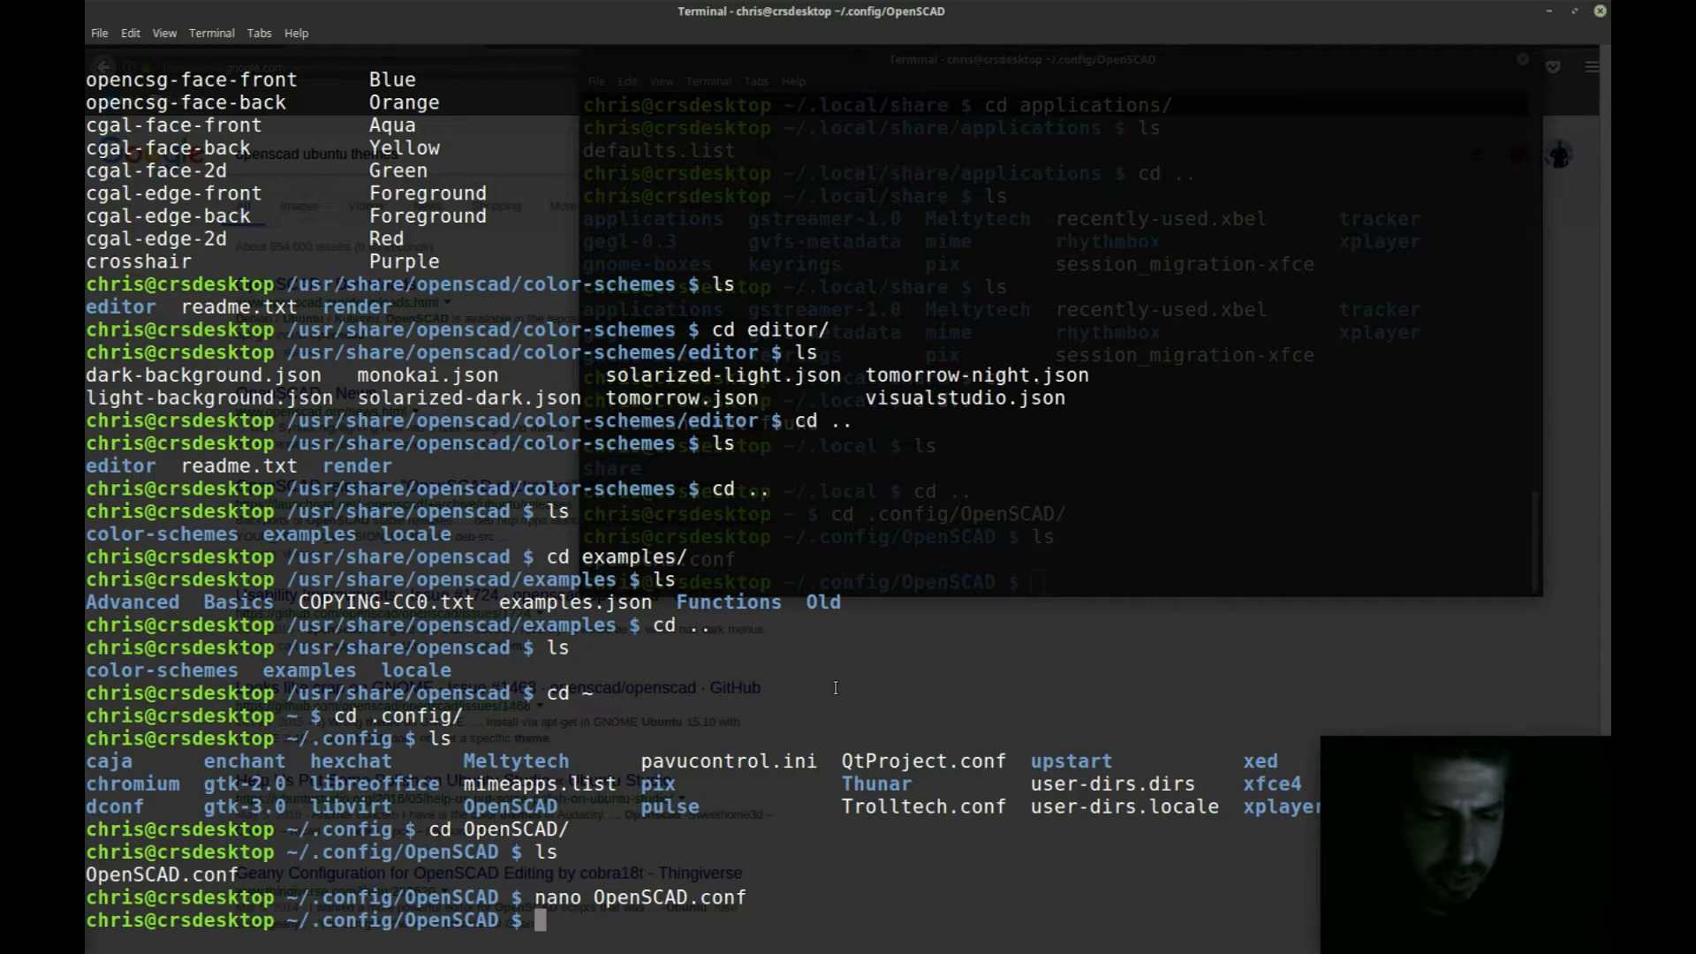
type("cd")
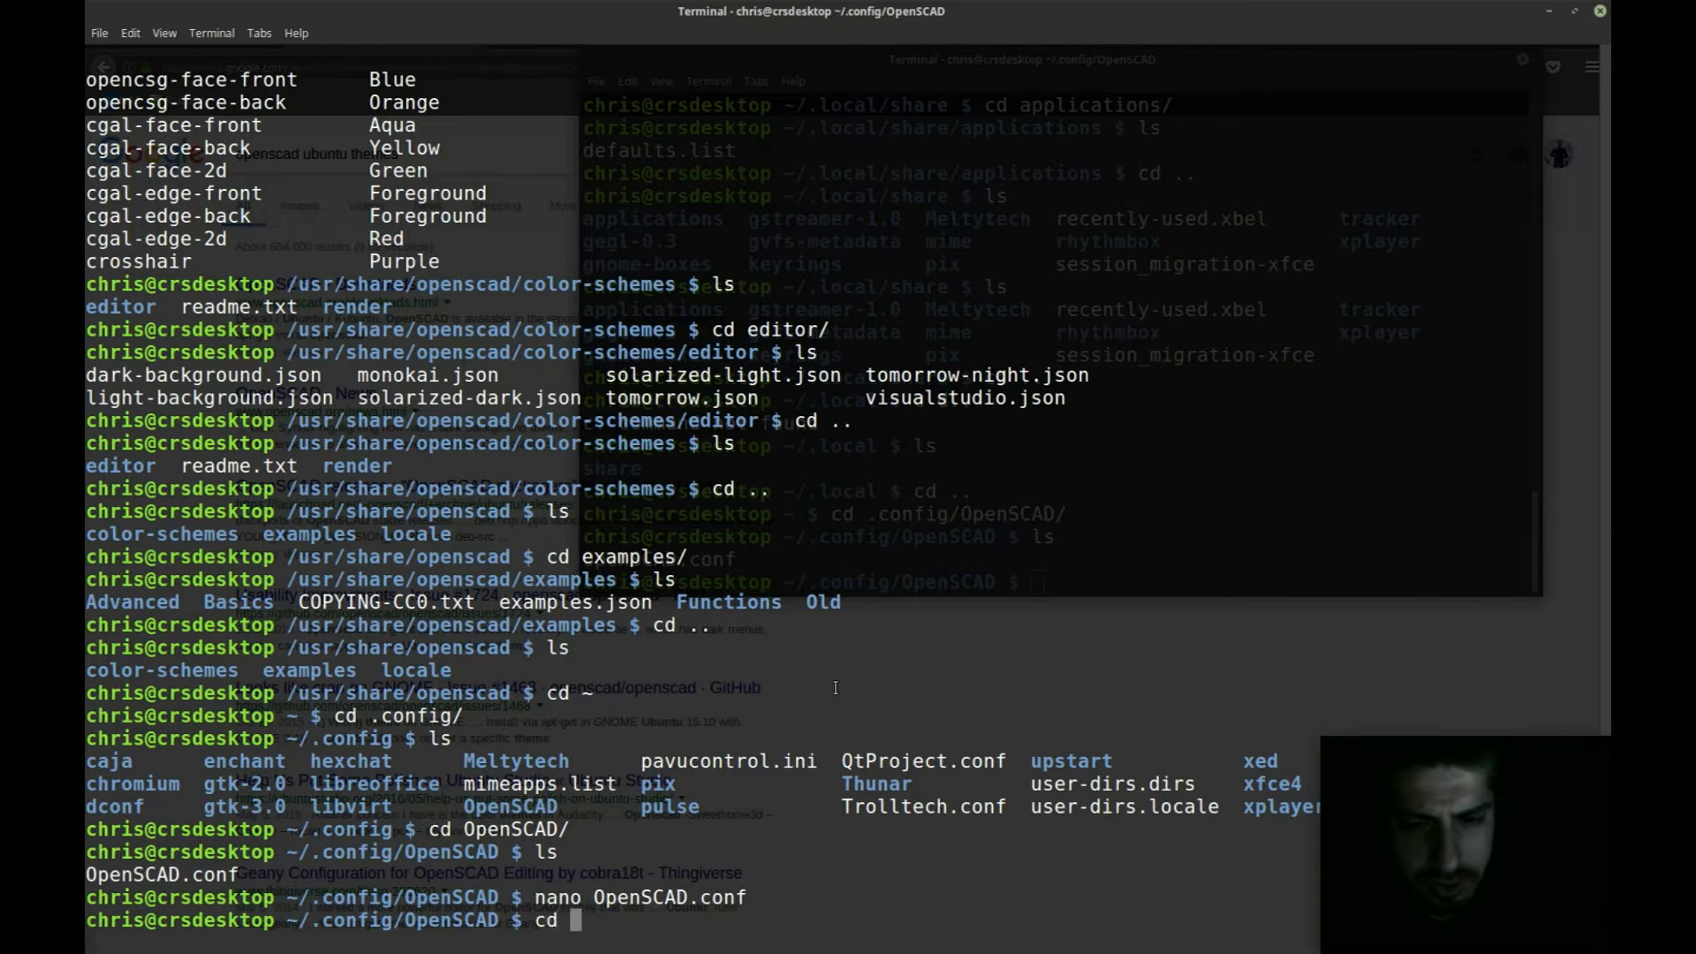
type(".")
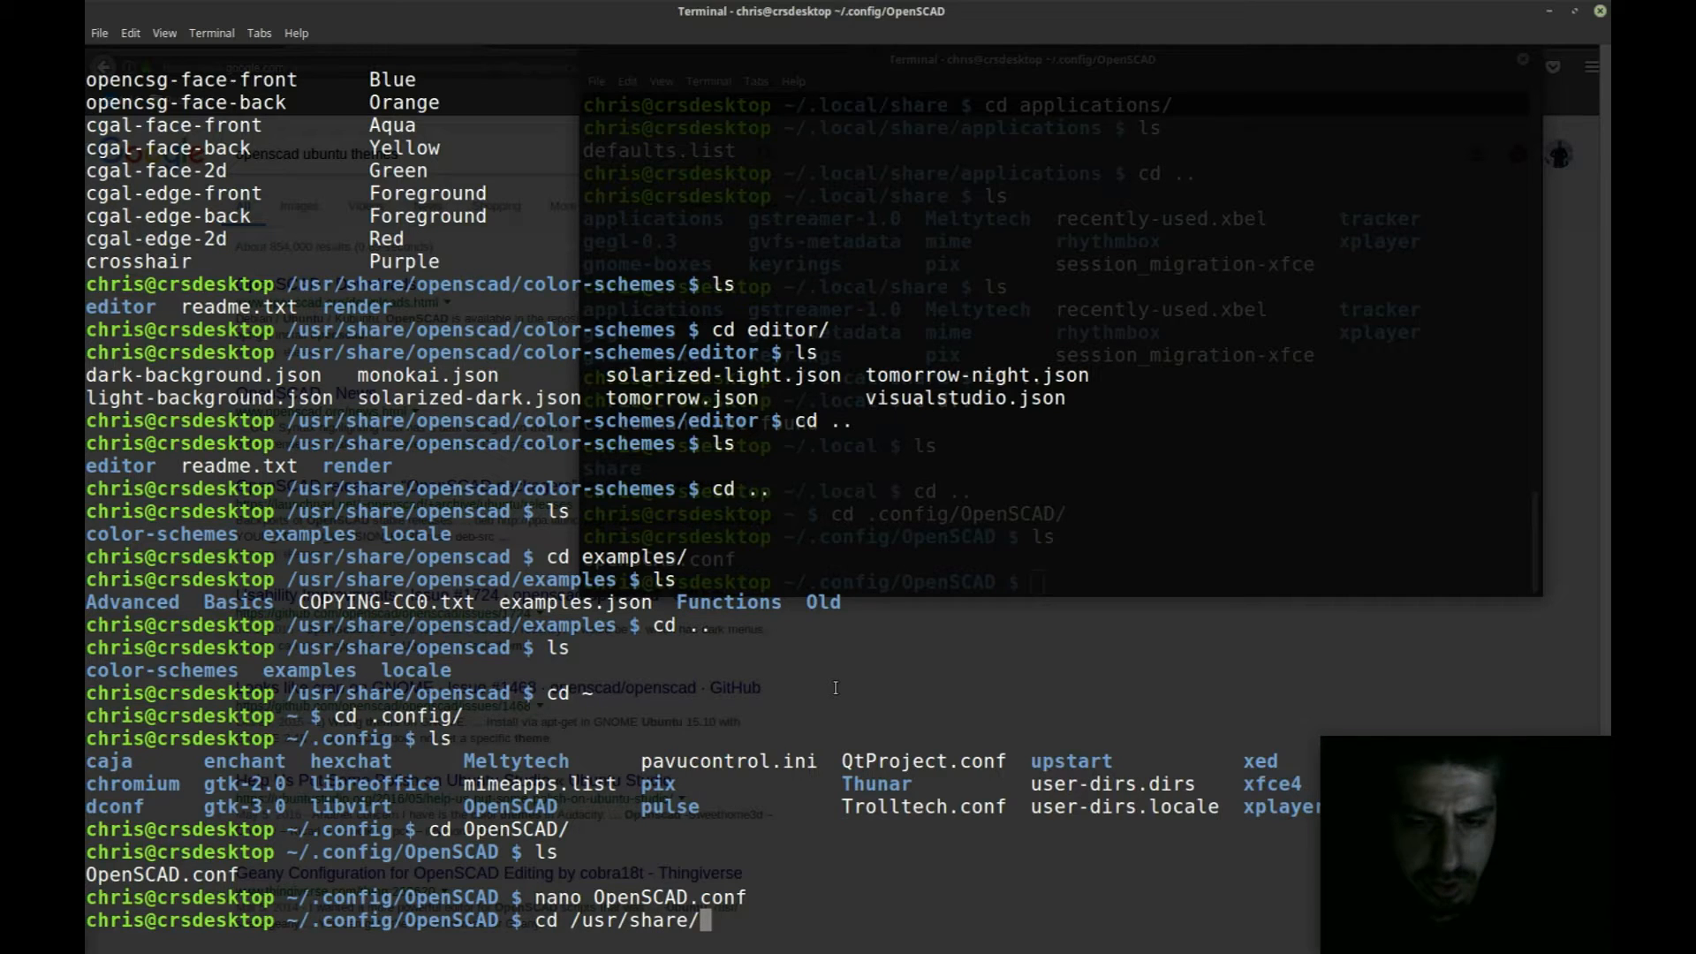
type("openn")
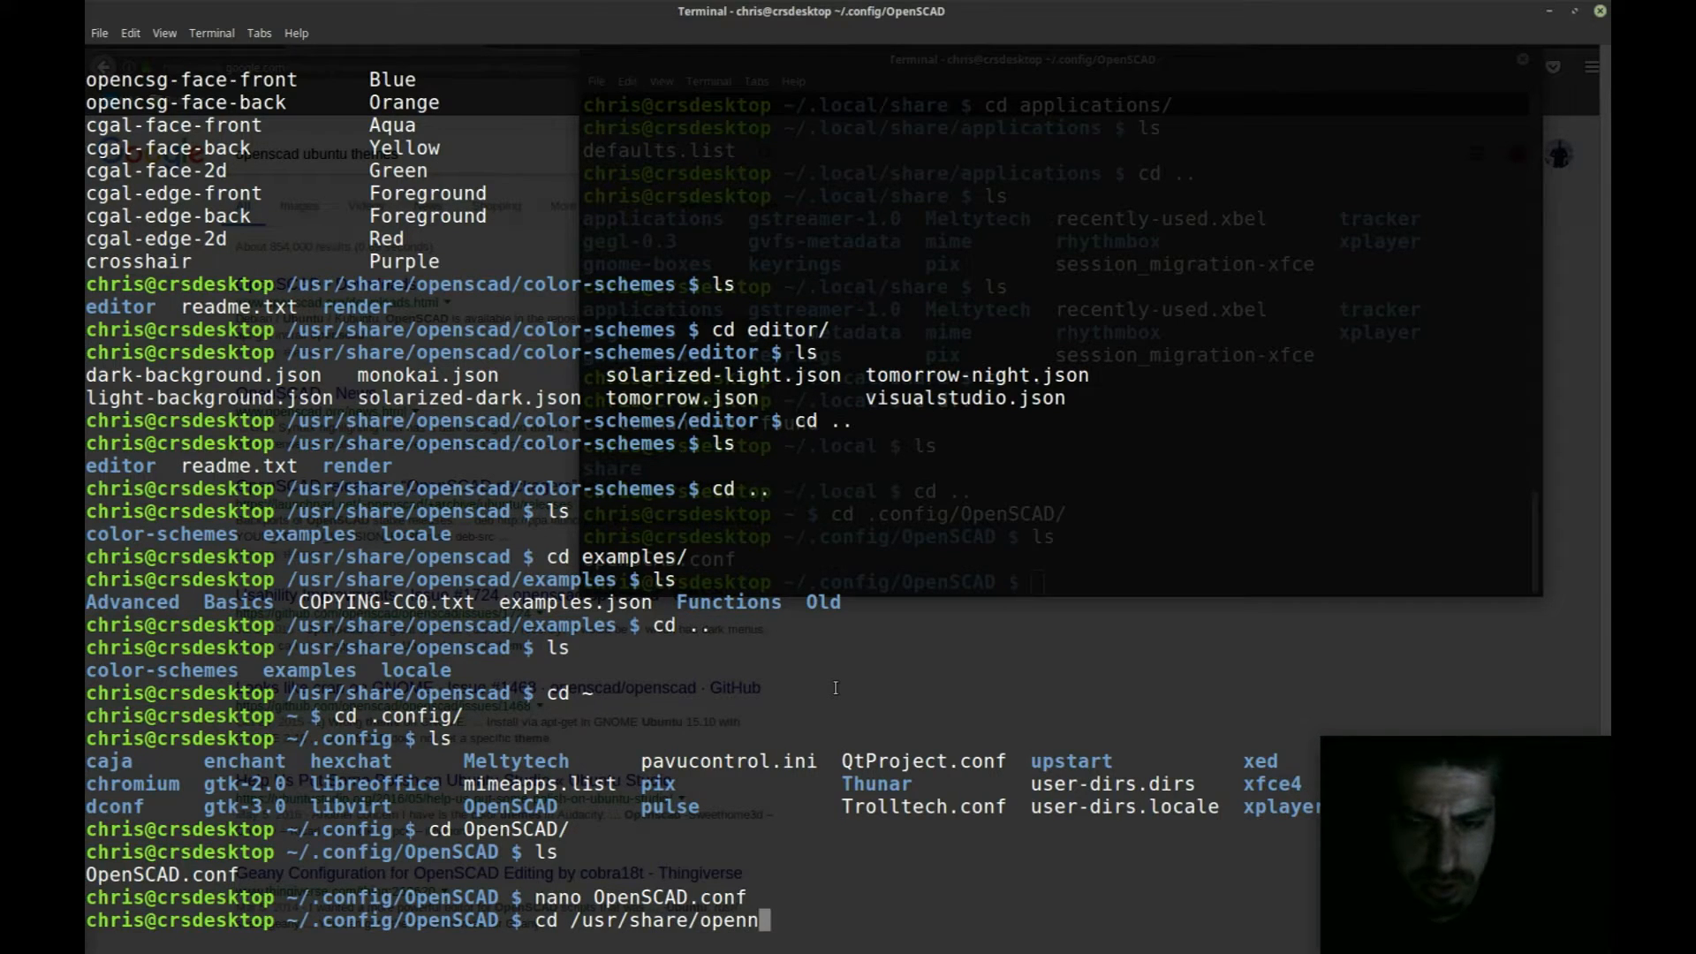
type("scad/")
key("Return")
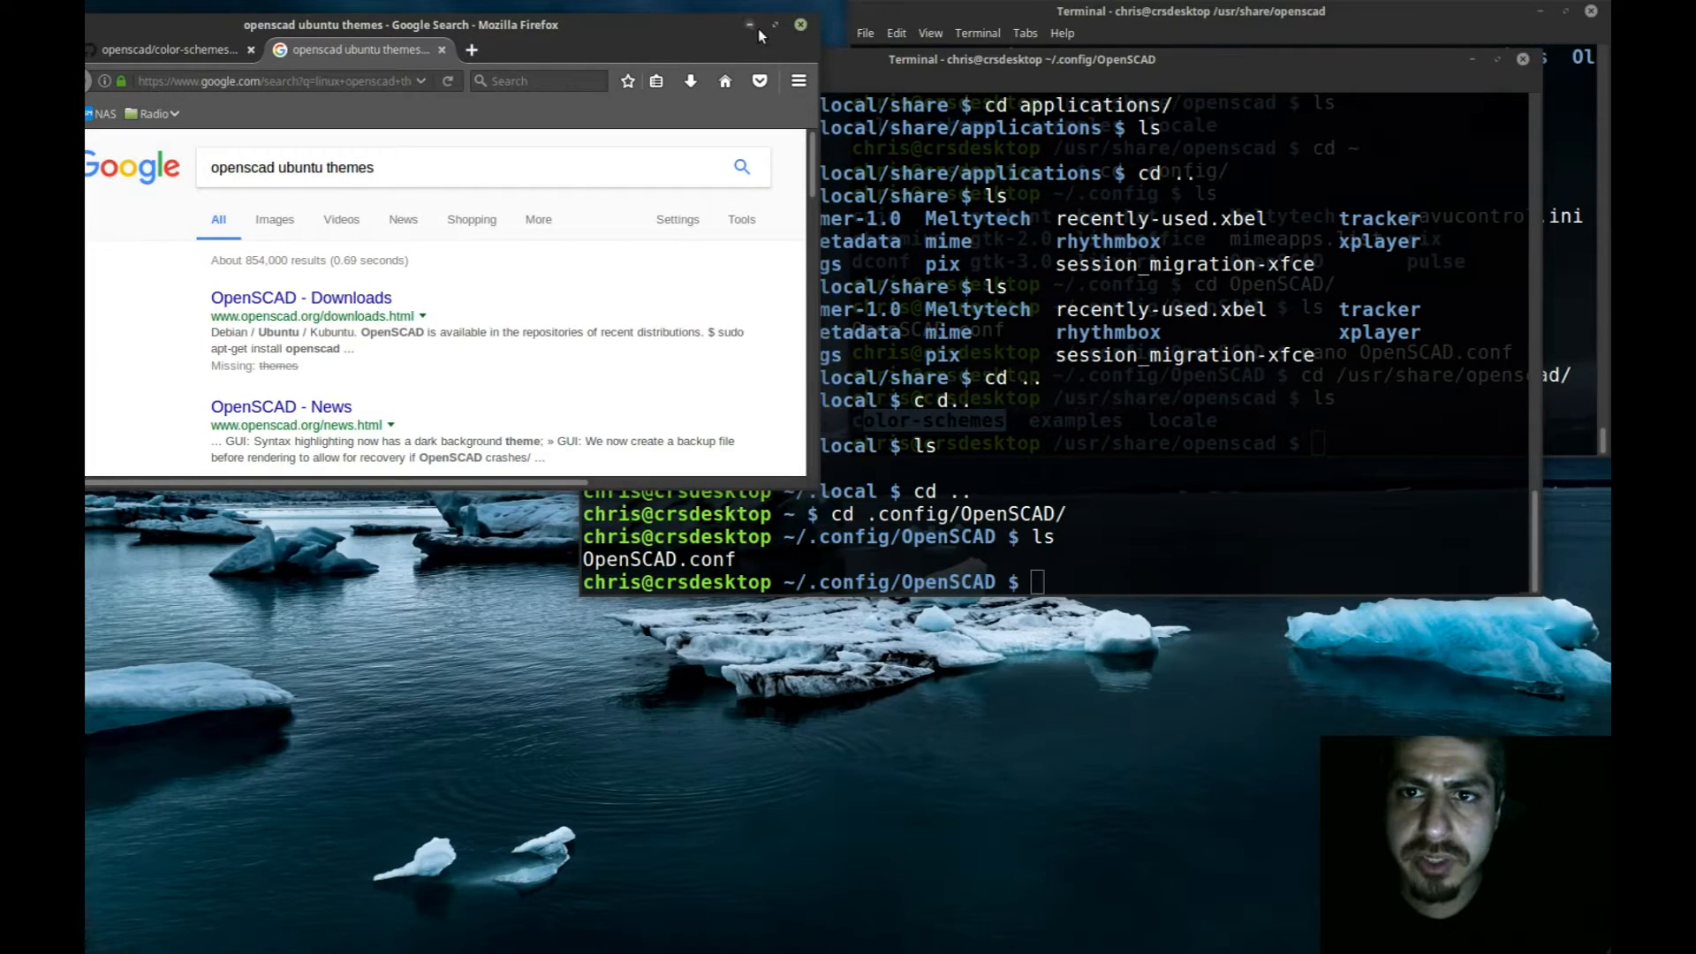
Step: Create a color-schemes folder in ~/.config/OpenSCAD using mkdir in Terminal
left_click(774, 25)
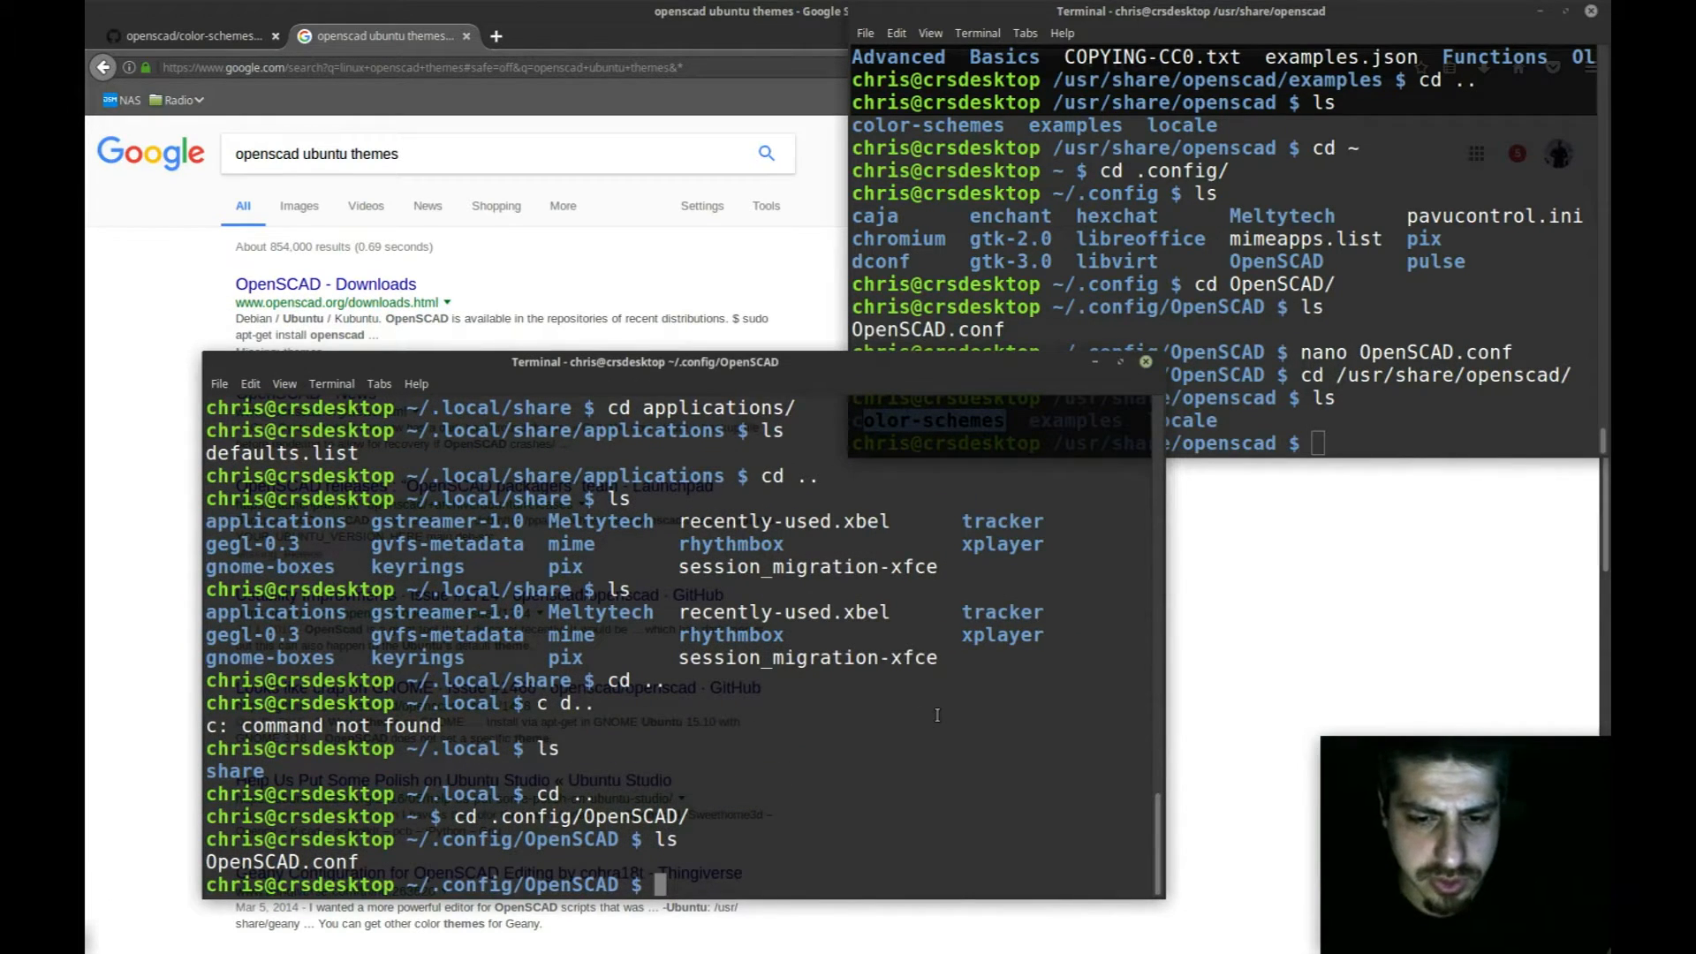
type("mk")
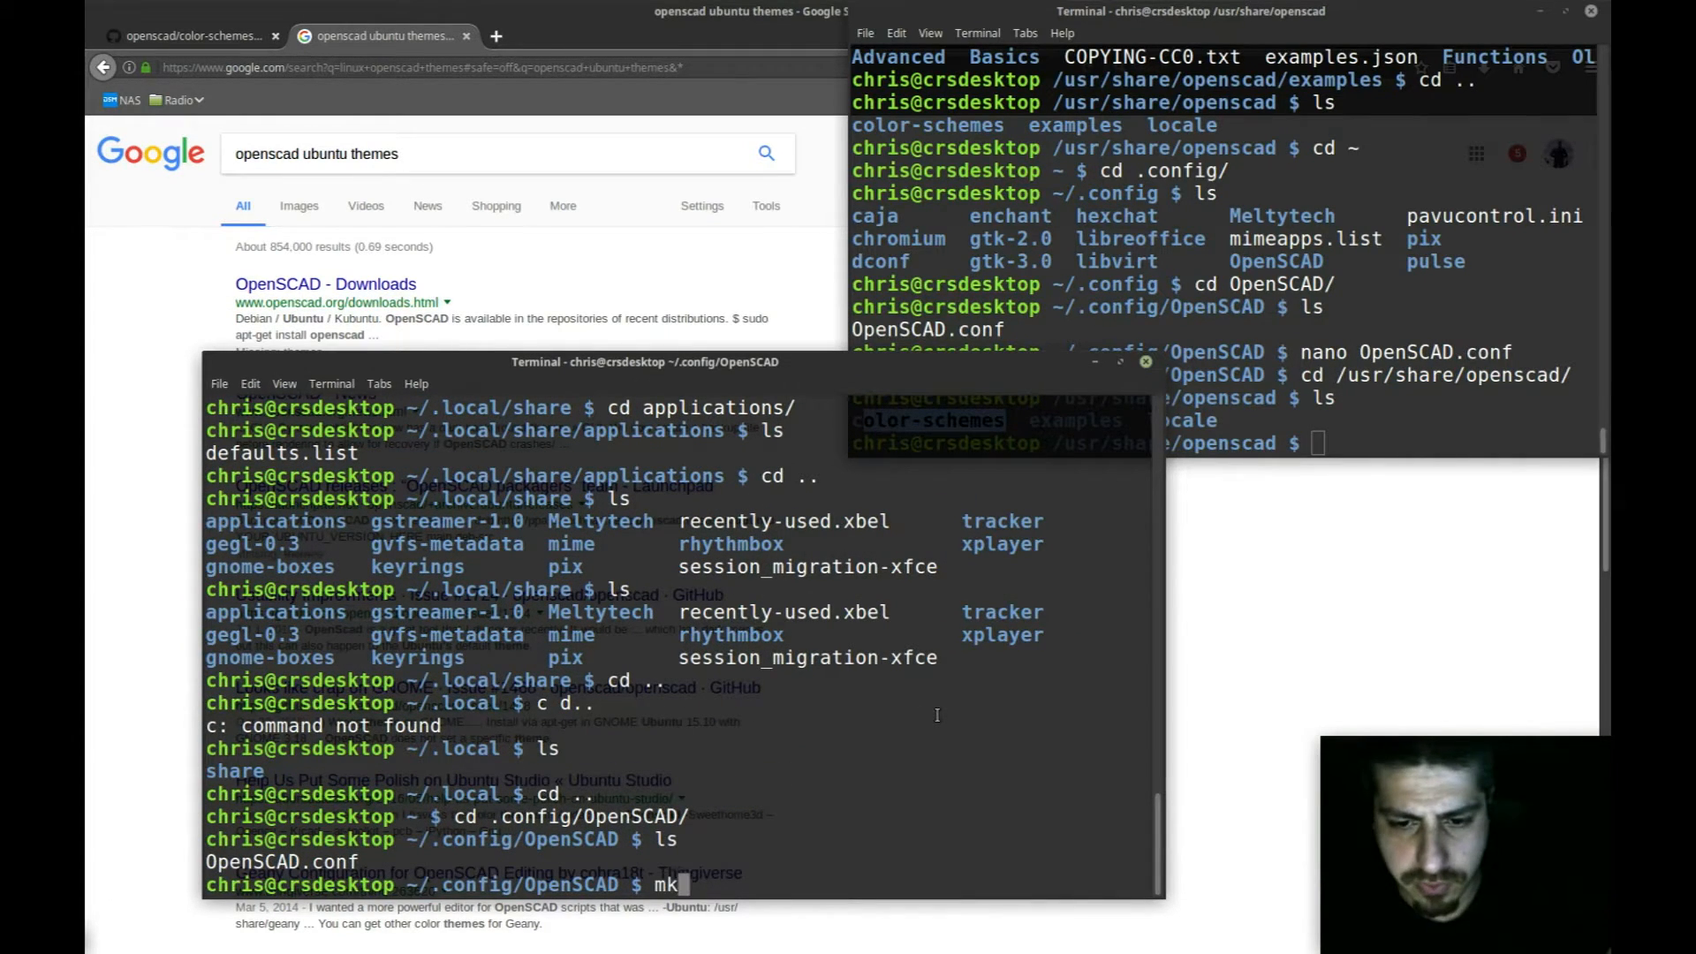
type("dir")
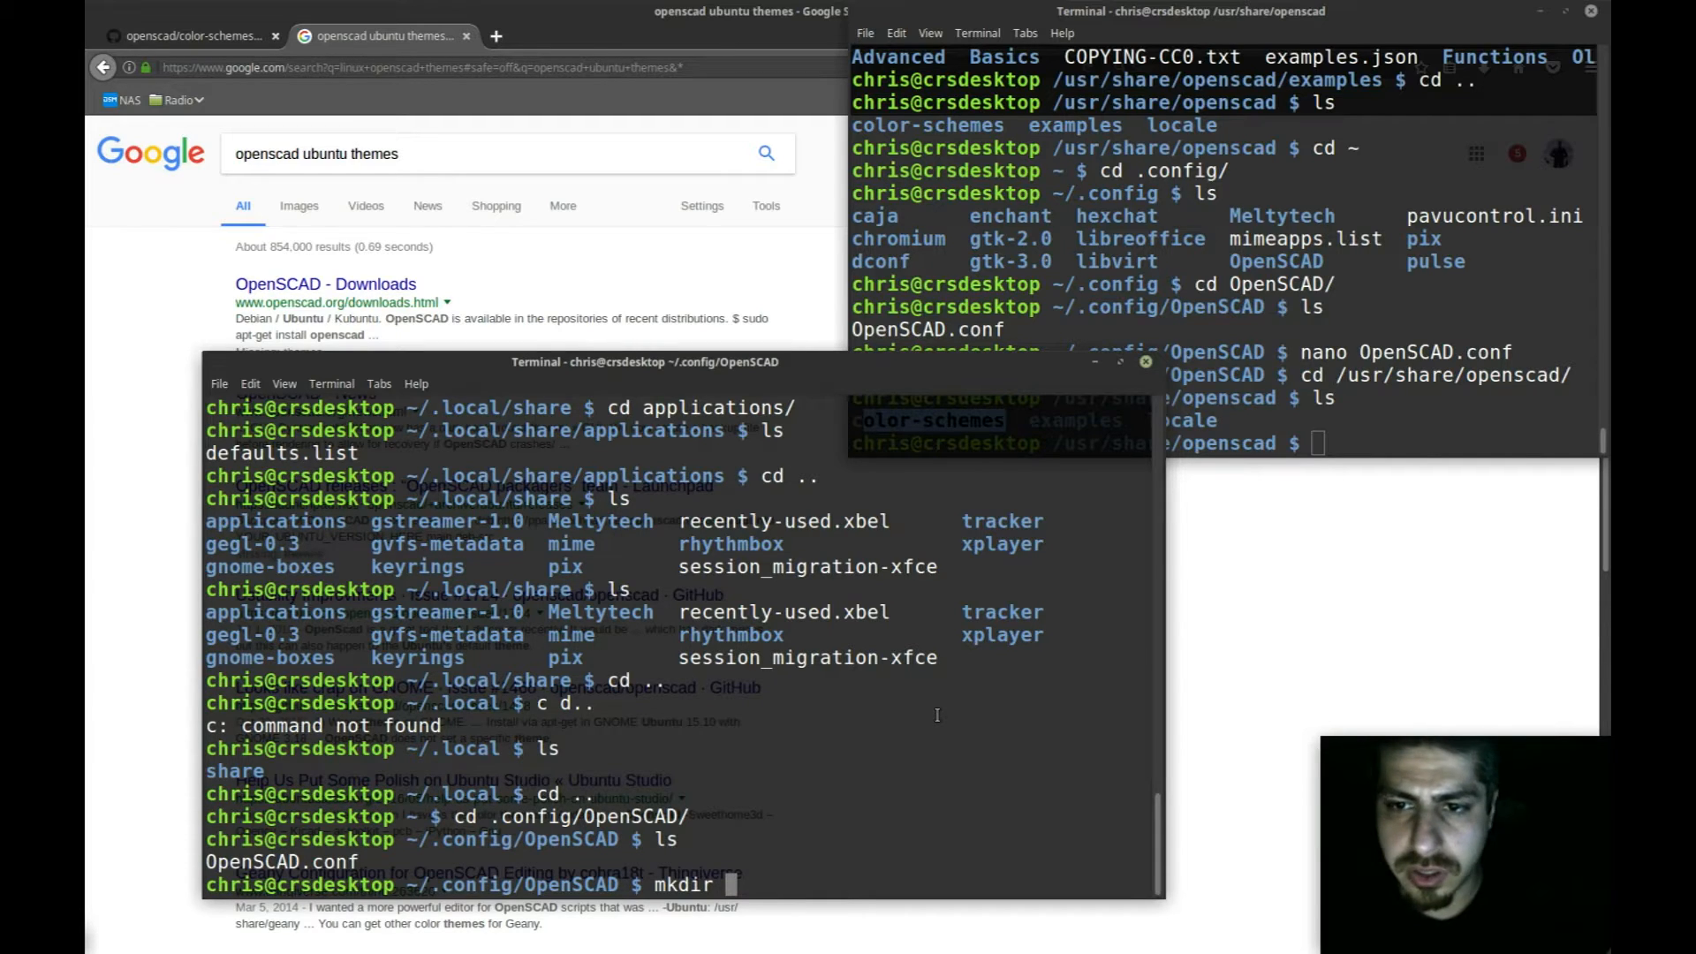
type("color-schemes")
type("ls")
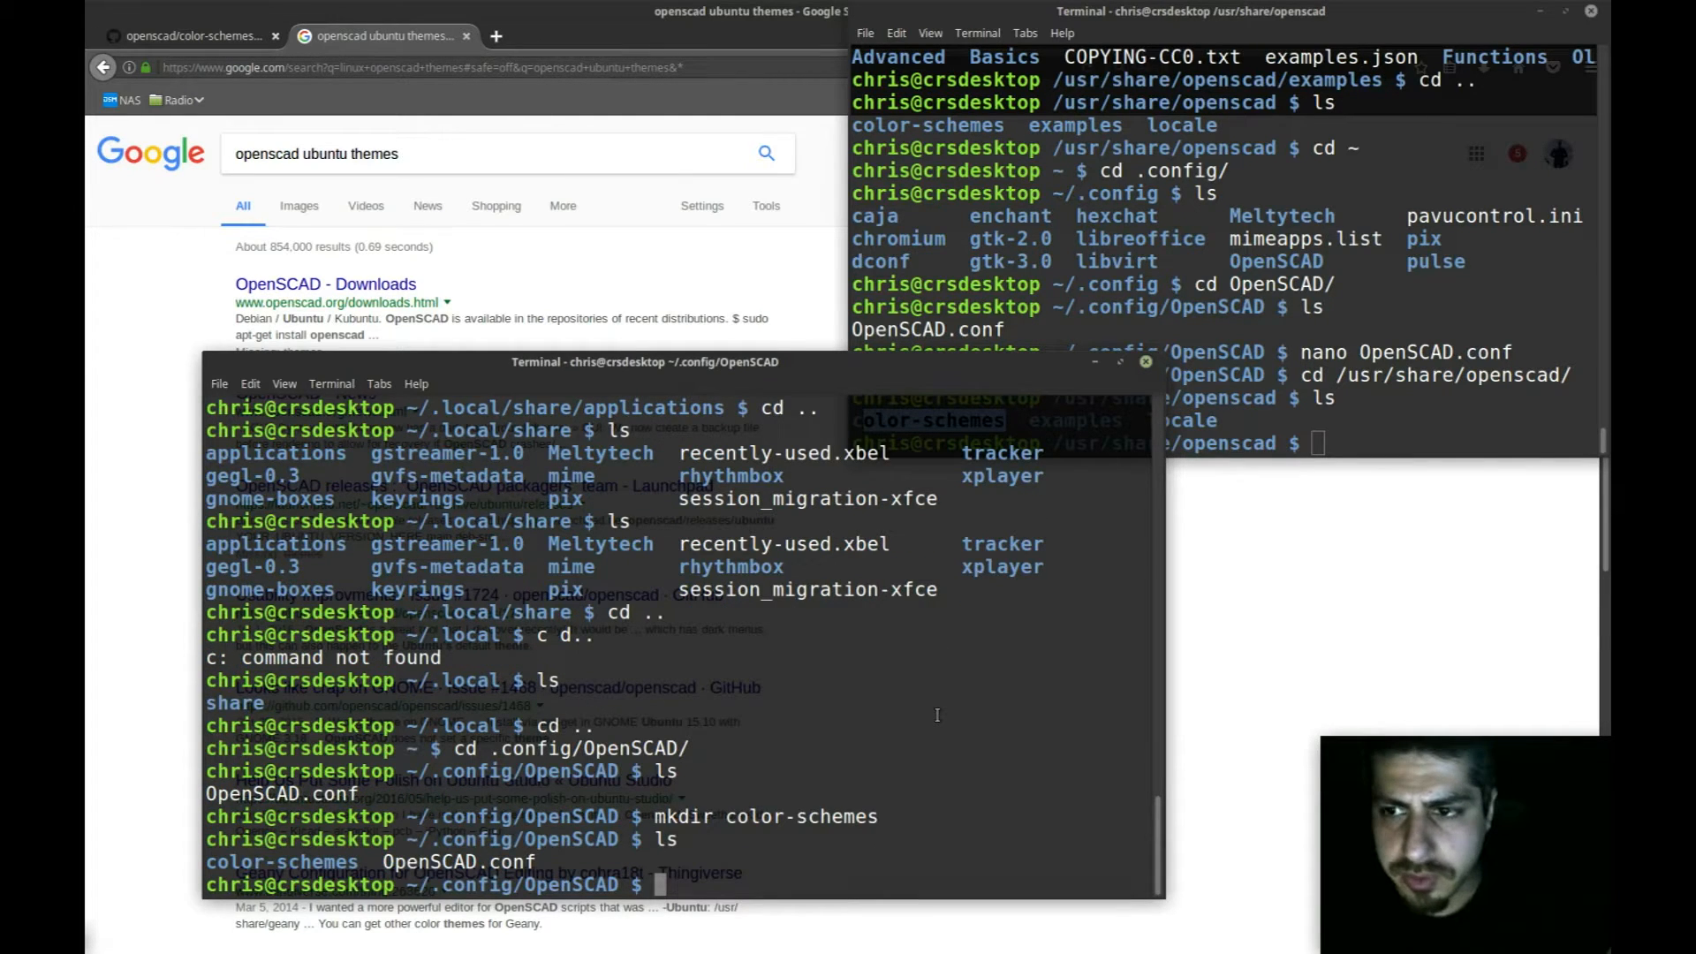
mouse_move(1324, 332)
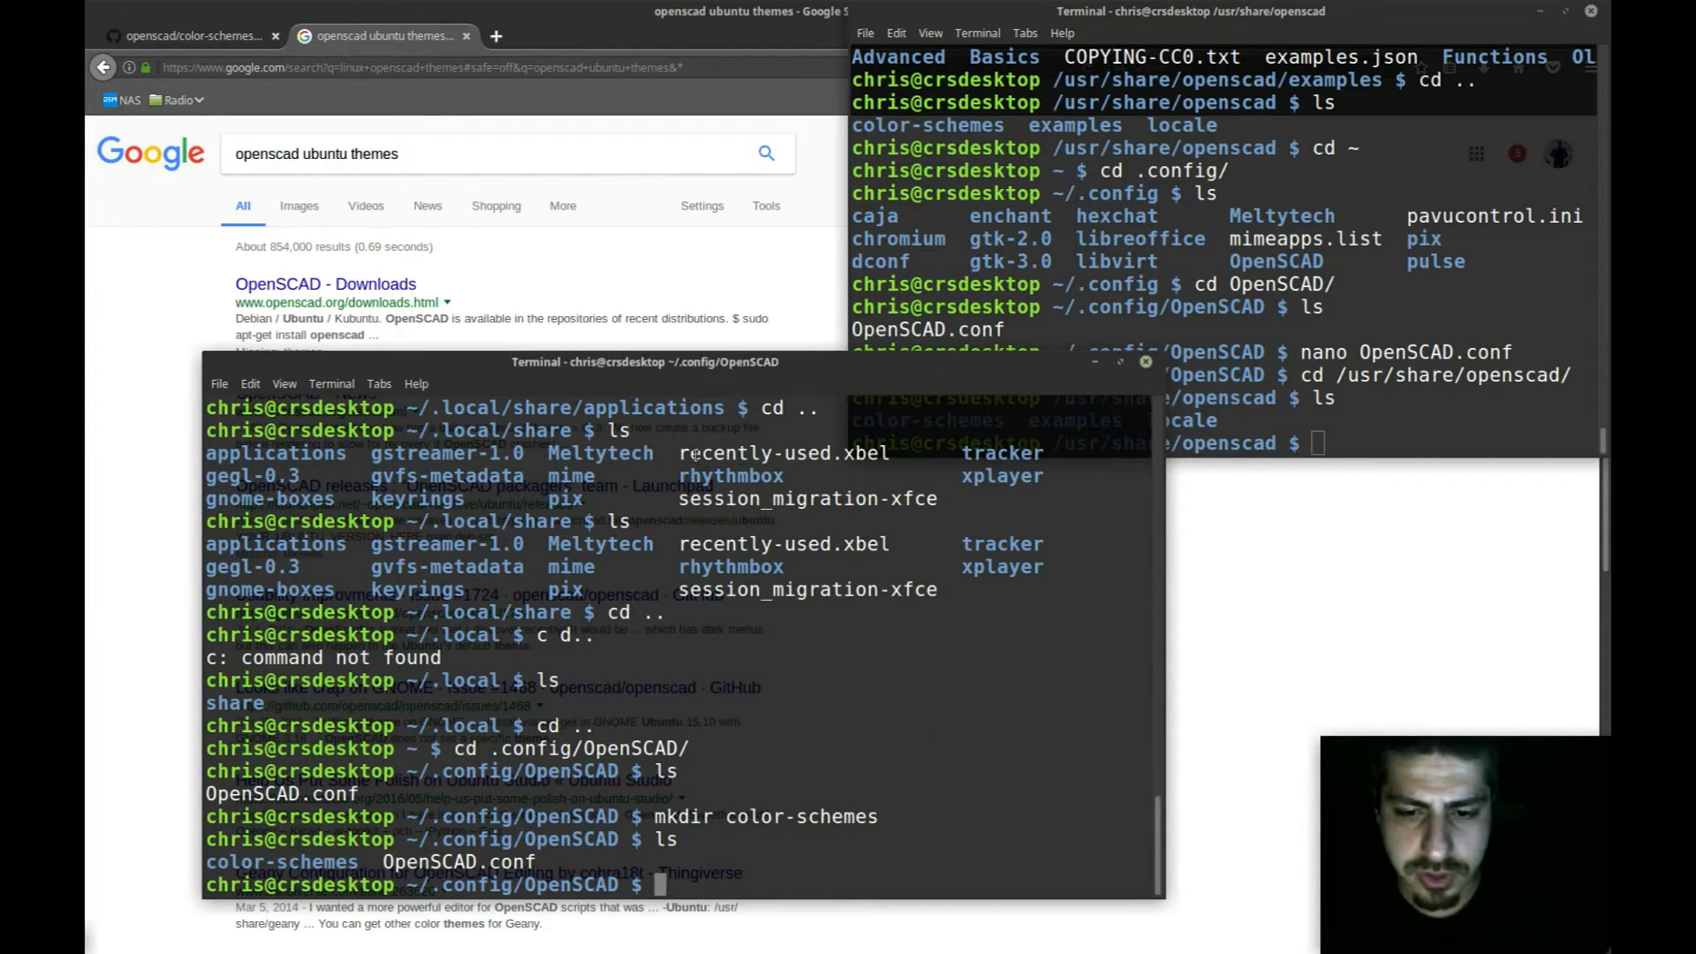
Step: Copy /usr/share/openscad/color-schemes/* into the new color-schemes folder, then cd into it
left_click_drag(645, 362, 577, 234)
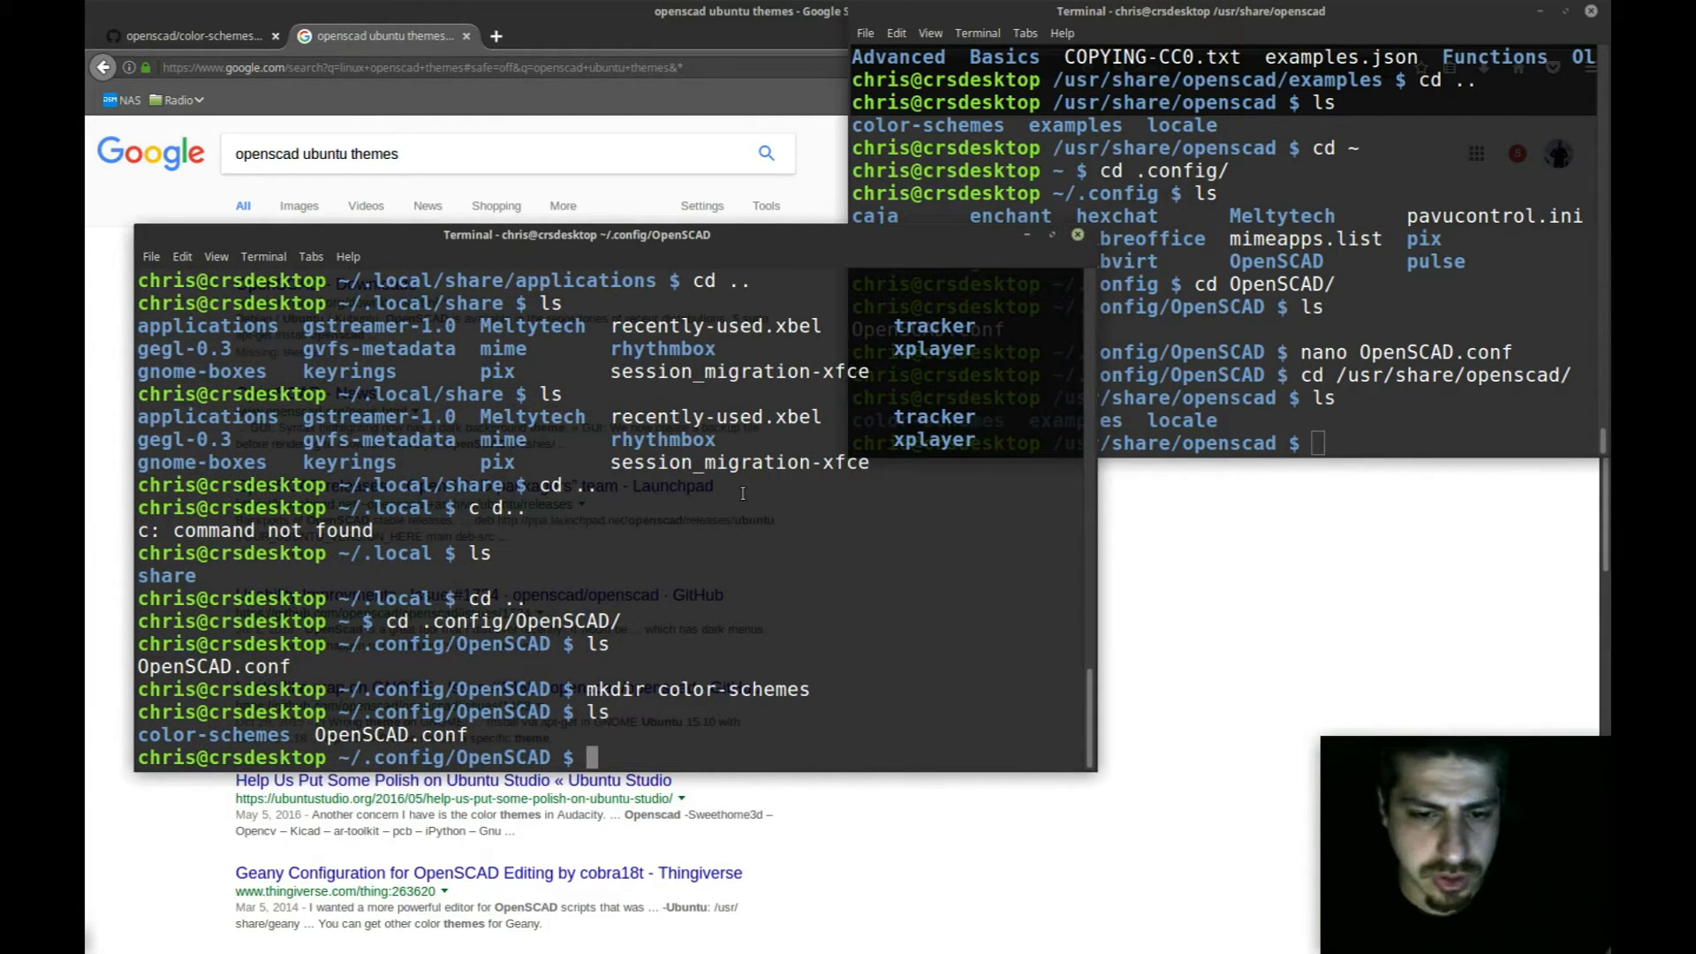
type("cp")
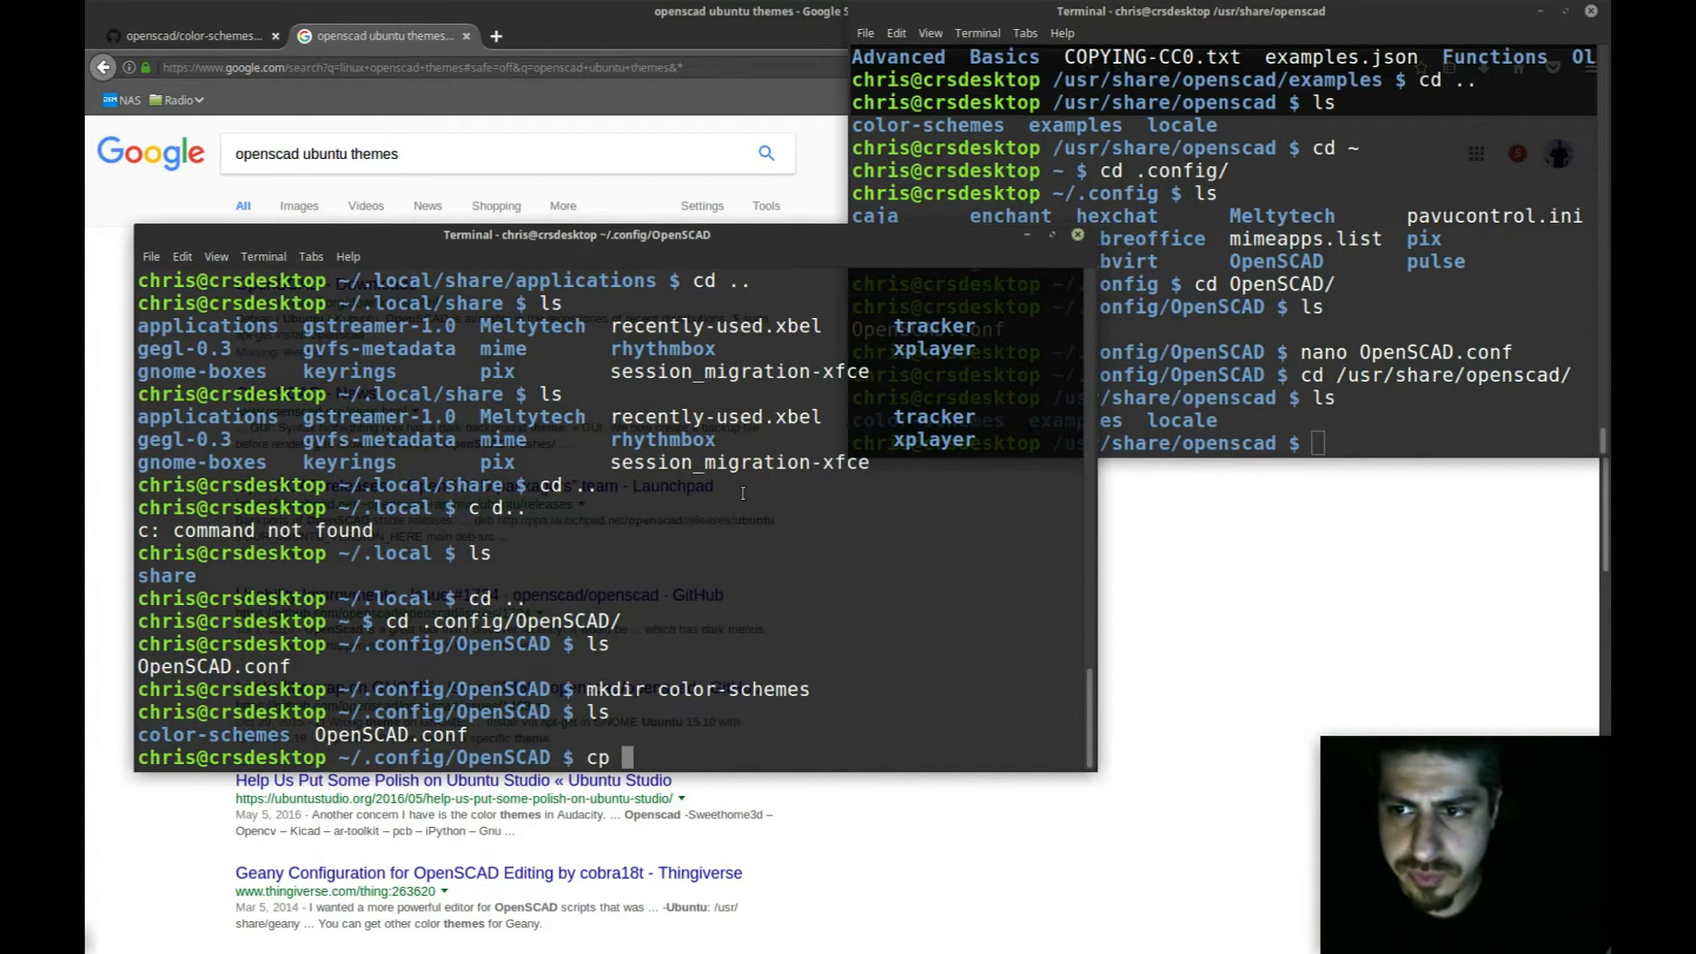
key("BackSpace")
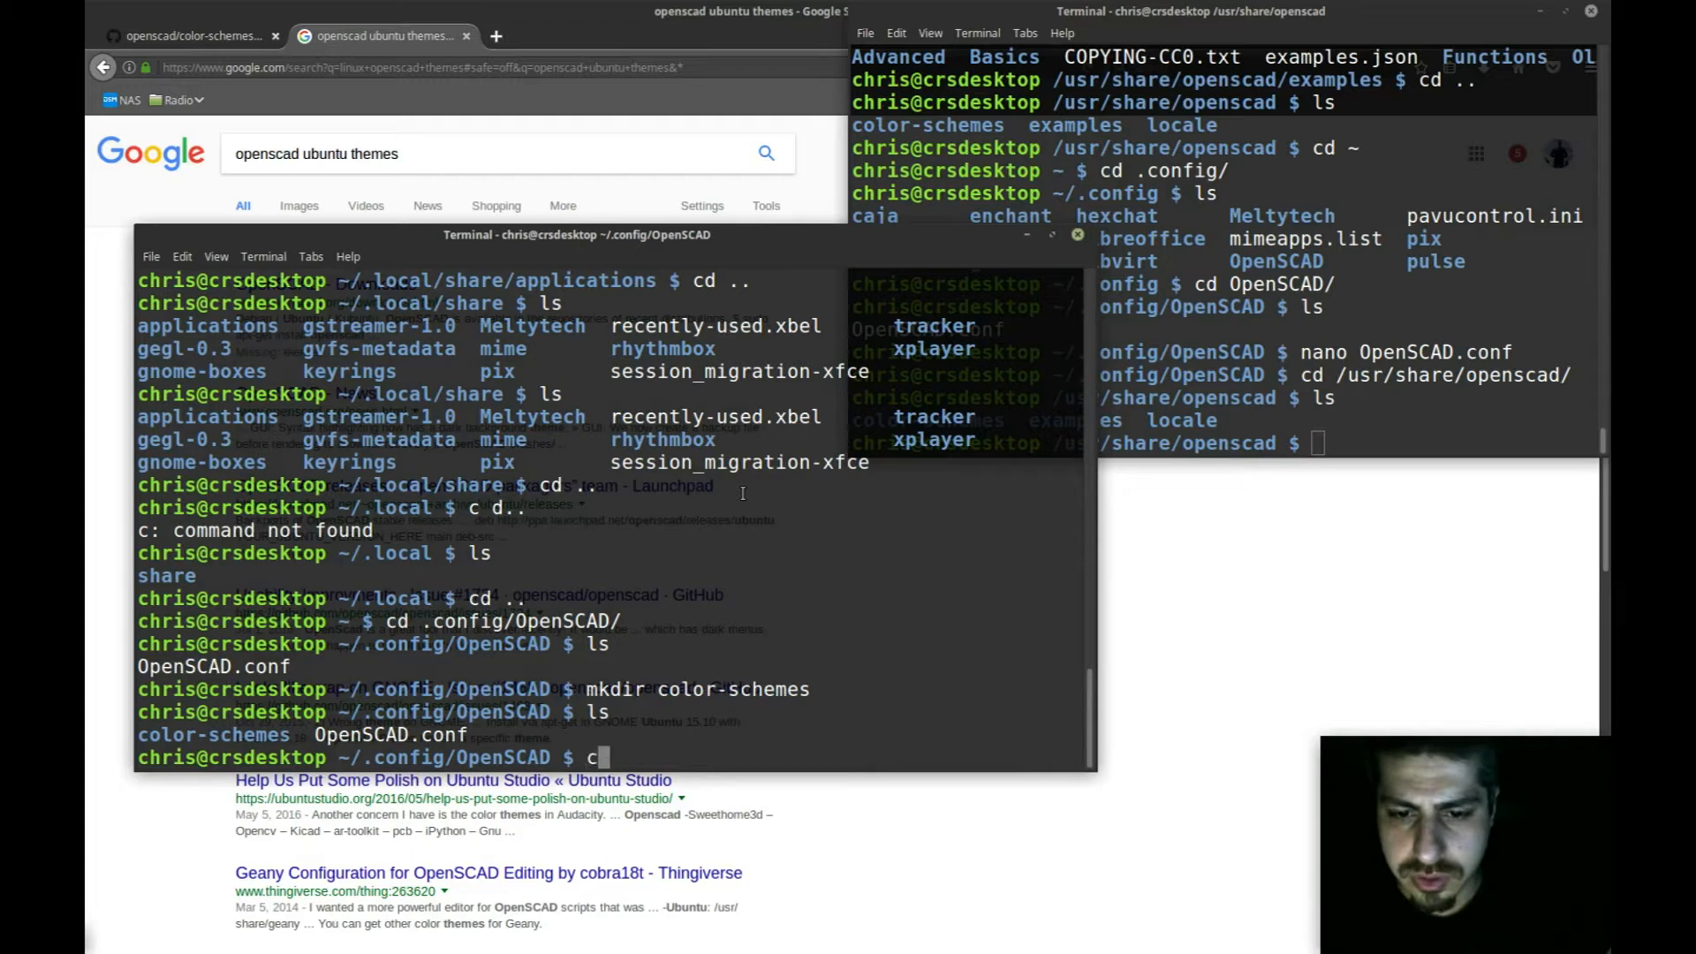
type("p /")
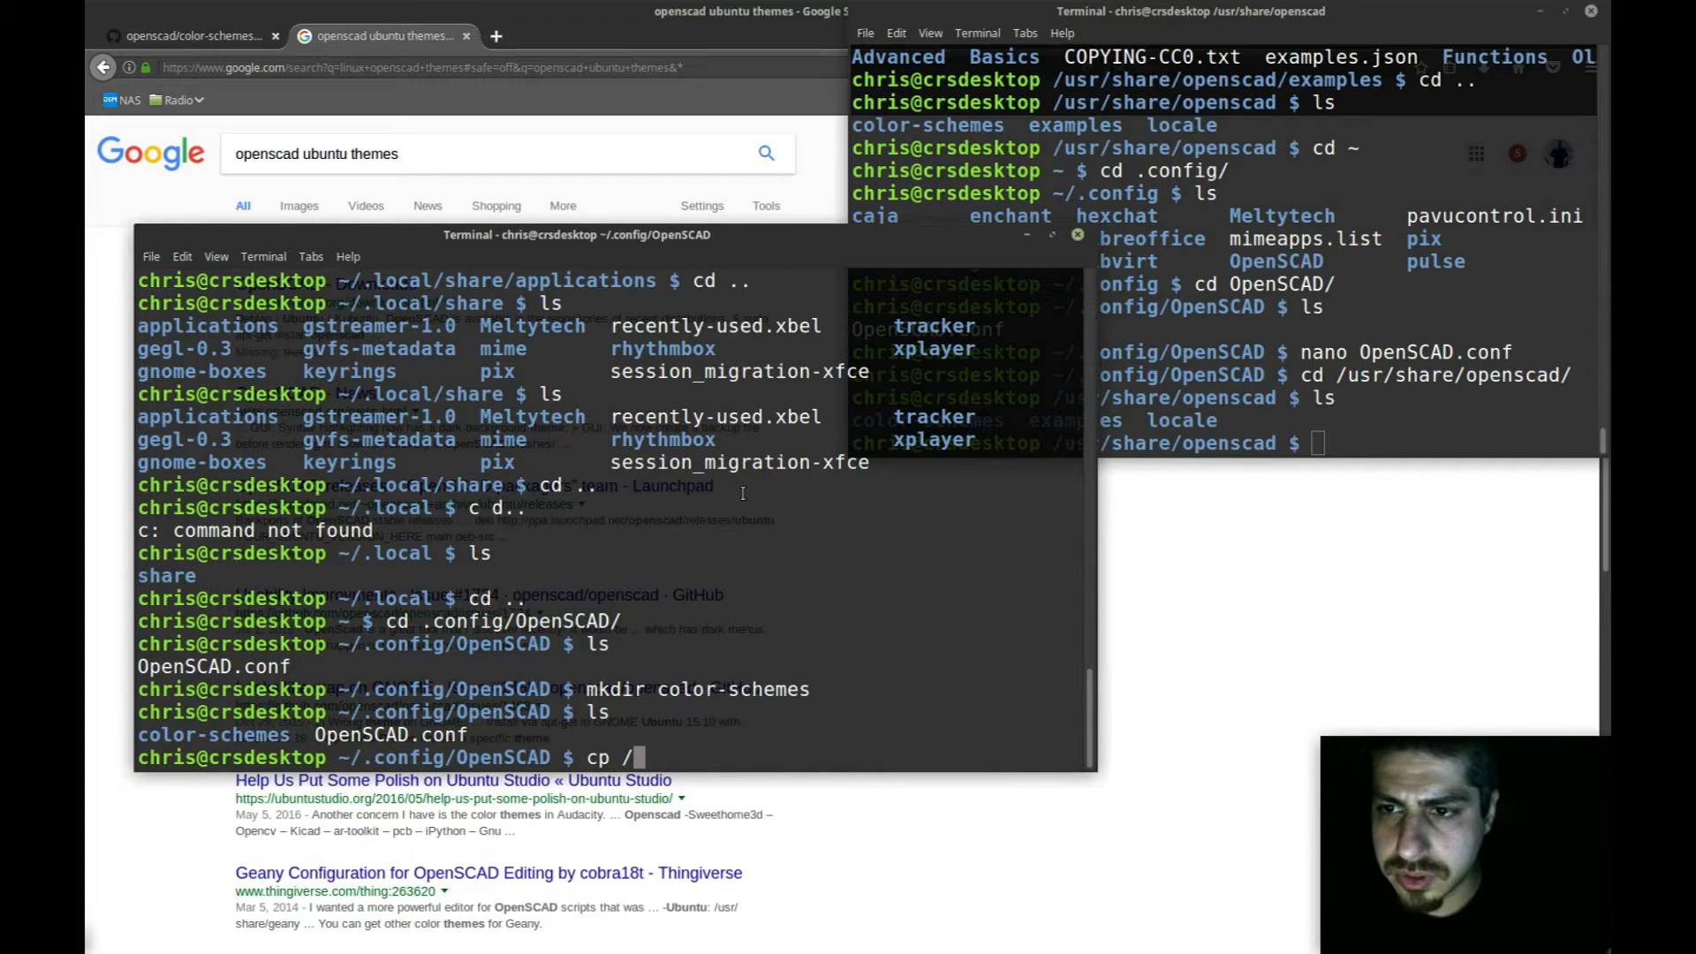
type("usr/share/")
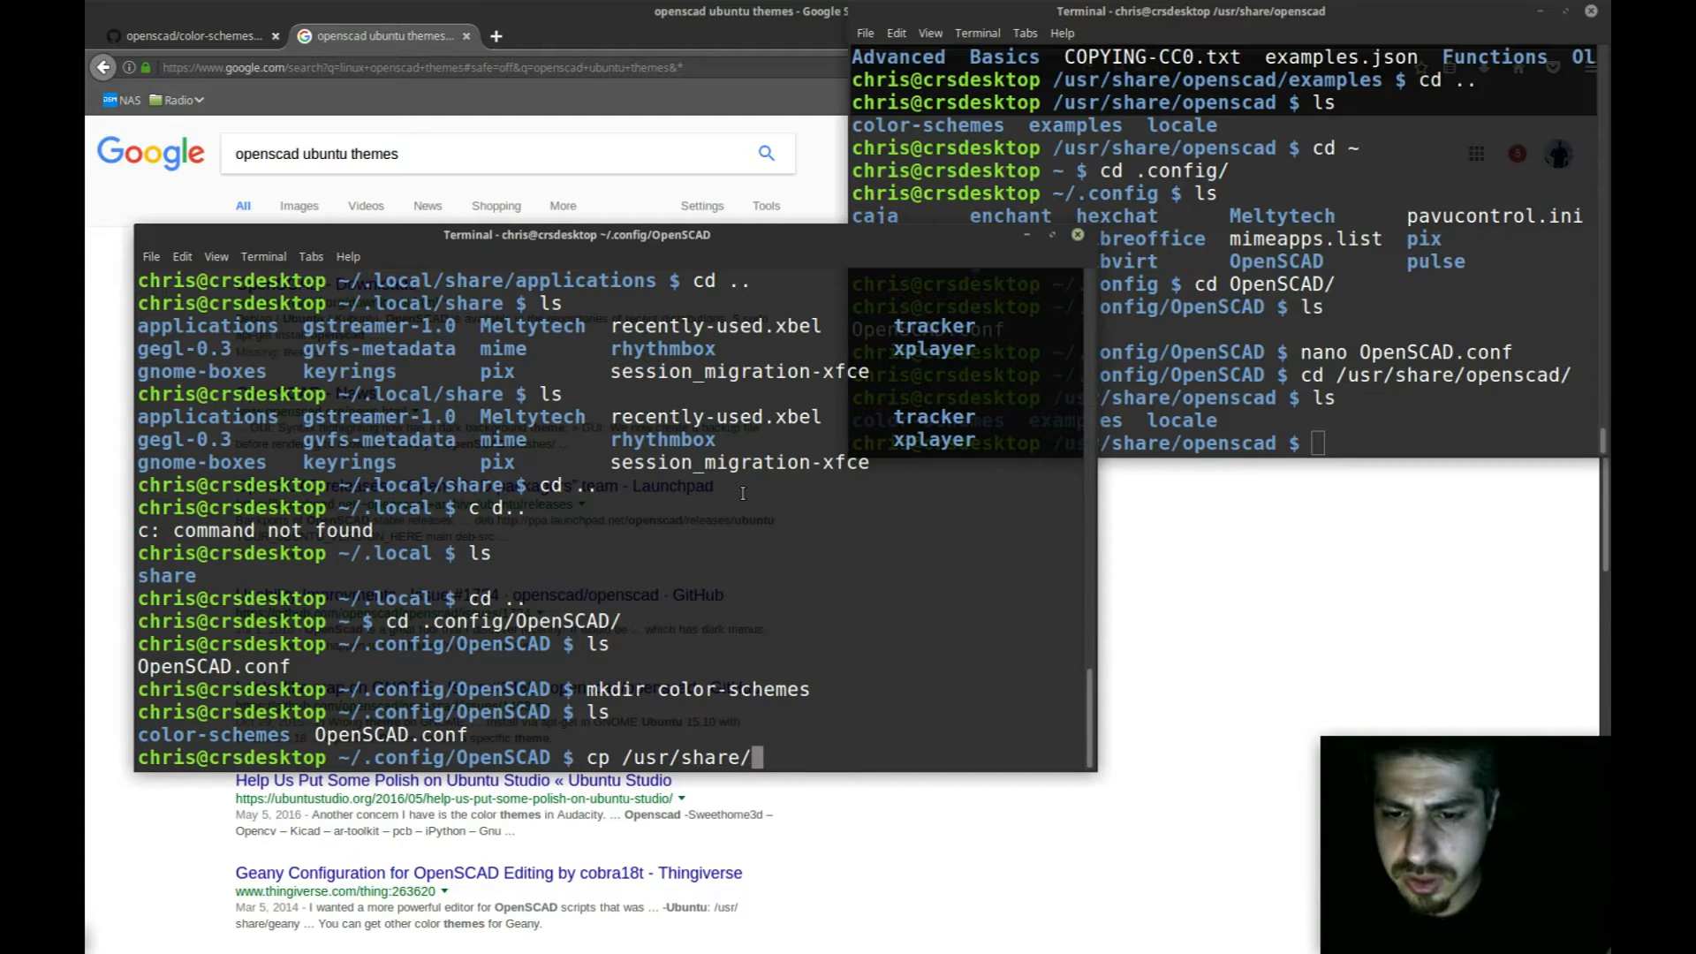
type("openscad/color-schemes/")
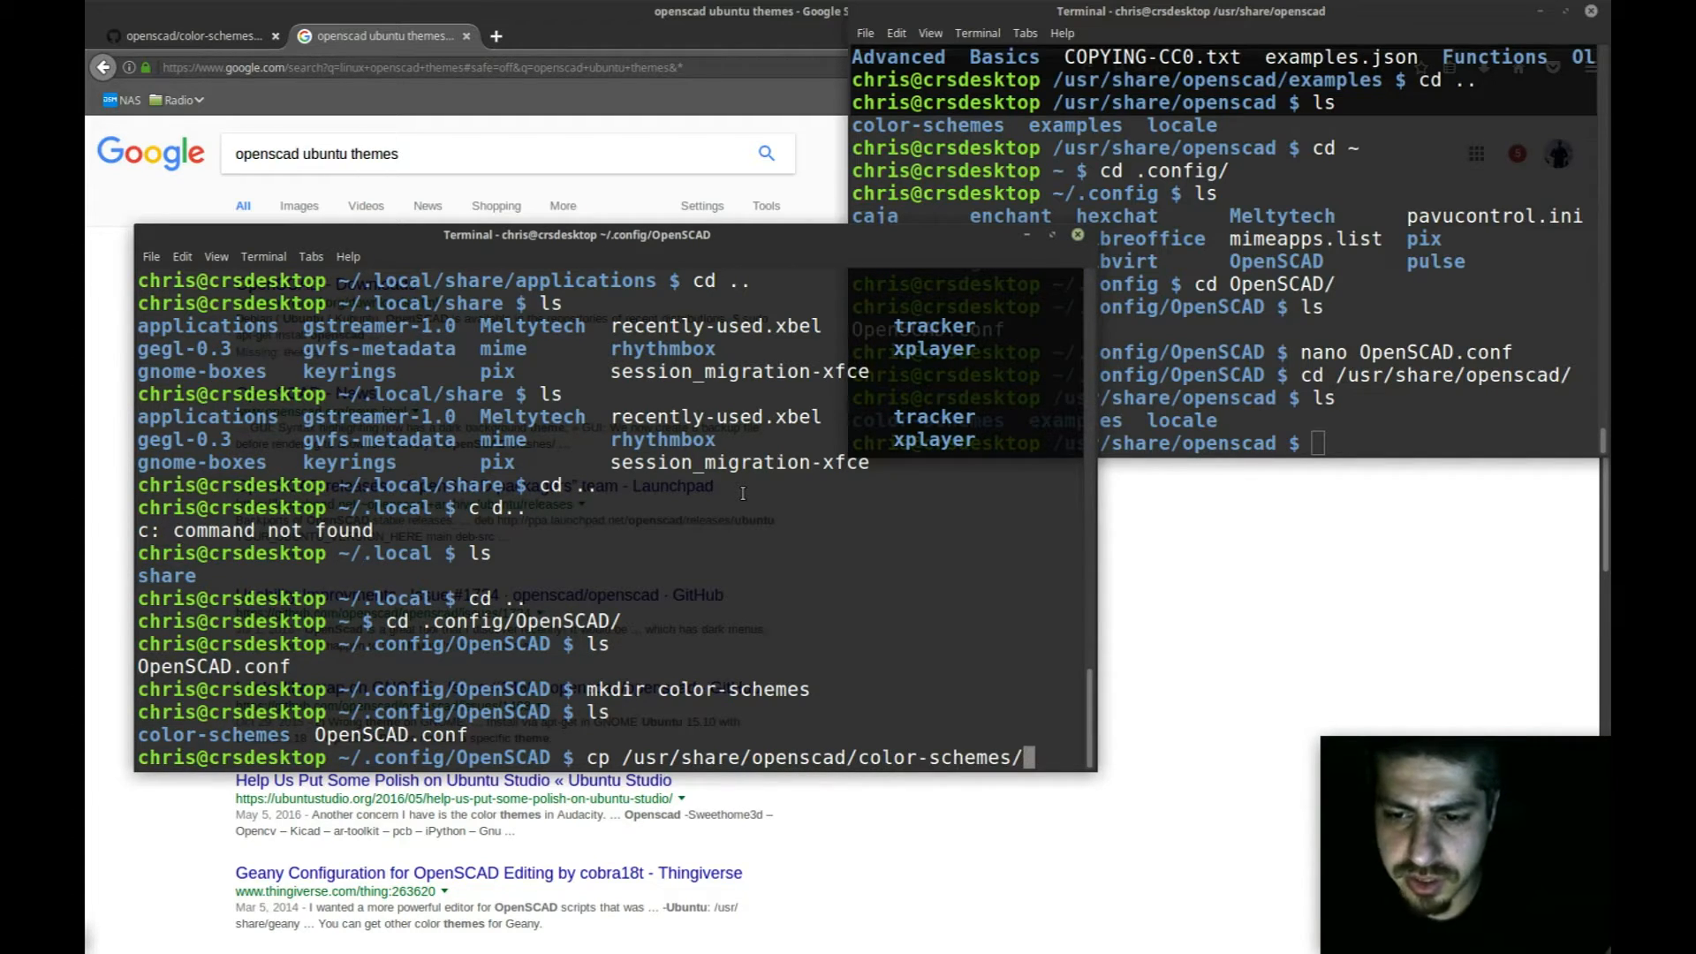
type("* .")
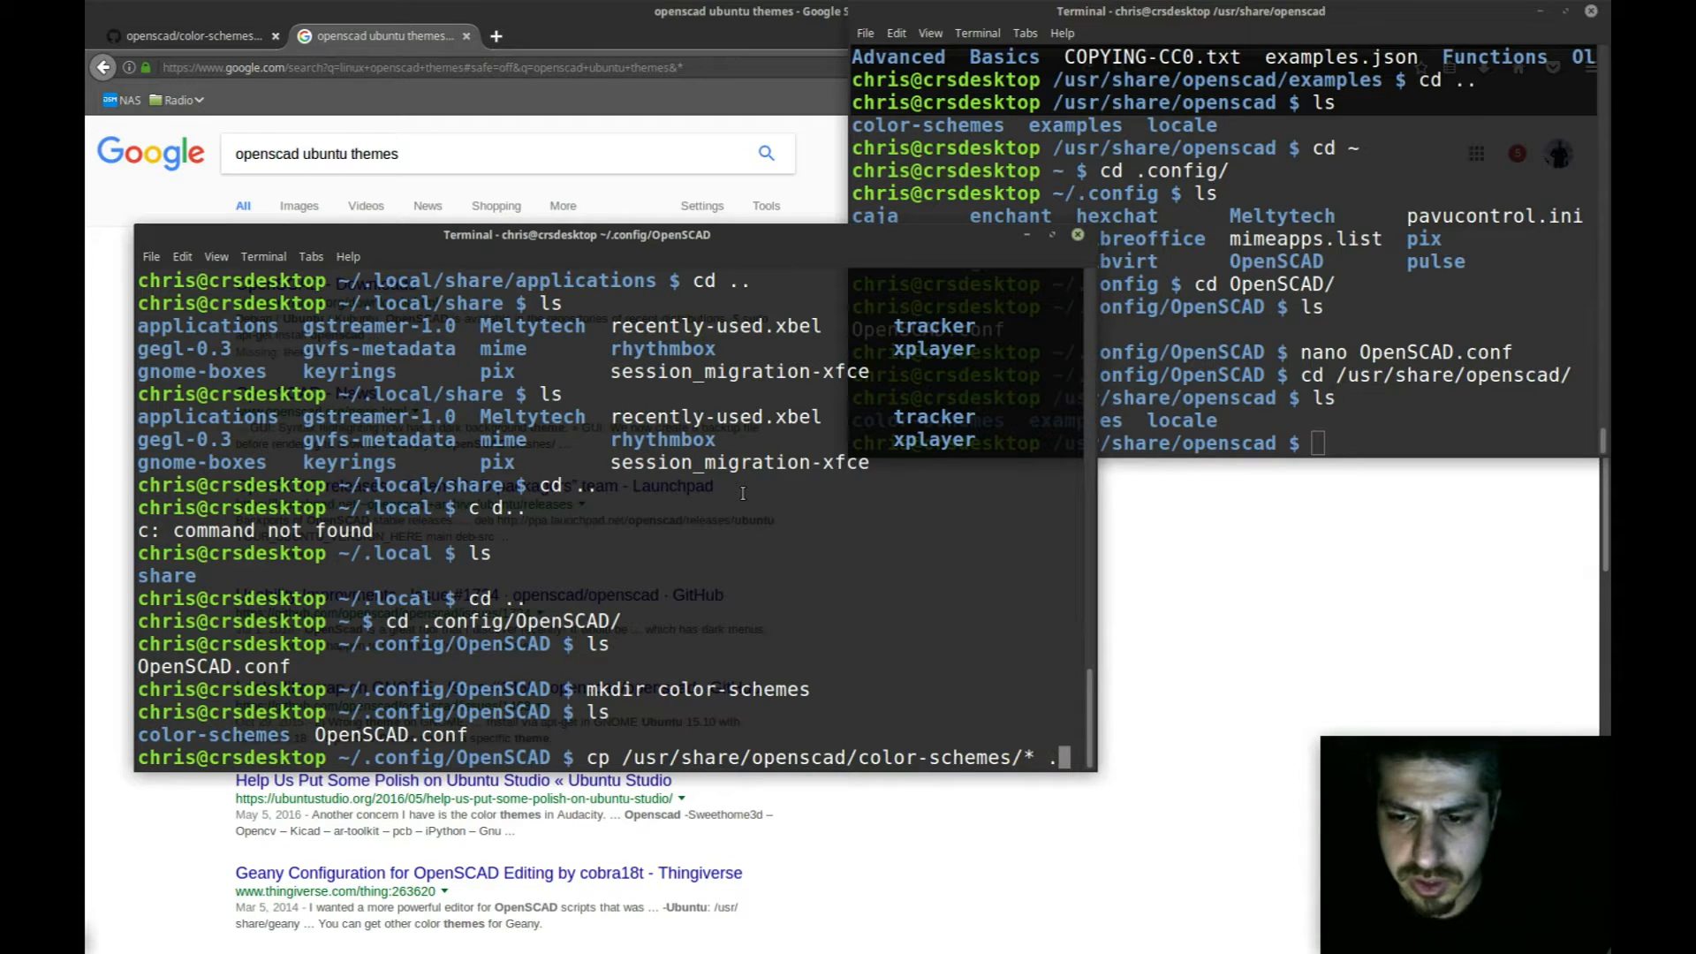
type("o")
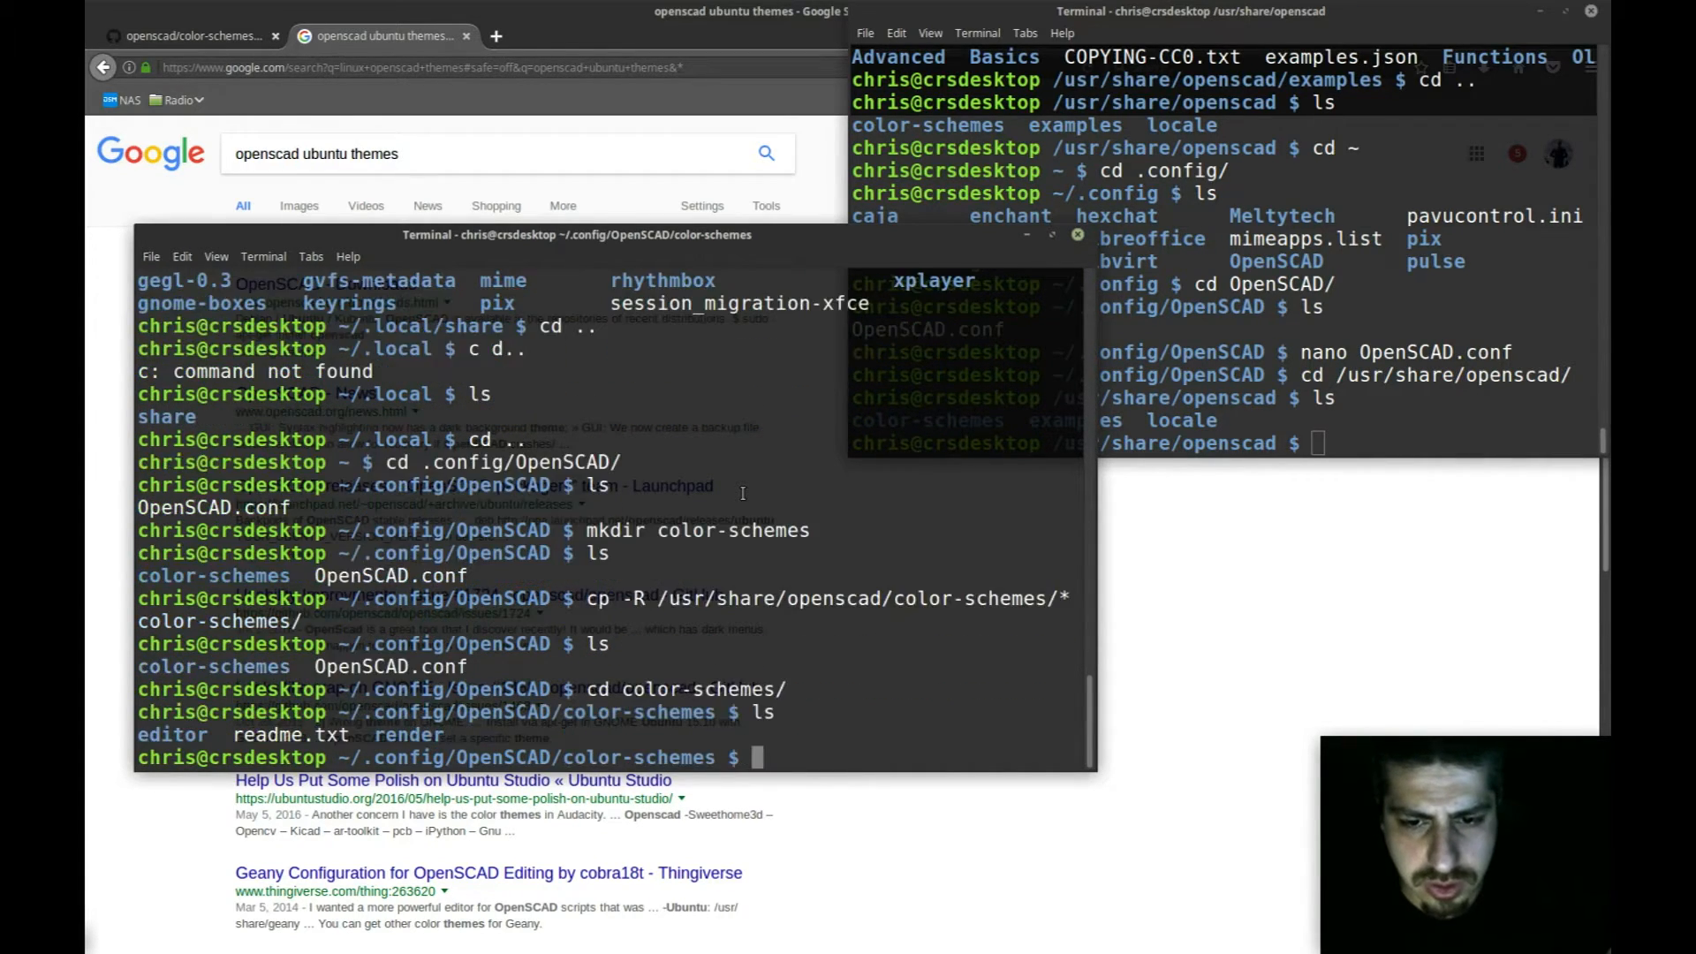
type("cd")
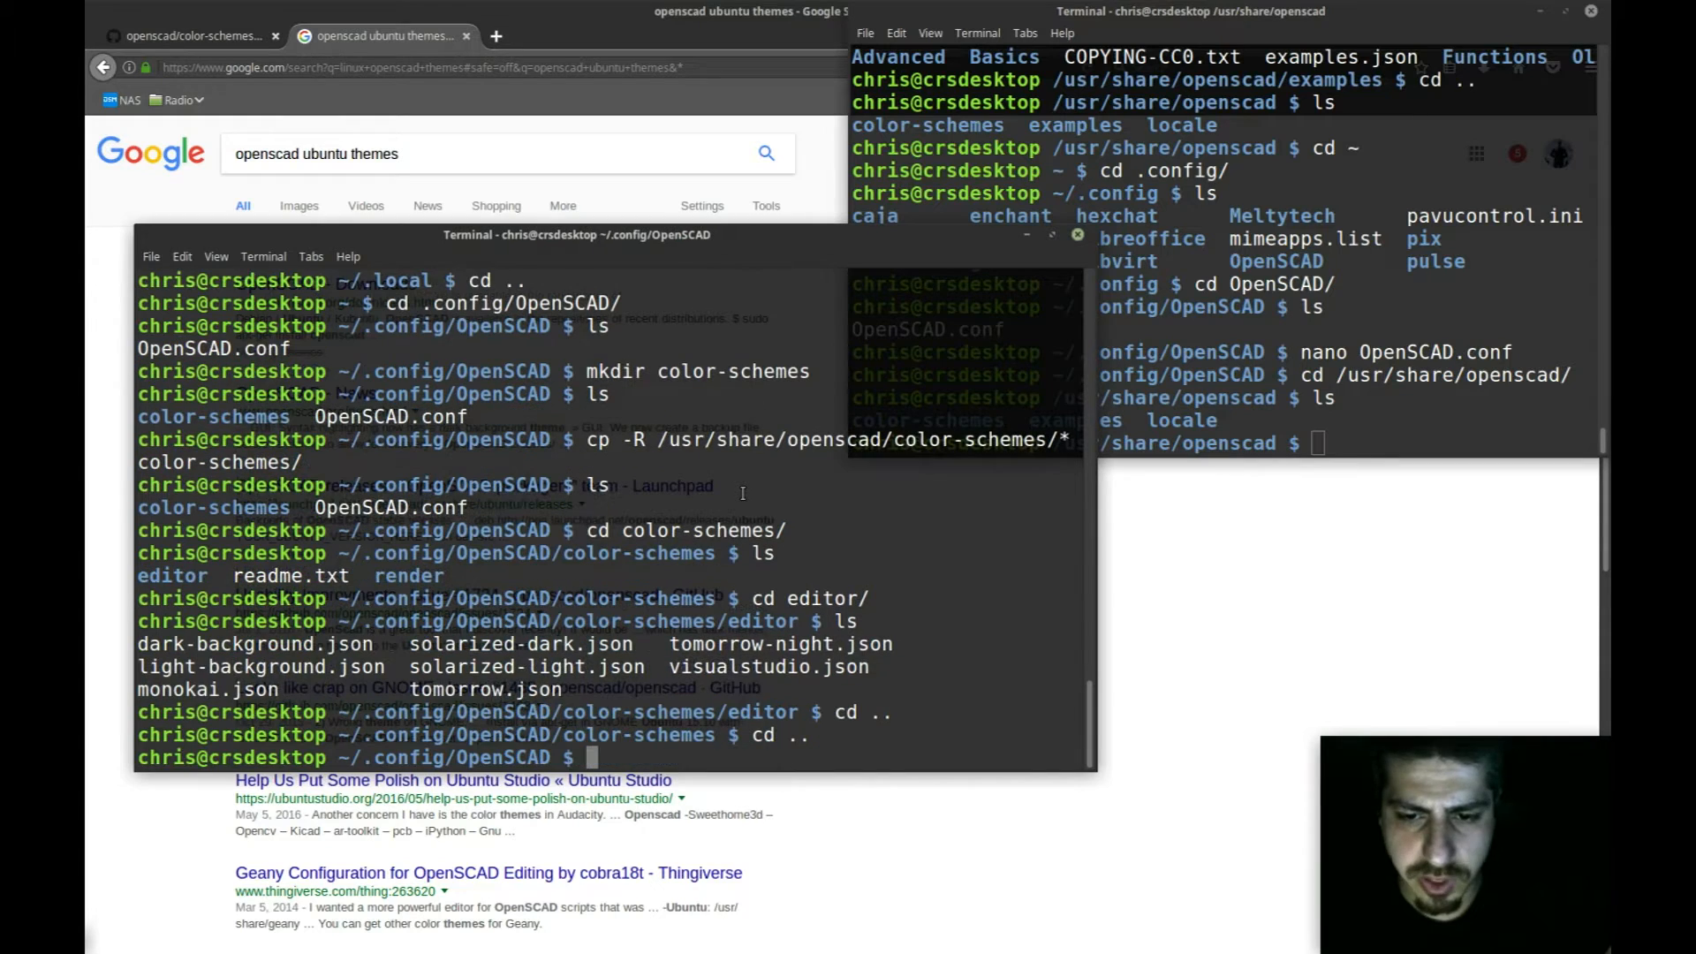
mouse_move(1030, 235)
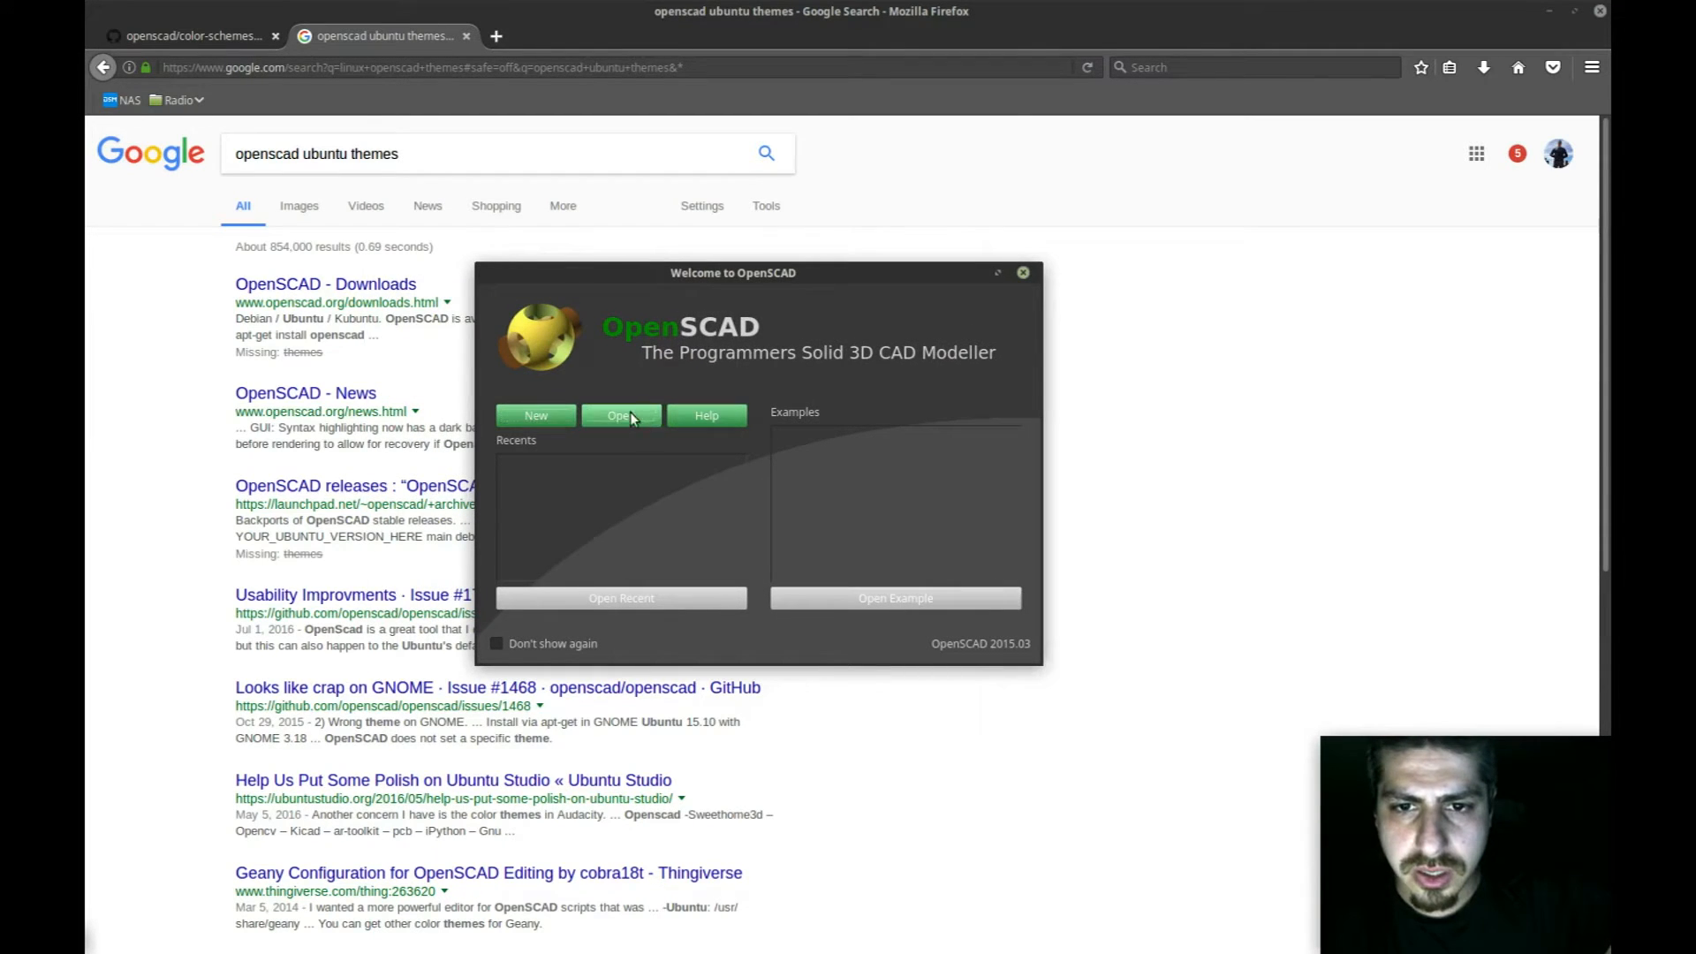
Step: Launch OpenSCAD, start a new empty design, and look through the View and Edit menus
left_click(620, 415)
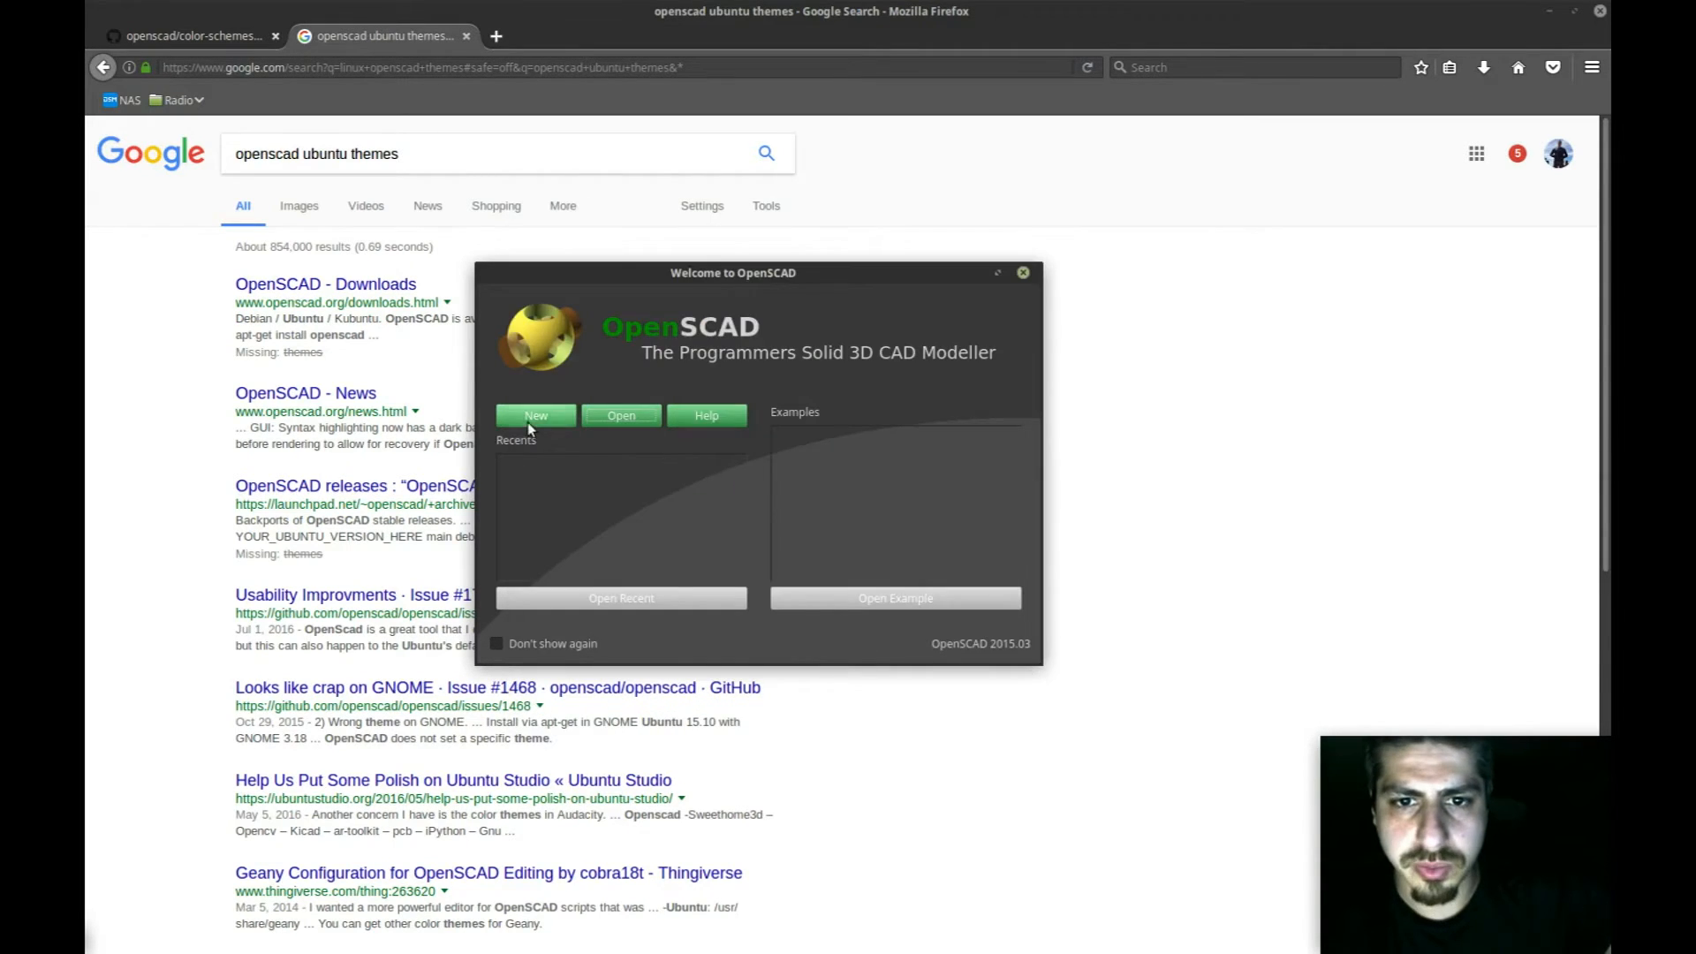
left_click(534, 415)
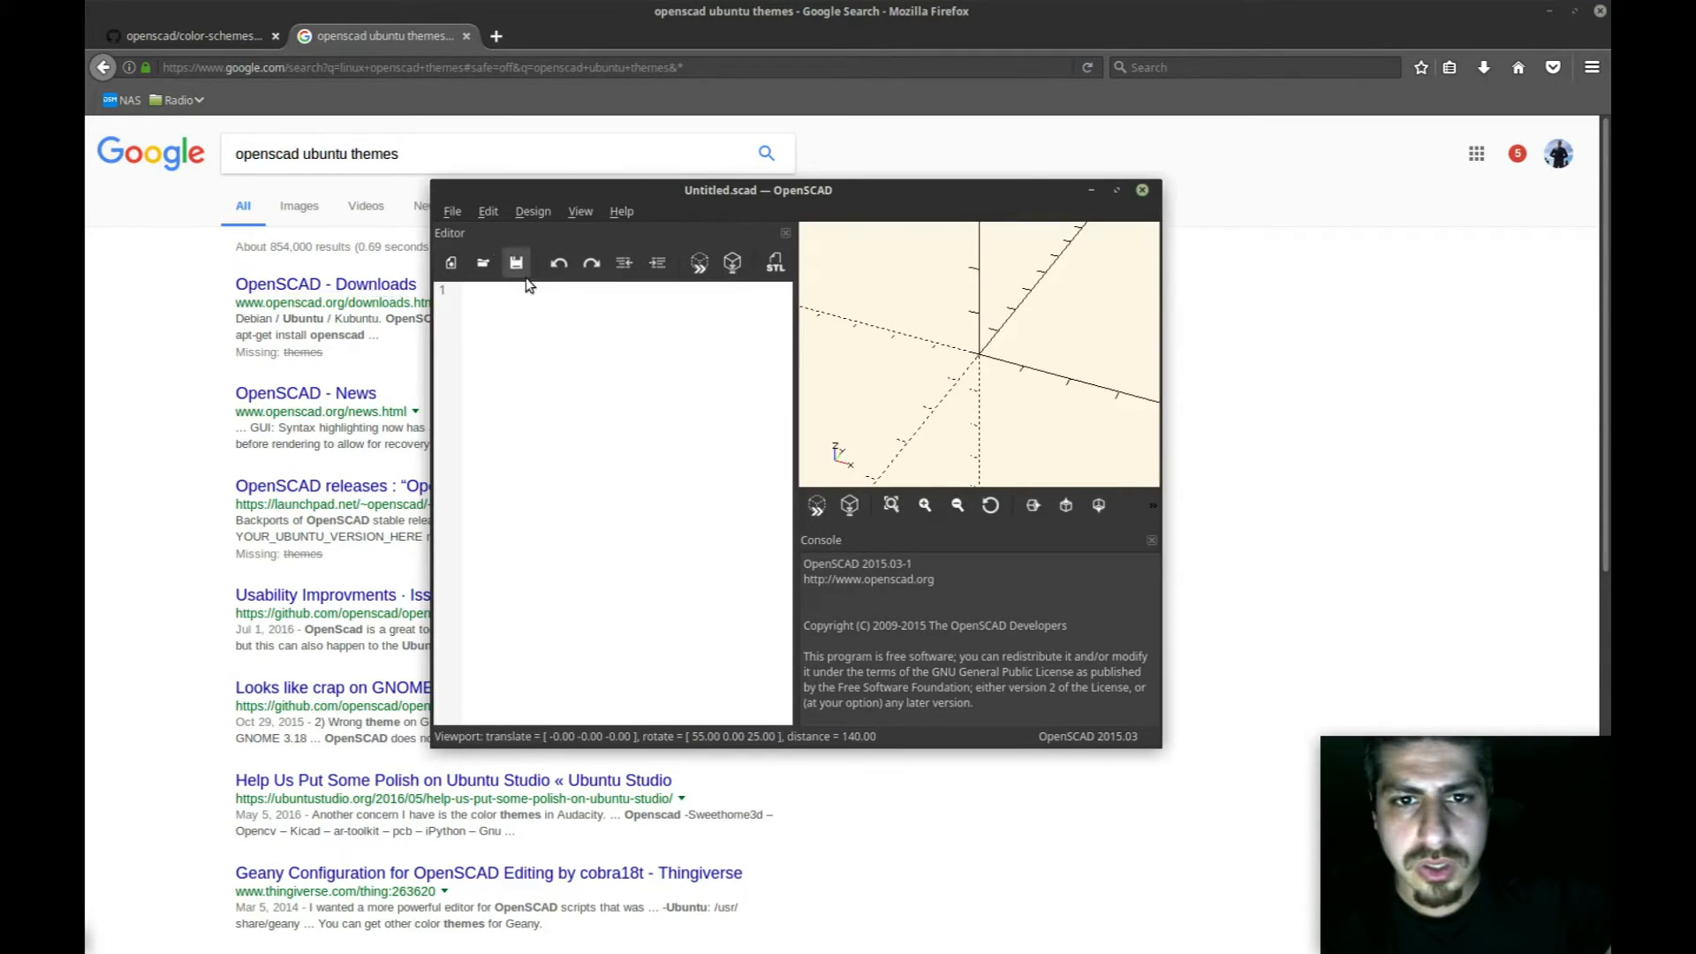
left_click(579, 212)
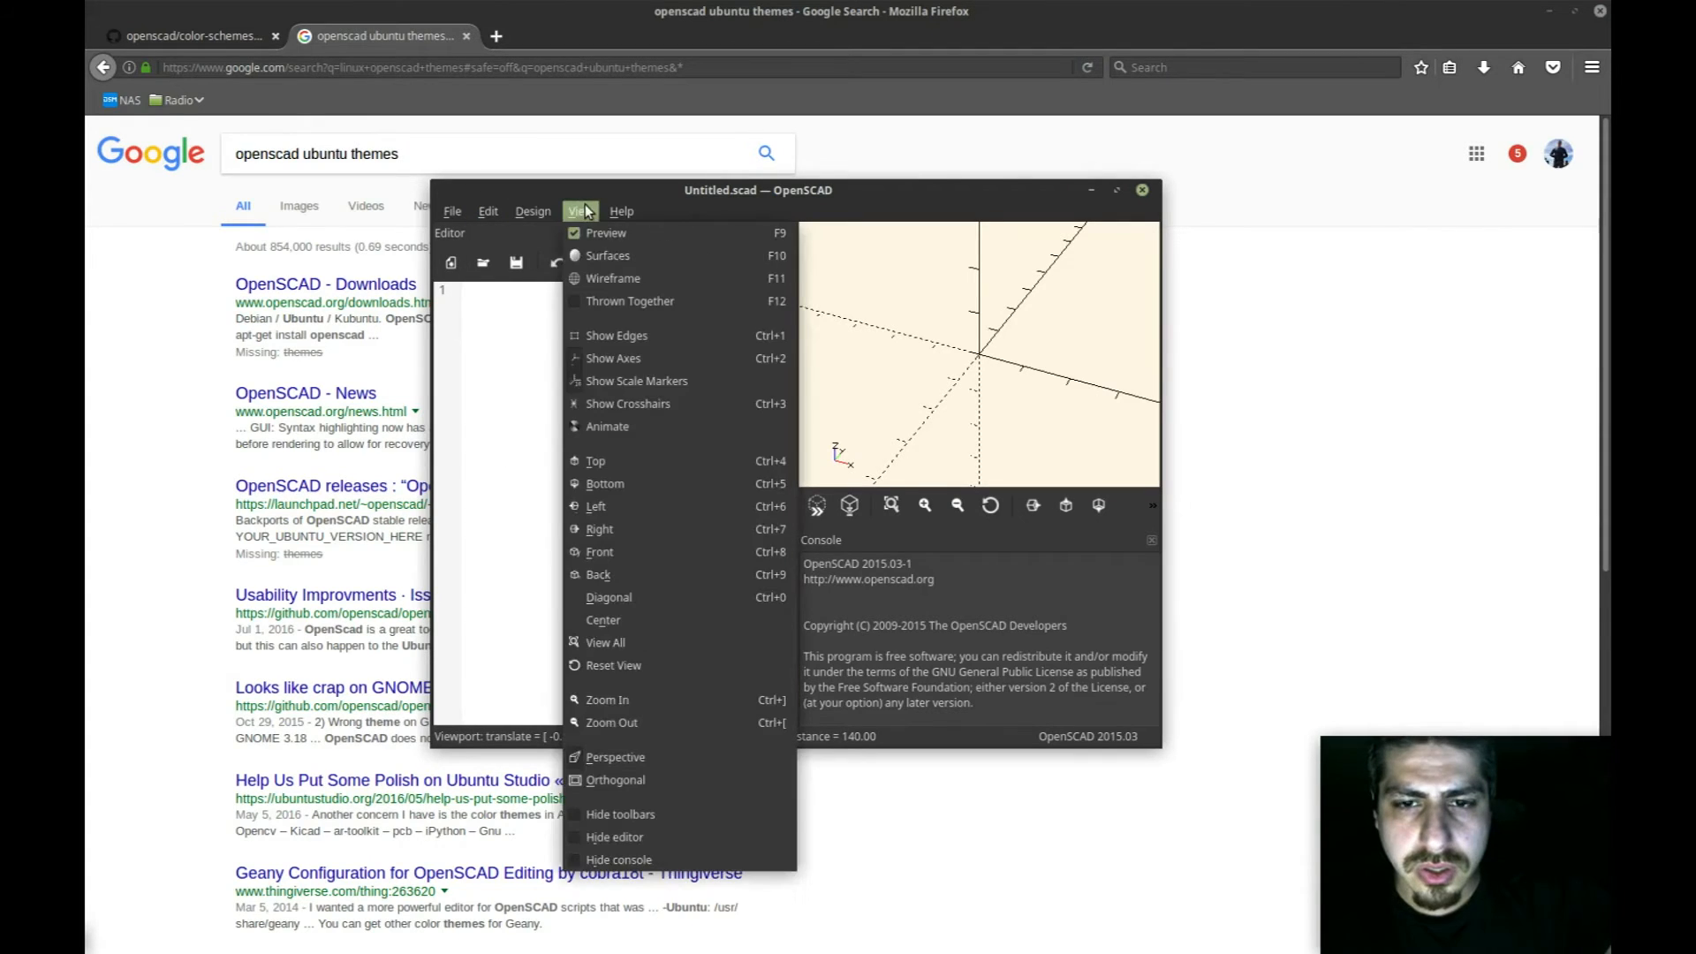
left_click(487, 211)
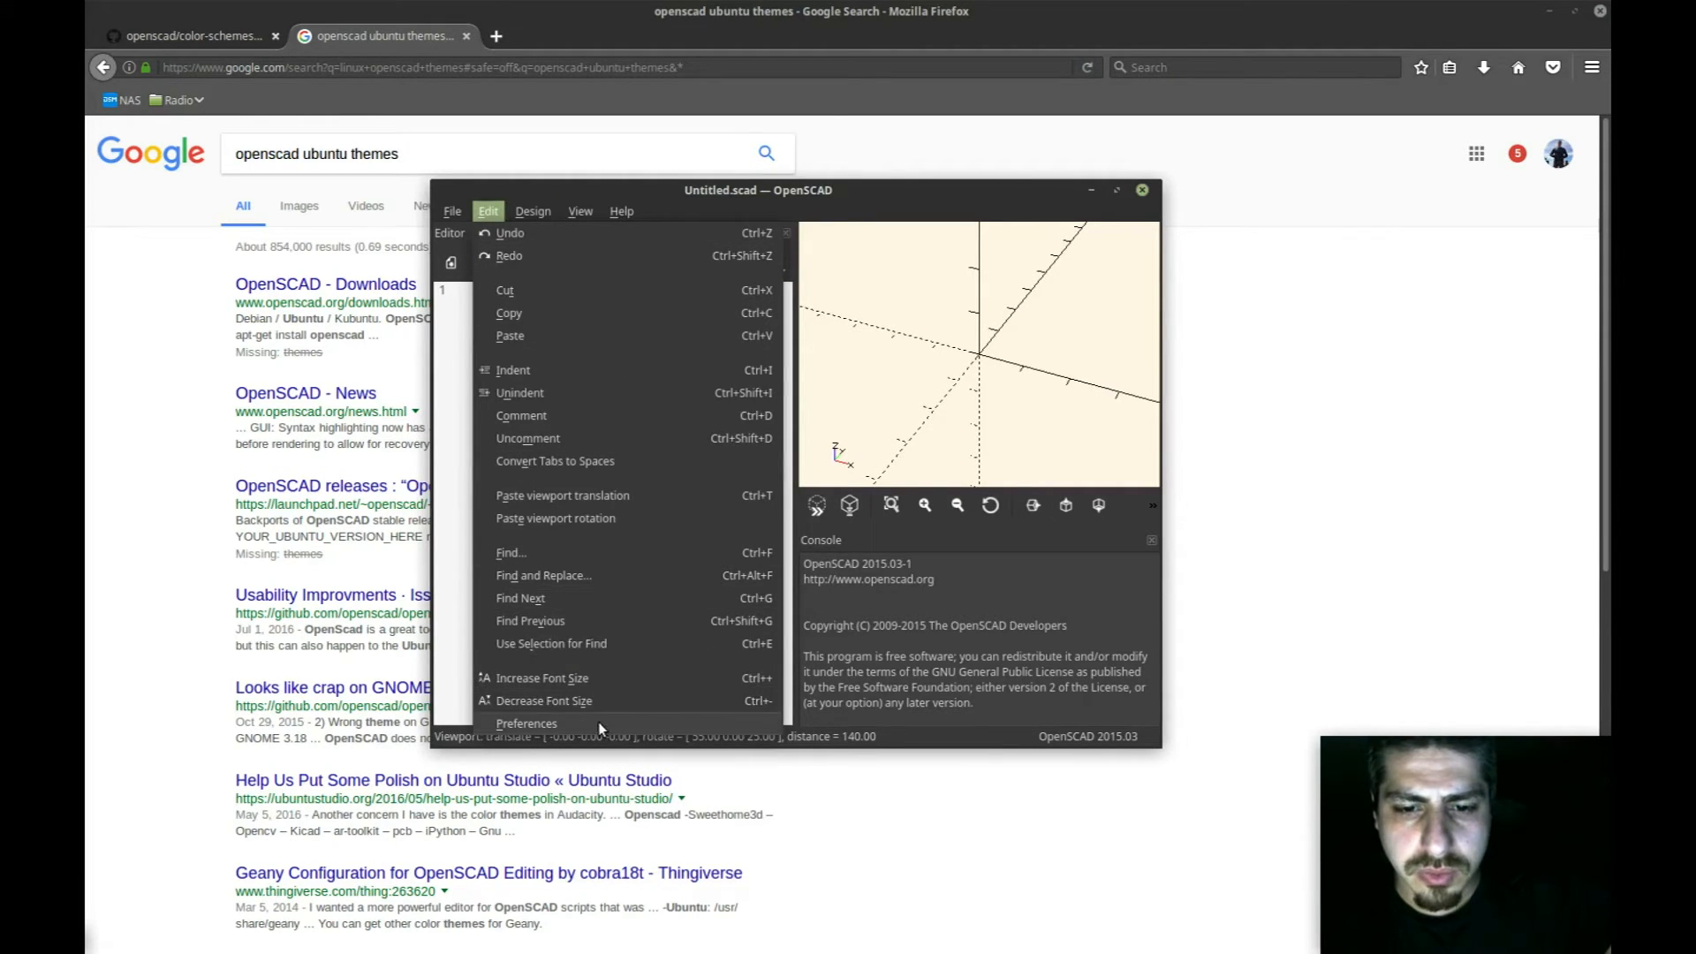
Step: In Preferences, try the DeepOcean 3D view scheme, then return to Solarized
left_click(526, 723)
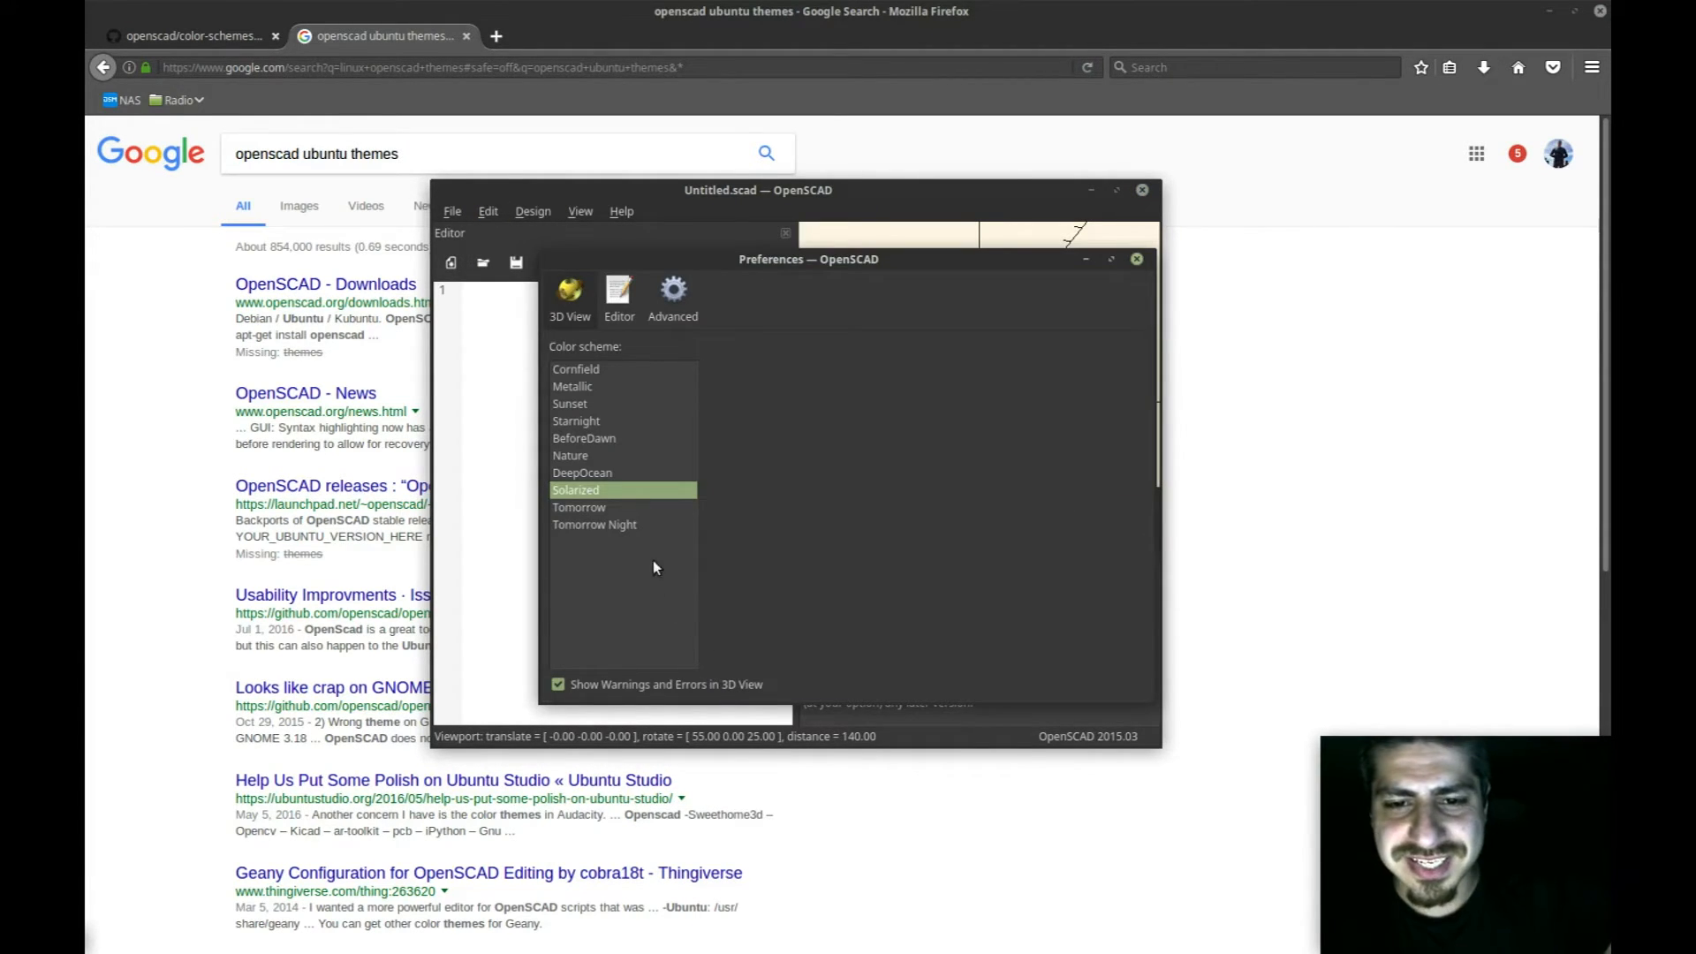
left_click(583, 438)
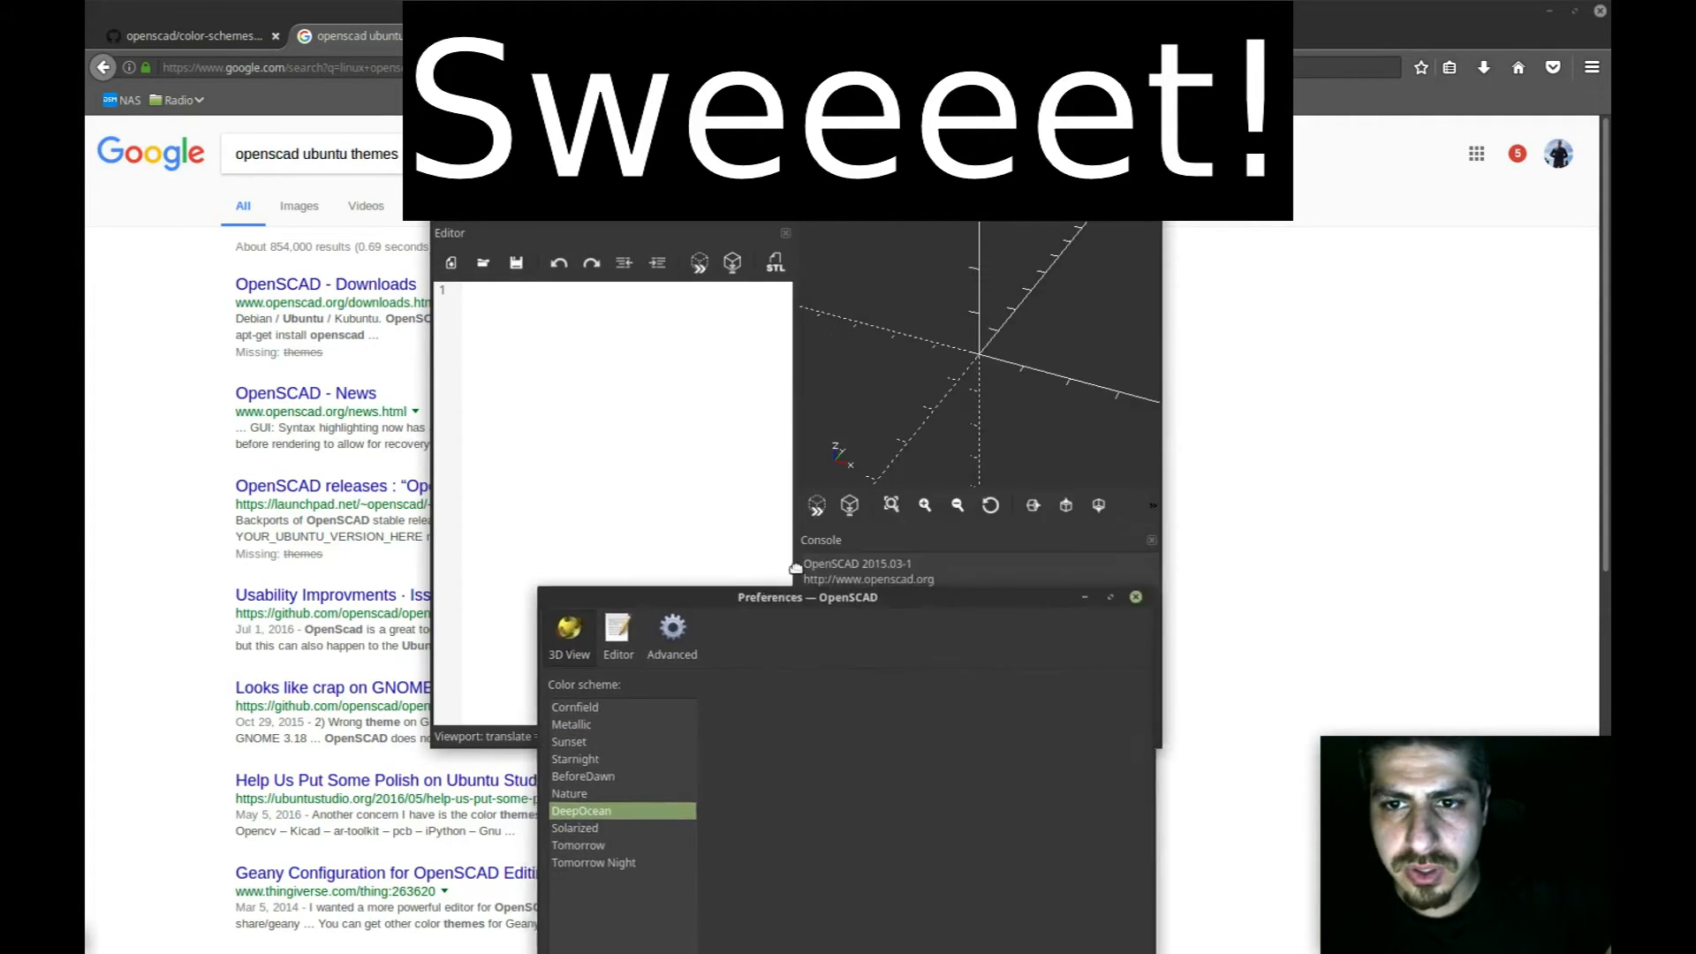
left_click(1134, 596)
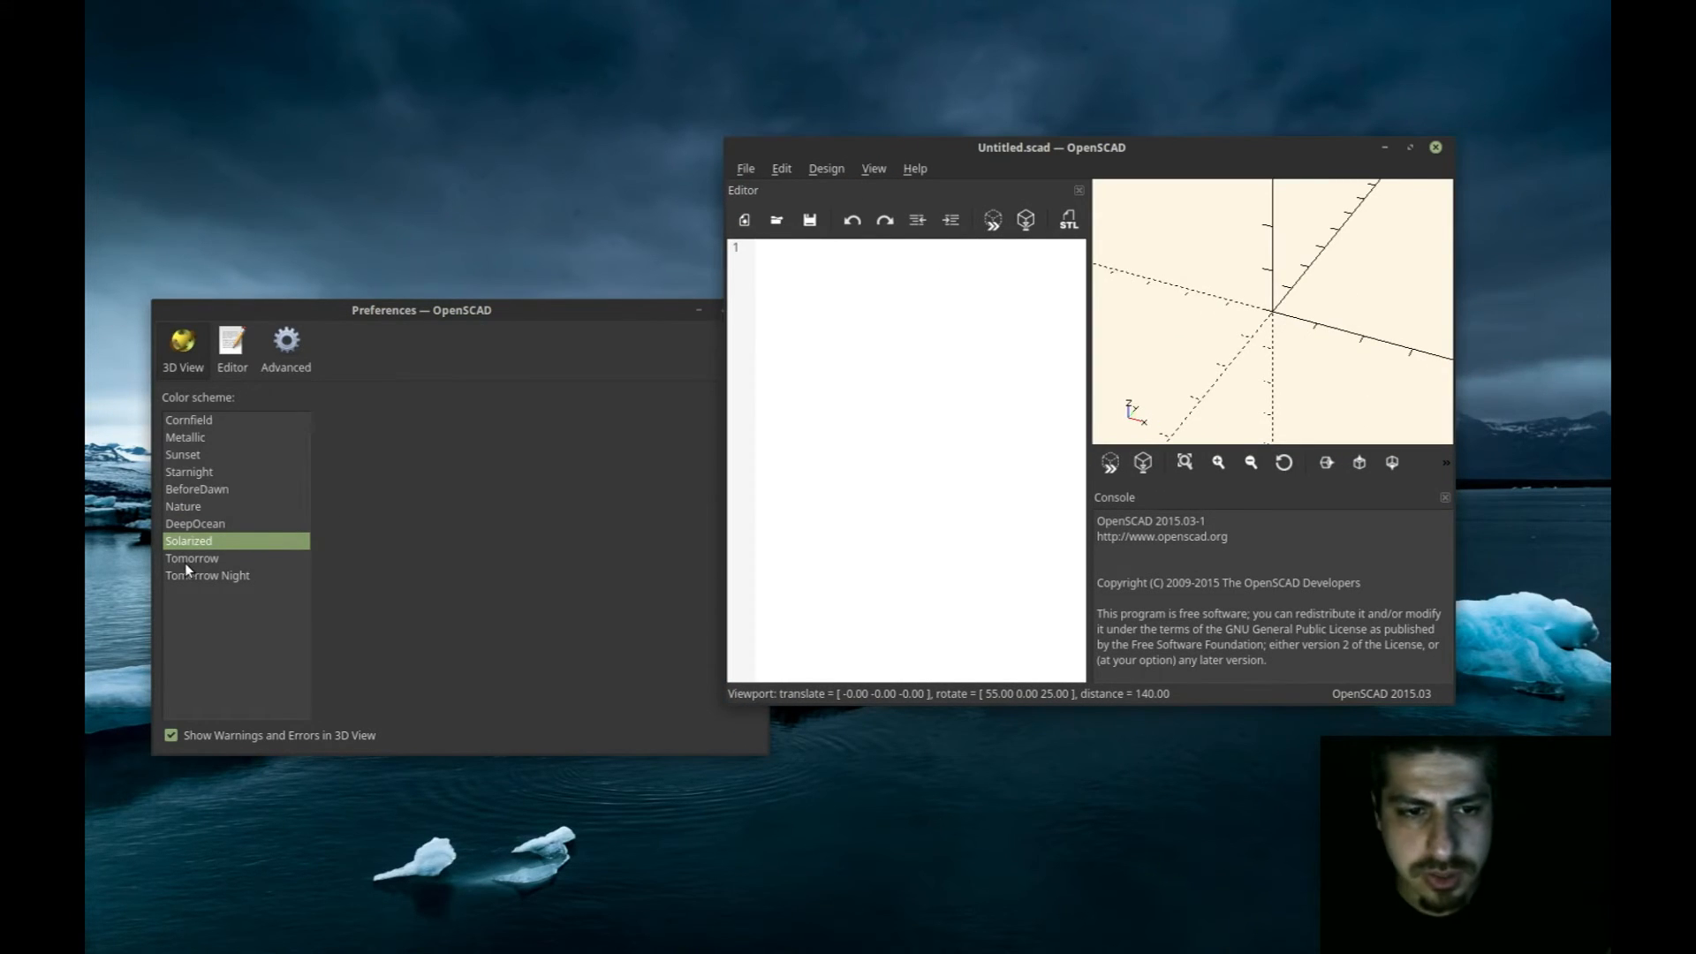
Step: Choose the Tomorrow Night 3D view scheme and For Dark Background syntax highlighting
left_click(206, 574)
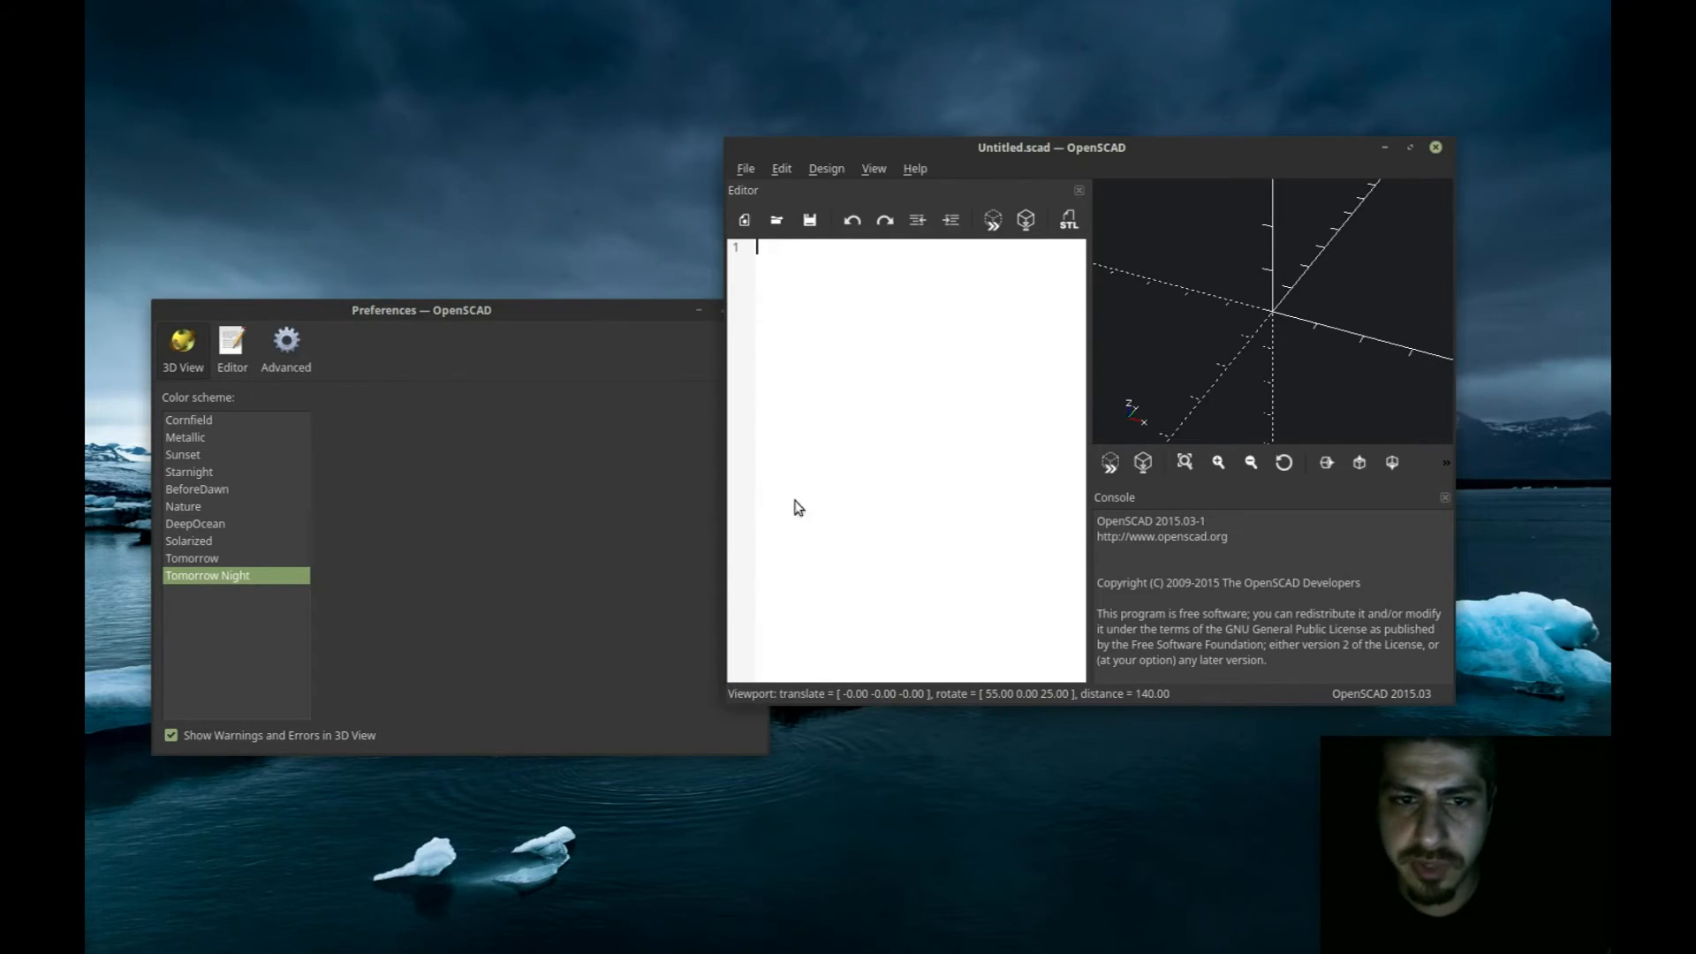
left_click(286, 341)
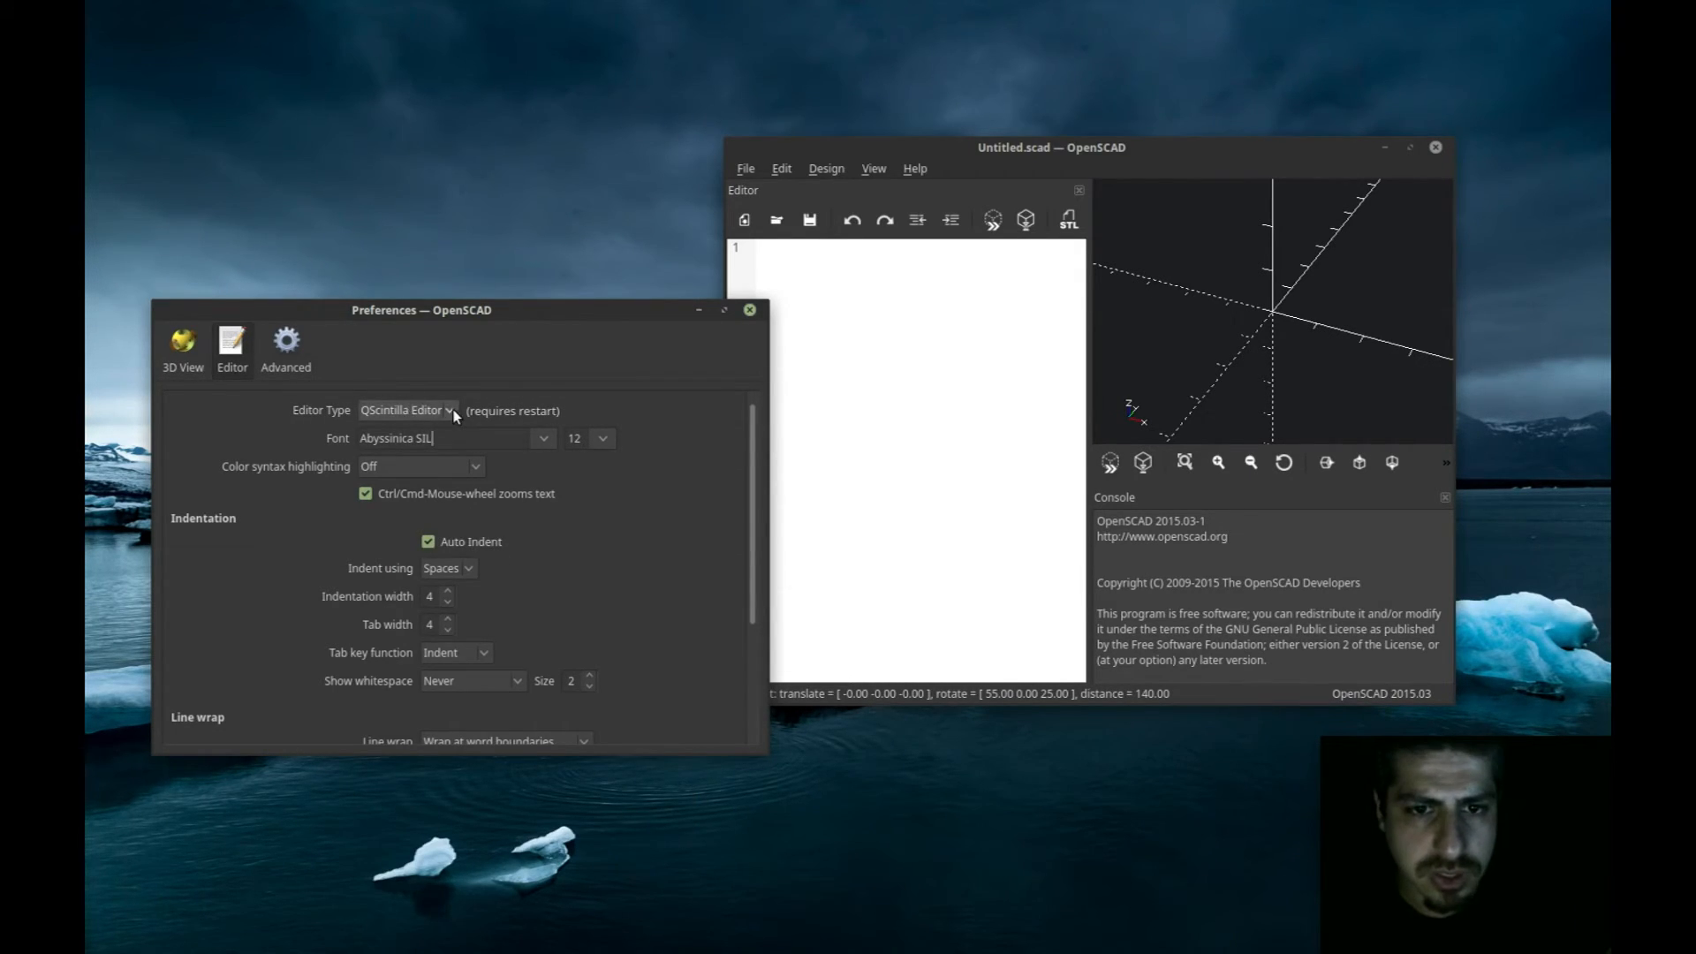
scroll("down", 3)
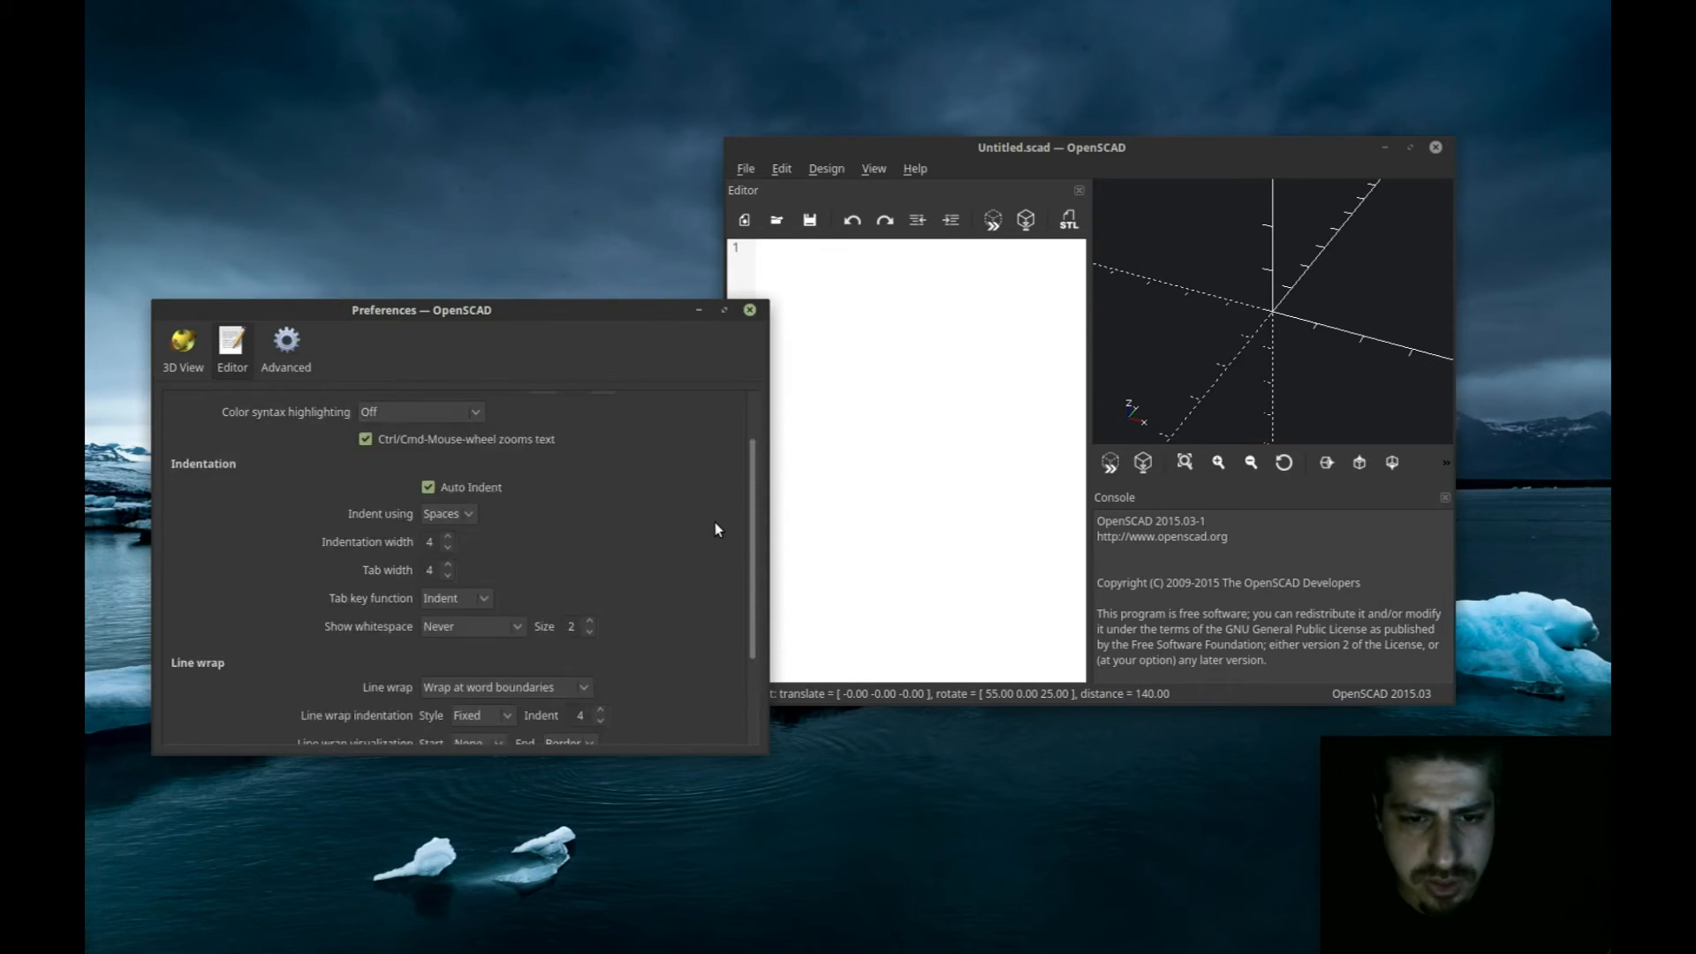
scroll("down", 3)
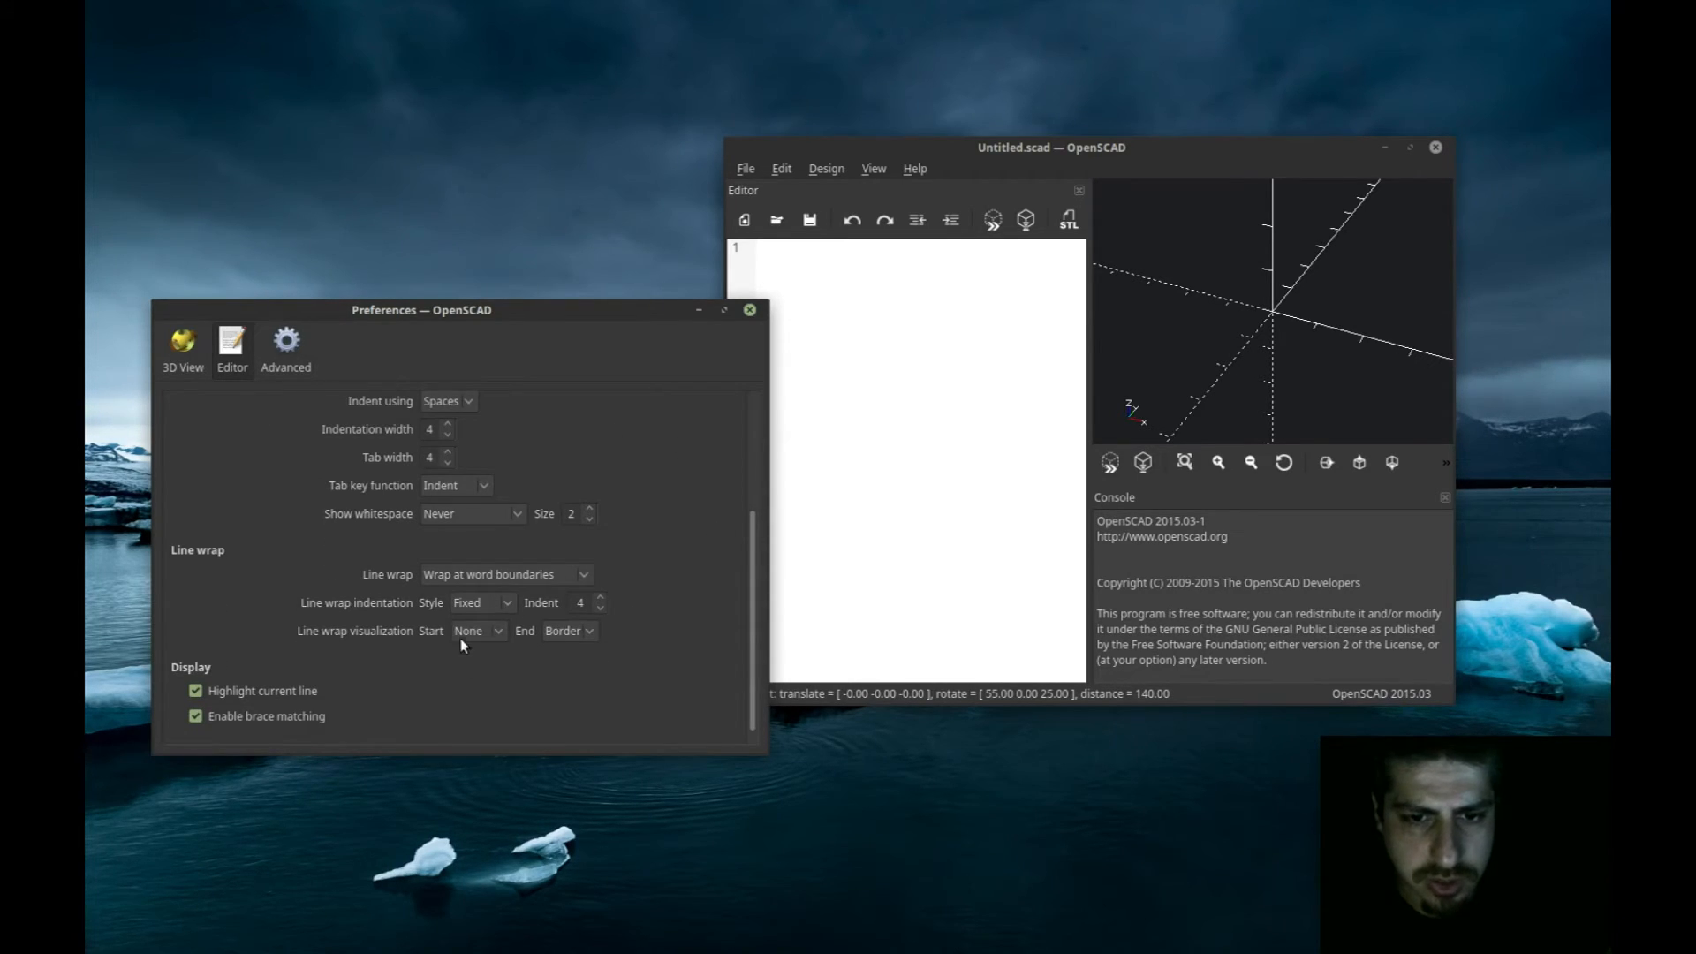
scroll("up", 3)
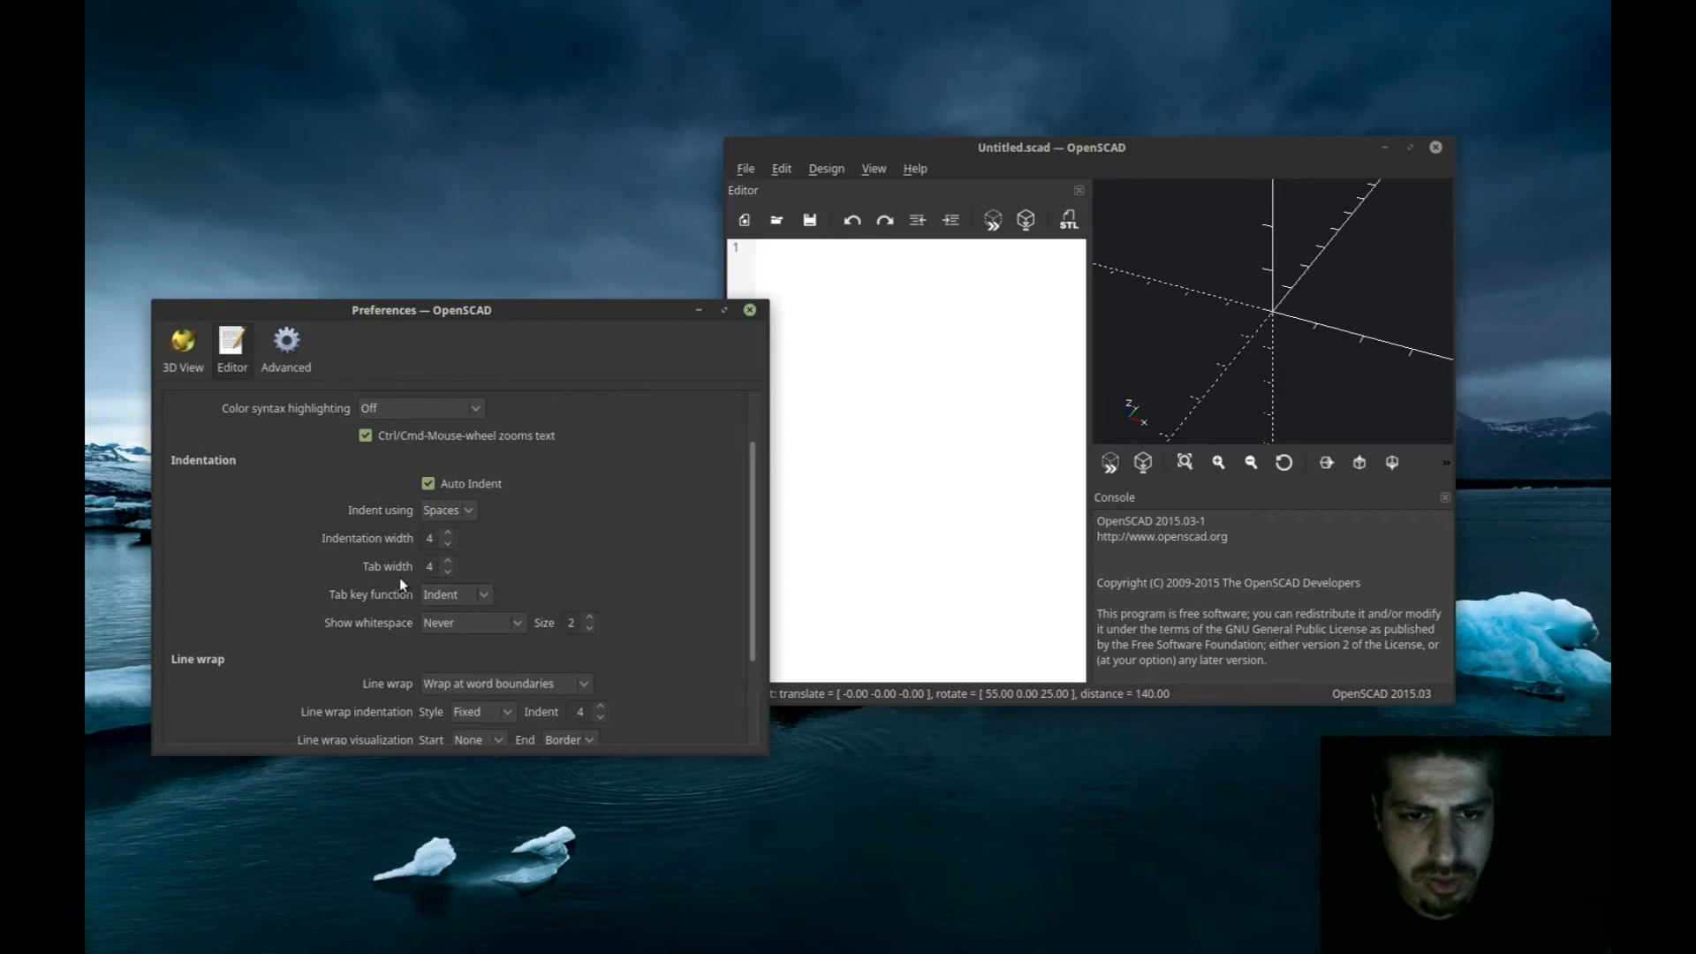
scroll("up", 3)
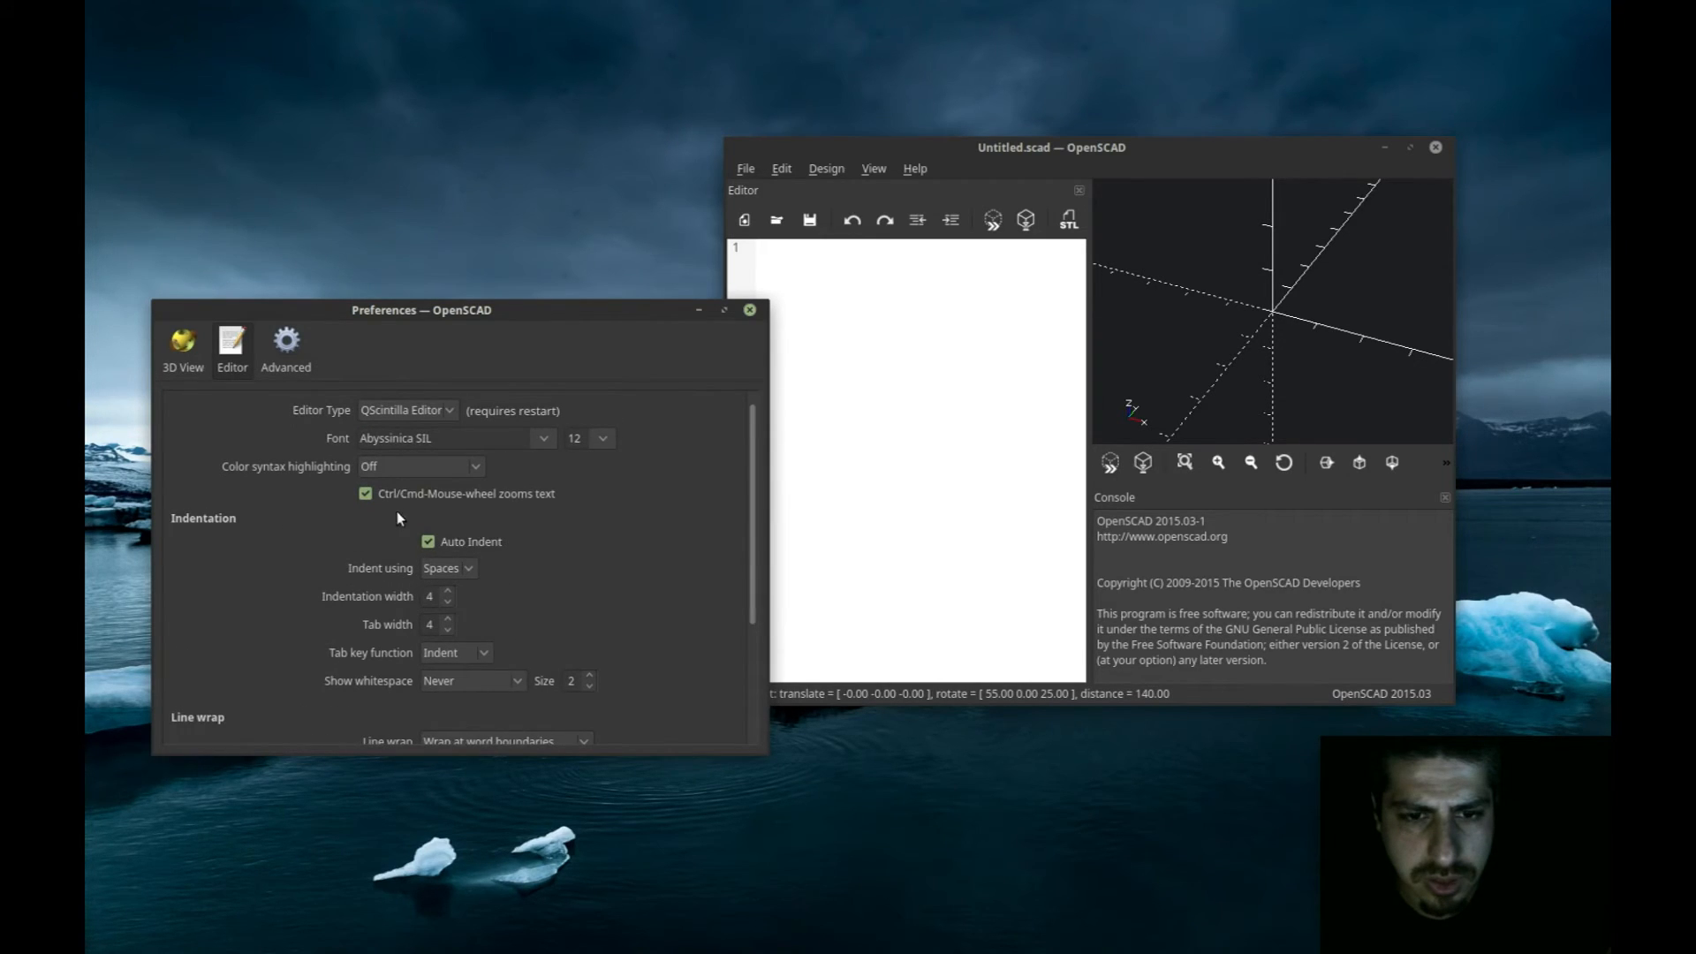
left_click(471, 466)
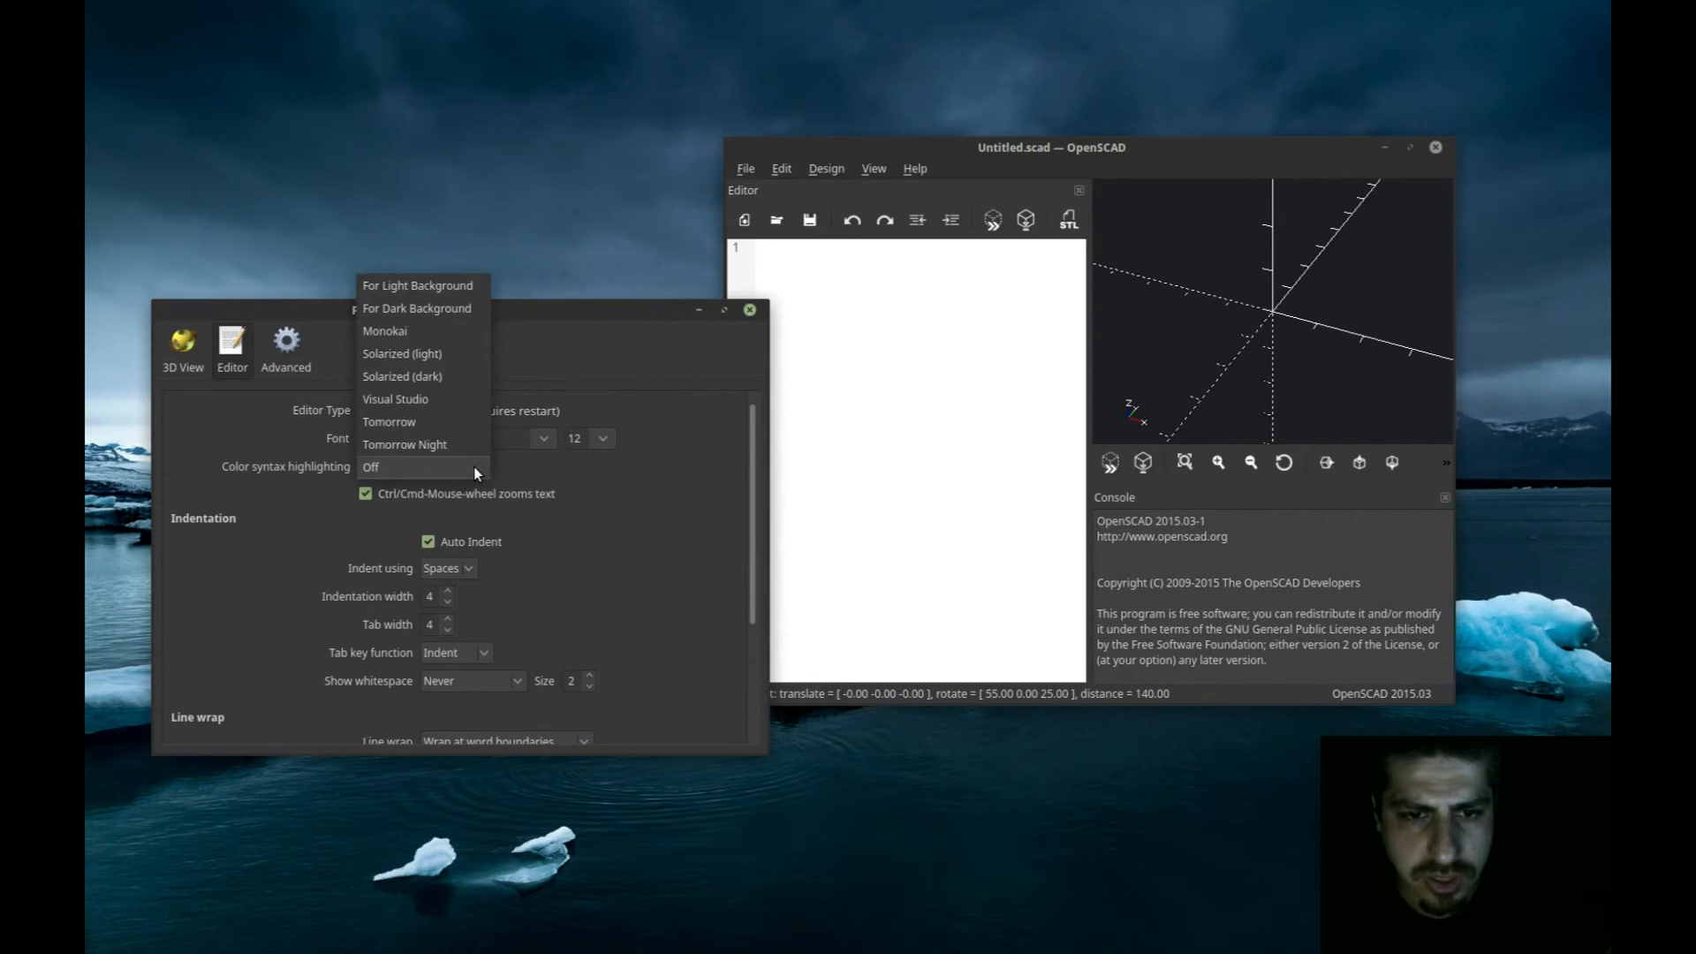
mouse_move(466, 314)
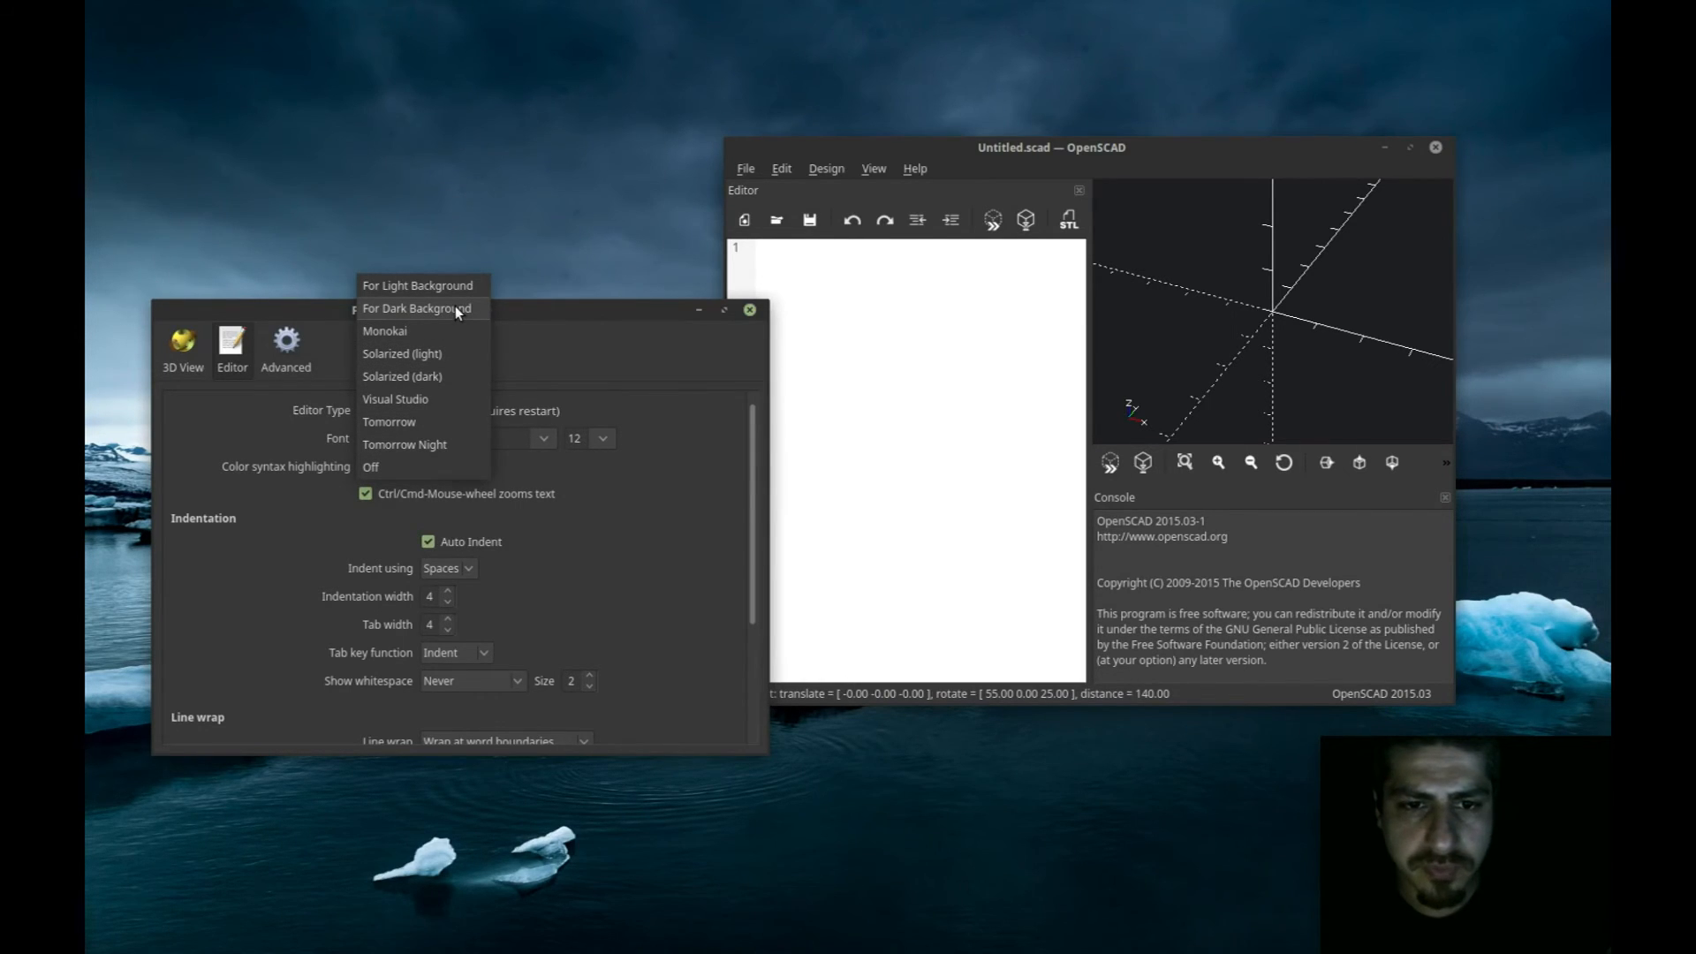
left_click(409, 308)
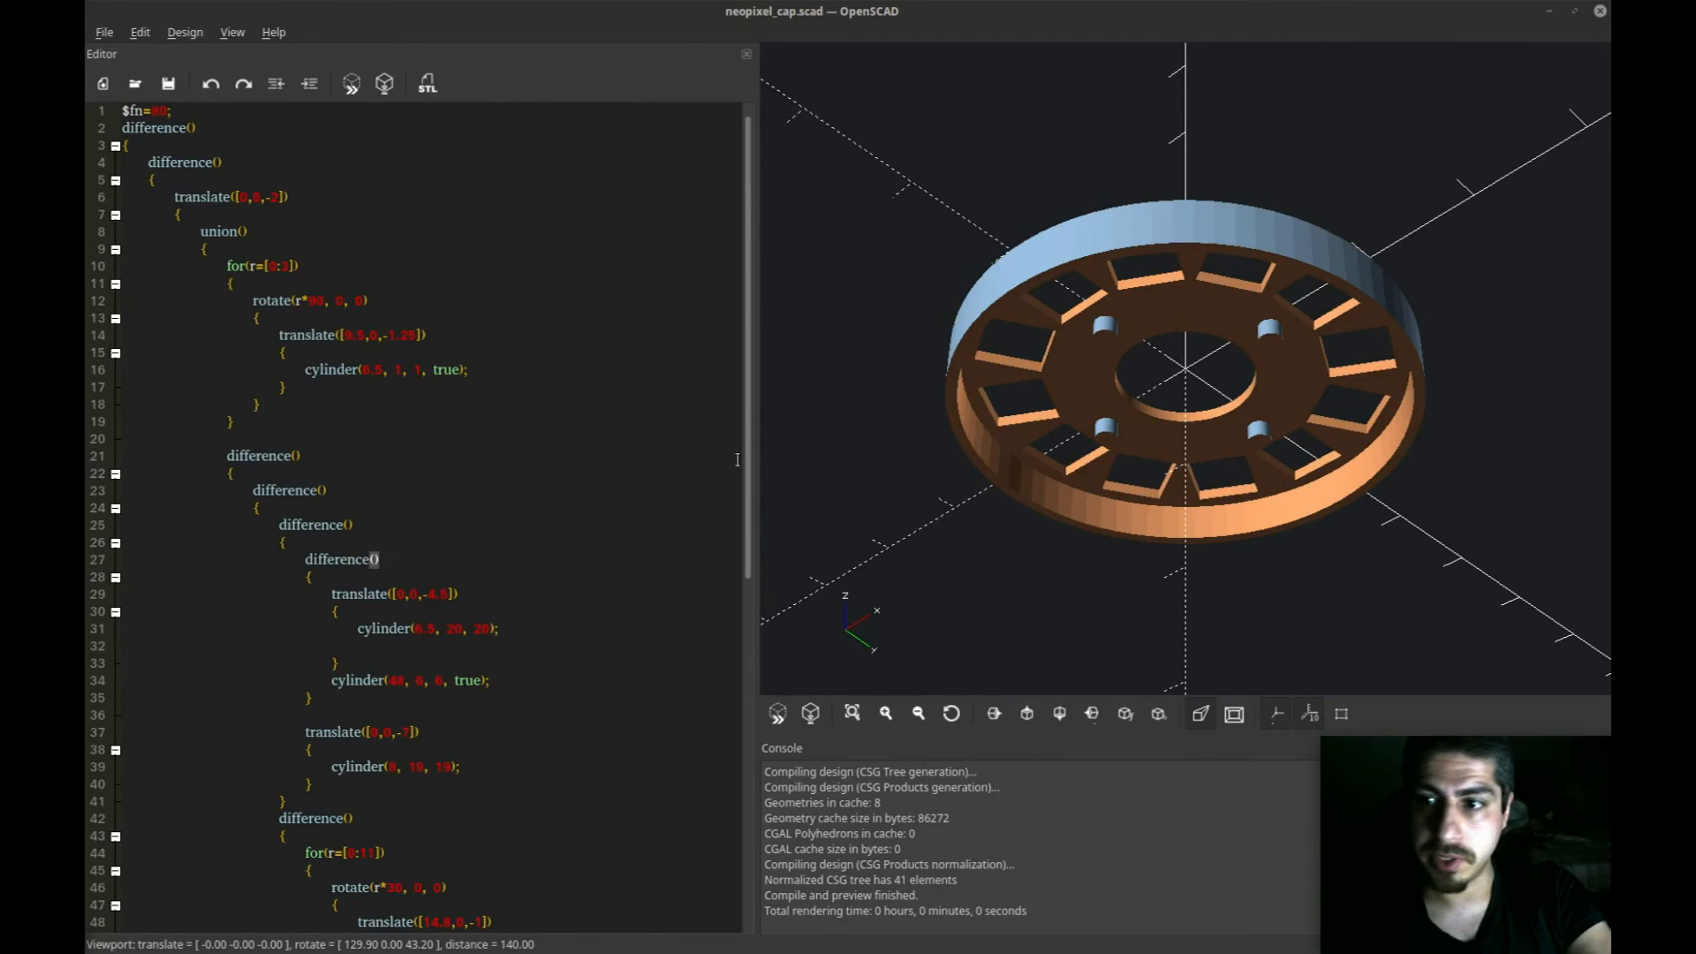
mouse_move(1266, 444)
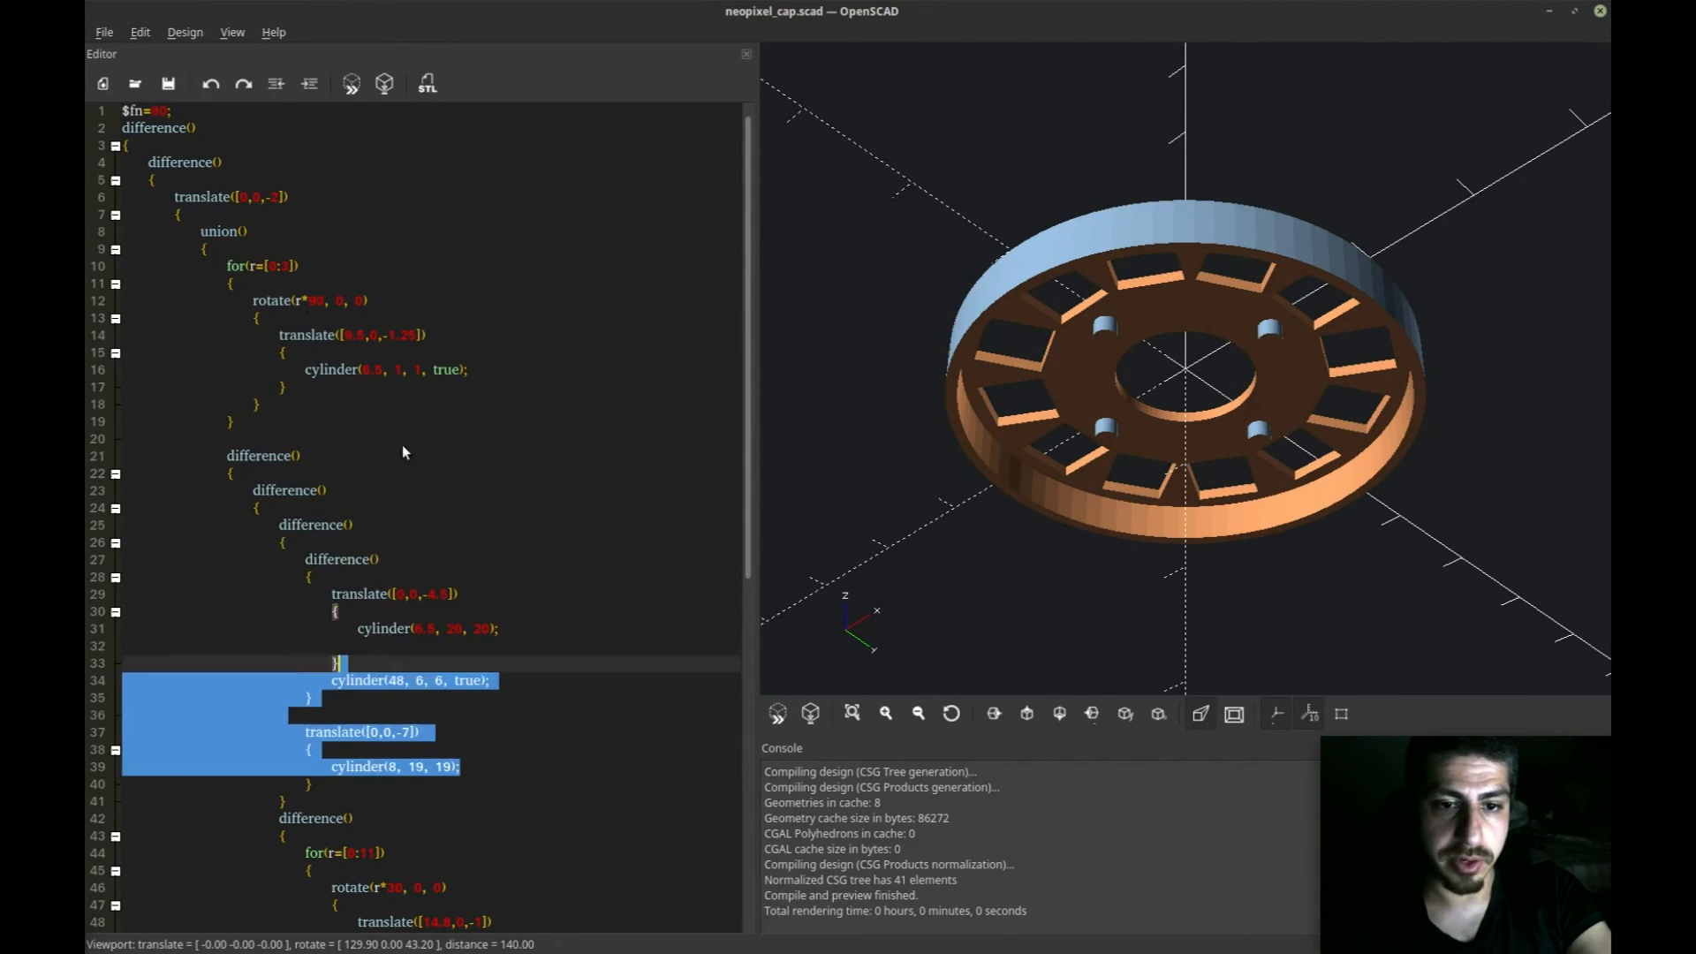
Step: Deselect the highlighted block of code in neopixel_cap.scad
left_click(286, 490)
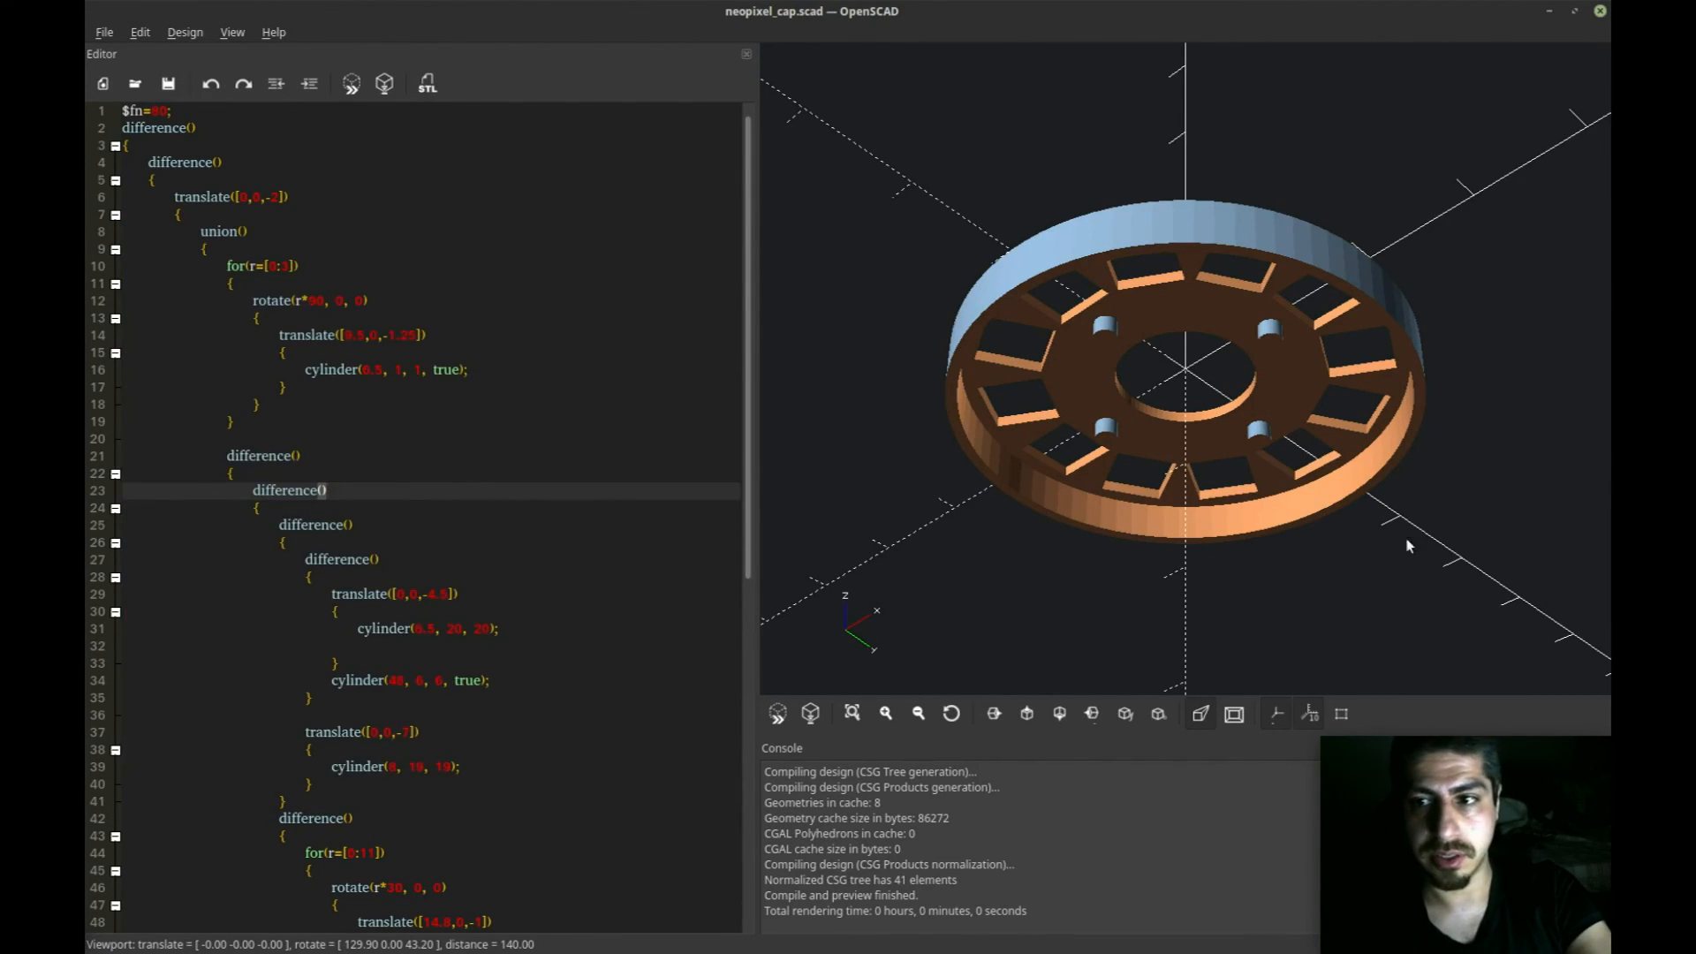